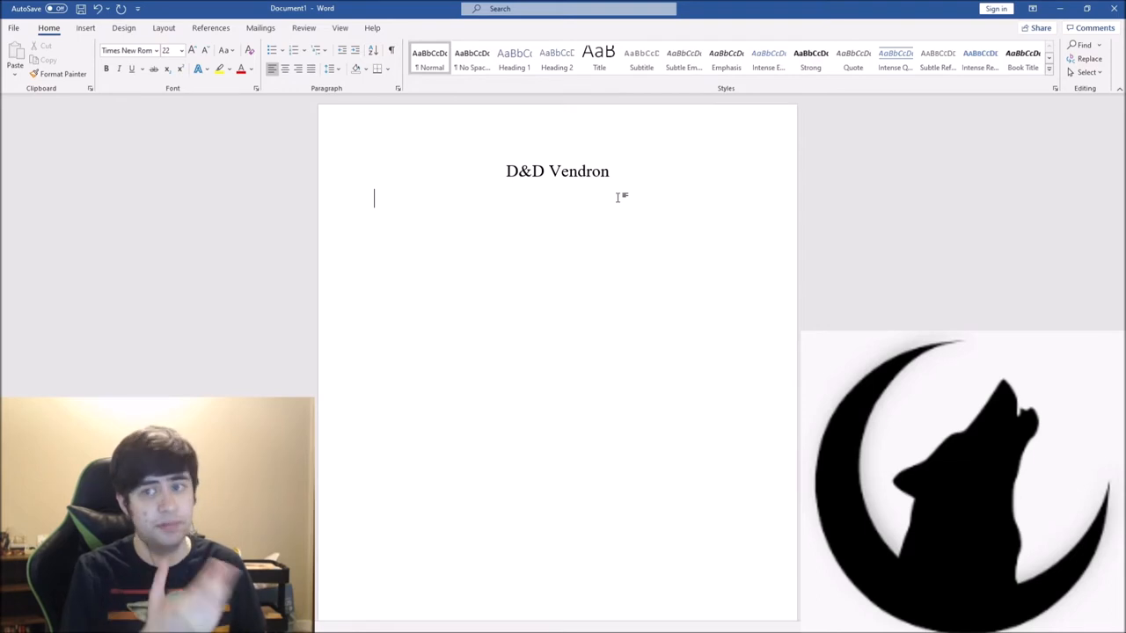
# Clear the test typing and add 'Planet Level – Forest' under the title
pyautogui.write('sjdahfksdj')
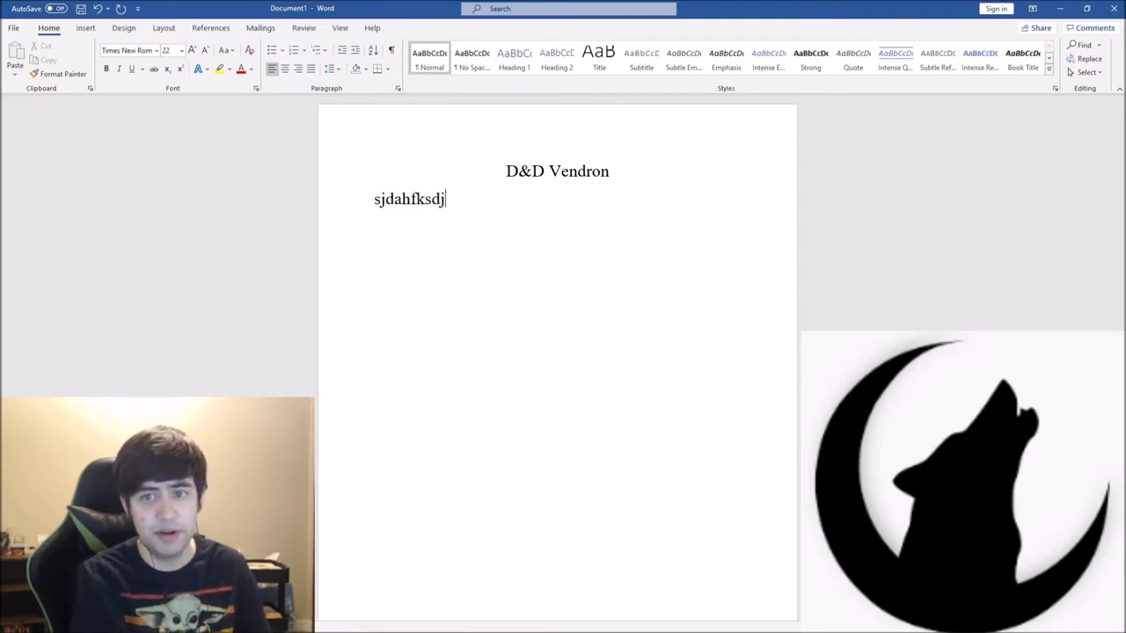
pyautogui.press('ctrl+z')
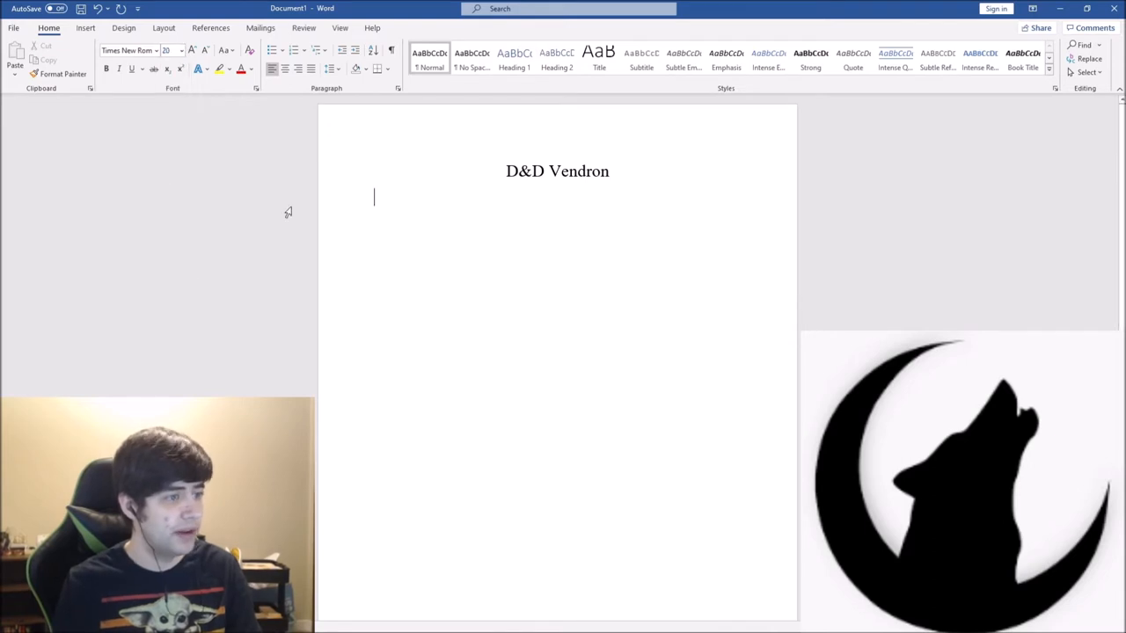
pyautogui.write('fafsdfsdfsdf')
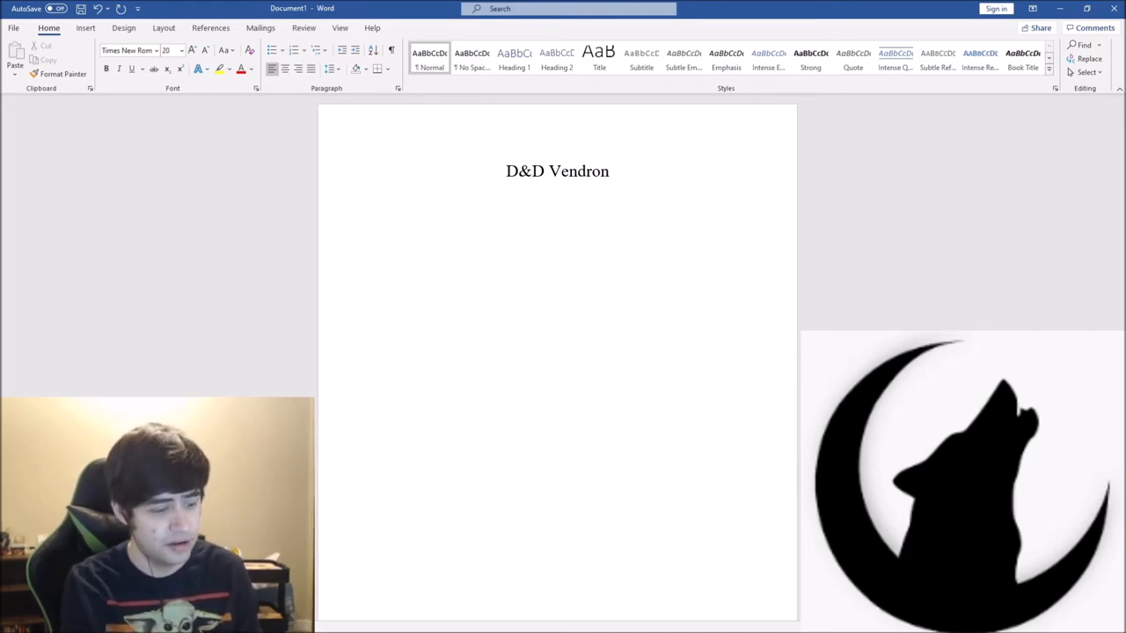
pyautogui.write('Plane')
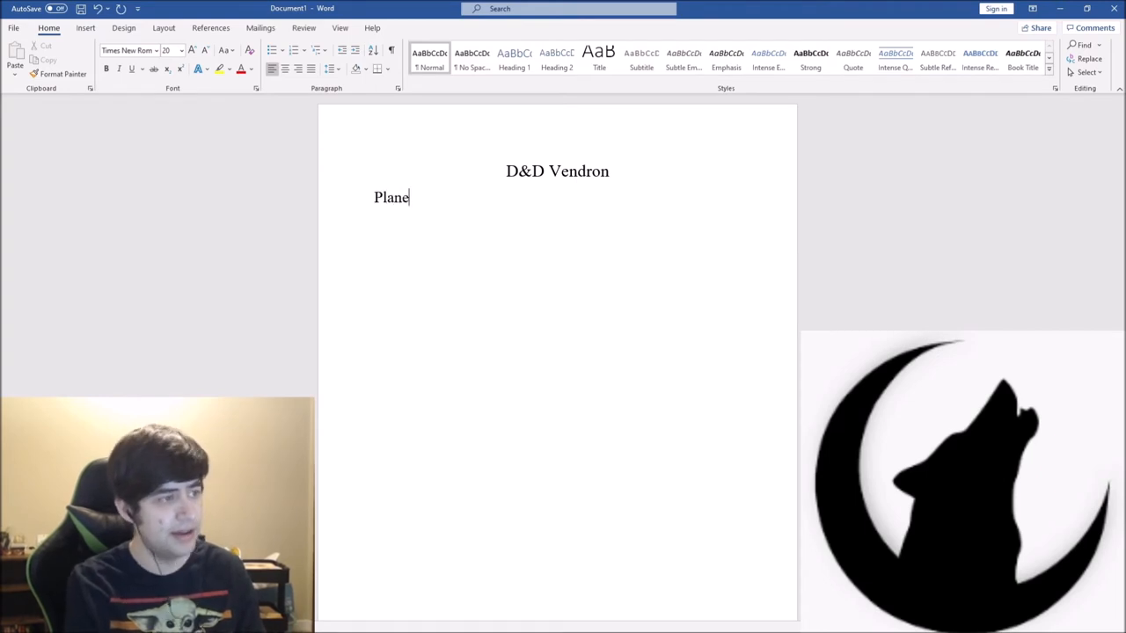
pyautogui.write('t Level')
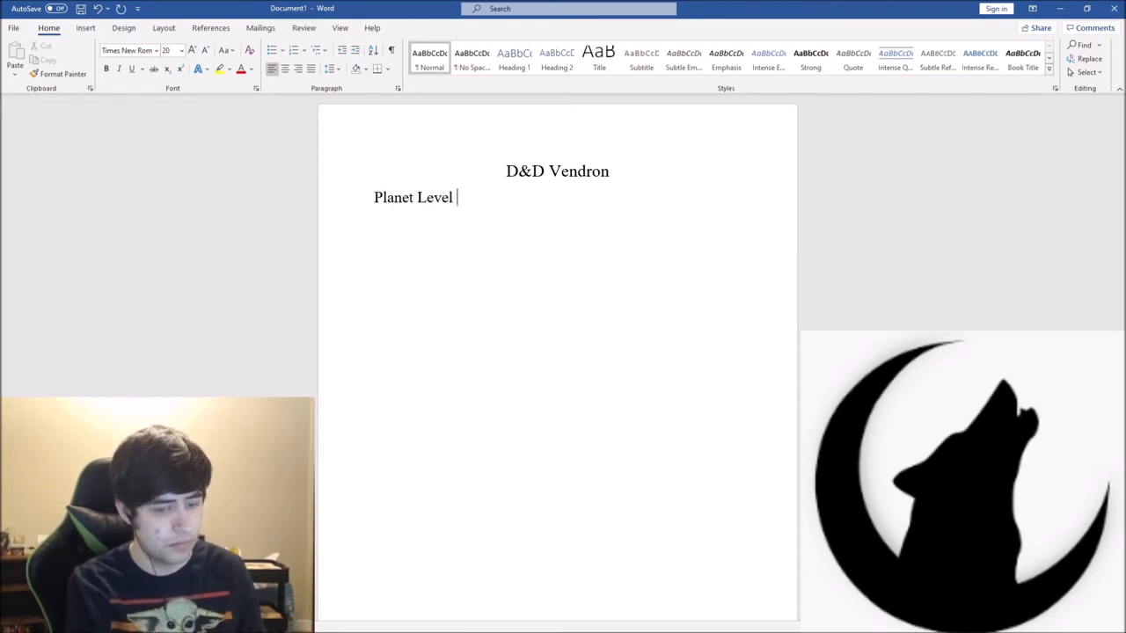
pyautogui.write('- Forest')
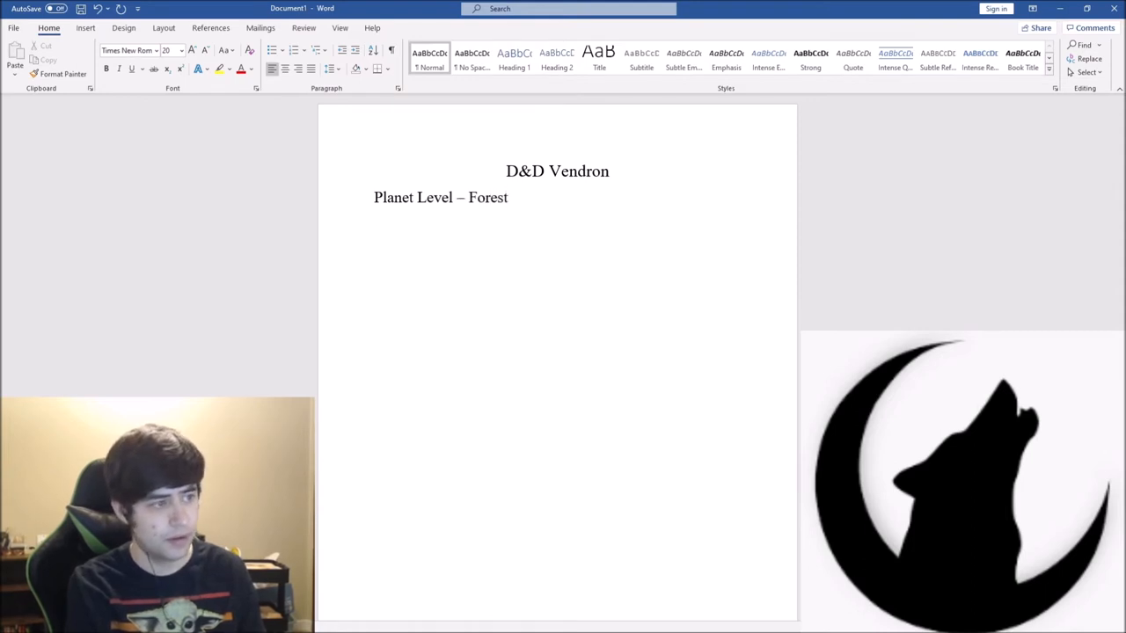
# Add the line 'Continent Level – Three (3)'
pyautogui.write('Co')
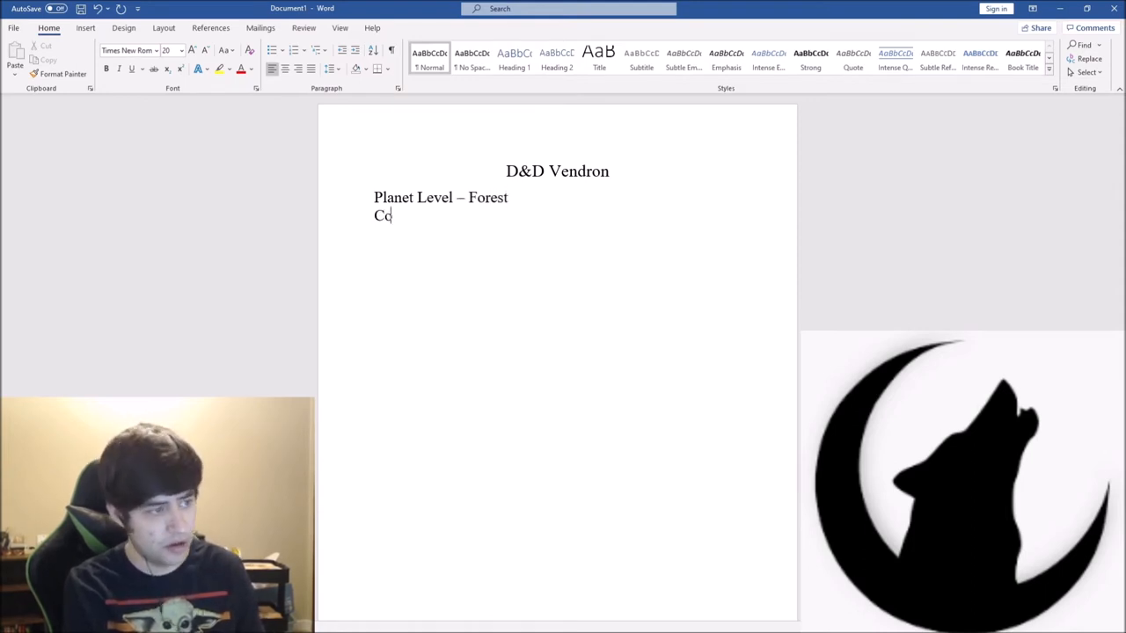
pyautogui.write('ntin')
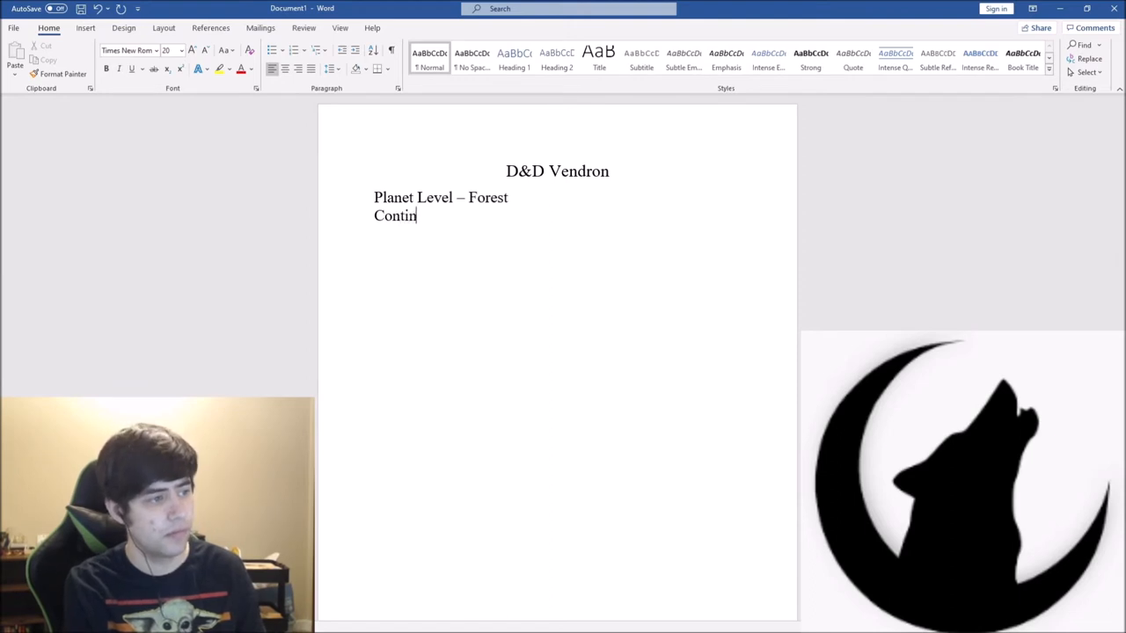
pyautogui.write('ent Level')
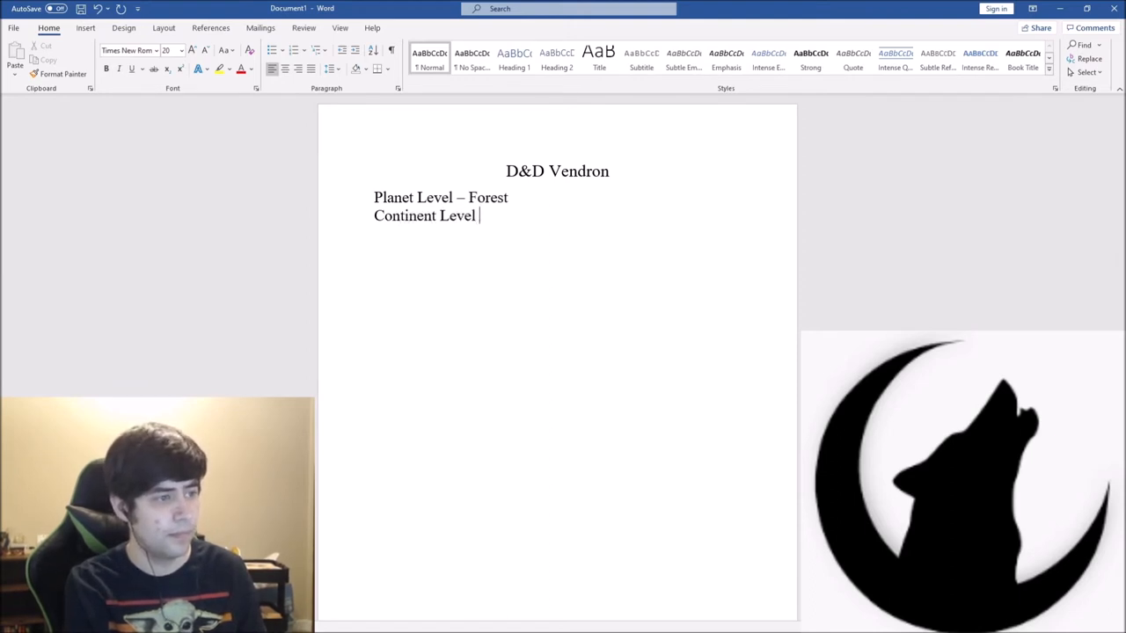
pyautogui.write('-')
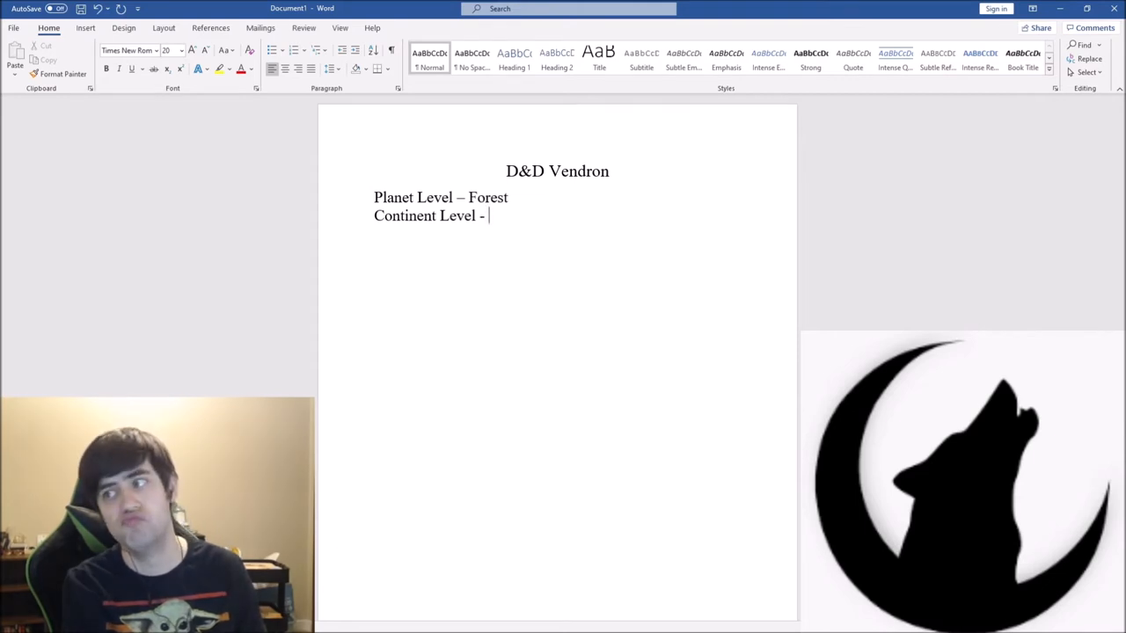
pyautogui.write('3')
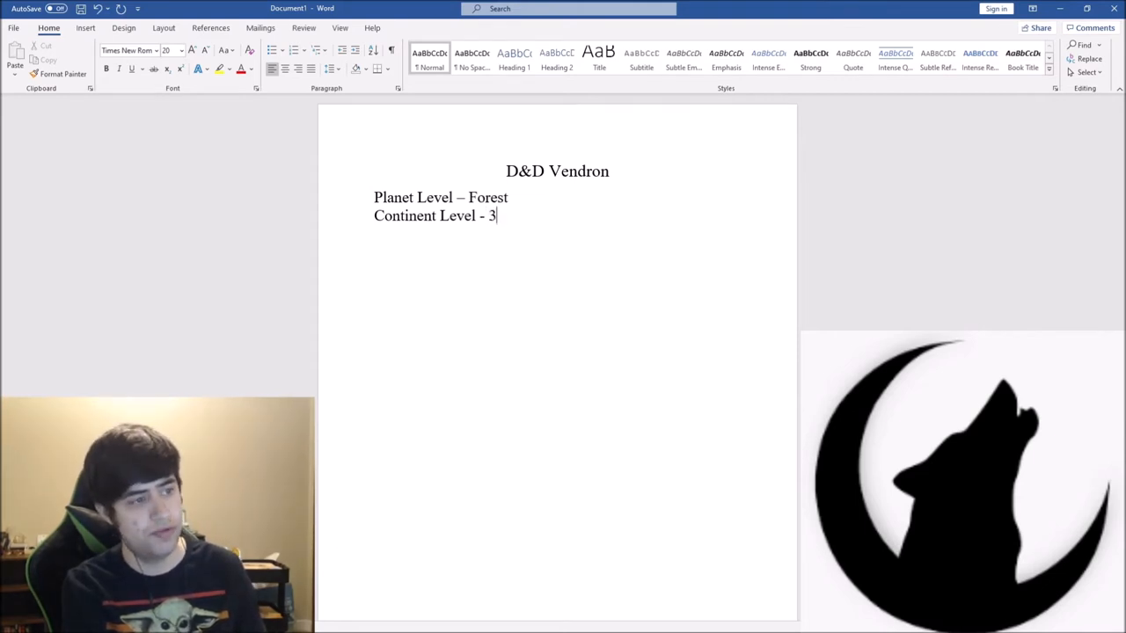
pyautogui.write('Three (')
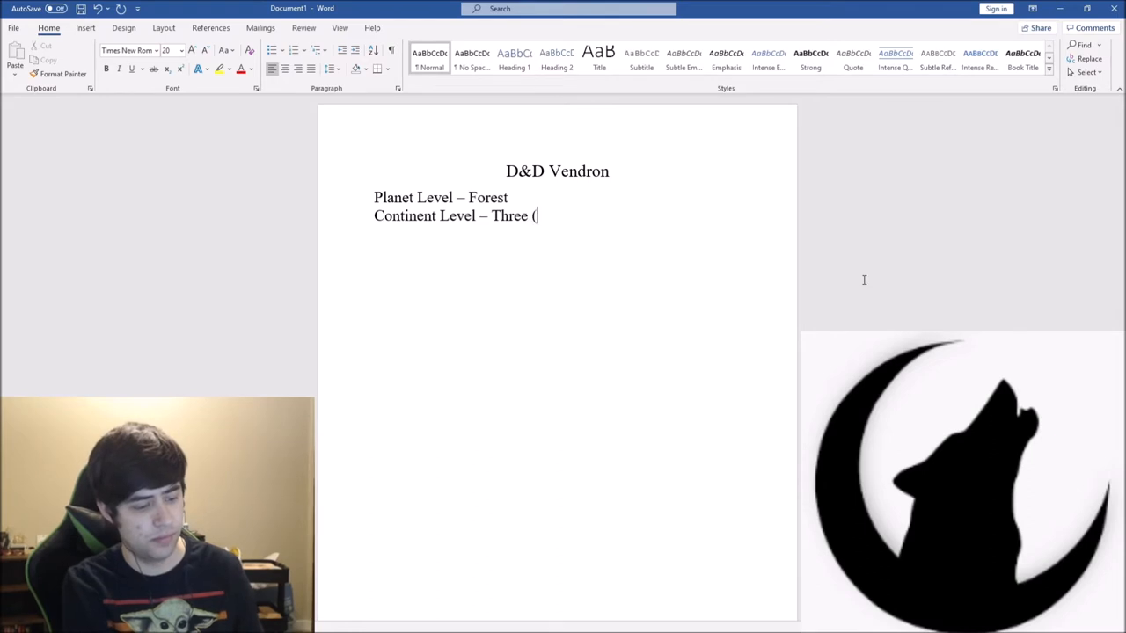
pyautogui.write('3),')
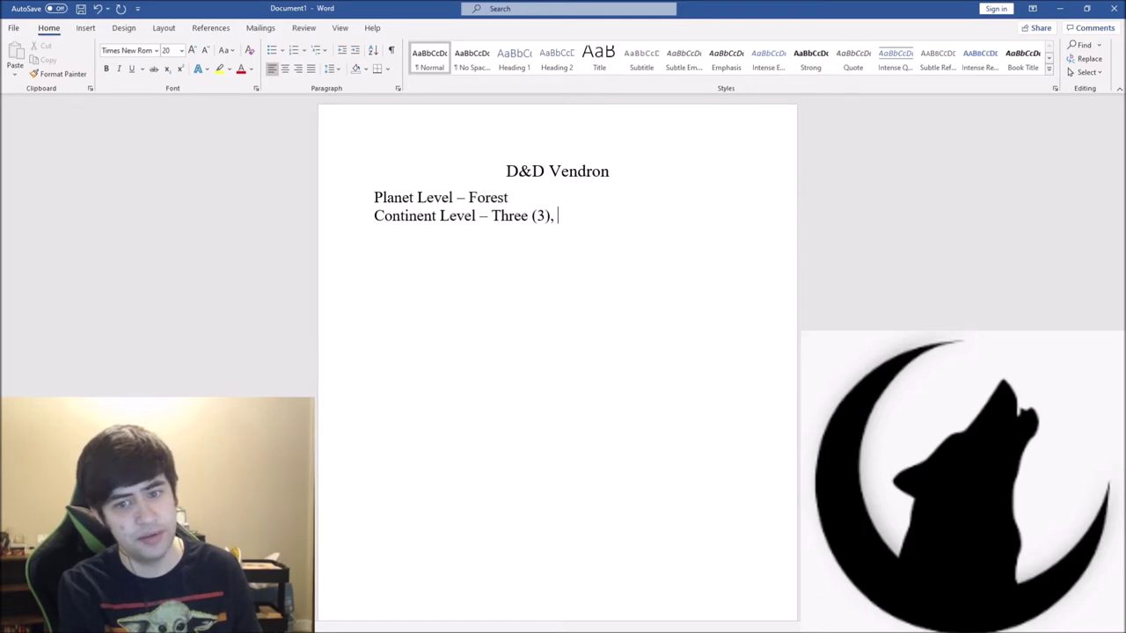
# Add the line '3 bodies of water (oceans)'
pyautogui.write('3')
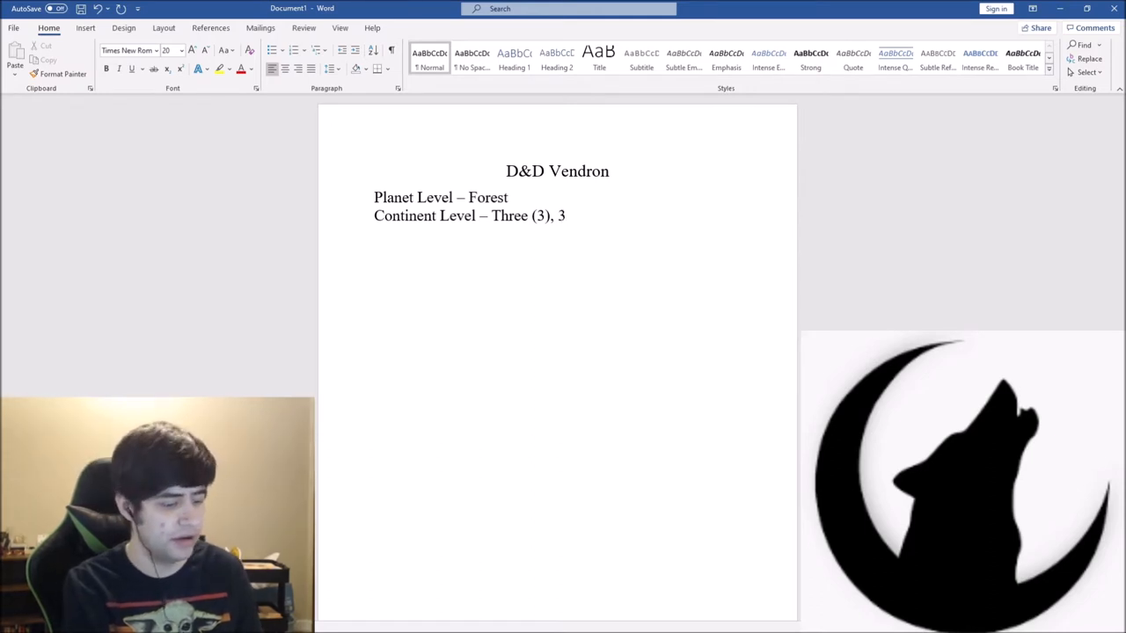
pyautogui.write('bodie')
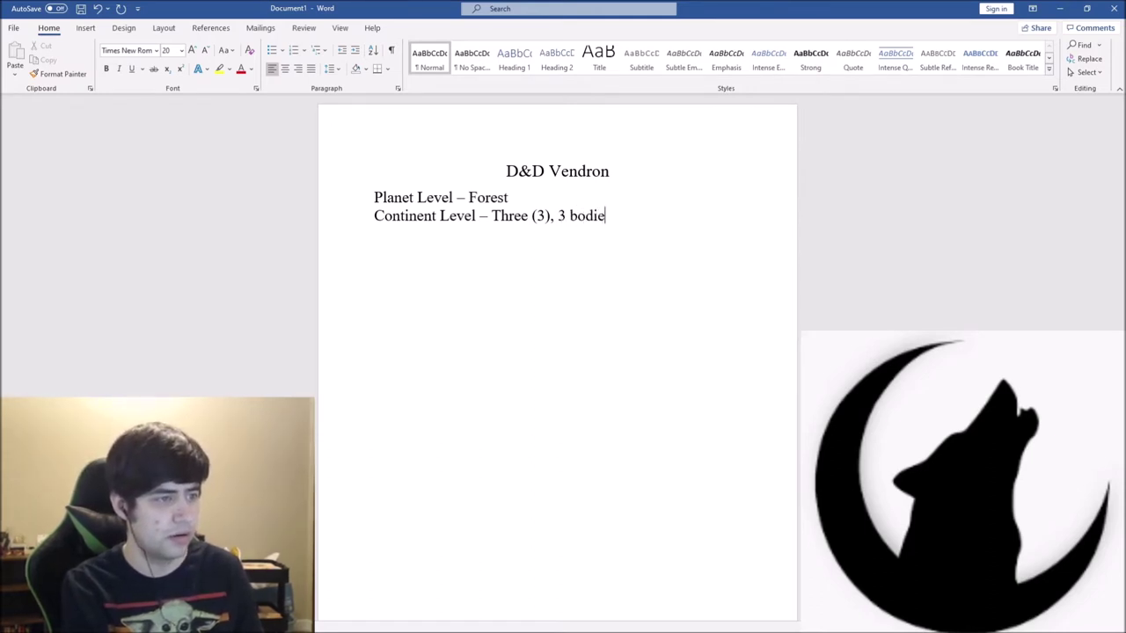
pyautogui.write('s of water')
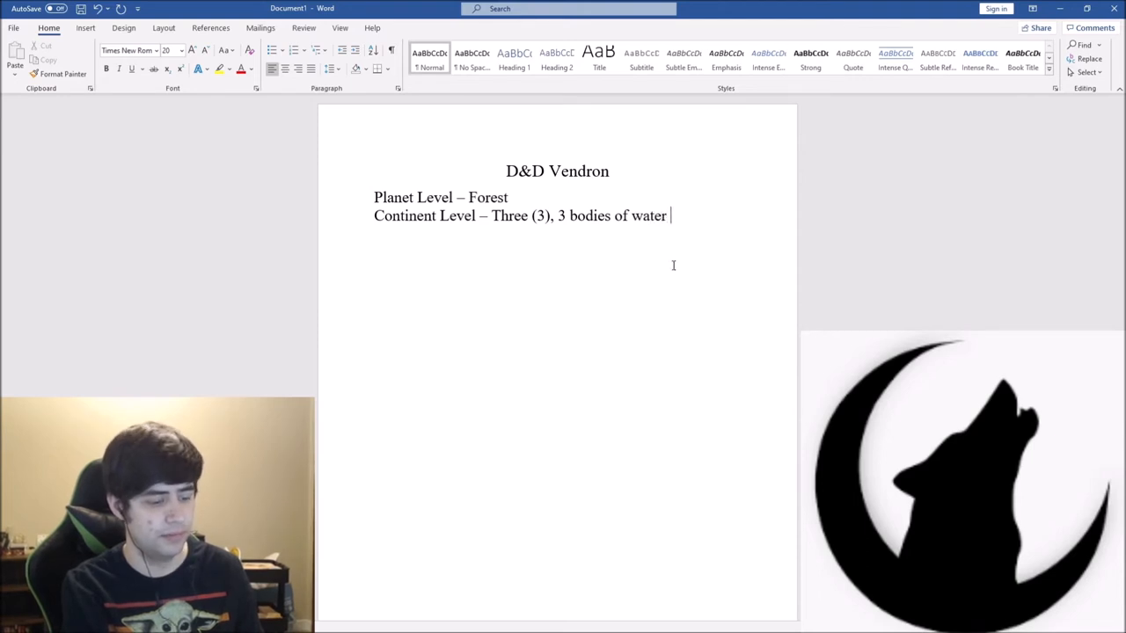
pyautogui.write('(oceans)')
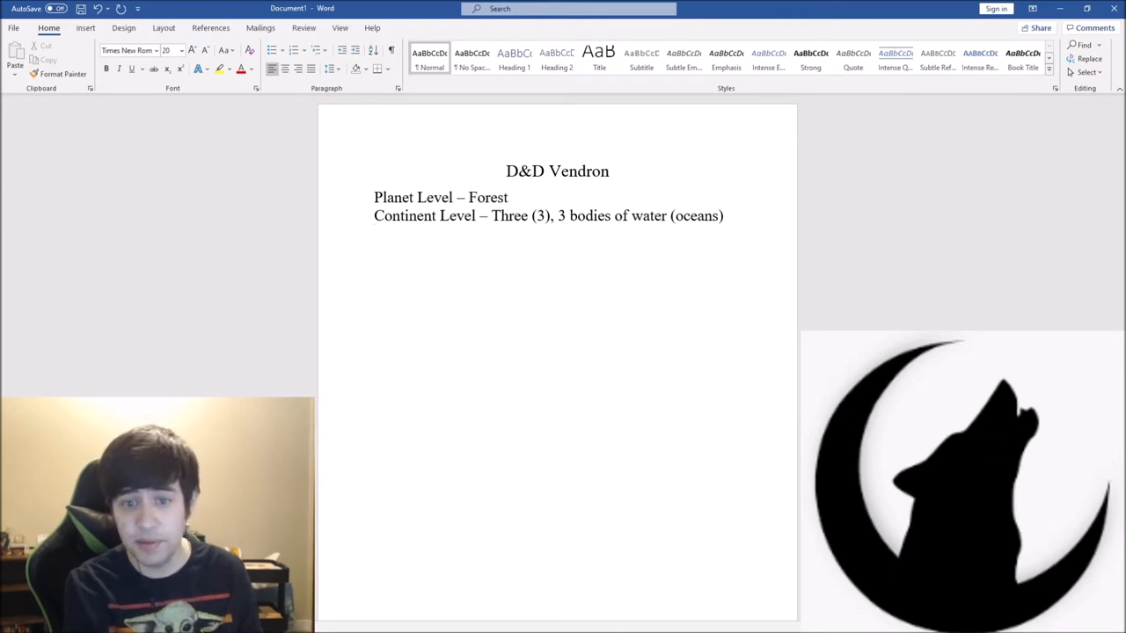
# Add the placeholder line 'Countries ___?' and start a new line below it
pyautogui.write('Cou')
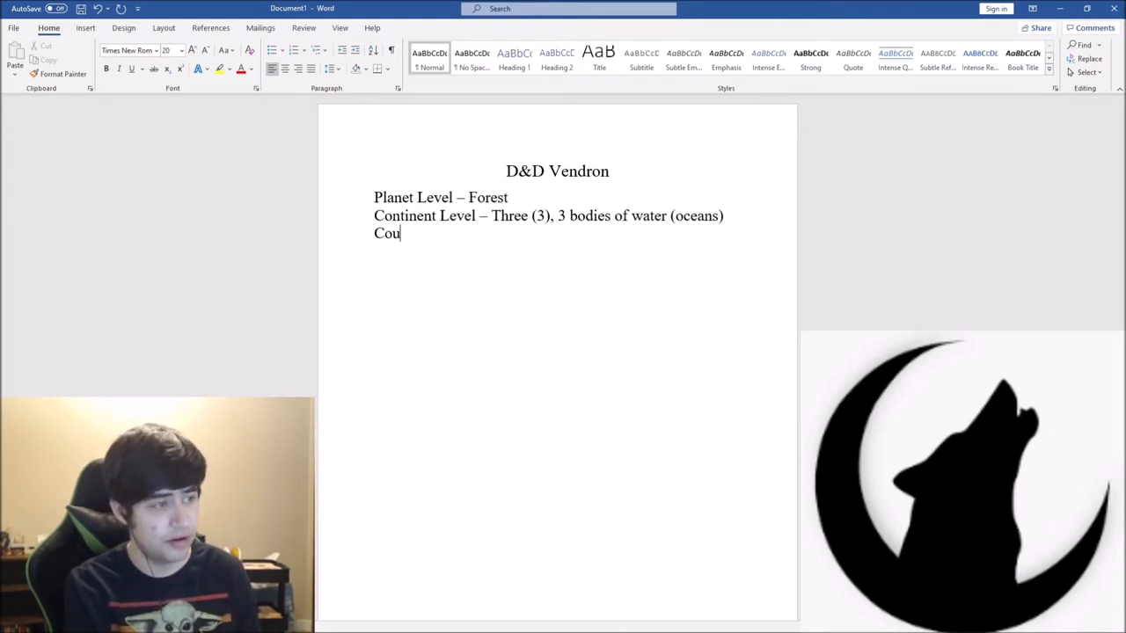
pyautogui.write('ntries')
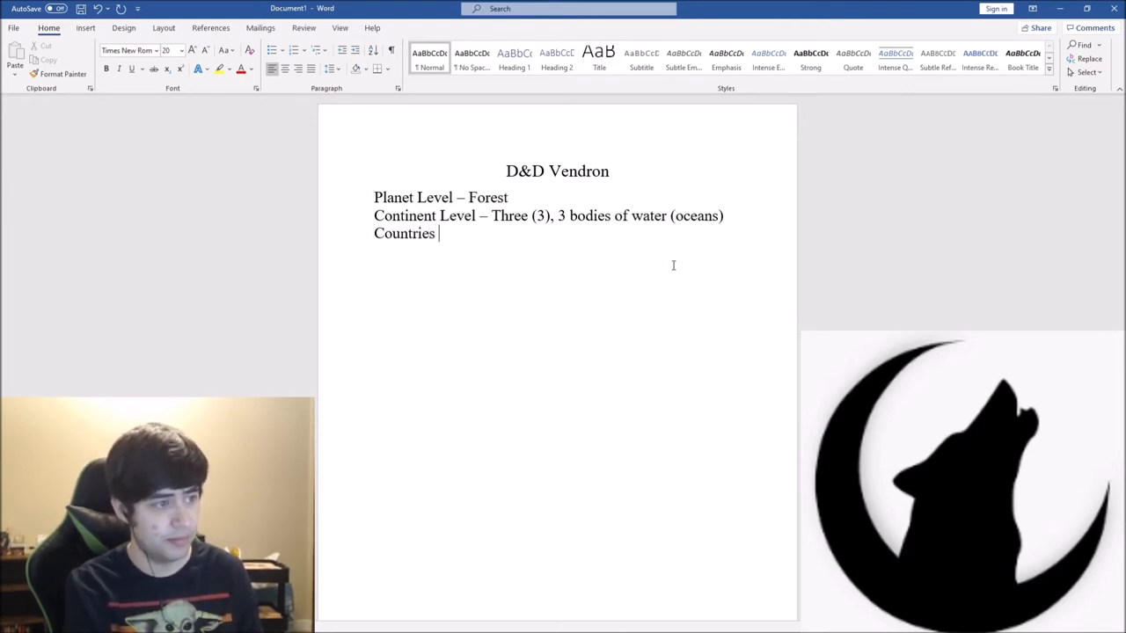
pyautogui.write('___')
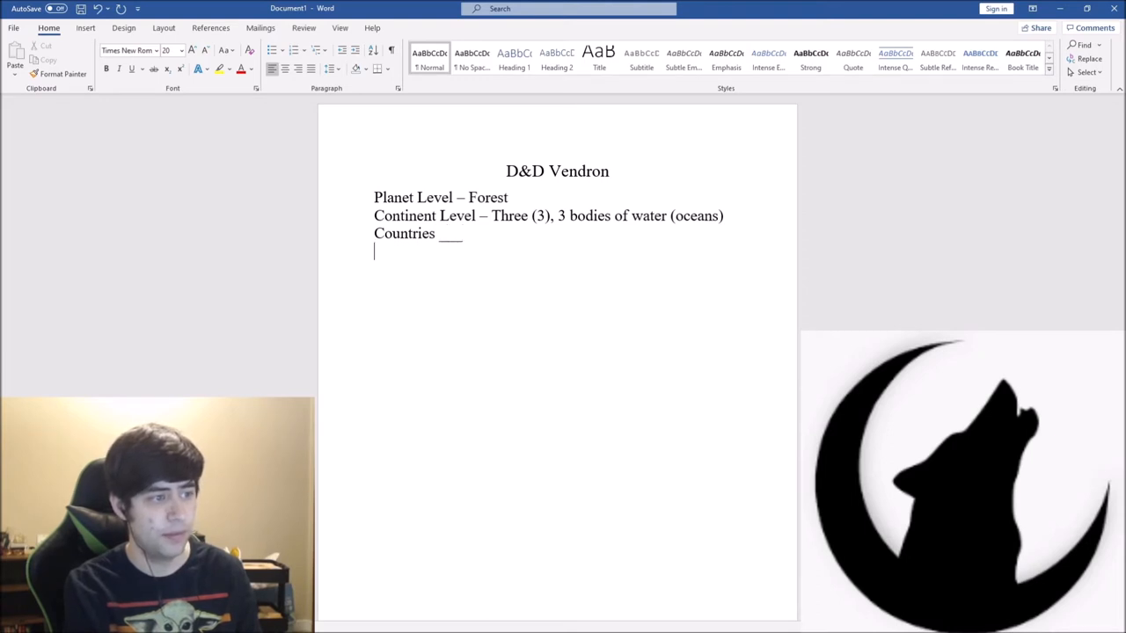
pyautogui.write('?')
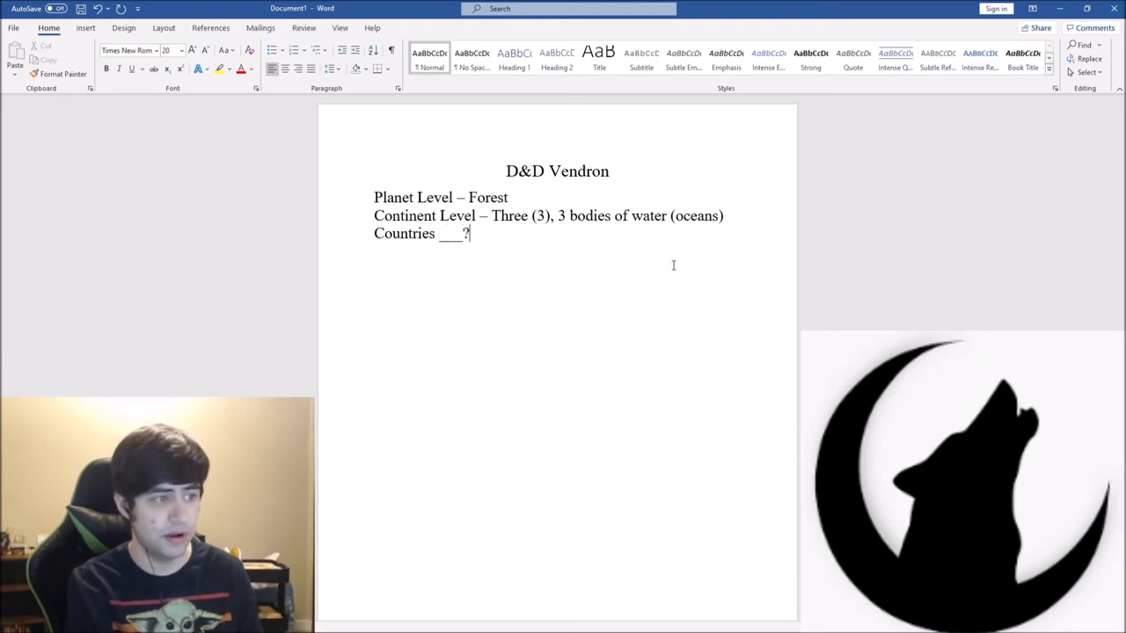
pyautogui.press('enter')
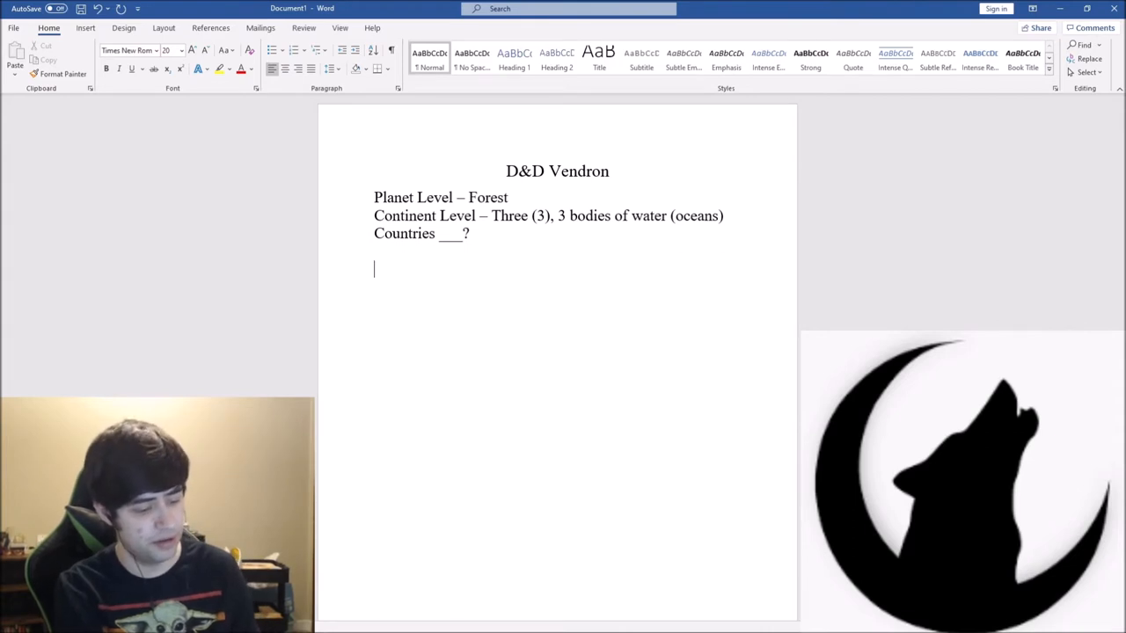
# Type the trial name 'Edimiar' on the new line
pyautogui.write('Ed')
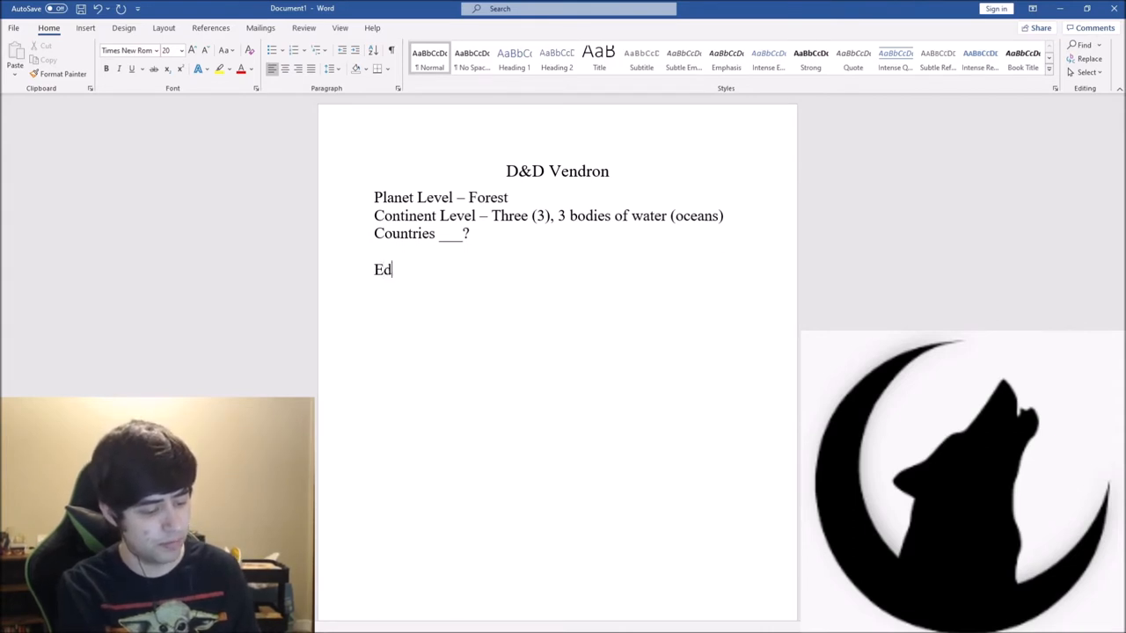
pyautogui.write('im')
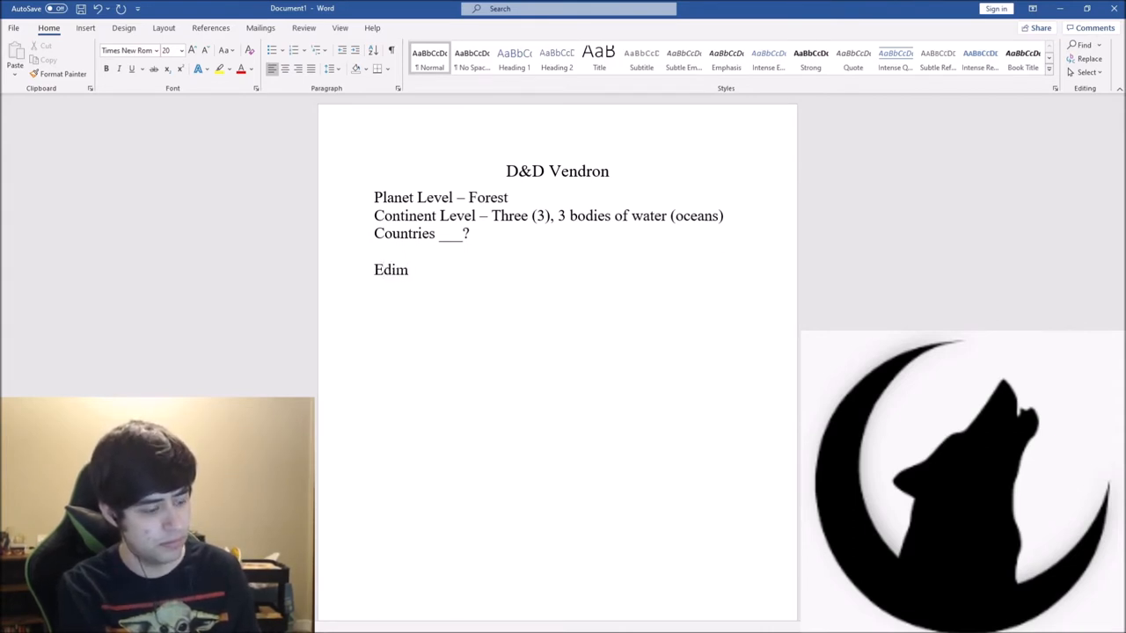
pyautogui.write('iar')
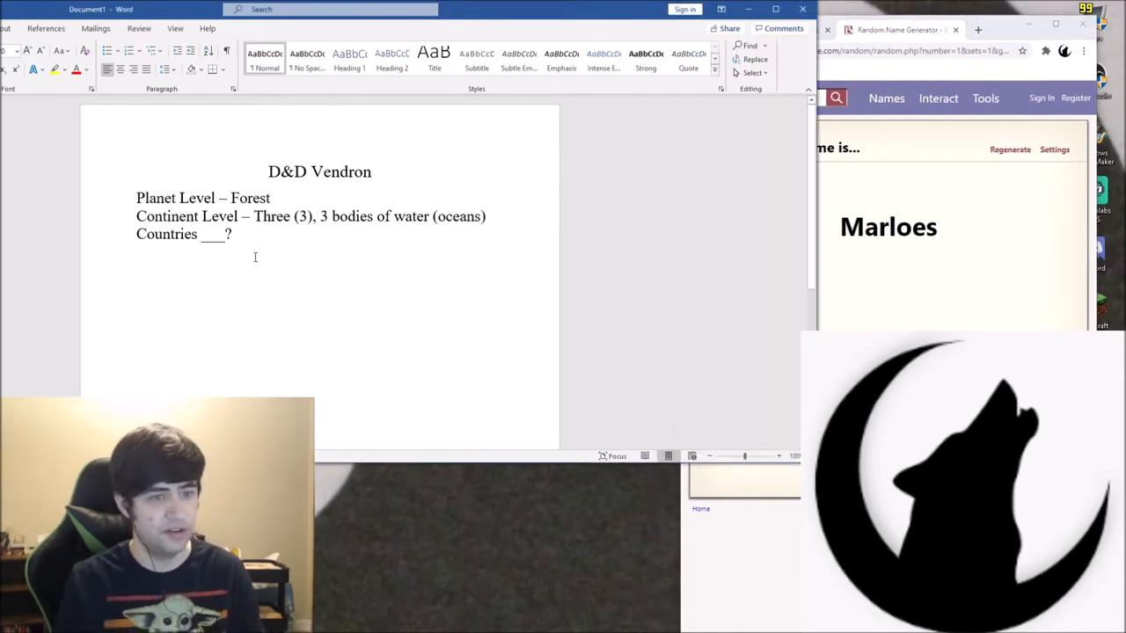
# Enter generated names Marloes, Silke and Diana, starting Diana's 'Character Names' label
pyautogui.write('Marloes')
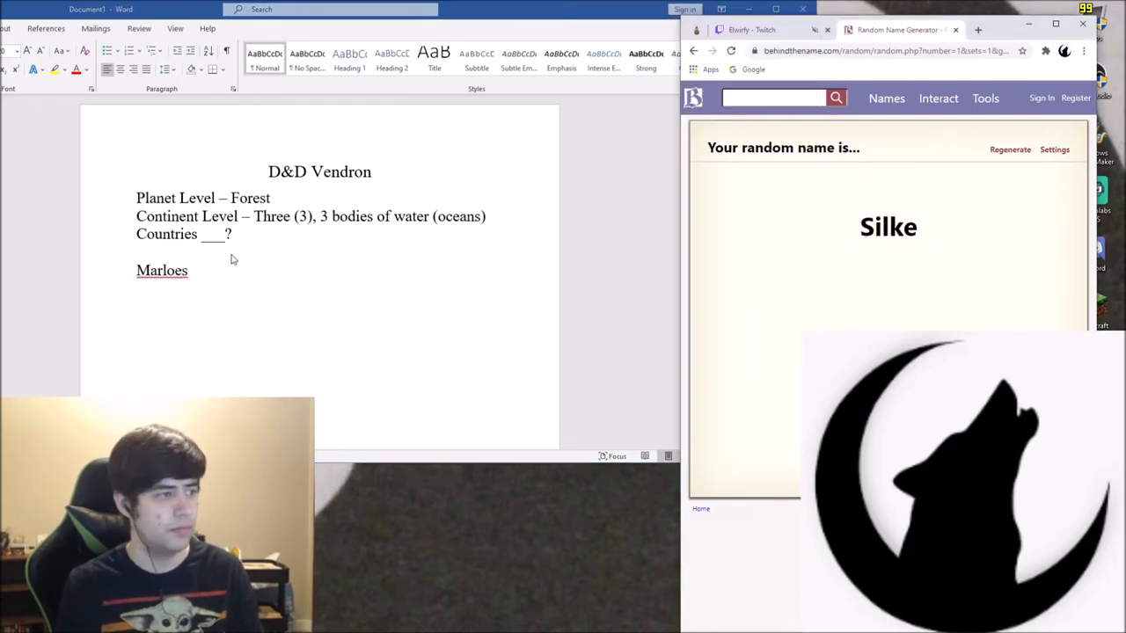
pyautogui.rightClick(162, 270)
pyautogui.write('S')
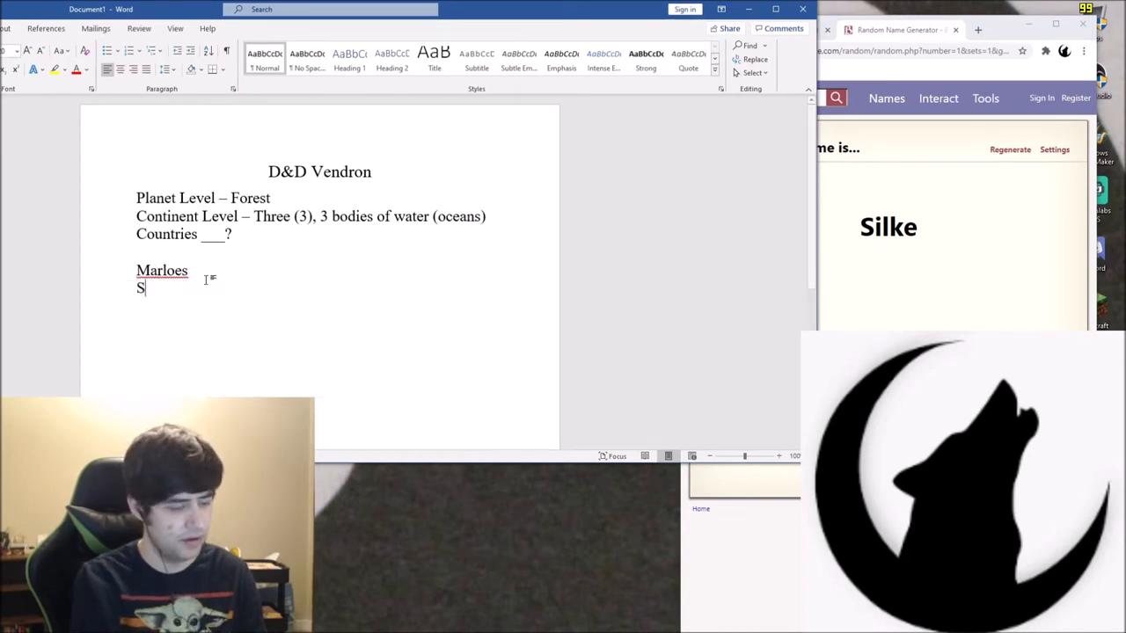
pyautogui.write('ilke')
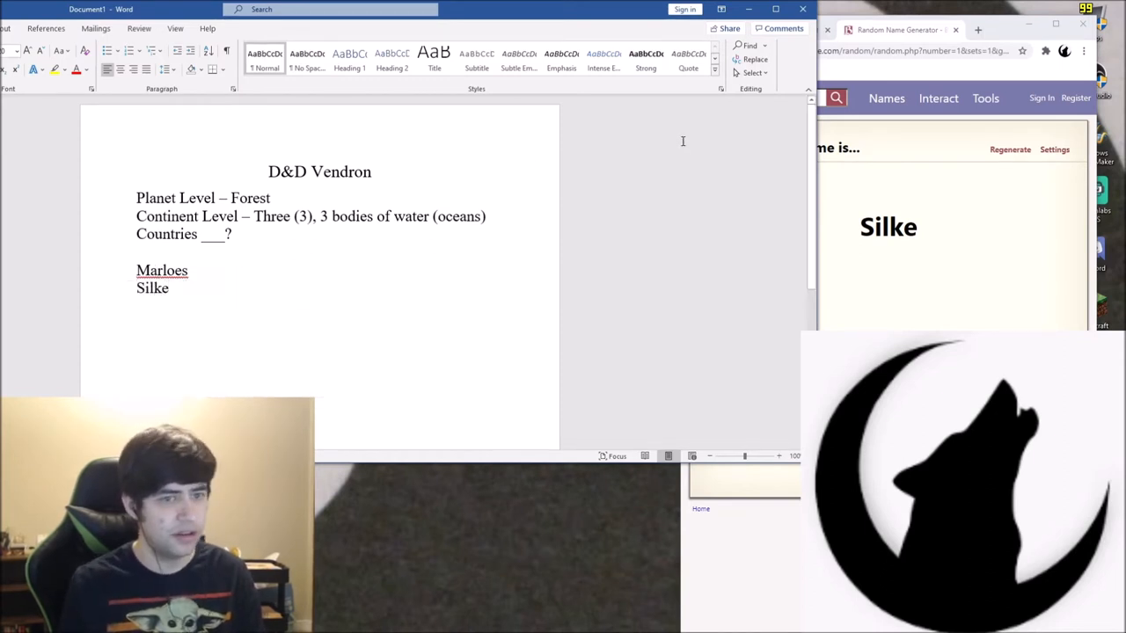
pyautogui.click(1010, 150)
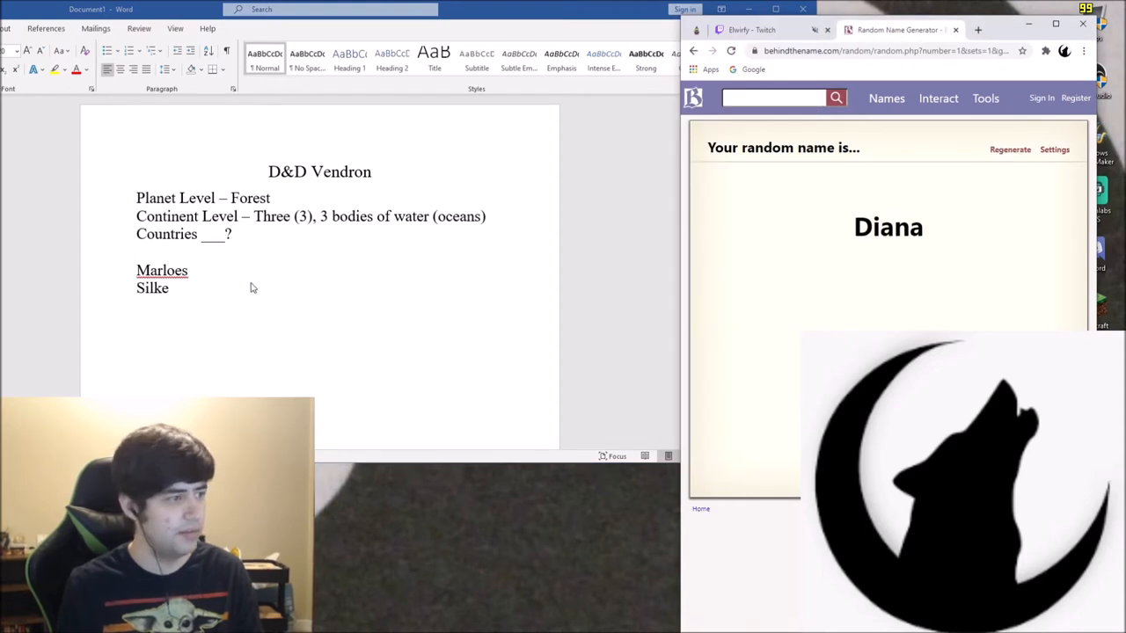
pyautogui.write('Diana - C')
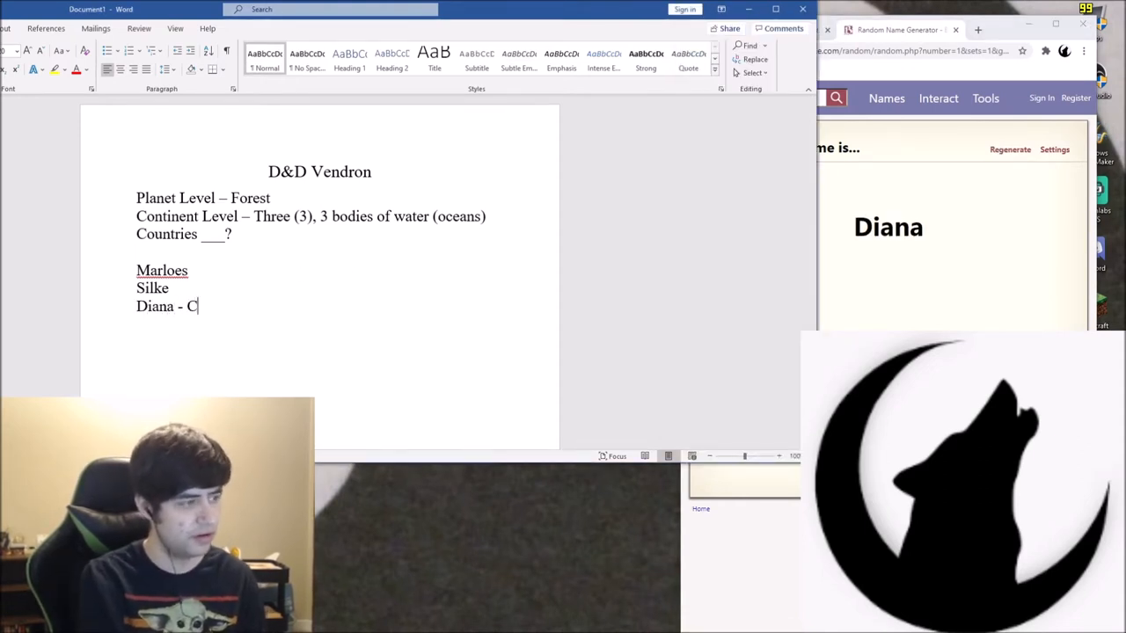
pyautogui.write('haracter N')
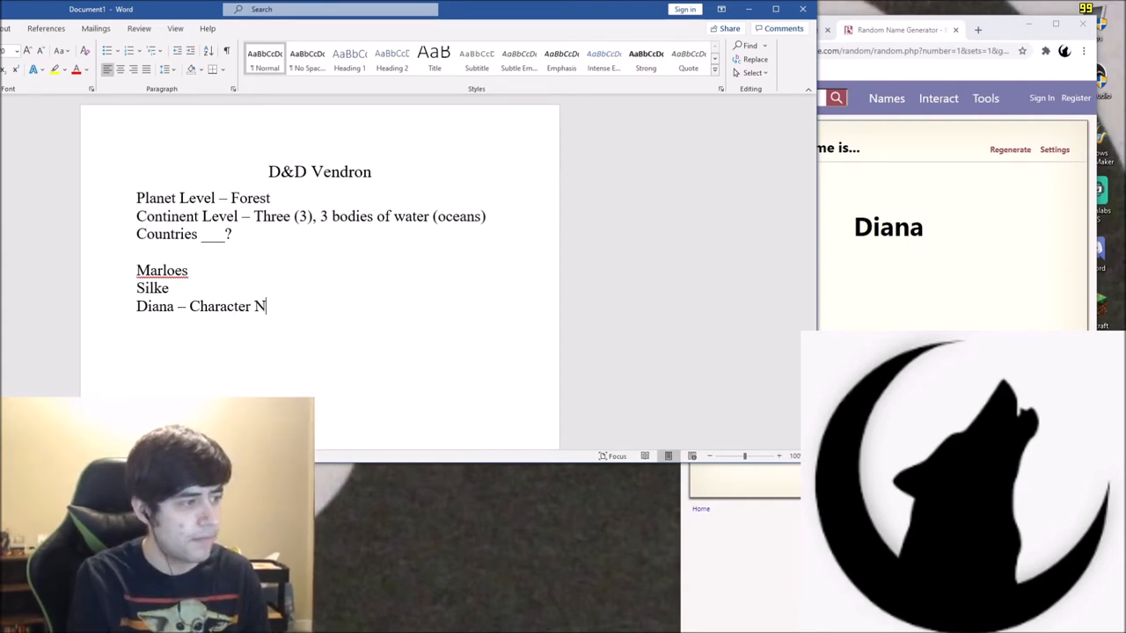
# Finish Diana's 'Character Names' label and tag the next name as '– City'
pyautogui.write('ames')
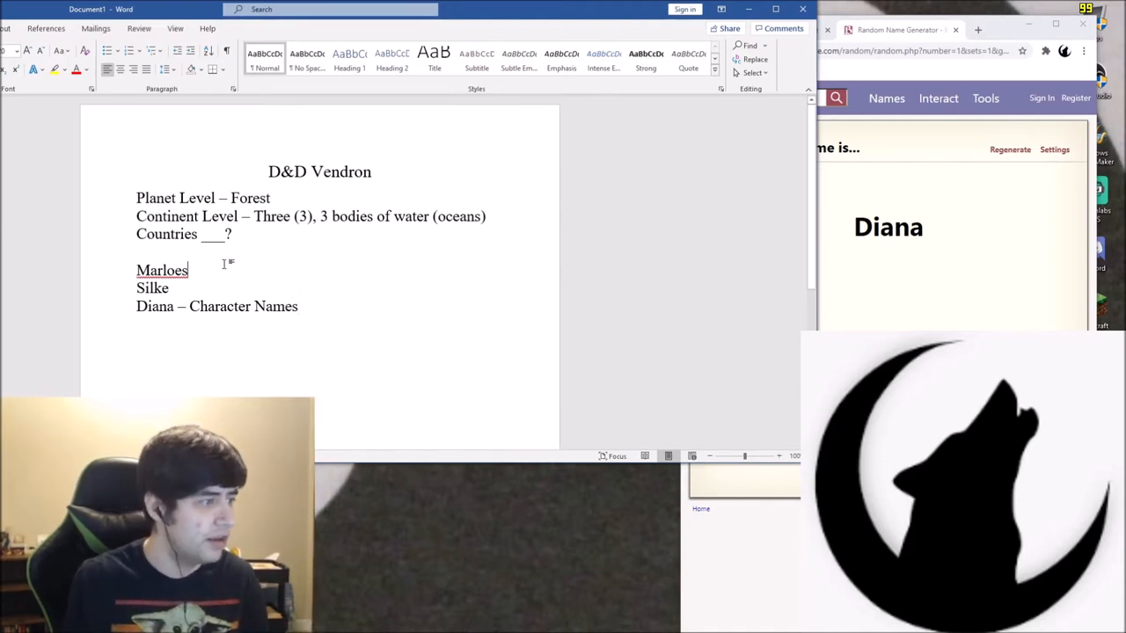
pyautogui.write('-')
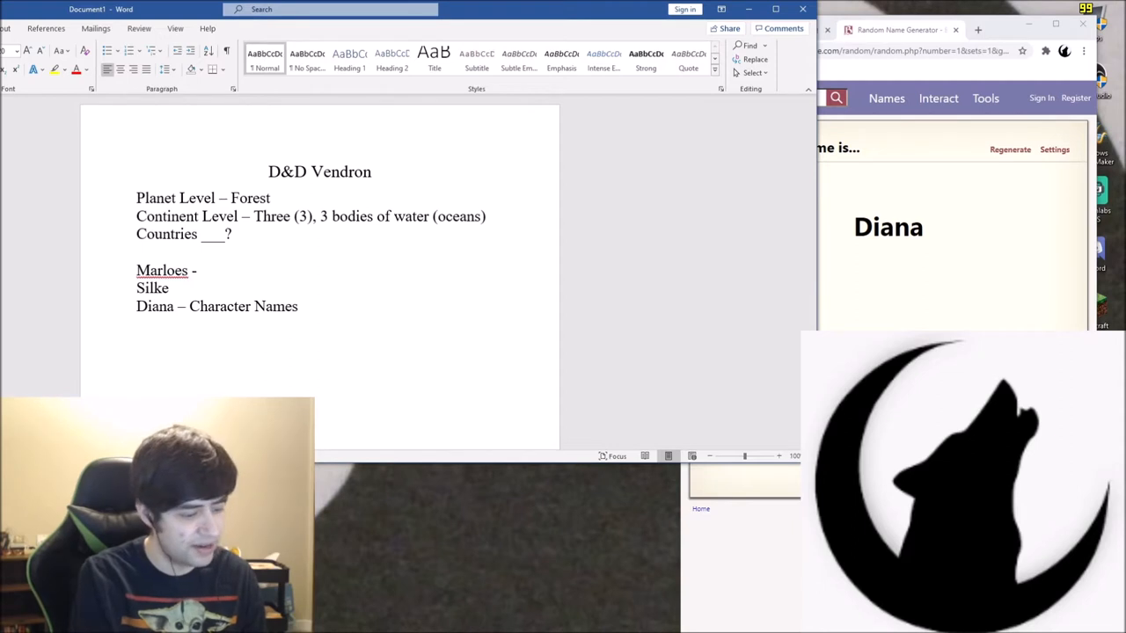
pyautogui.write('City, Country')
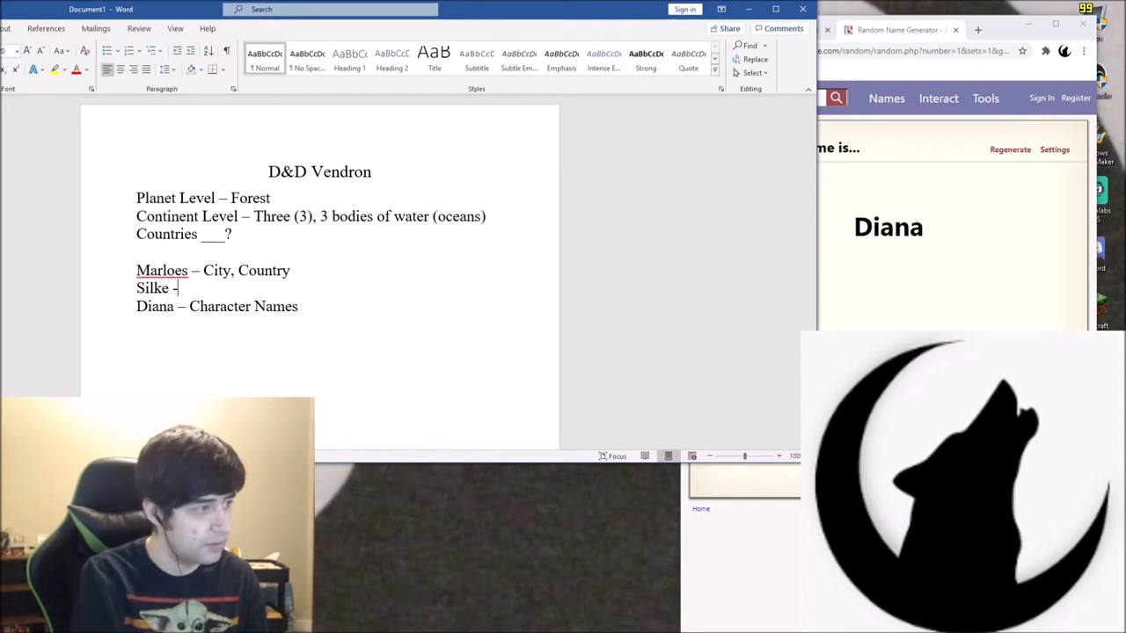
pyautogui.write('City')
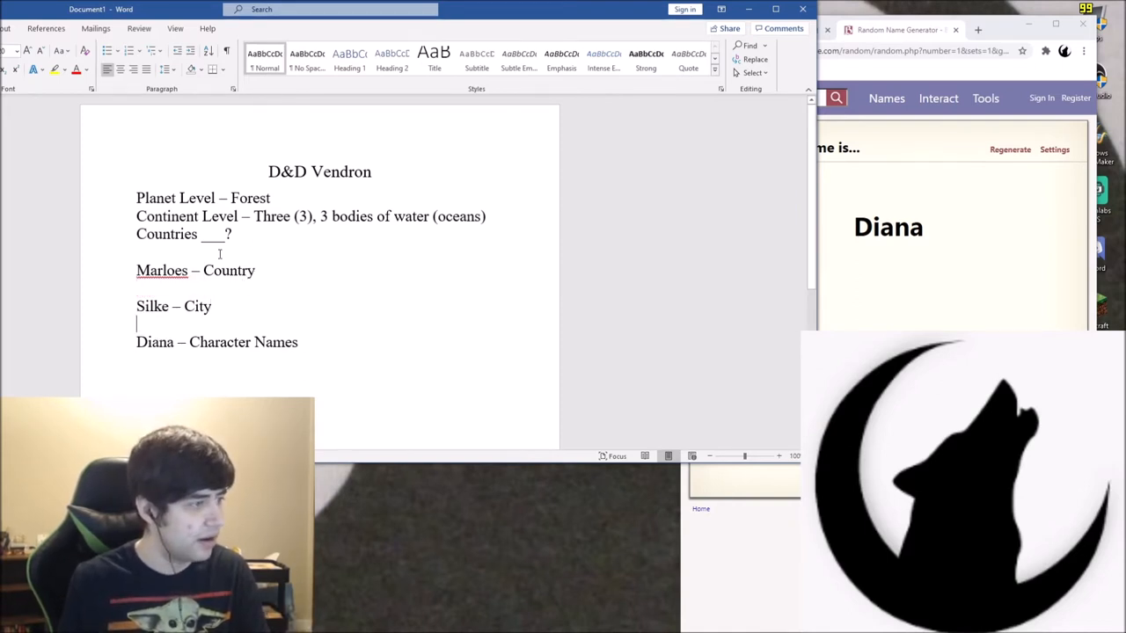
# Type the headings Countries, Cities and Characters above the names
pyautogui.write('Co')
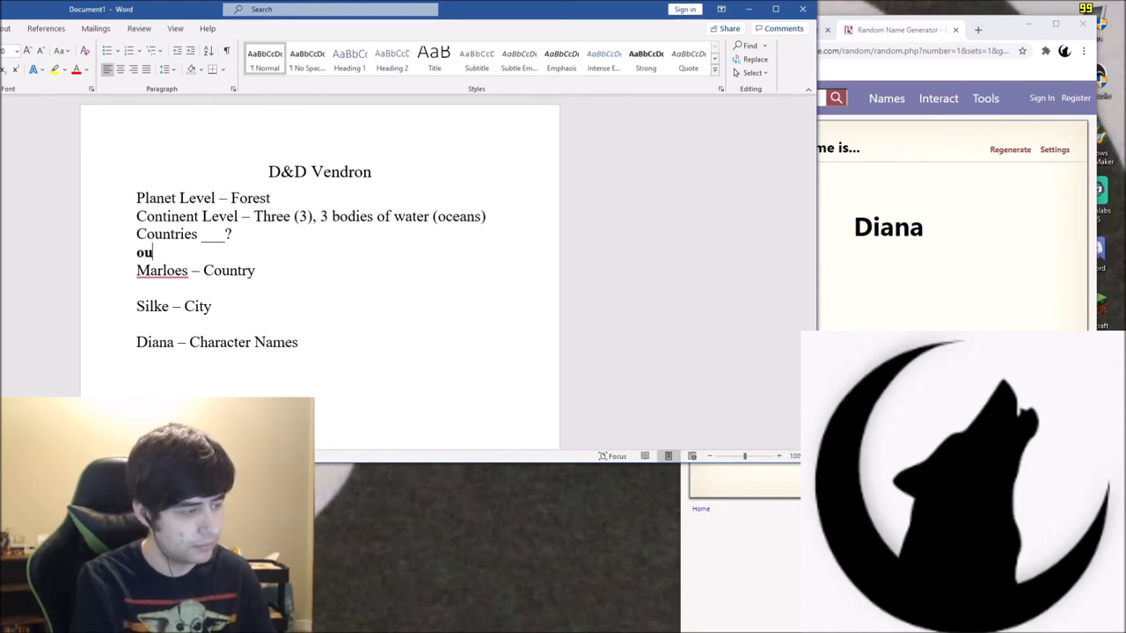
pyautogui.press('Backspace')
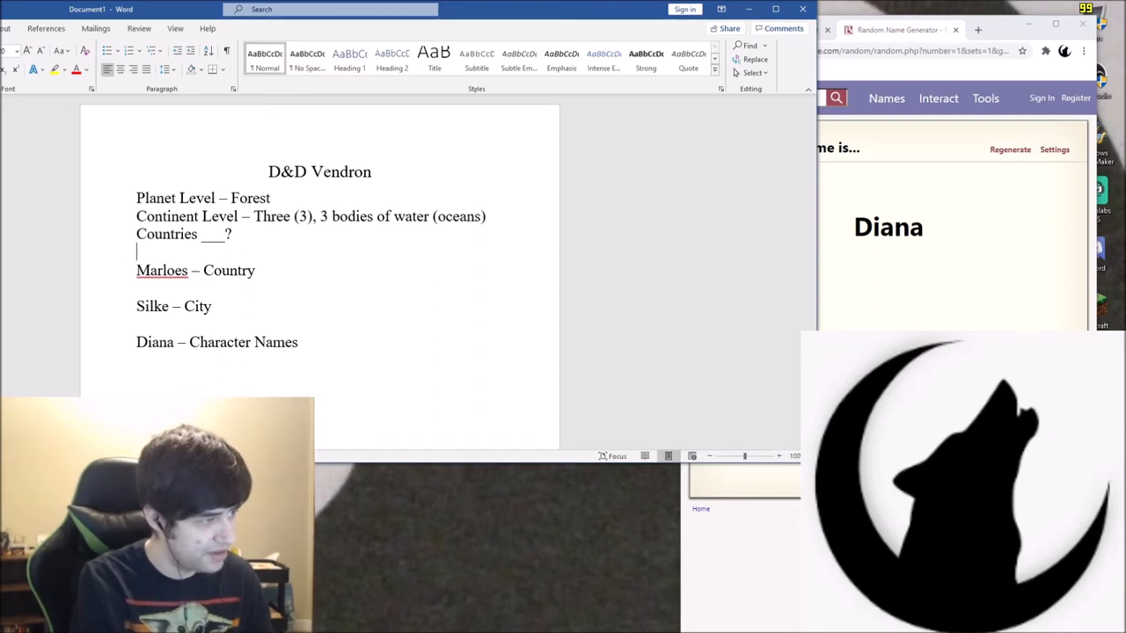
pyautogui.write('Counties')
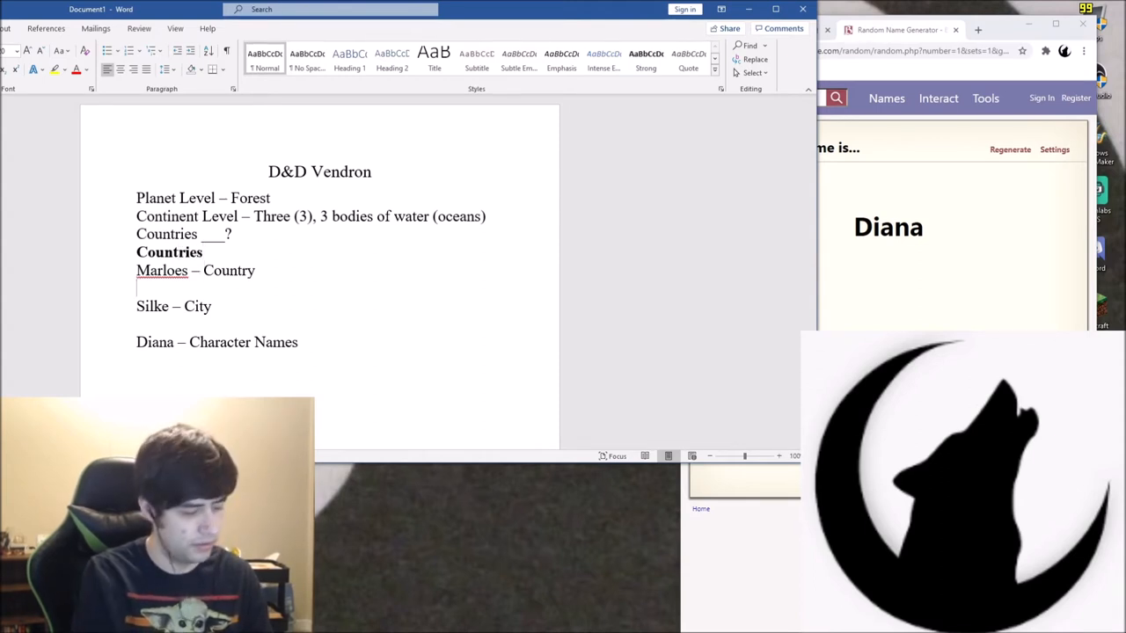
pyautogui.write('Citie')
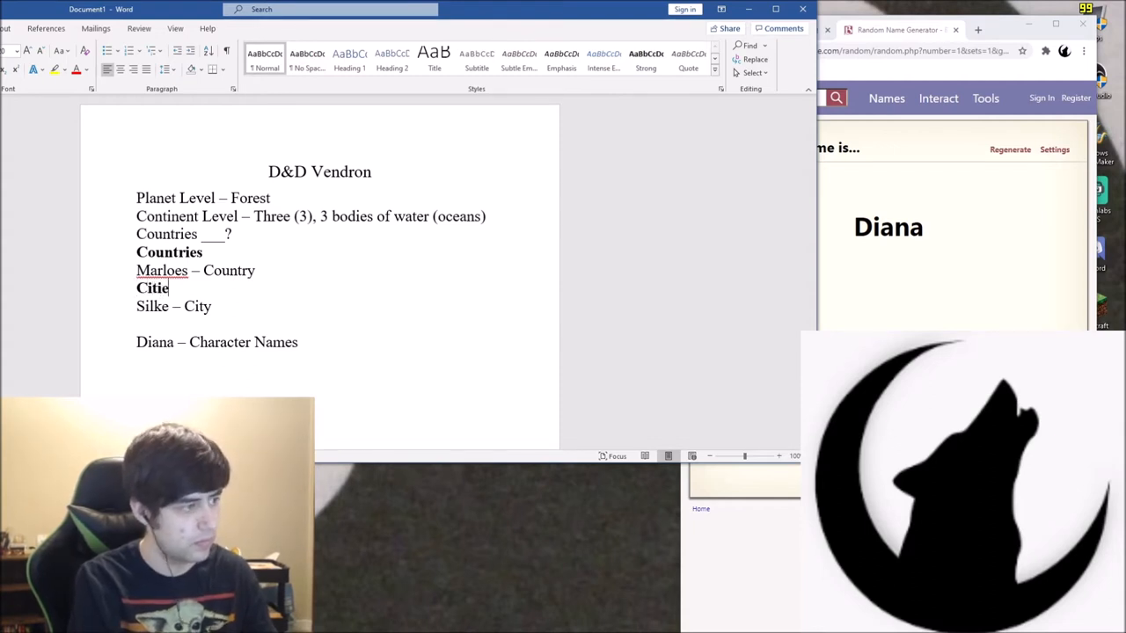
pyautogui.write('s')
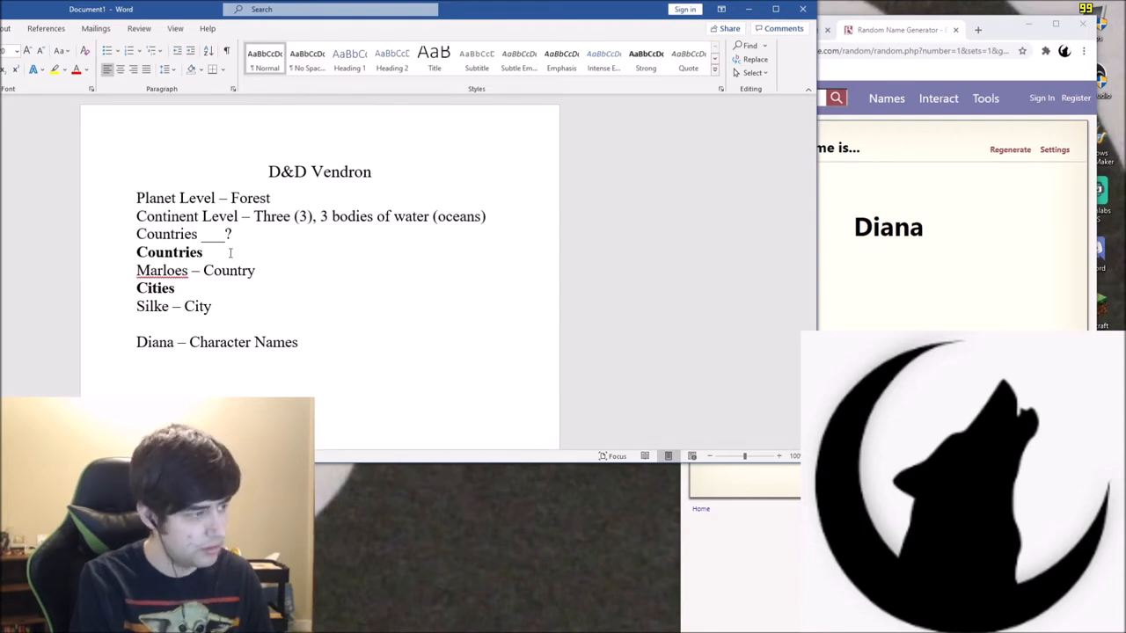
pyautogui.write('Chara')
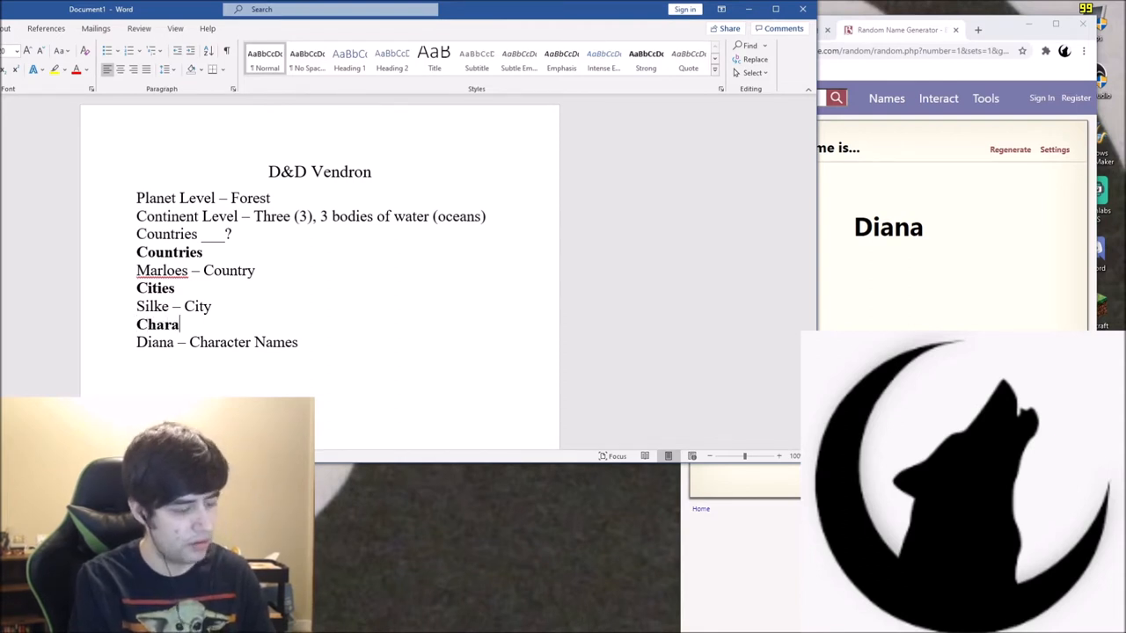
pyautogui.write('cters')
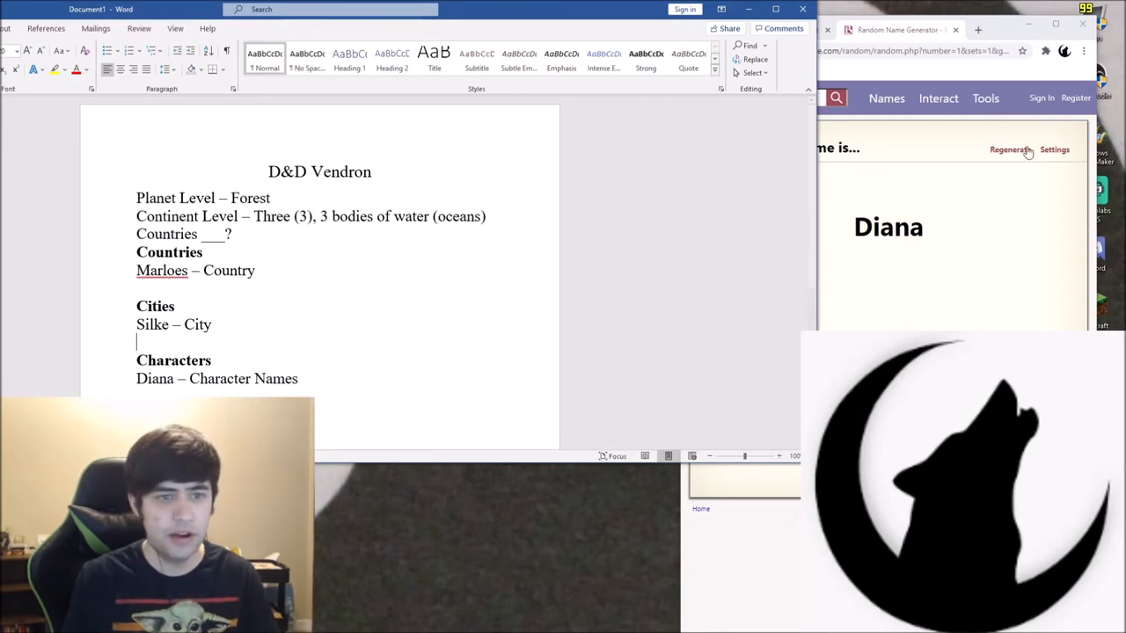
# Generate a new name and add 'Roosje – City'
pyautogui.click(1009, 149)
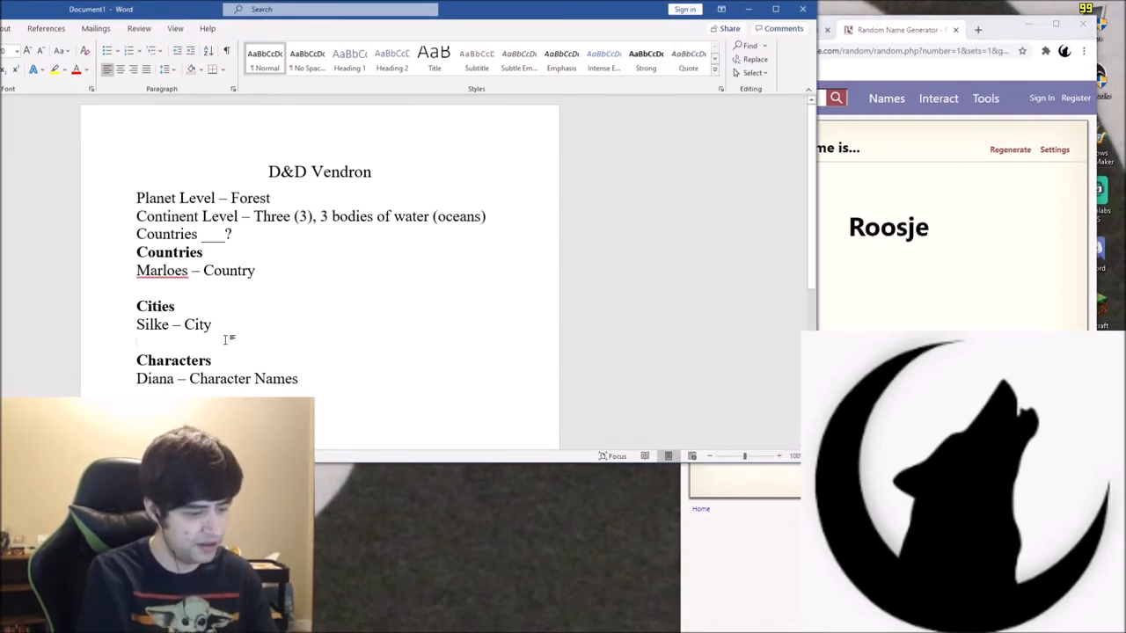
pyautogui.write('Roosje')
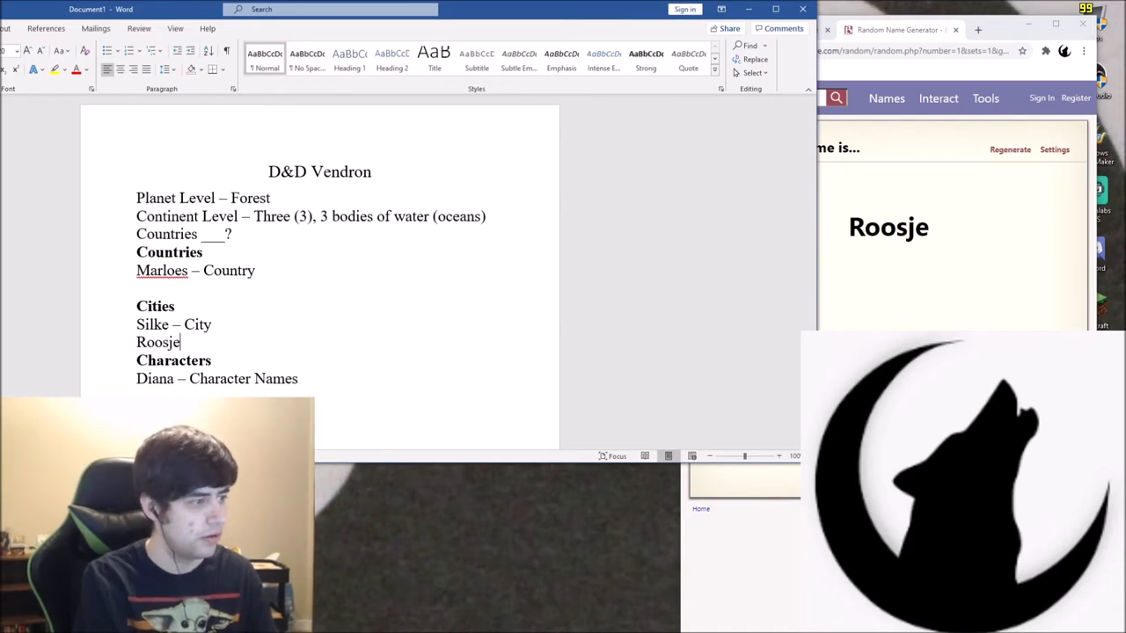
pyautogui.write('- Cit')
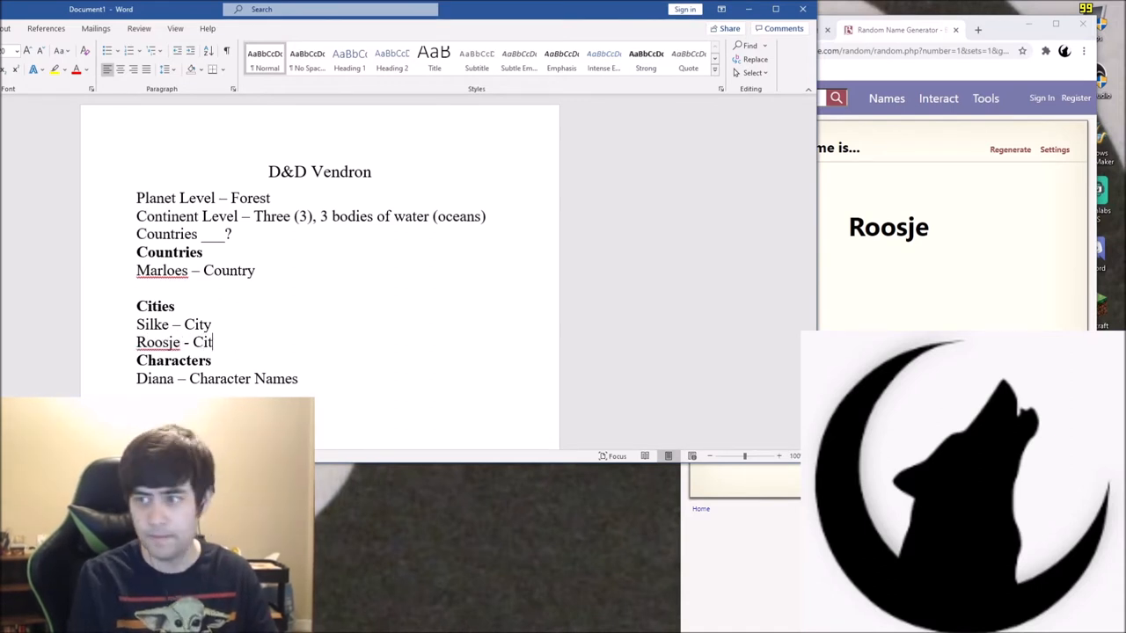
pyautogui.write('y')
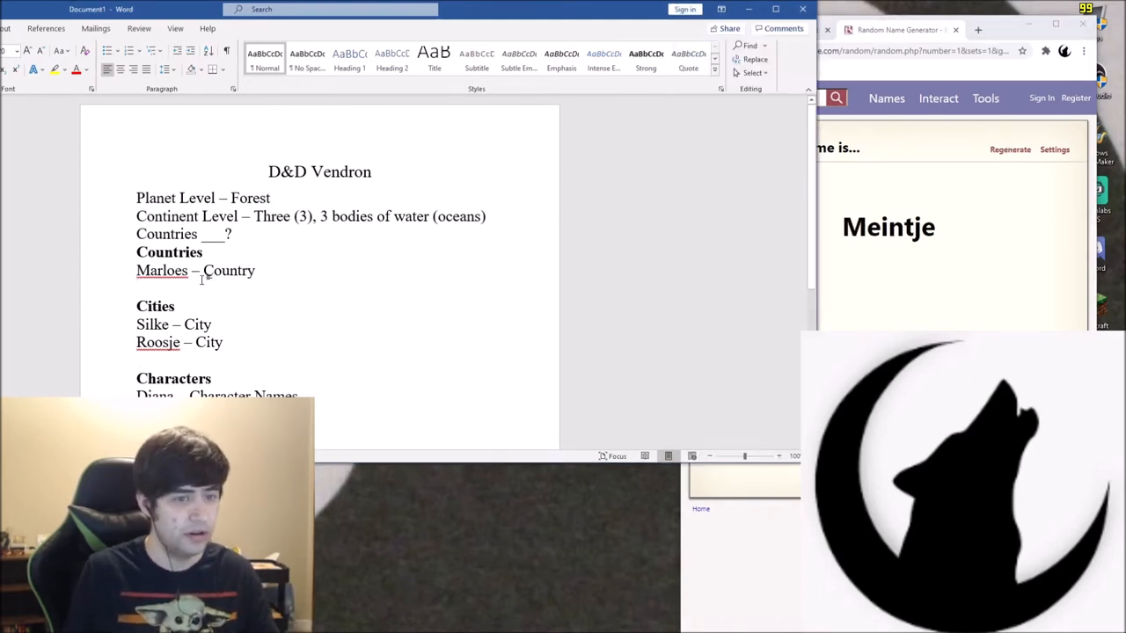
# Add 'Meintje – Country', then remove the trailing character
pyautogui.write('Men')
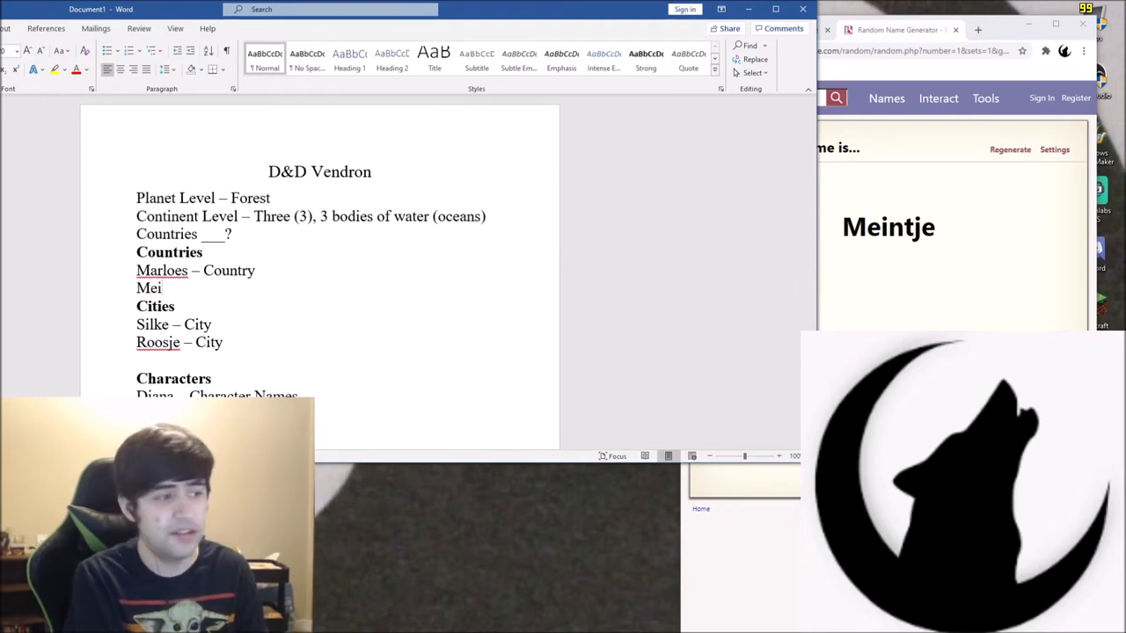
pyautogui.write('nt')
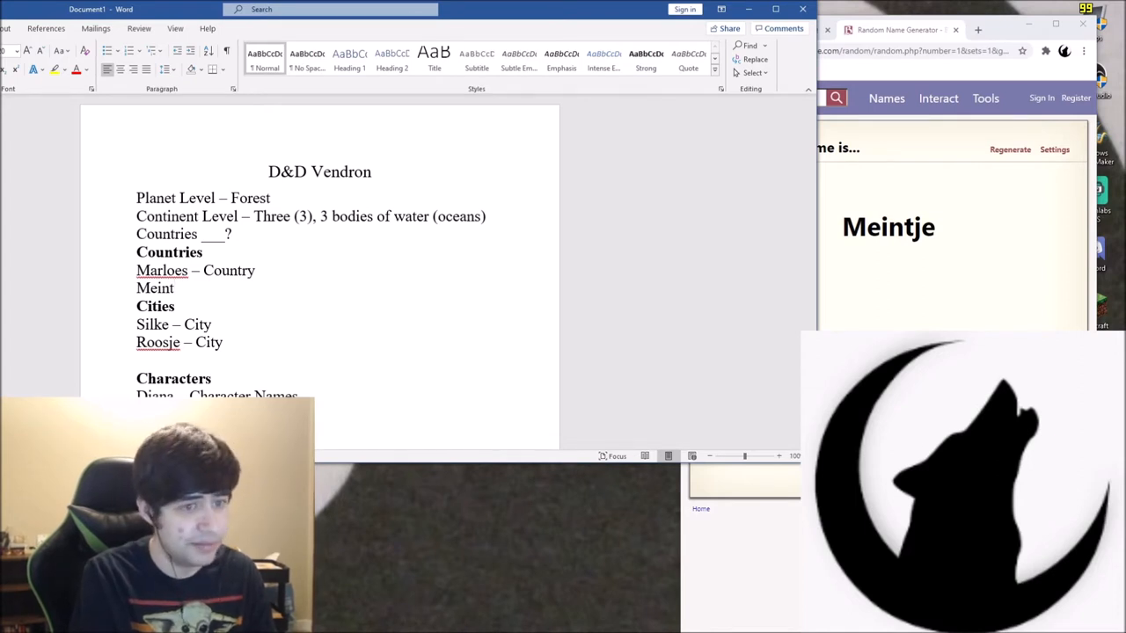
pyautogui.write('je')
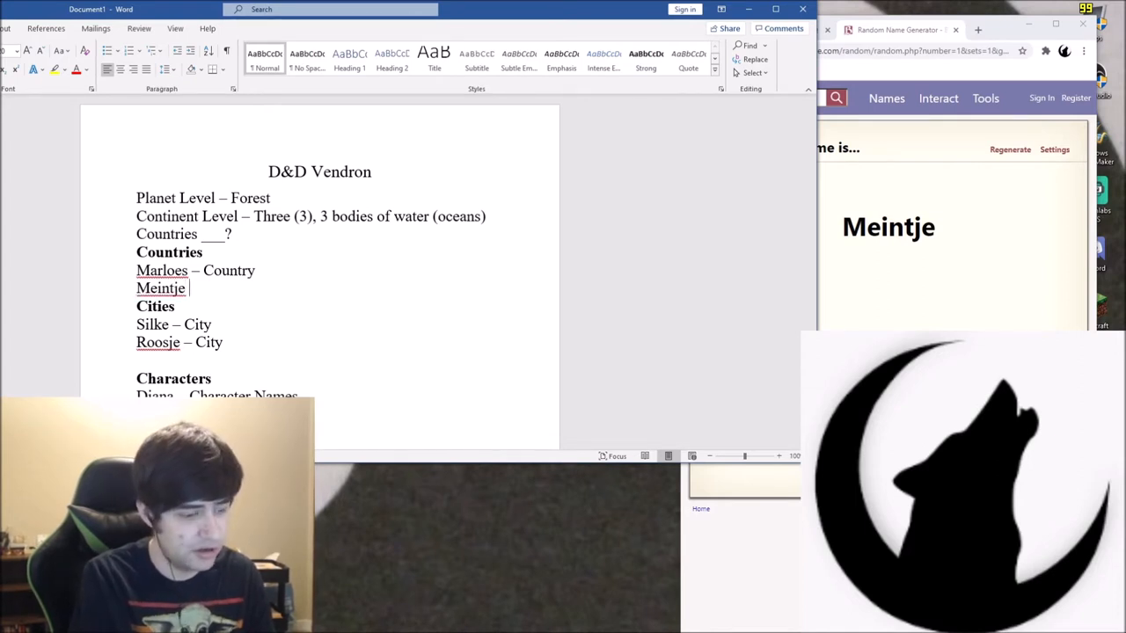
pyautogui.write('-')
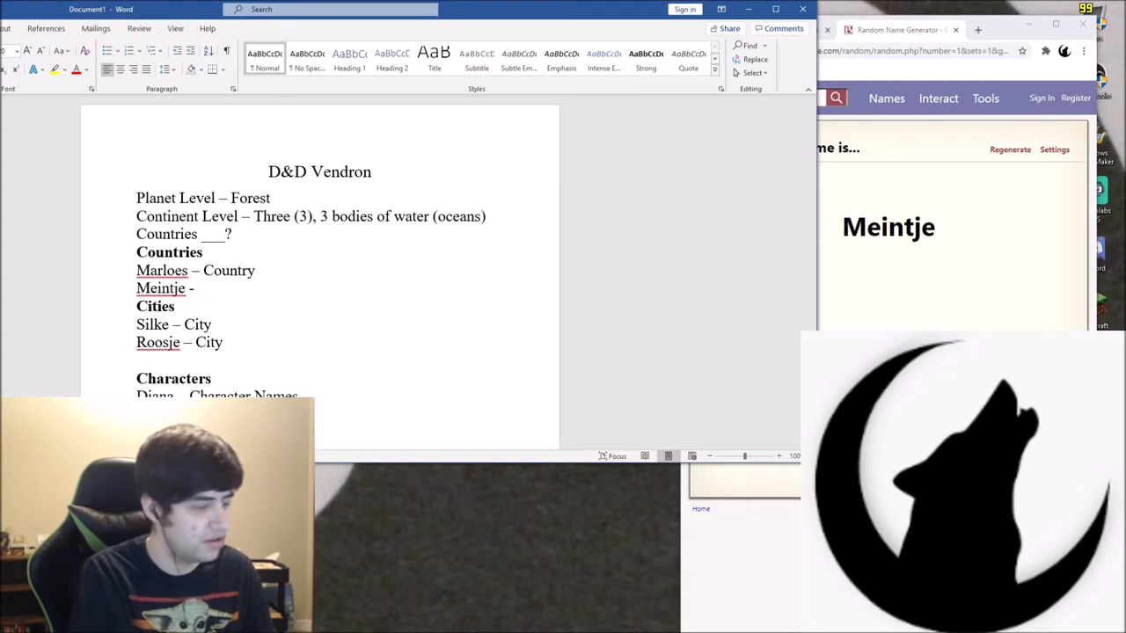
pyautogui.write('Country')
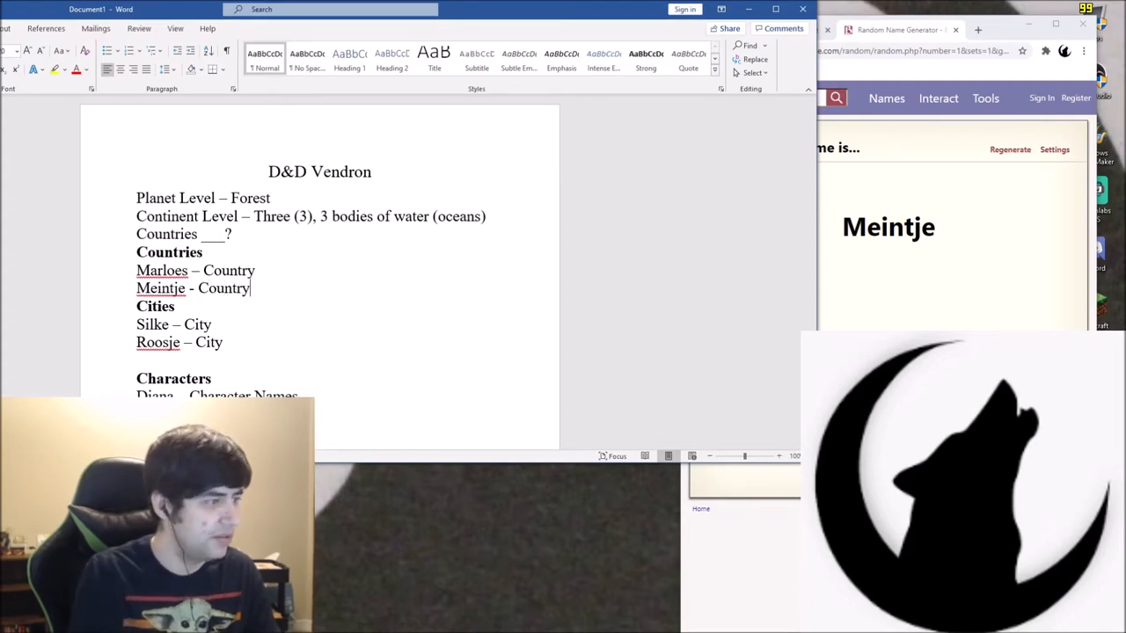
pyautogui.press('Backspace')
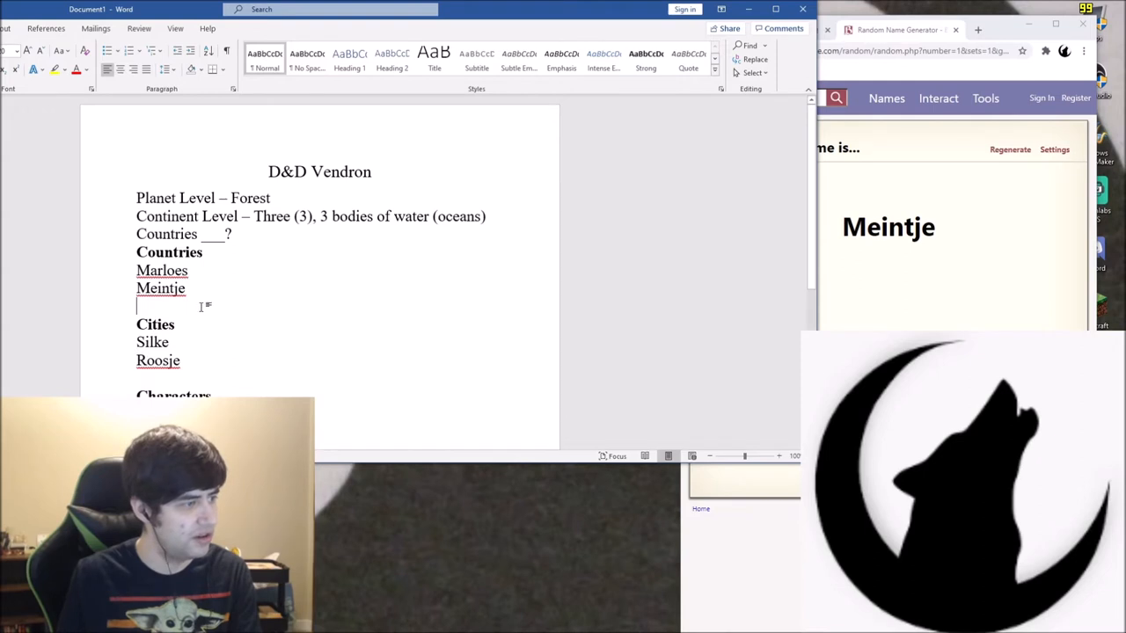
# Ignore the spelling flag on Meintje and generate a new character name
pyautogui.rightClick(161, 299)
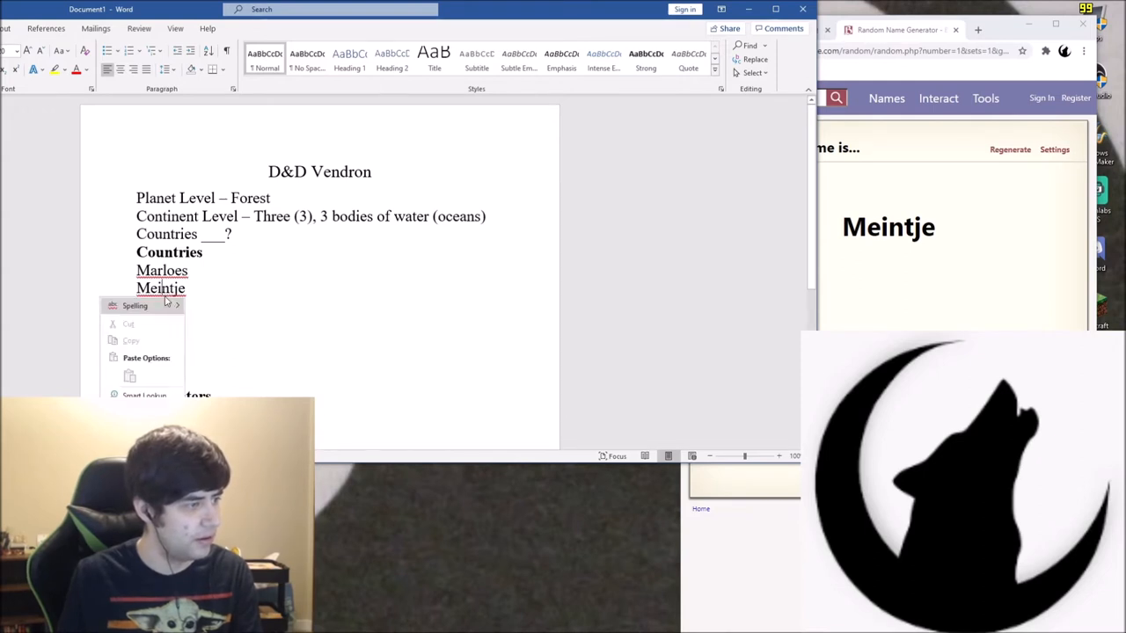
pyautogui.moveTo(136, 287)
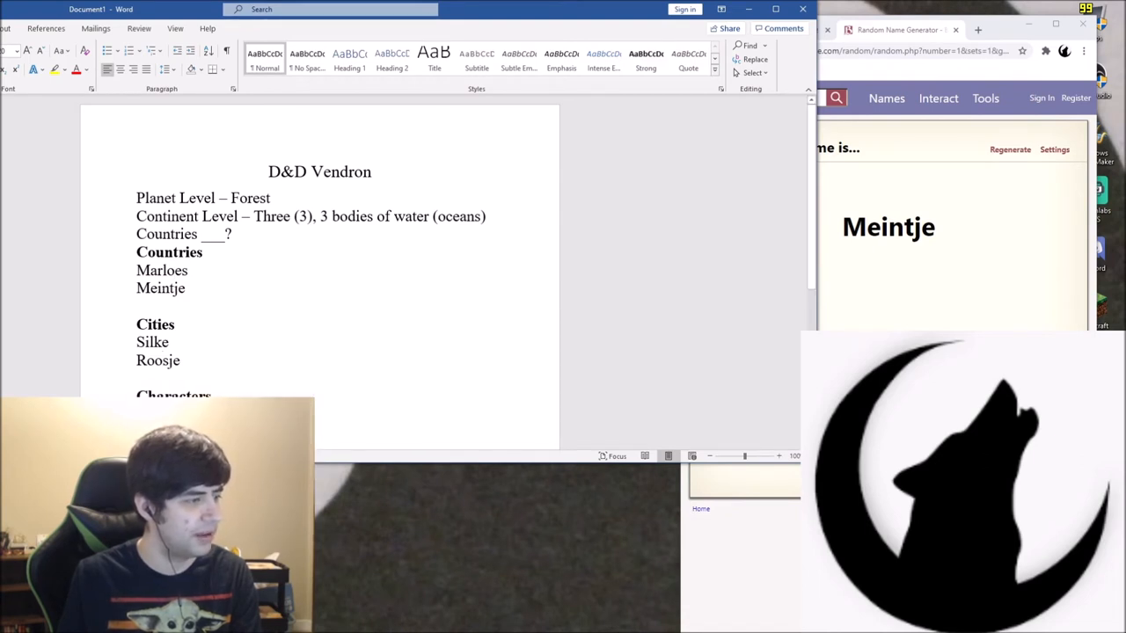
pyautogui.moveTo(966, 154)
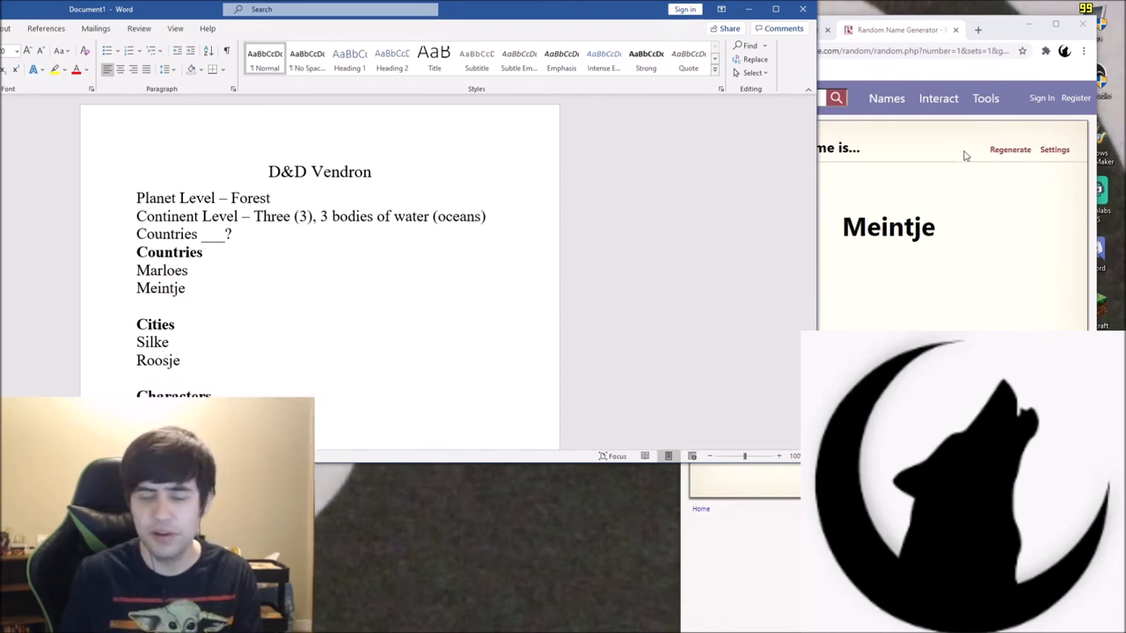
pyautogui.click(1010, 149)
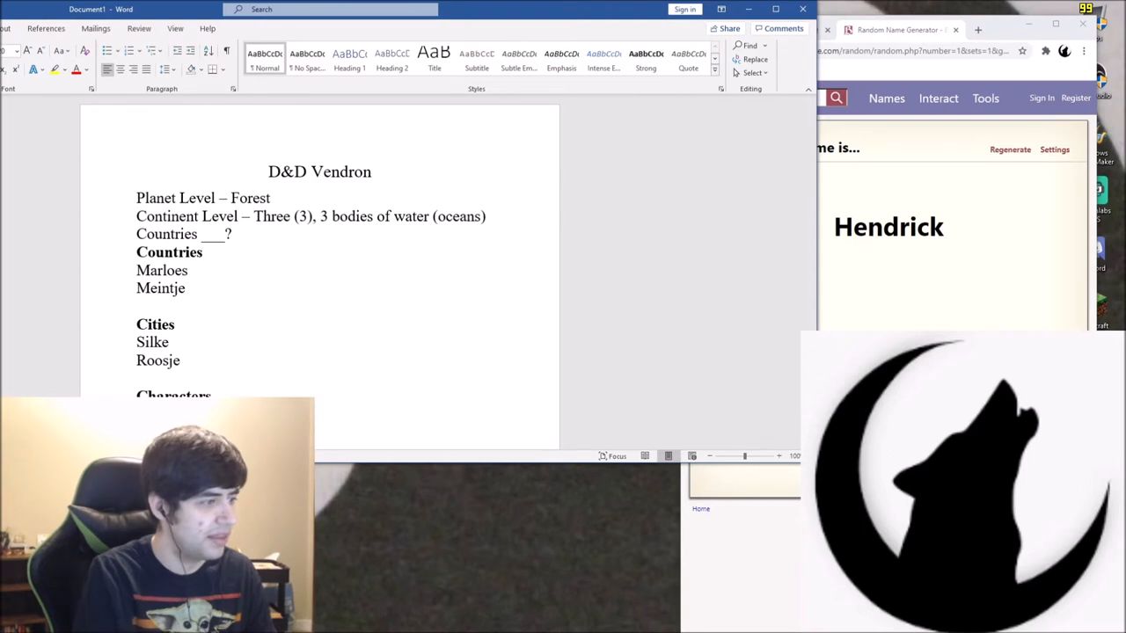
pyautogui.scroll(-3)
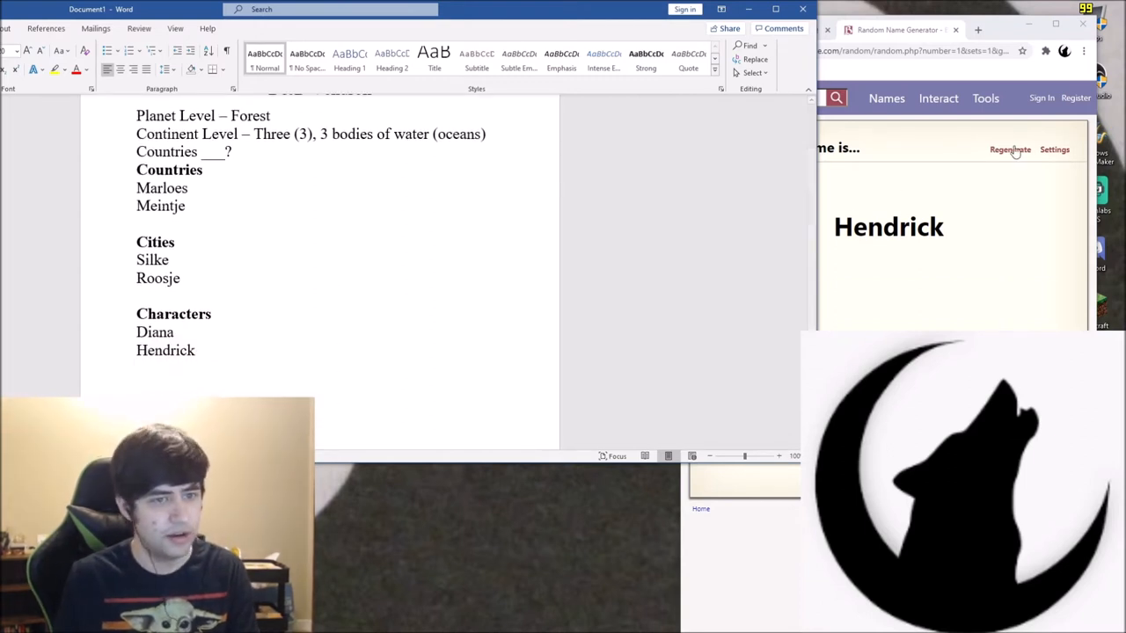
pyautogui.click(1009, 149)
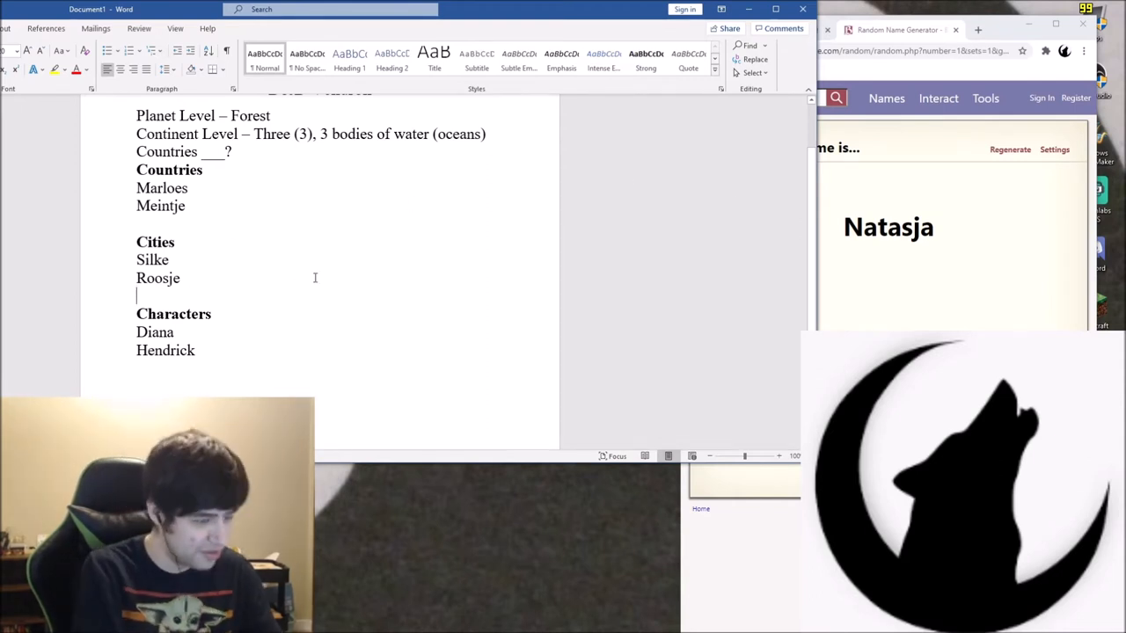
# Add Natasja under Cities and Jette under Countries, then generate more names
pyautogui.write('Natasja')
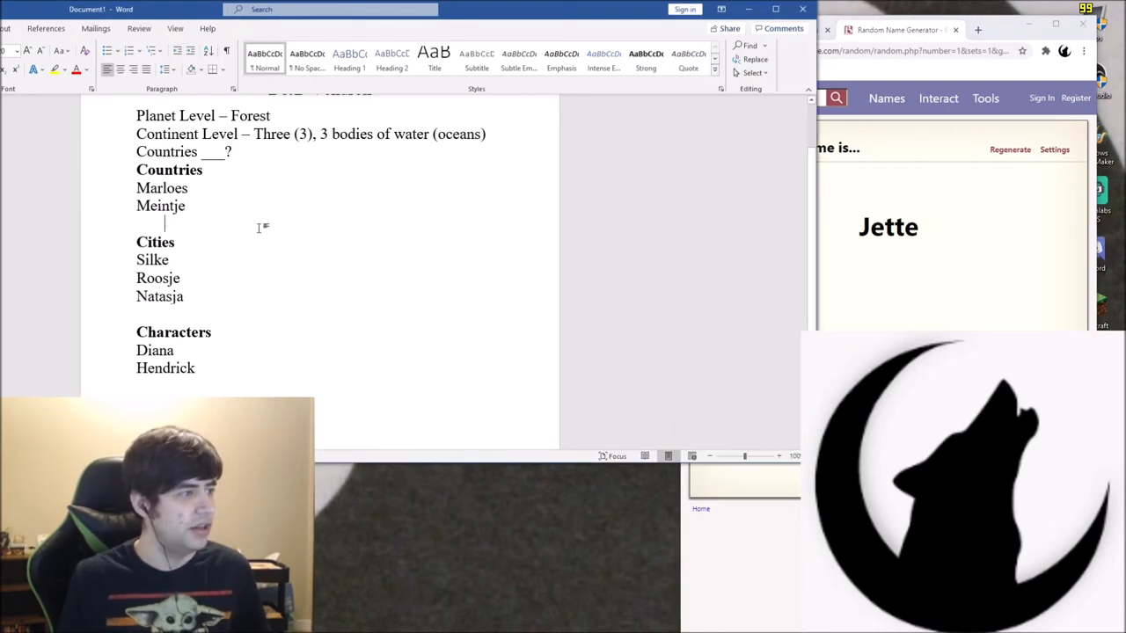
pyautogui.write('Jette')
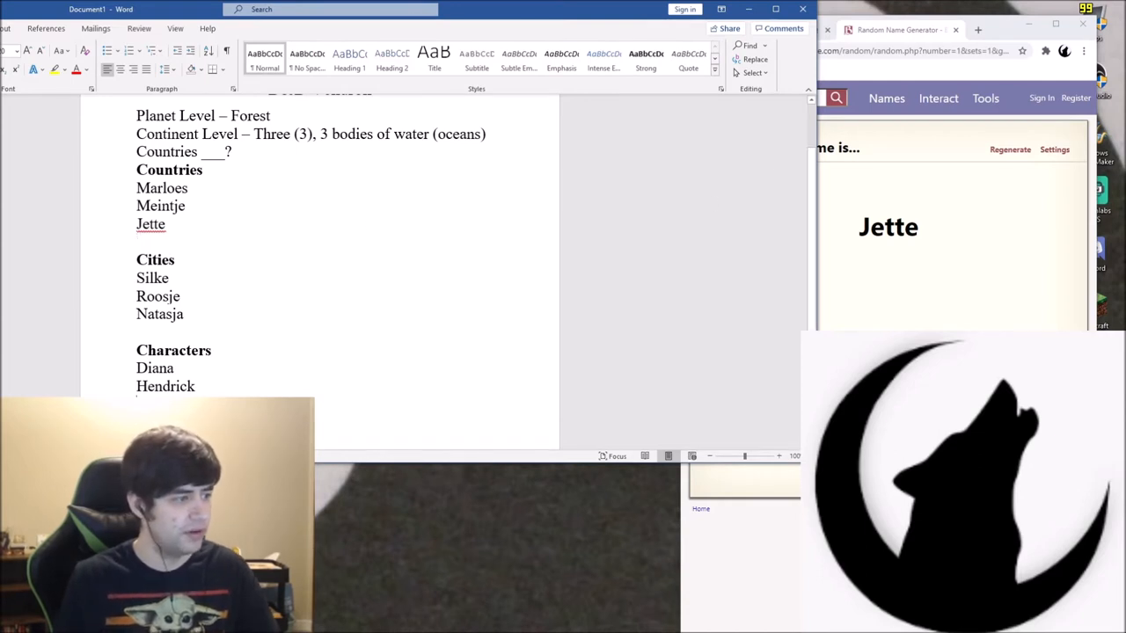
pyautogui.click(1010, 149)
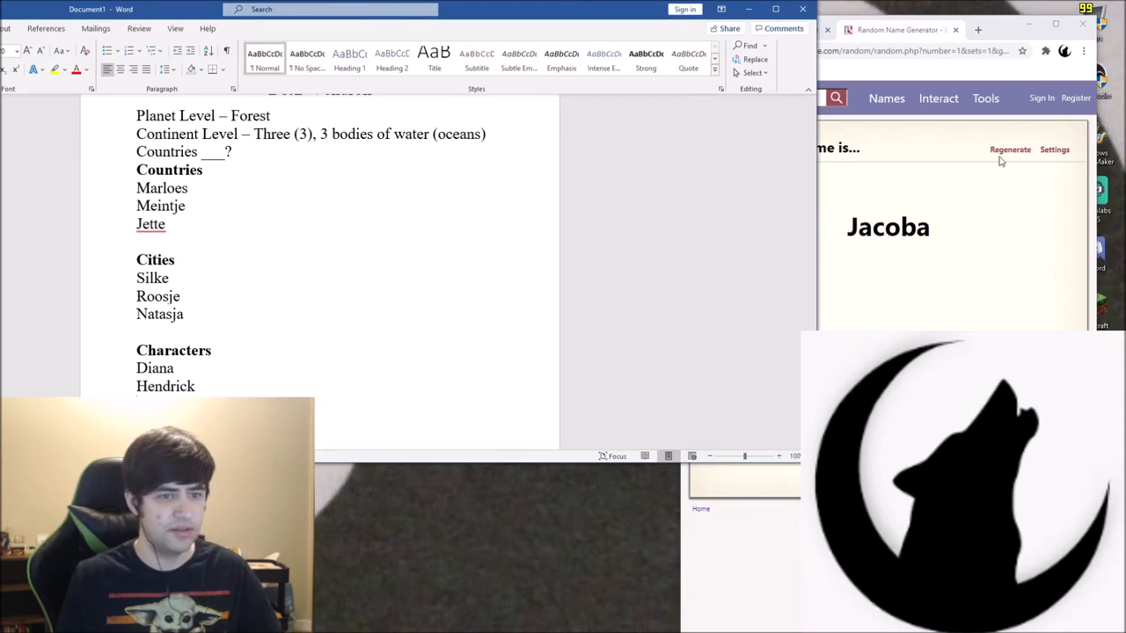
pyautogui.moveTo(977, 164)
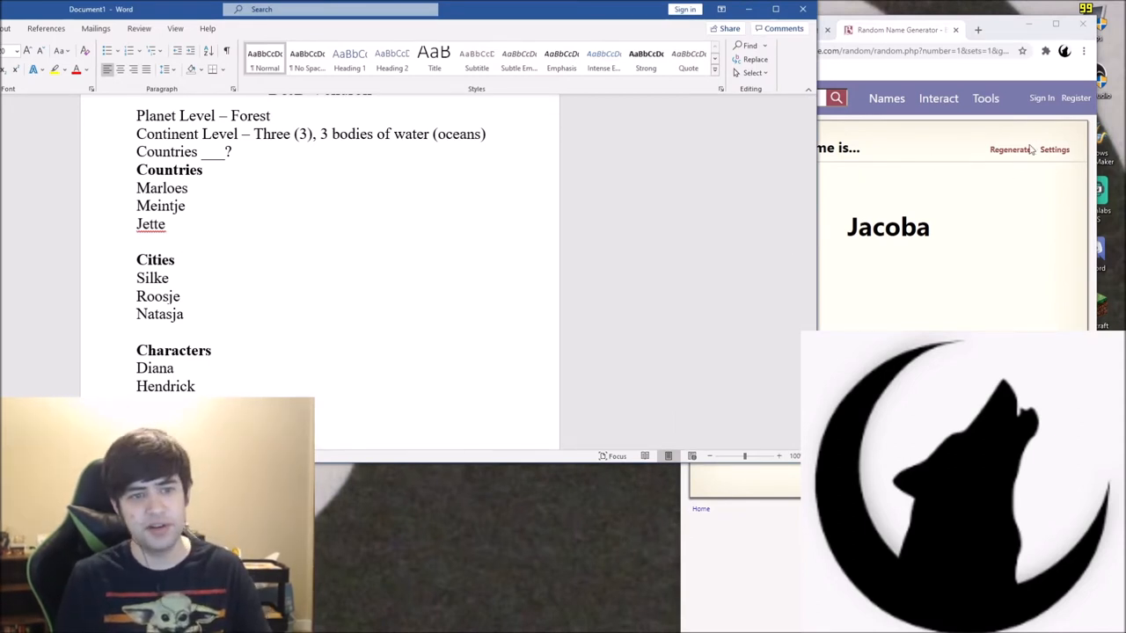
pyautogui.click(1010, 148)
pyautogui.write('Gilbert')
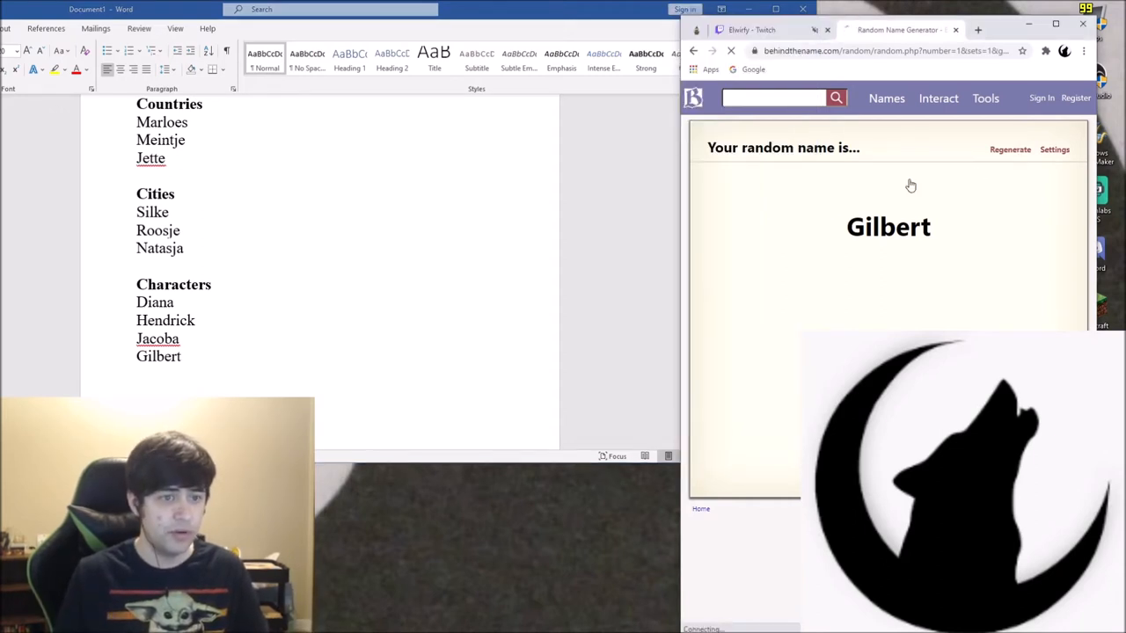
# Add Lodewijk under Cities and ignore its spelling flag
pyautogui.click(1009, 149)
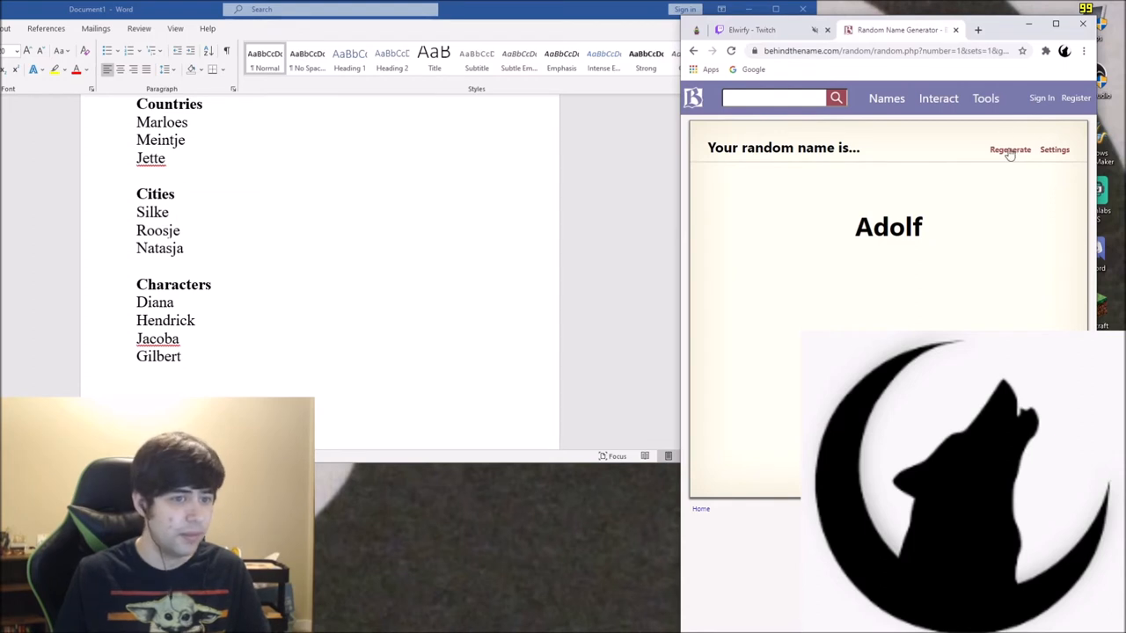
pyautogui.click(1010, 149)
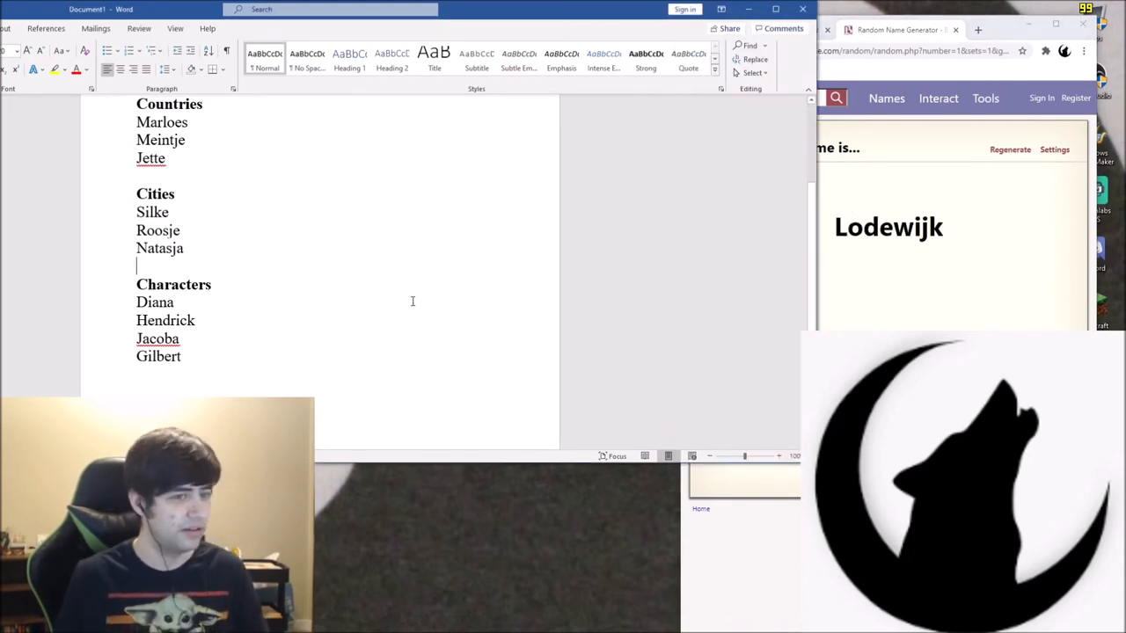
pyautogui.write('Lo')
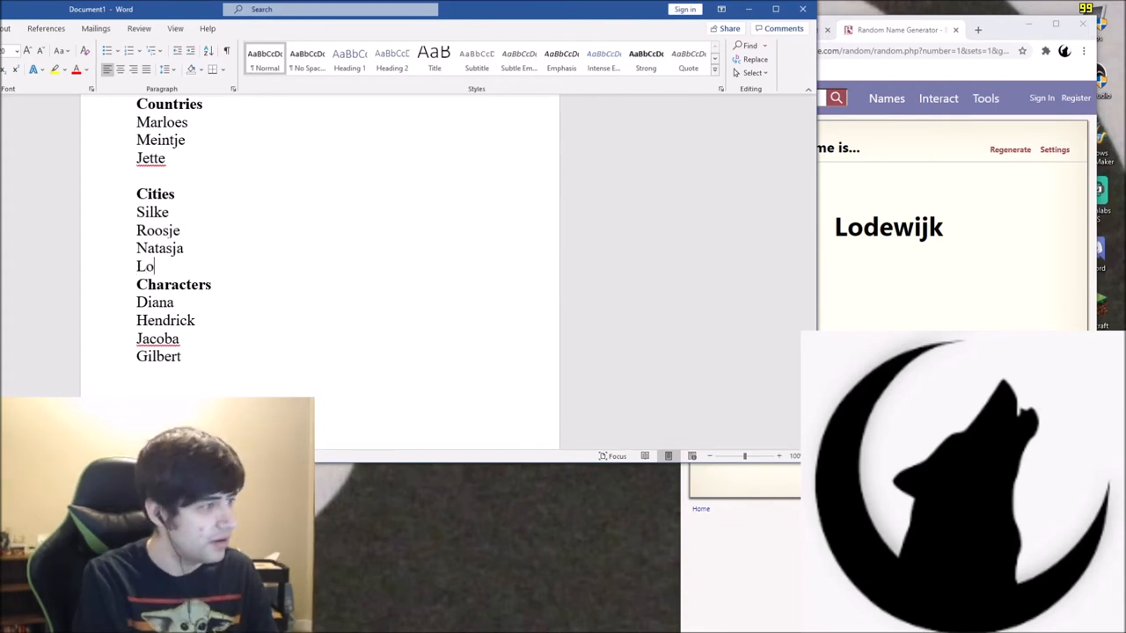
pyautogui.write('dewi')
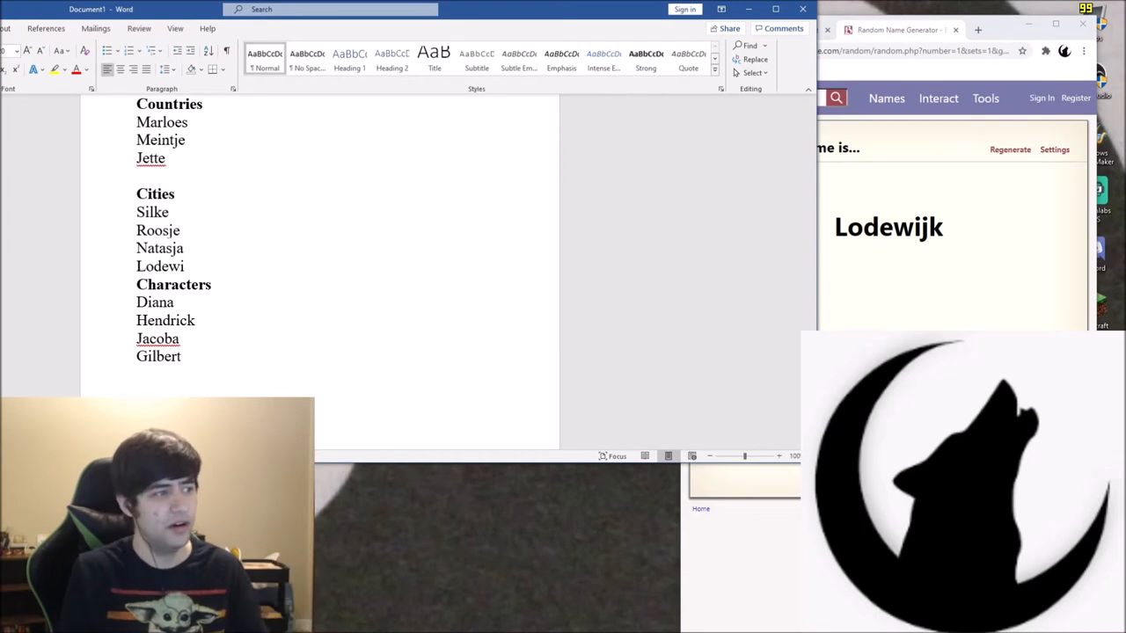
pyautogui.write('jk')
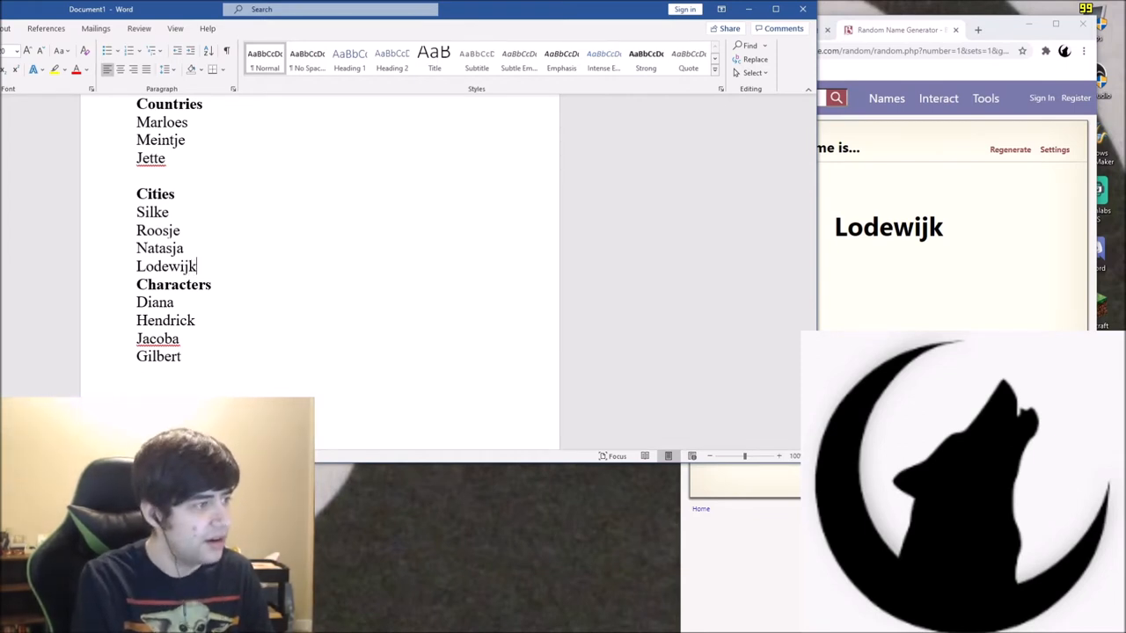
pyautogui.press('enter')
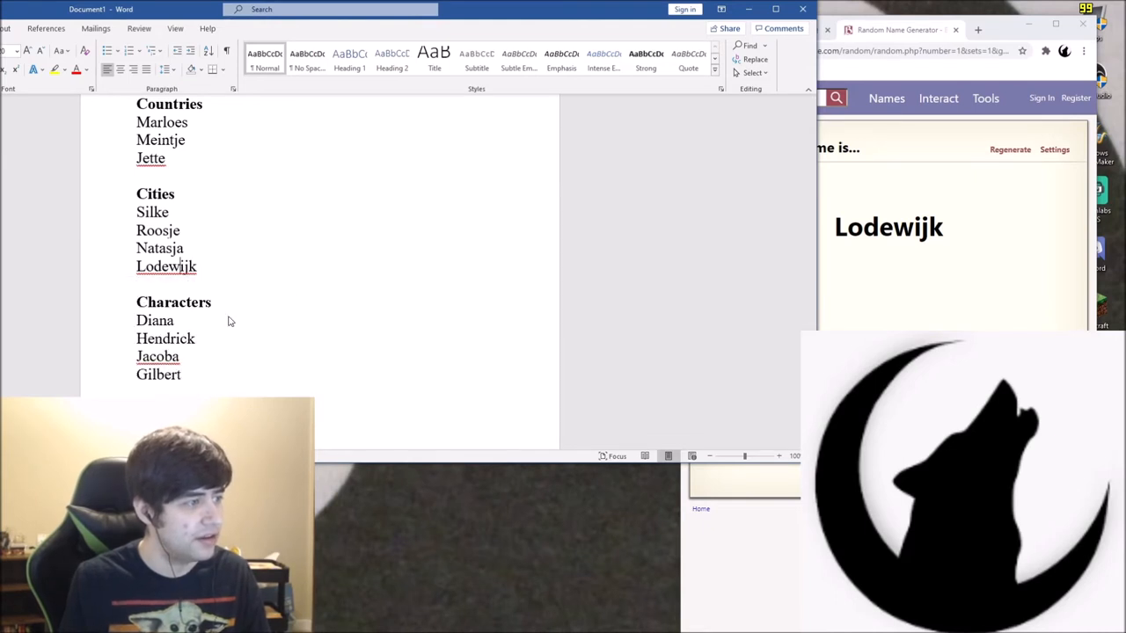
pyautogui.rightClick(151, 159)
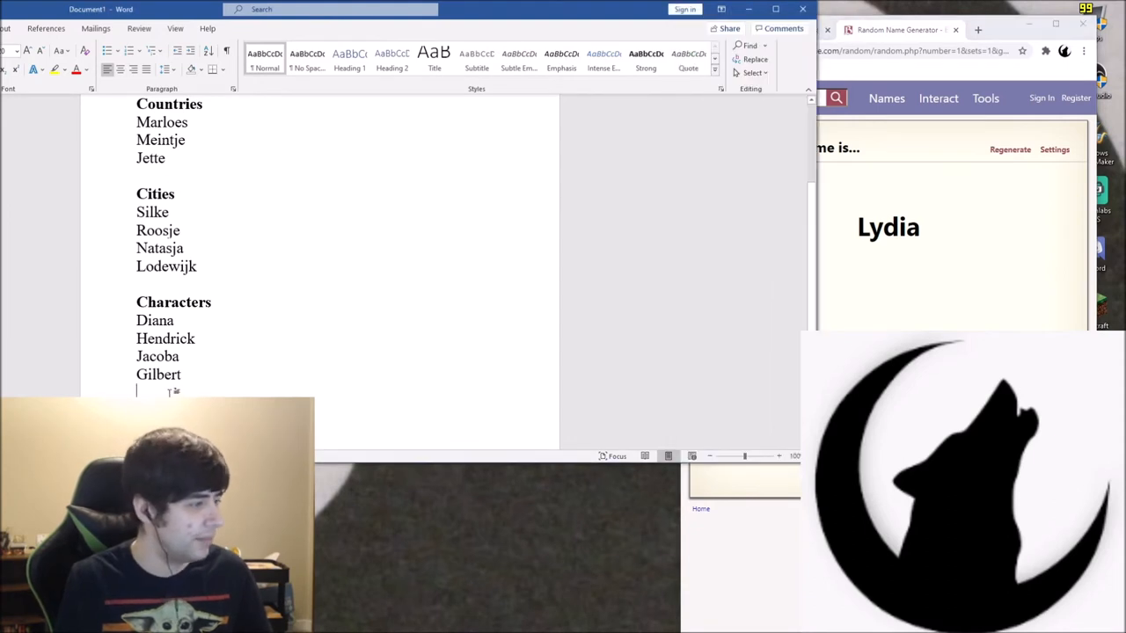
# Add Lydia under Characters and generate further names
pyautogui.write('Lydia')
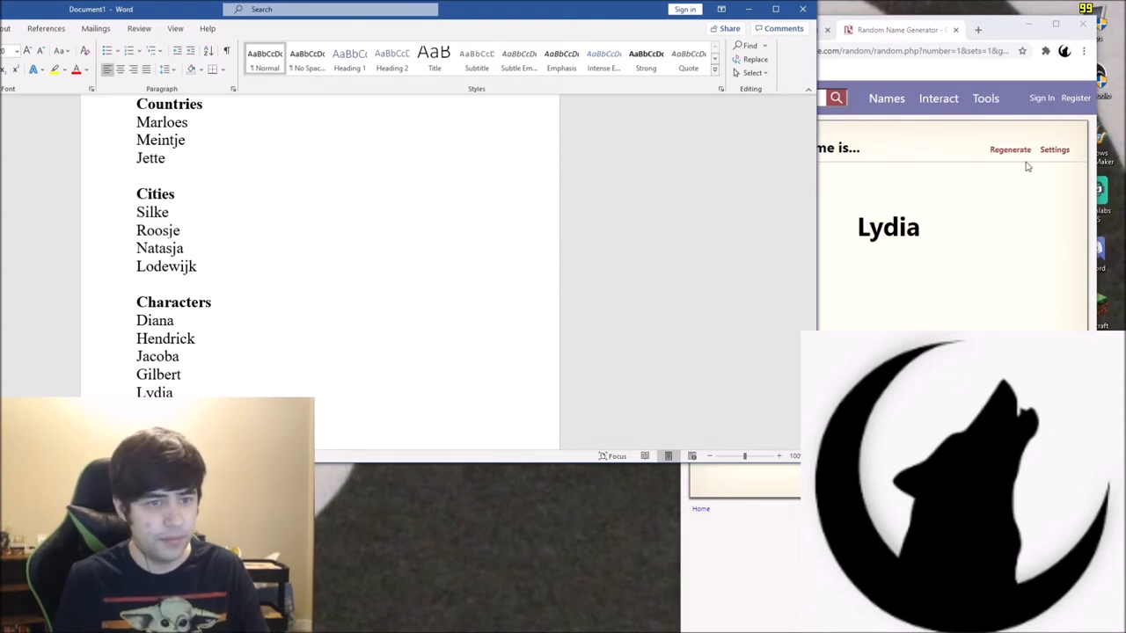
pyautogui.click(1010, 149)
pyautogui.write('Eef')
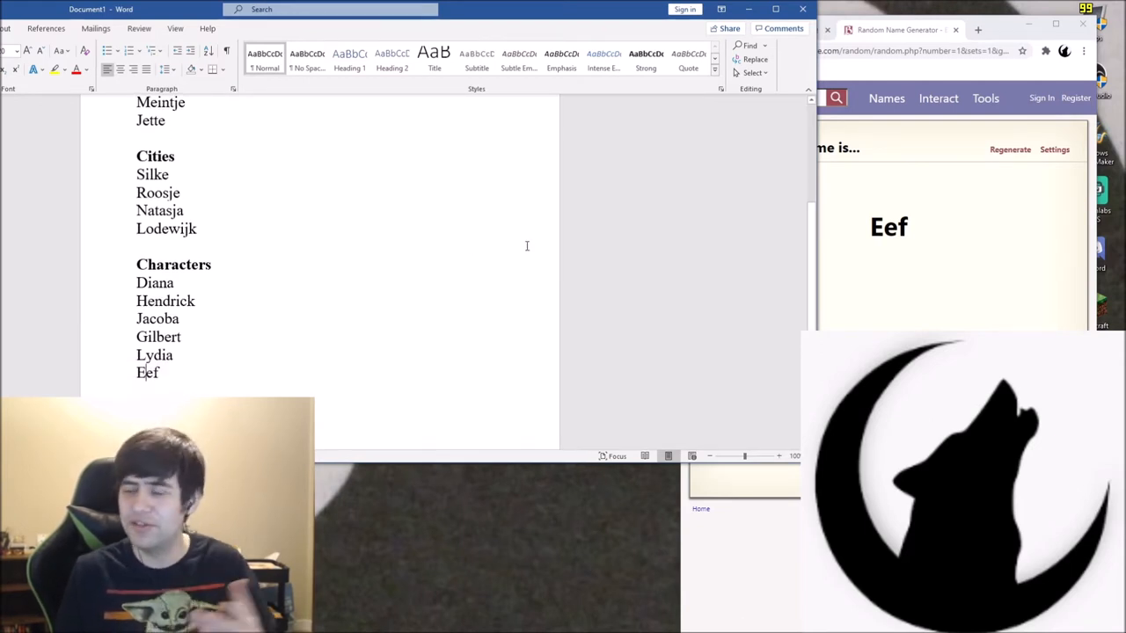
pyautogui.click(1010, 149)
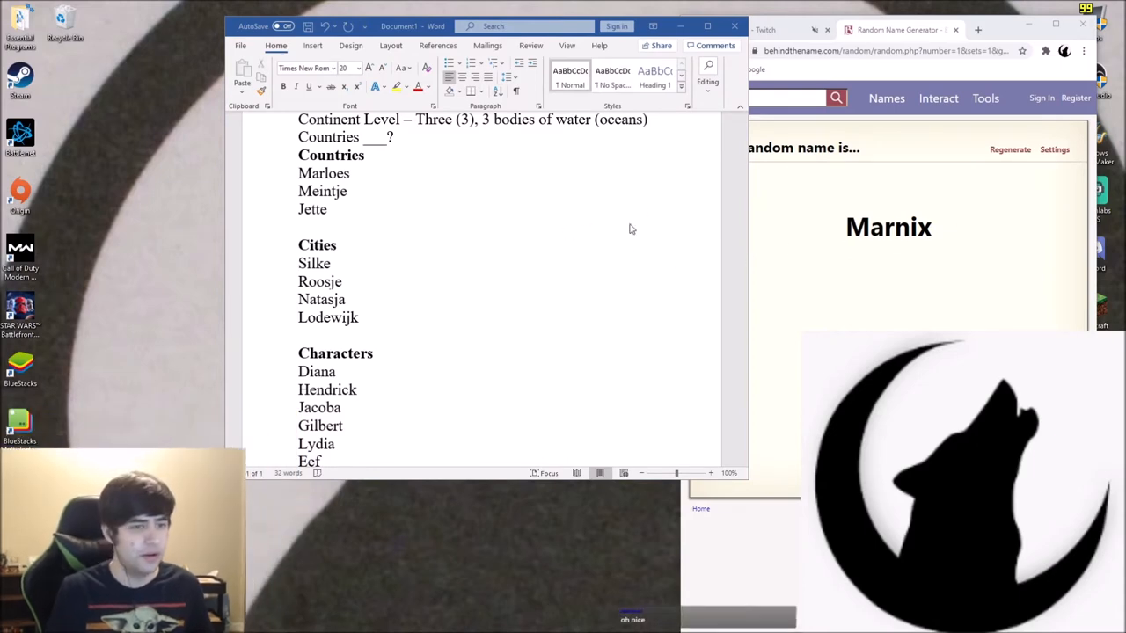
# Add Marnix and Katja, then start Alwin below Marnix in Cities
pyautogui.scroll(-3)
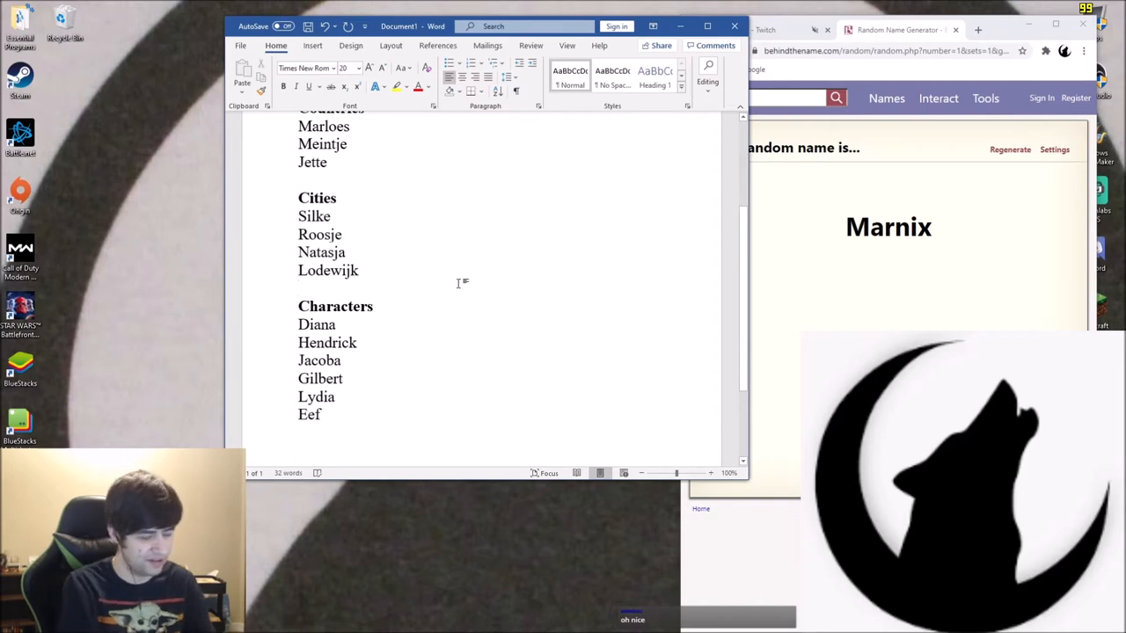
pyautogui.write('Marnix')
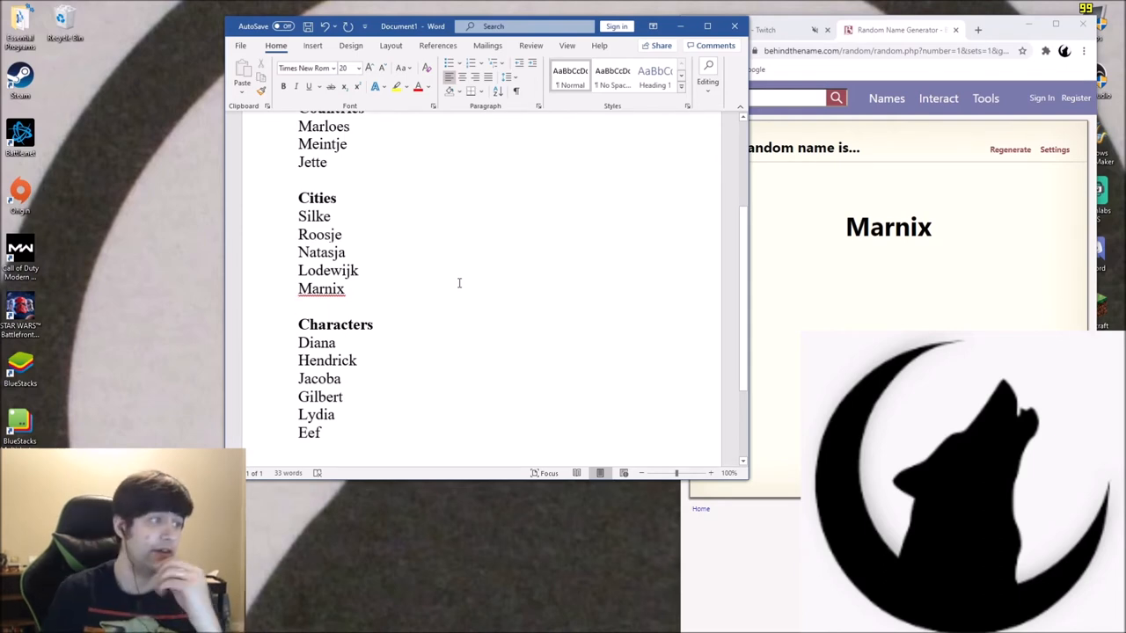
pyautogui.click(1010, 149)
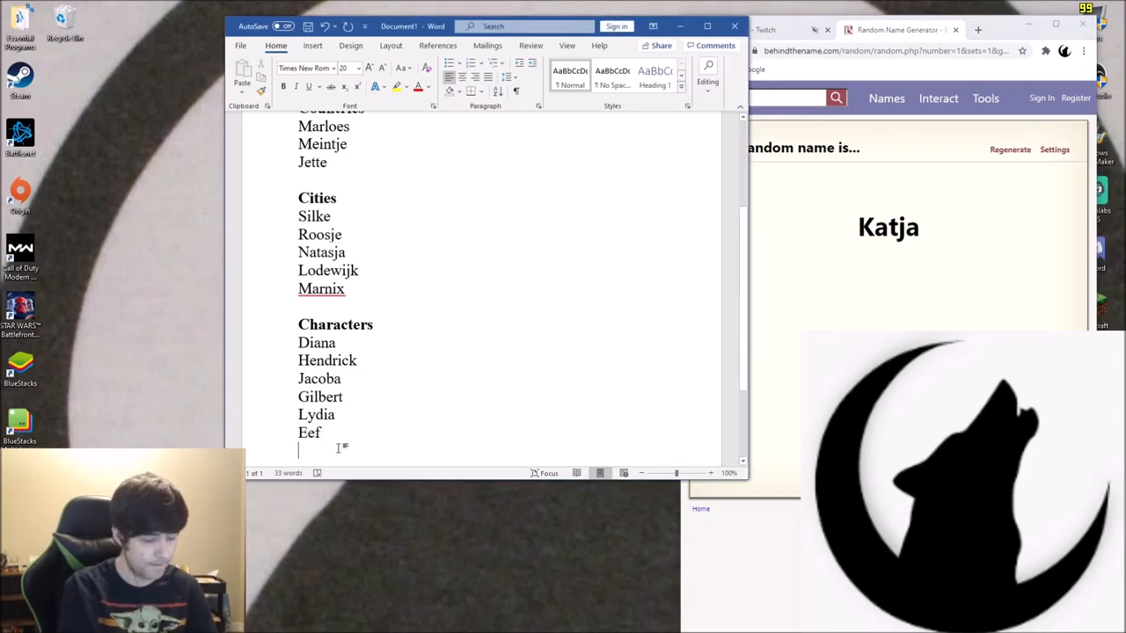
pyautogui.write('Katja')
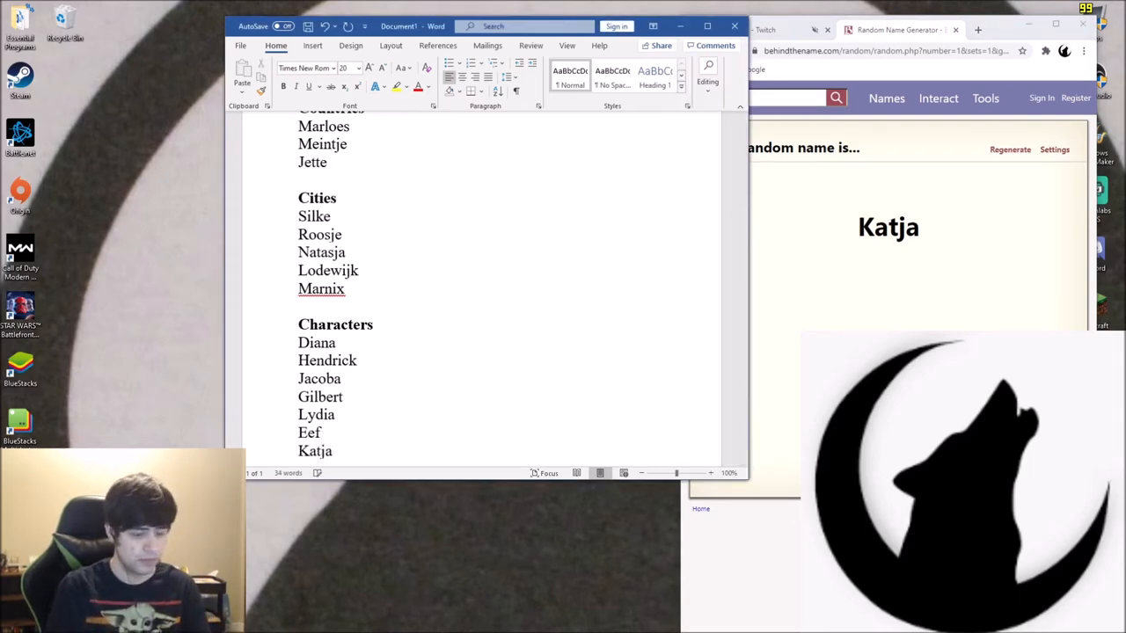
pyautogui.click(1010, 149)
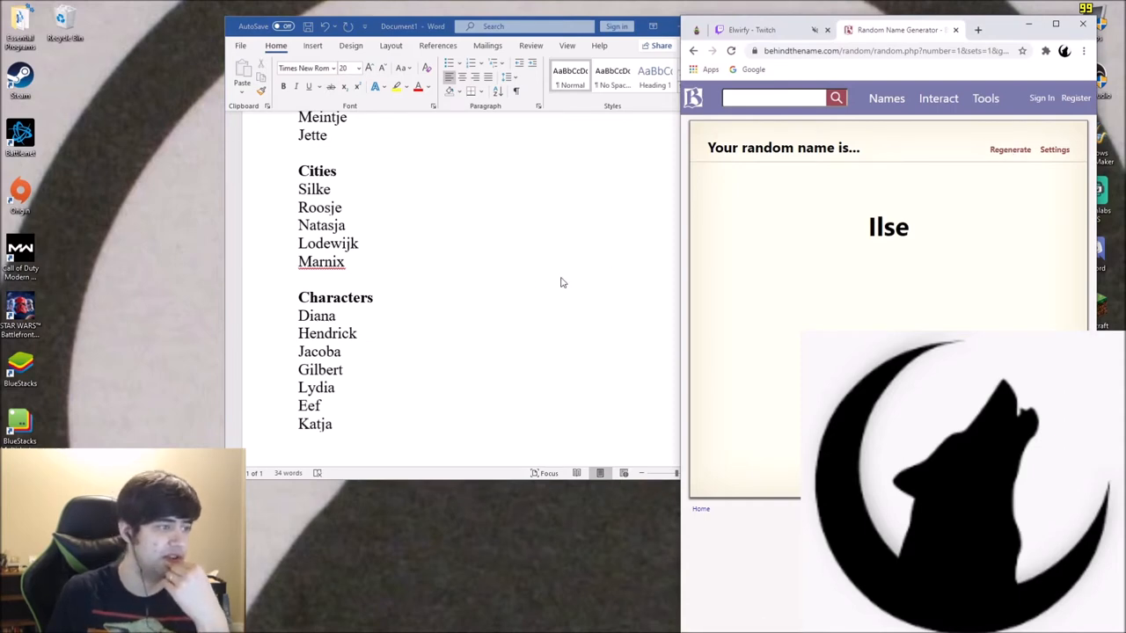
pyautogui.moveTo(352, 421)
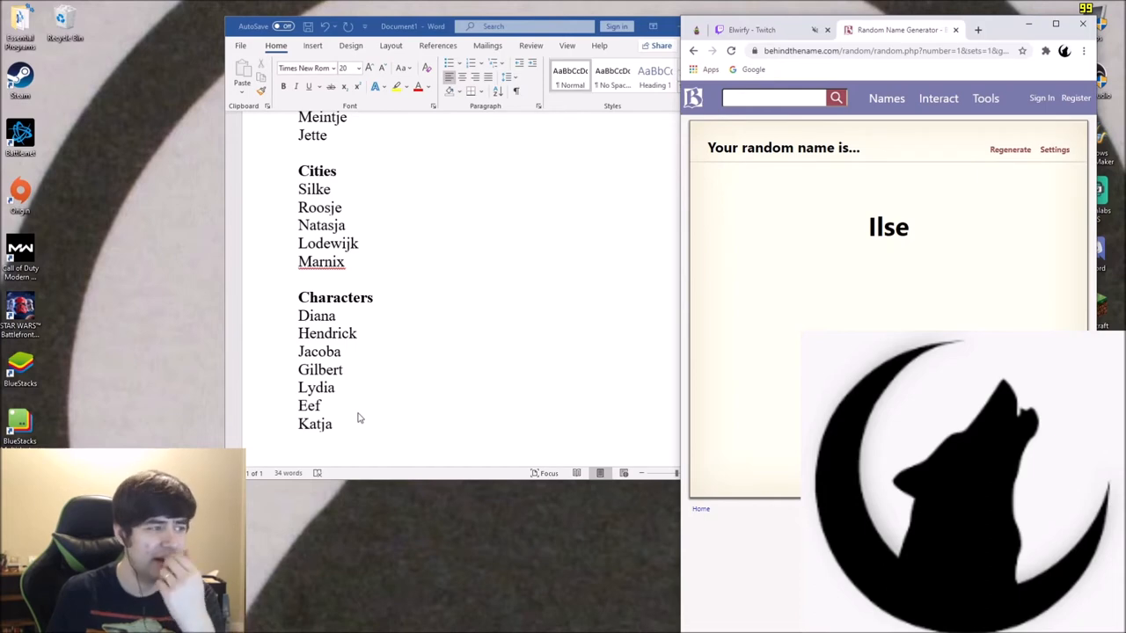
pyautogui.click(1010, 149)
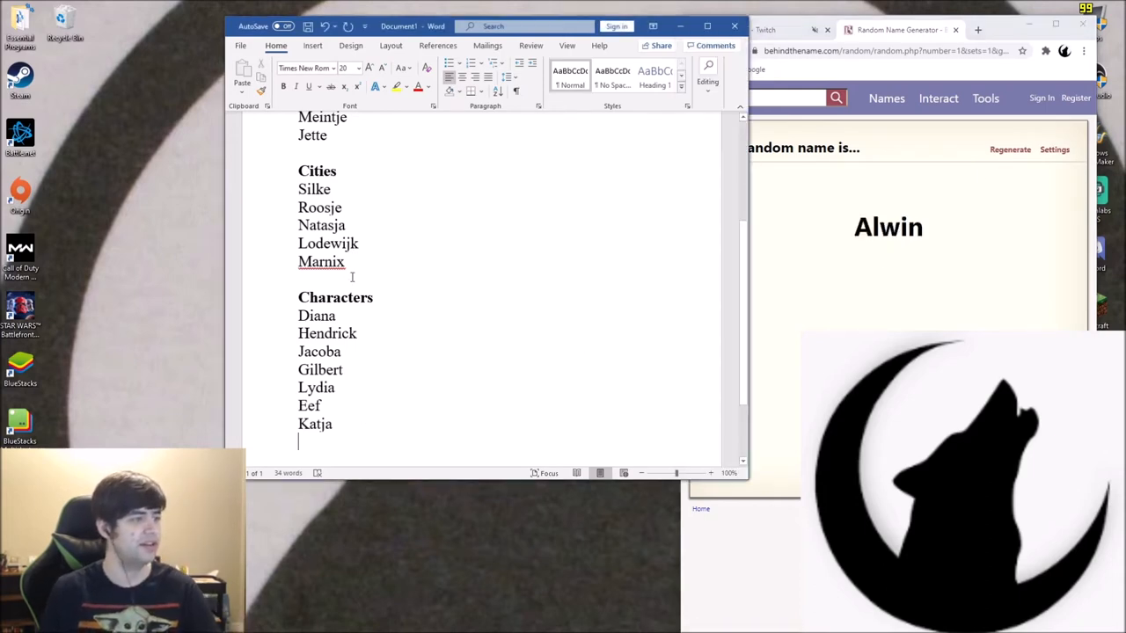
pyautogui.write('Alwin')
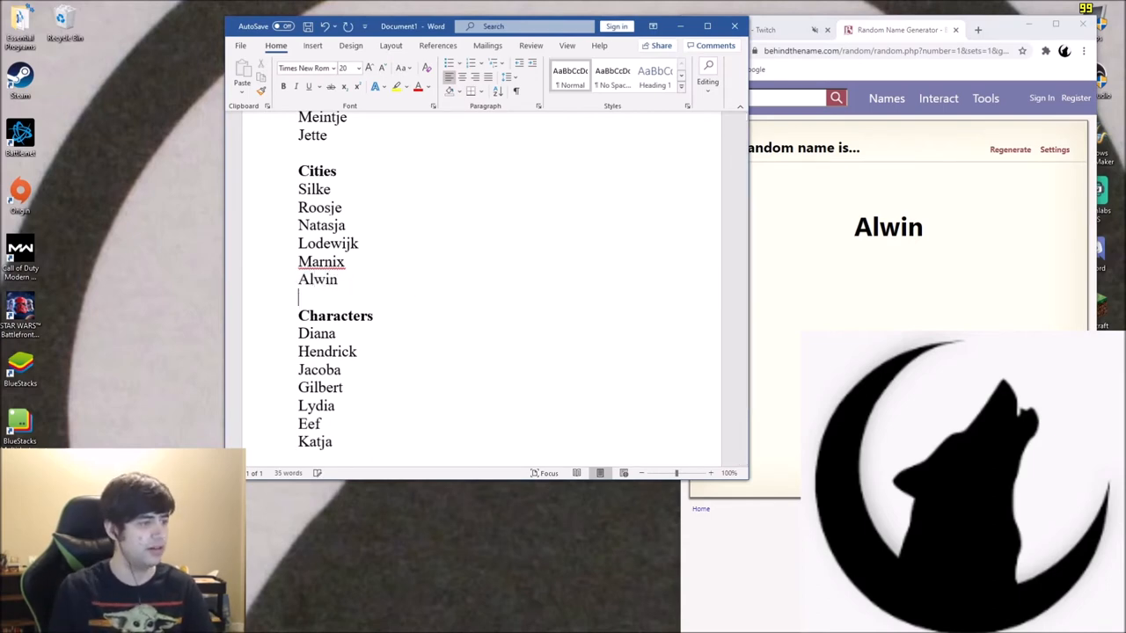
# Add generated names Levi, Richard, Joris and Carolien to the lists
pyautogui.click(1011, 149)
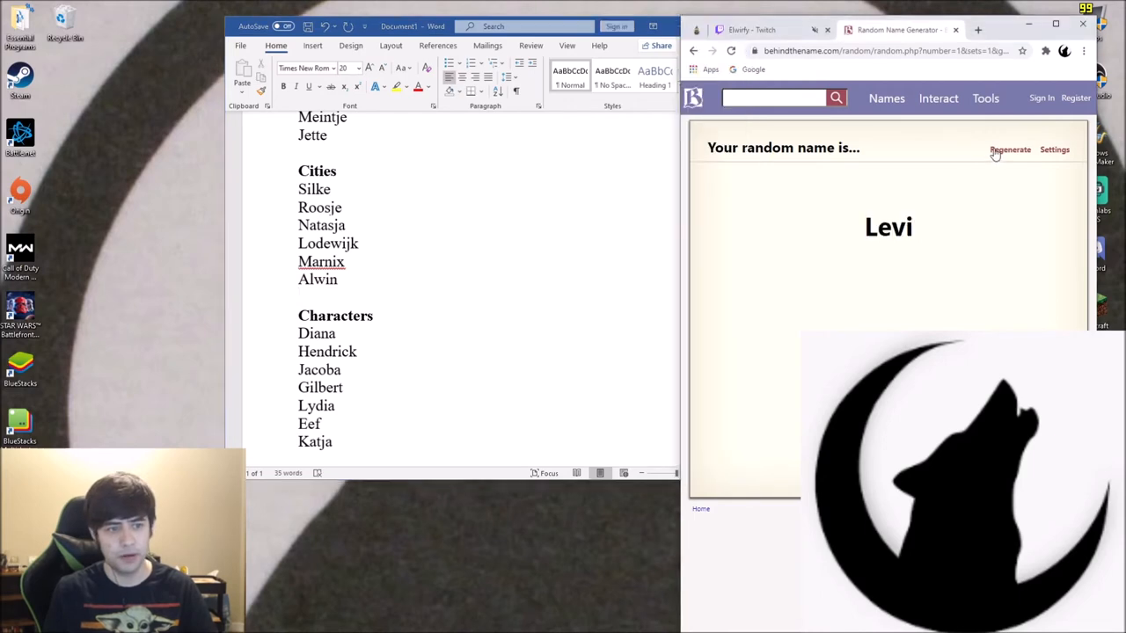
pyautogui.moveTo(345, 292)
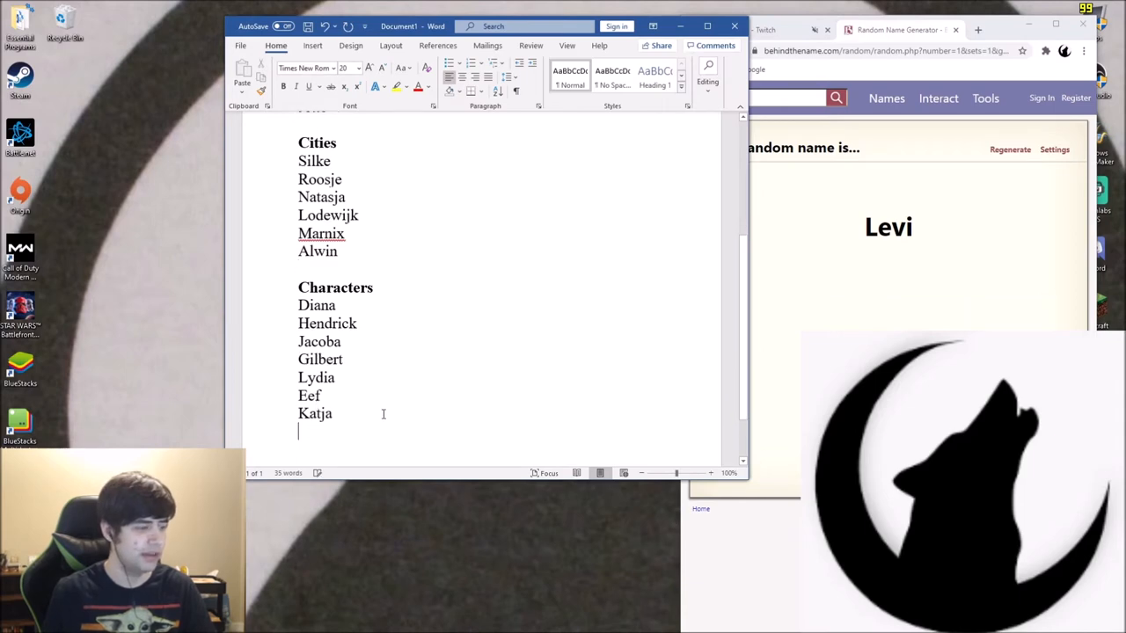
pyautogui.write('Levi')
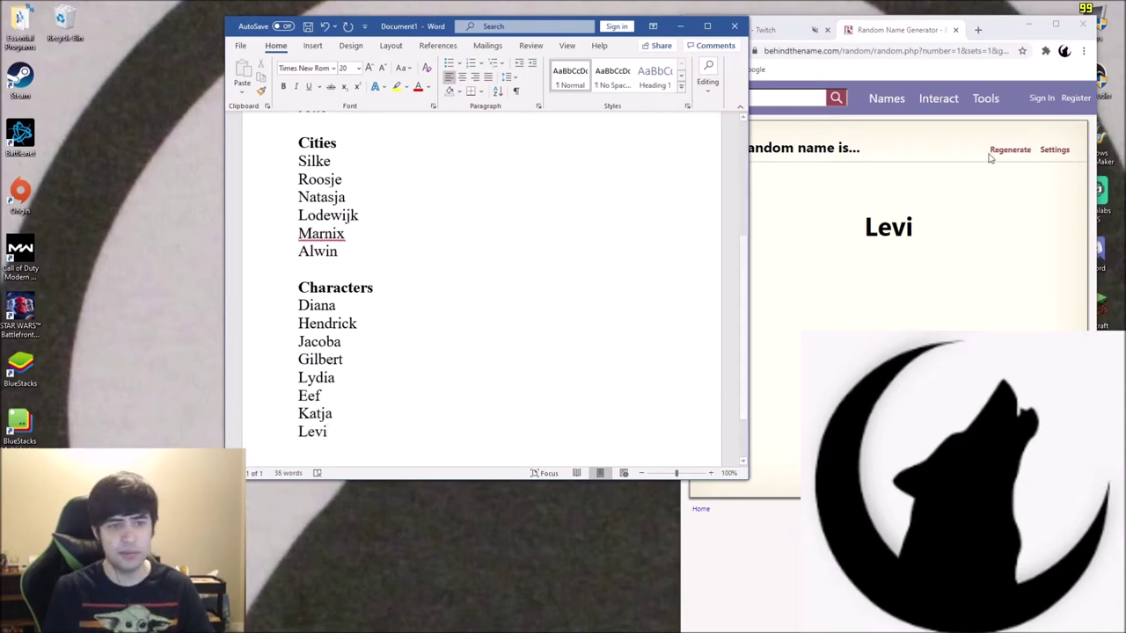
pyautogui.click(1010, 149)
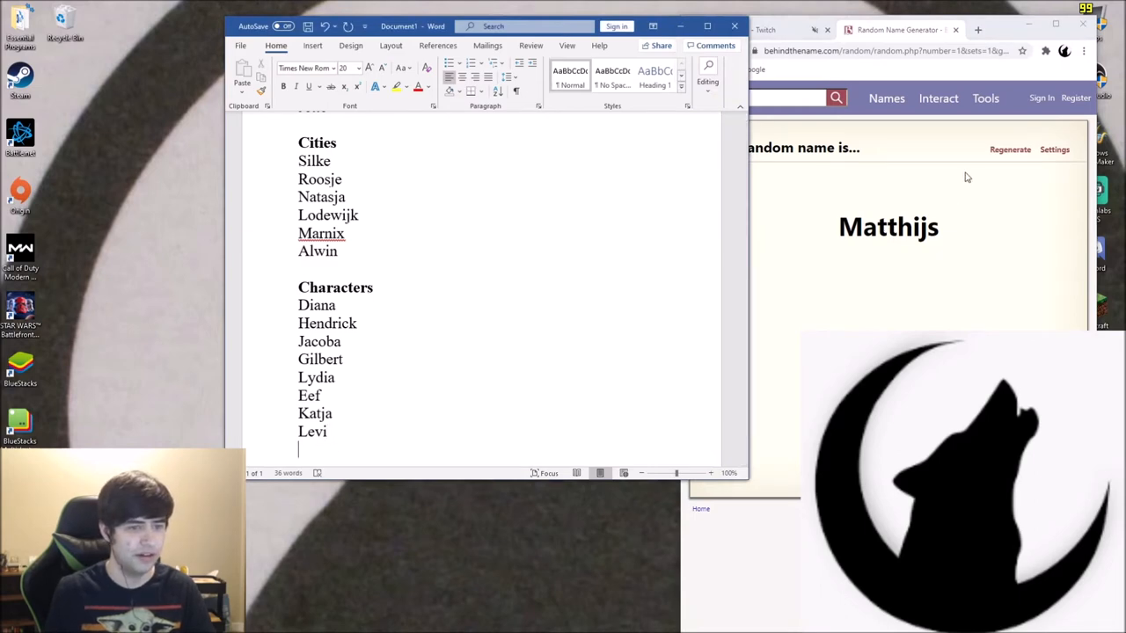
pyautogui.click(1009, 148)
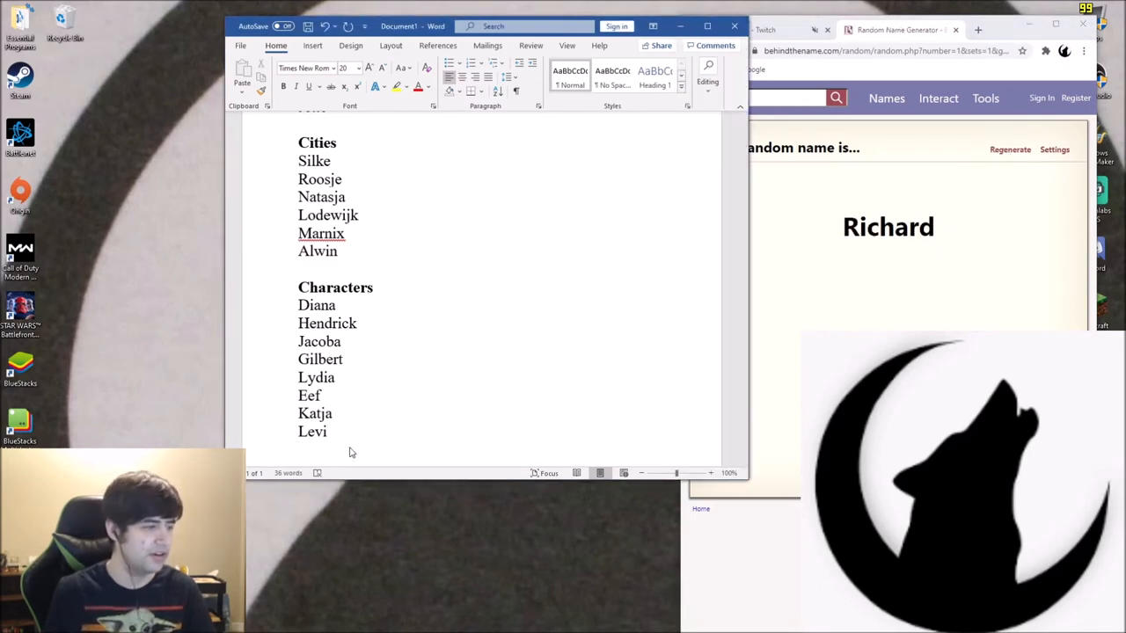
pyautogui.write('Richard')
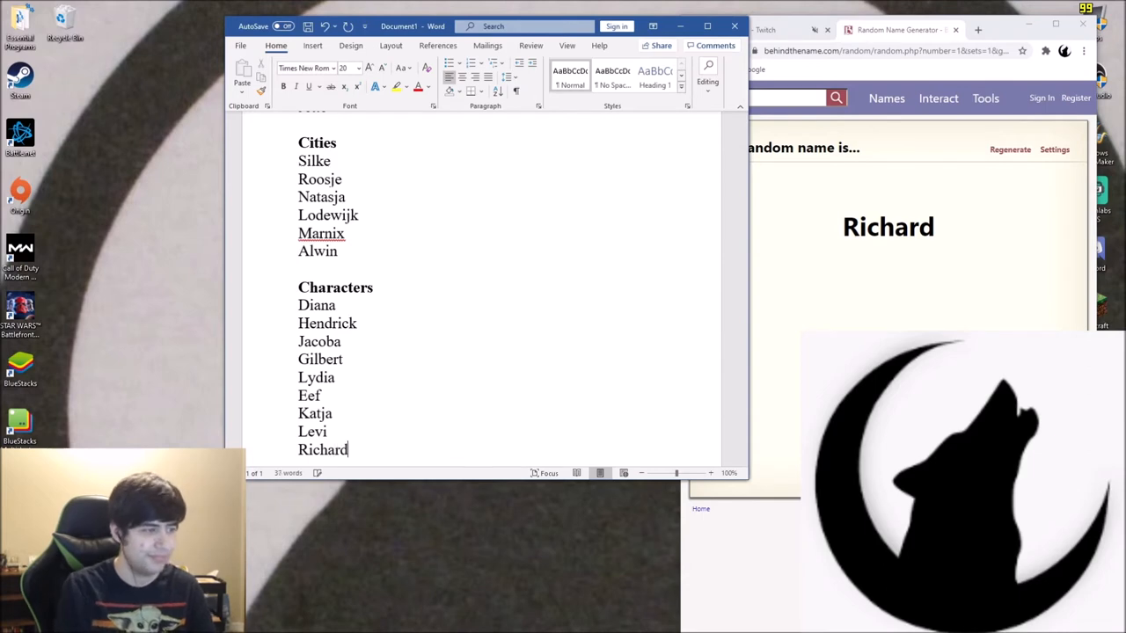
pyautogui.click(1009, 149)
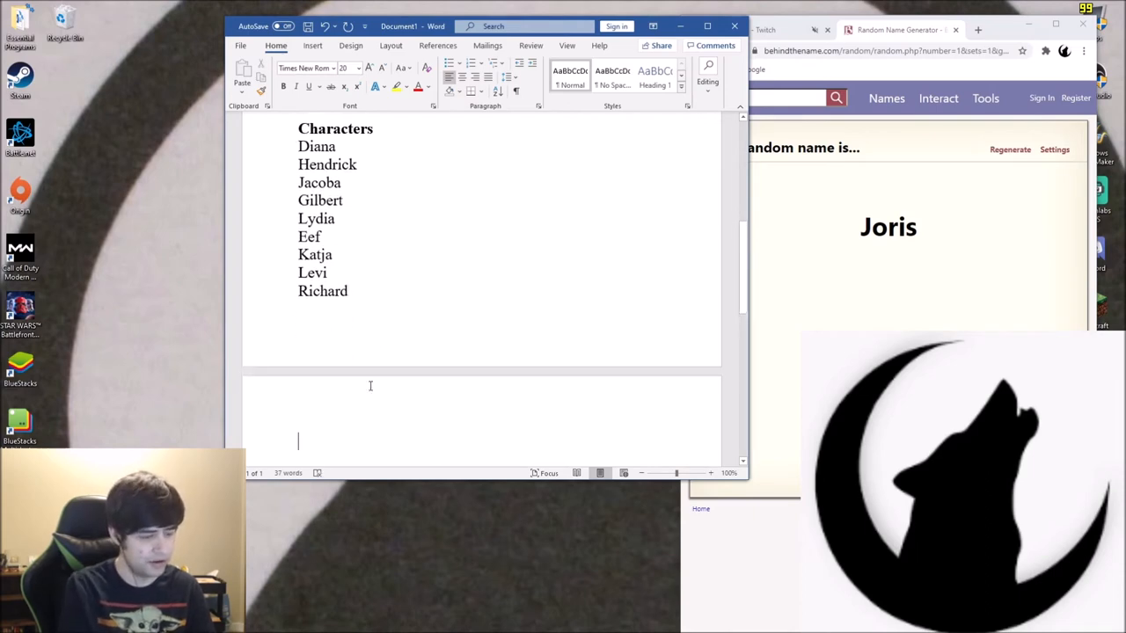
pyautogui.write('Joris')
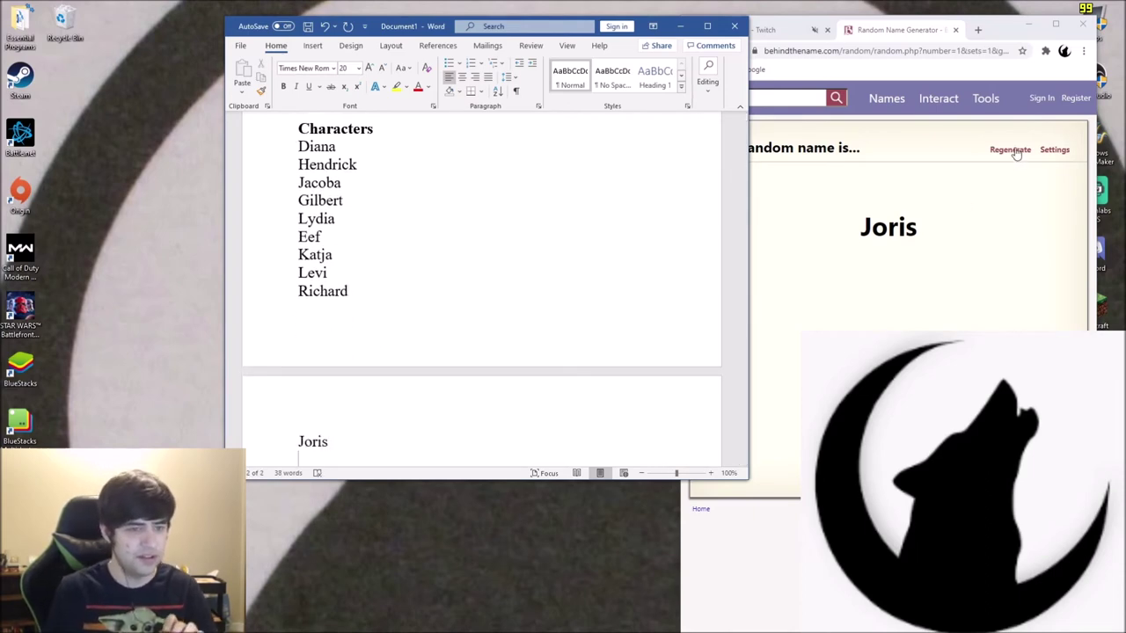
pyautogui.click(1010, 149)
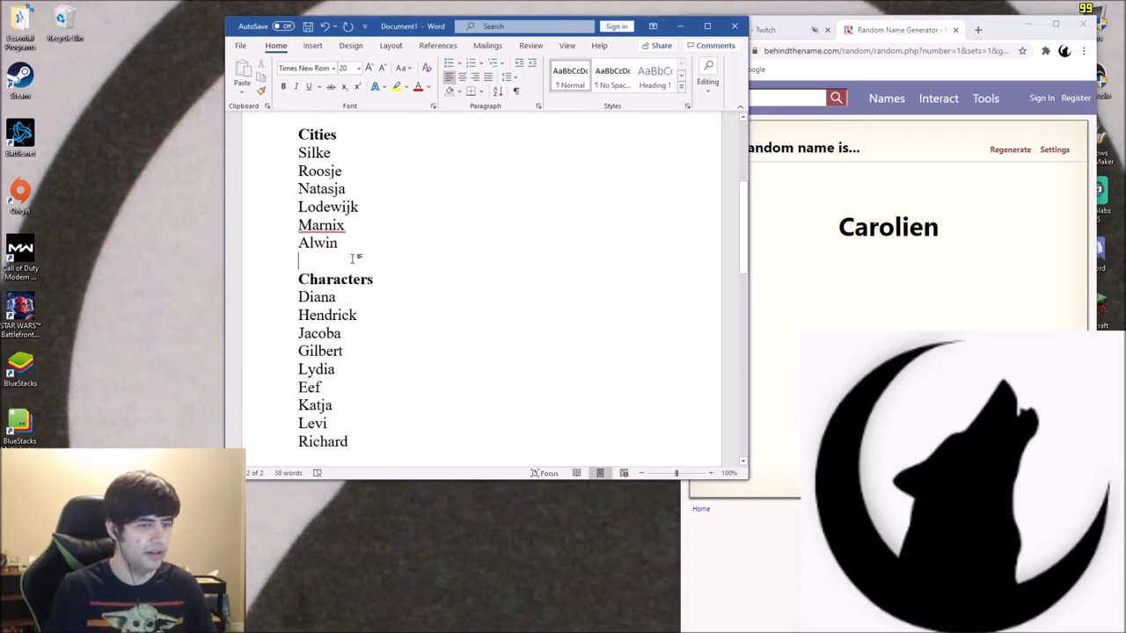
pyautogui.write('Carol')
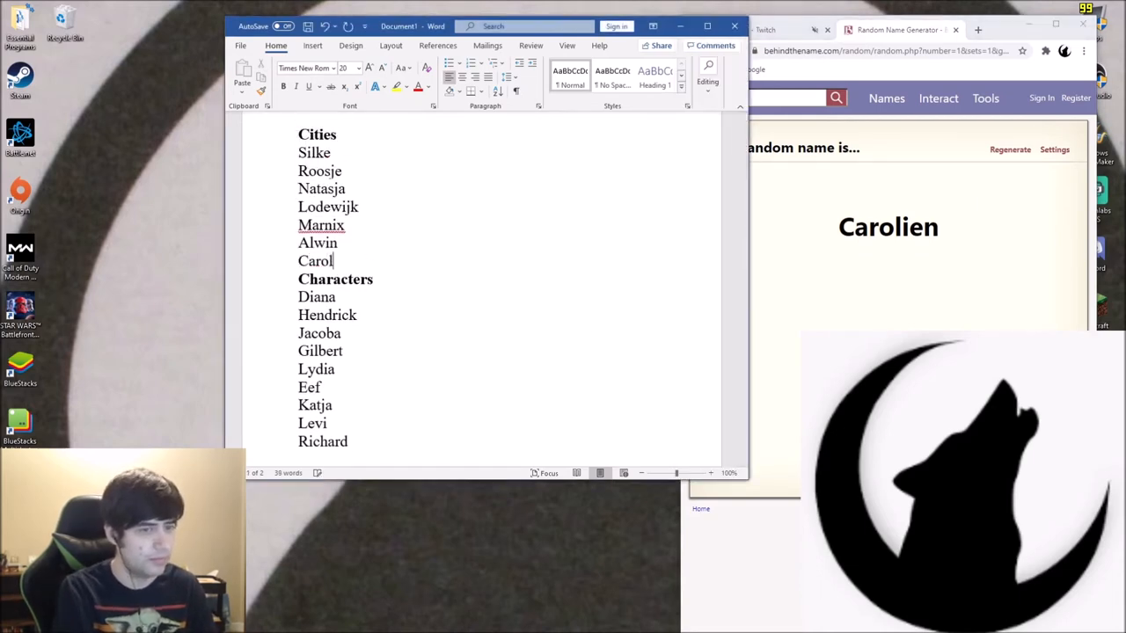
pyautogui.write('ien')
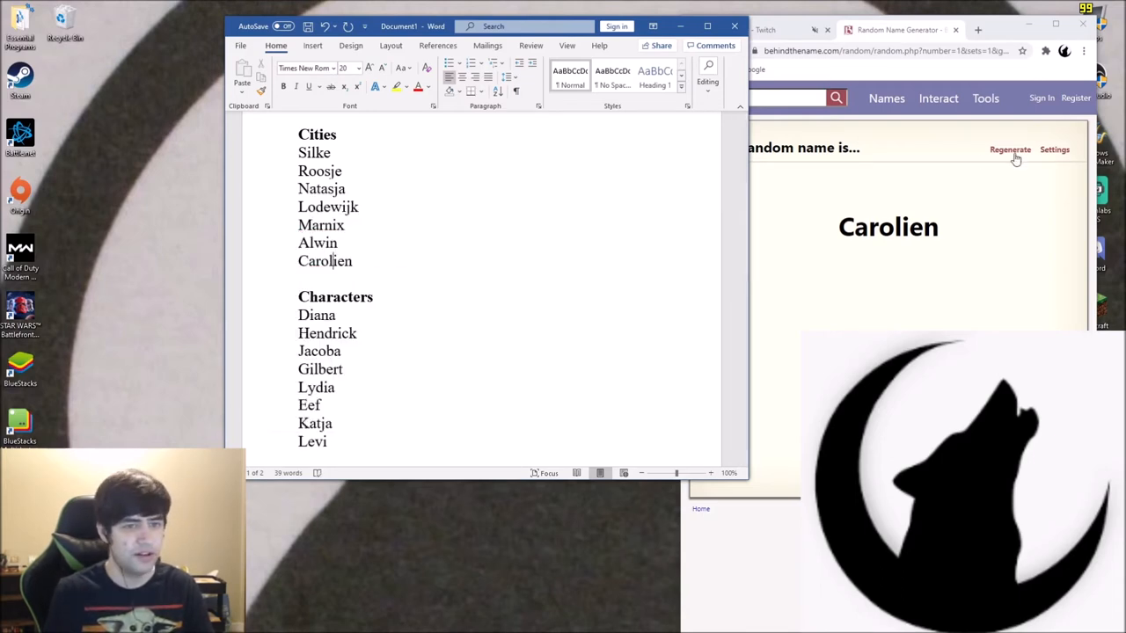
# Add Anneke and Broos to the character list
pyautogui.click(1010, 148)
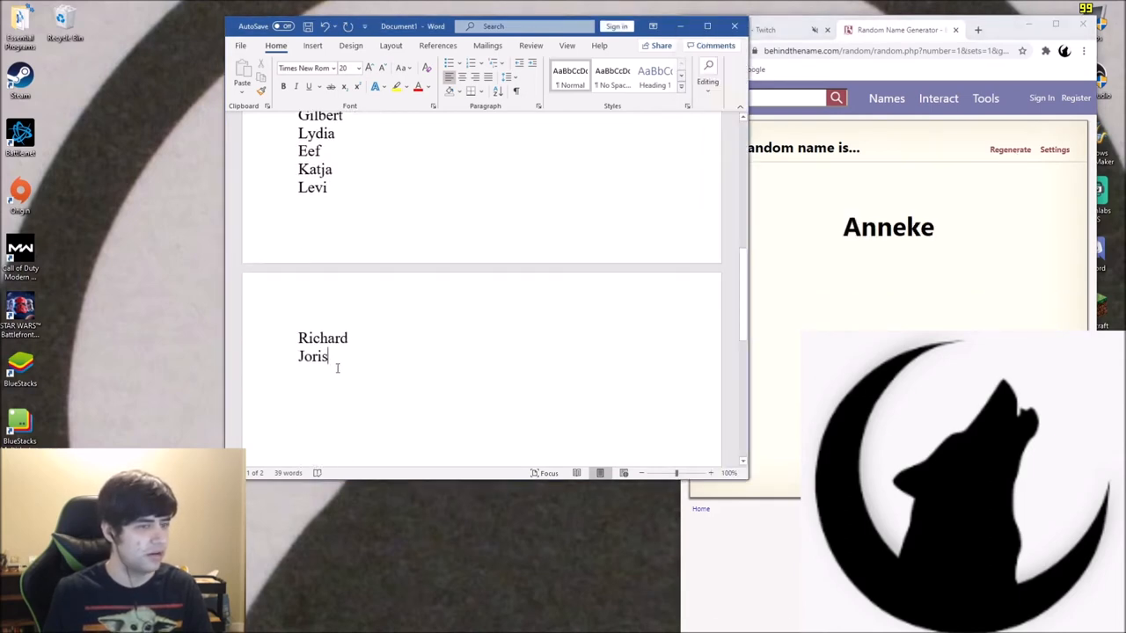
pyautogui.write('An')
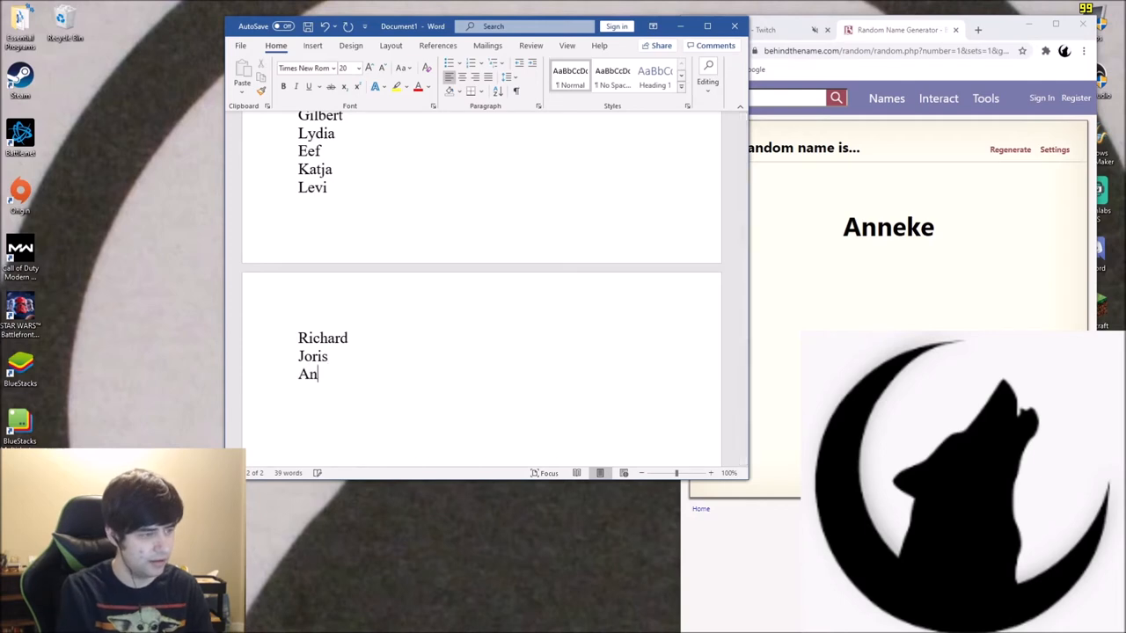
pyautogui.write('neke')
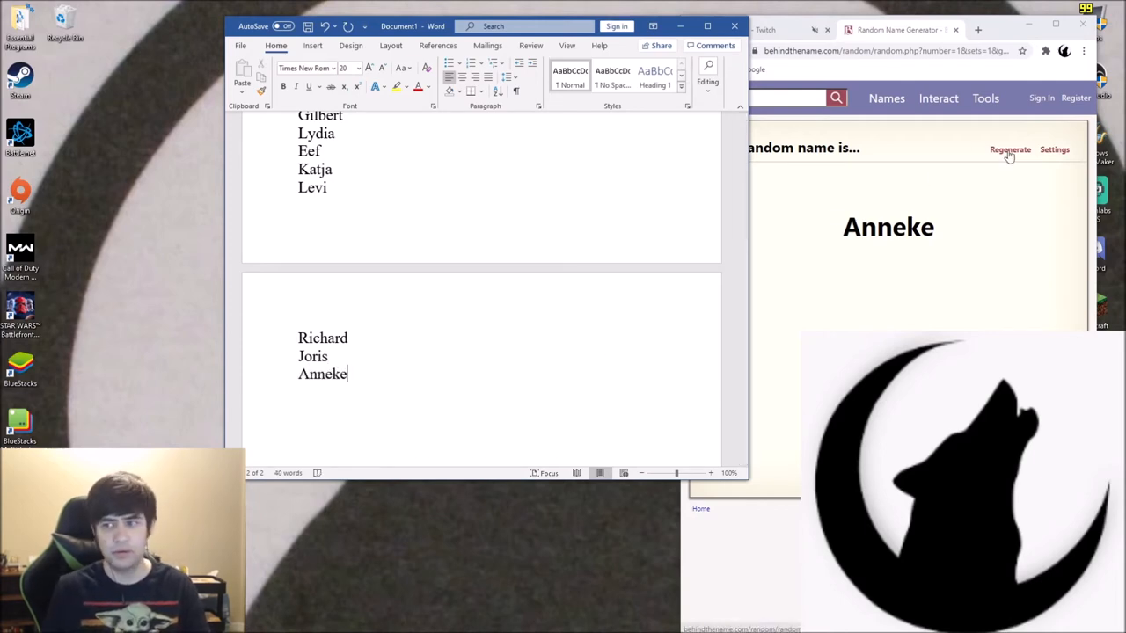
pyautogui.click(1010, 149)
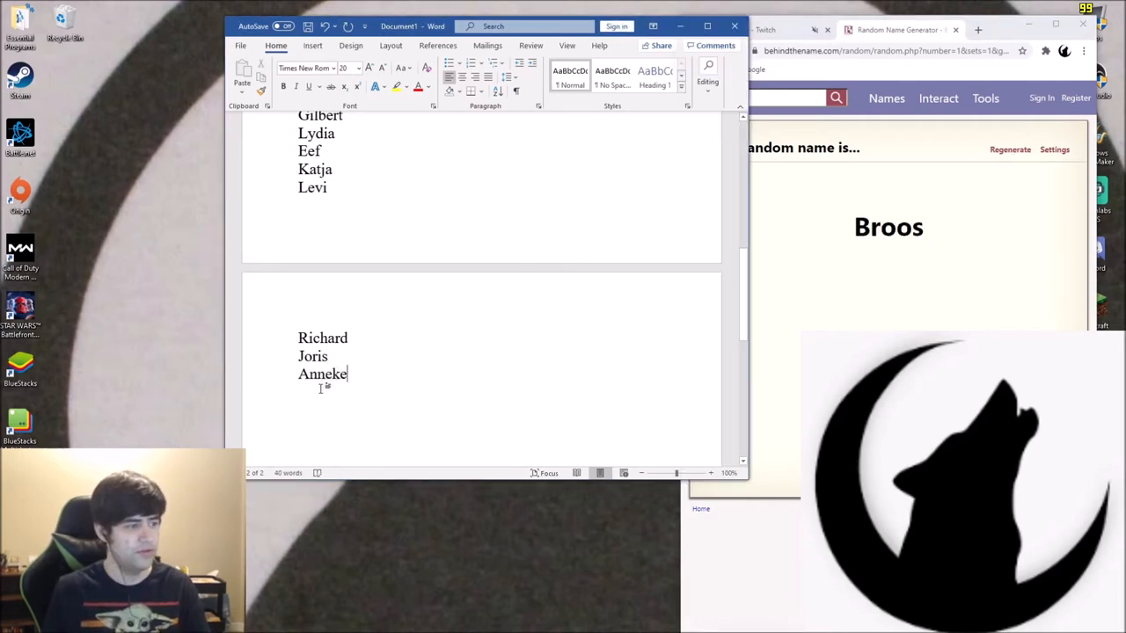
pyautogui.write('Broo')
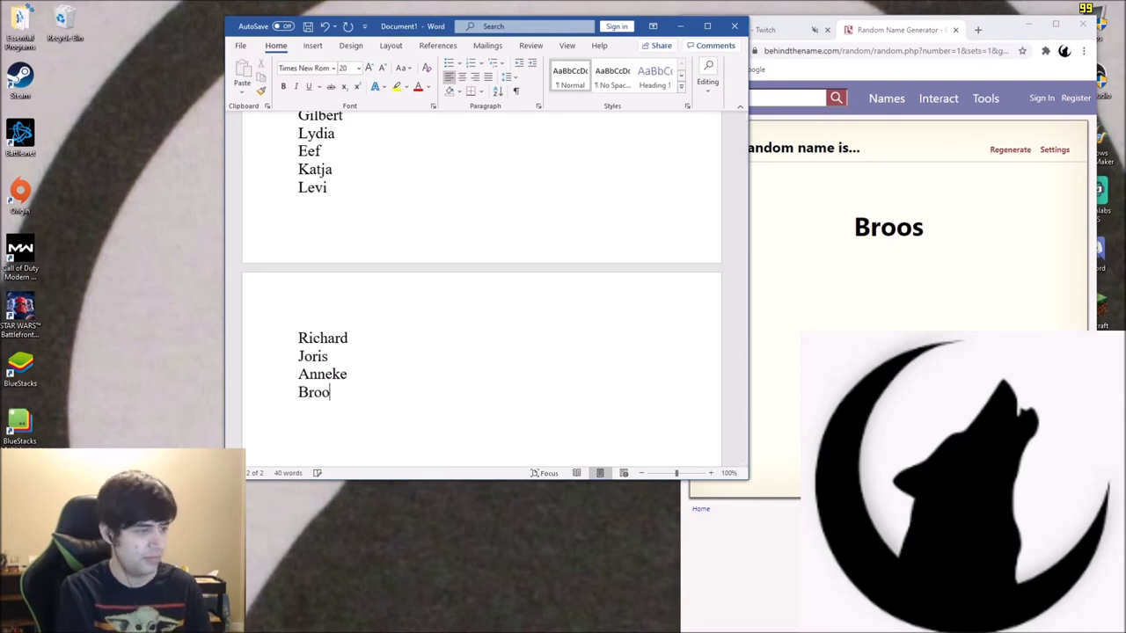
pyautogui.click(1010, 149)
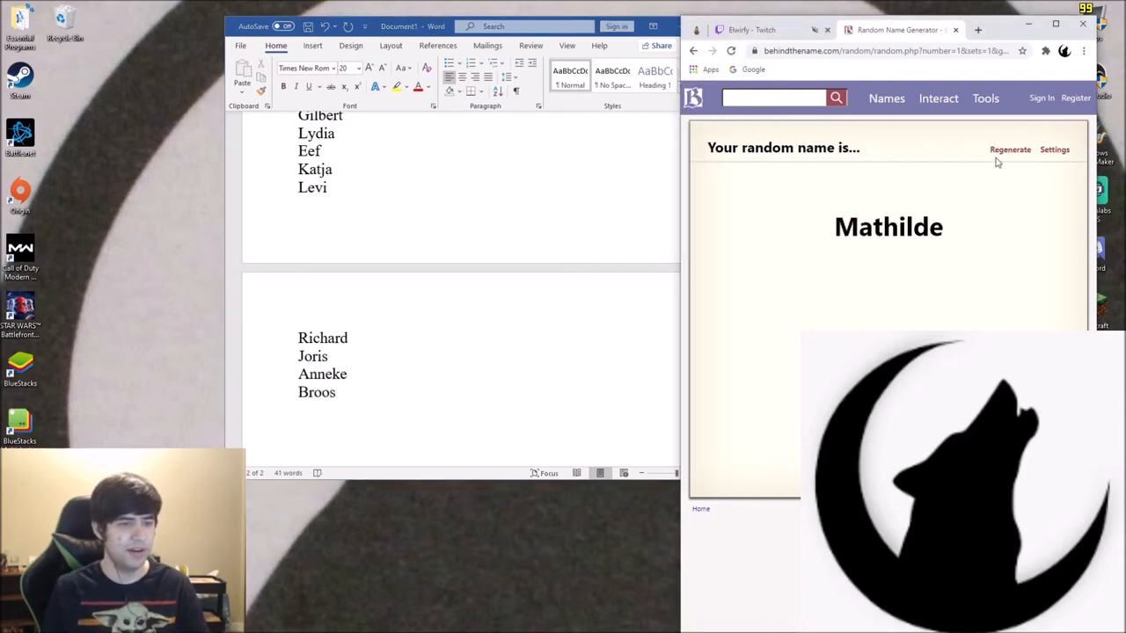
pyautogui.click(1010, 150)
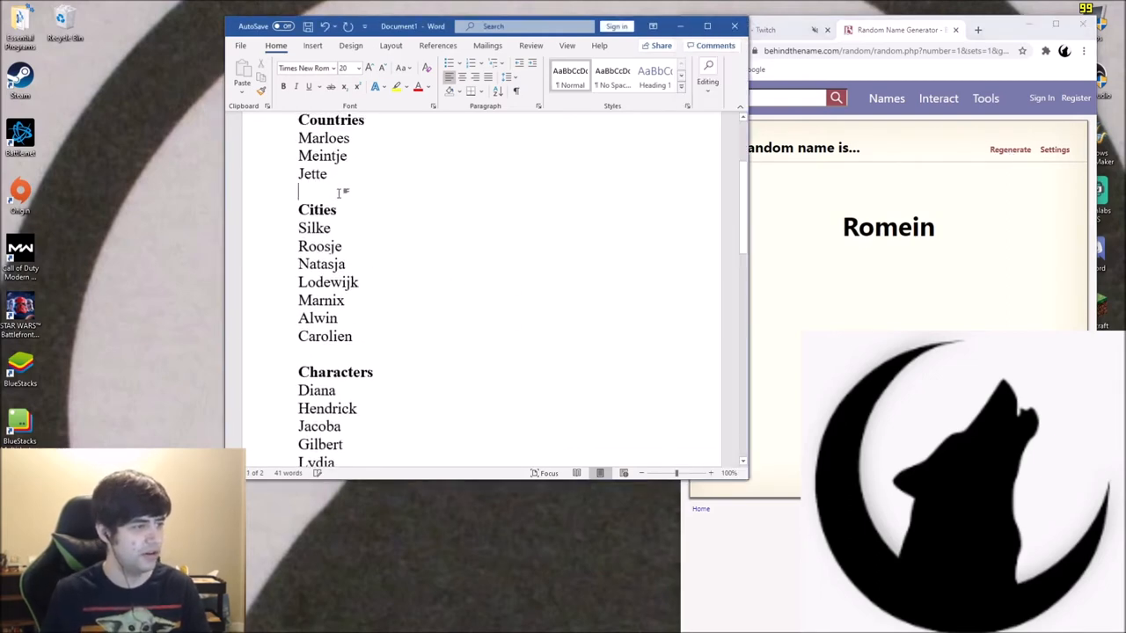
# Add Romein under Jette in Countries and generate new names
pyautogui.write('Romein')
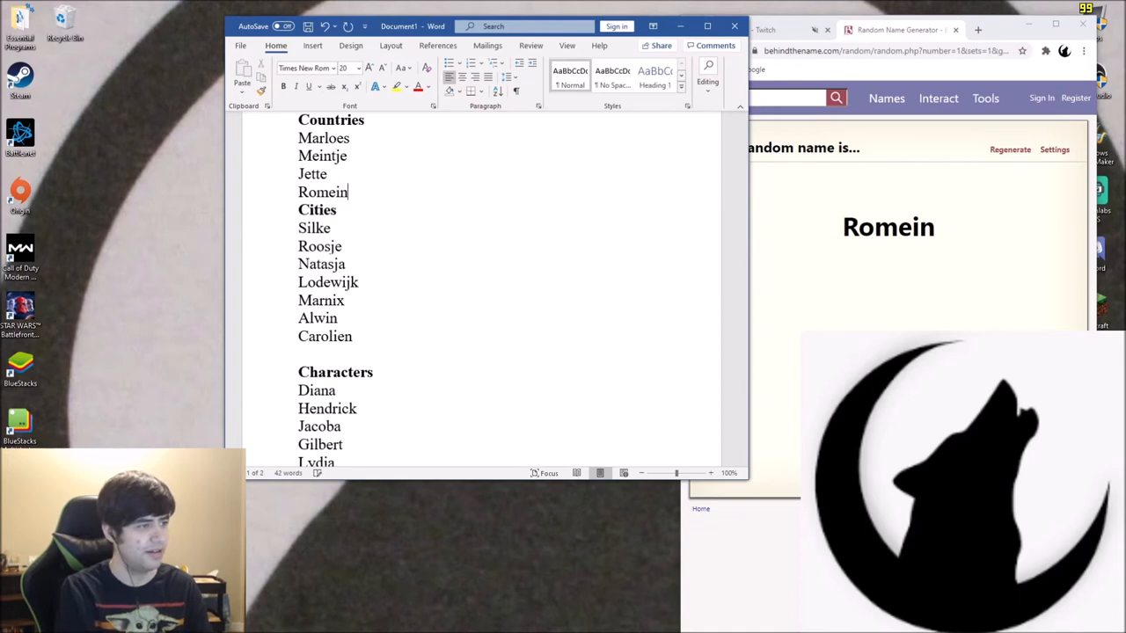
pyautogui.rightClick(323, 192)
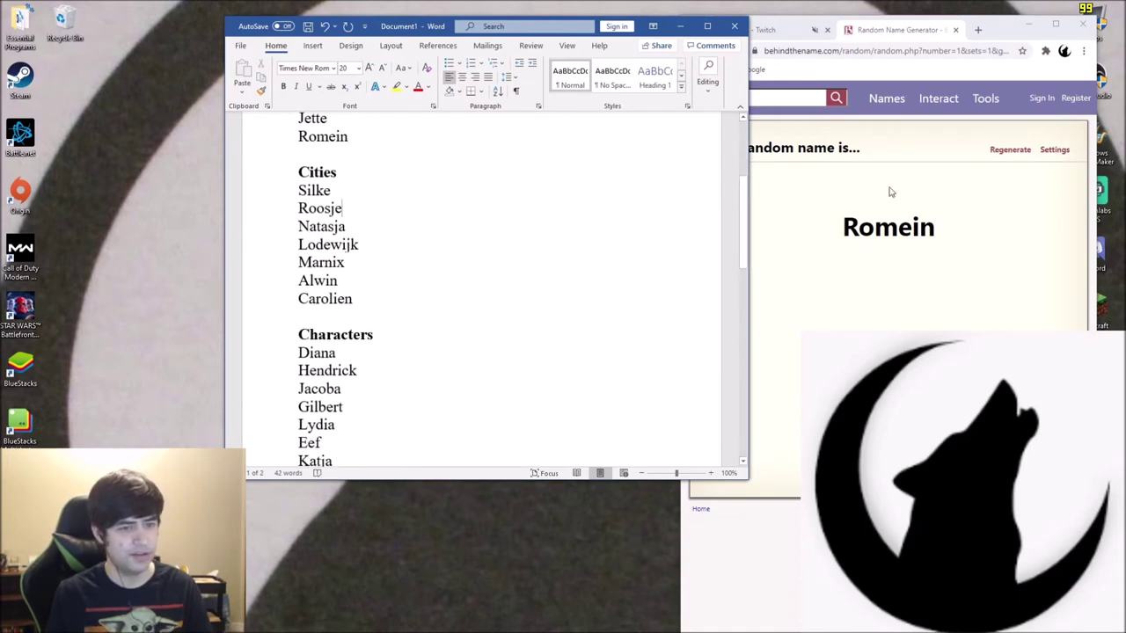
pyautogui.click(1009, 149)
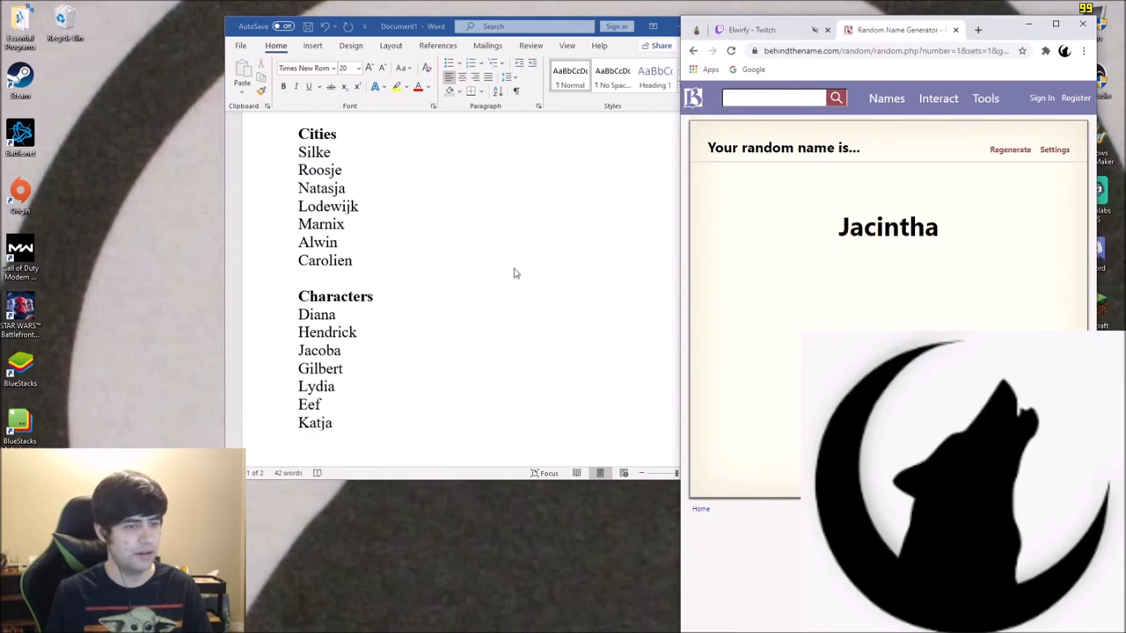
pyautogui.click(1010, 150)
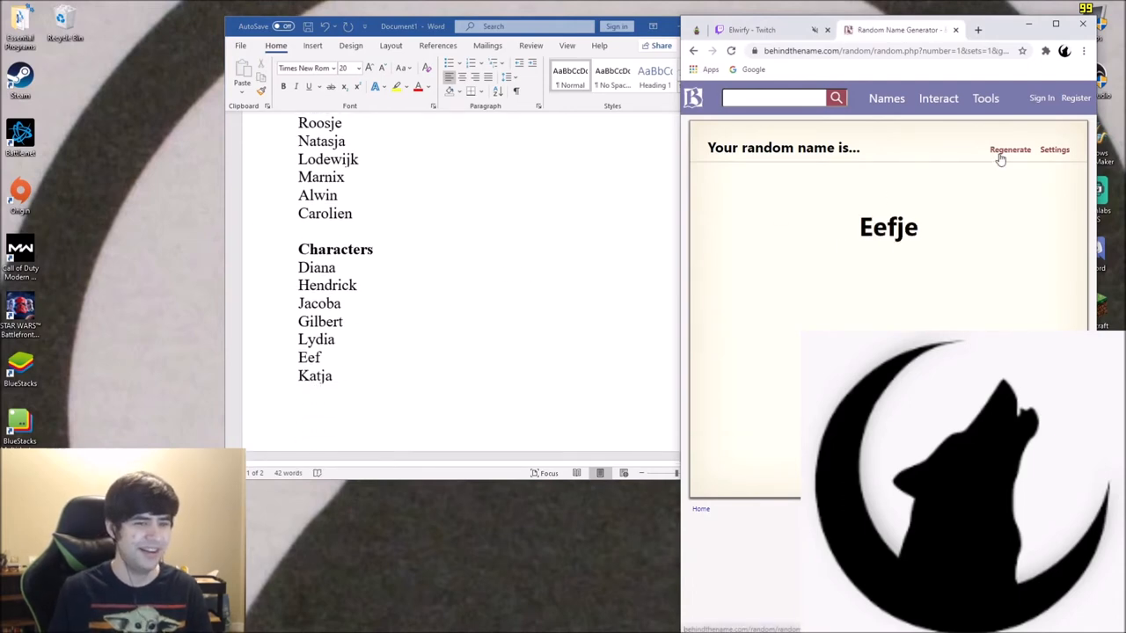
pyautogui.click(1010, 150)
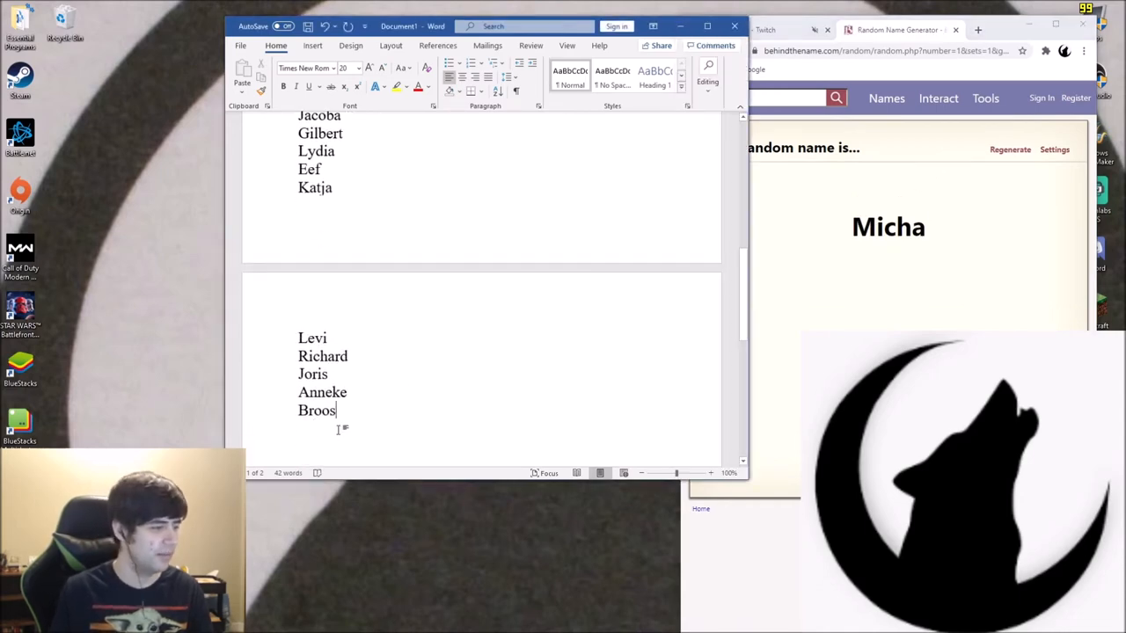
# Add Micha, Lex and Fredrick to the character list after Broos
pyautogui.write('Micha')
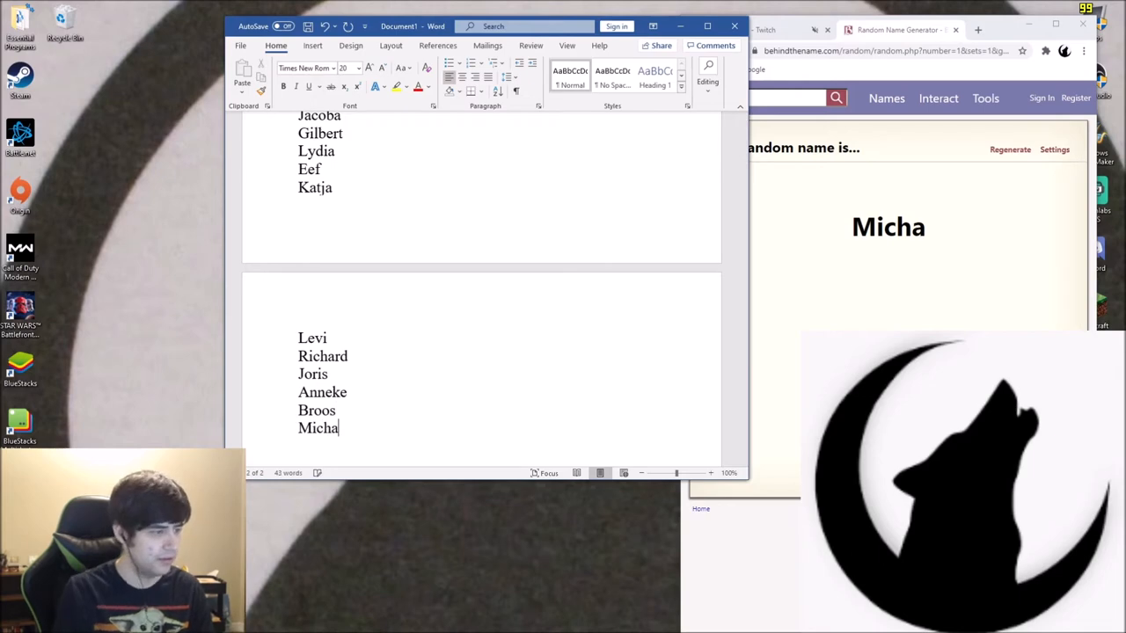
pyautogui.click(1010, 148)
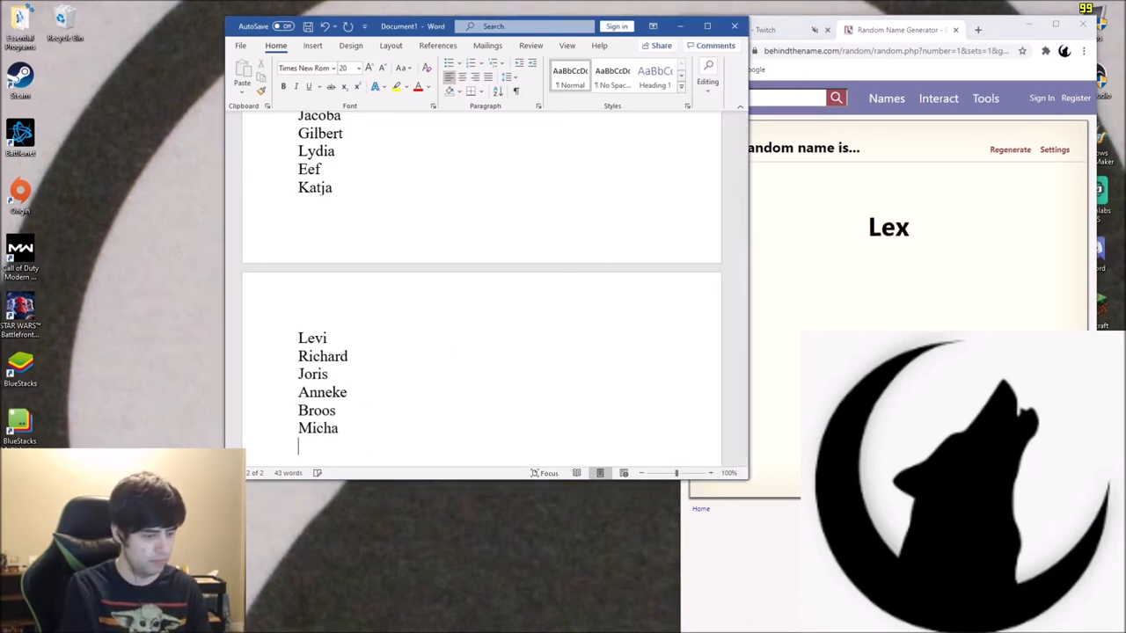
pyautogui.write('Lex')
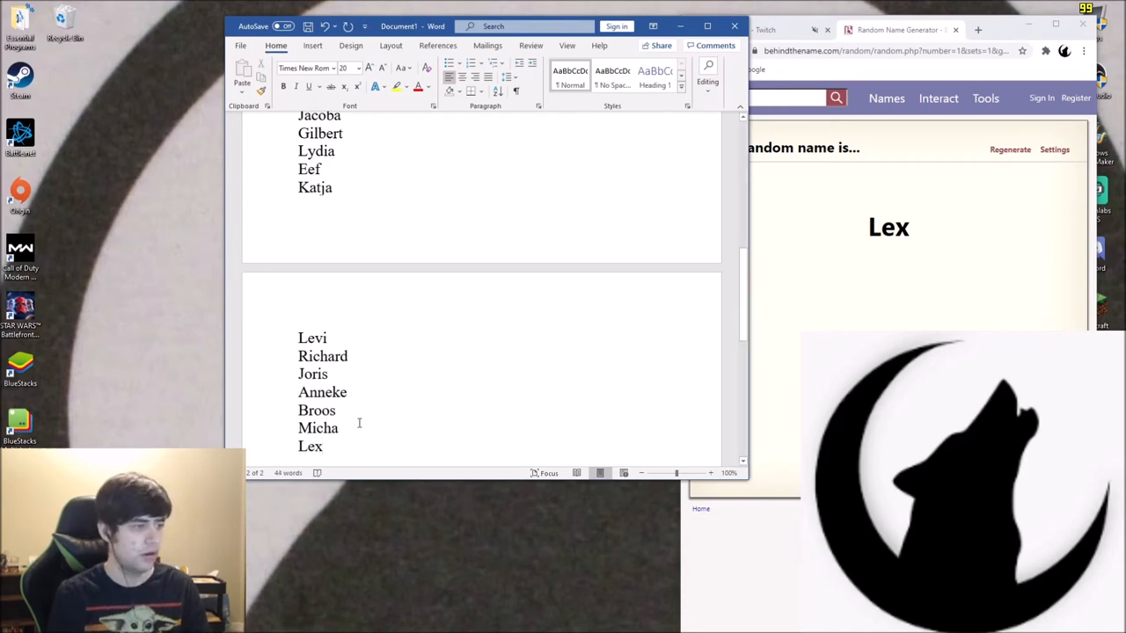
pyautogui.click(1009, 149)
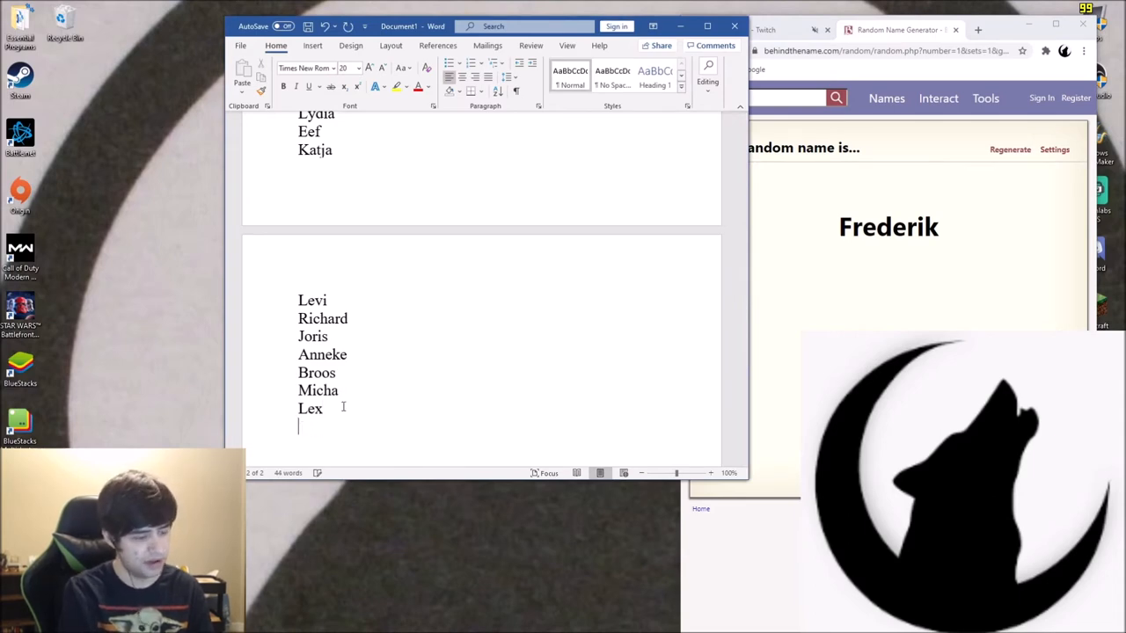
pyautogui.write('Fredrick')
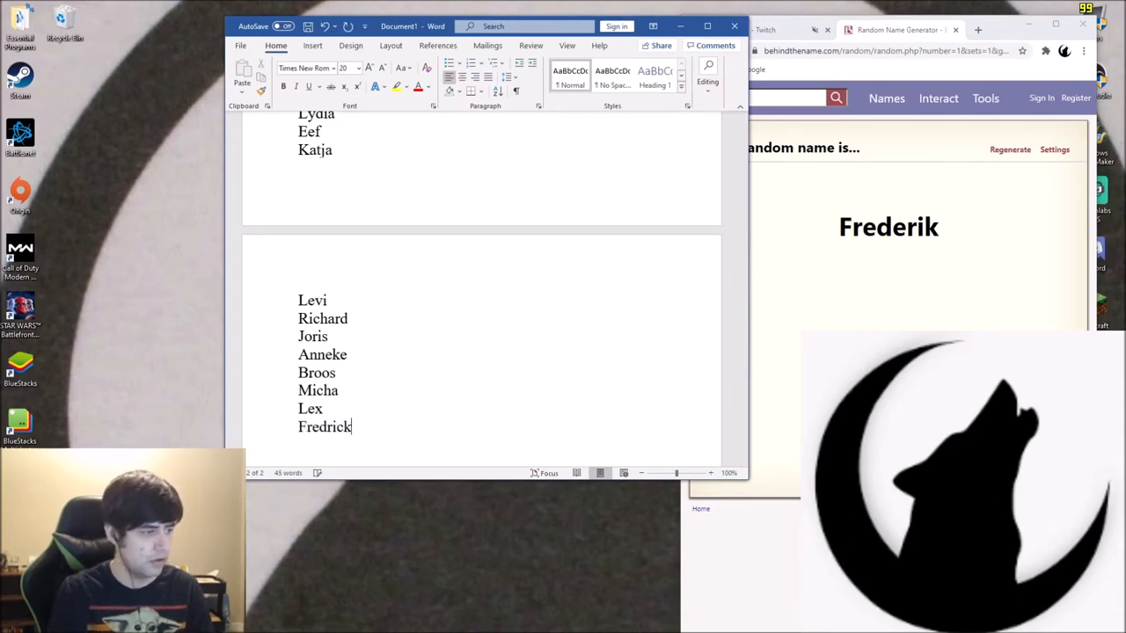
pyautogui.click(1010, 148)
pyautogui.write('Wiebe')
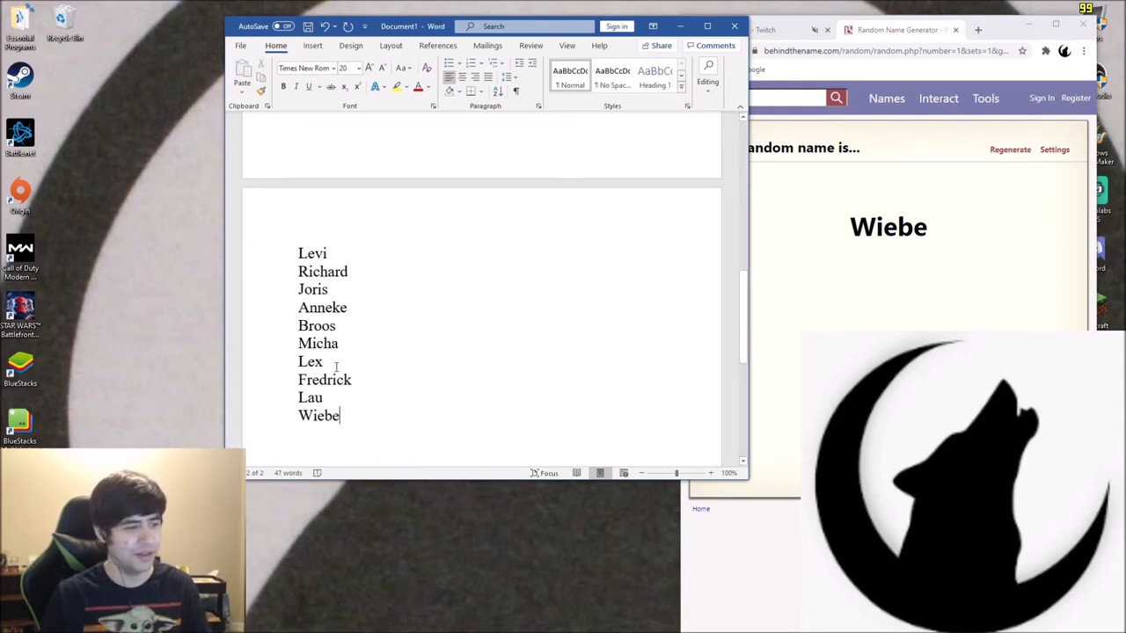
pyautogui.click(1011, 149)
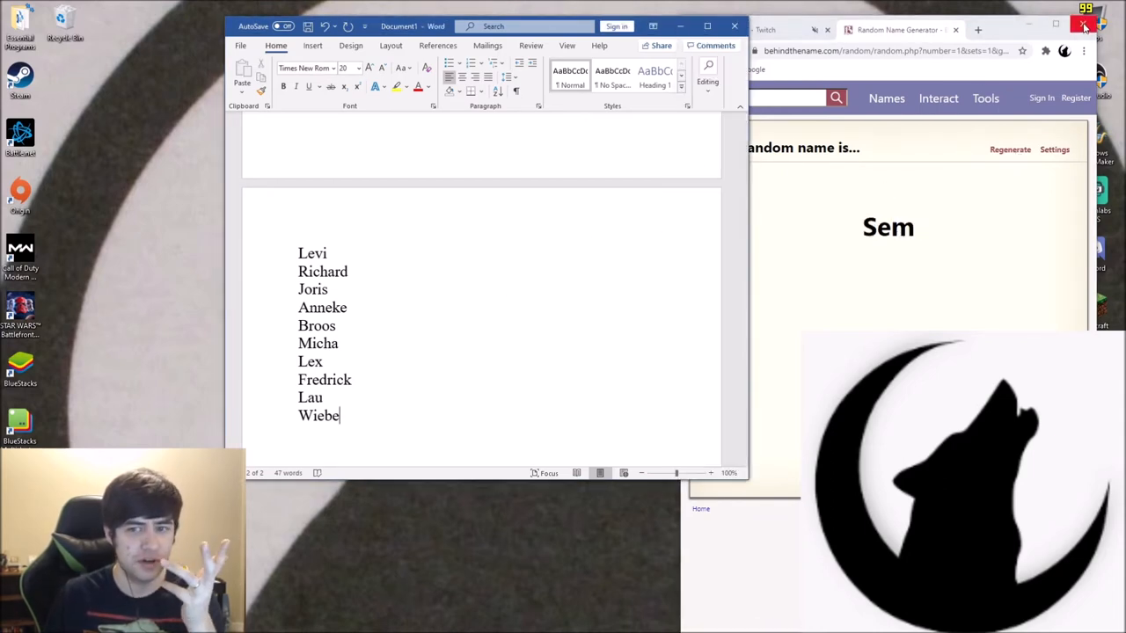
# Scroll down the Word notes past Wiebe to the end of the character name list
pyautogui.scroll(-3)
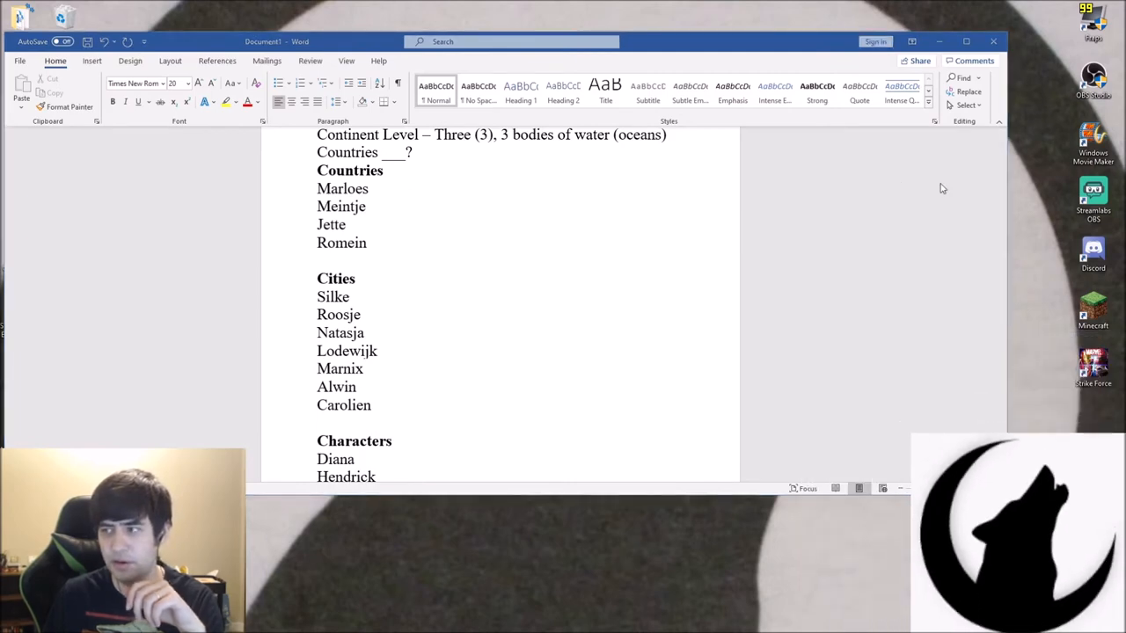
pyautogui.moveTo(1008, 393)
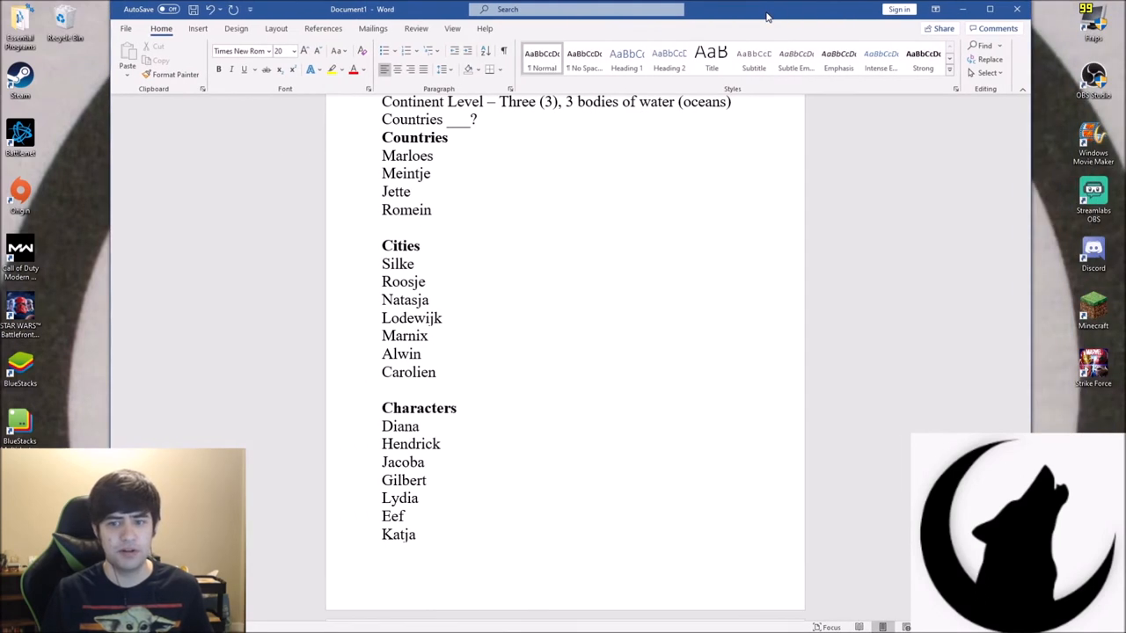
pyautogui.scroll(-3)
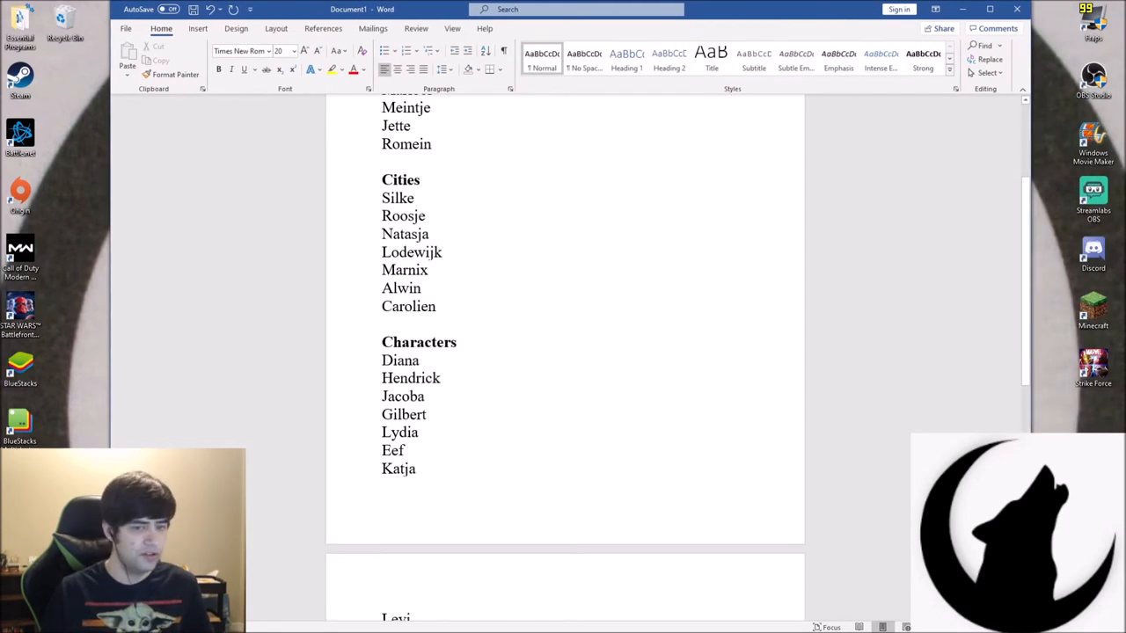
pyautogui.scroll(-3)
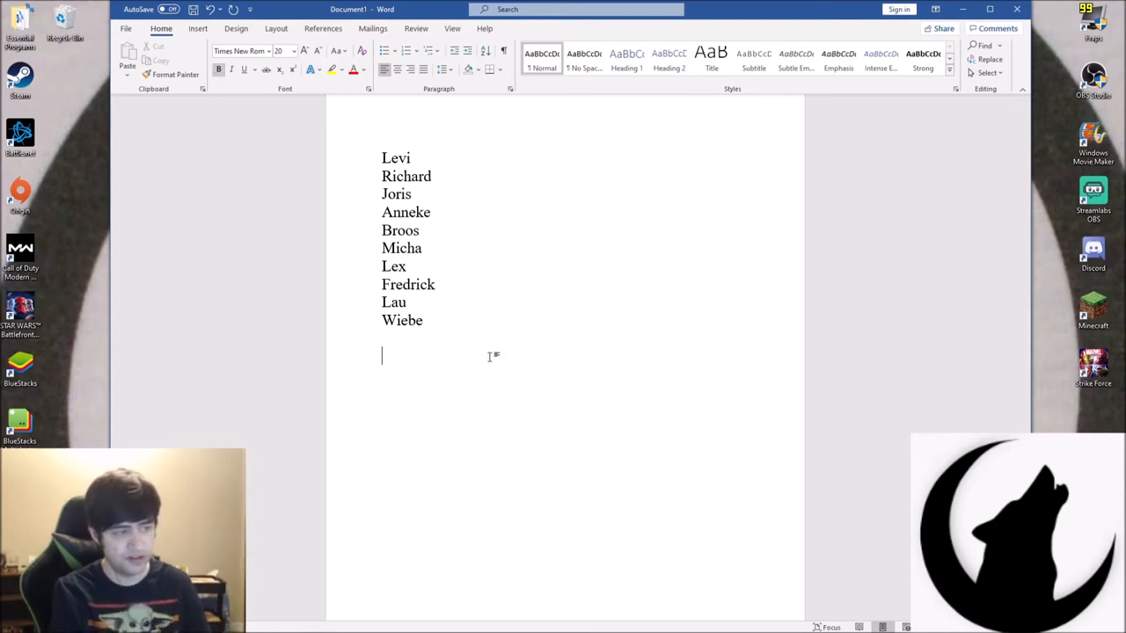
# Begin typing the bold heading 'Religi...' on the line below Wiebe
pyautogui.write('Reli')
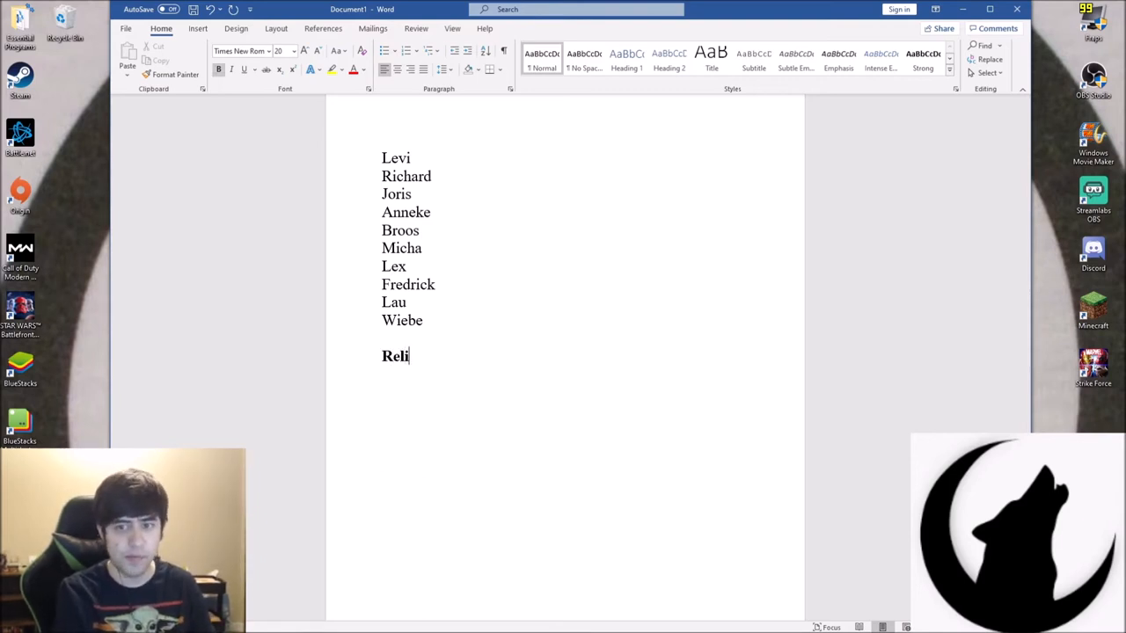
pyautogui.write('ghi')
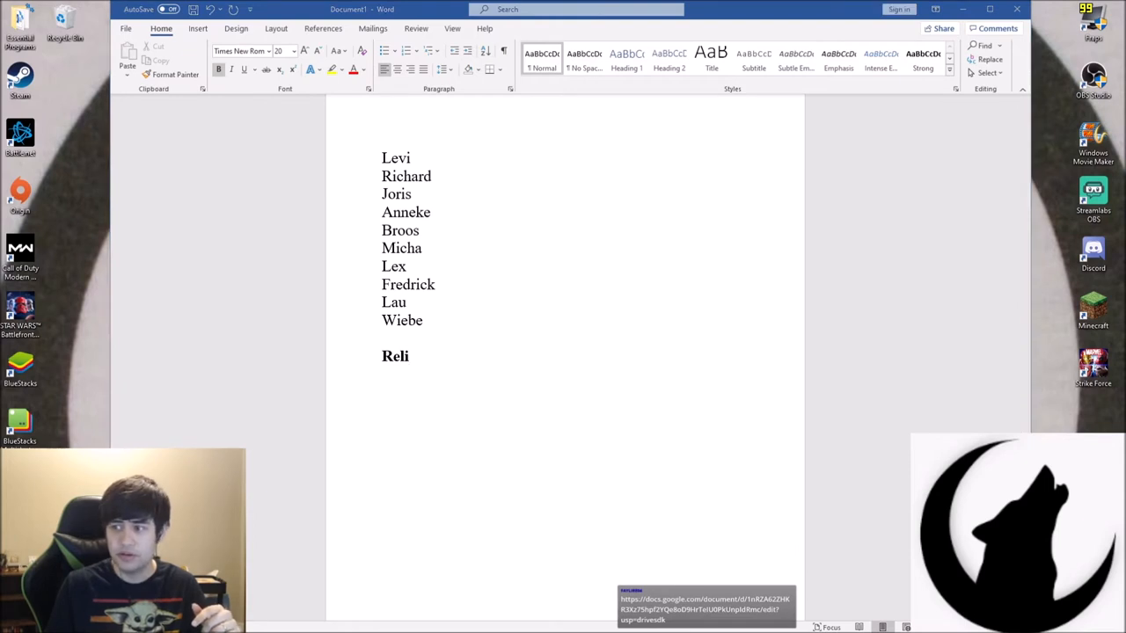
pyautogui.click(703, 599)
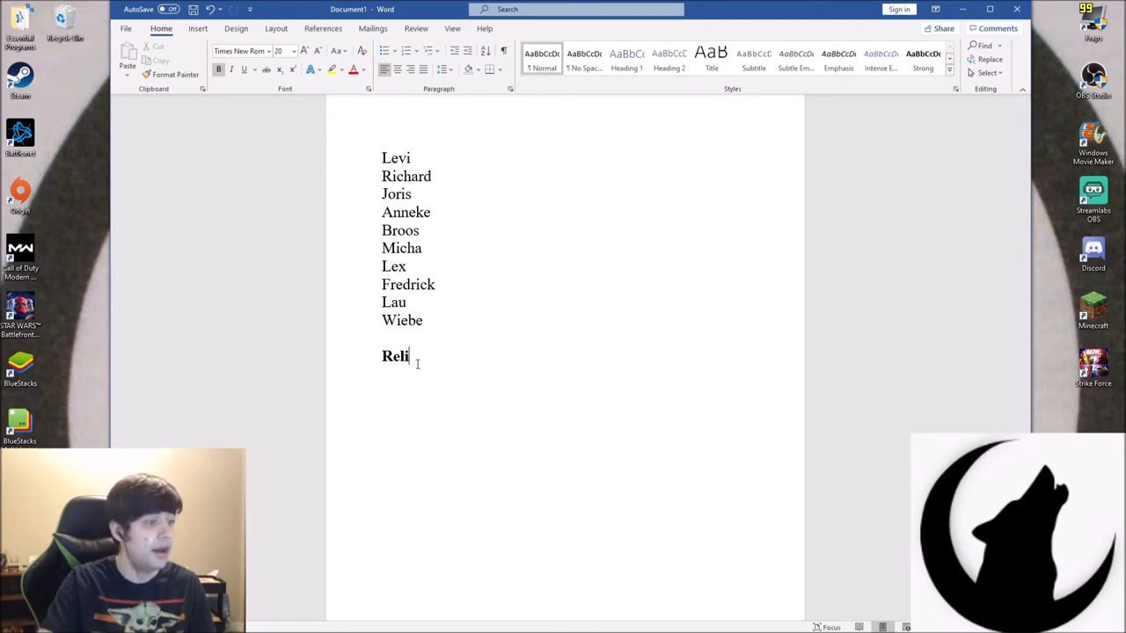
# Finish the bold 'Religious Infrastructure' heading and start a new line beneath it
pyautogui.write('gious')
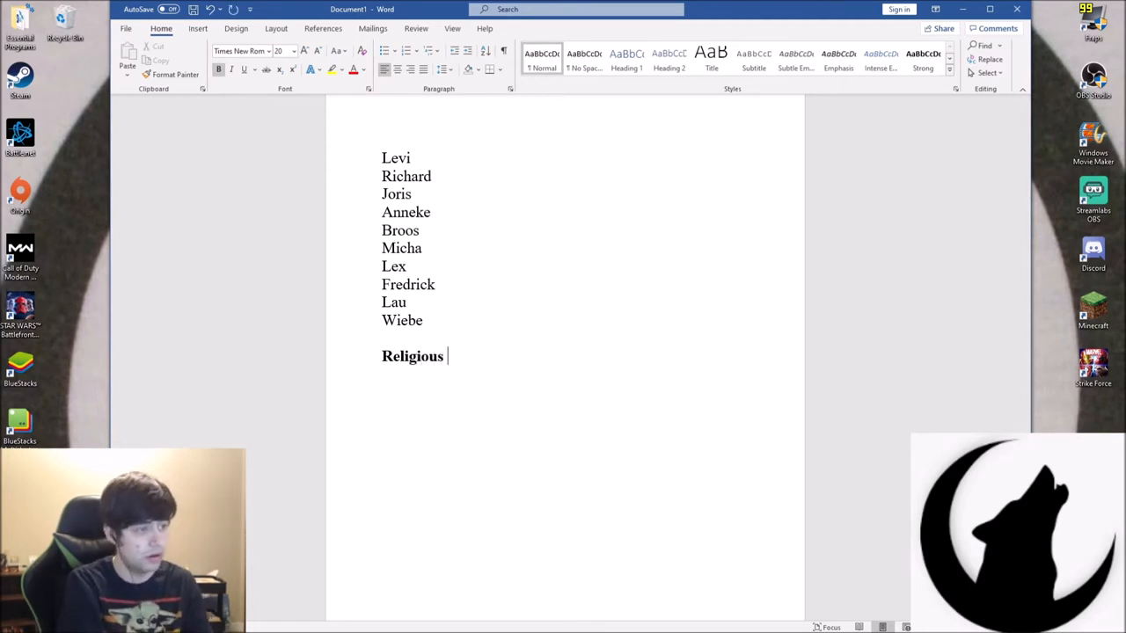
pyautogui.write('In')
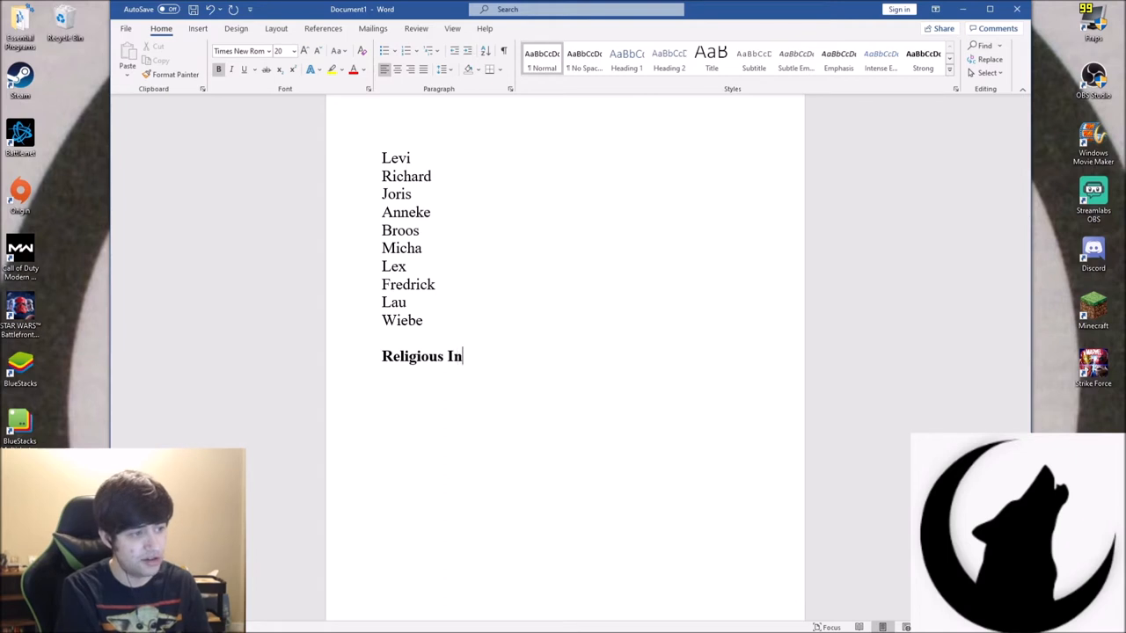
pyautogui.write('fr')
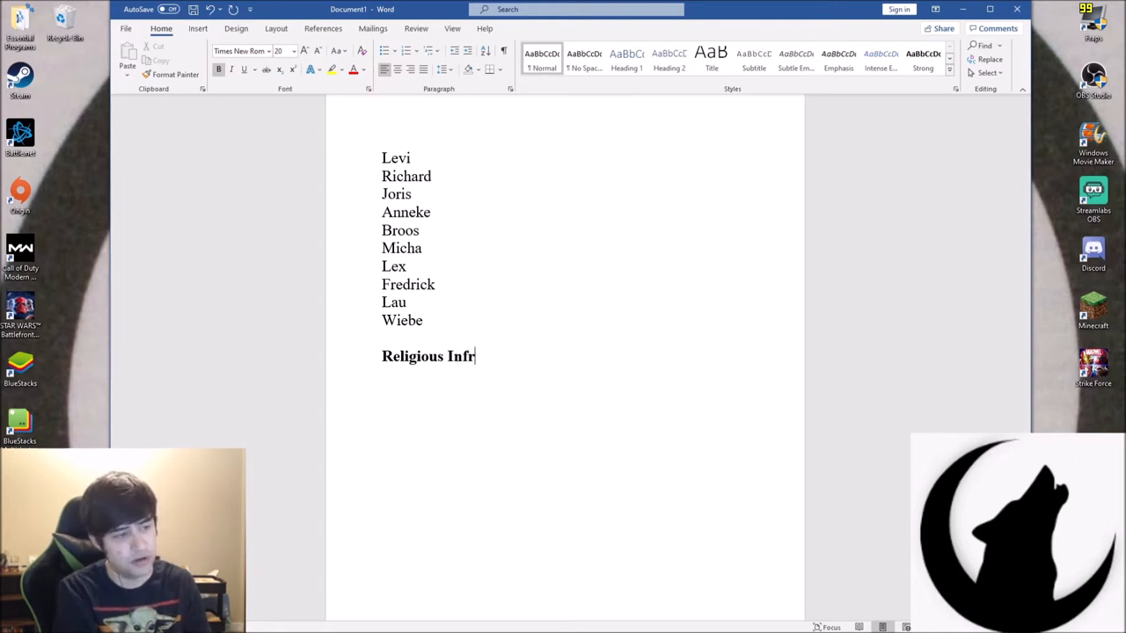
pyautogui.write('astrucutre')
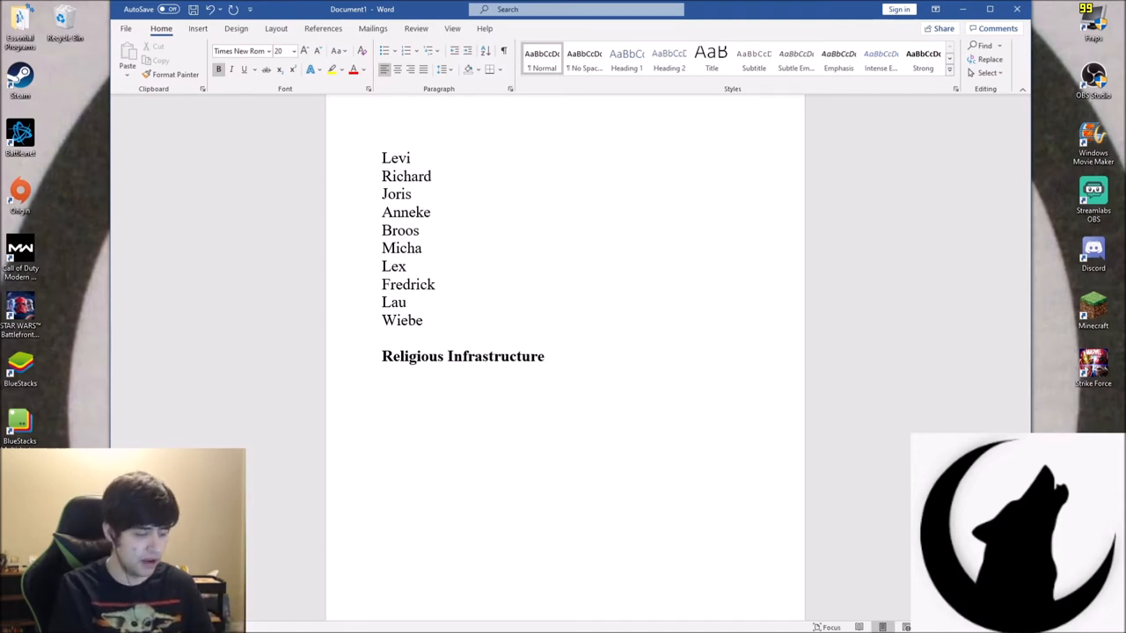
pyautogui.press('enter')
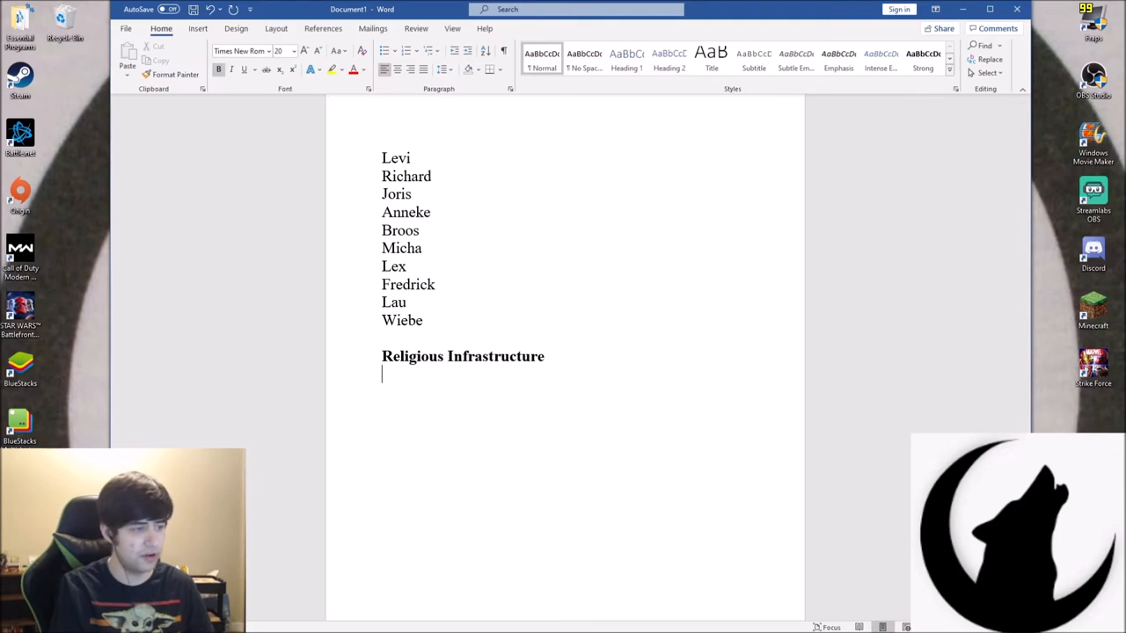
pyautogui.press('enter')
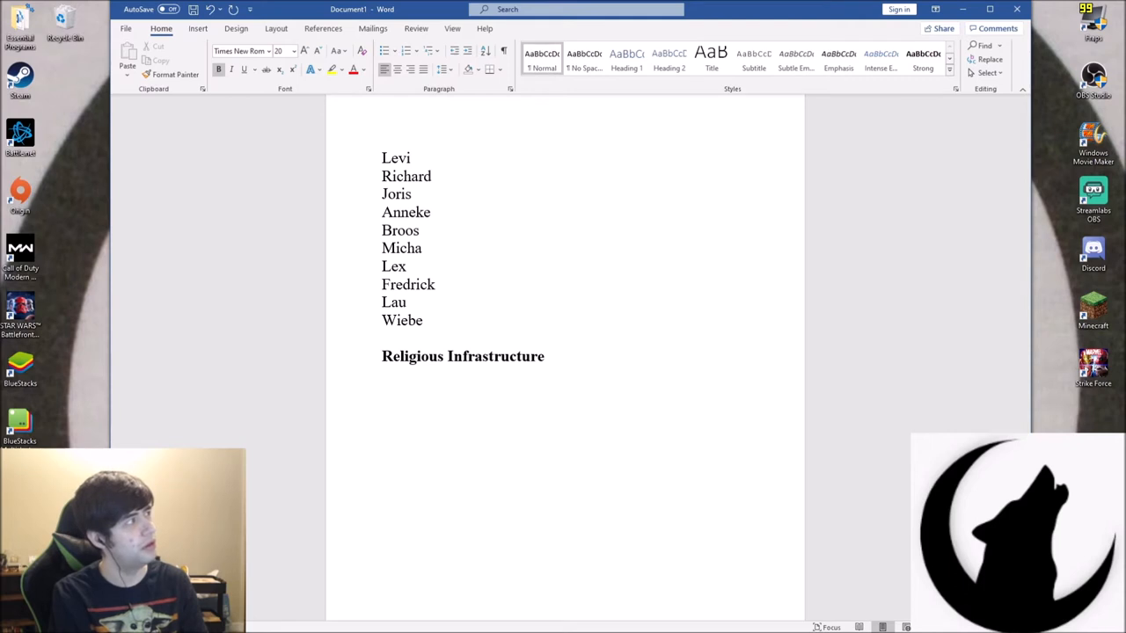
# Type 'Mono / Poly God', erase it, and write '1 God' instead
pyautogui.write('M')
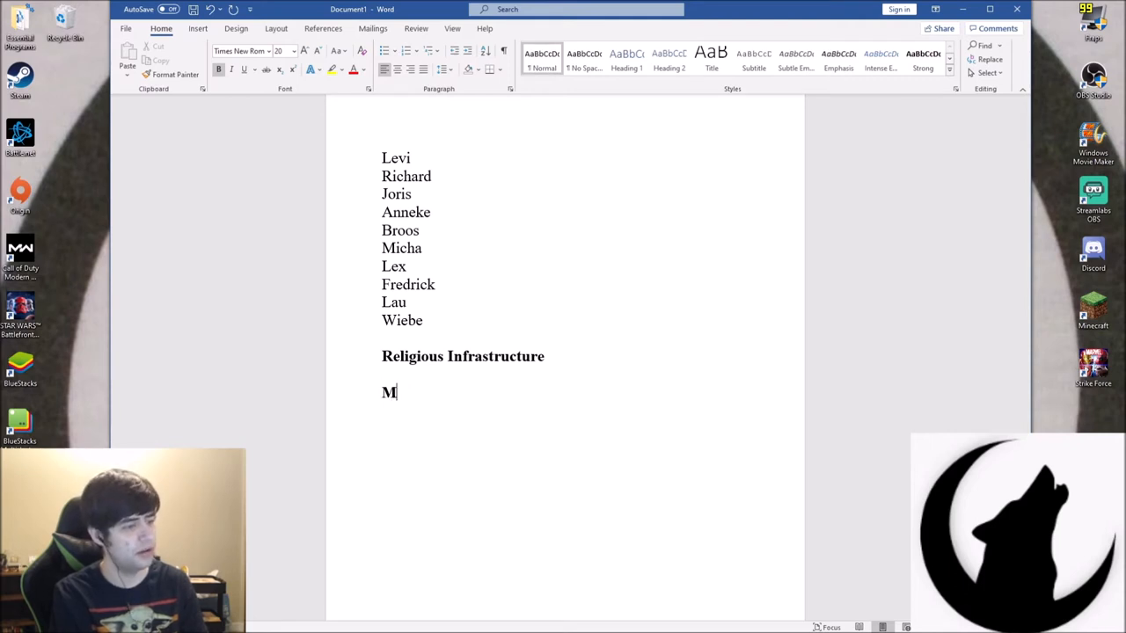
pyautogui.write('onlithic')
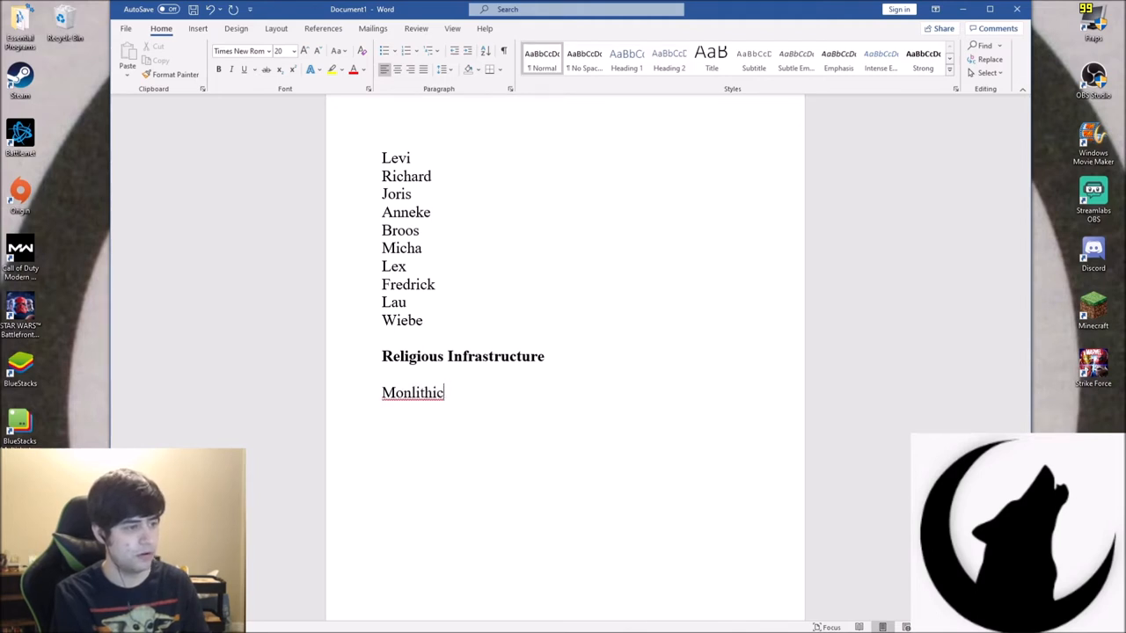
pyautogui.press('Backspace')
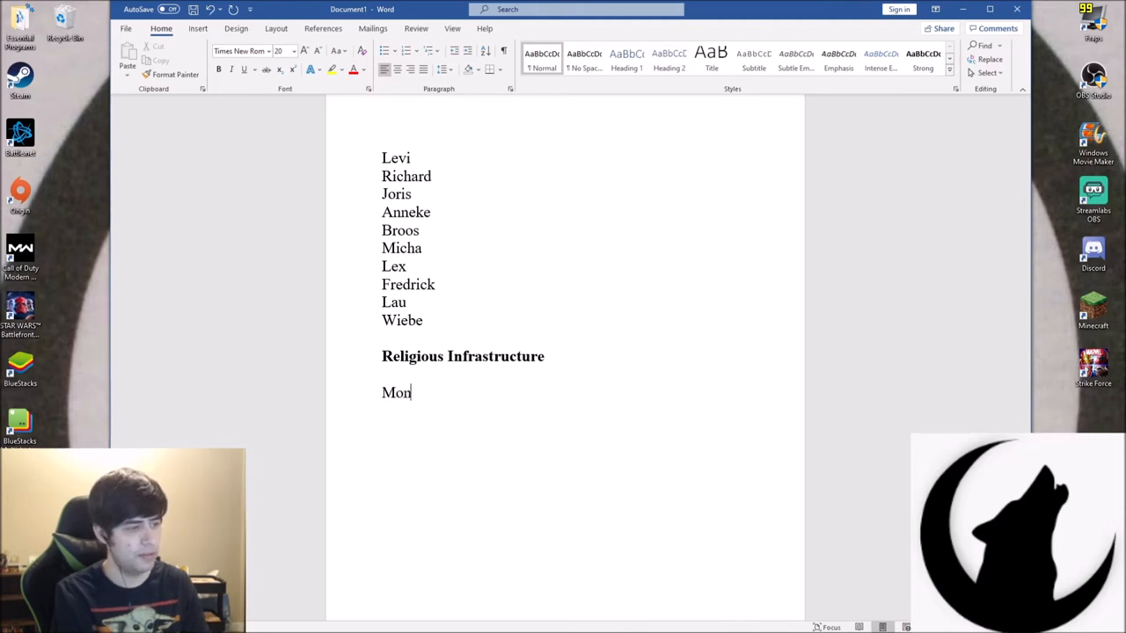
pyautogui.write('o / Poly')
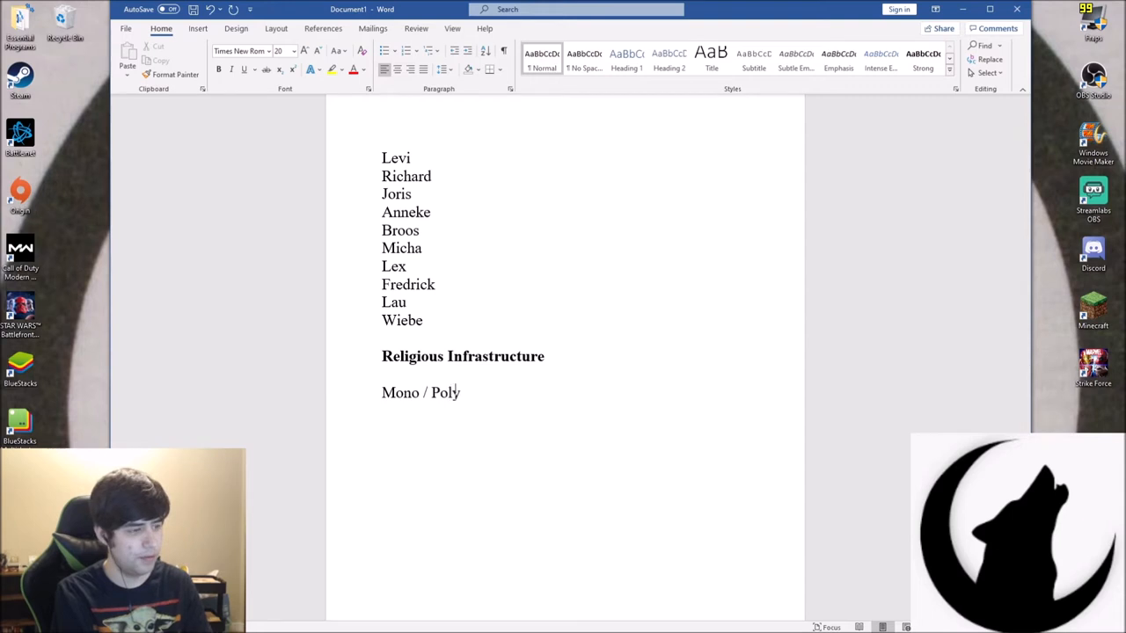
pyautogui.write('God')
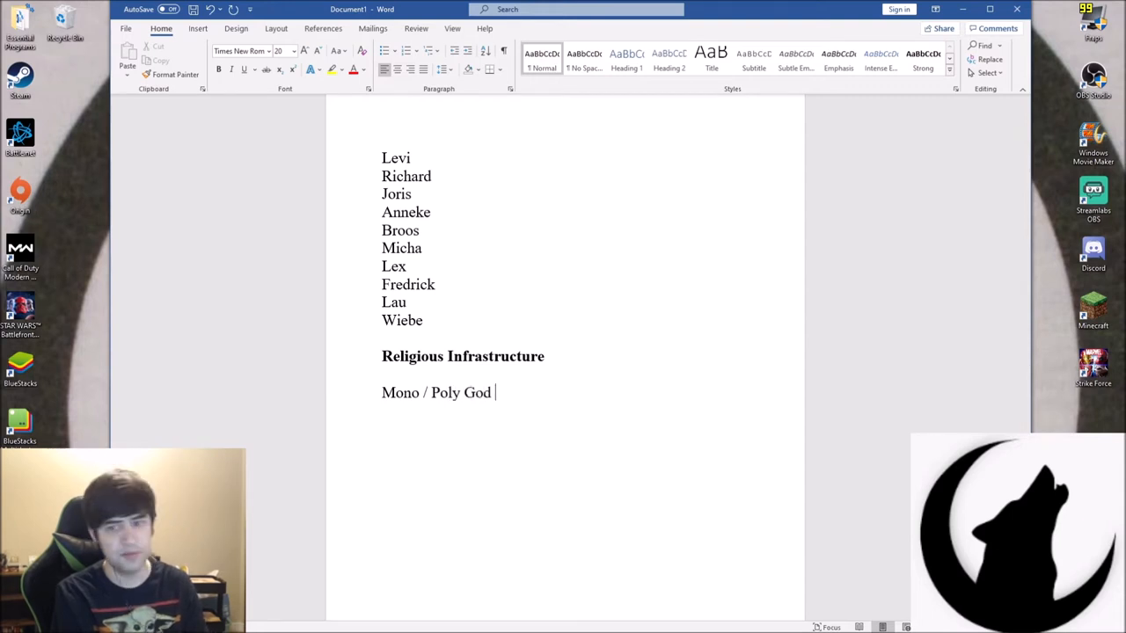
pyautogui.press('BackSpace')
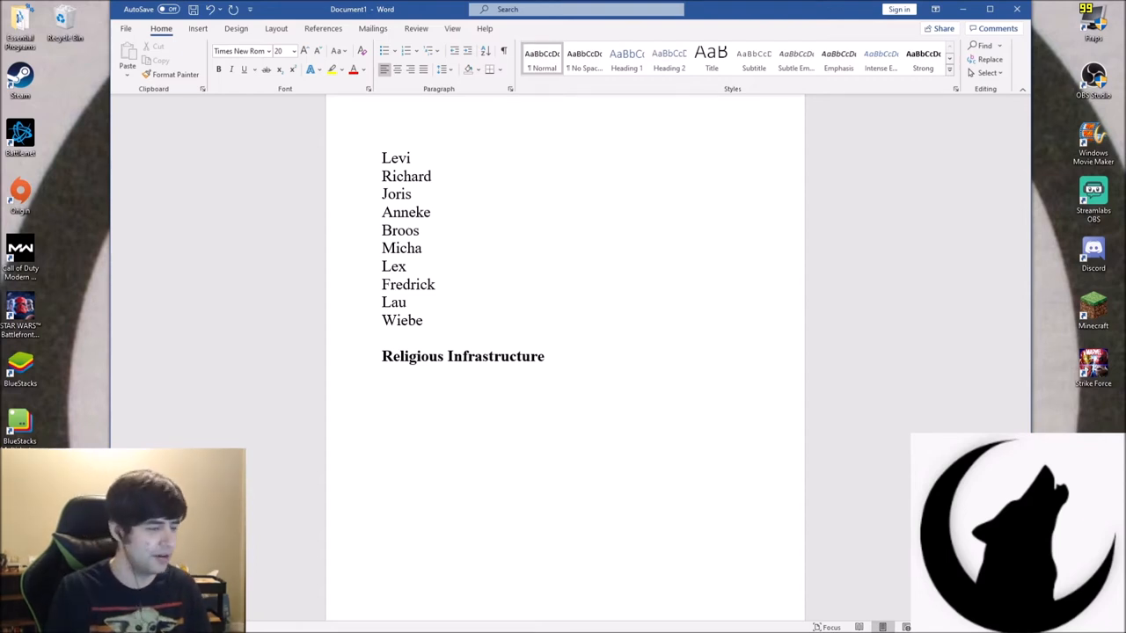
pyautogui.write('1')
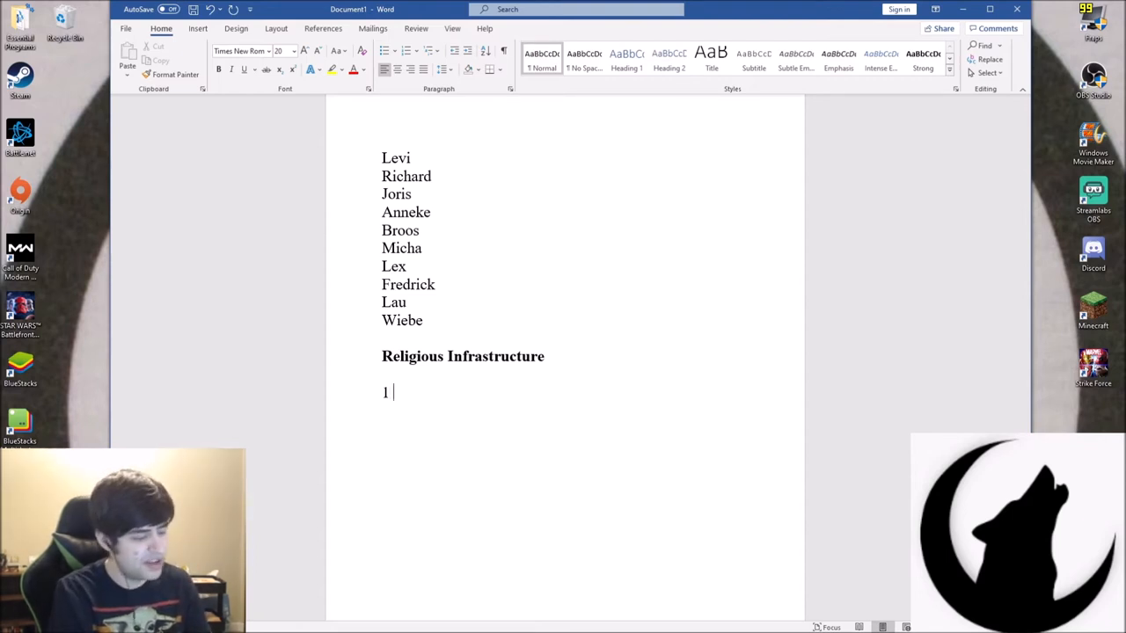
pyautogui.write('God')
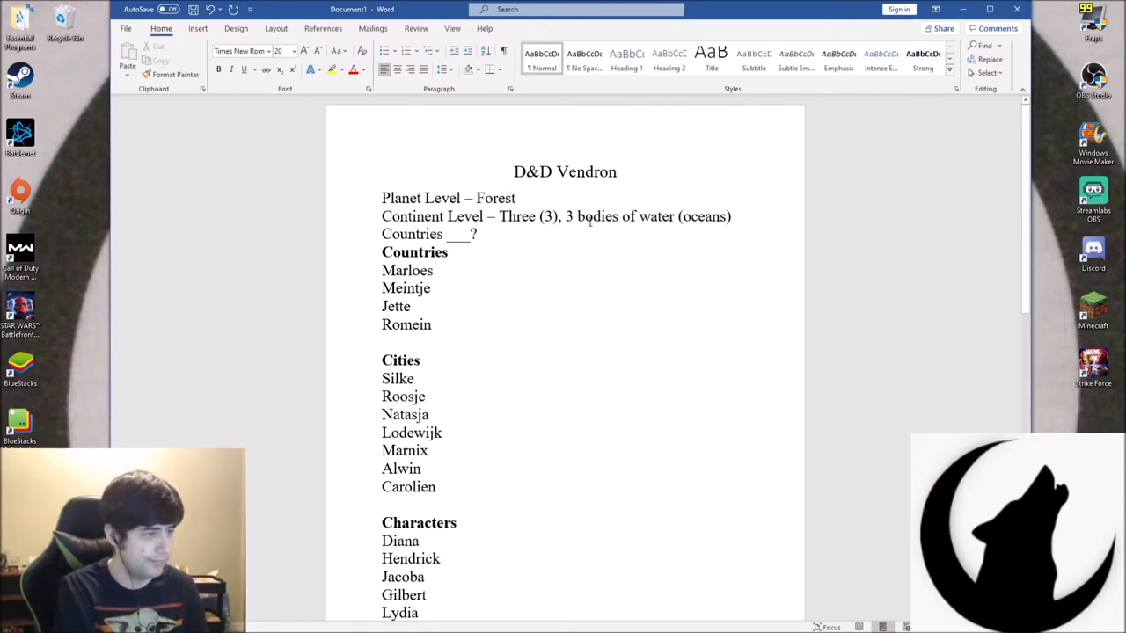
# Add '(Vendron)' after Forest on the Planet Level line
pyautogui.write('(Vendron')
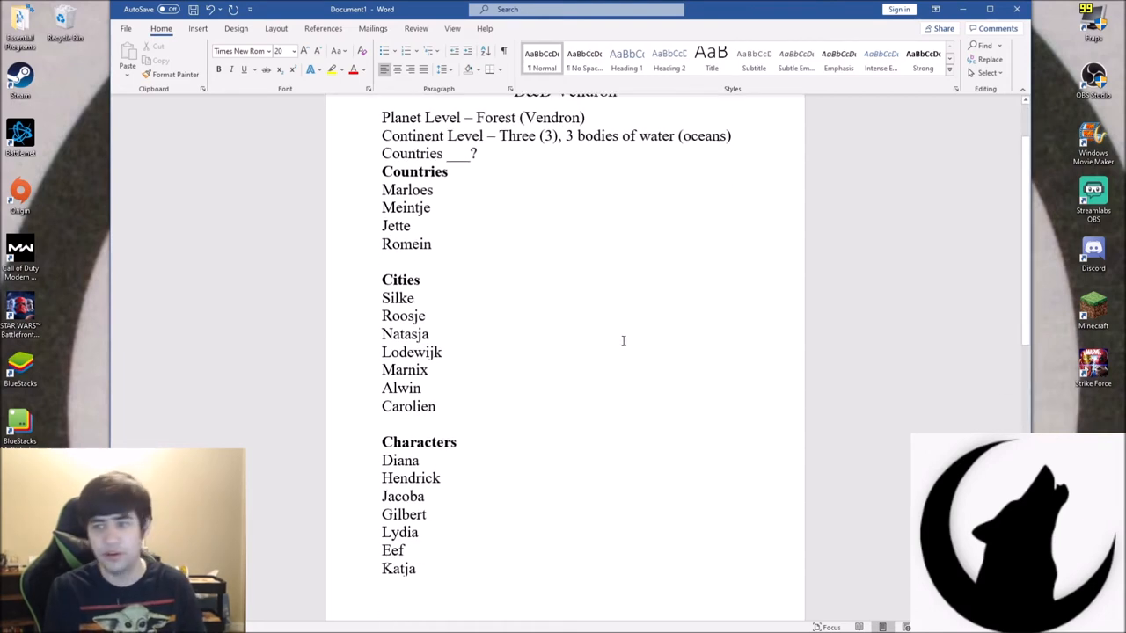
pyautogui.scroll(-3)
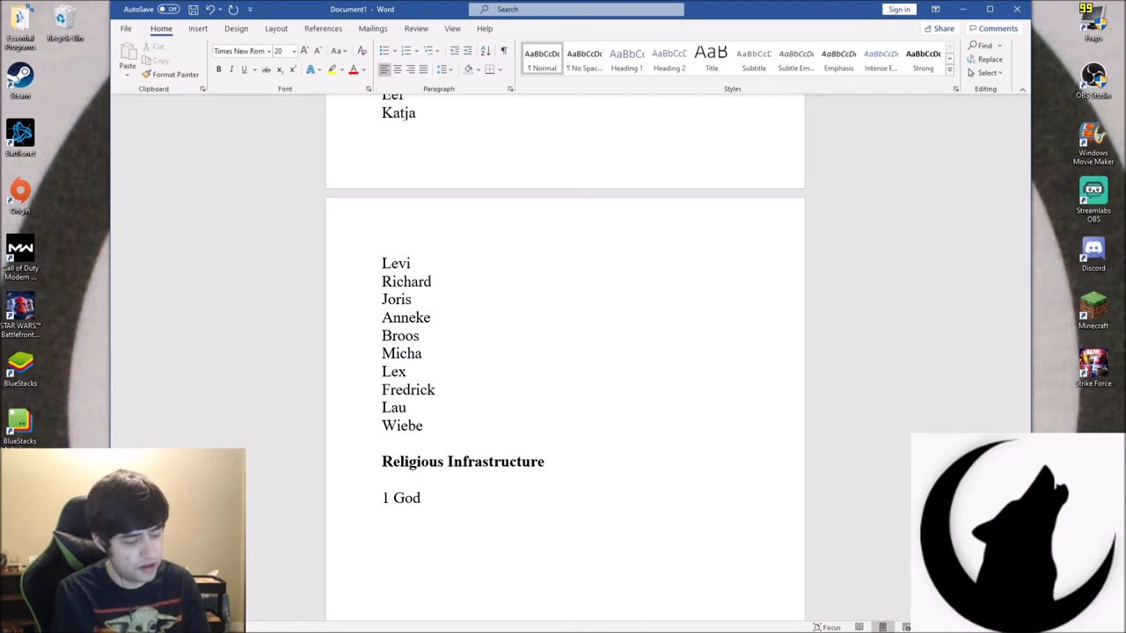
# Note under '1 God' that the god needs worshippers to gain power
pyautogui.write('Needs people')
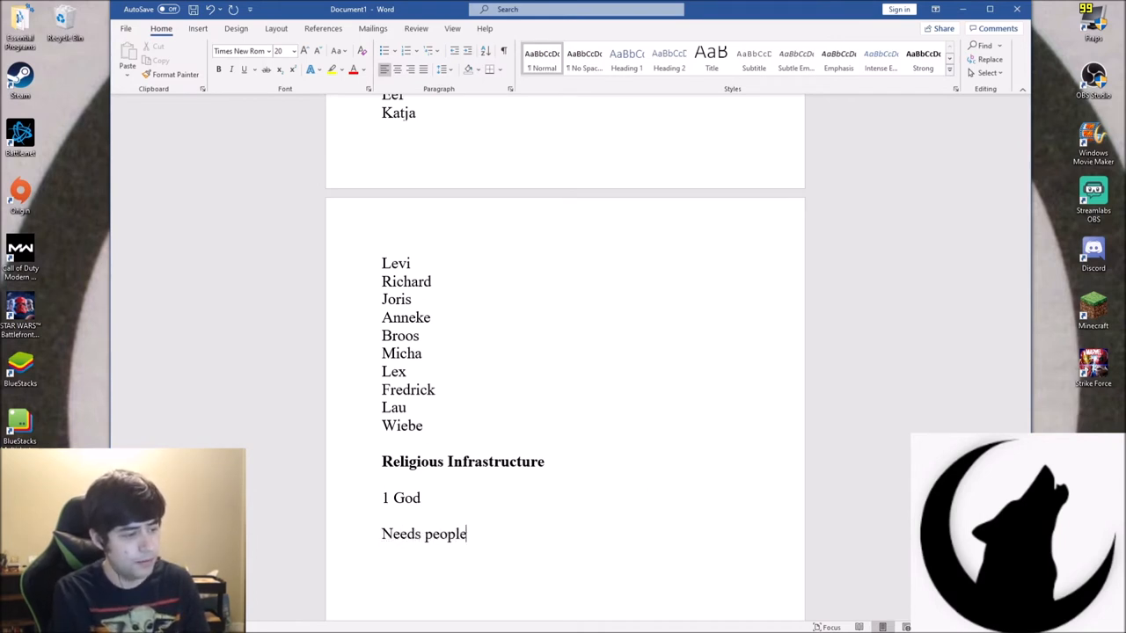
pyautogui.write('to worship')
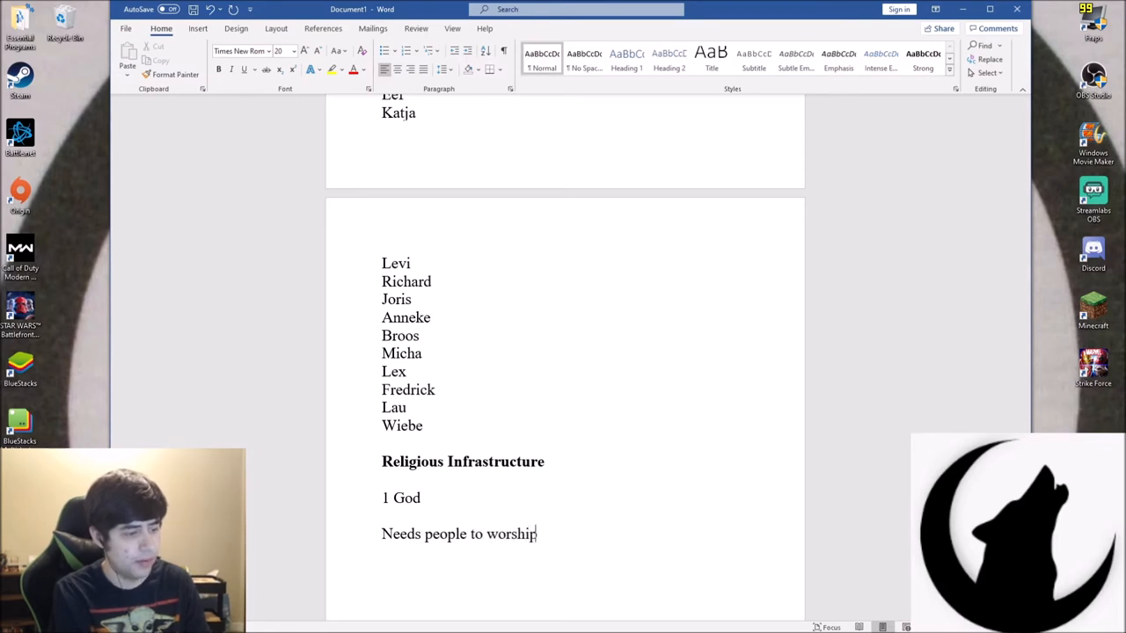
pyautogui.write('it to')
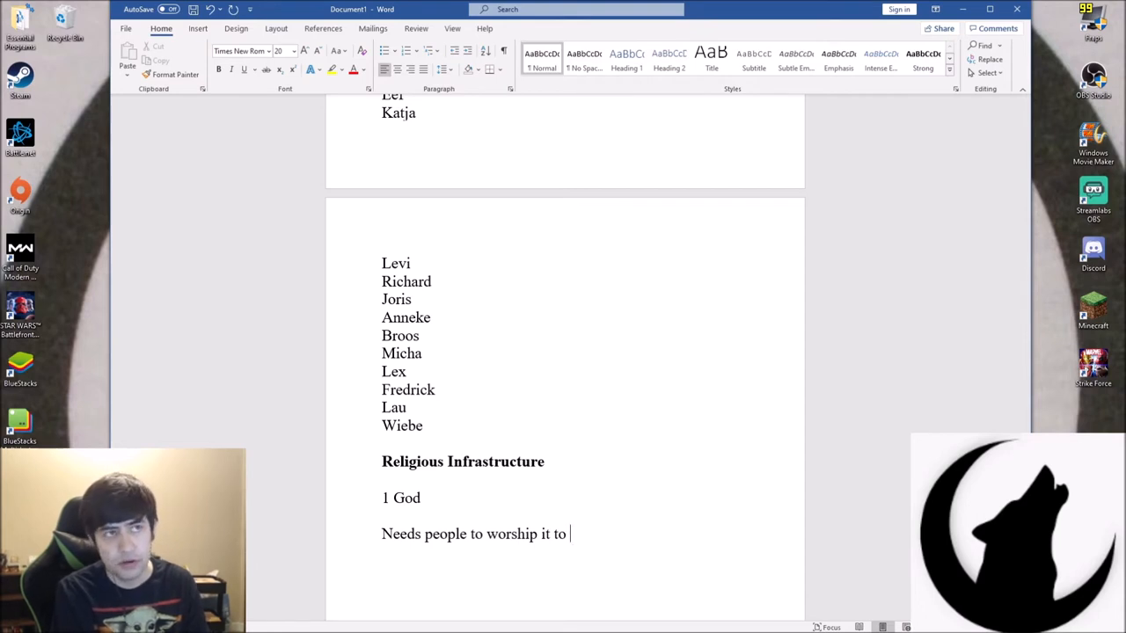
pyautogui.write('gain power')
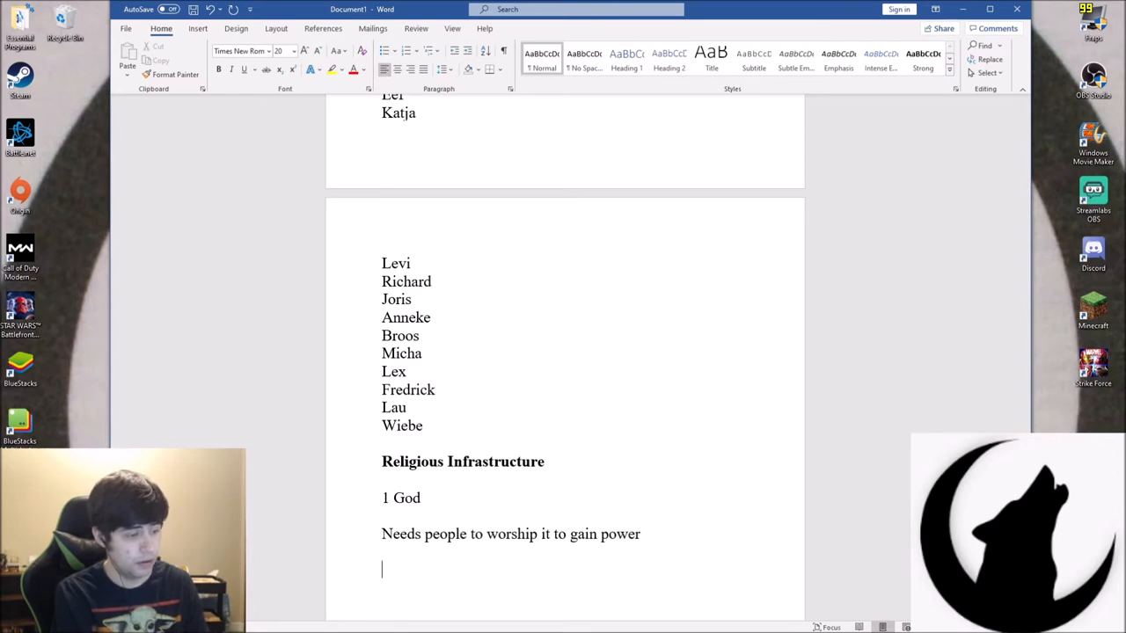
# Add that each follower adds one point of faith to the god's pool of power
pyautogui.write('Each follower')
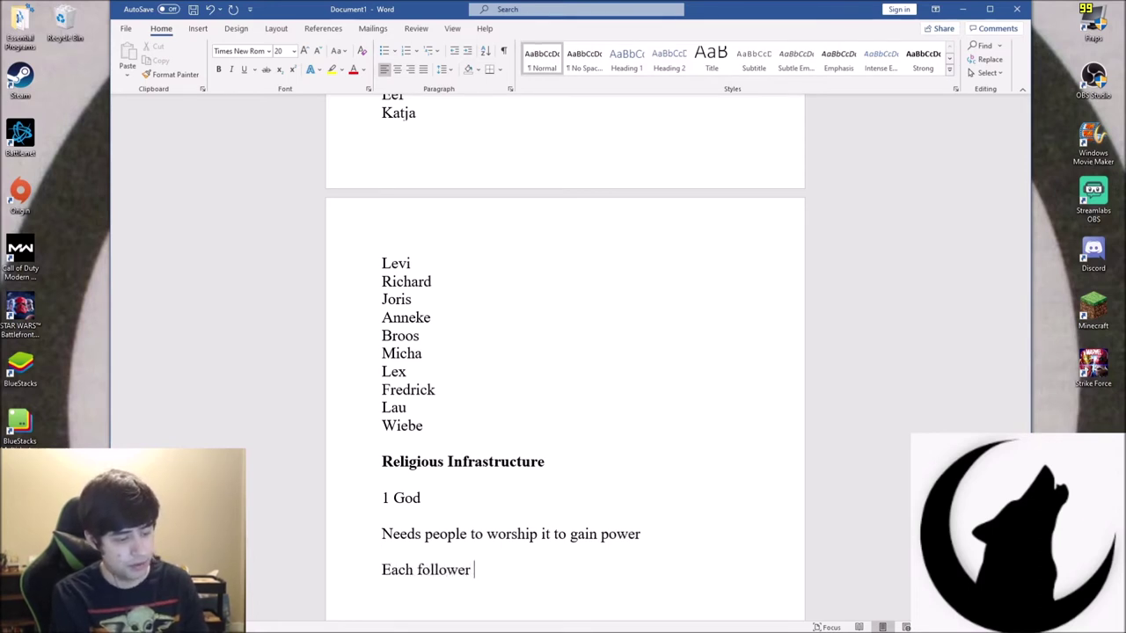
pyautogui.write('adds one')
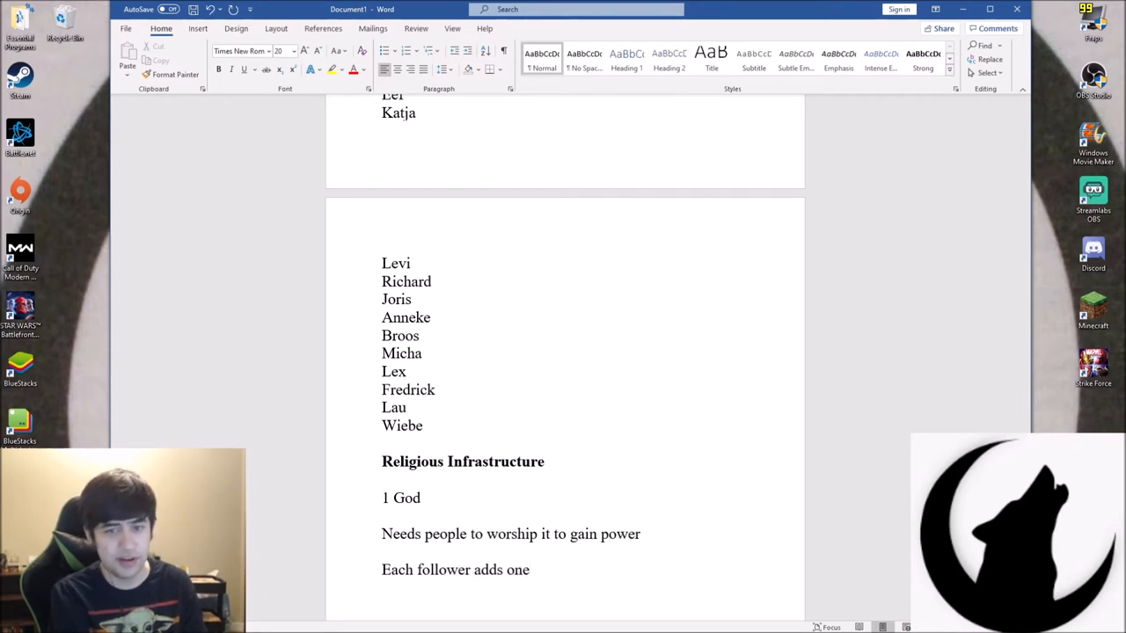
pyautogui.write('pool')
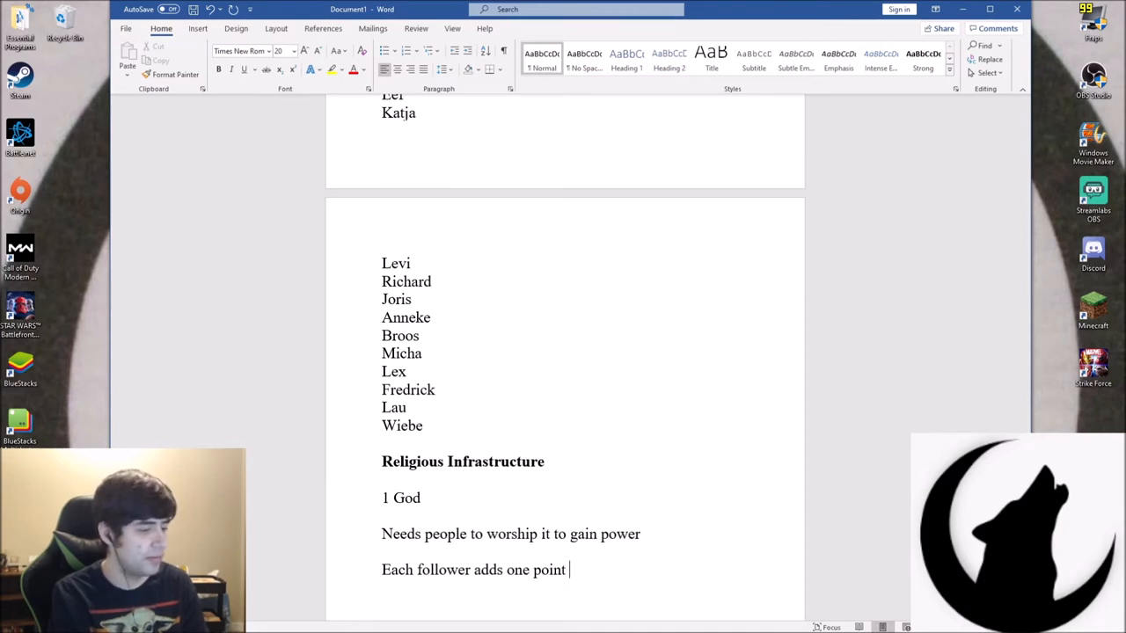
pyautogui.write('of')
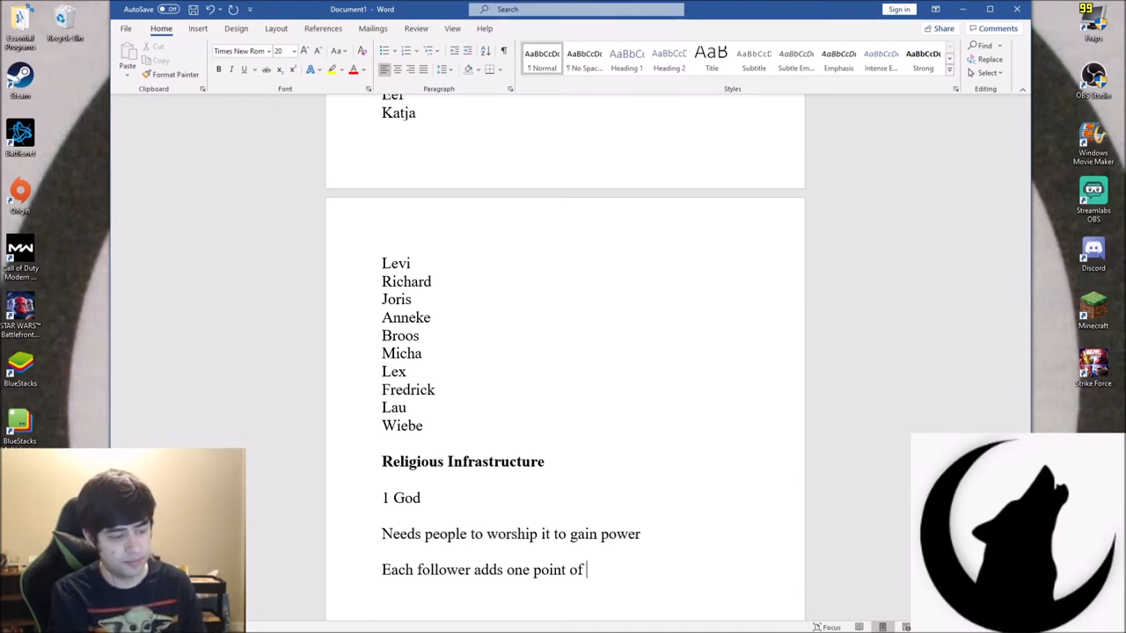
pyautogui.write('faith')
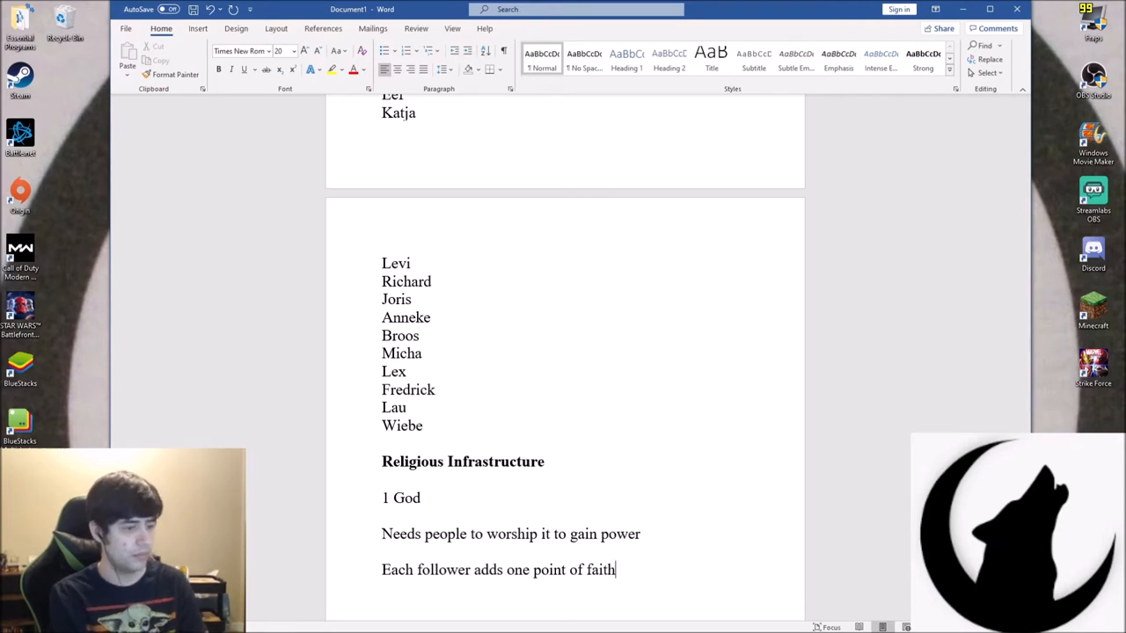
pyautogui.write('to the god')
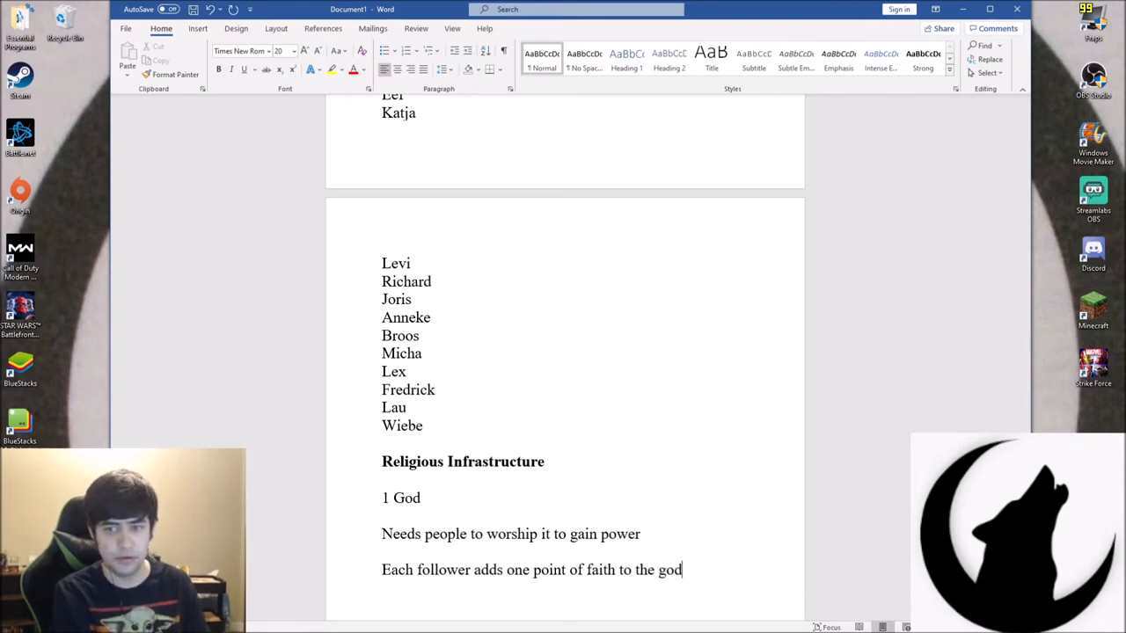
pyautogui.write("'s poo")
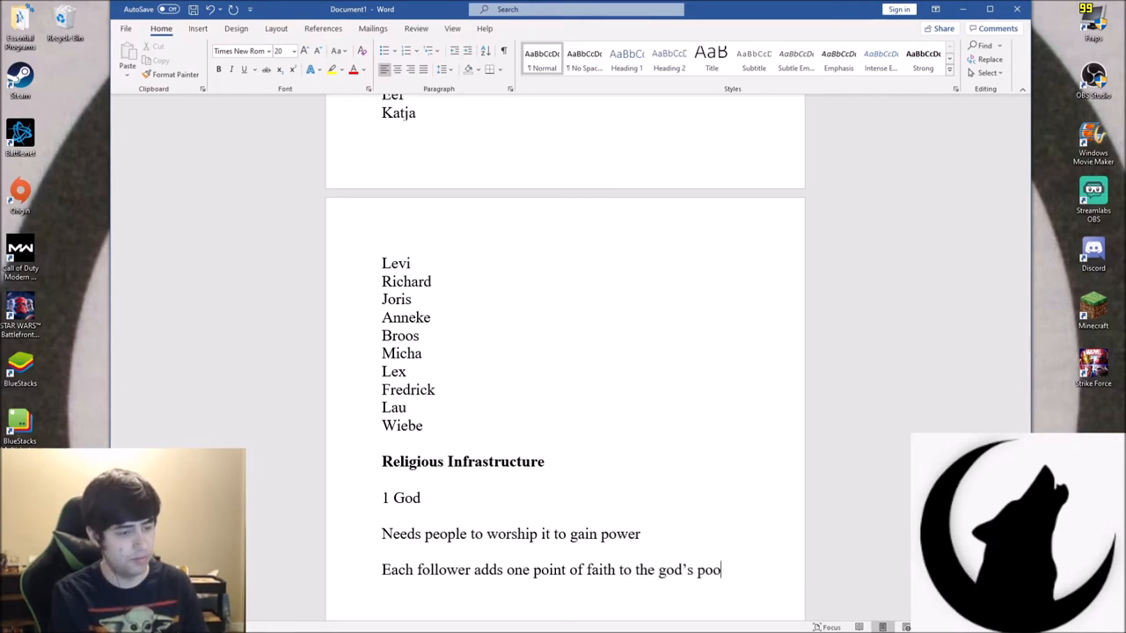
pyautogui.write('l of p')
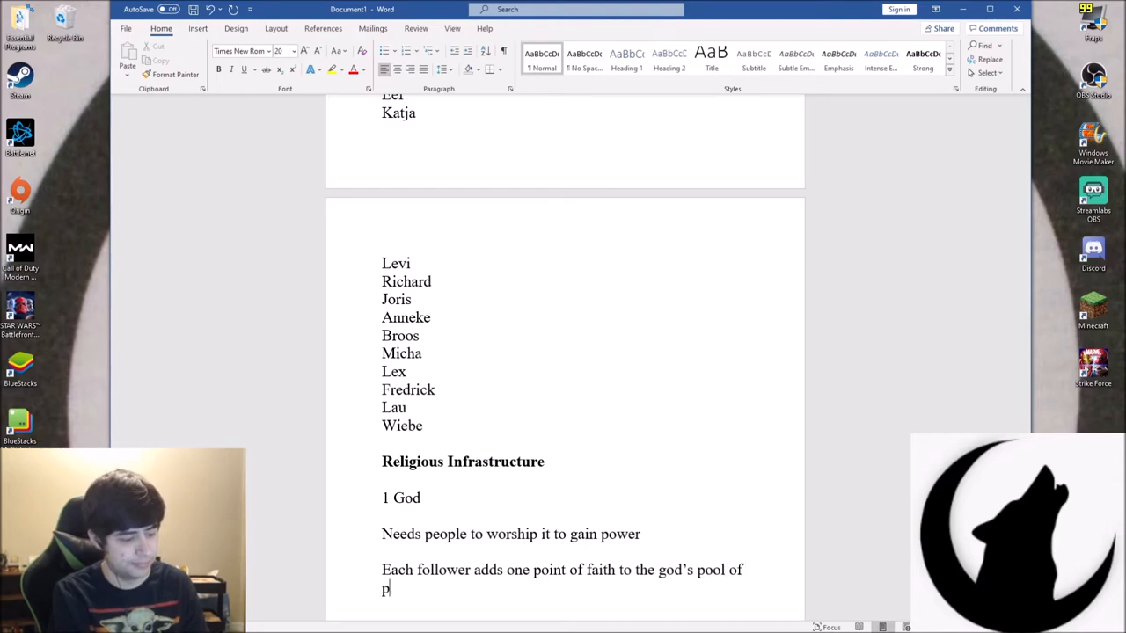
pyautogui.write('ower.')
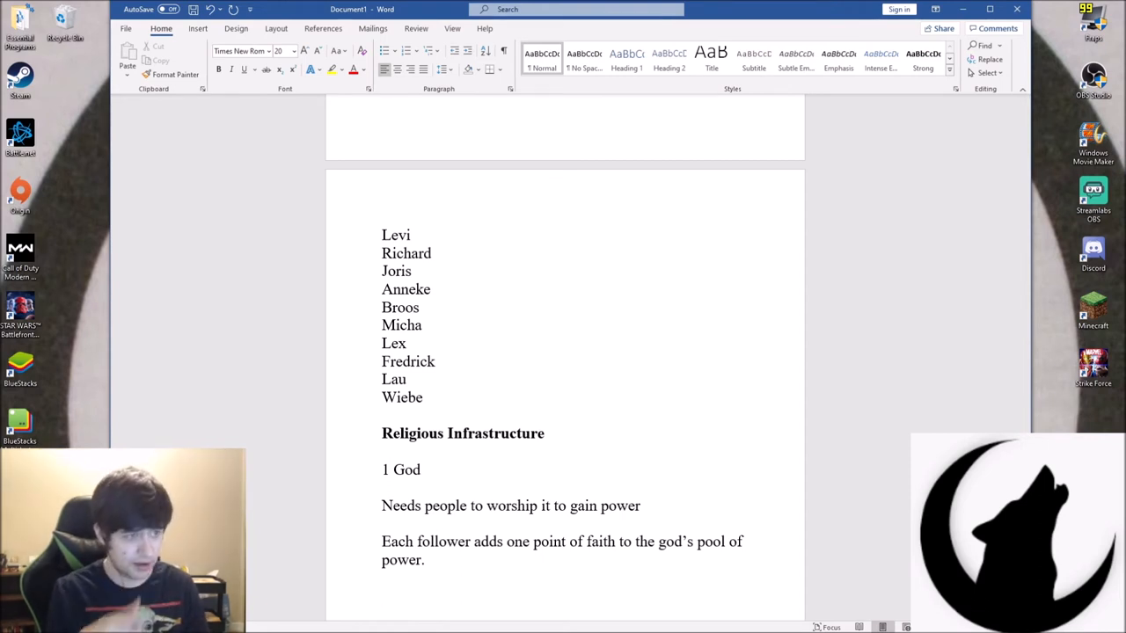
pyautogui.scroll(-3)
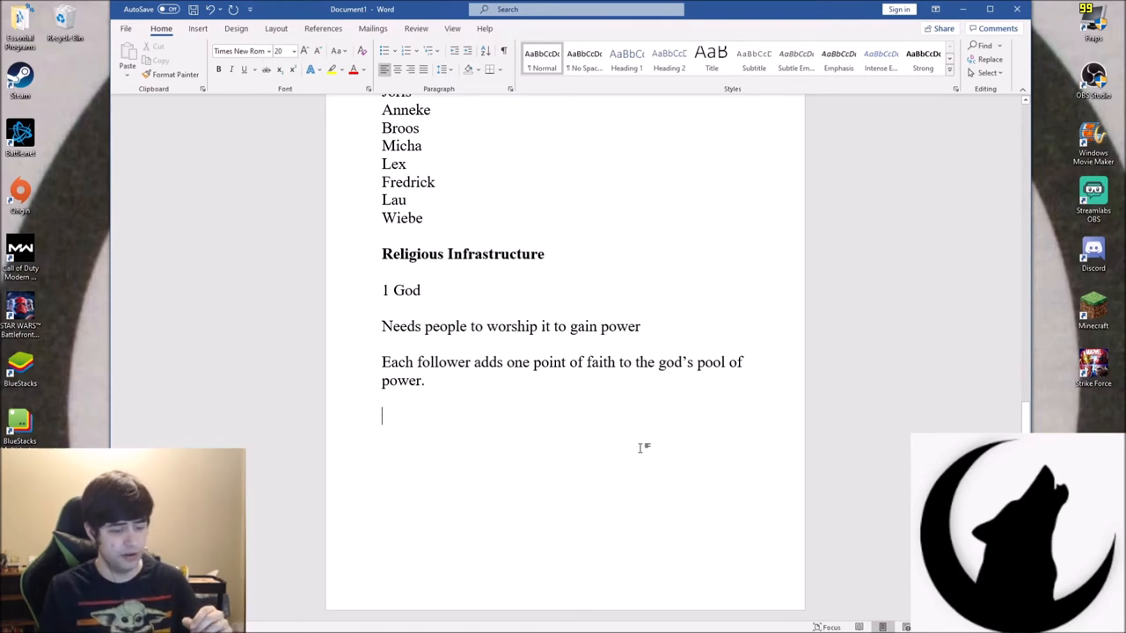
# Start the faith scale with '0 – Stops existing' and the 1 – 100 influence tier
pyautogui.write('0')
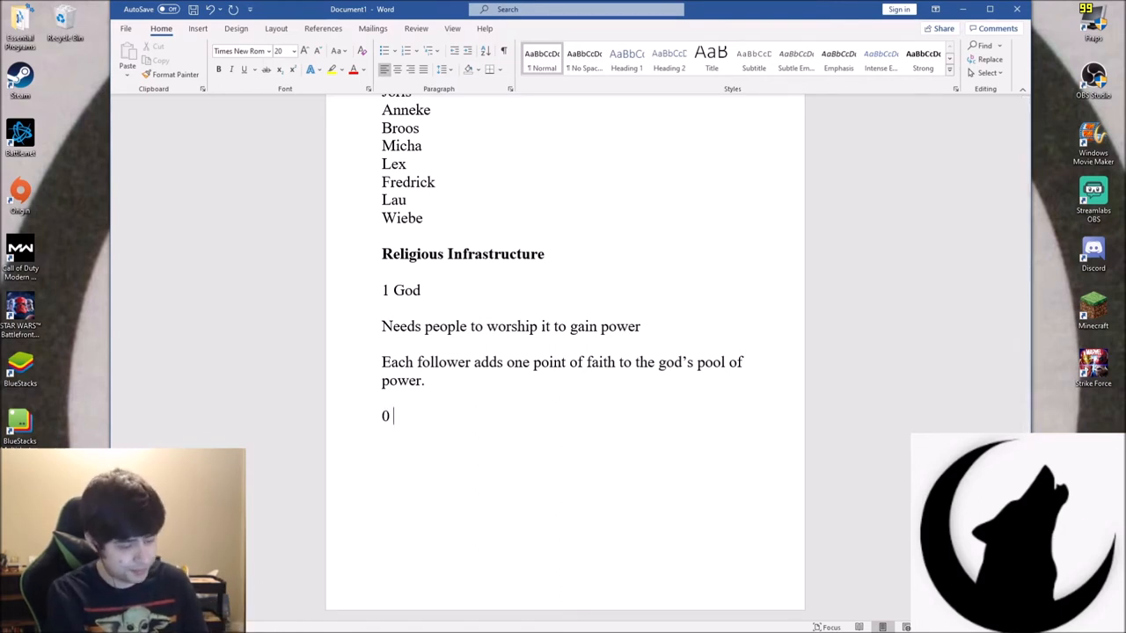
pyautogui.write('-')
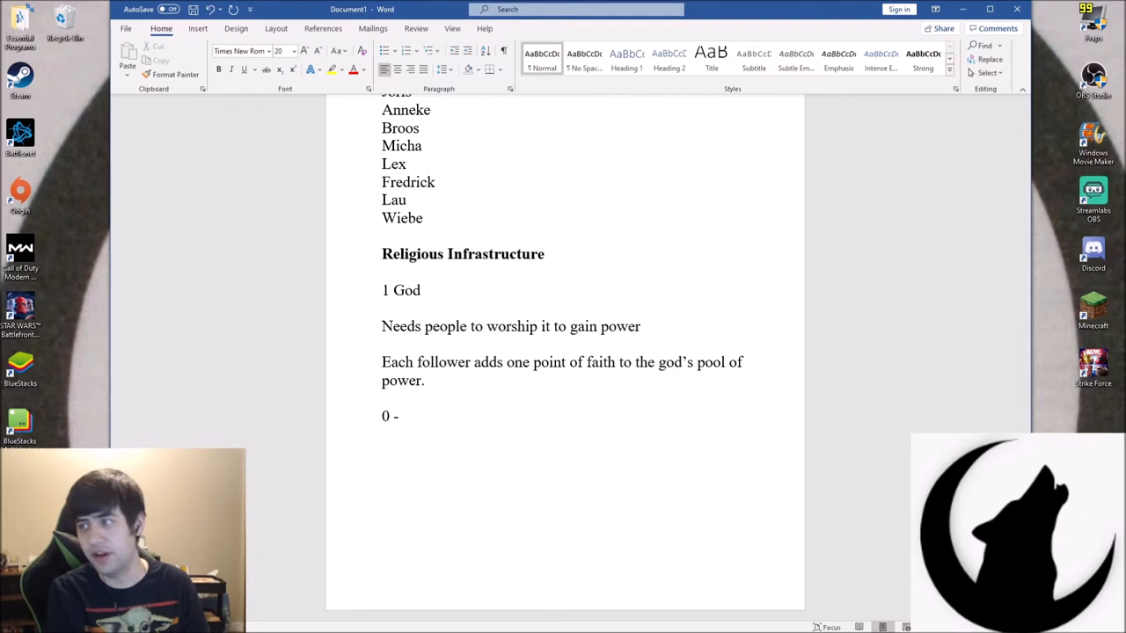
pyautogui.write('S')
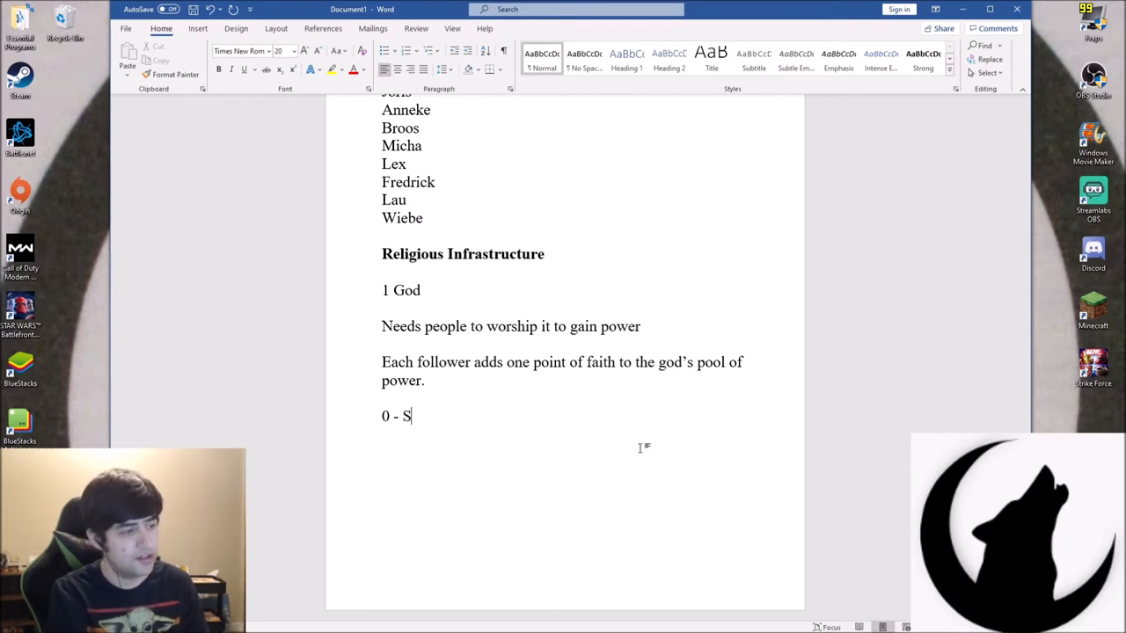
pyautogui.write('tops ex')
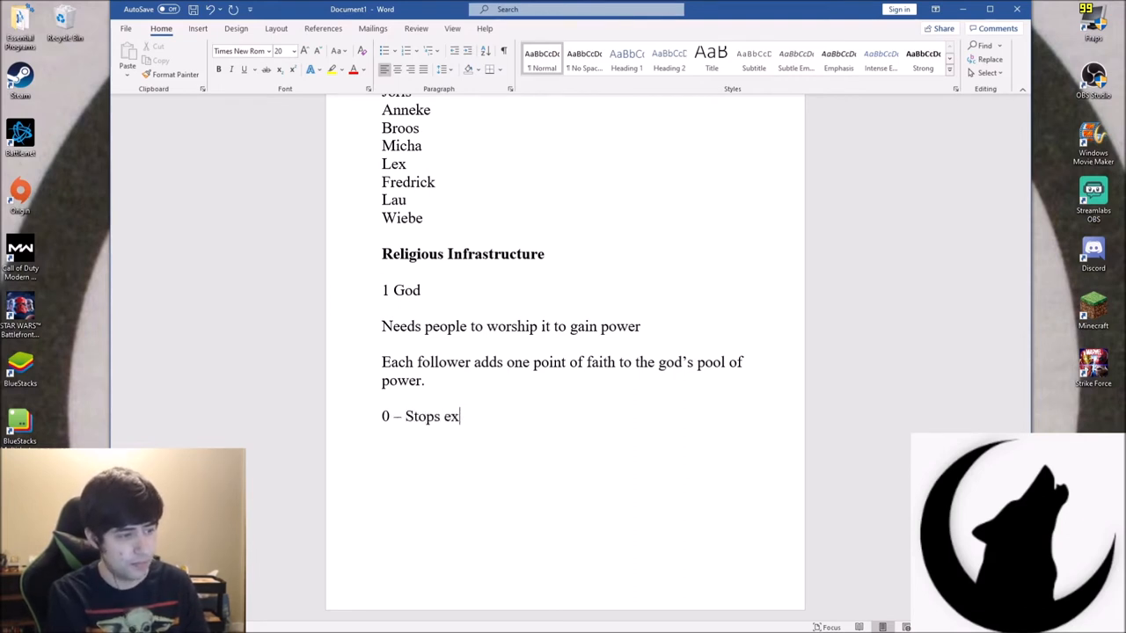
pyautogui.write('ist')
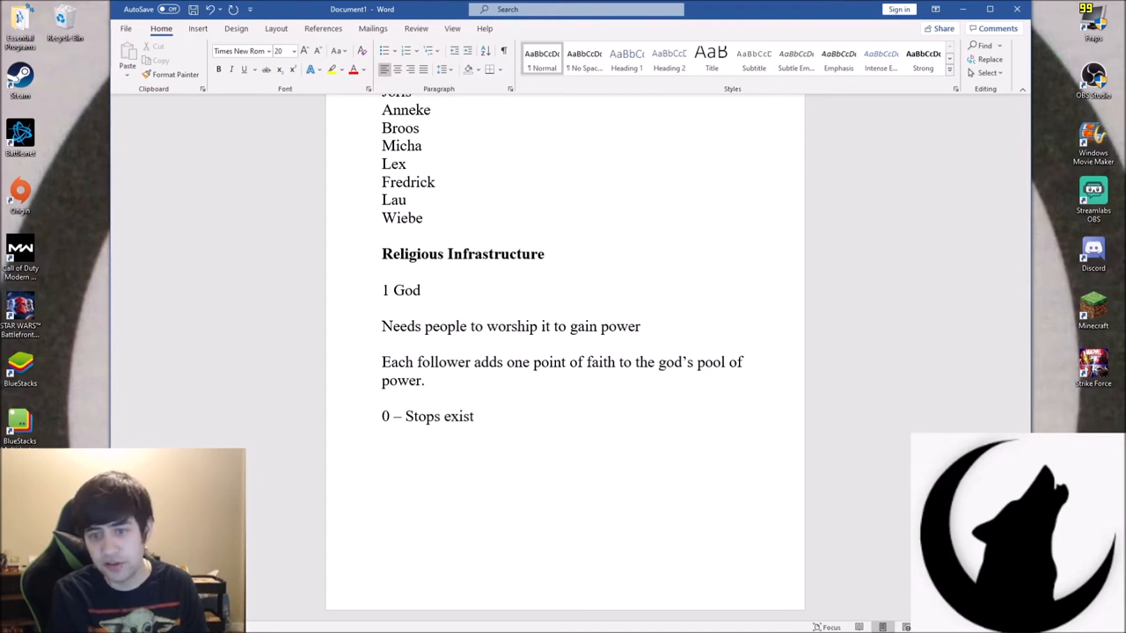
pyautogui.press('Backspace')
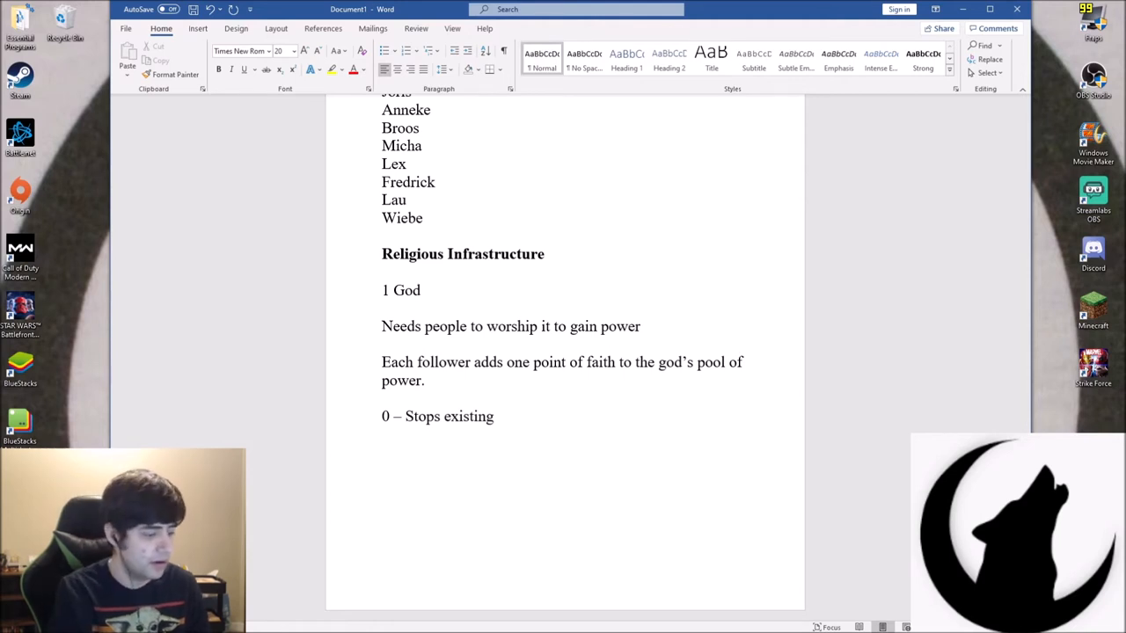
pyautogui.write('10')
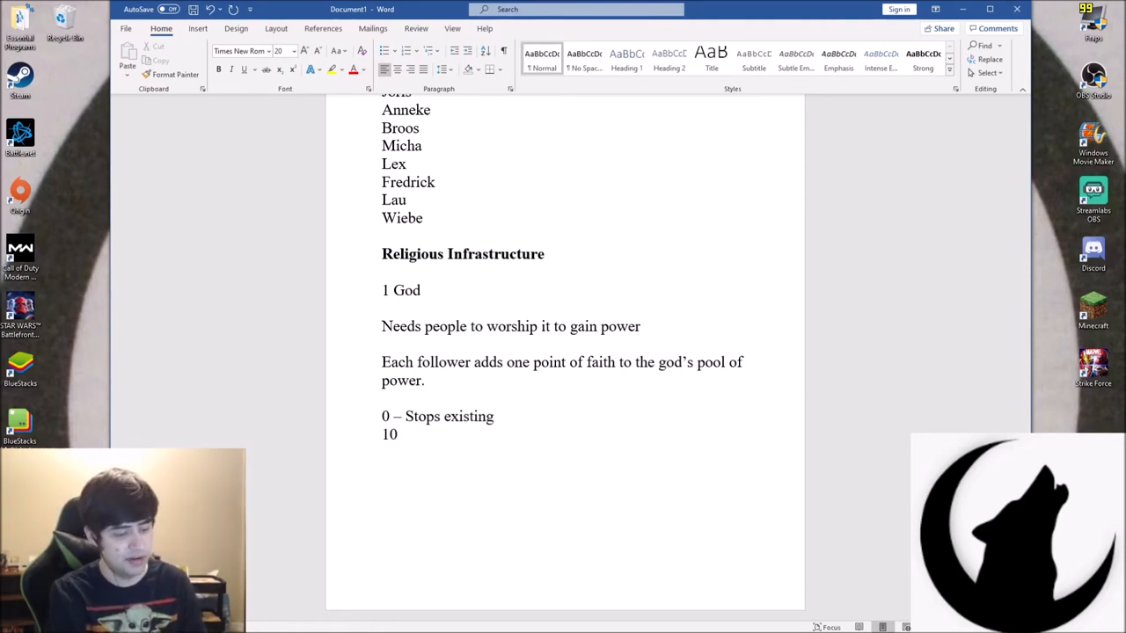
pyautogui.write('-')
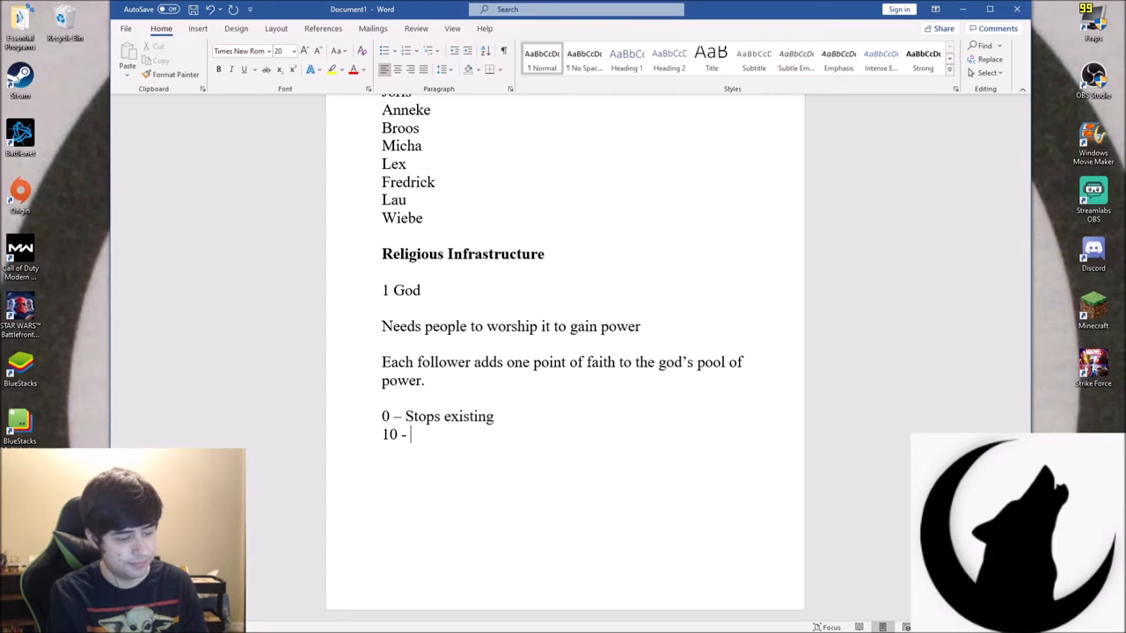
pyautogui.write('100')
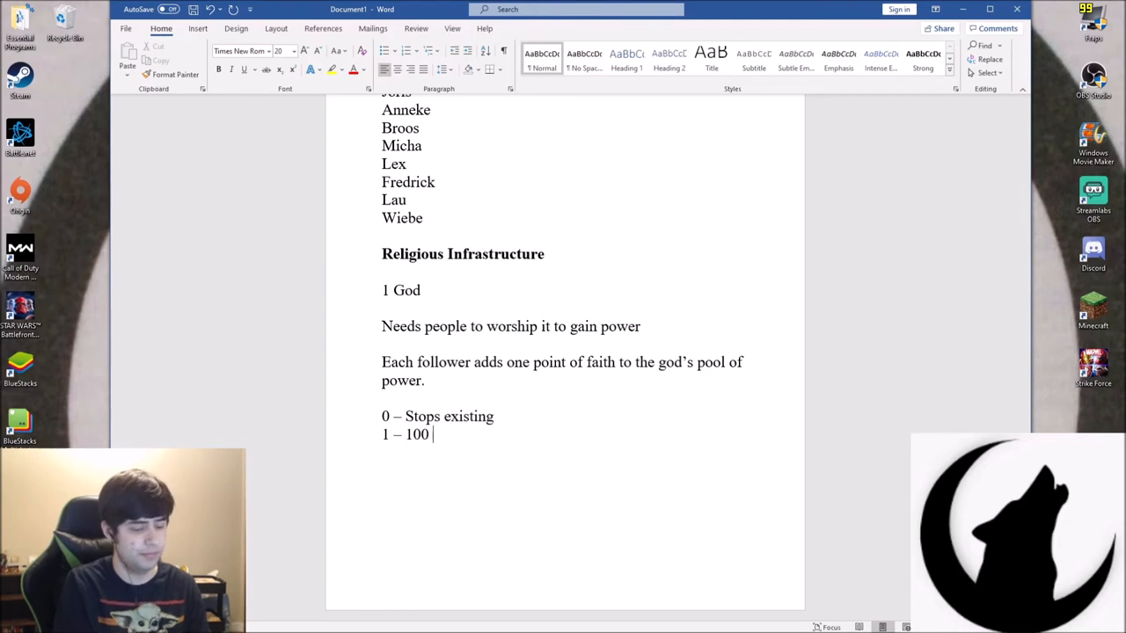
pyautogui.write('-')
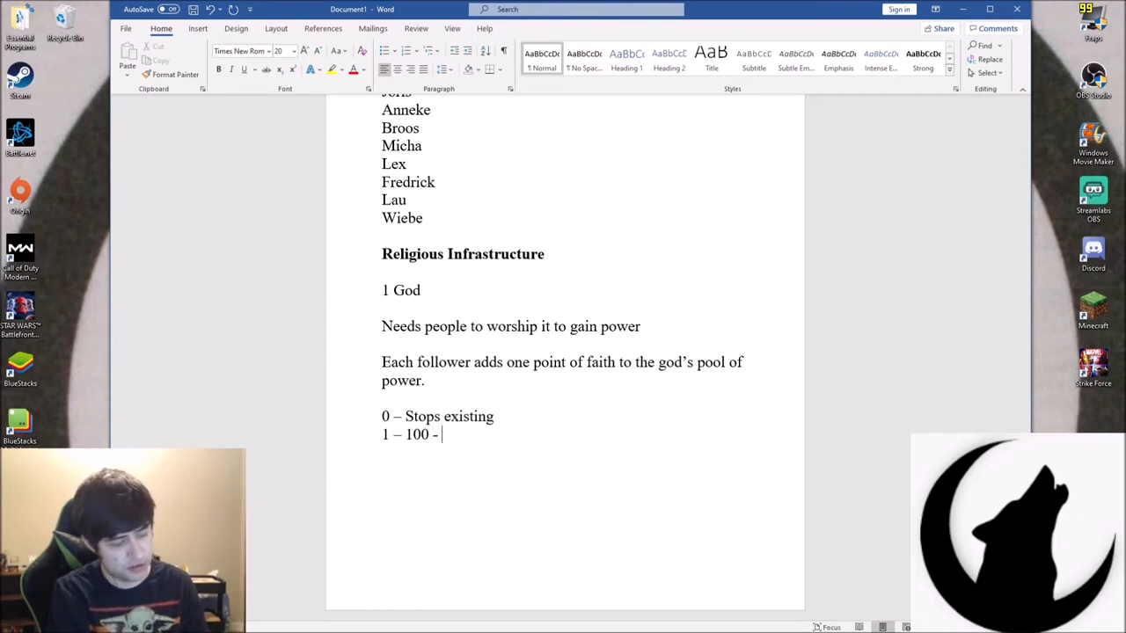
pyautogui.write('I')
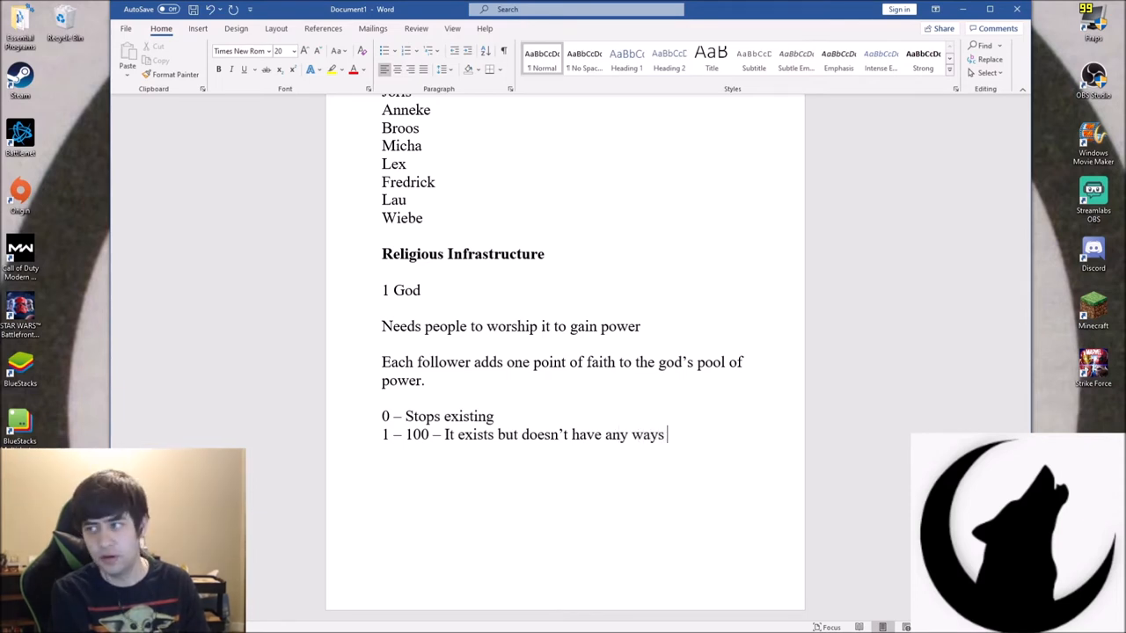
pyautogui.write('to influence the world')
pyautogui.write('1')
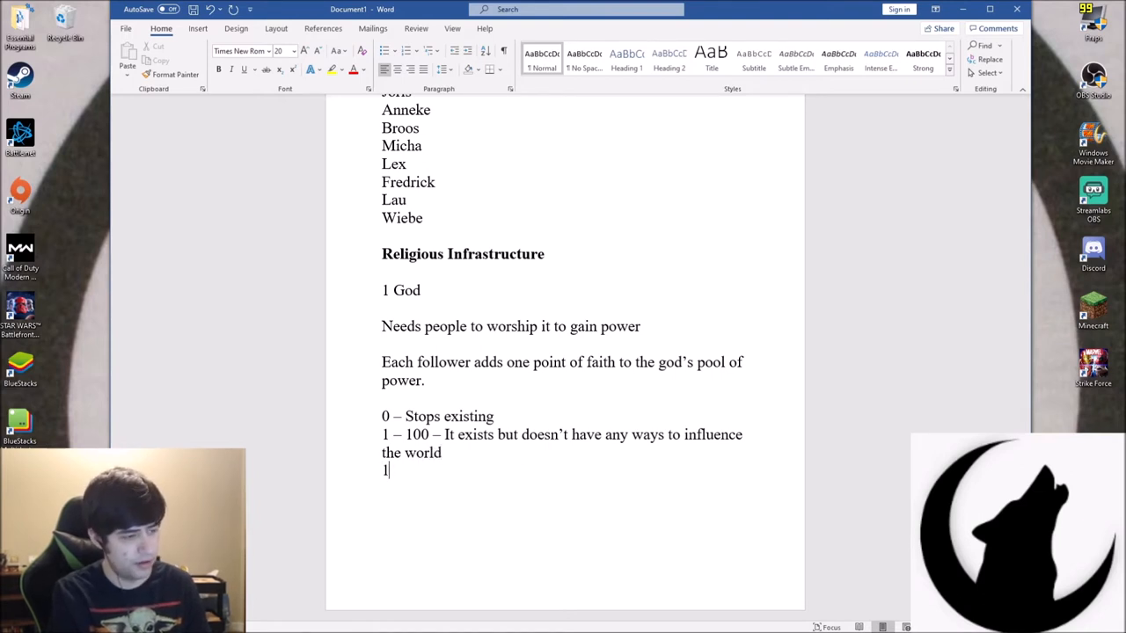
# Add the 101 – 1,000 and 1,001 – 10,000 tiers, the top one influencing people
pyautogui.write('01-')
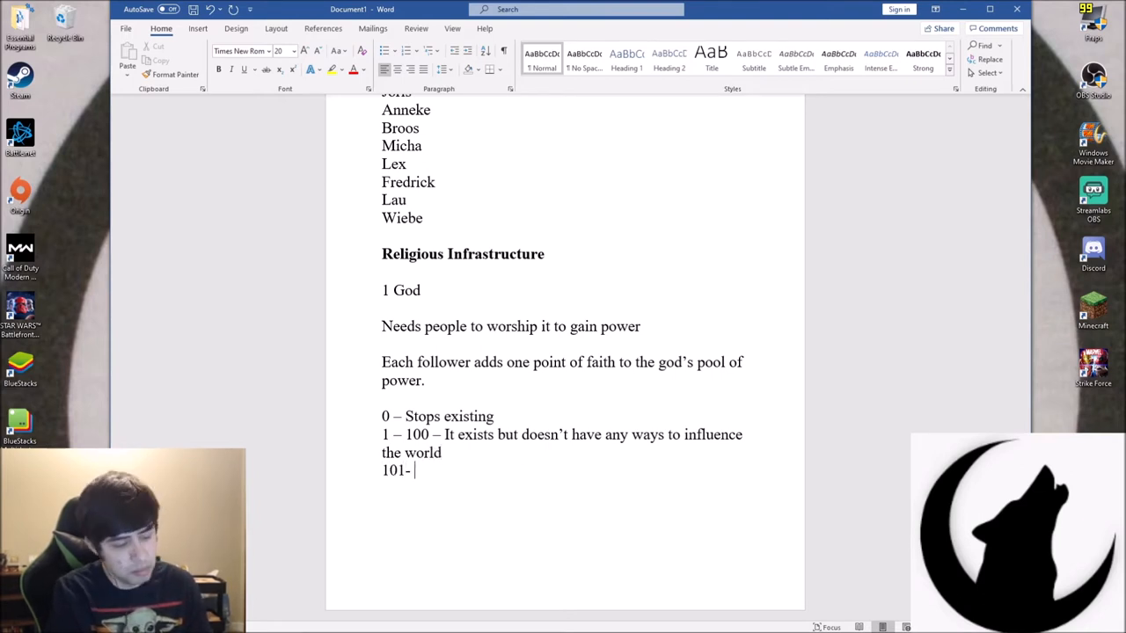
pyautogui.write('1,000 -')
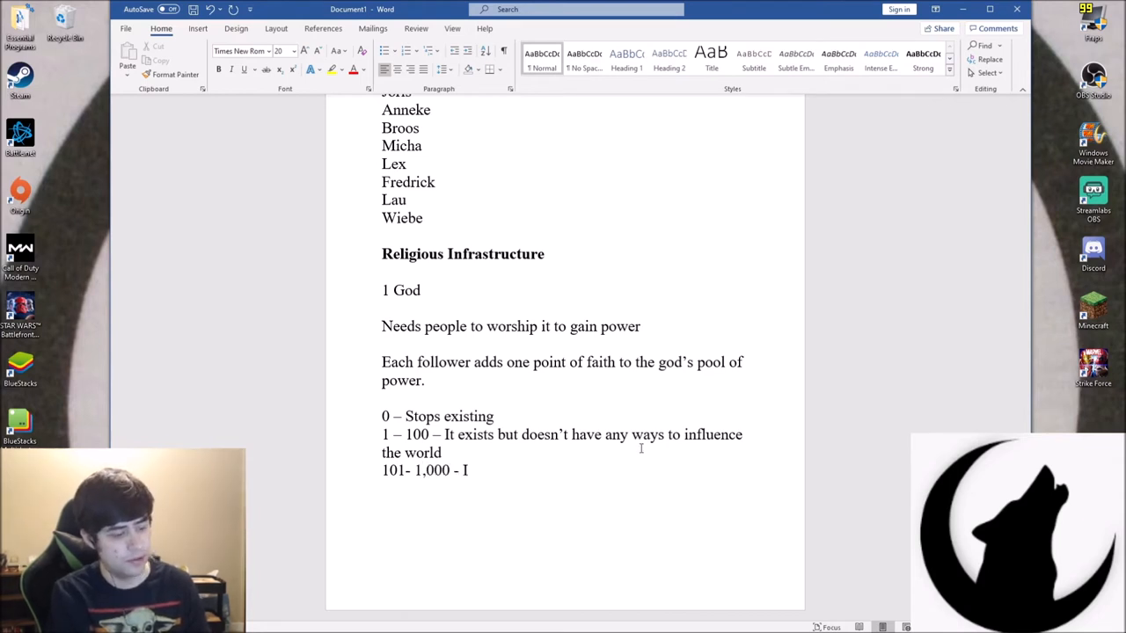
pyautogui.write('It has the power to in')
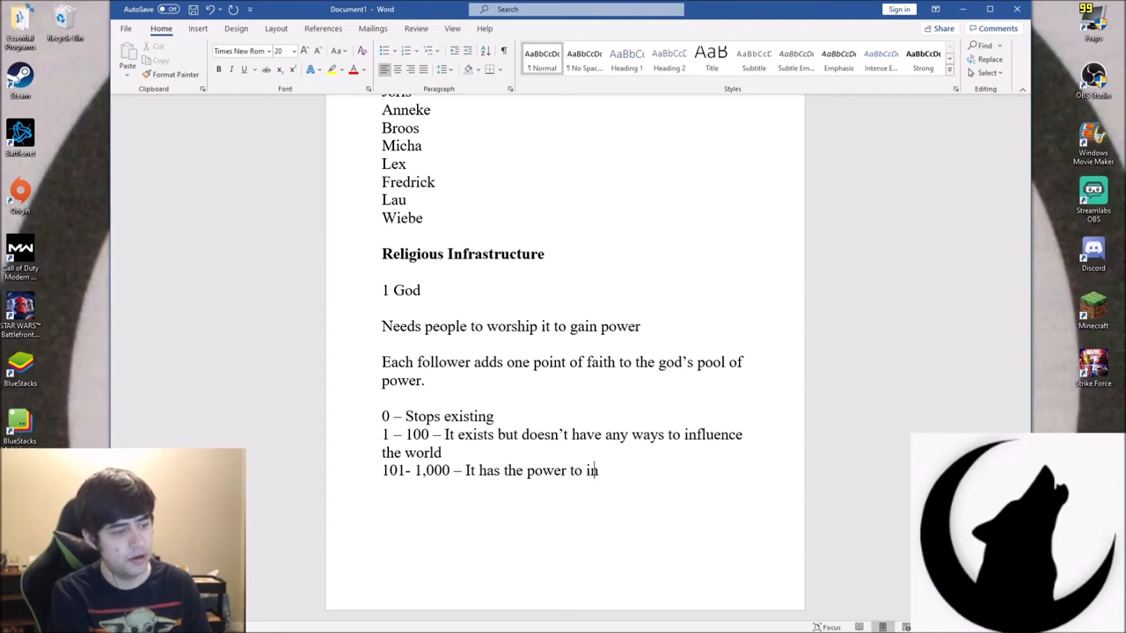
pyautogui.write('fluence nature')
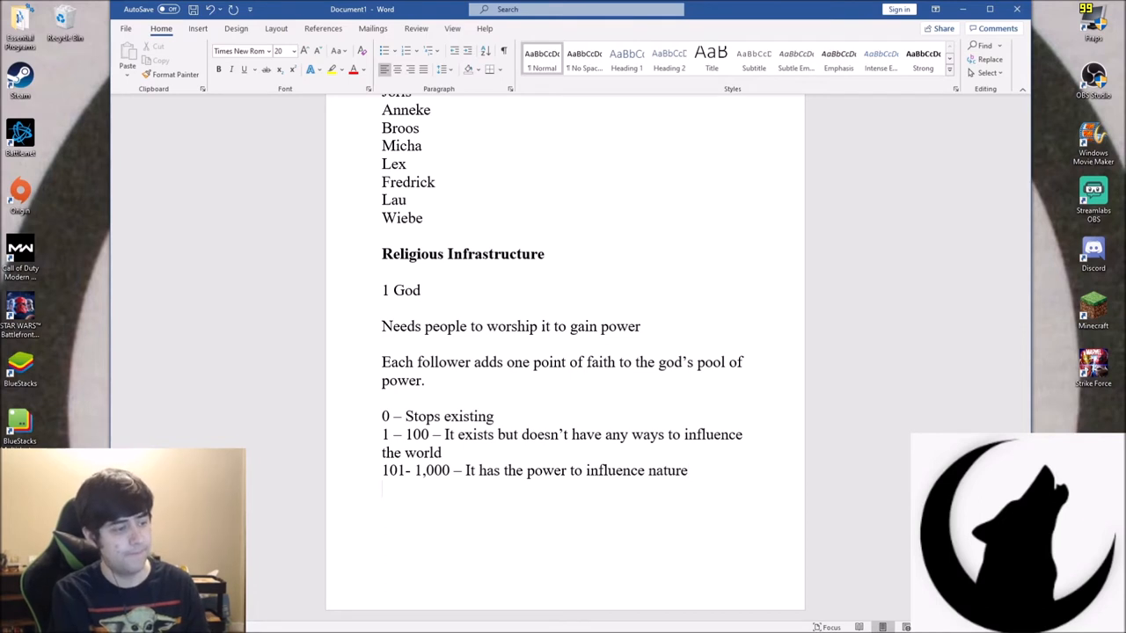
pyautogui.write('1')
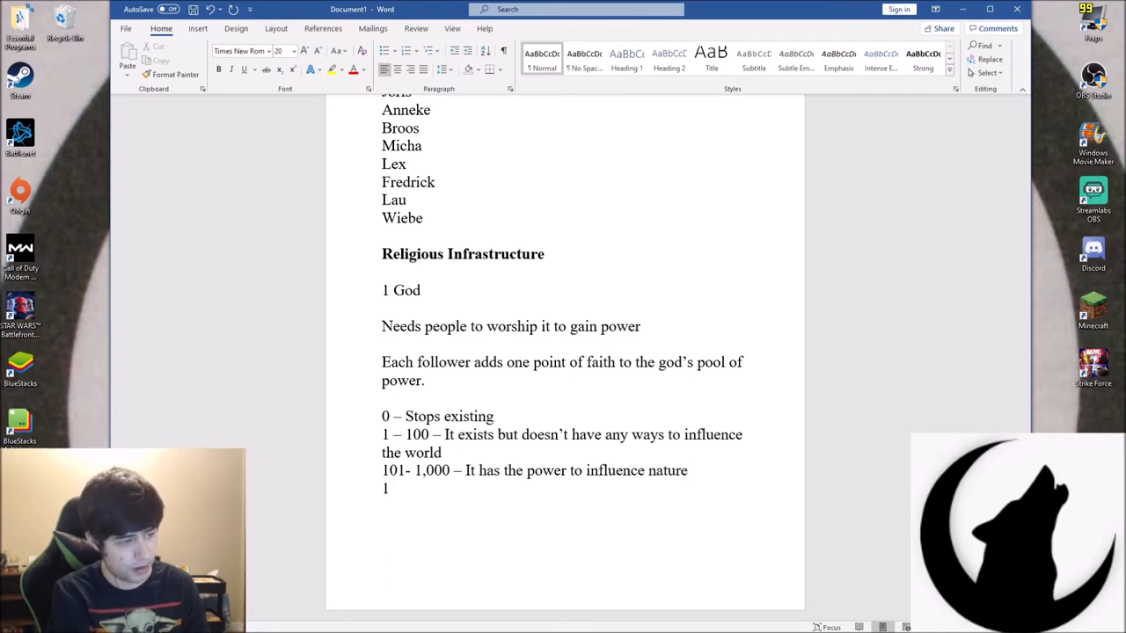
pyautogui.write(',001')
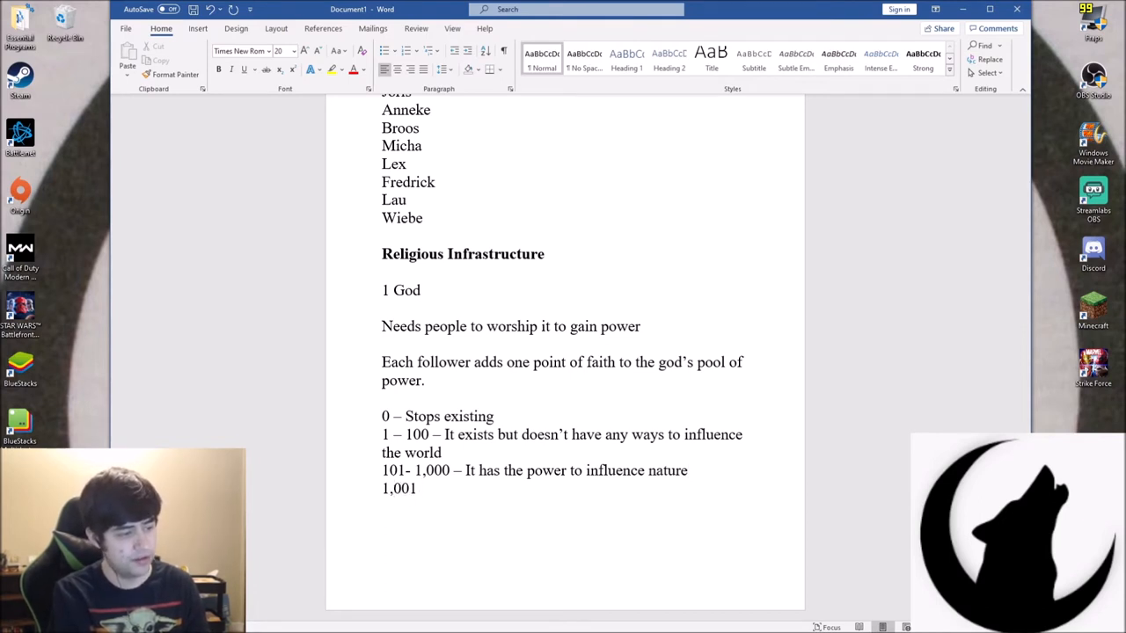
pyautogui.write('– 10.')
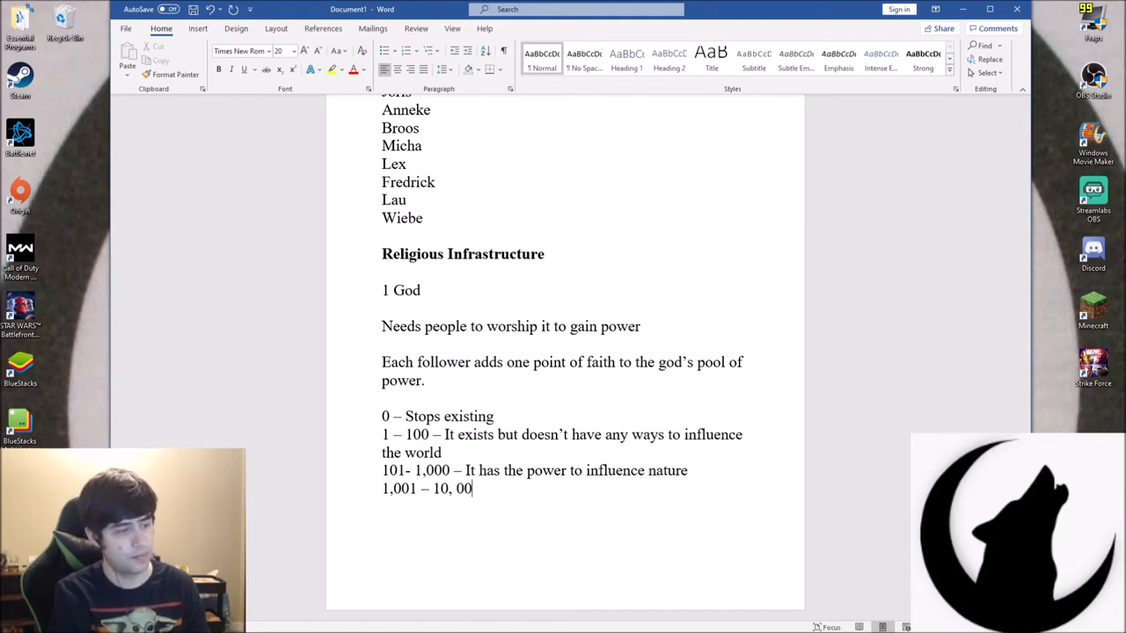
pyautogui.write('0')
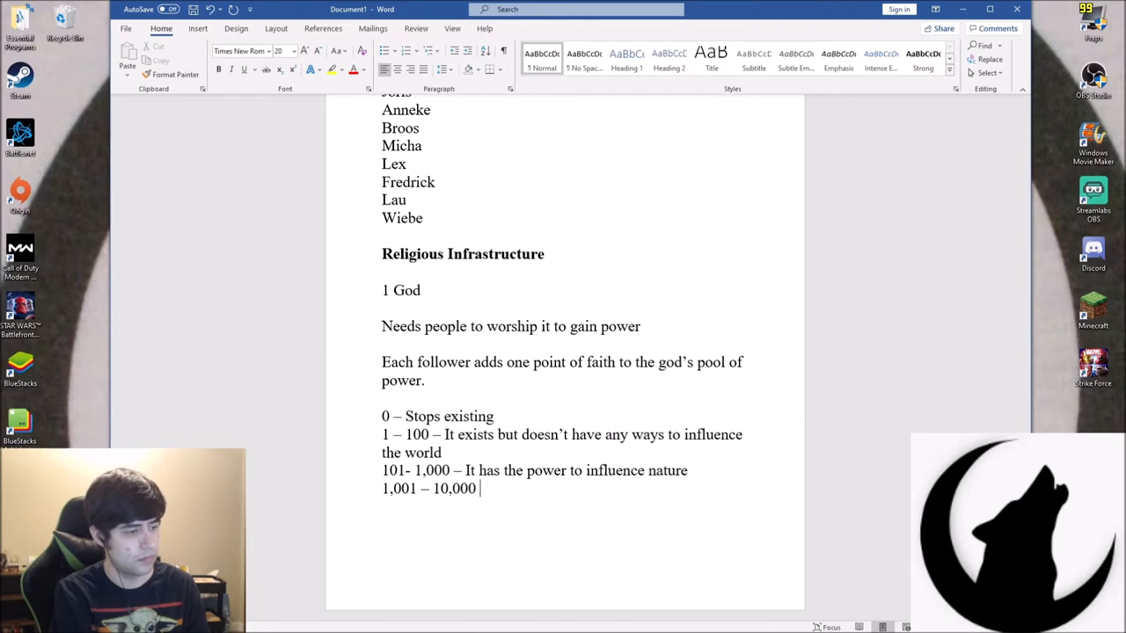
pyautogui.write('– It has the power to')
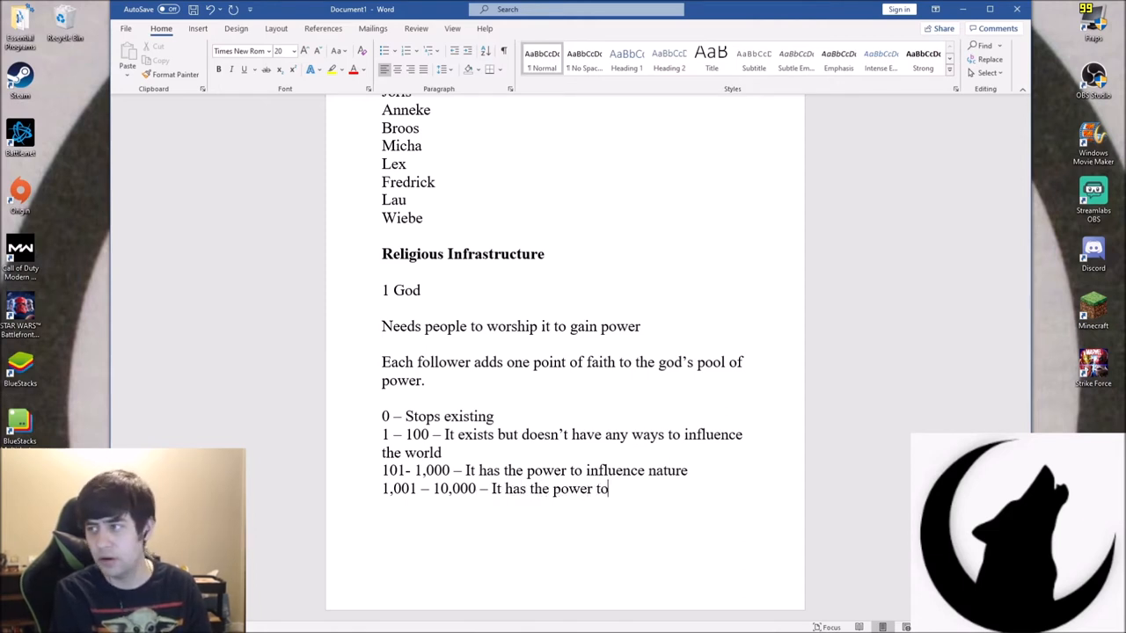
pyautogui.write('influence')
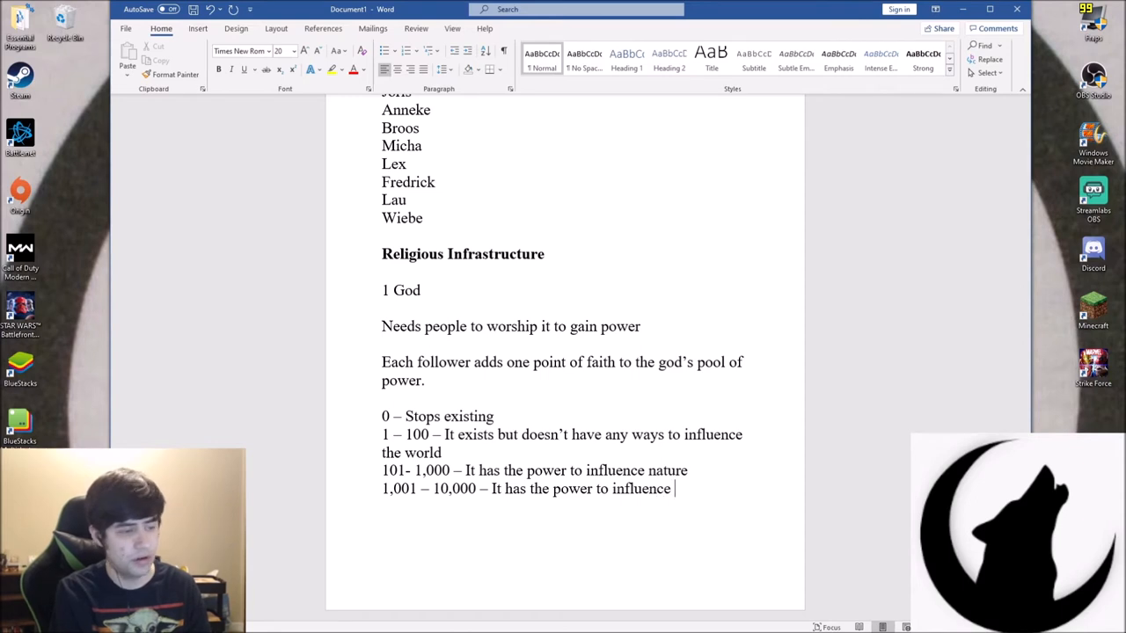
pyautogui.write('people')
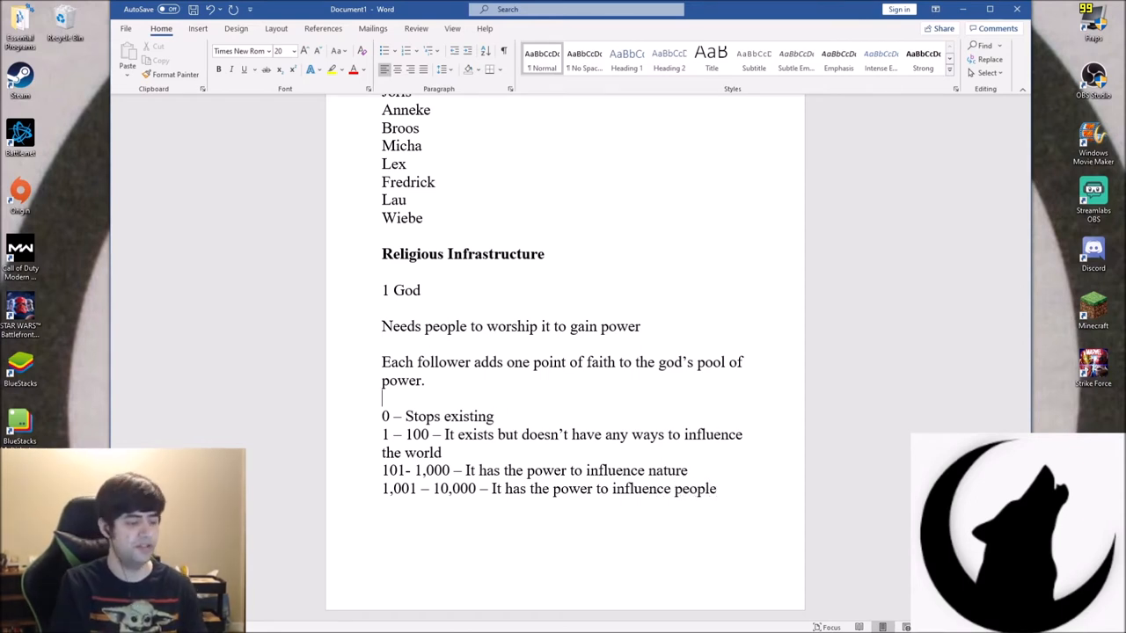
# Type 'Good Vs Evil Scale' on the empty line above '0 – Stops existing'
pyautogui.write('Good V')
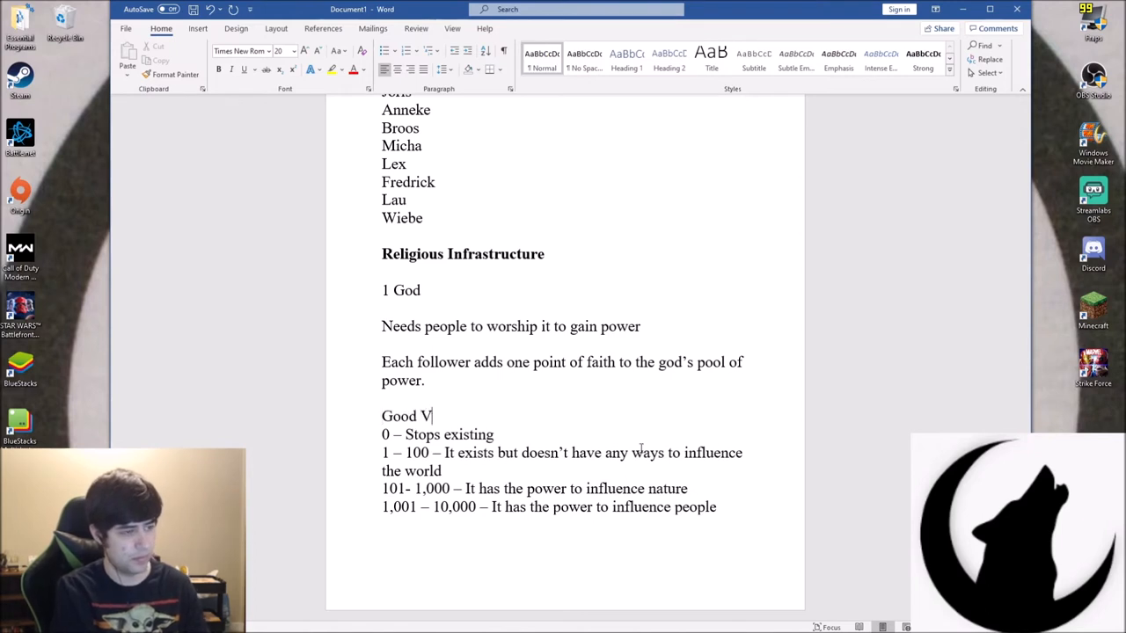
pyautogui.write('s Evil')
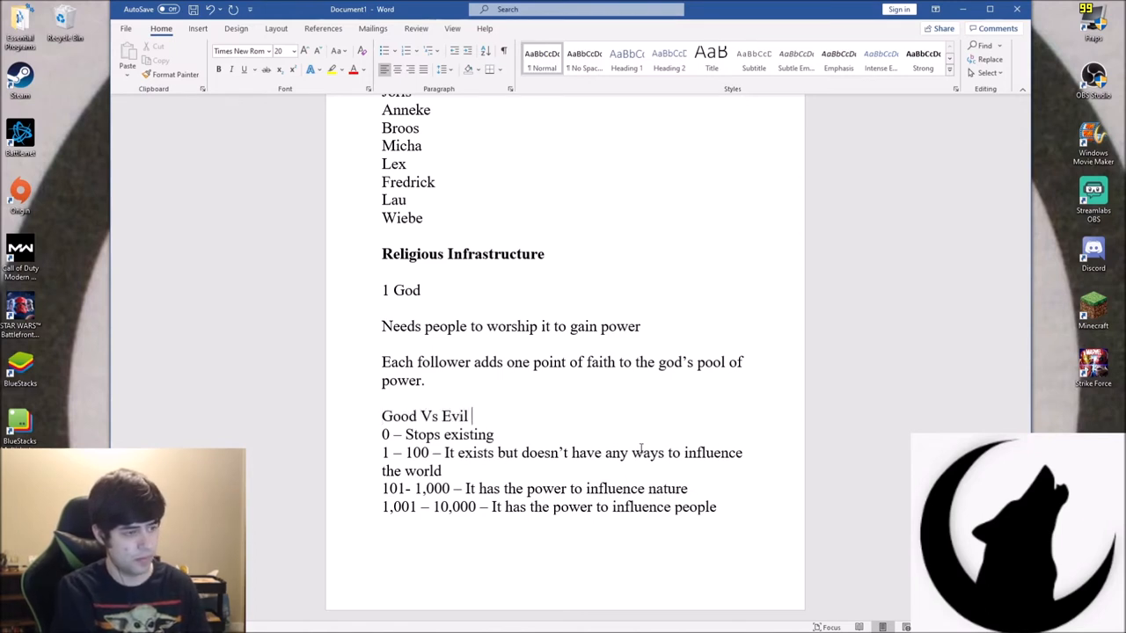
pyautogui.write('Scale')
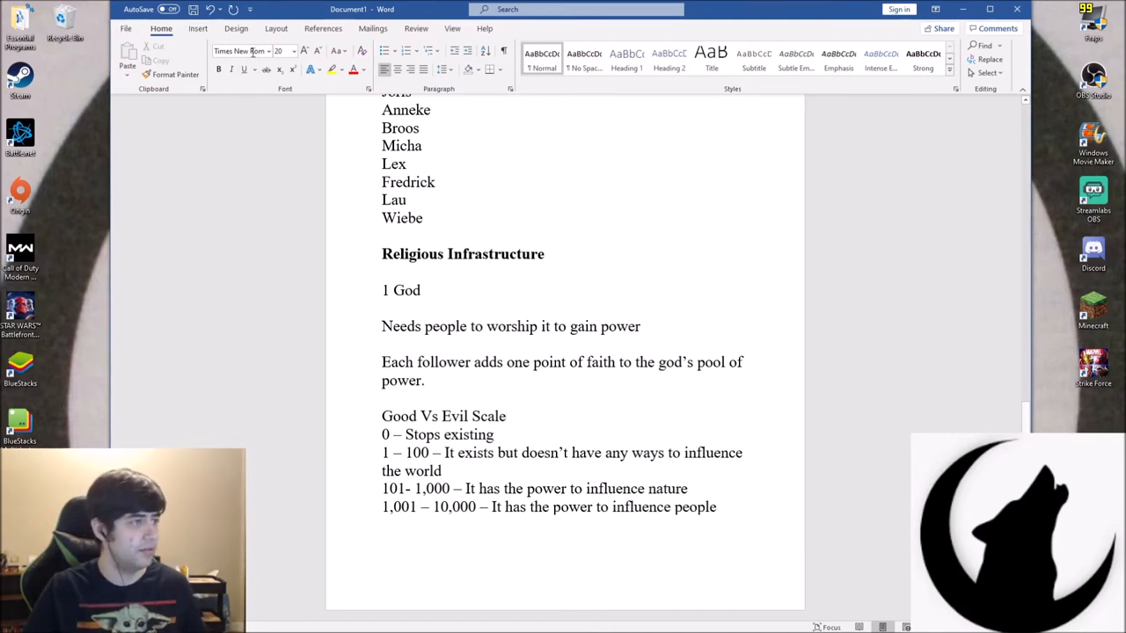
# Insert a one-row table and fill its cells with 10k, 1k, 100, 0, 100, 1k, 10k
pyautogui.click(197, 29)
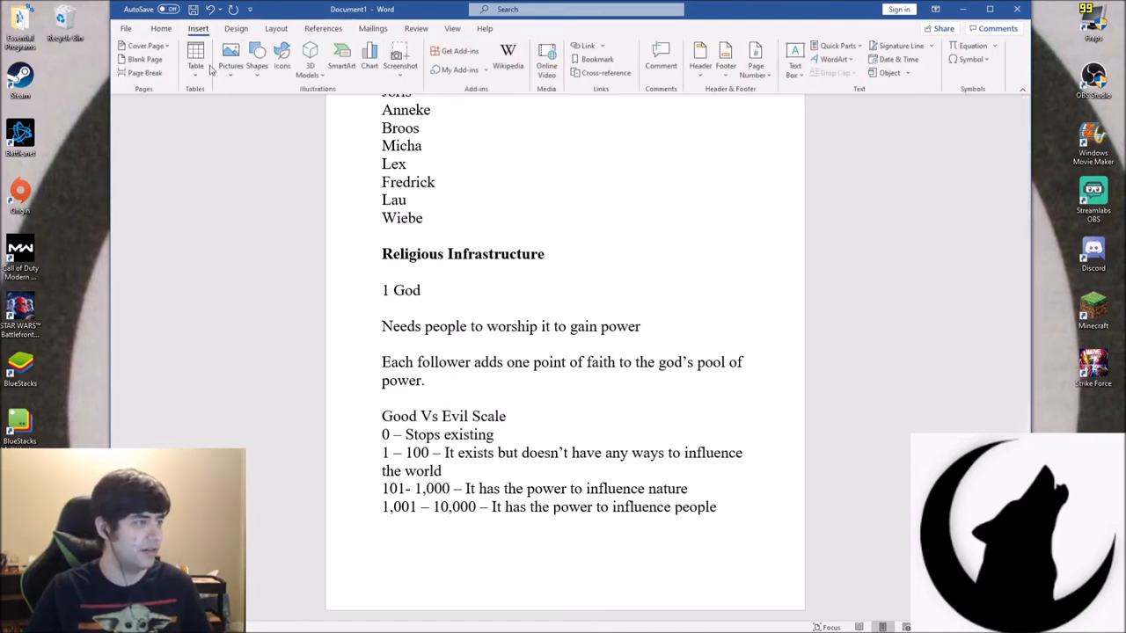
pyautogui.click(195, 61)
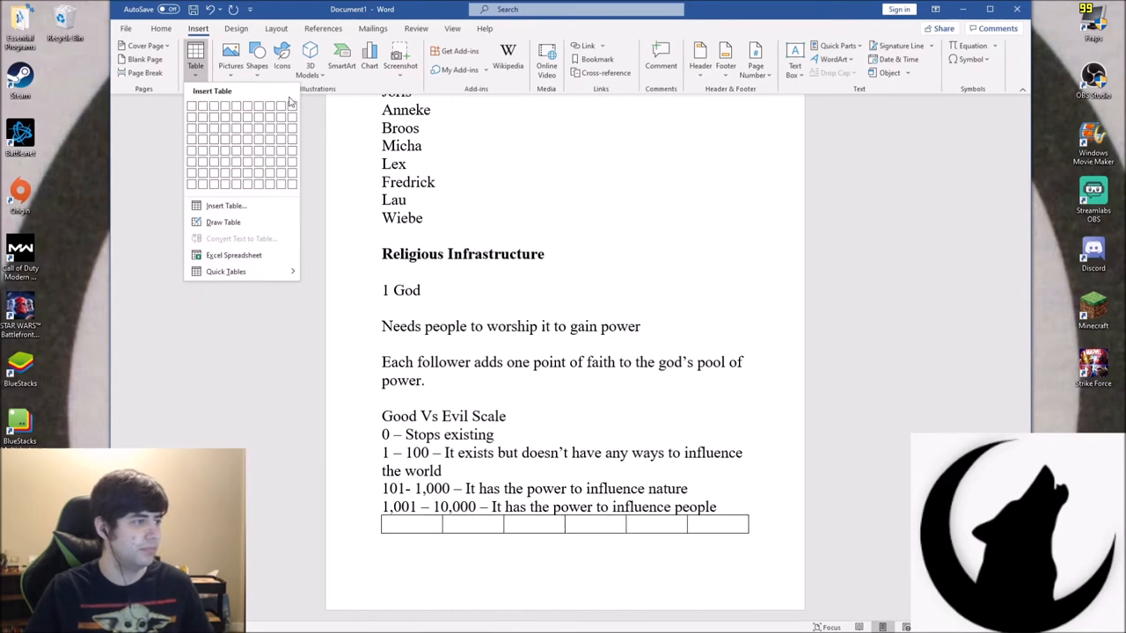
pyautogui.moveTo(292, 105)
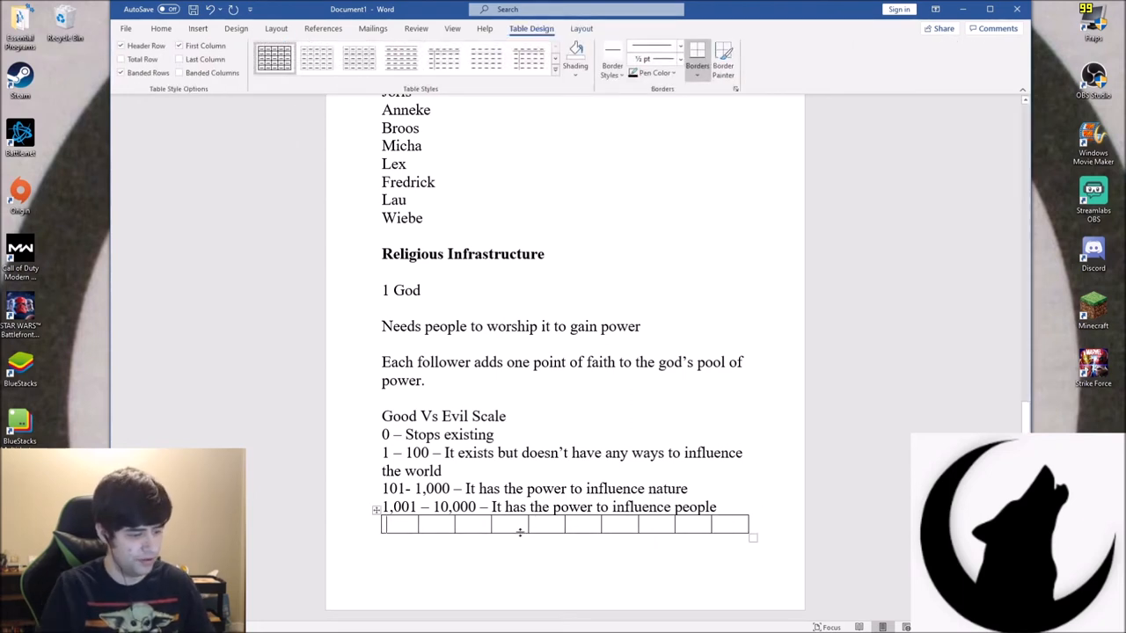
pyautogui.write('1,')
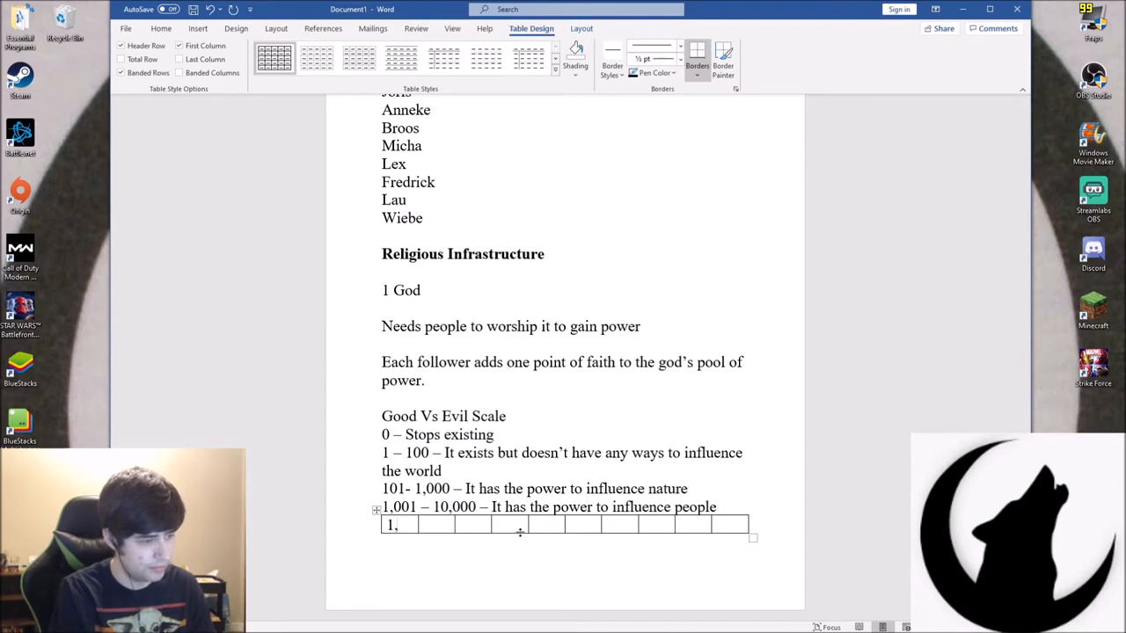
pyautogui.write('10k')
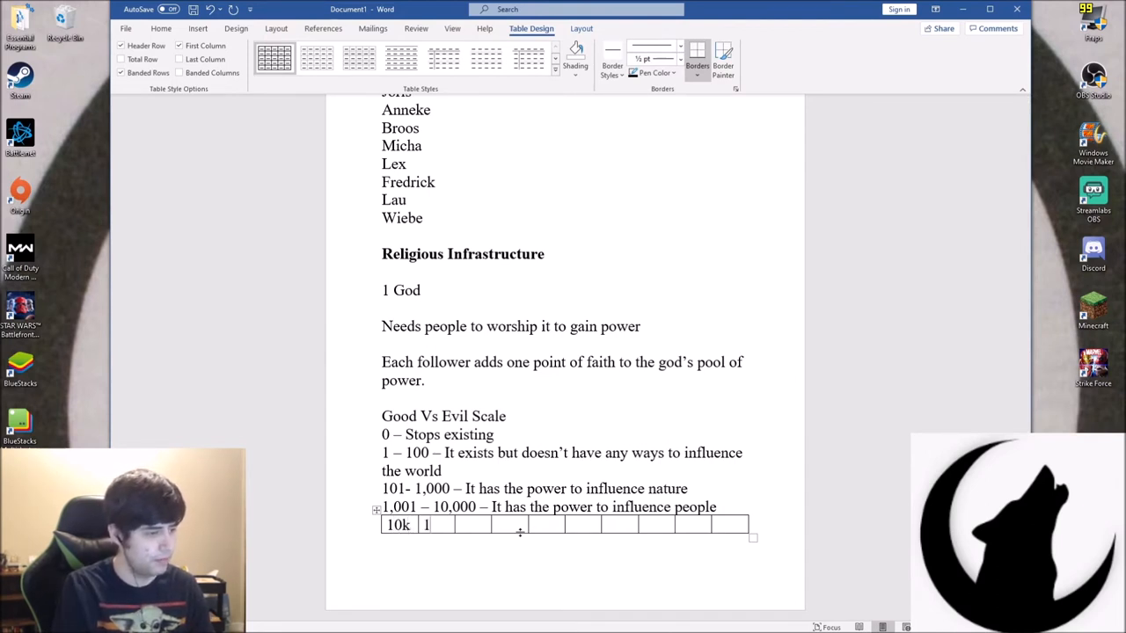
pyautogui.write('k')
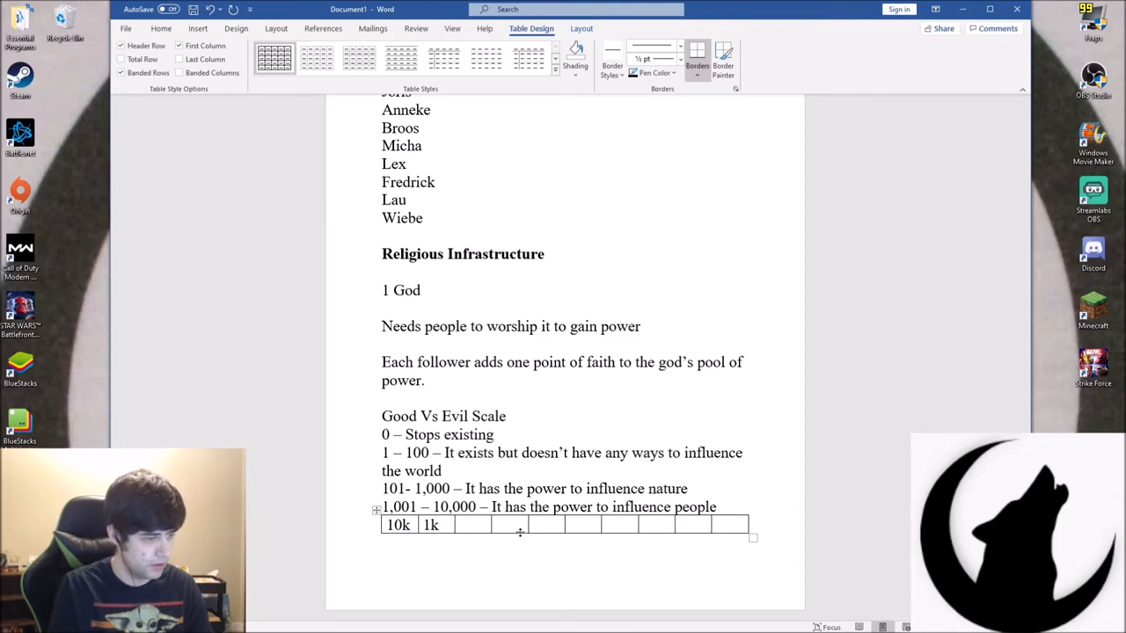
pyautogui.write('100')
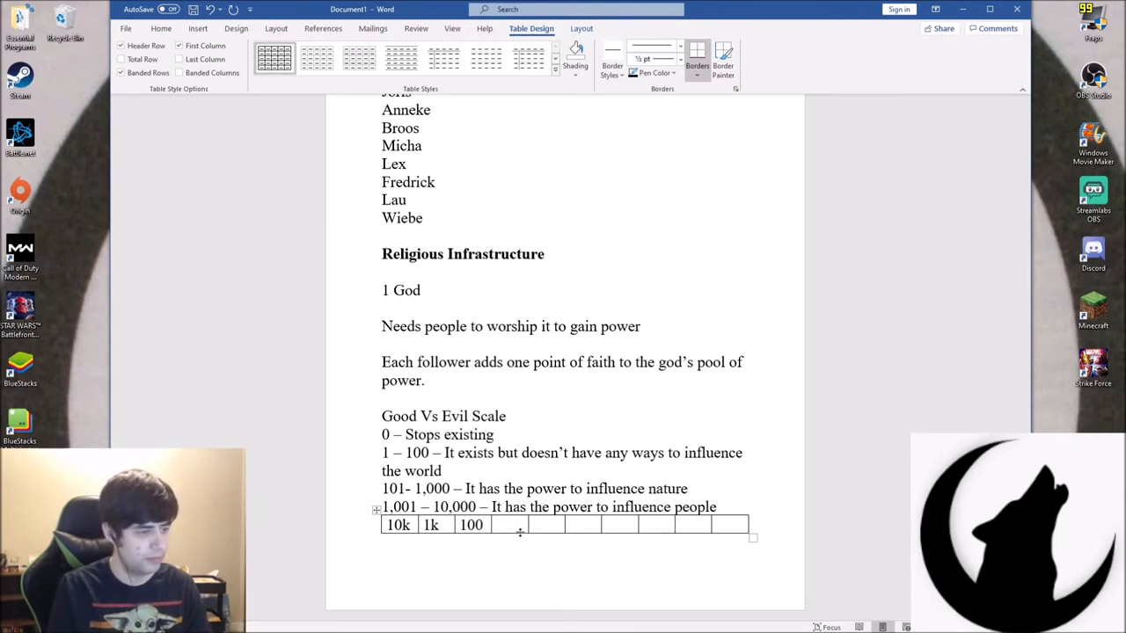
pyautogui.write('0')
pyautogui.write('10k')
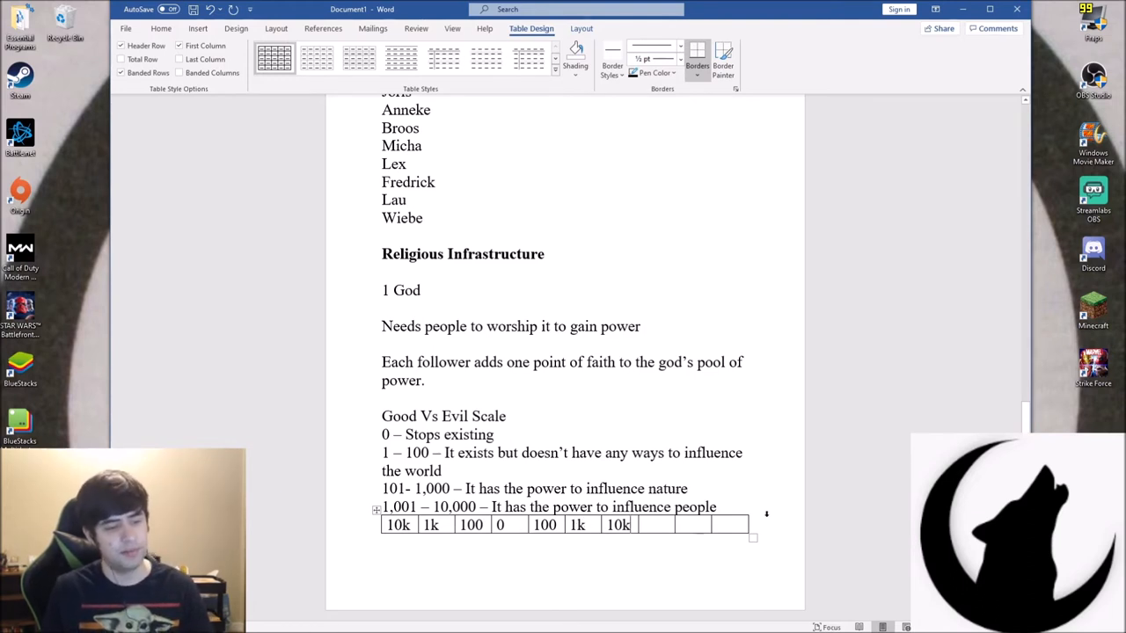
# Delete the empty trailing table cells and shade the 10k, 1k, 100 cells red
pyautogui.moveTo(642, 525); pyautogui.dragTo(743, 525)
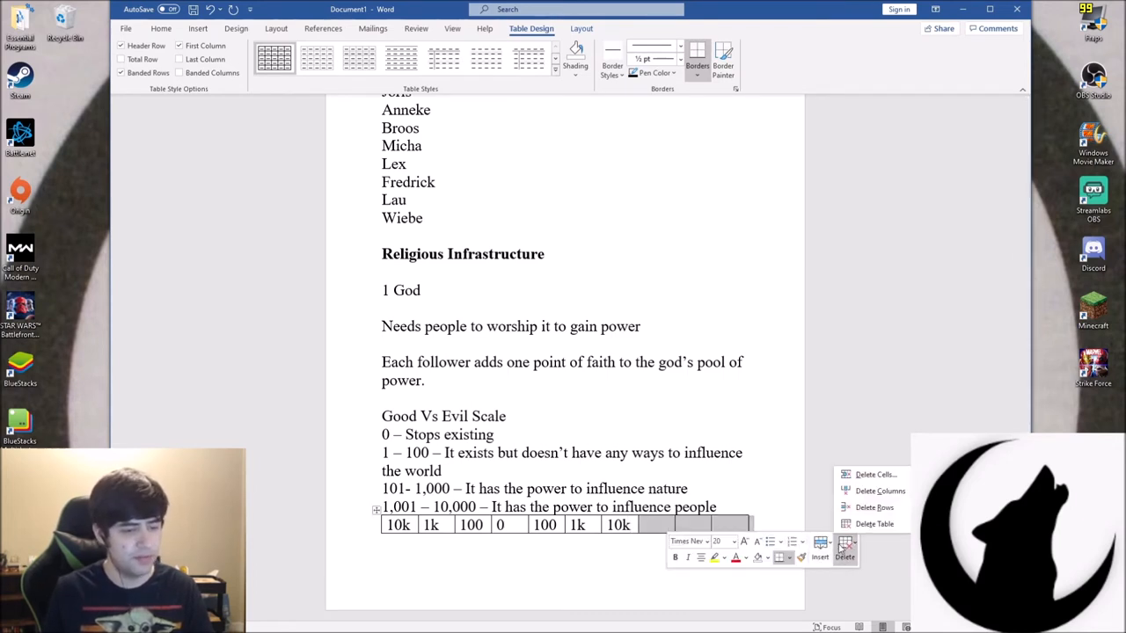
pyautogui.click(874, 474)
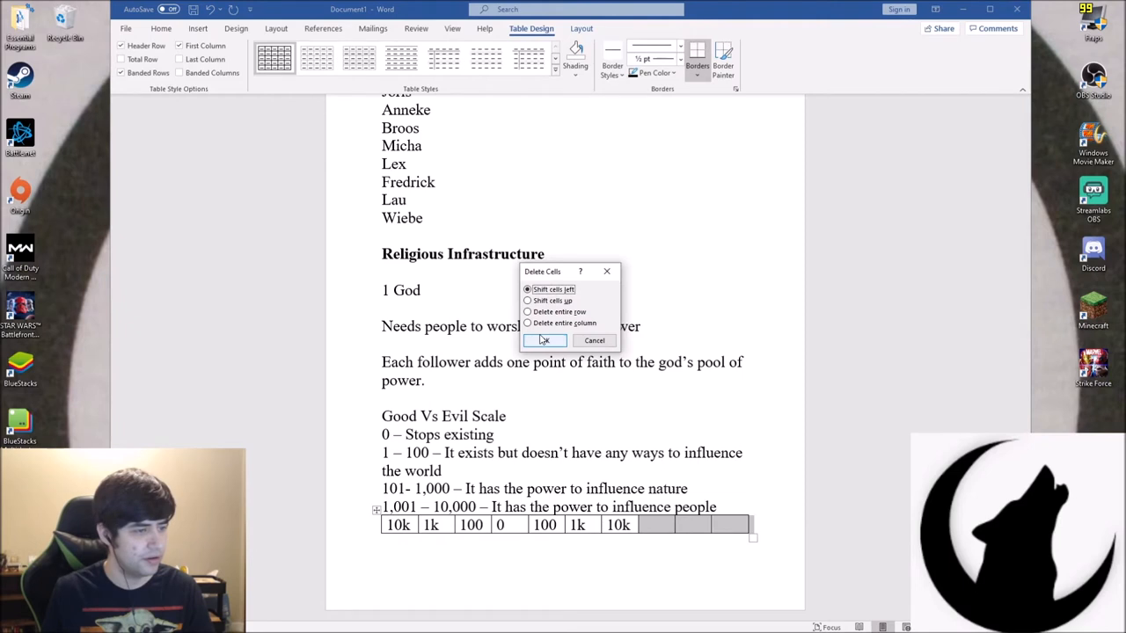
pyautogui.click(545, 340)
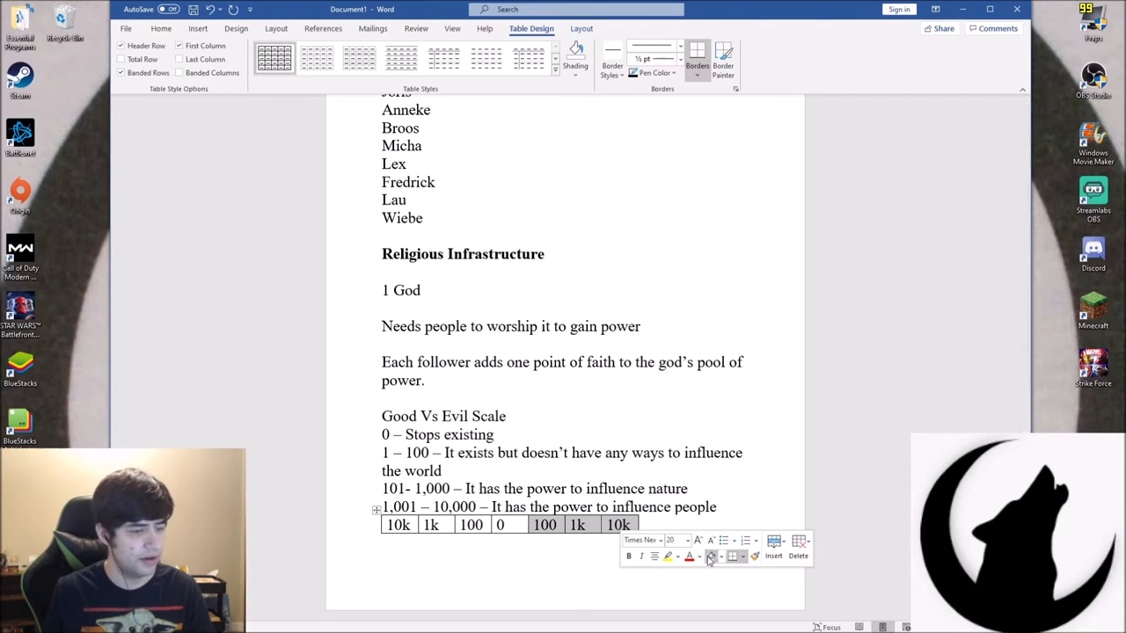
pyautogui.click(711, 557)
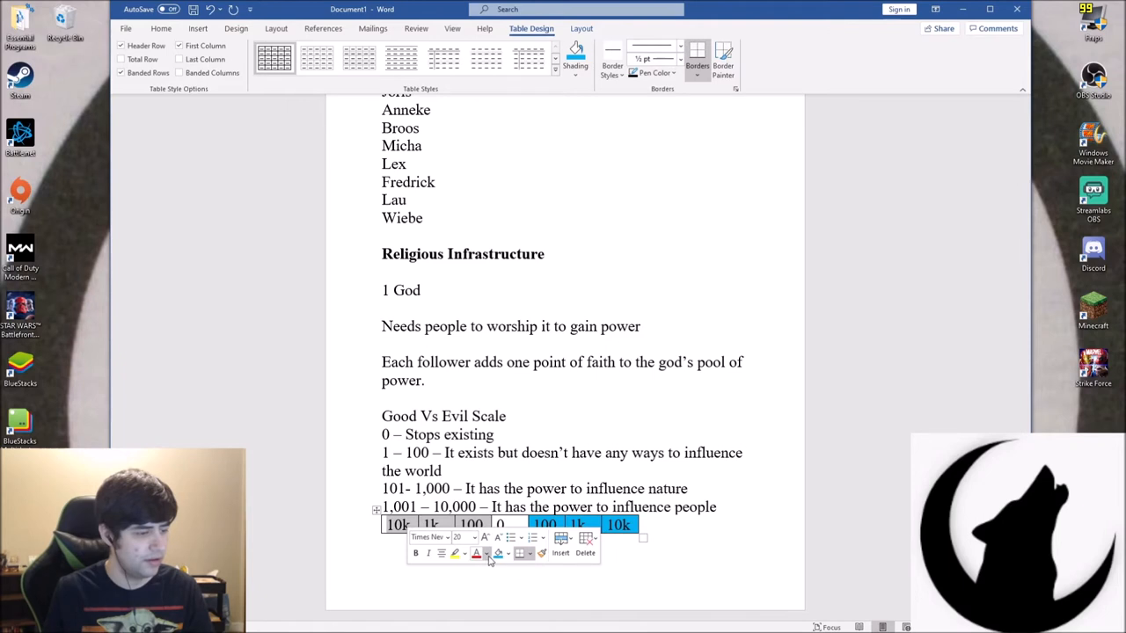
pyautogui.click(501, 553)
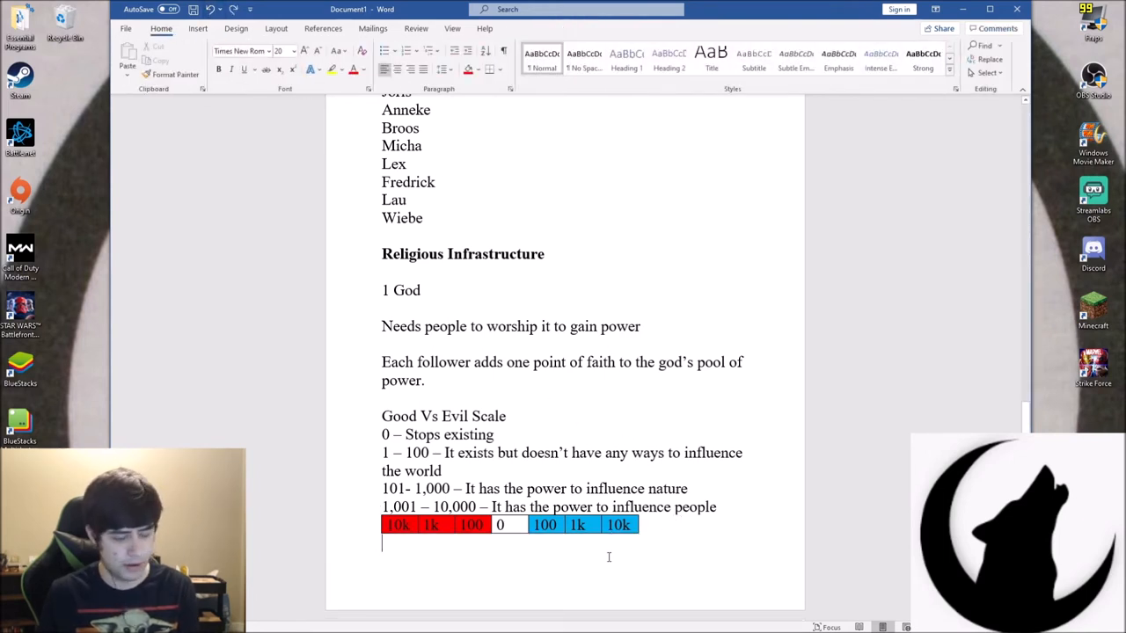
# On the next page, write 'Increased odds on skill checks' under a bold 'Player Benefits' heading
pyautogui.scroll(-3)
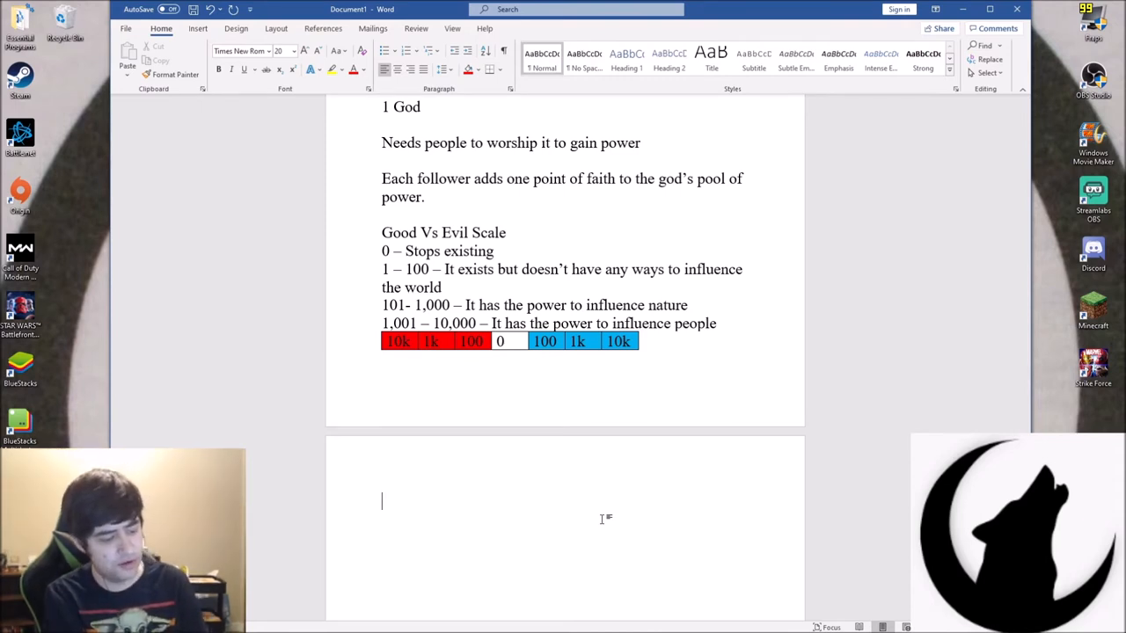
pyautogui.write('Increased odds on skill checks')
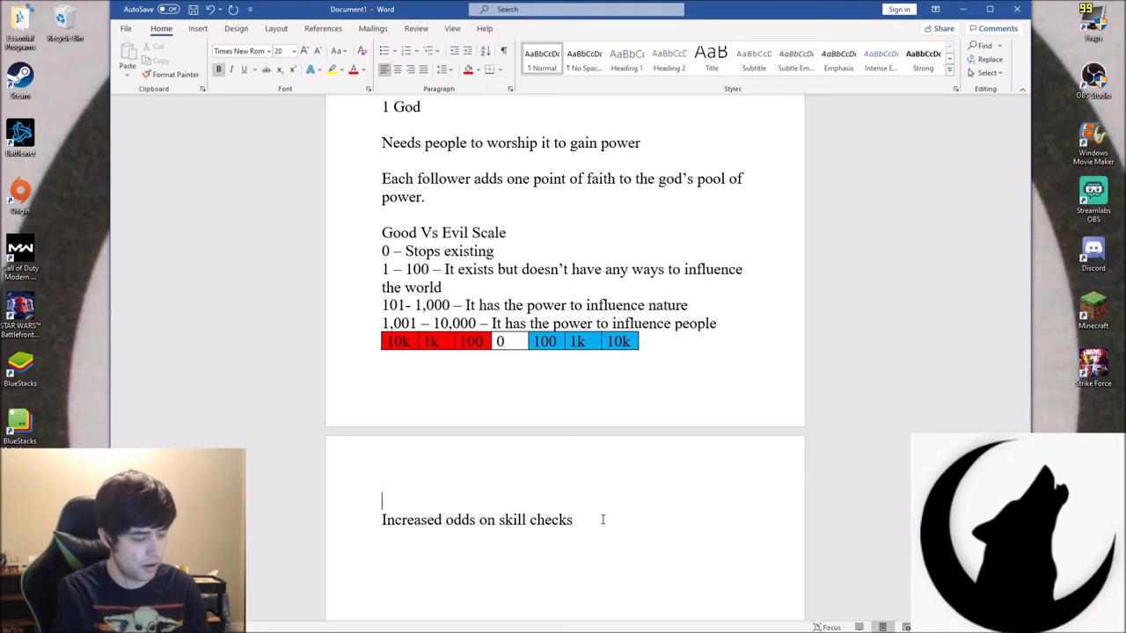
pyautogui.write('Player Benefits')
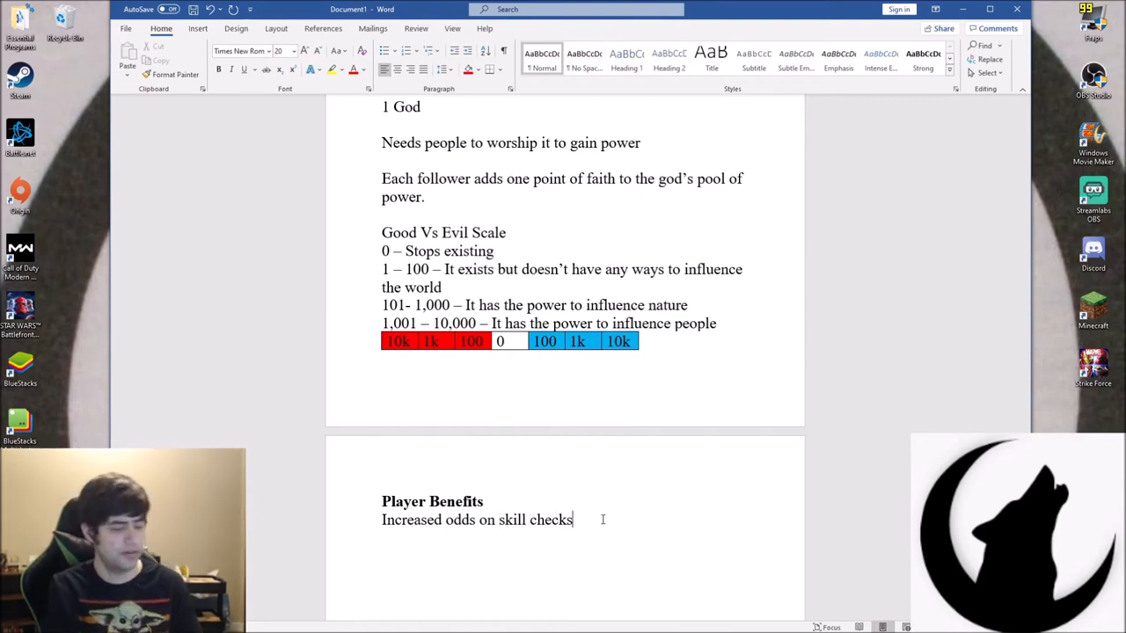
# Make the skill-check odds line the 100 tier and add a 1,000 tier for increased stats
pyautogui.press('enter')
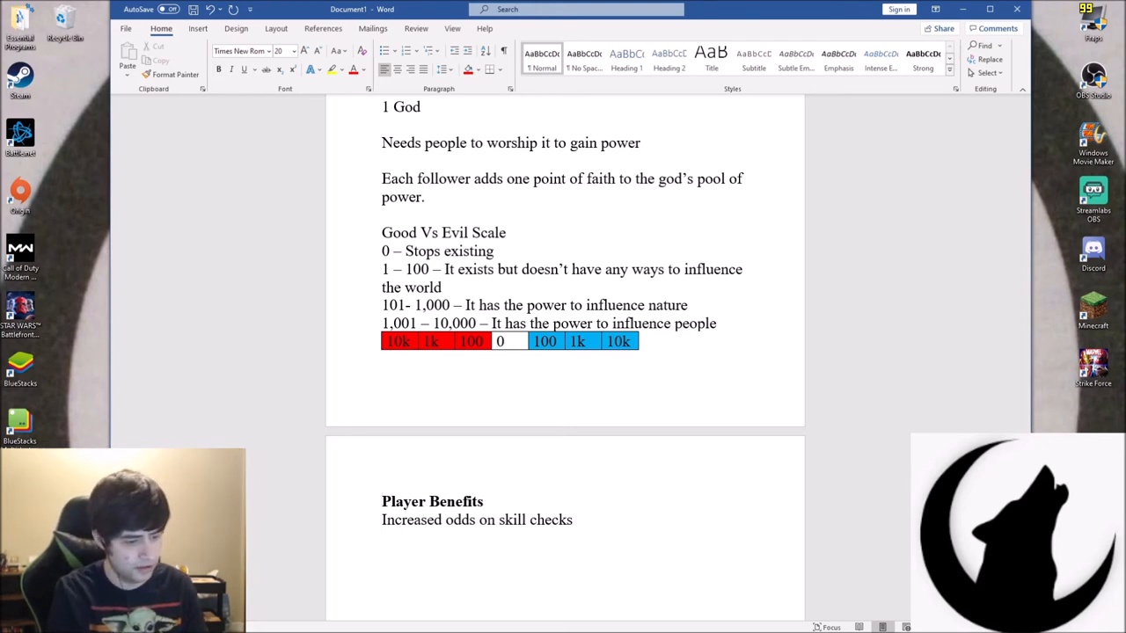
pyautogui.write('100 -')
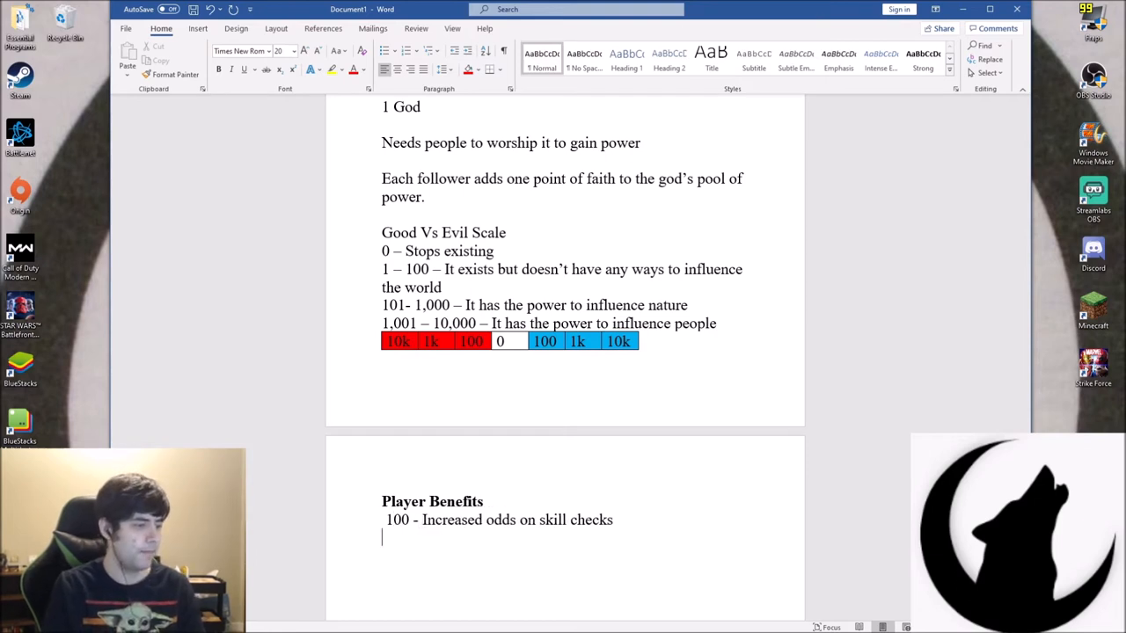
pyautogui.write('1.')
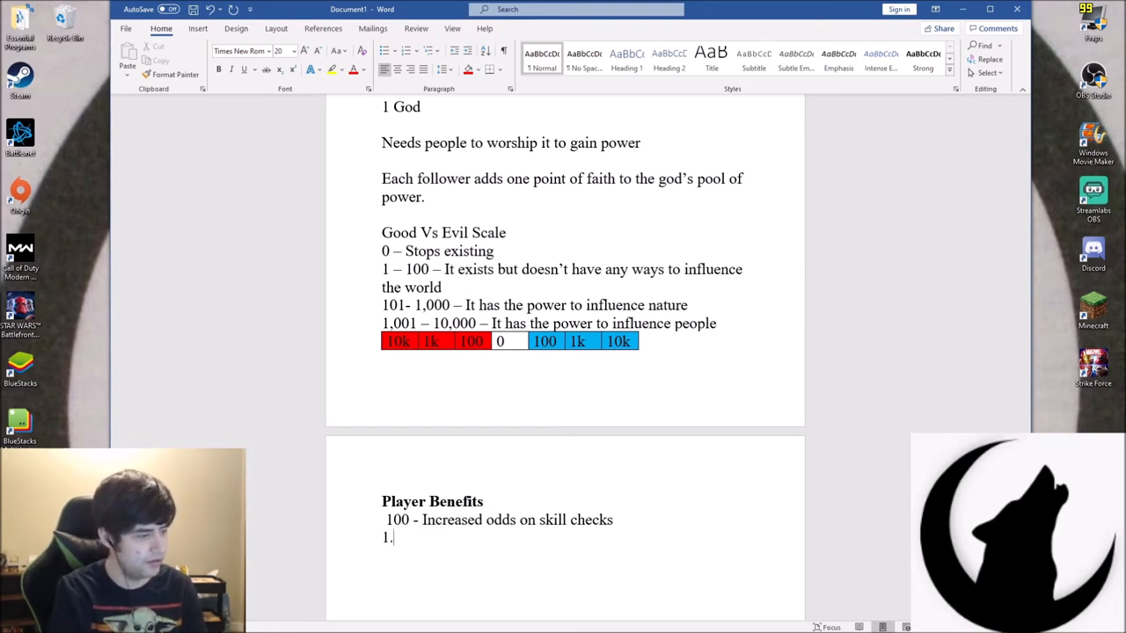
pyautogui.write(',000 -')
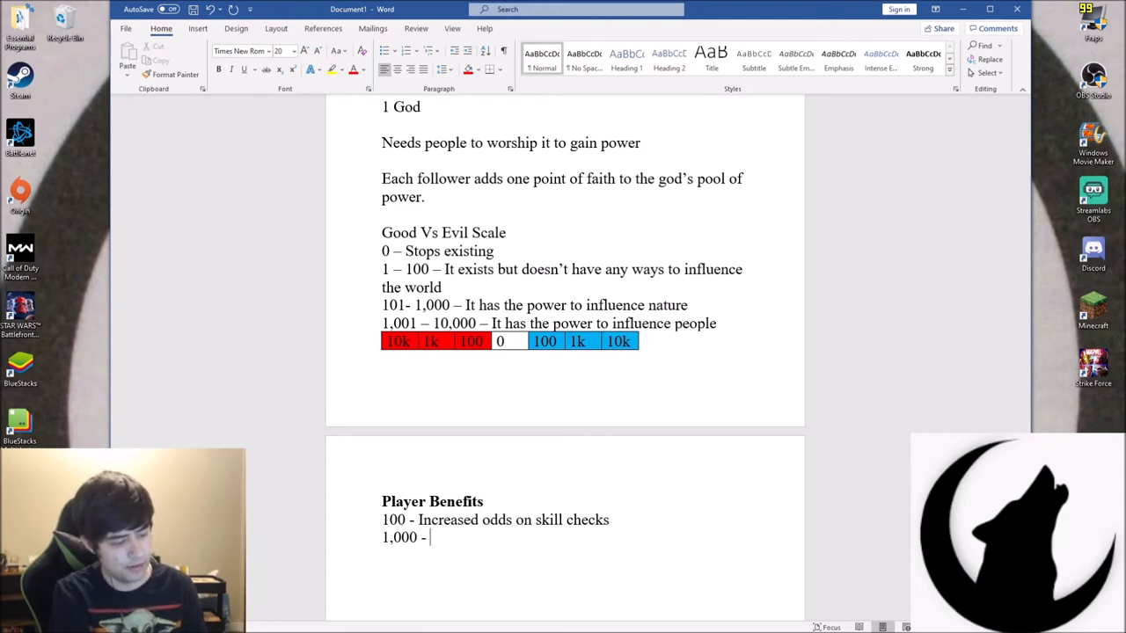
pyautogui.write('Increased st')
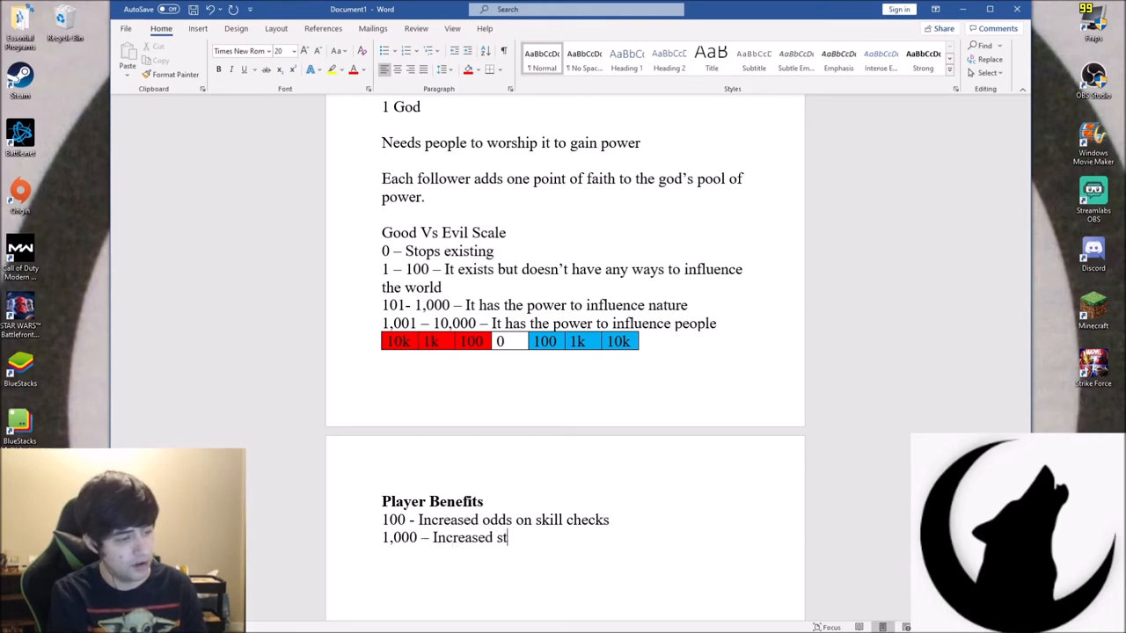
pyautogui.write('ats')
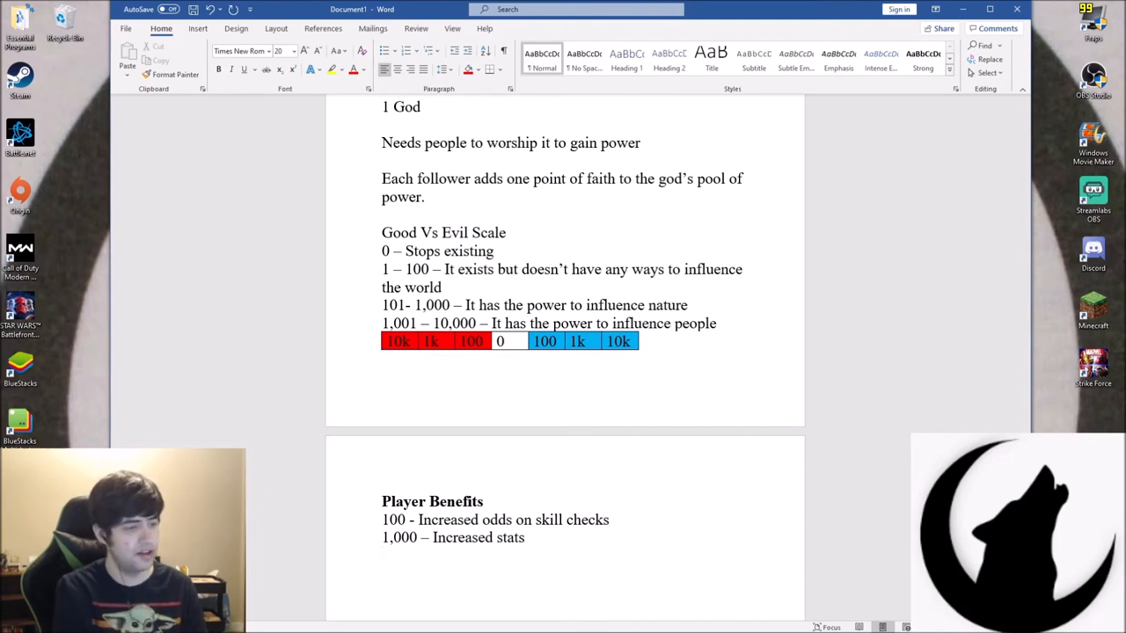
# Add the 10,000 tier: additional (x3) advantage on certain skill checks
pyautogui.write('10.')
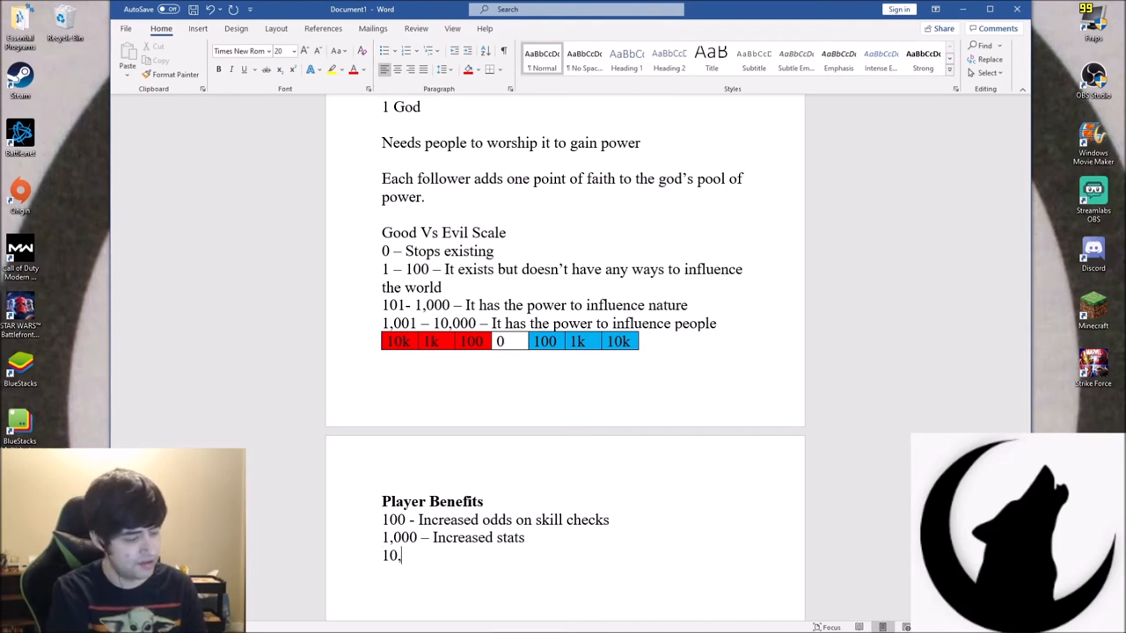
pyautogui.write(',000 -')
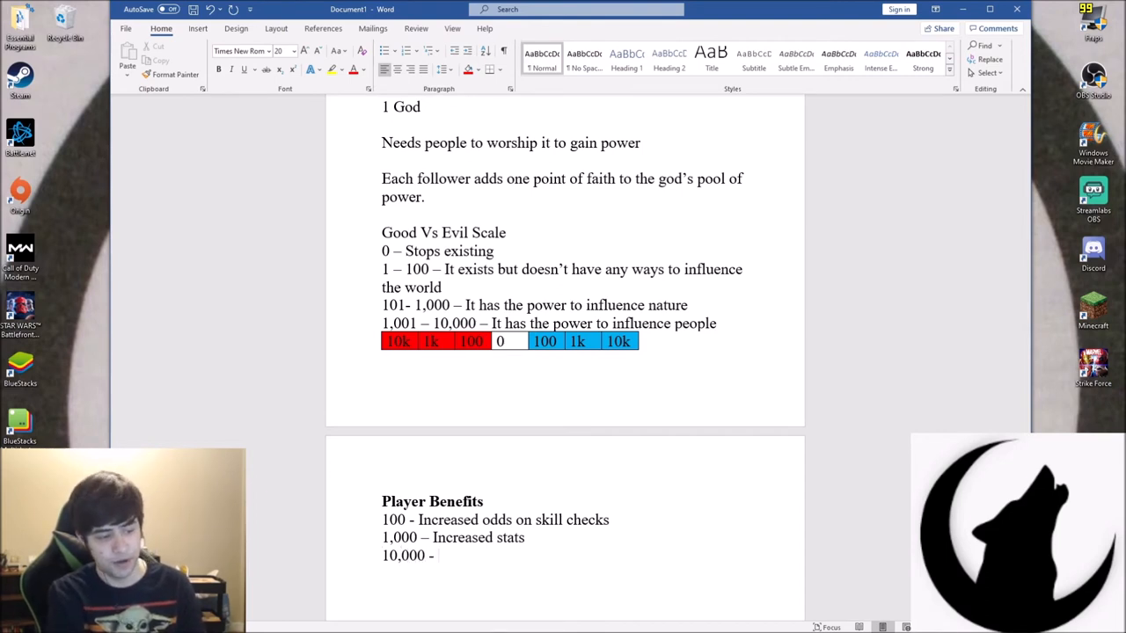
pyautogui.write('A')
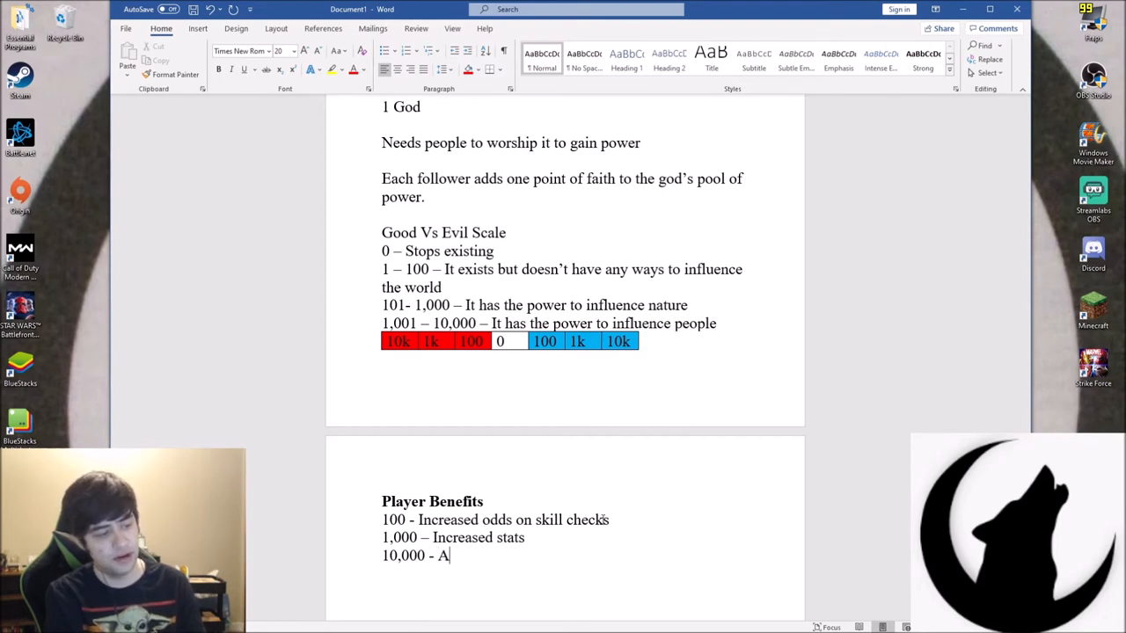
pyautogui.write('dvantage on cert')
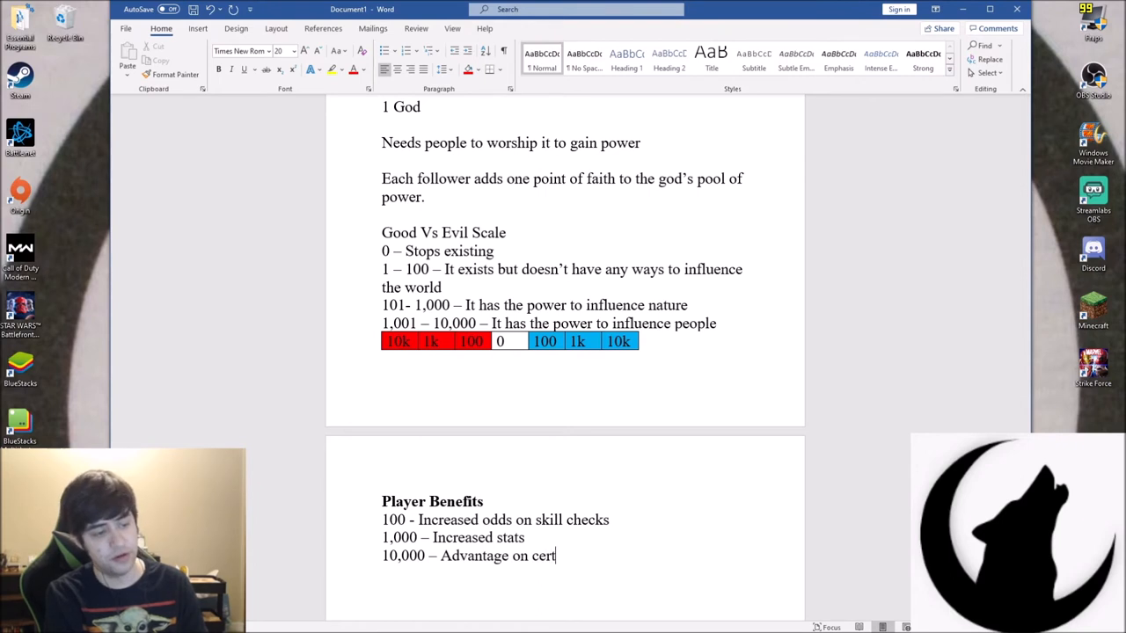
pyautogui.write('ain stats')
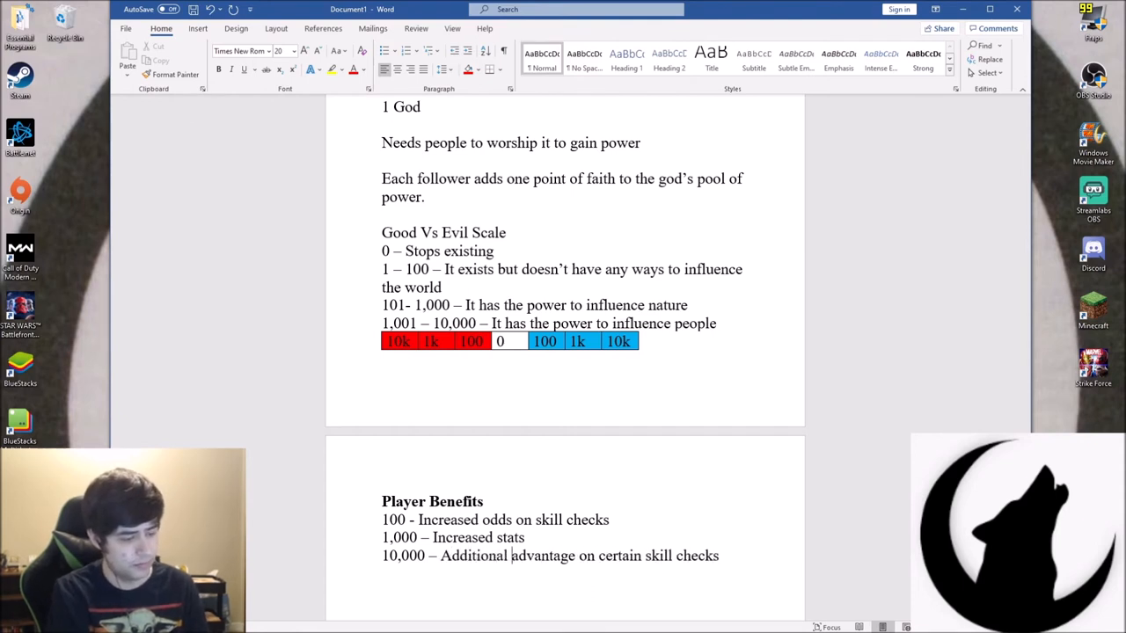
pyautogui.write('(x3)')
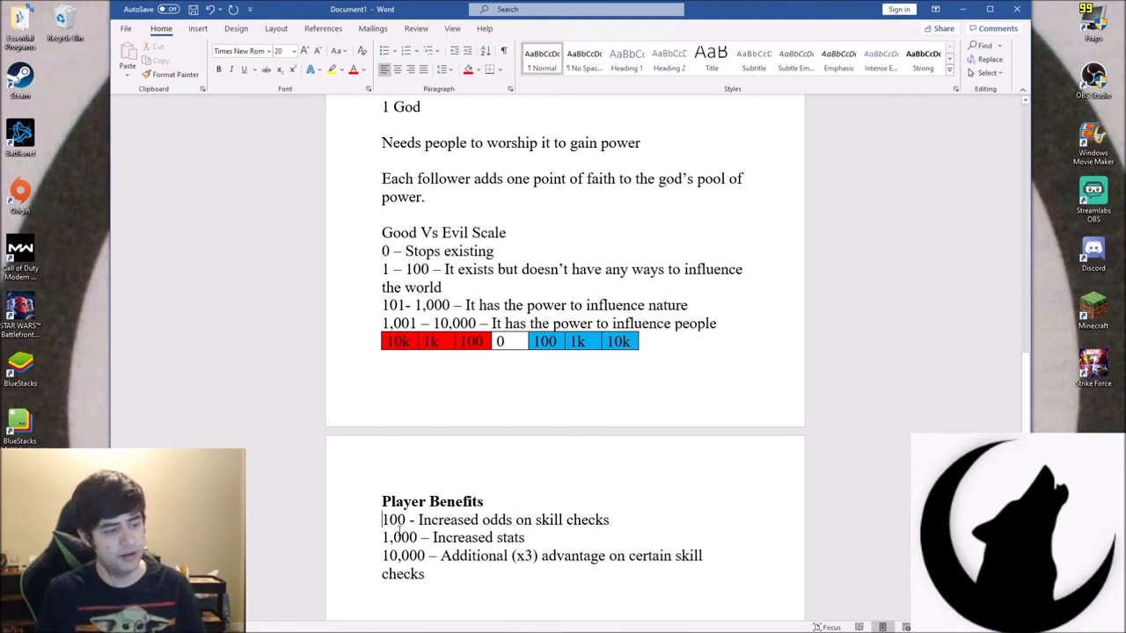
# Add a 'Good vs Evil' heading and a 'Good (Benefits)' subheading, starting a '100 -' entry
pyautogui.scroll(-3)
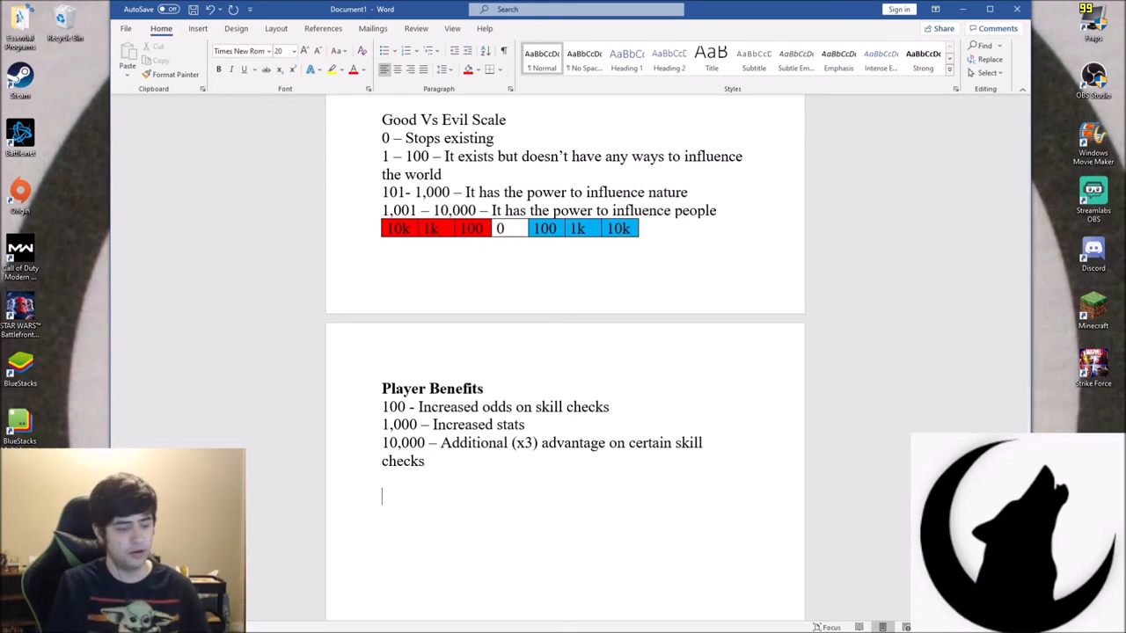
pyautogui.write('Good vs Evil')
pyautogui.write('Good (')
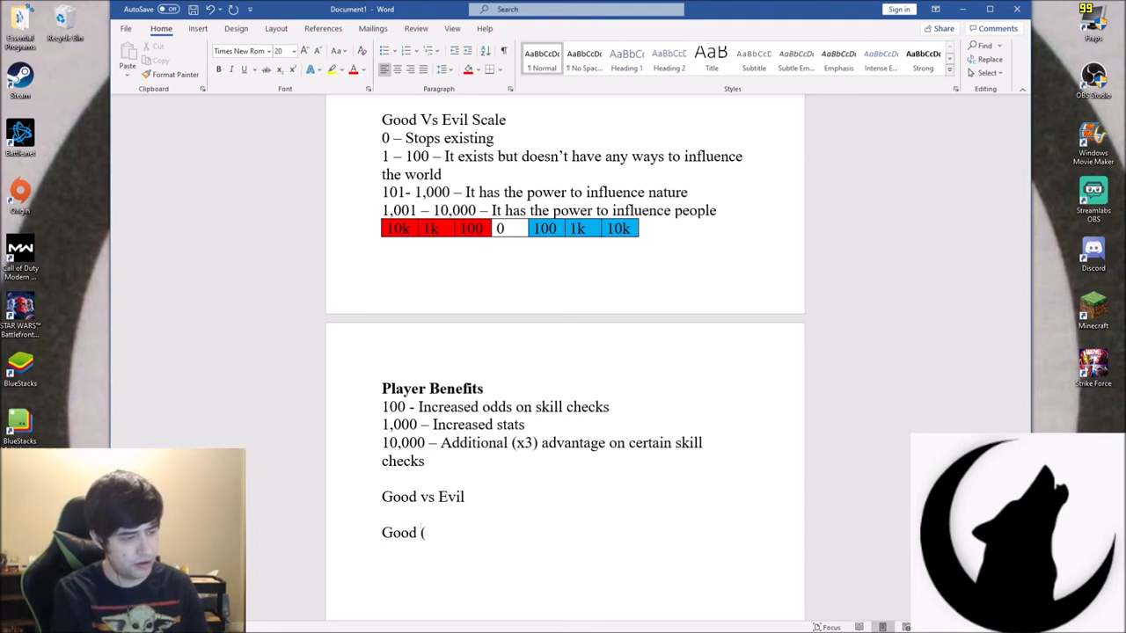
pyautogui.write('Bene')
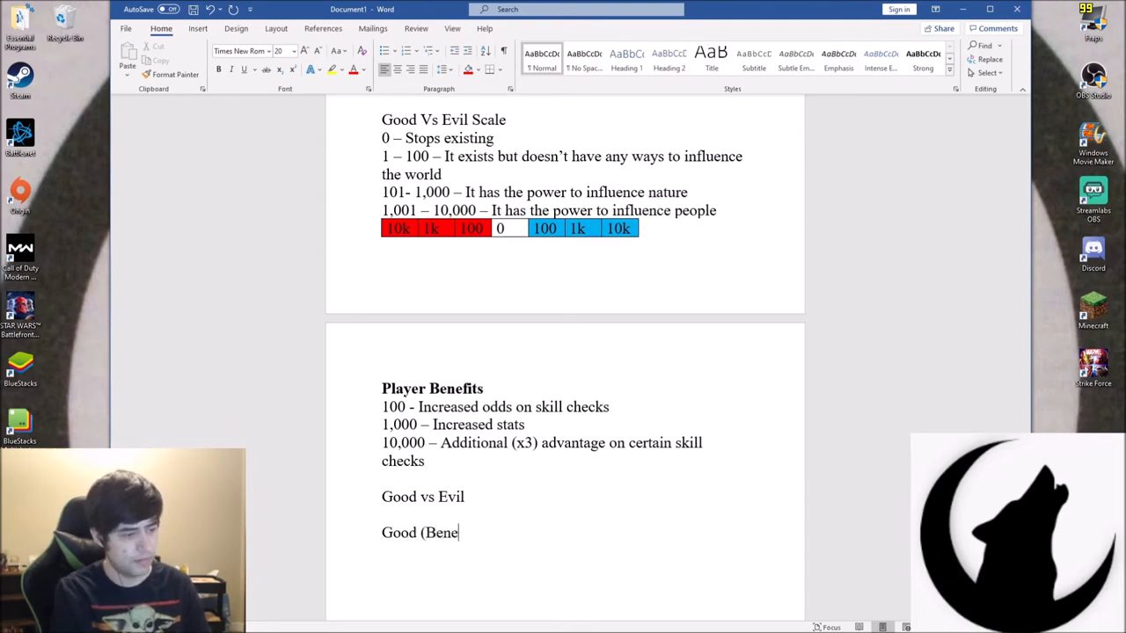
pyautogui.write('fits)')
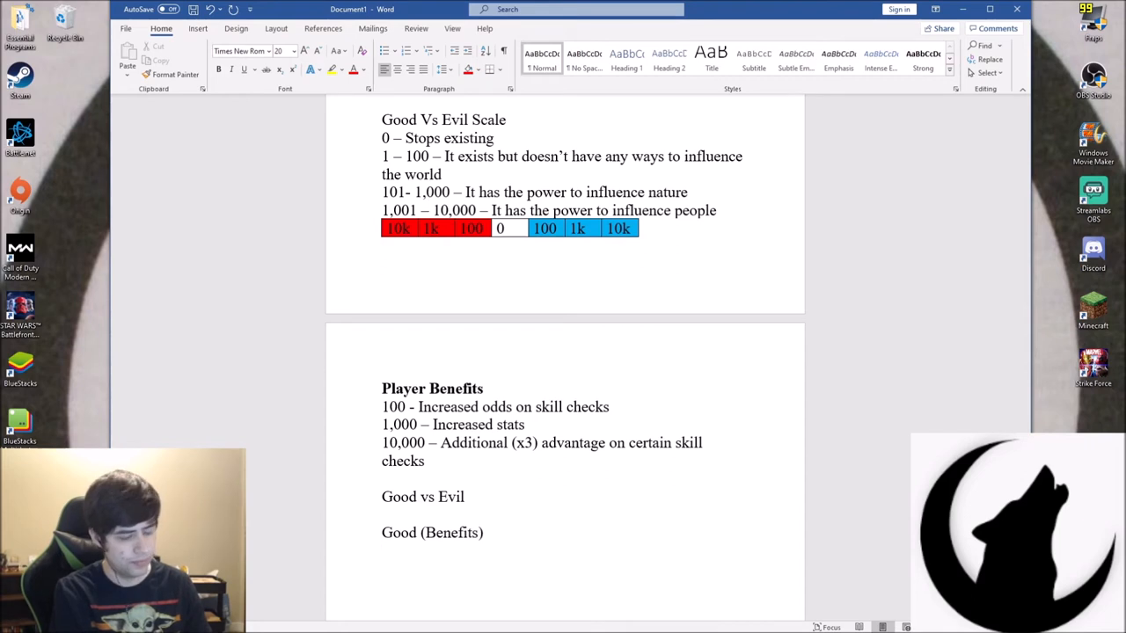
pyautogui.write('100 -')
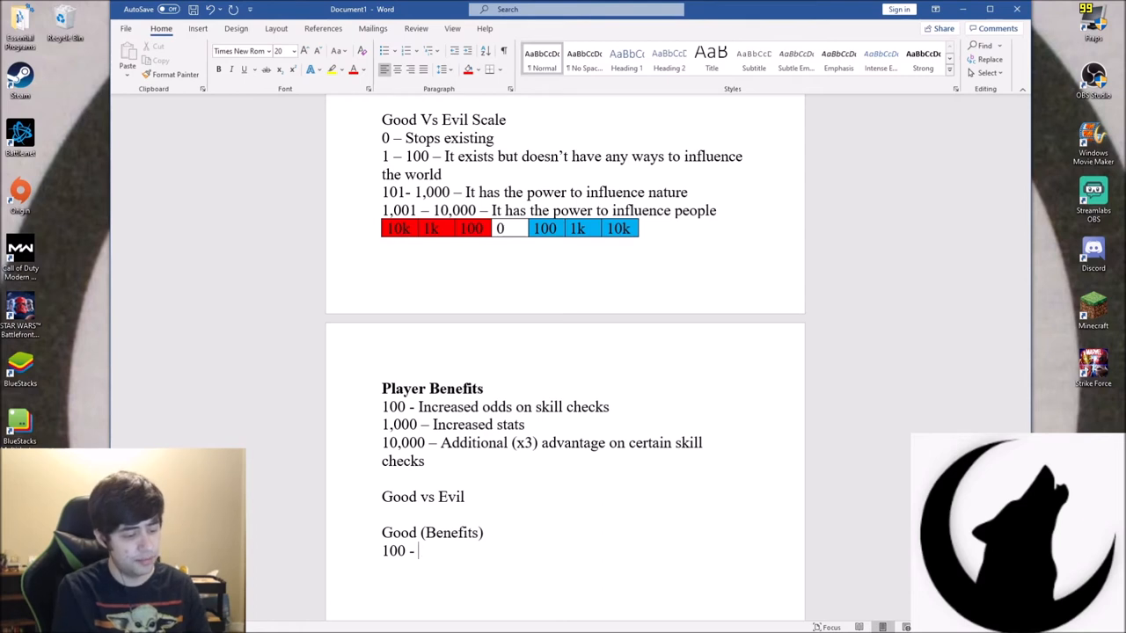
# Enter 'More charisma' as the Good 100 tier and begin the '1,000 -' entry
pyautogui.write('More charisma')
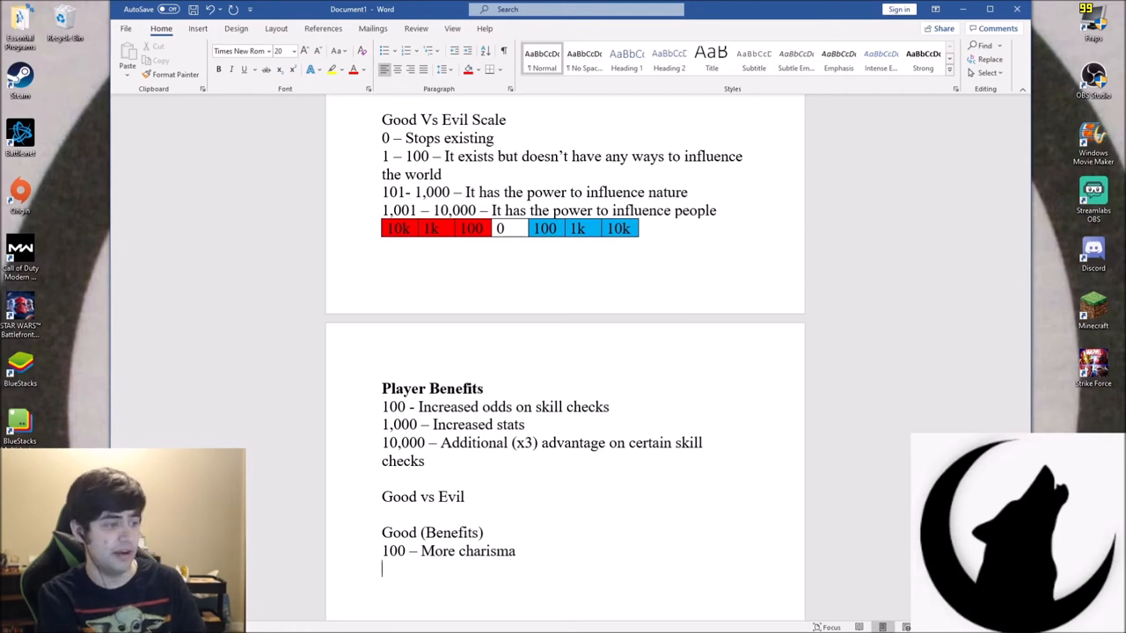
pyautogui.write('1,000 -')
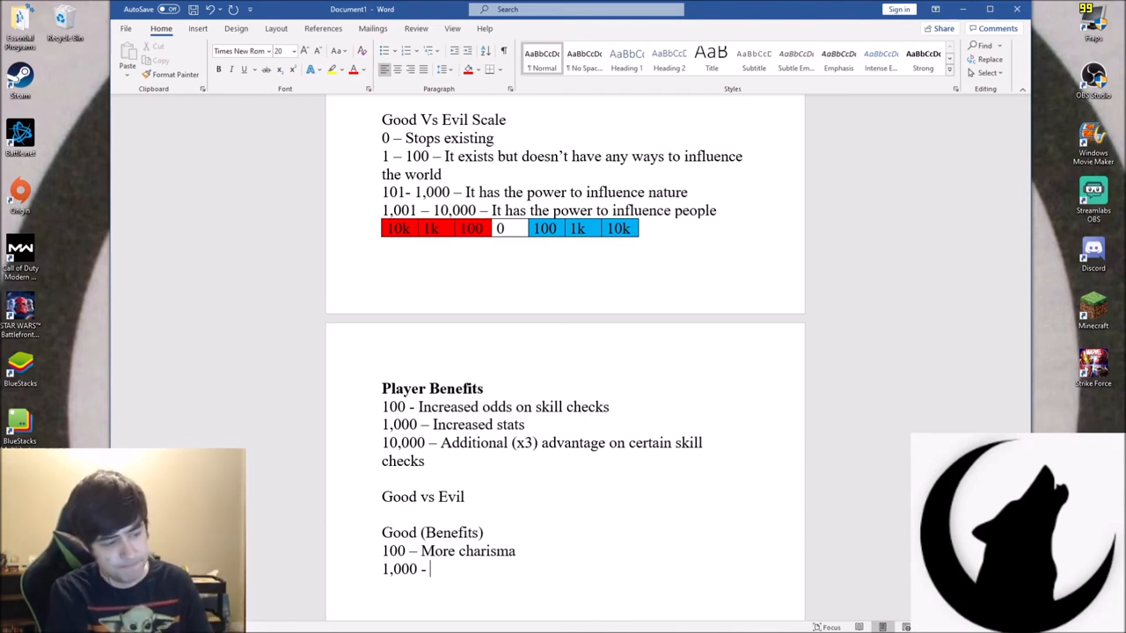
# Give Good a 1,000 tier of more people rallying and a 10,000 tier about faiths
pyautogui.write('More')
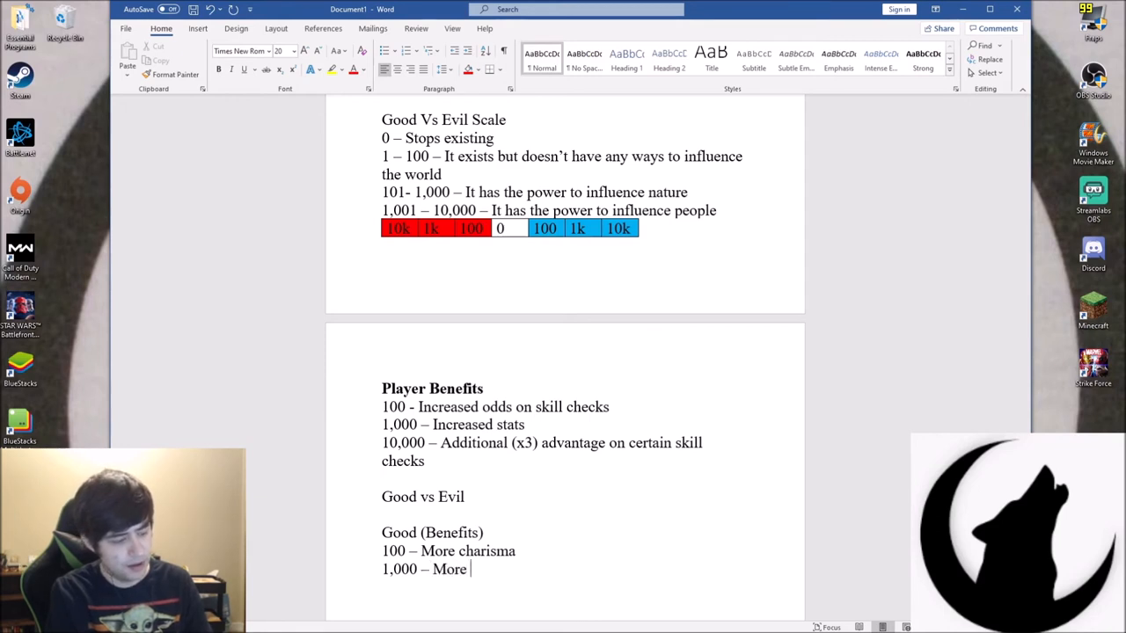
pyautogui.write('peop')
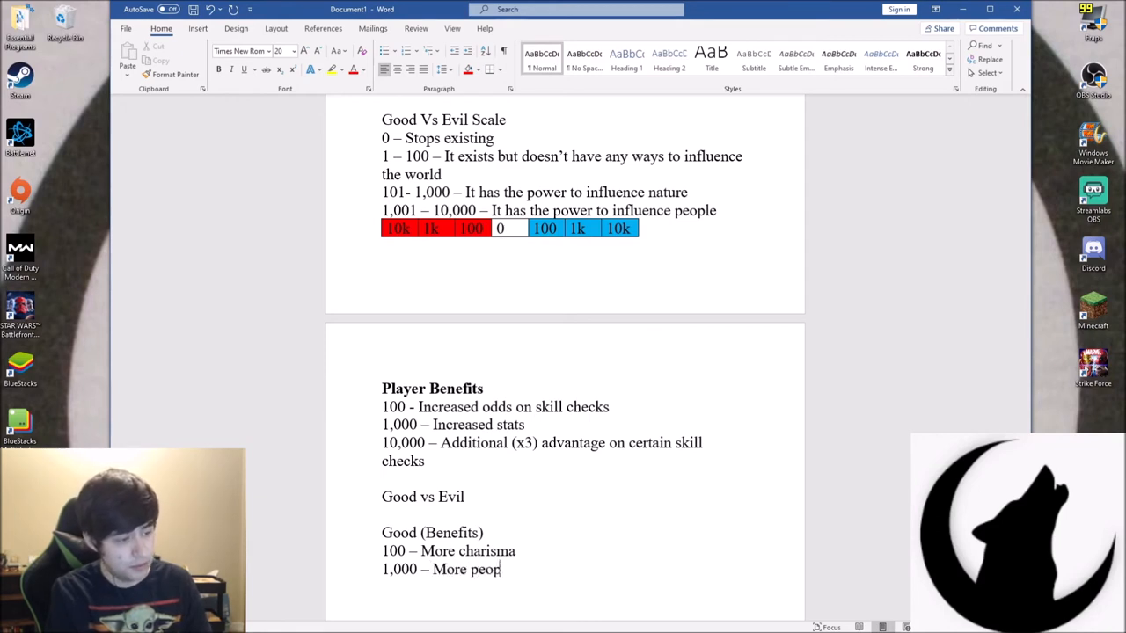
pyautogui.write('le to rally to them')
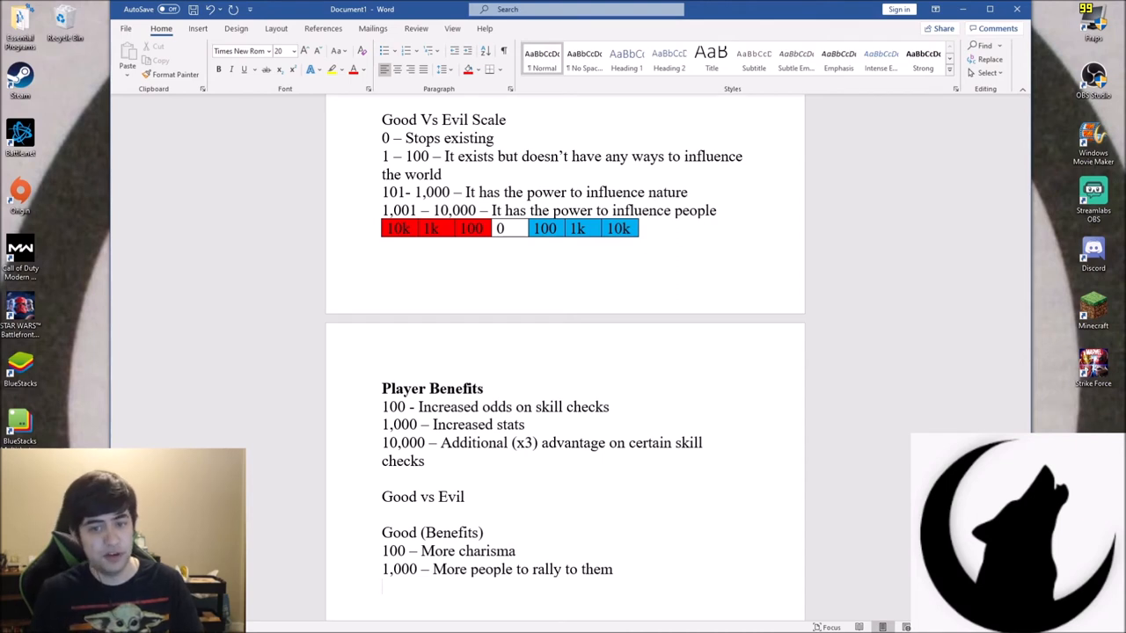
pyautogui.write('1')
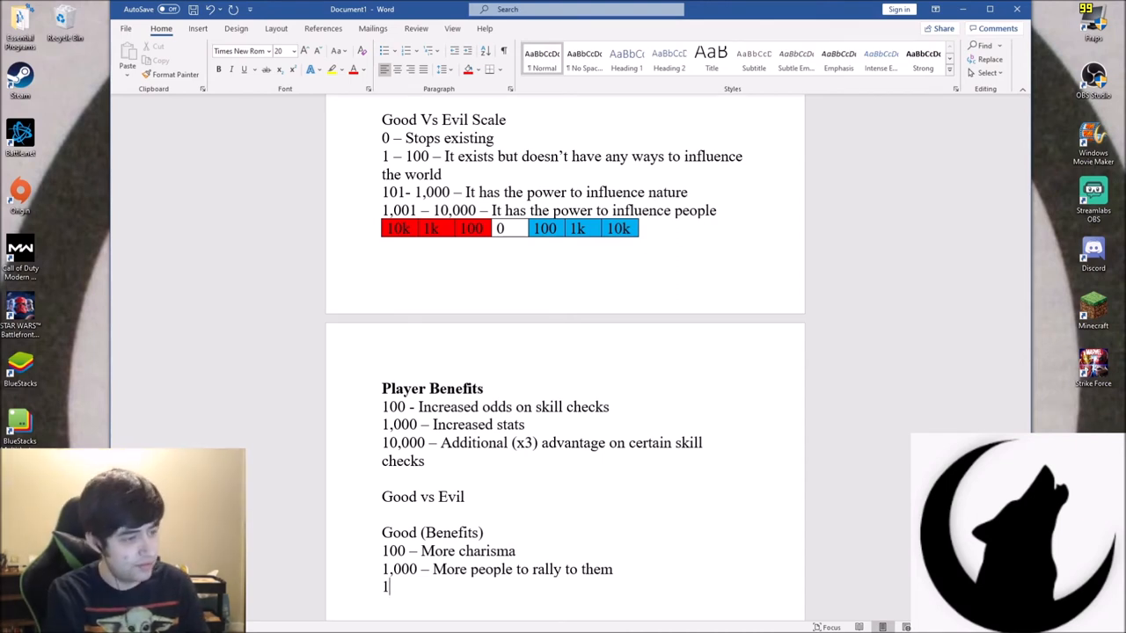
pyautogui.write('0,00')
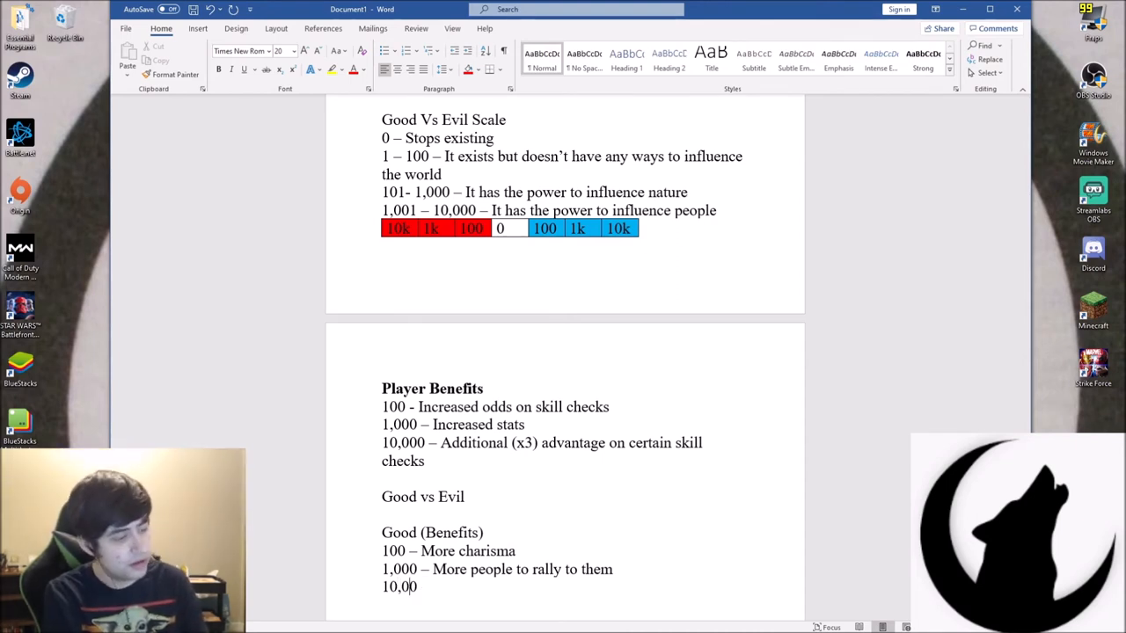
pyautogui.write('0')
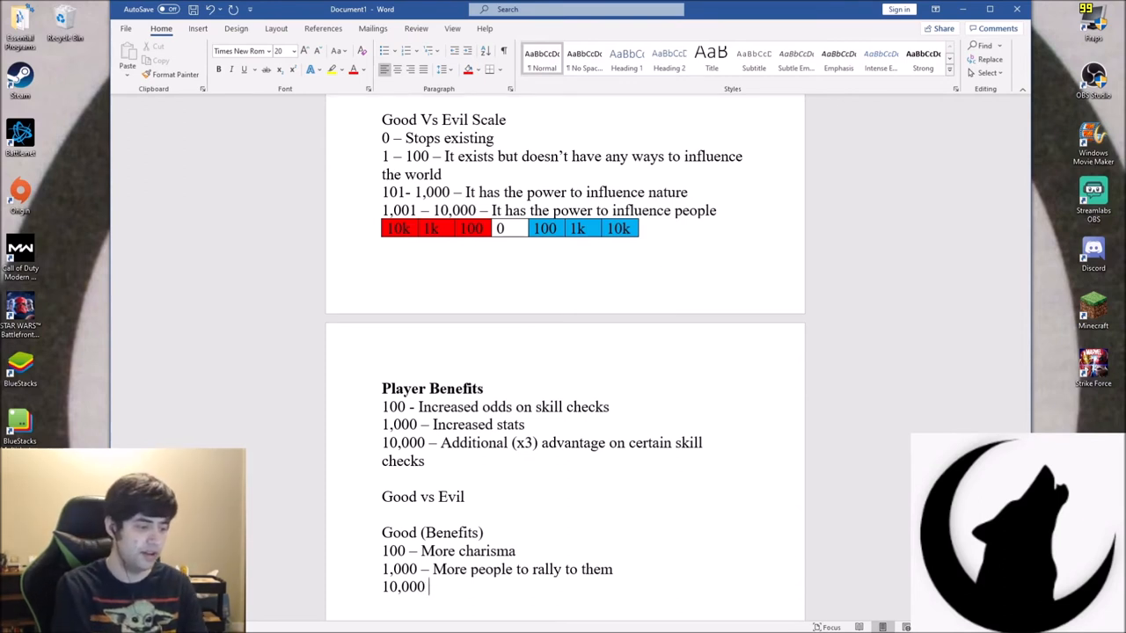
pyautogui.write('- Can influence those of other fa')
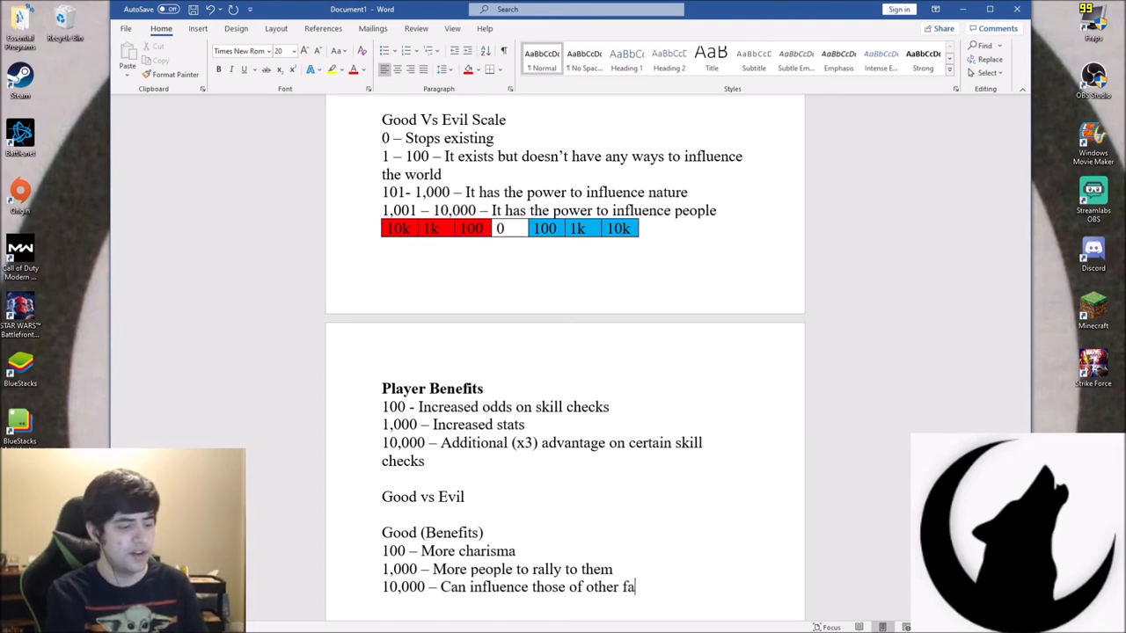
pyautogui.write('iths')
pyautogui.write('Bad')
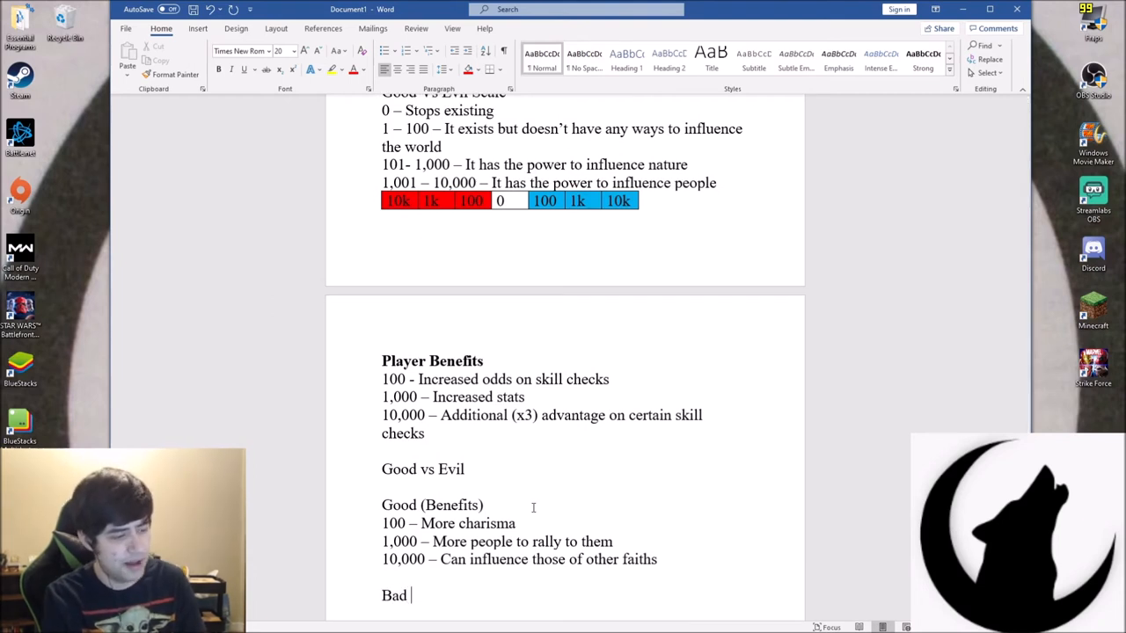
# Add a 'Bad (Benefits)' subheading with a 100 tier of more charisma for actions
pyautogui.write('(')
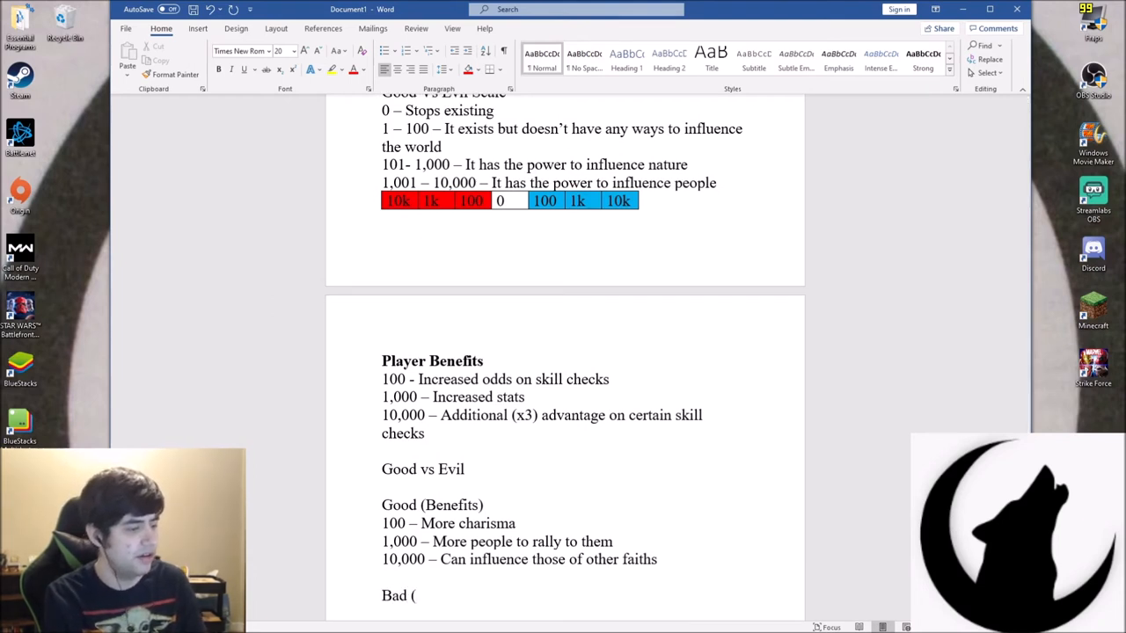
pyautogui.write('Bene')
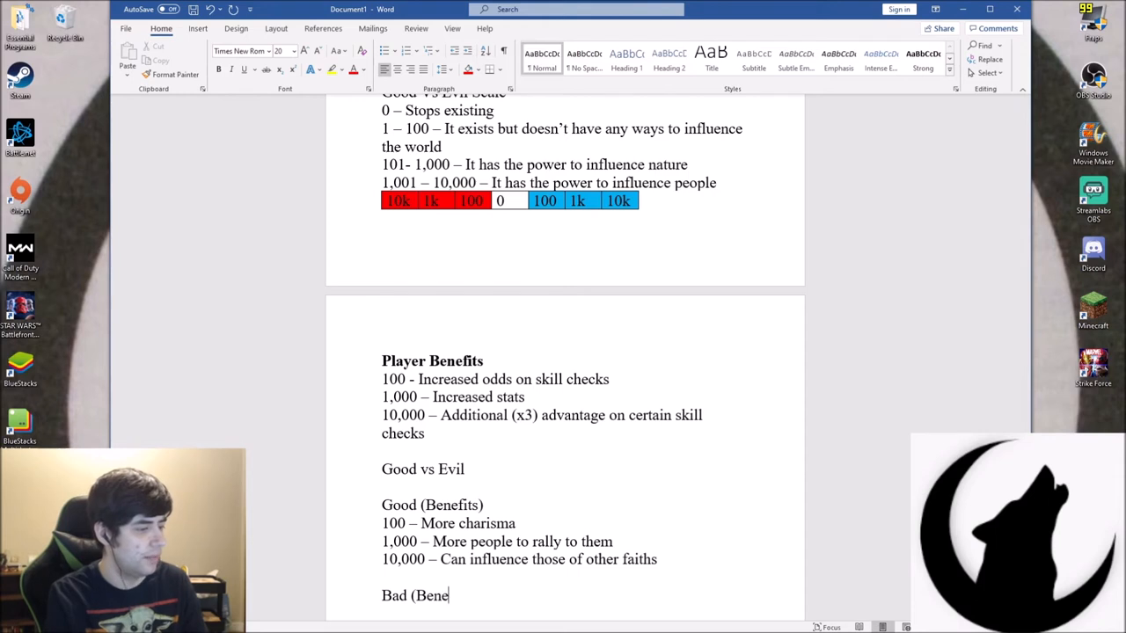
pyautogui.write('fits)')
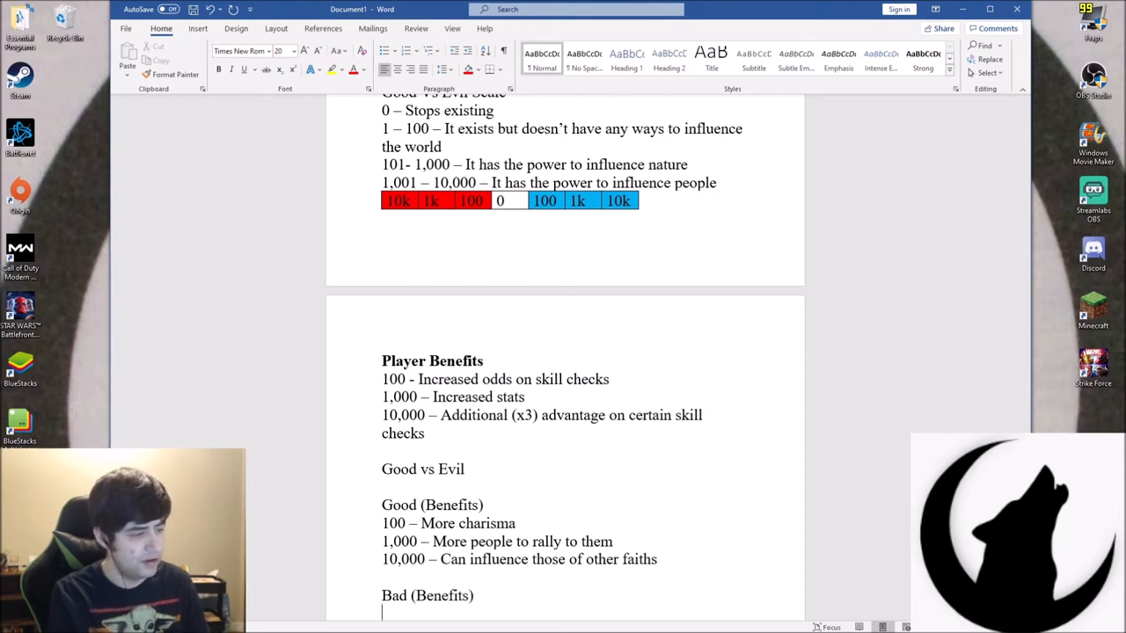
pyautogui.write('100 -')
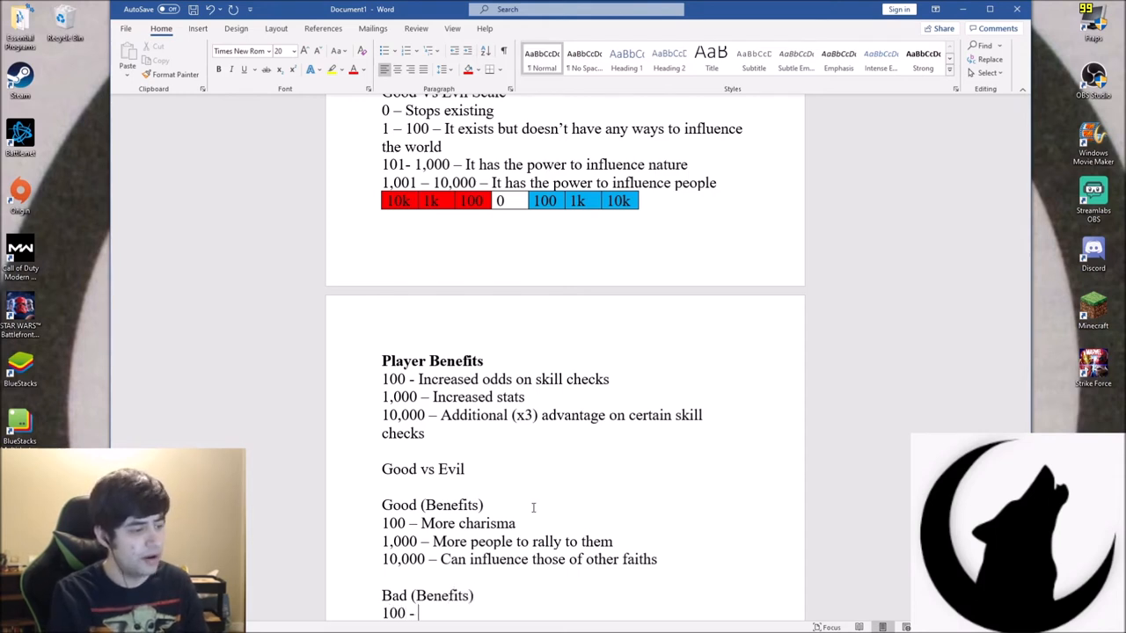
pyautogui.write('More charisma')
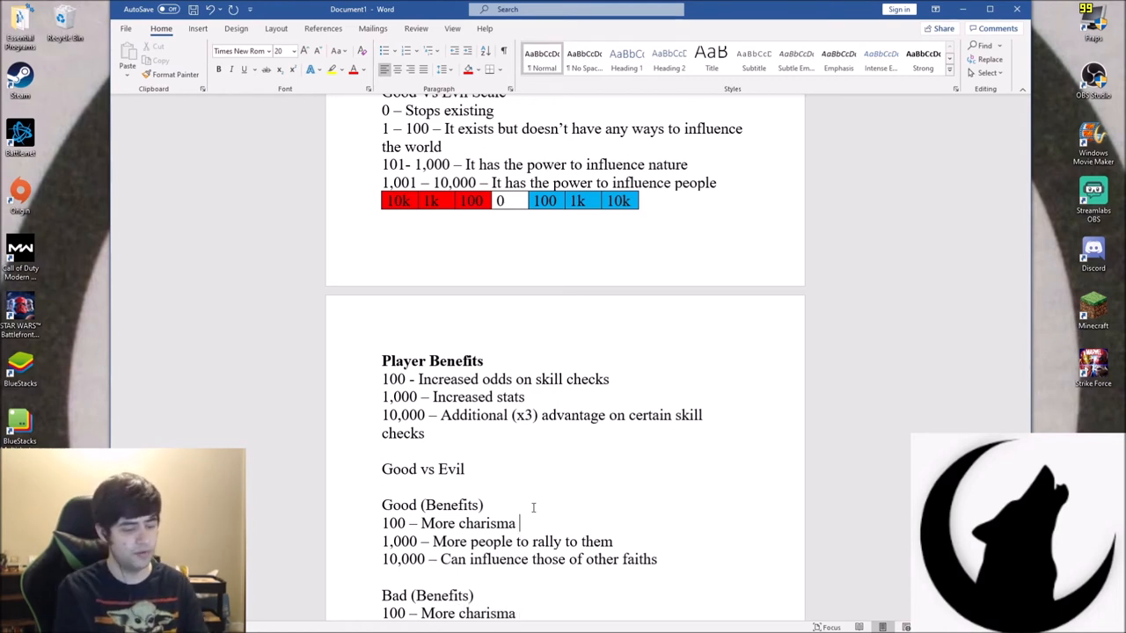
pyautogui.write('for good a')
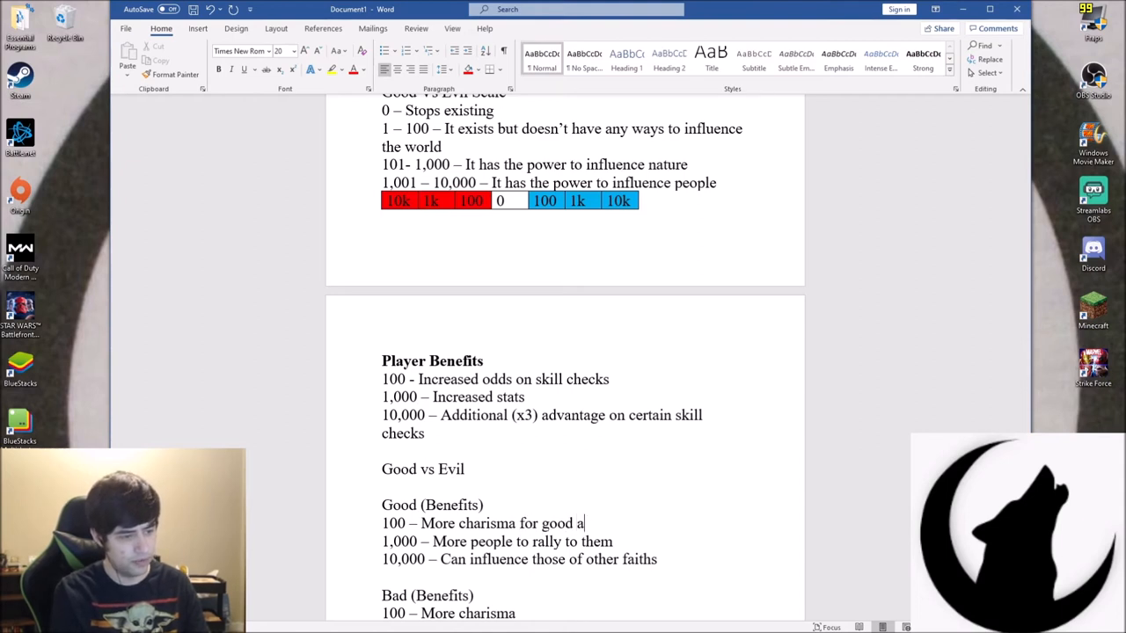
pyautogui.write('ctions')
pyautogui.click(450, 613)
pyautogui.write(' for bad')
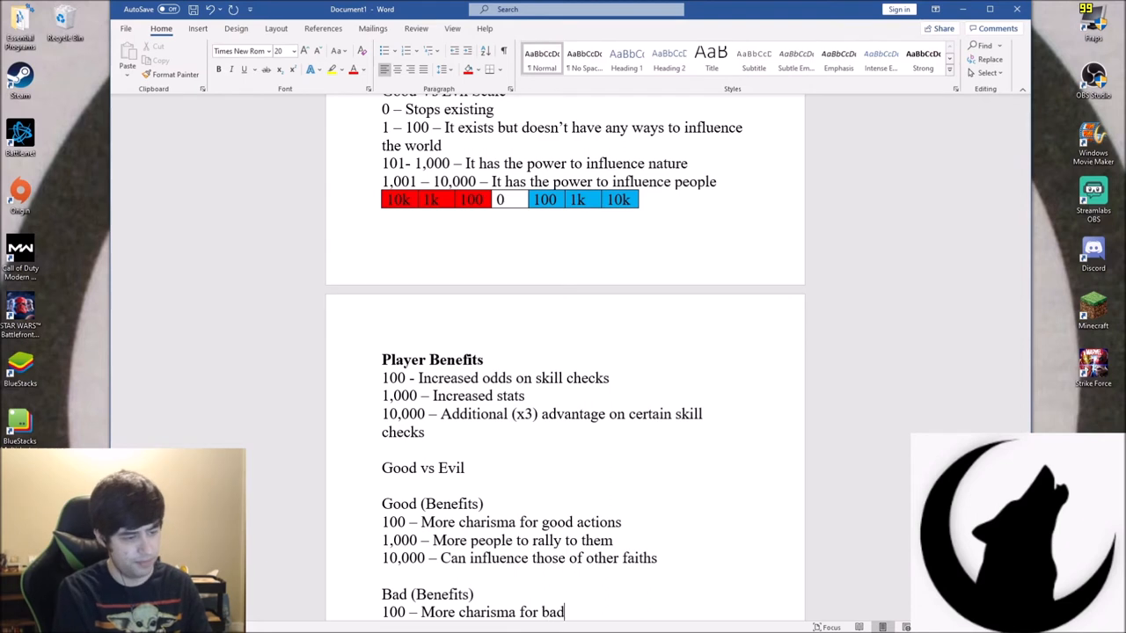
pyautogui.write('actions')
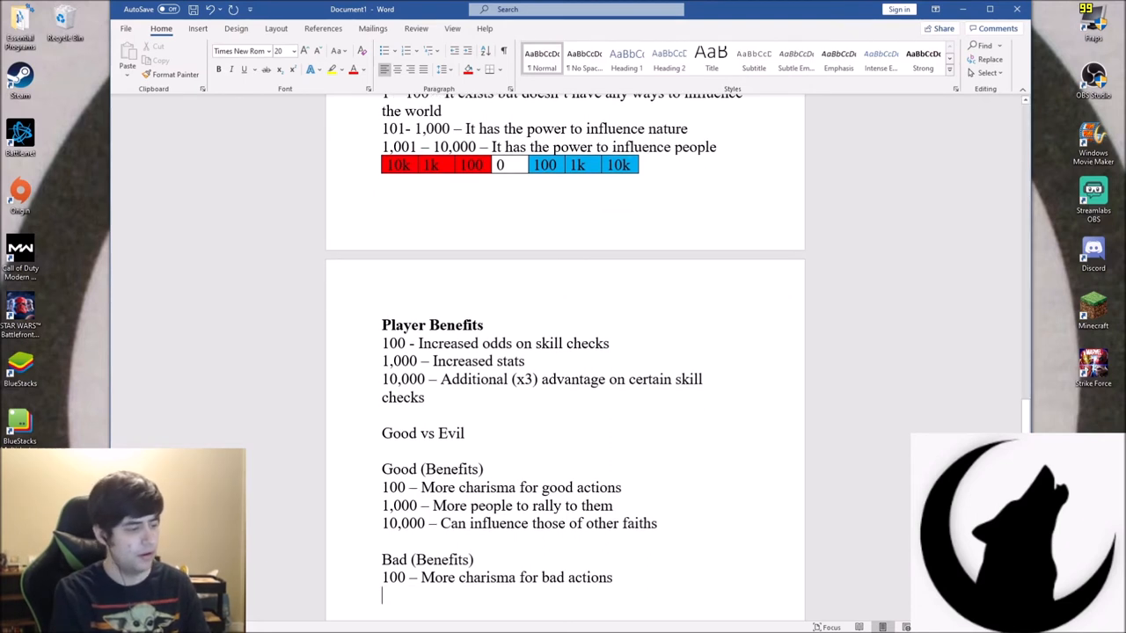
# Add Bad's 1,000 tier: more people deserting their current positions
pyautogui.write('1')
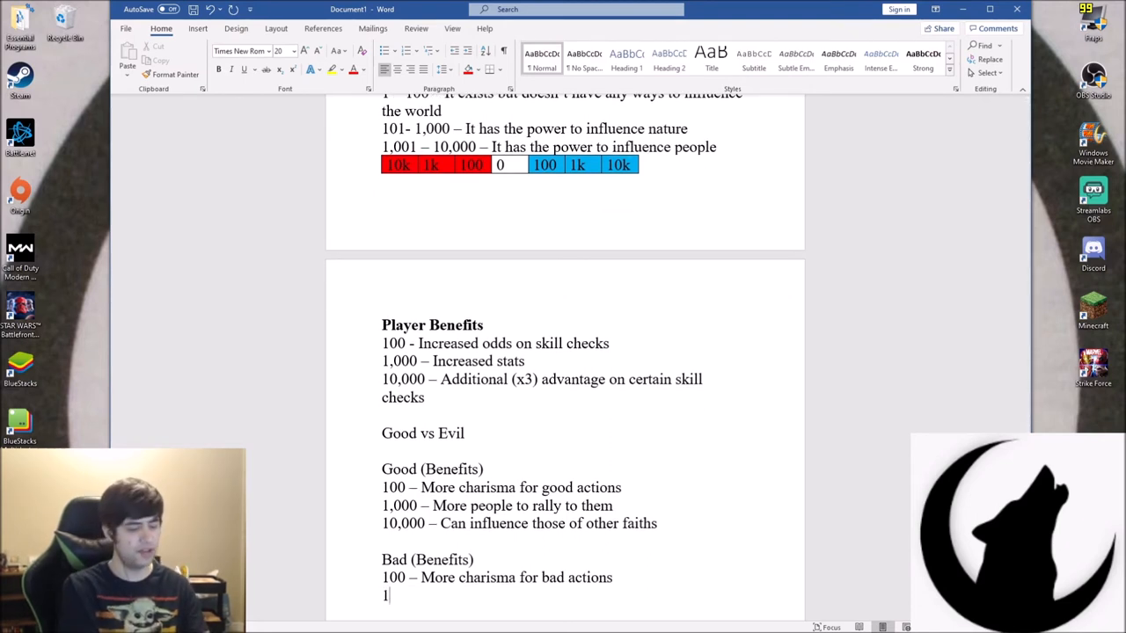
pyautogui.write(',000')
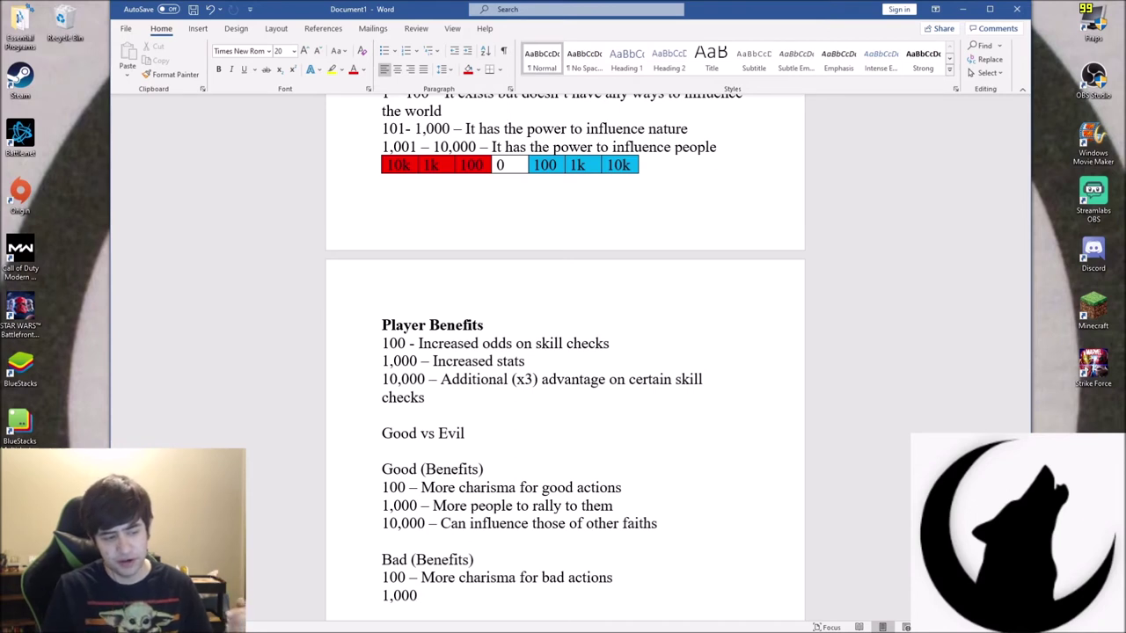
pyautogui.write('-')
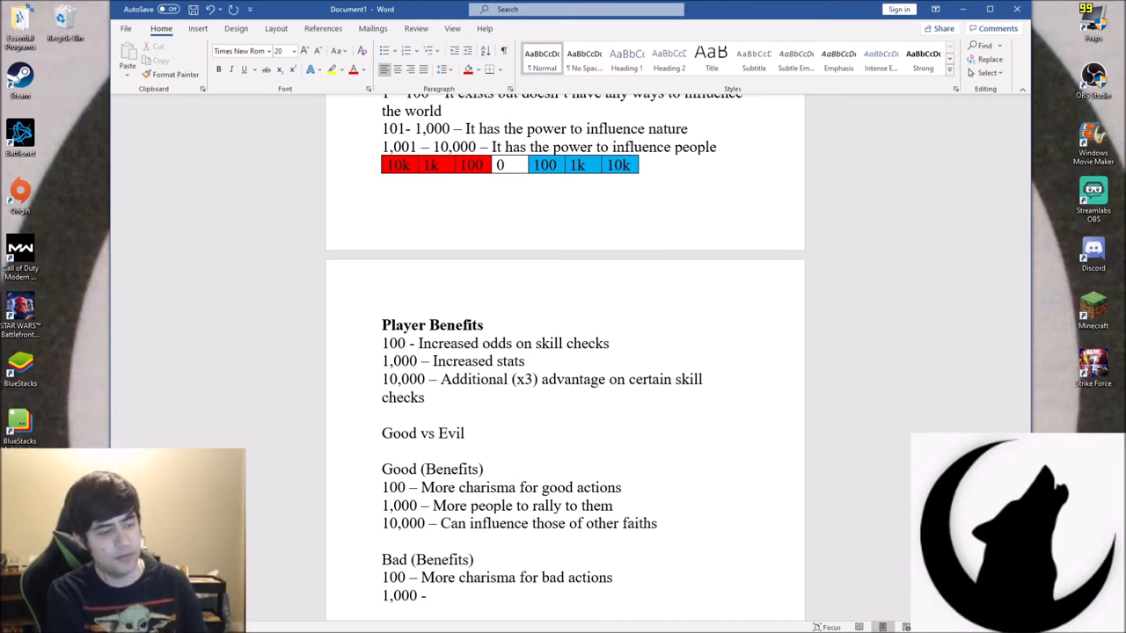
pyautogui.write('More people')
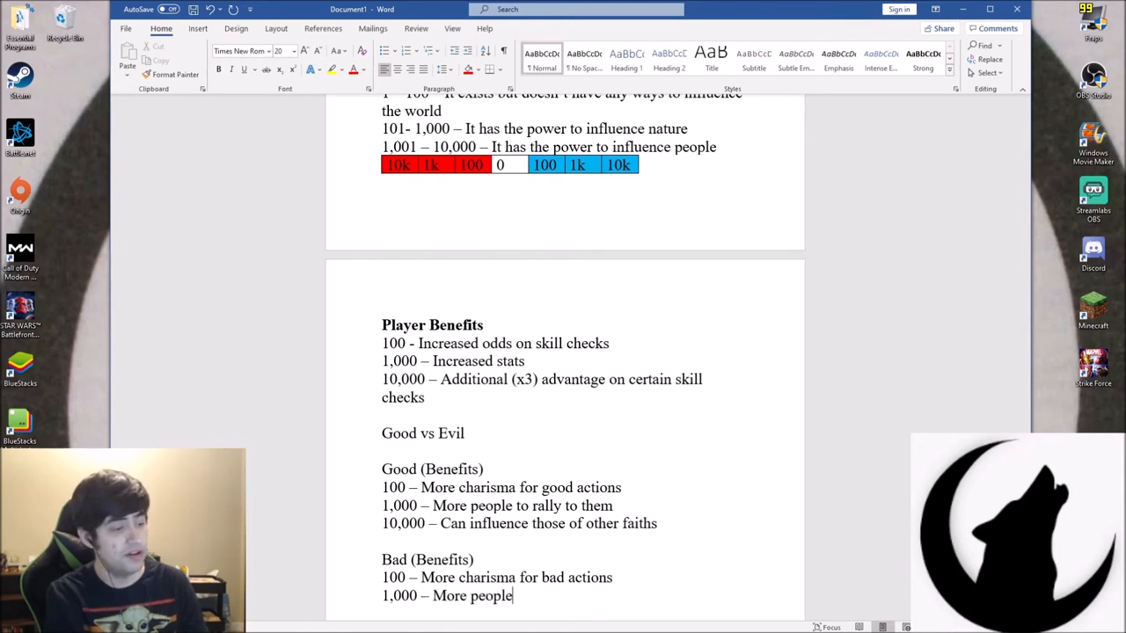
pyautogui.write('de')
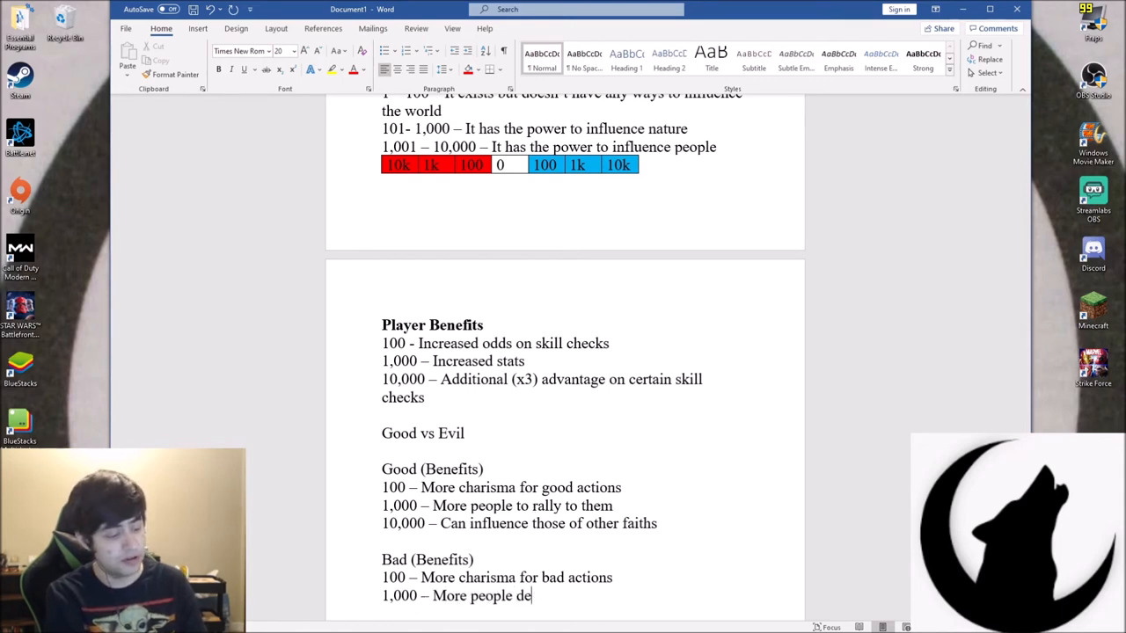
pyautogui.write('serting their')
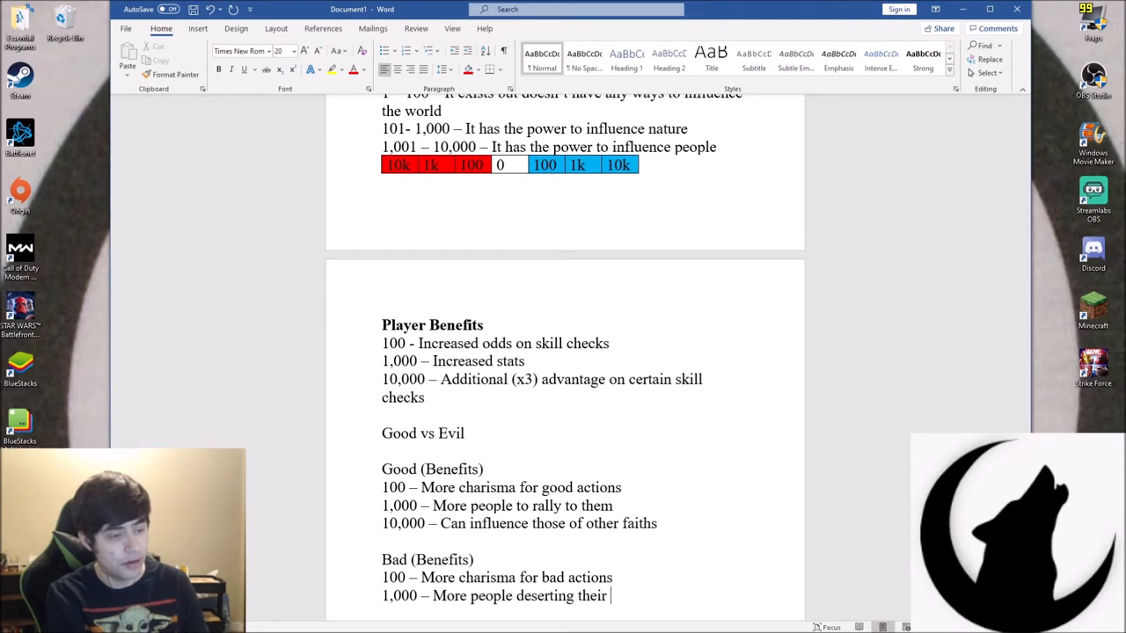
pyautogui.write('current')
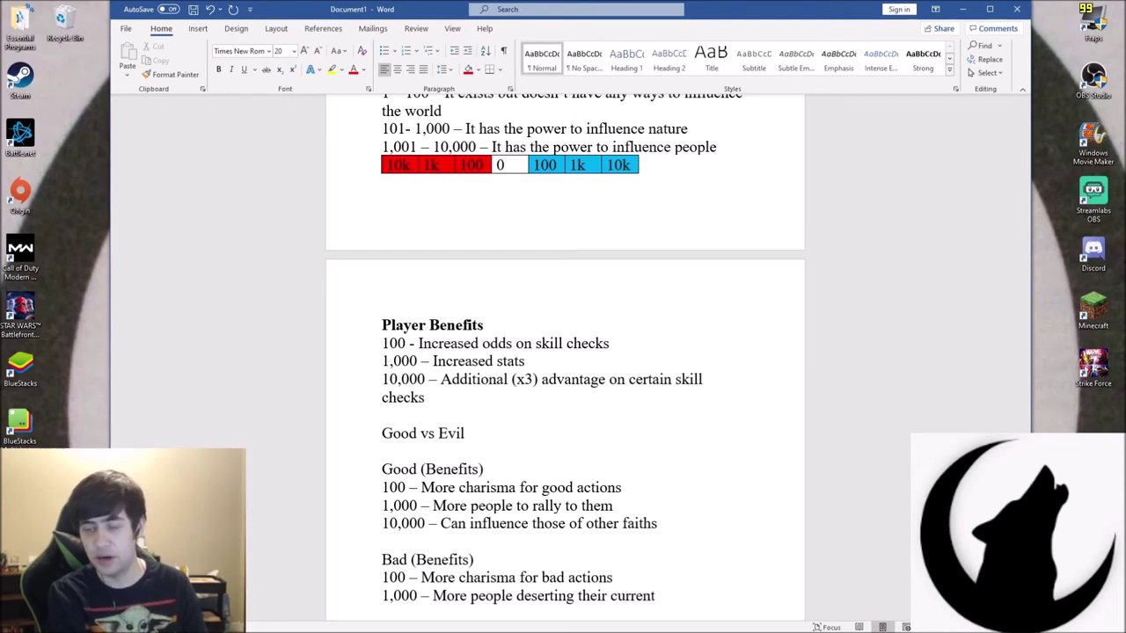
pyautogui.write('postions')
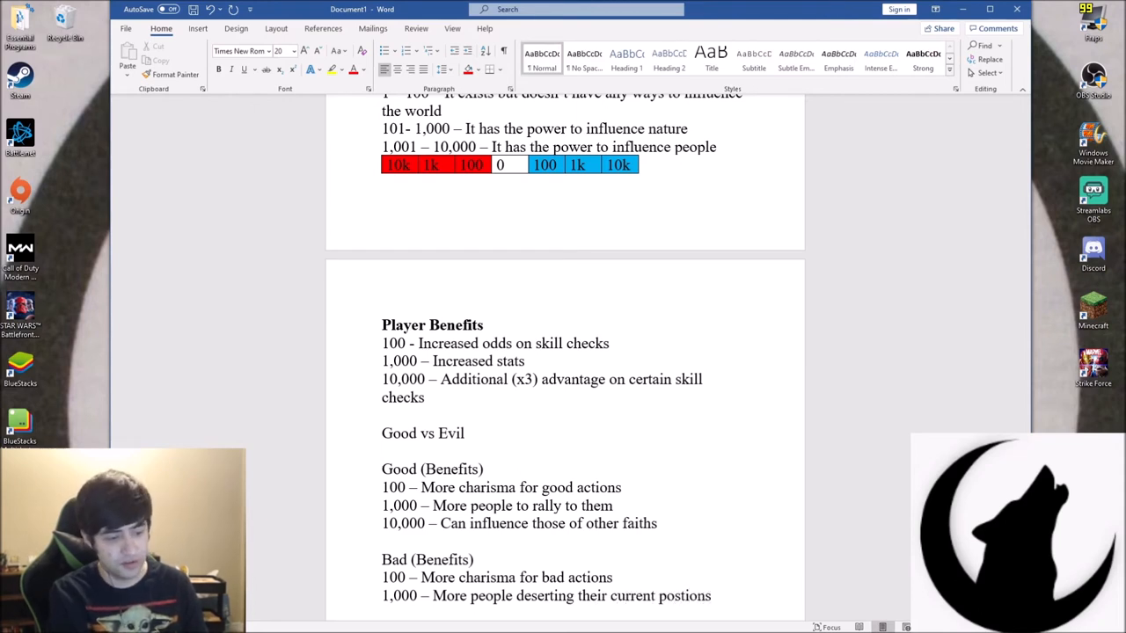
# Begin Bad's '10,000 -' entry and add 'to join yours' to Good's 10,000 perk
pyautogui.write('10')
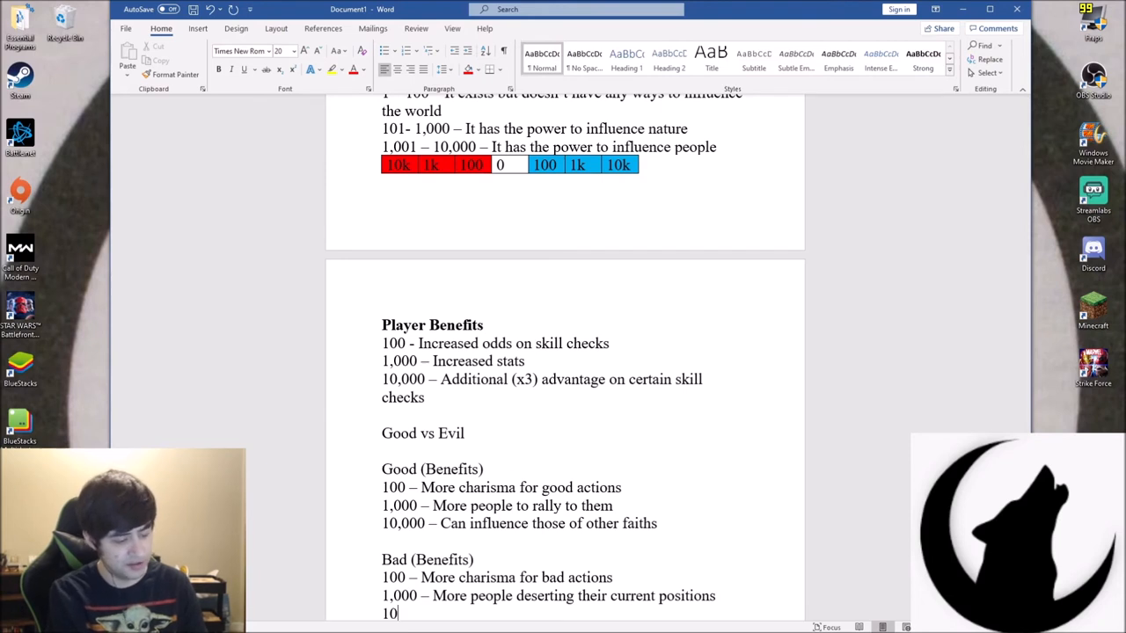
pyautogui.write(',000')
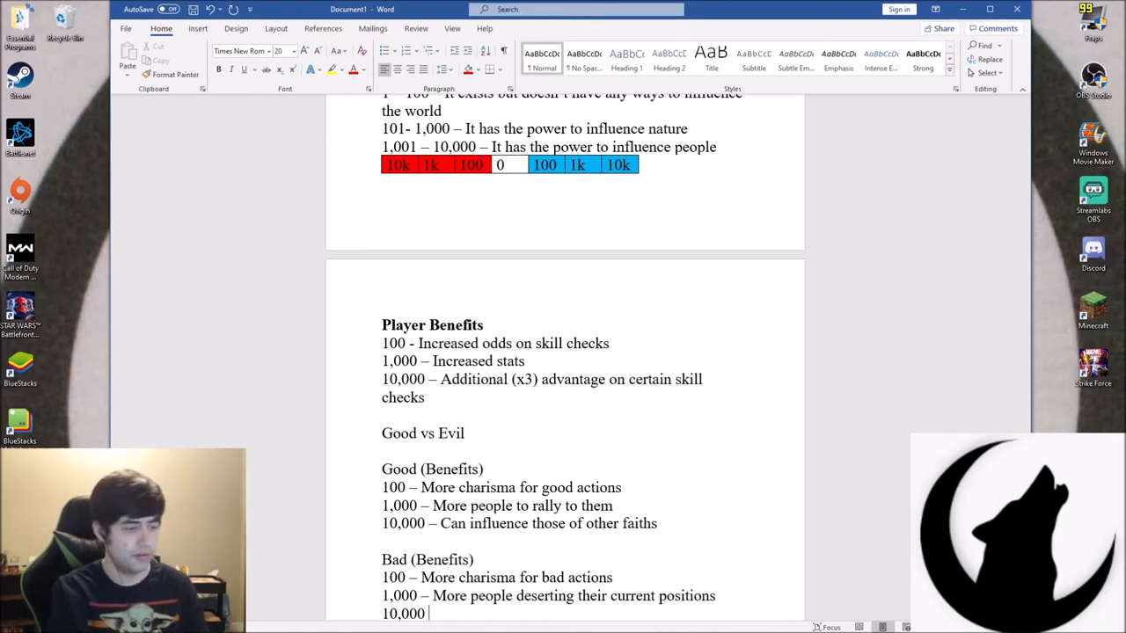
pyautogui.write('-')
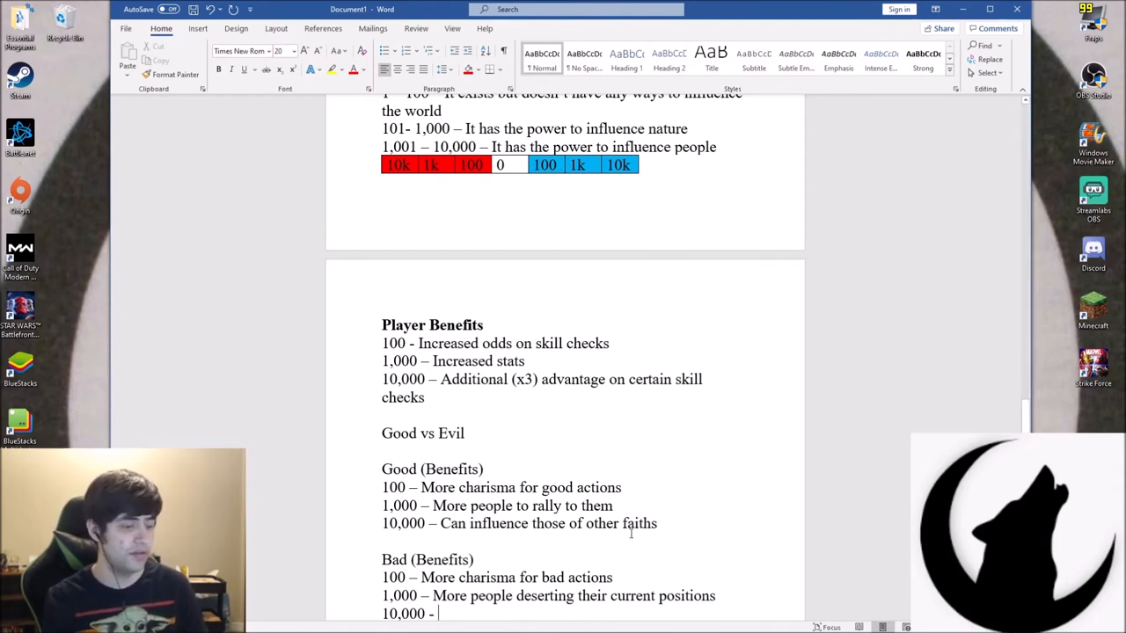
pyautogui.write('to j')
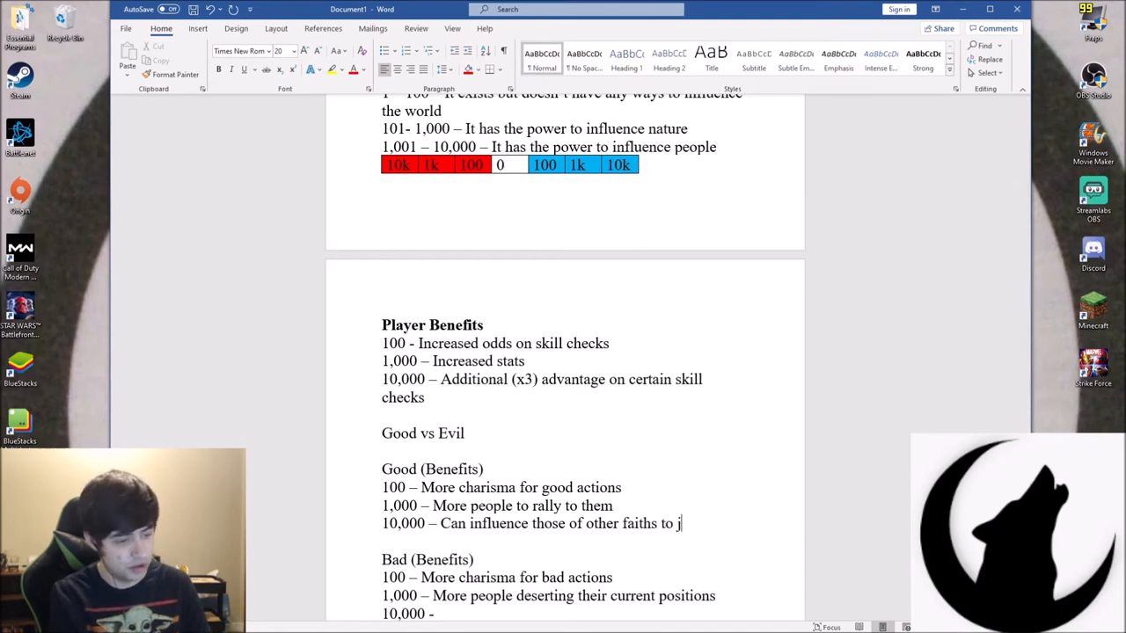
pyautogui.write('join yours')
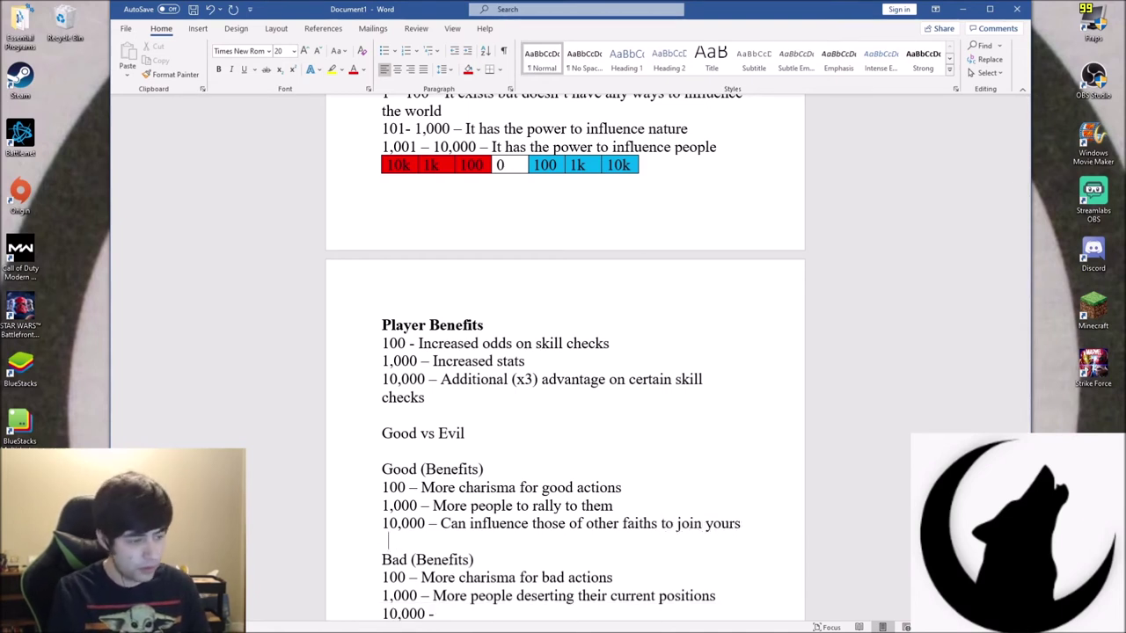
# Finish Bad's 10,000 perk to influence other faiths to leave theirs, and underline 'Good vs Evil'
pyautogui.scroll(-3)
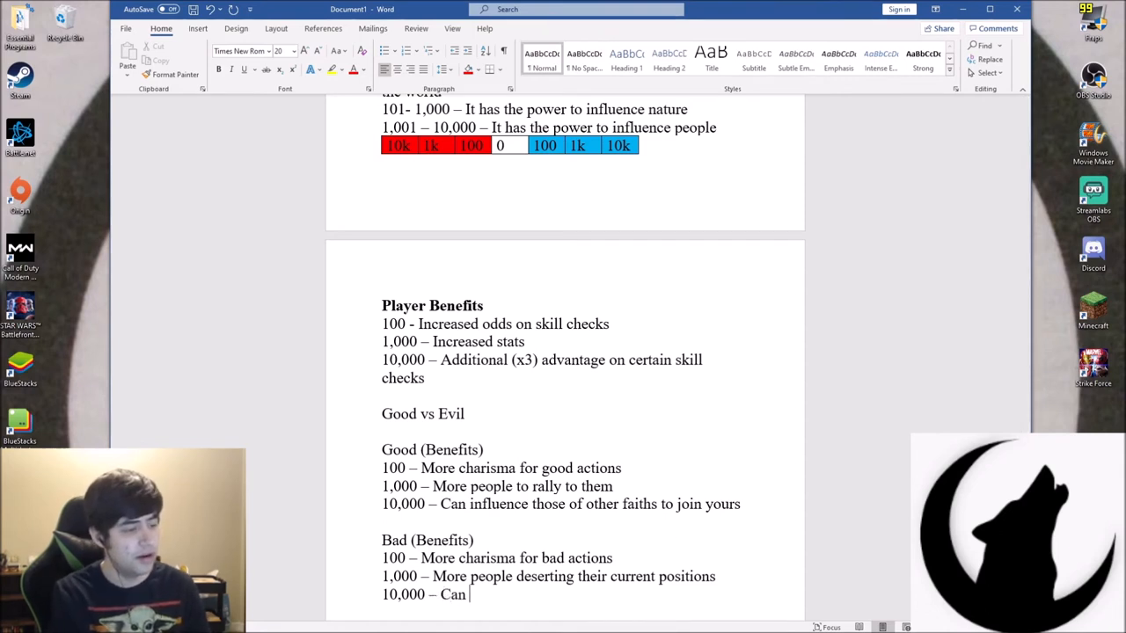
pyautogui.write('influence tho')
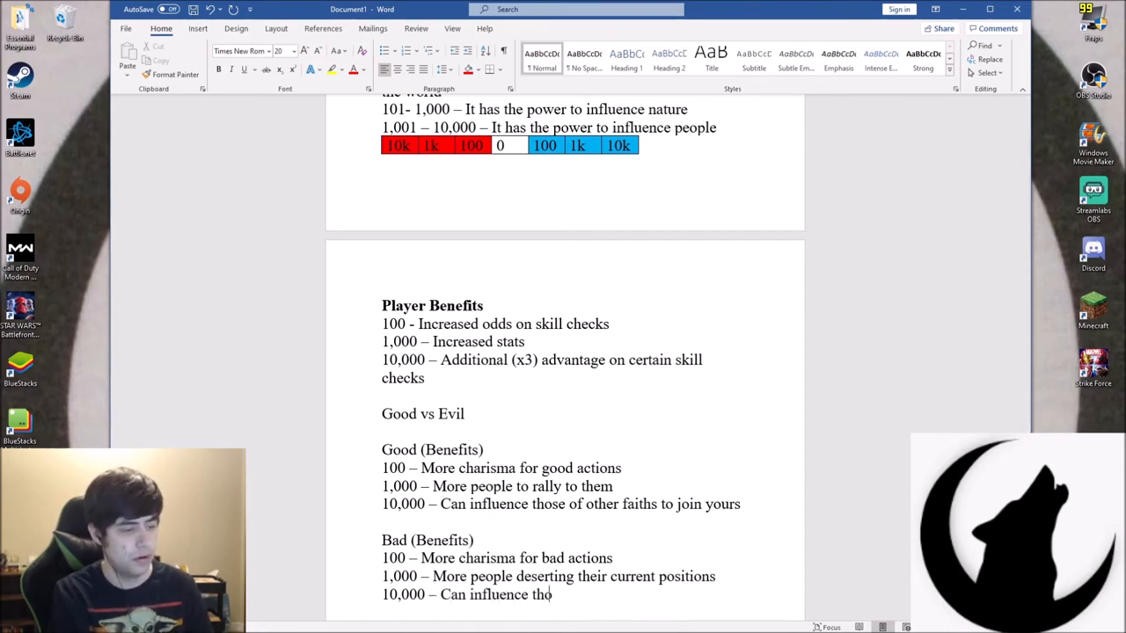
pyautogui.write('se of o')
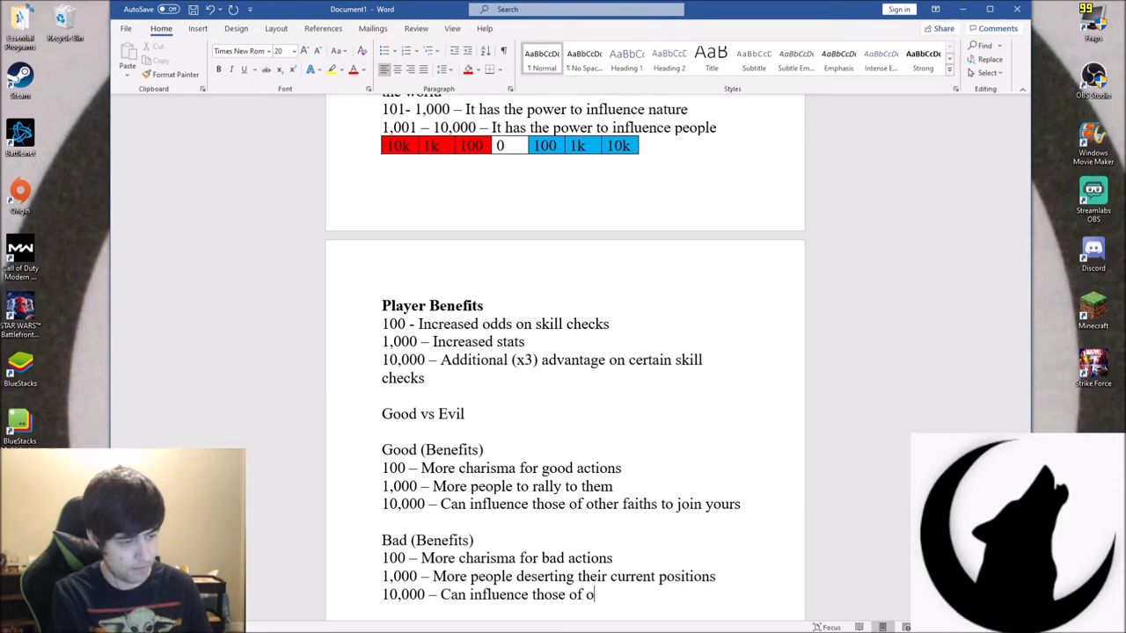
pyautogui.write('ther faiths to')
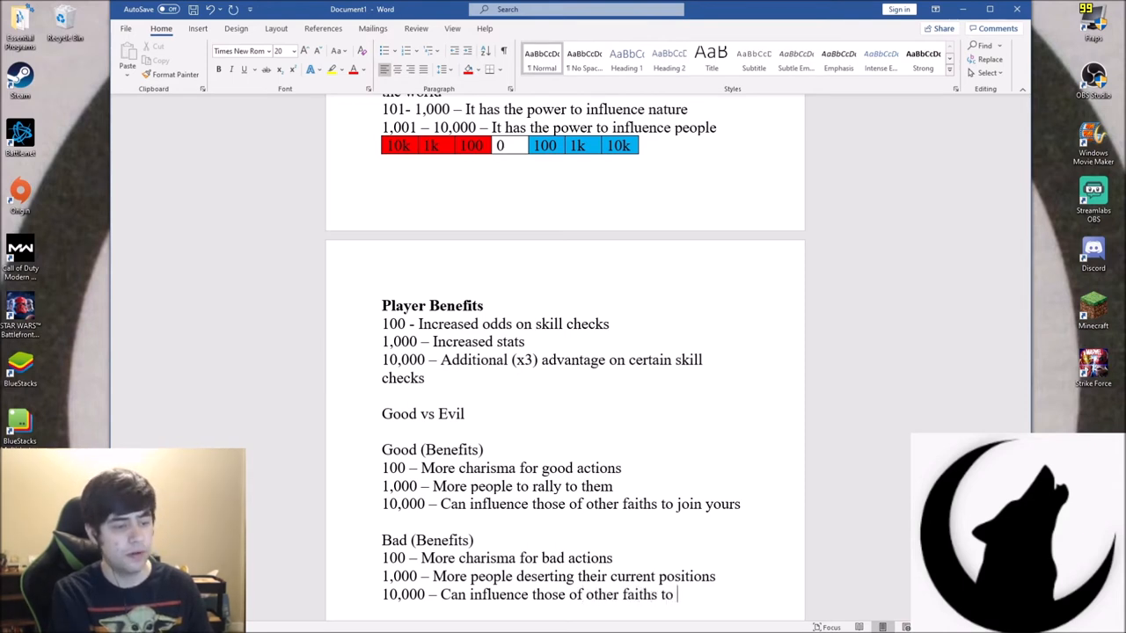
pyautogui.write('leave theirs')
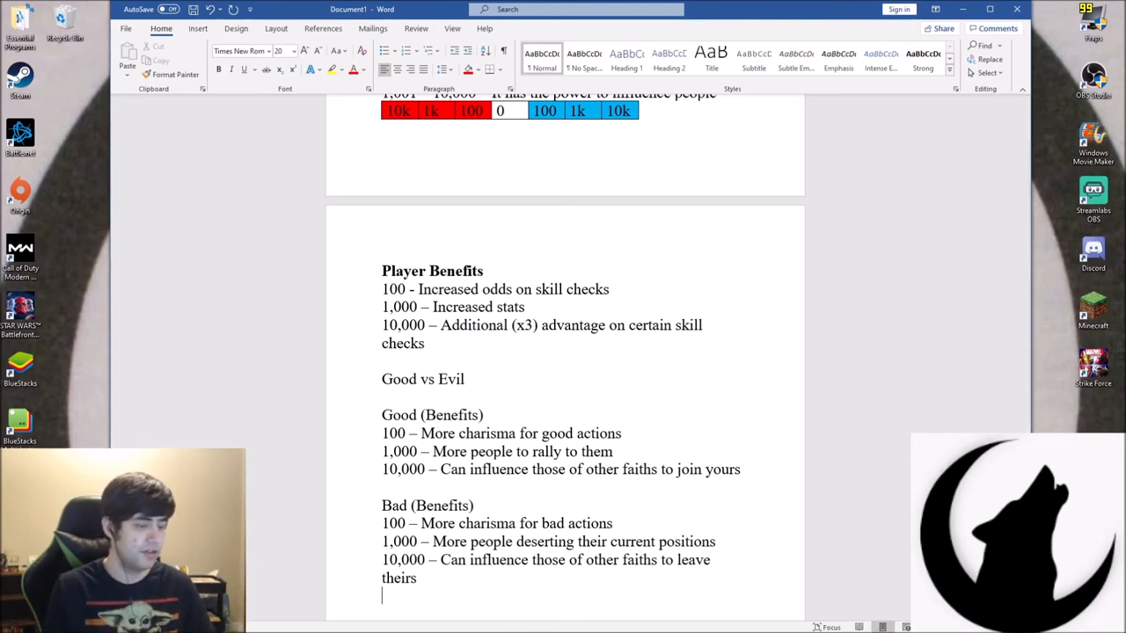
pyautogui.scroll(-3)
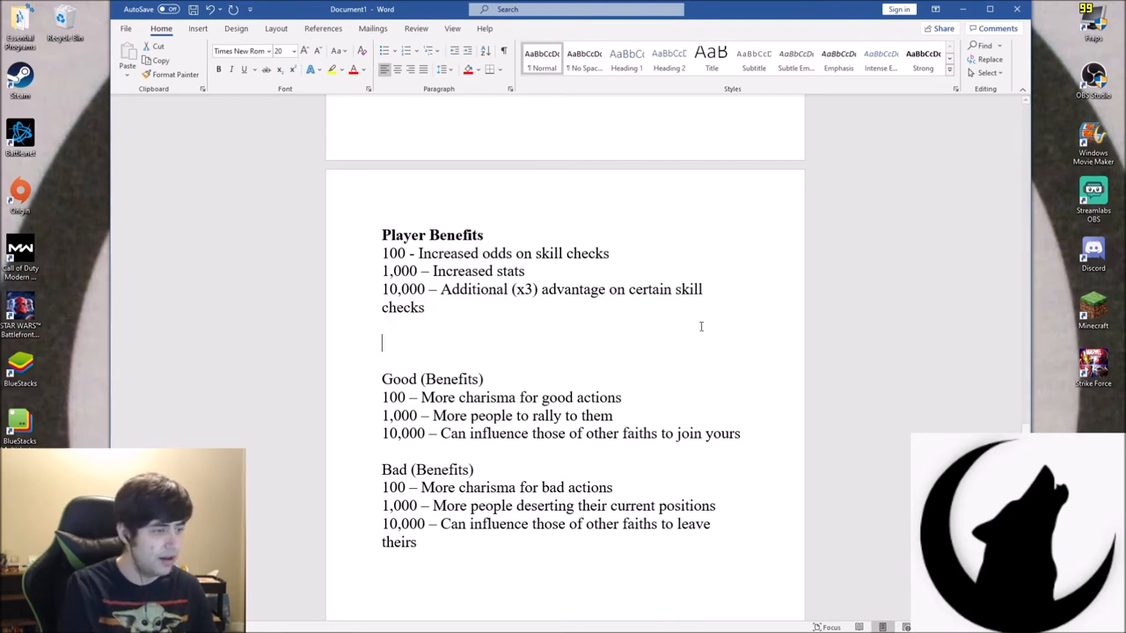
pyautogui.write('Good vs Evil')
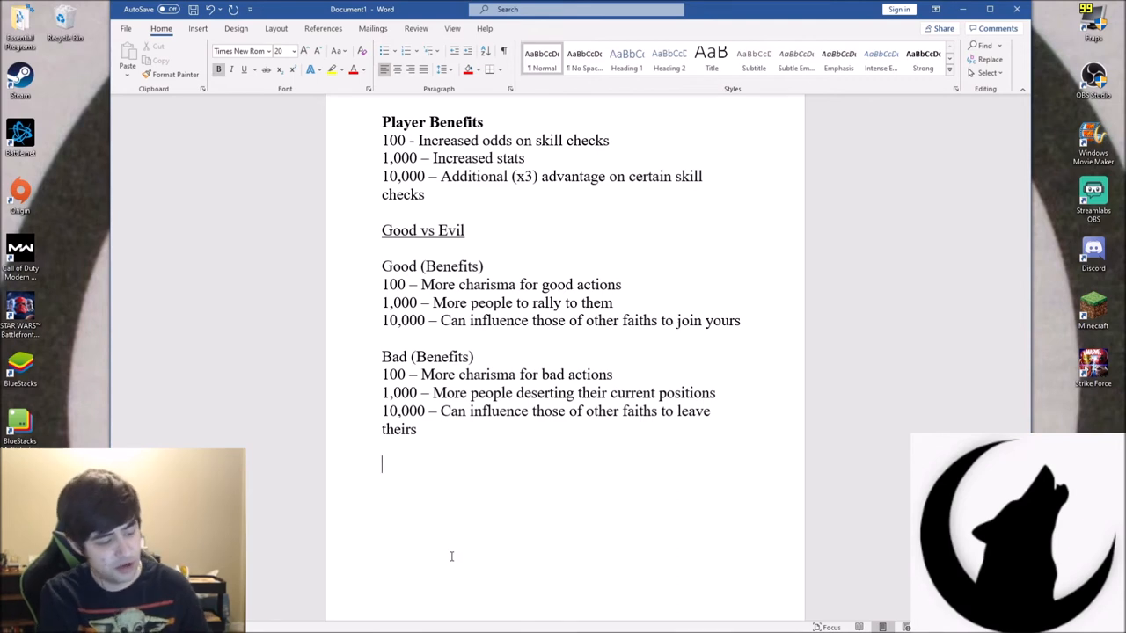
# Add a 'Magic System' heading with a 'Starting Spells:' line and begin the first entry
pyautogui.write('Magic Sys')
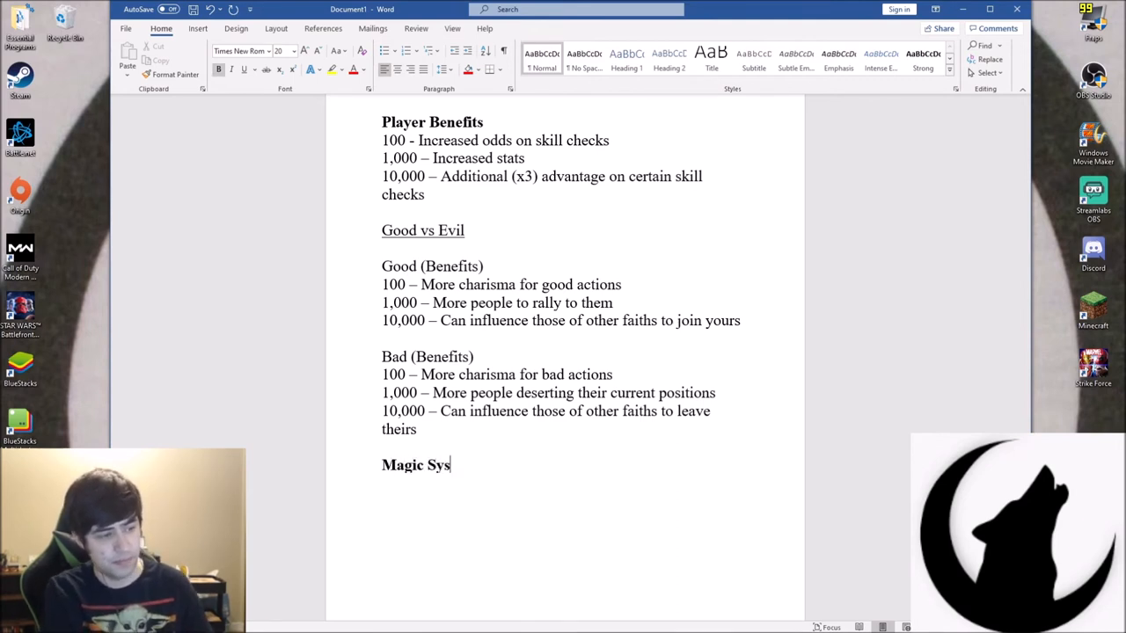
pyautogui.write('tem')
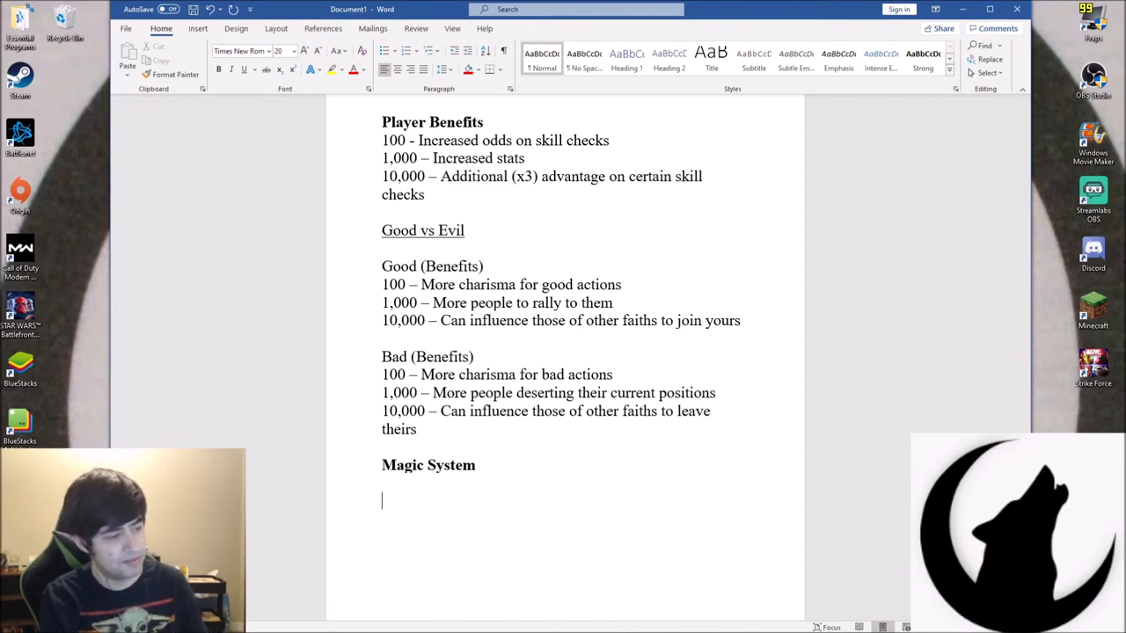
pyautogui.write('Spel')
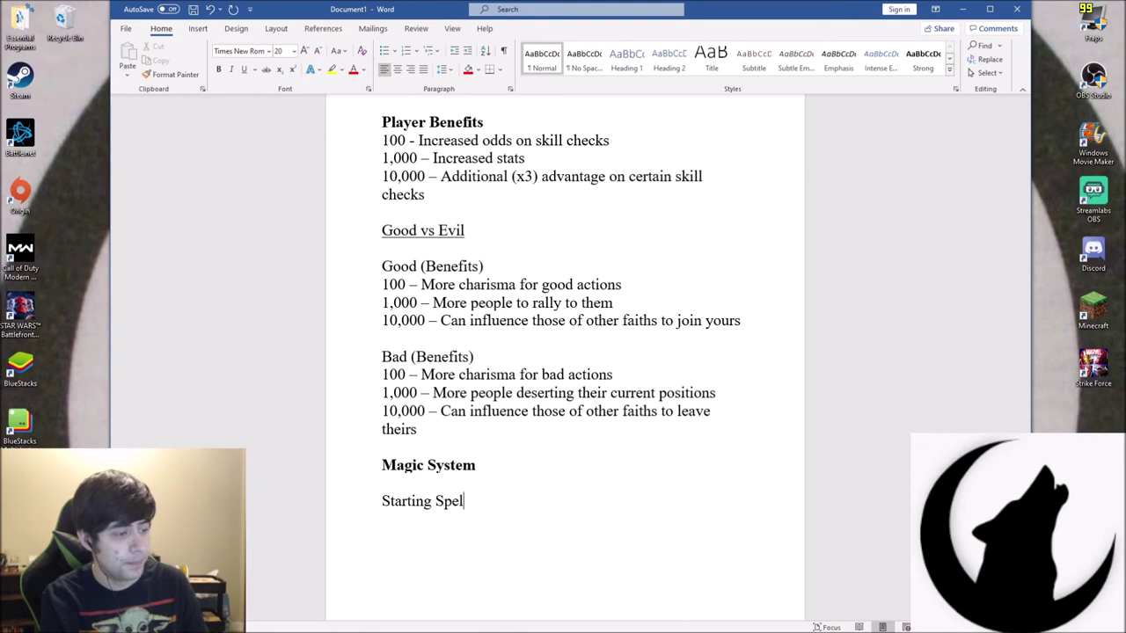
pyautogui.write('s -')
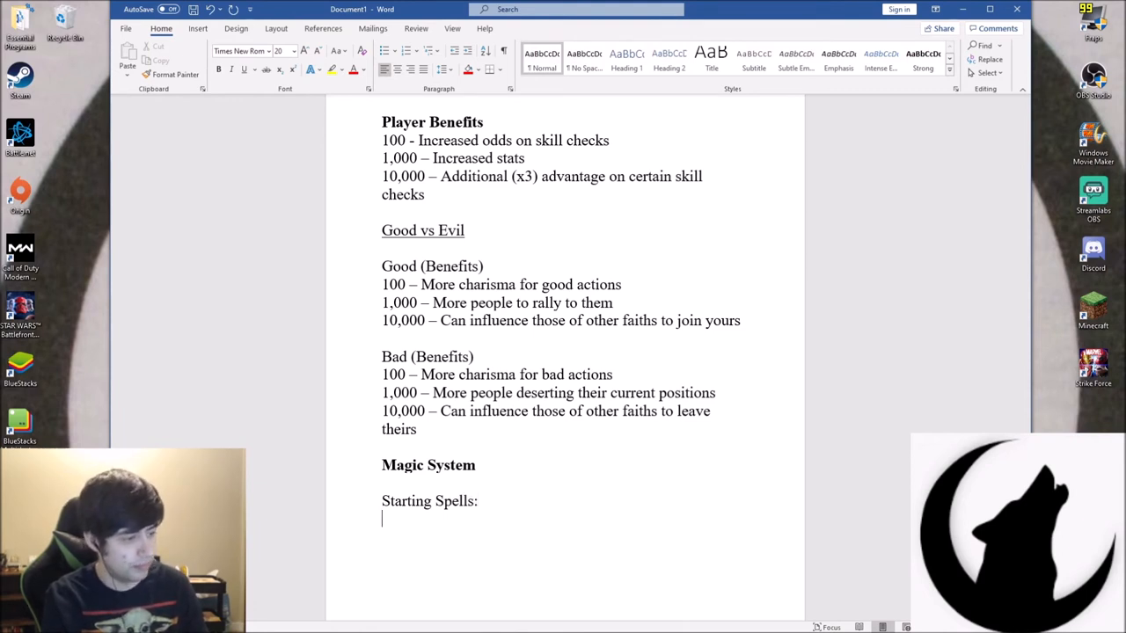
pyautogui.write('1.')
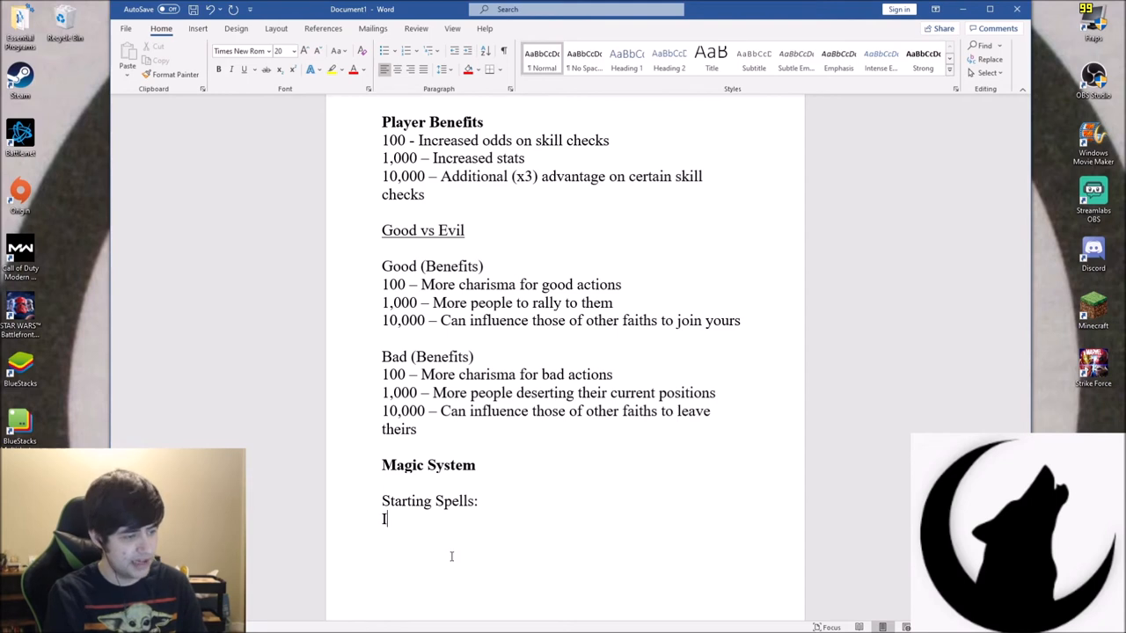
# Start an INT group with 'Level 1 – Communicate with animals'
pyautogui.write('NT')
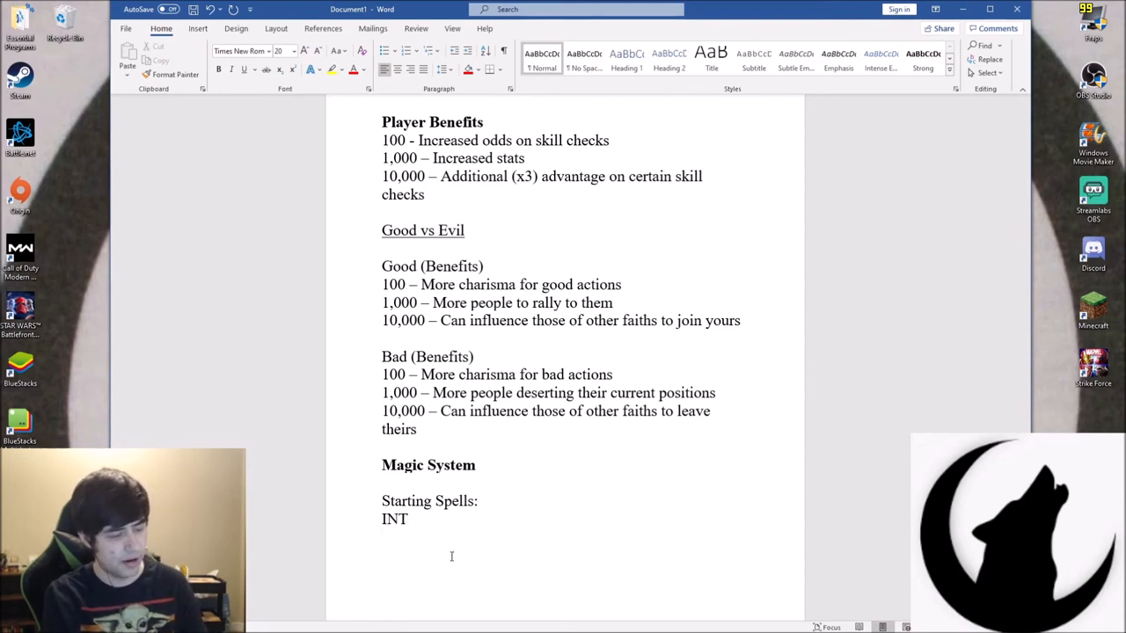
pyautogui.write('Level 1 -')
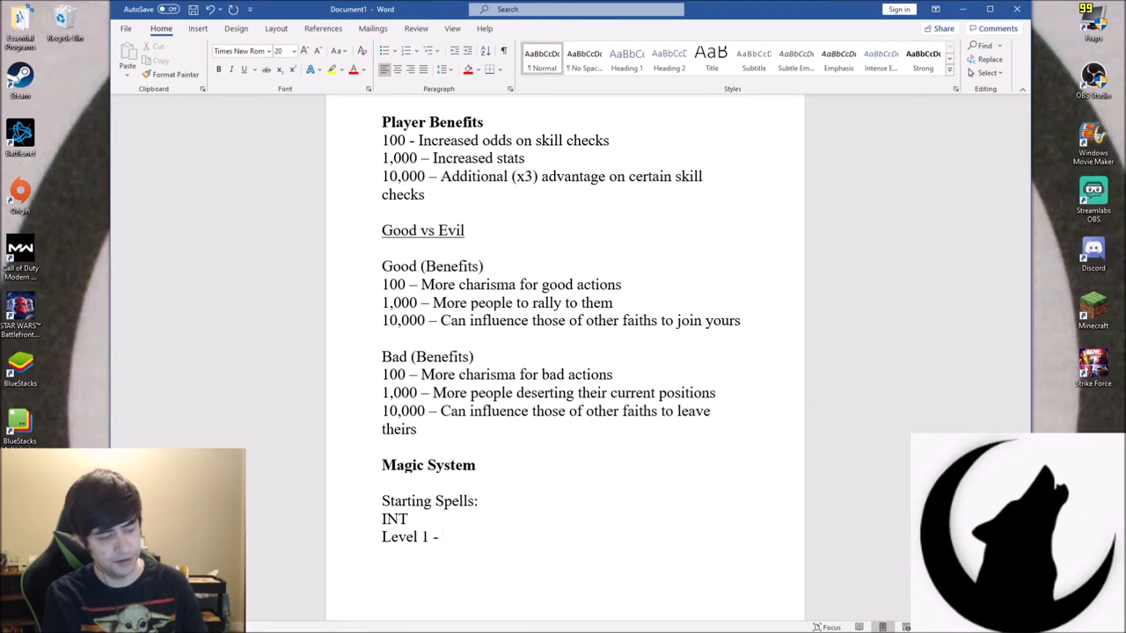
pyautogui.click(439, 536)
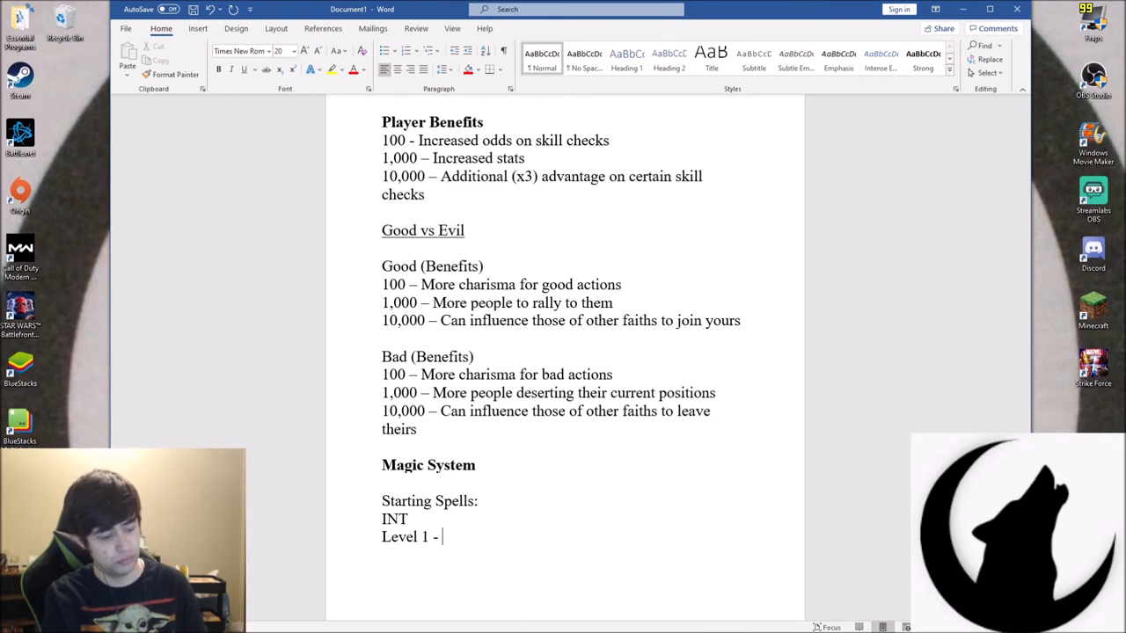
pyautogui.write('Communicate wit')
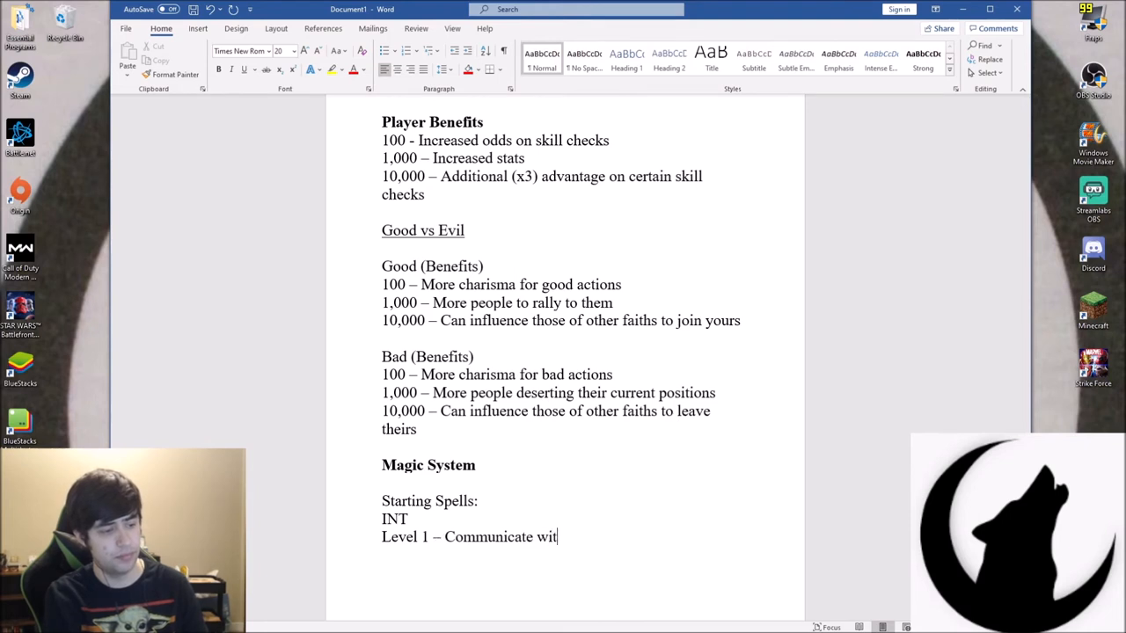
pyautogui.write('h animals')
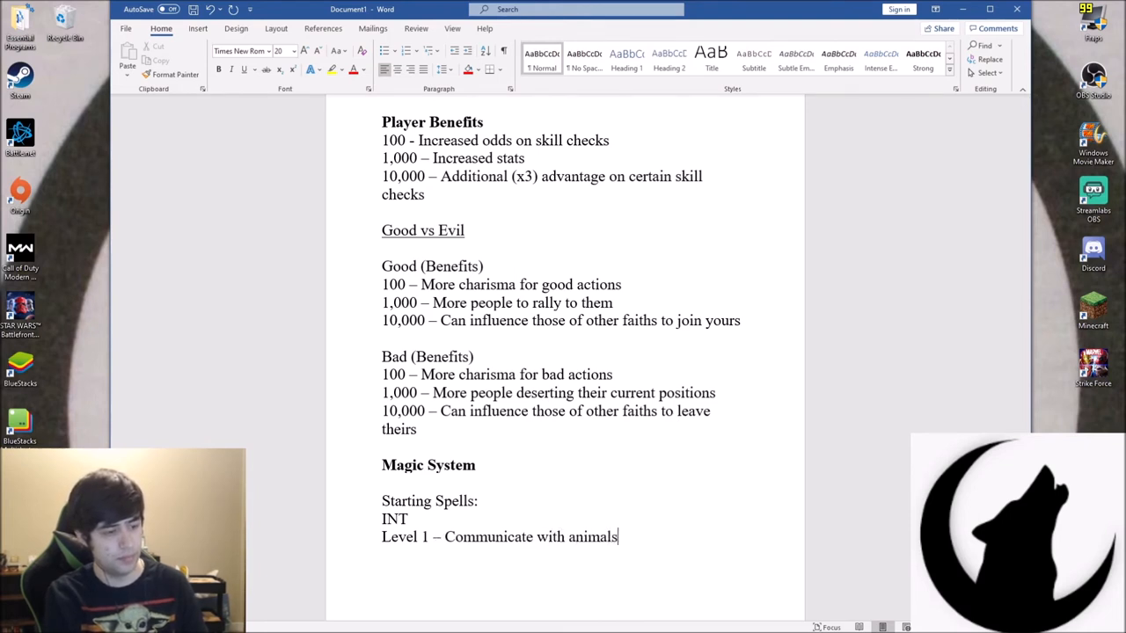
# Add 'Level 2 – Mind Control Animals', fixing stray typos
pyautogui.write('Le')
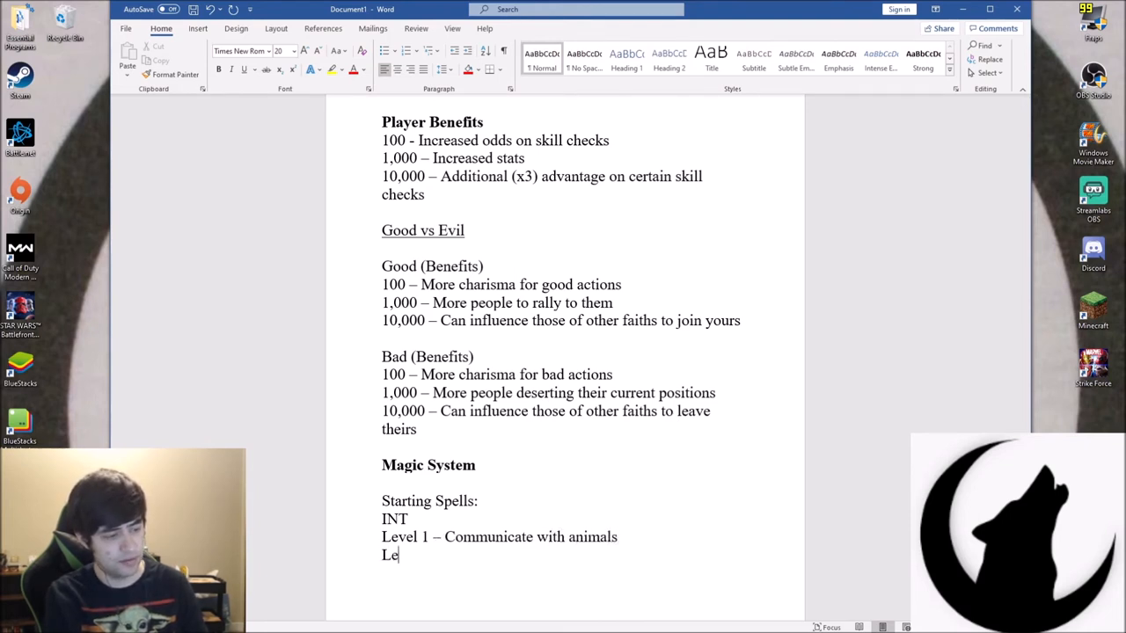
pyautogui.write('vel 2 -')
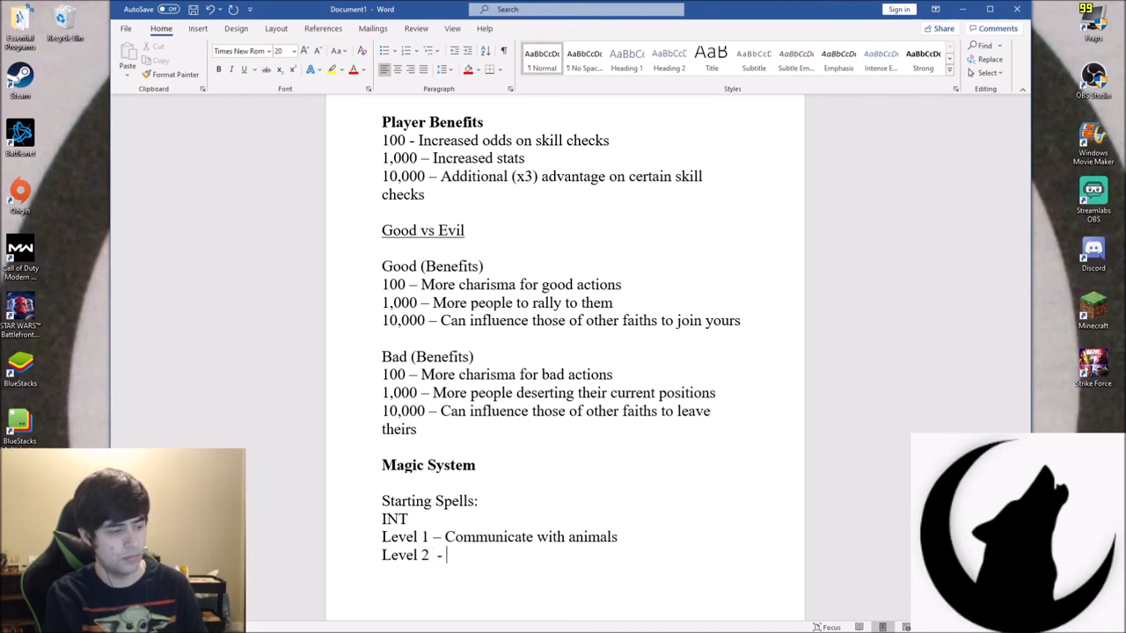
pyautogui.write('fd')
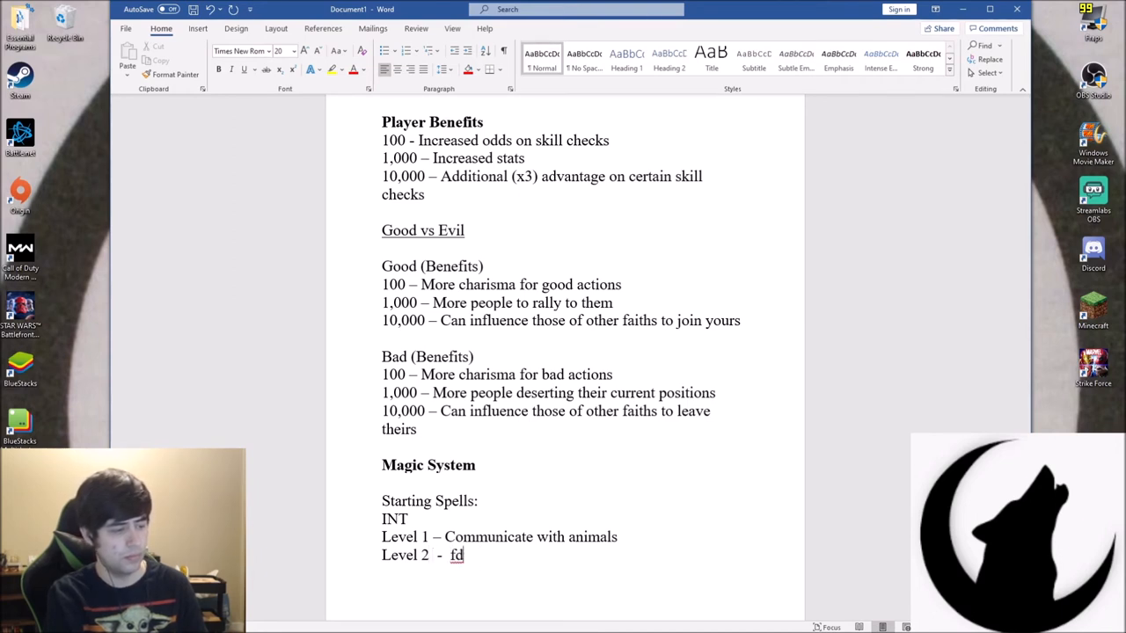
pyautogui.press('Backspace')
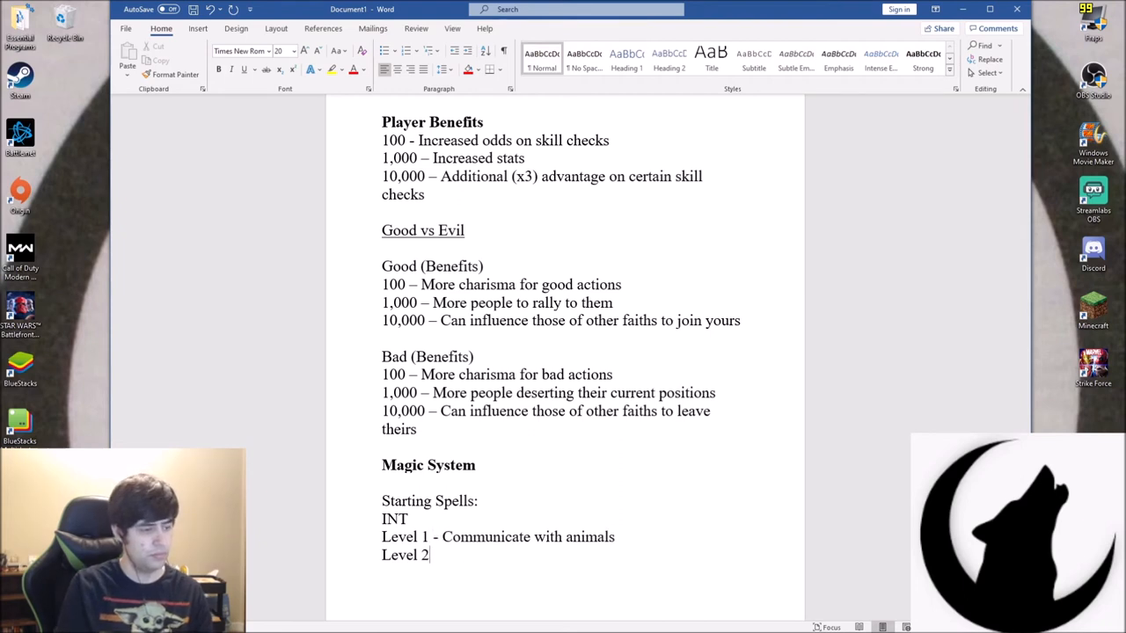
pyautogui.write('-')
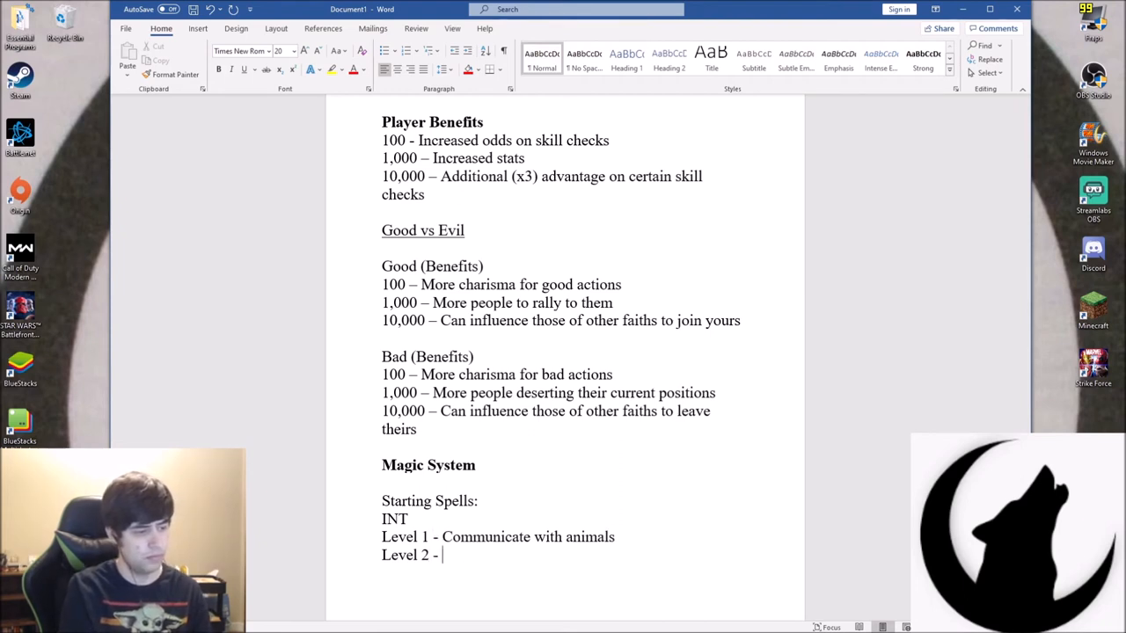
pyautogui.write('jskfj')
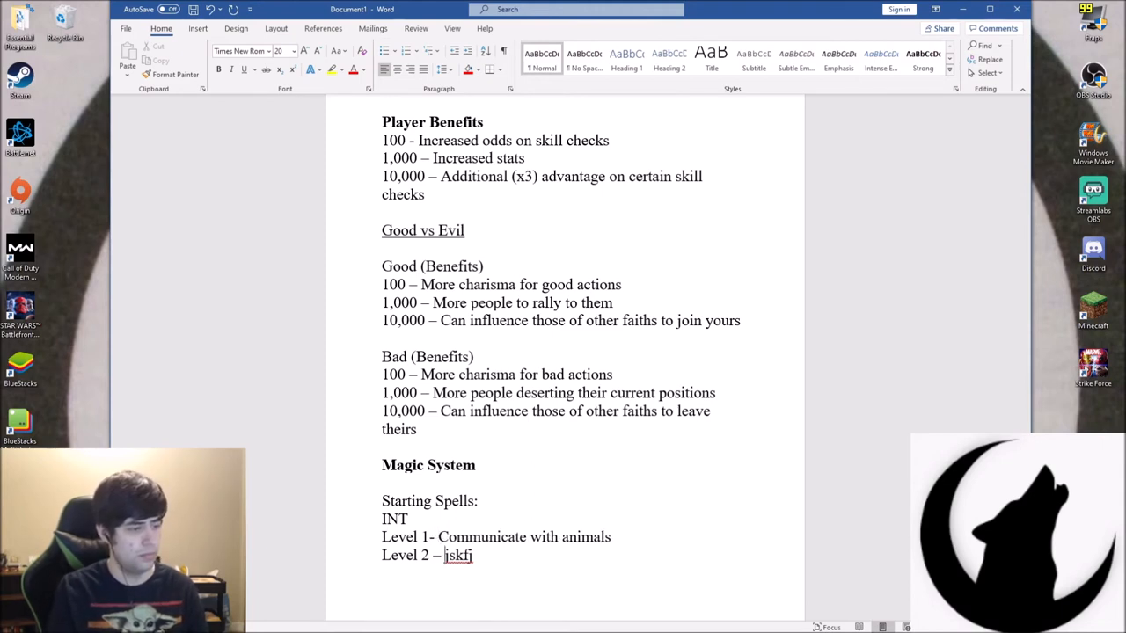
pyautogui.press('BackSpace')
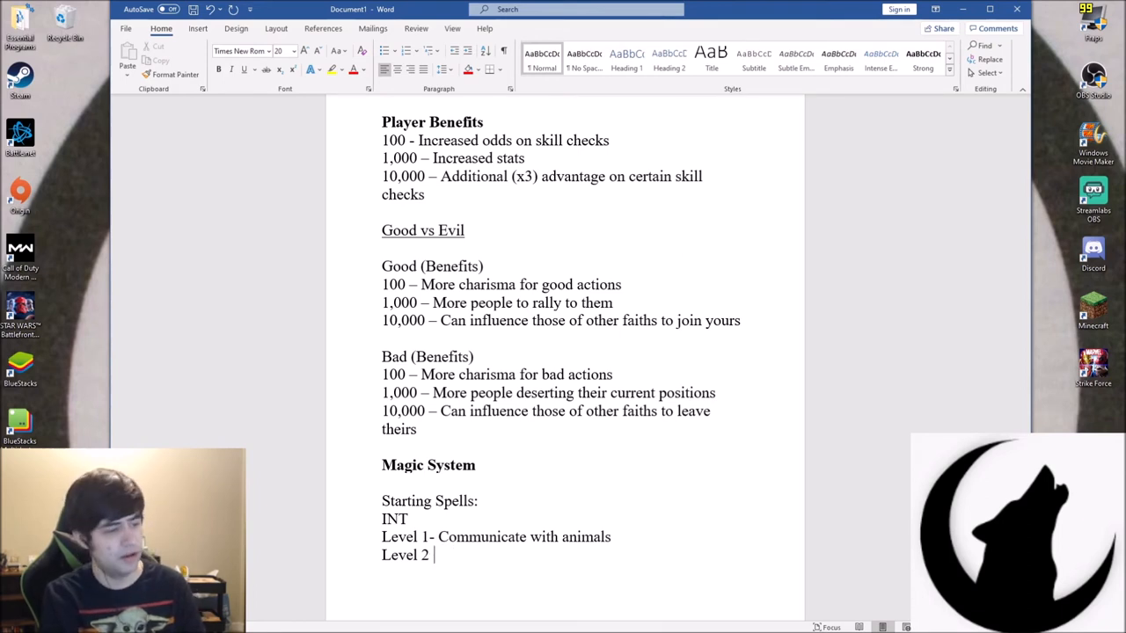
pyautogui.write('-')
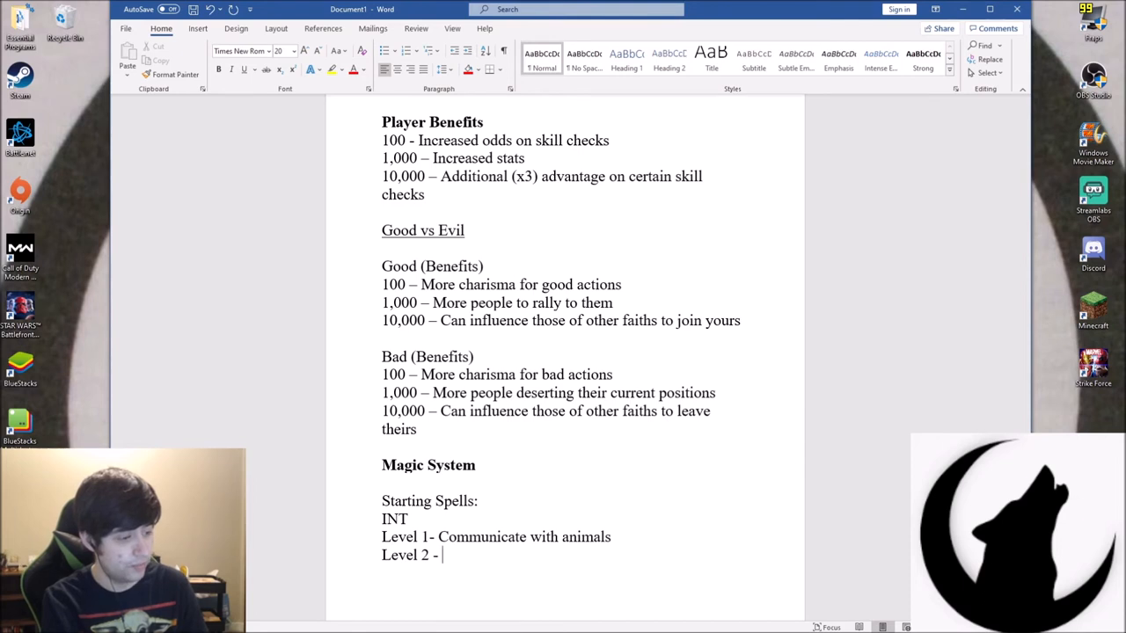
pyautogui.write('Mo')
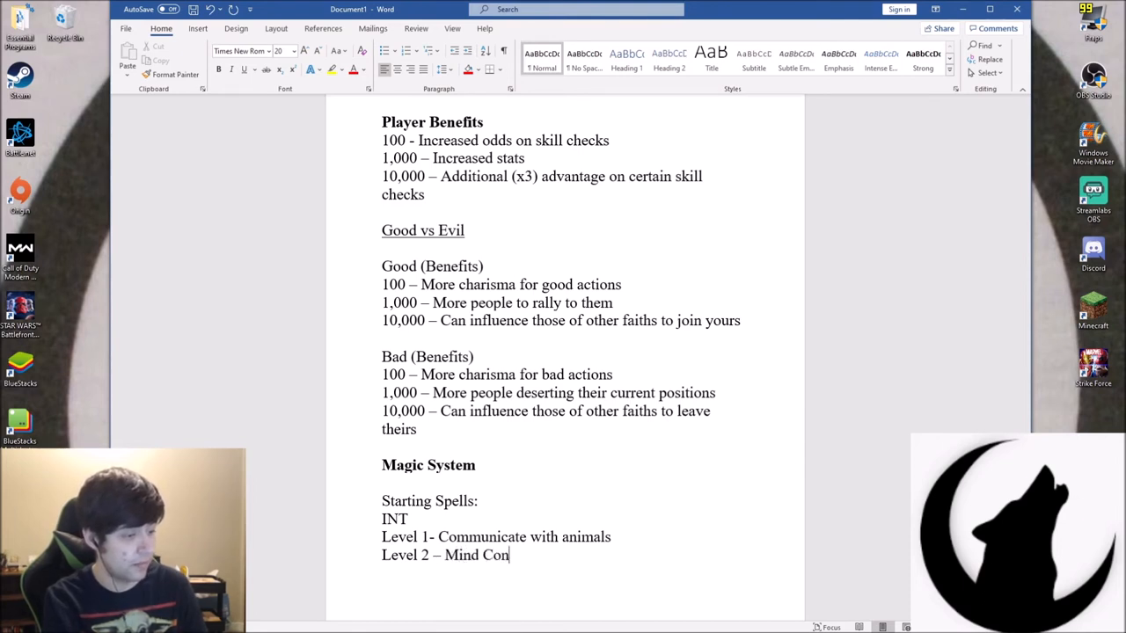
pyautogui.write('trol Animals')
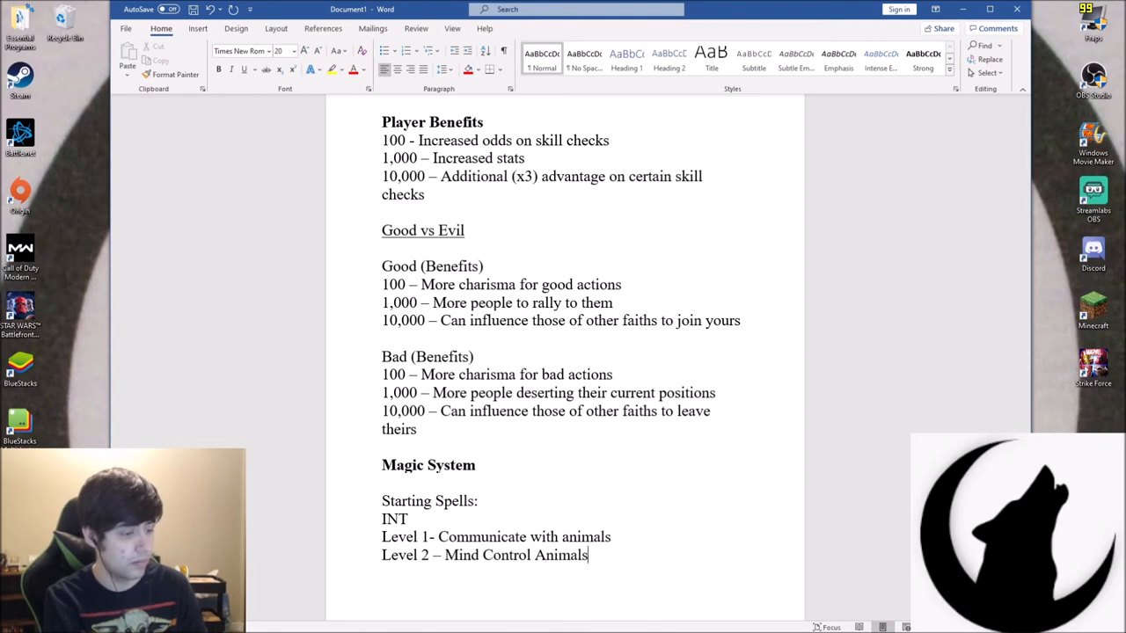
# Add 'Level 3 – Communicate with people' and 'Level 4 – Mind Control People'
pyautogui.write('Level 3')
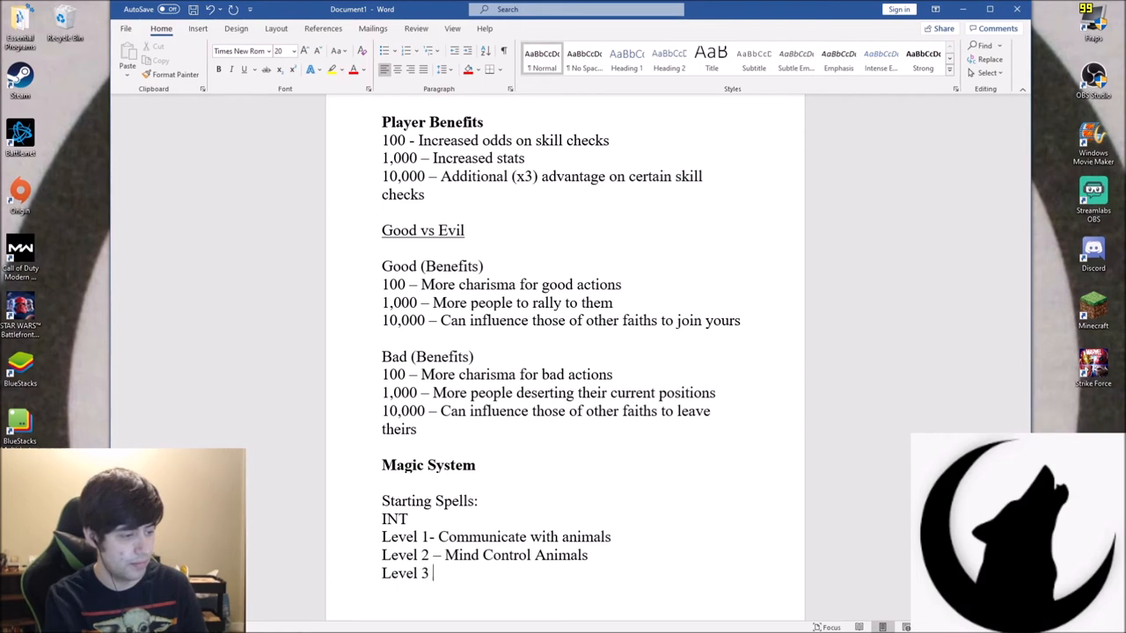
pyautogui.write('– Mind')
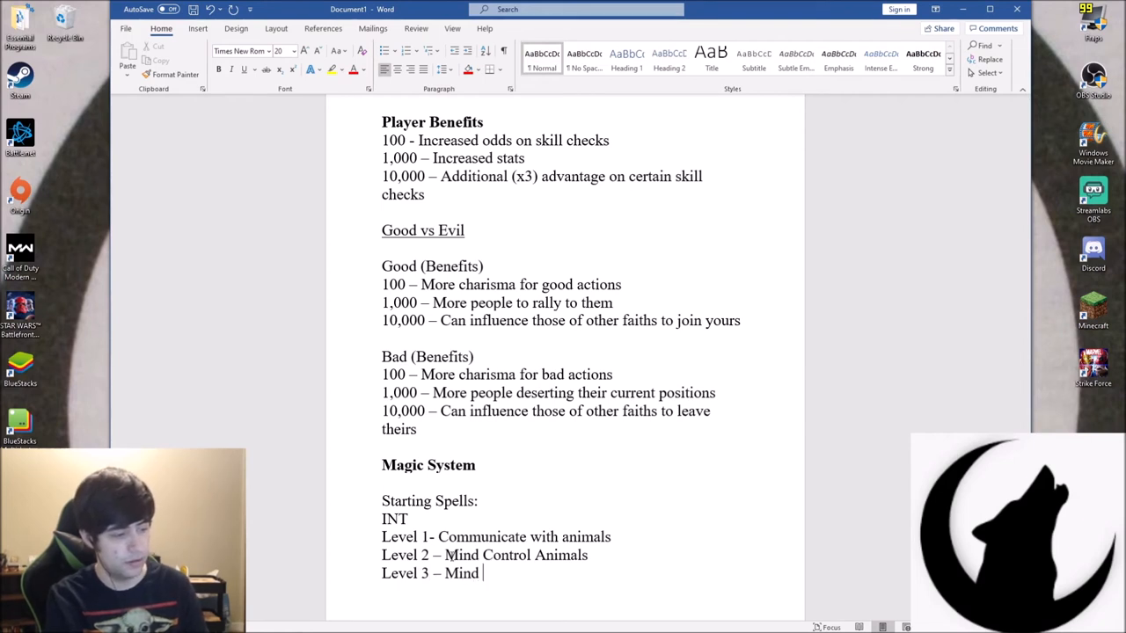
pyautogui.write('Co')
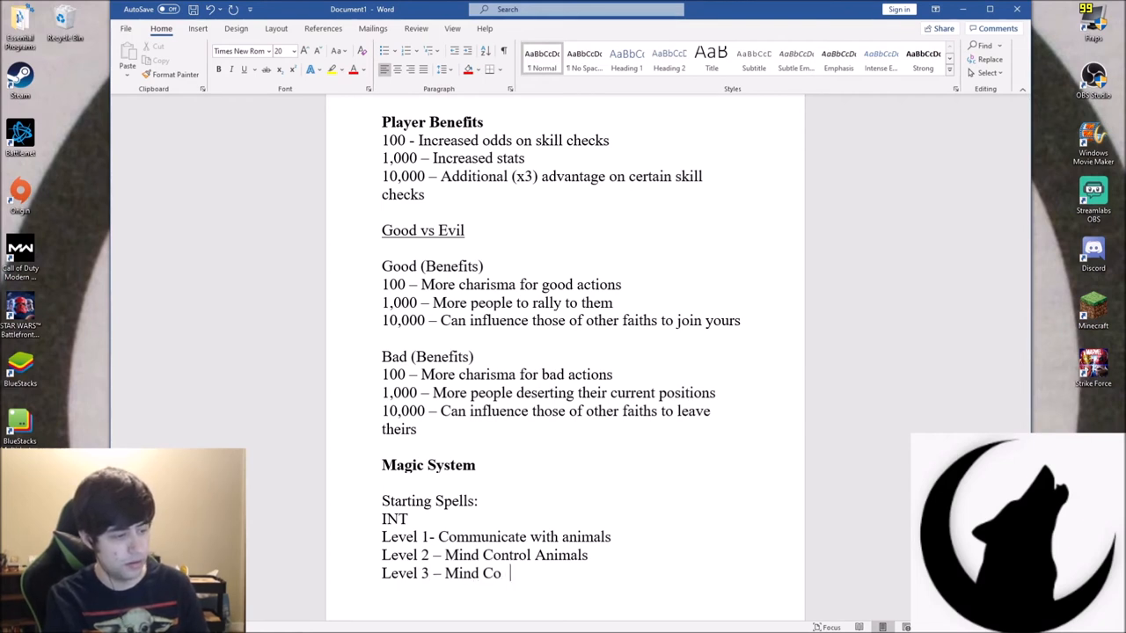
pyautogui.write('mmun')
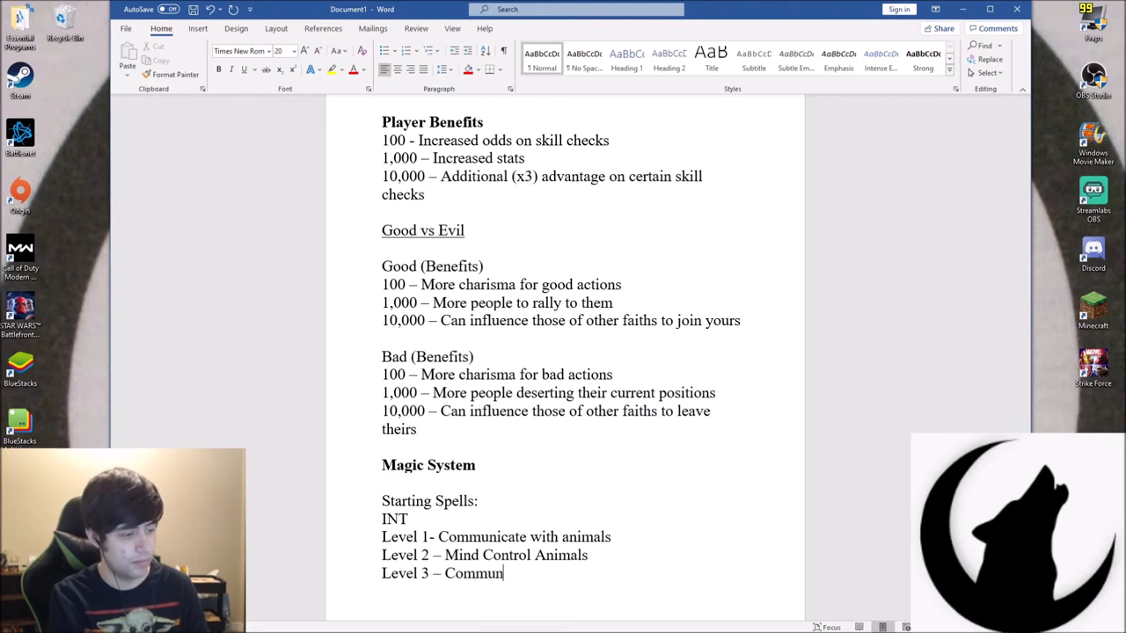
pyautogui.write('icate')
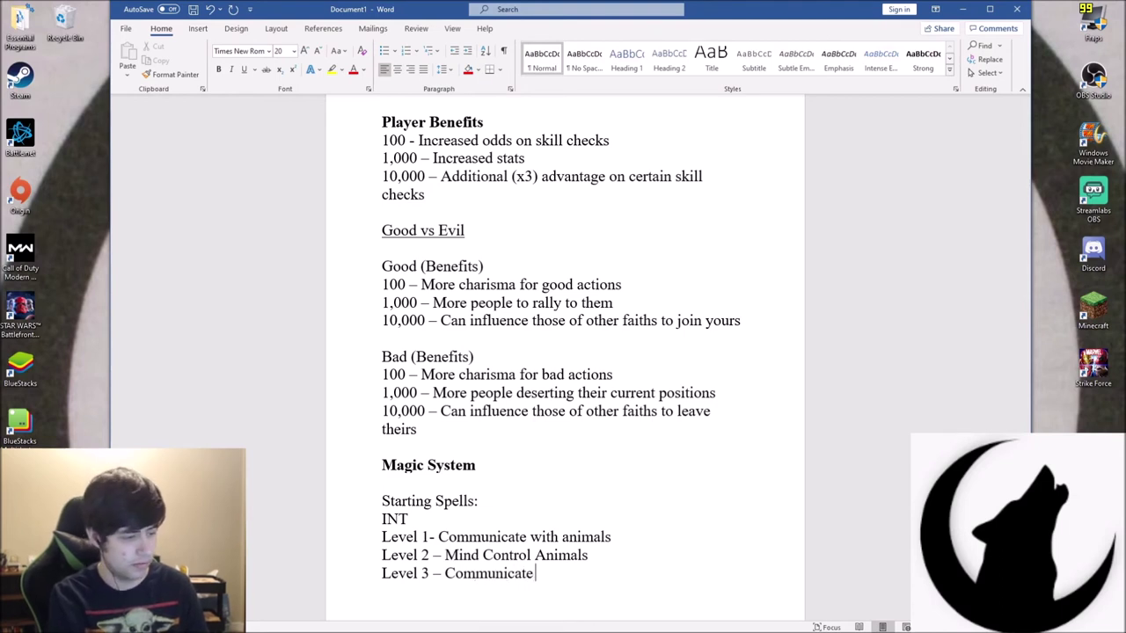
pyautogui.write('with')
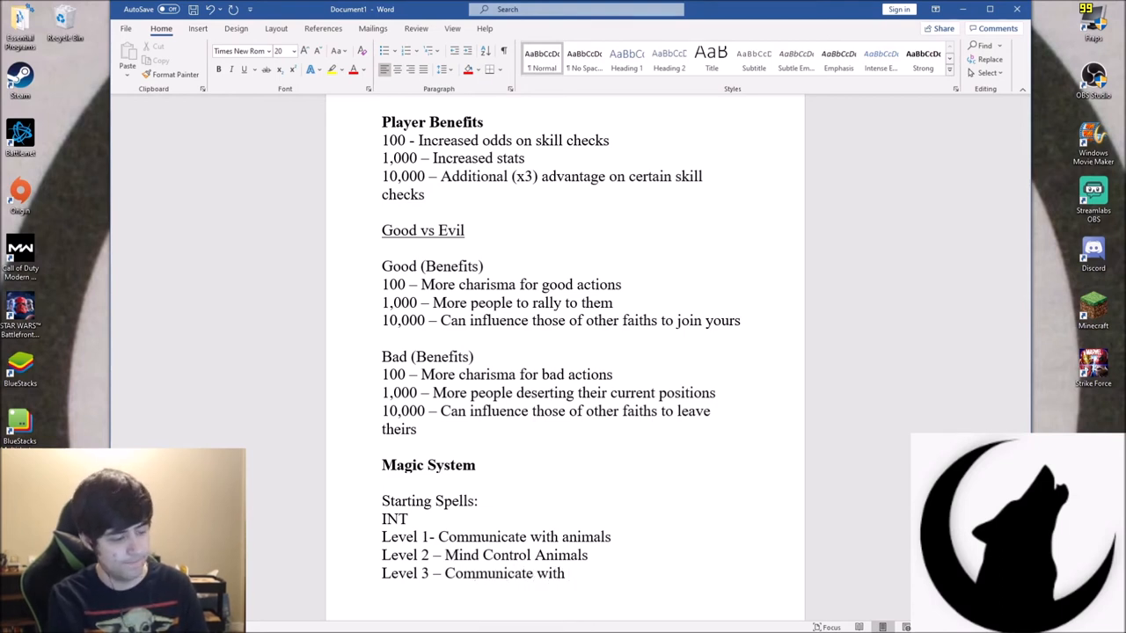
pyautogui.write('p')
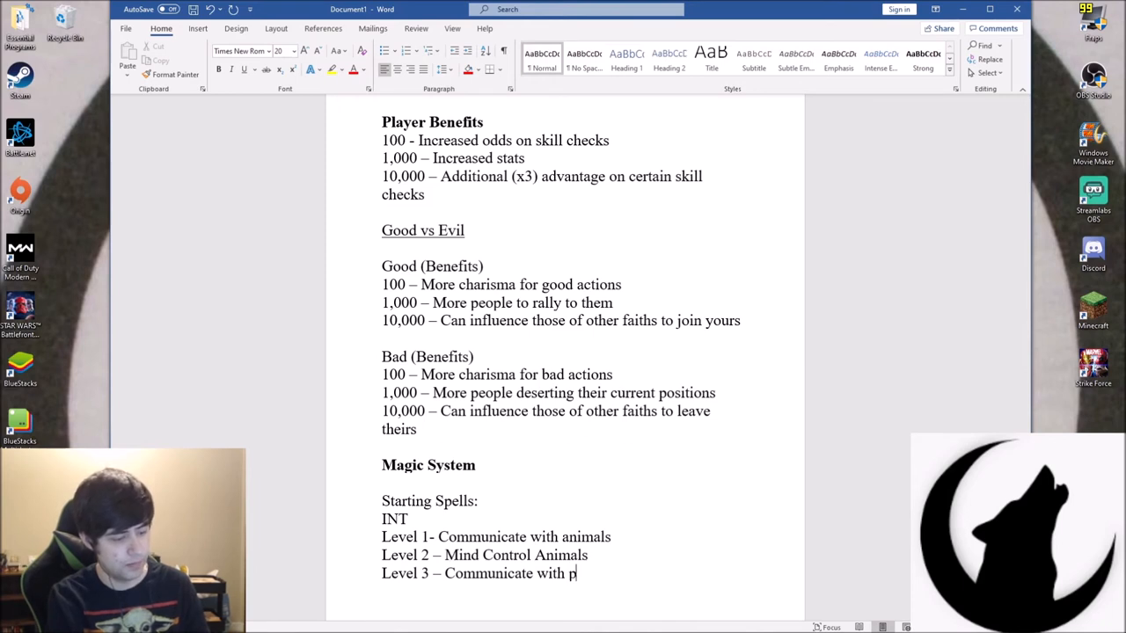
pyautogui.write('eople')
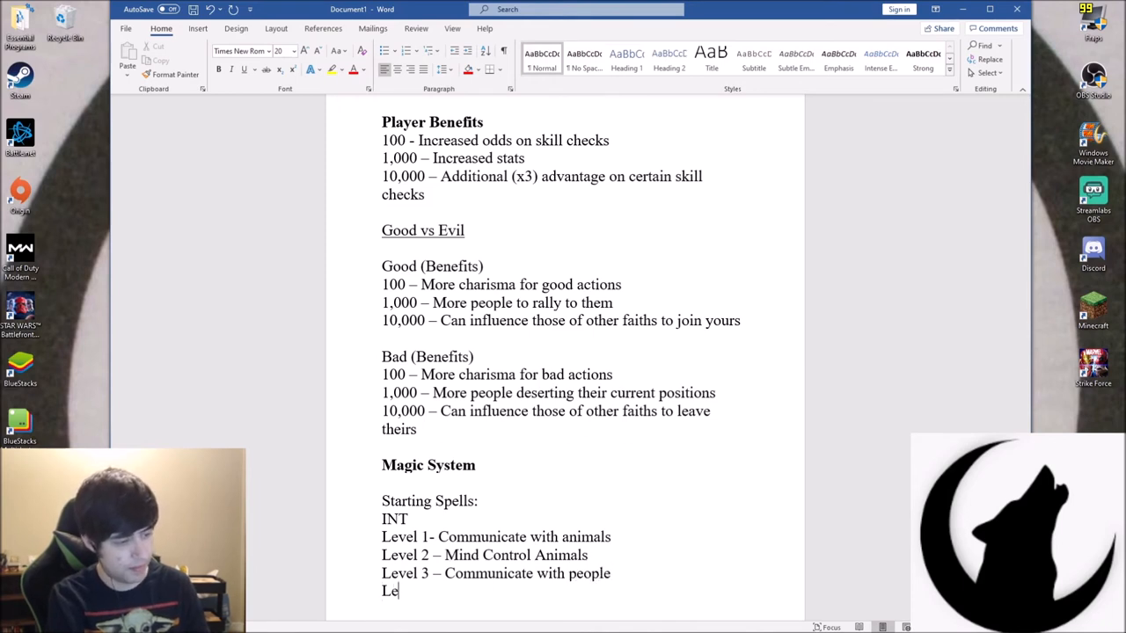
pyautogui.write('vel 4-')
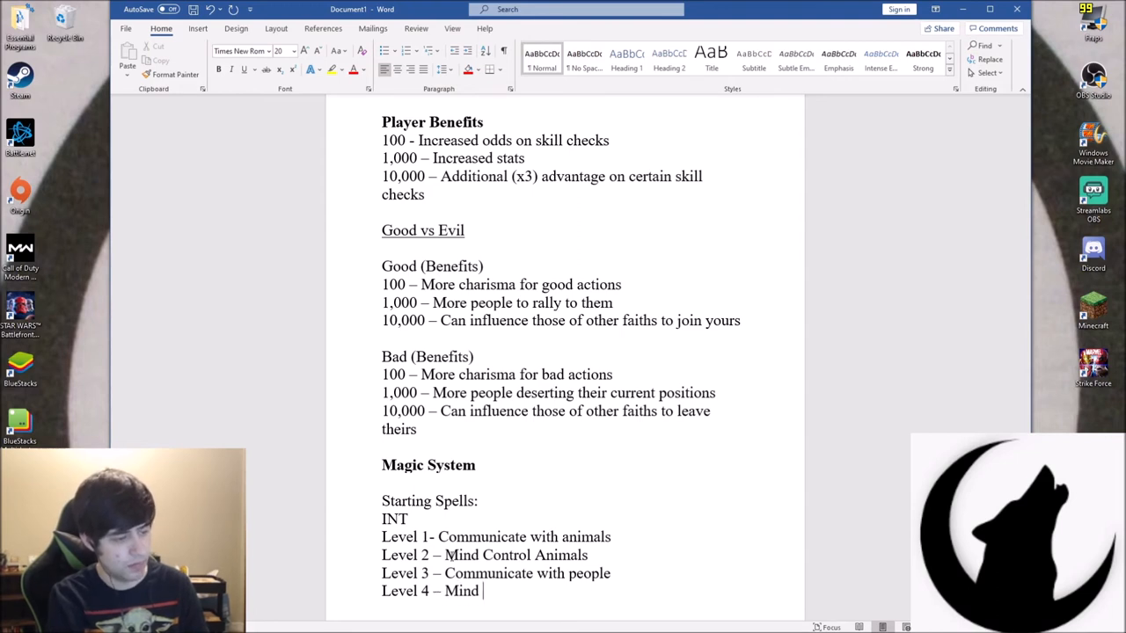
pyautogui.write('Control')
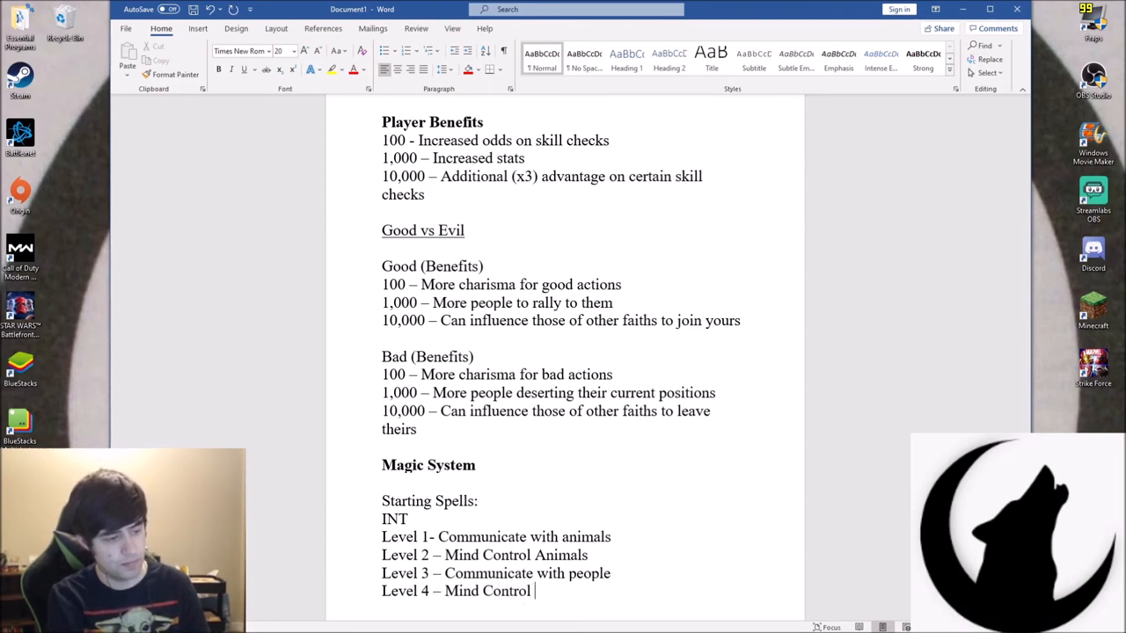
pyautogui.write('People')
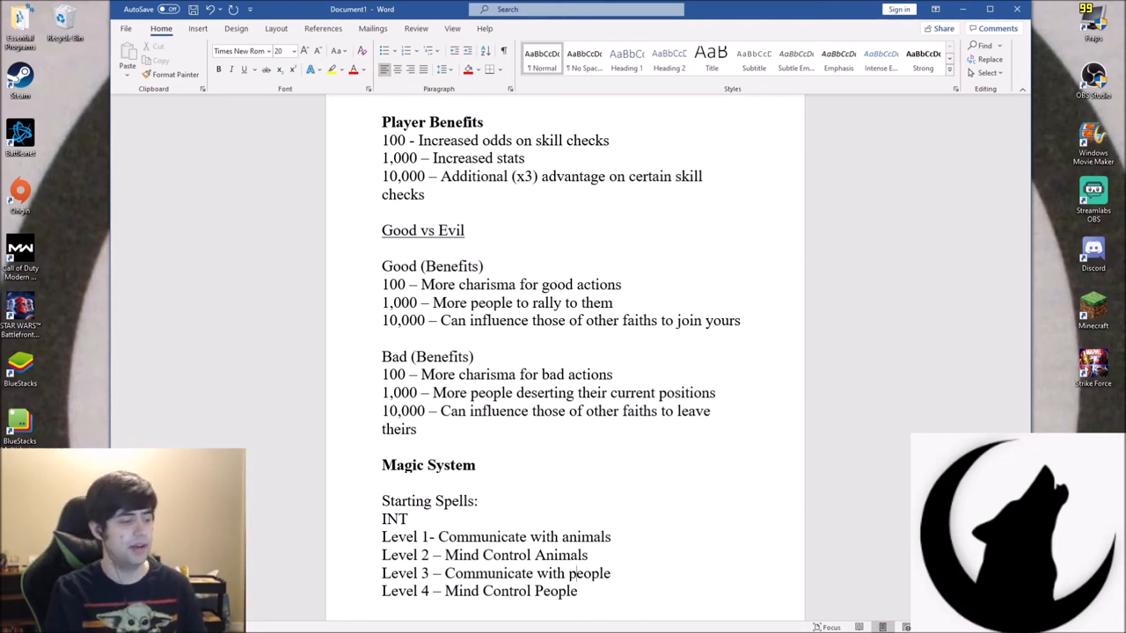
pyautogui.click(419, 536)
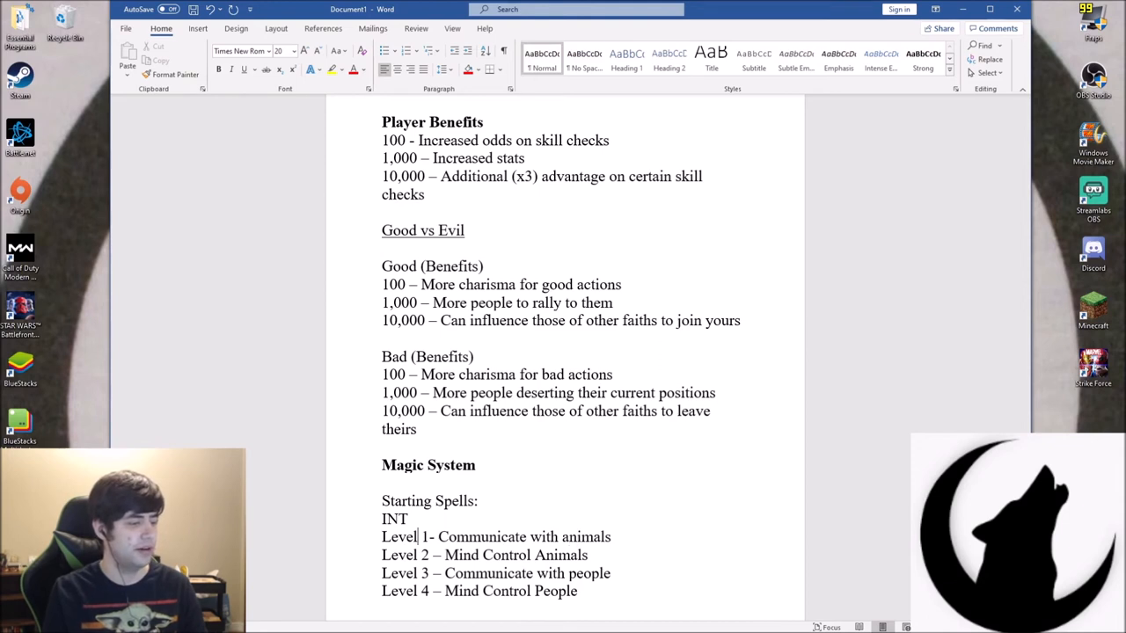
# Open a blank line above Level 1 for a new 'Level 0 -' INT entry
pyautogui.press('Enter')
pyautogui.write('Level 0 -')
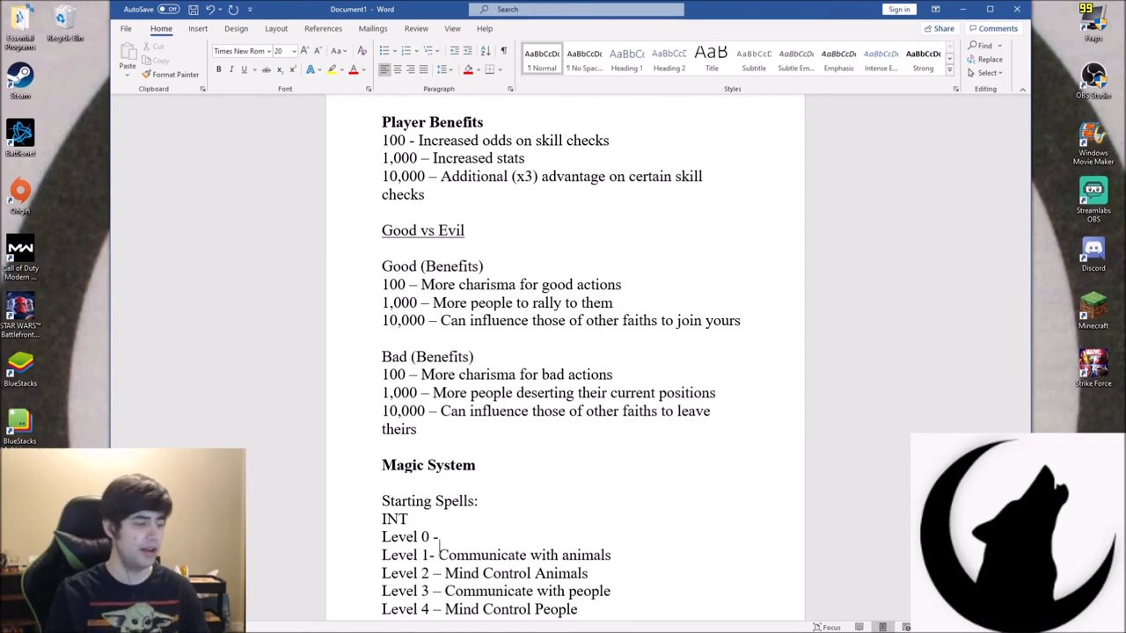
# Set INT Level 0 to 'Increased stats' and start a CHA list with 'Level 0 – Increased stats'
pyautogui.scroll(-3)
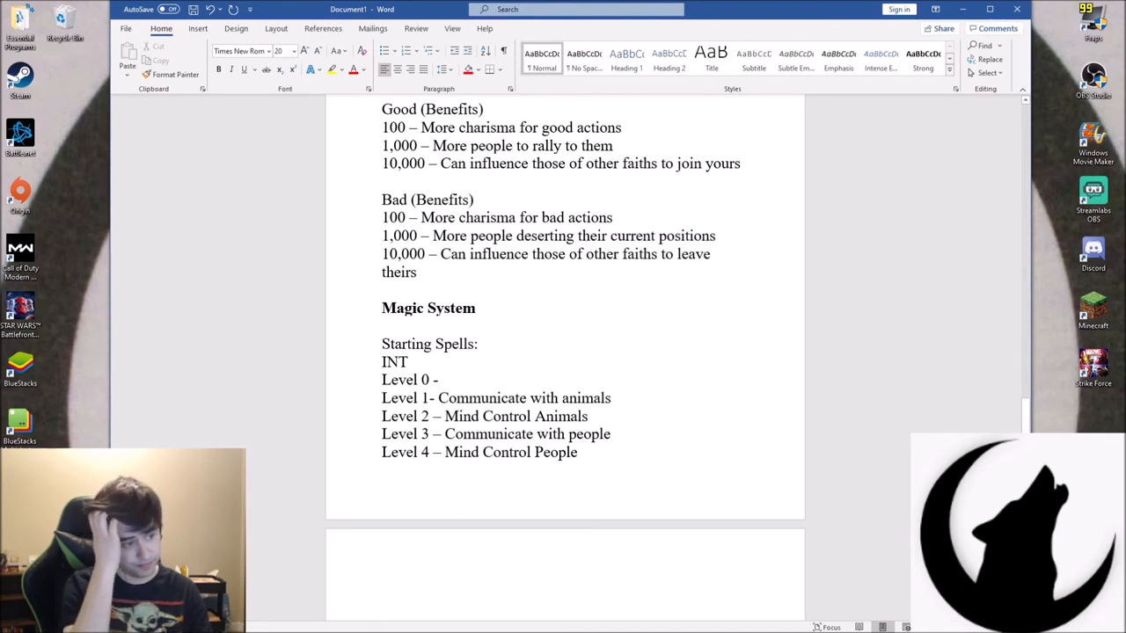
pyautogui.write('C')
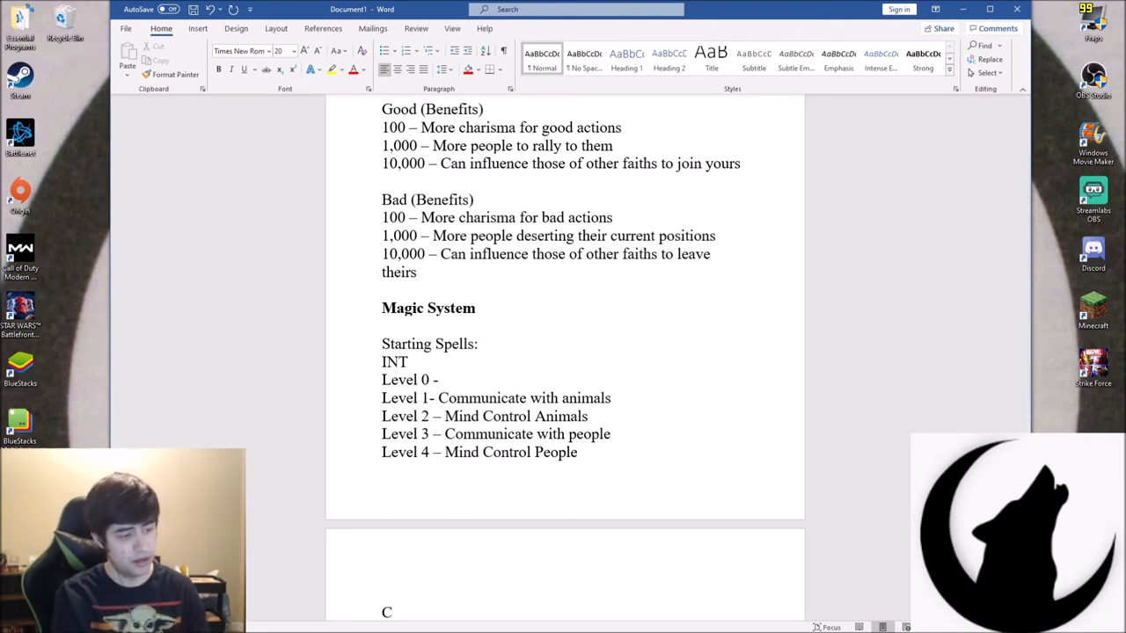
pyautogui.write('HA')
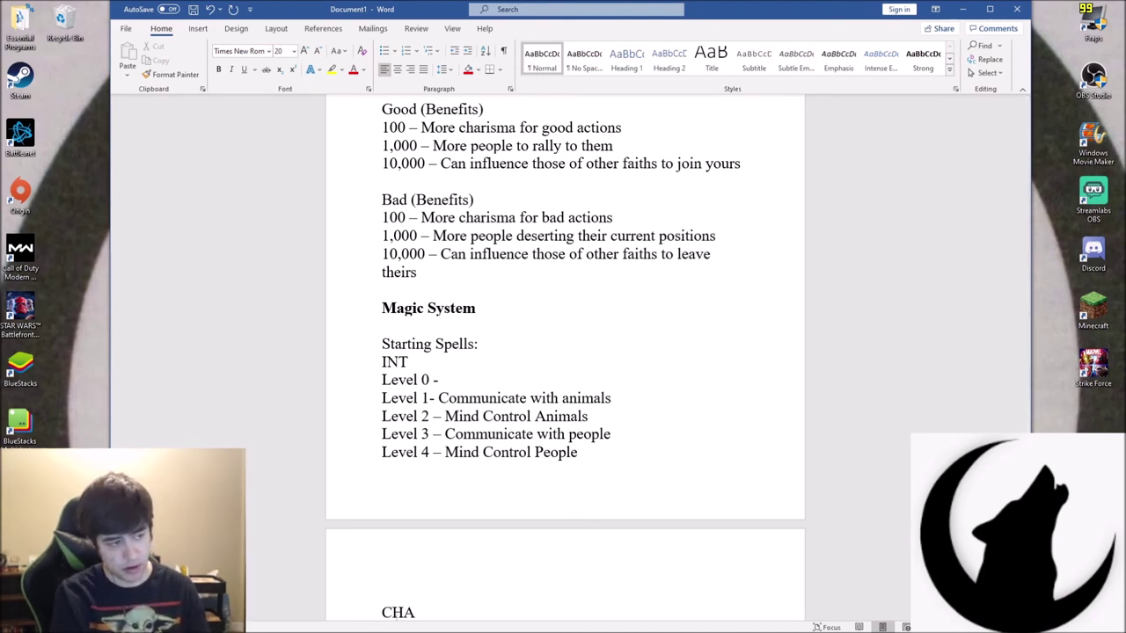
pyautogui.write('Level -')
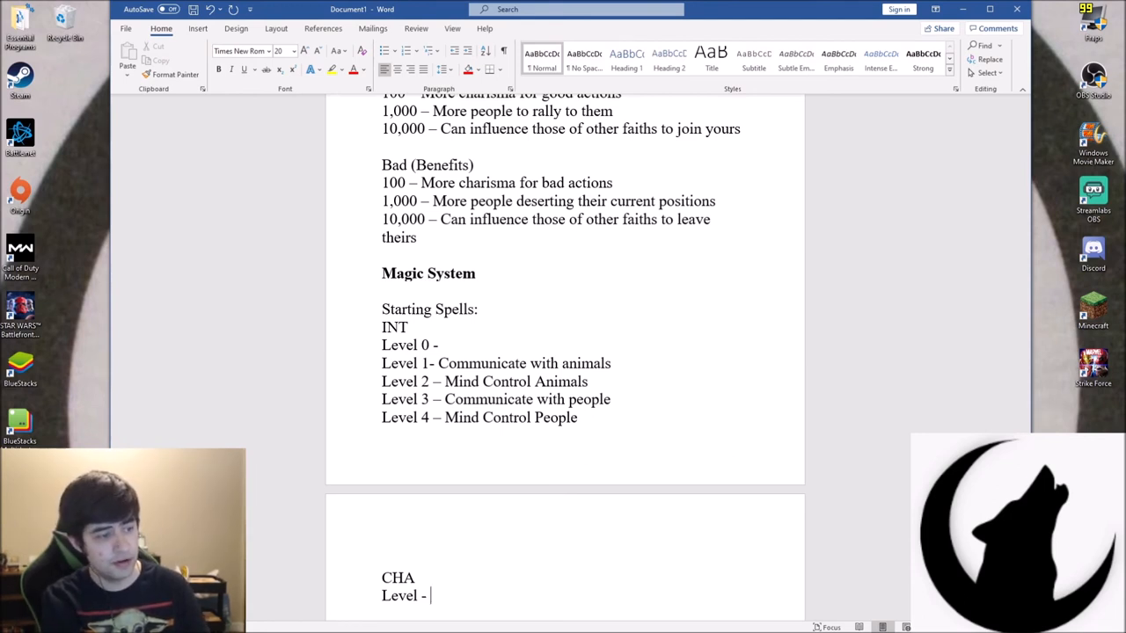
pyautogui.write('1')
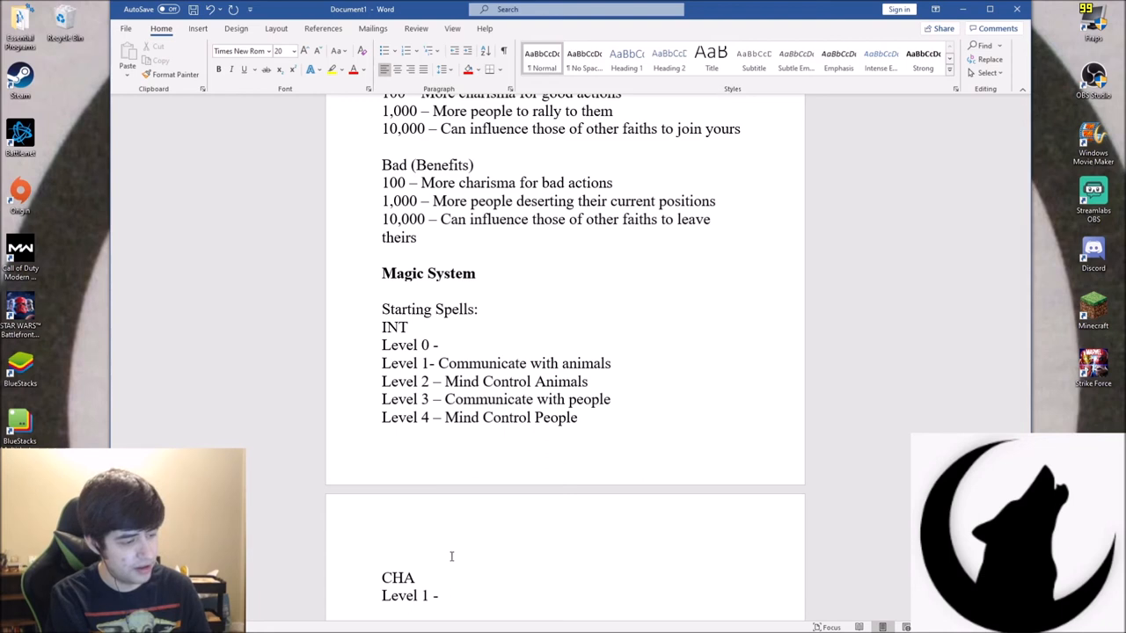
pyautogui.write('Increased')
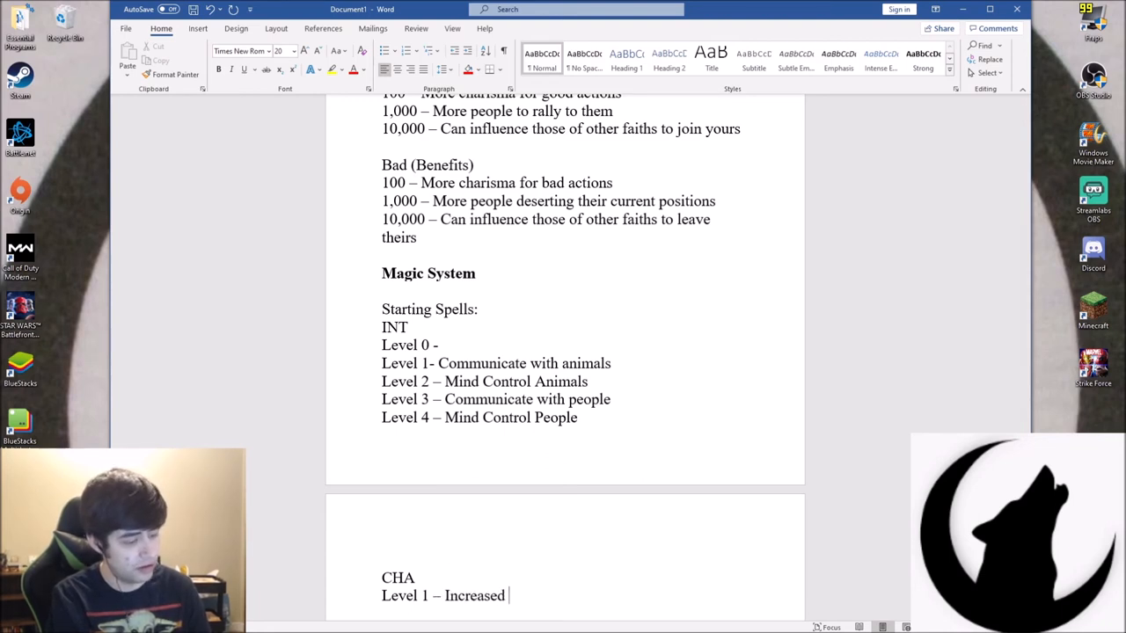
pyautogui.write('s')
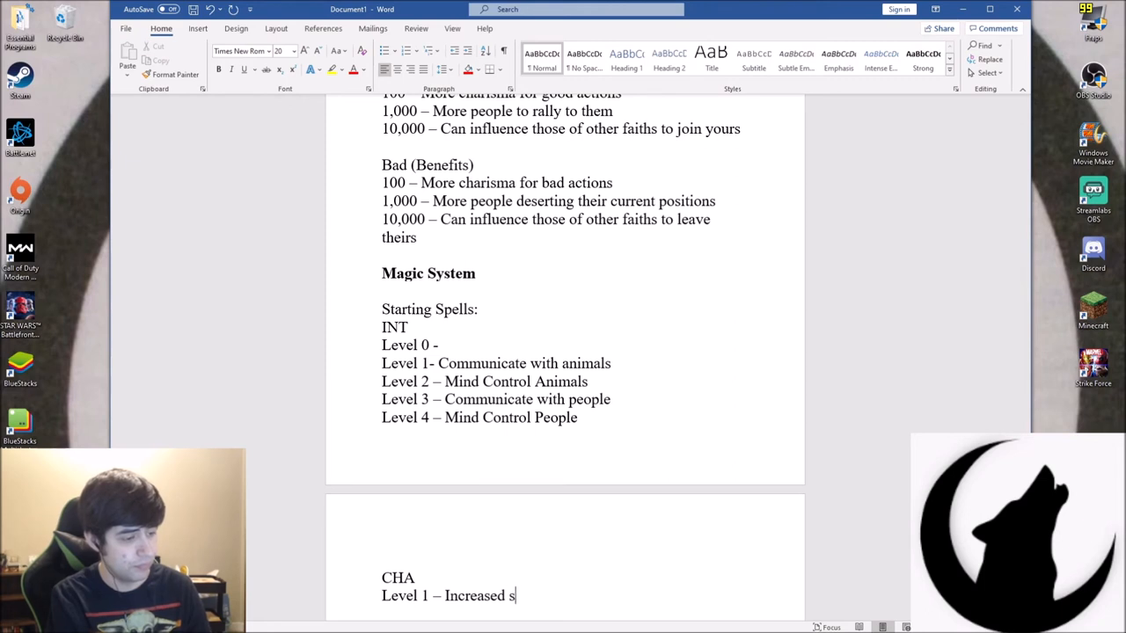
pyautogui.write('tats')
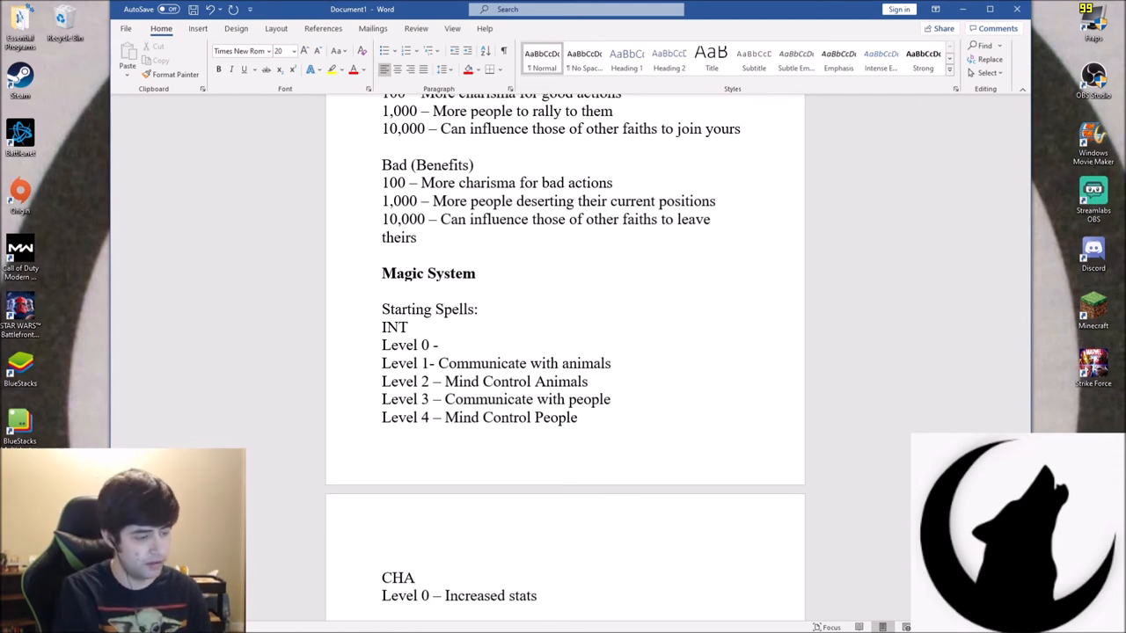
pyautogui.write('Increased sta')
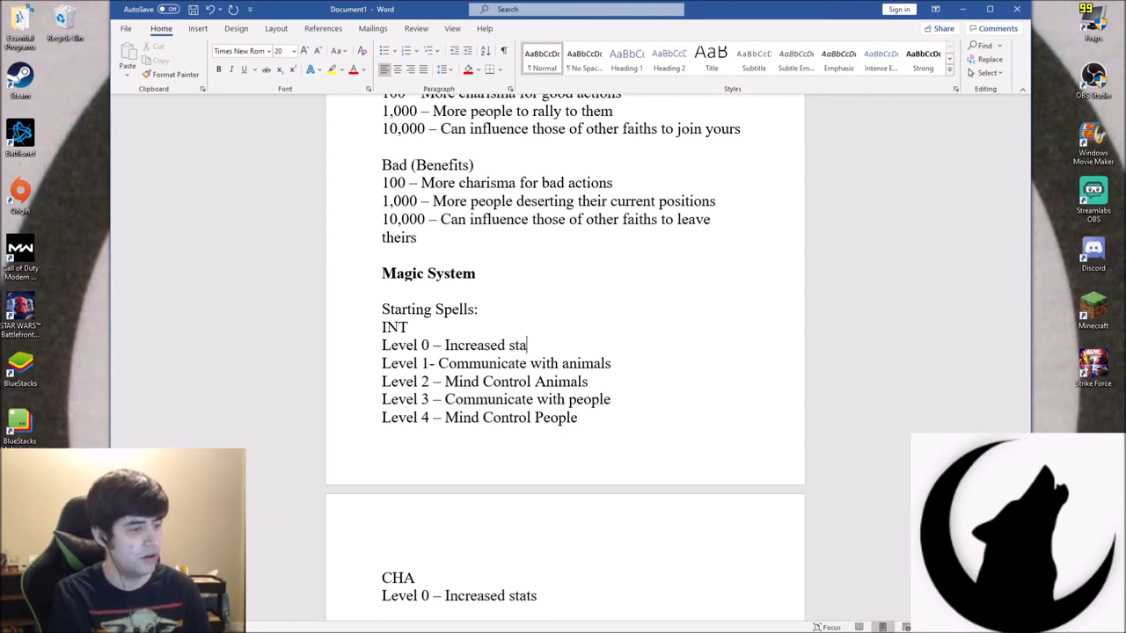
pyautogui.write('ts')
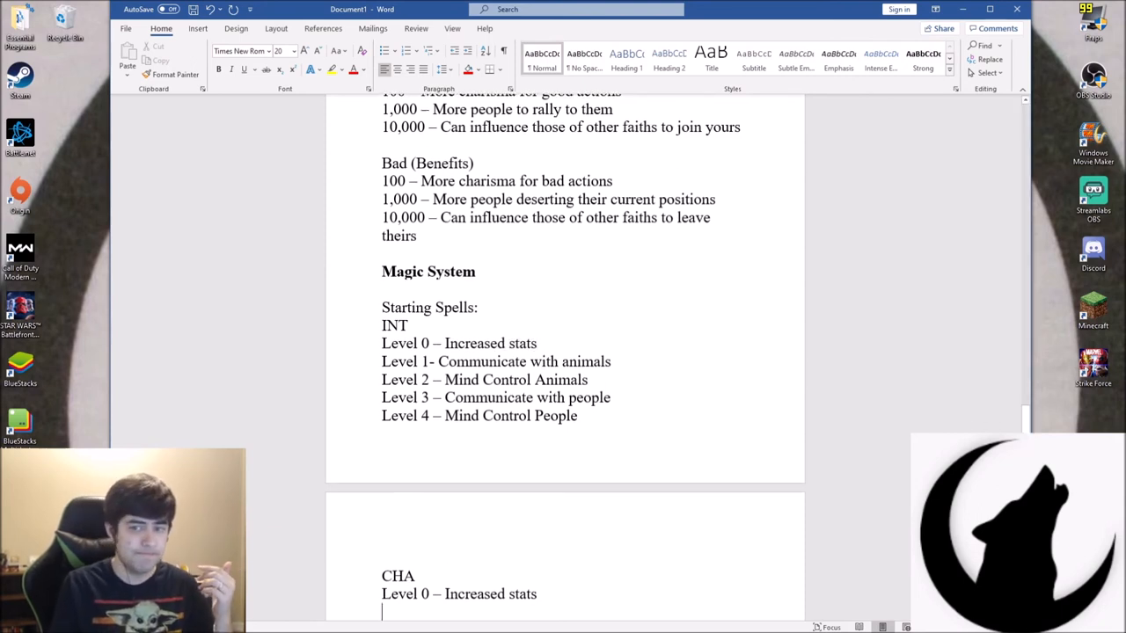
# Type CHA 'Level 1- Get away with a lie' and begin Level 2, then delete the CHA section
pyautogui.scroll(-3)
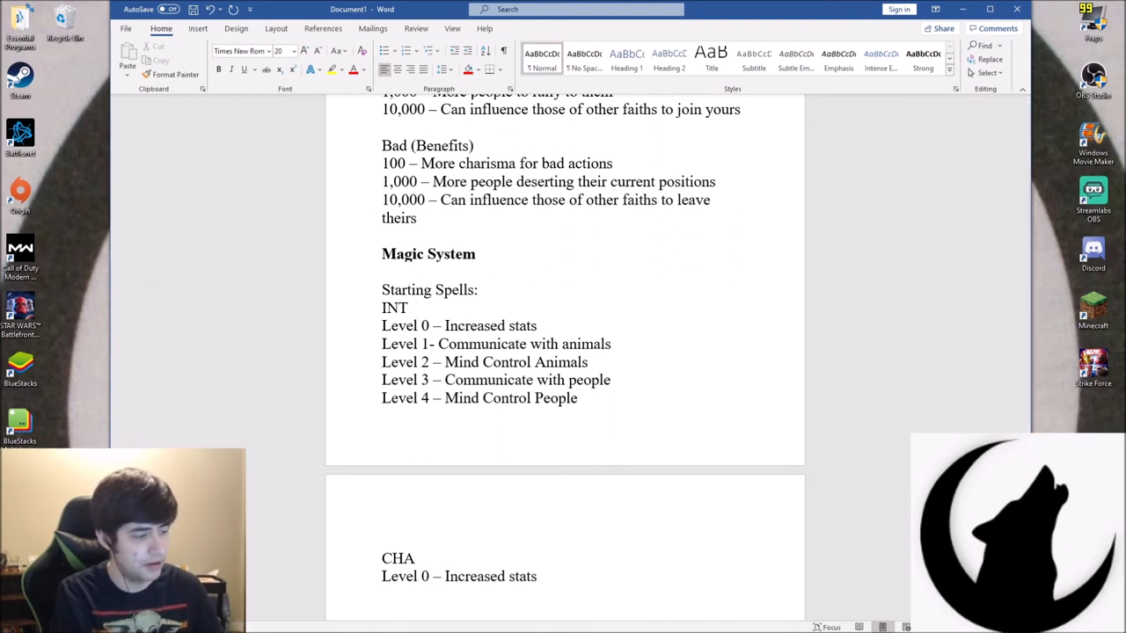
pyautogui.write('Level')
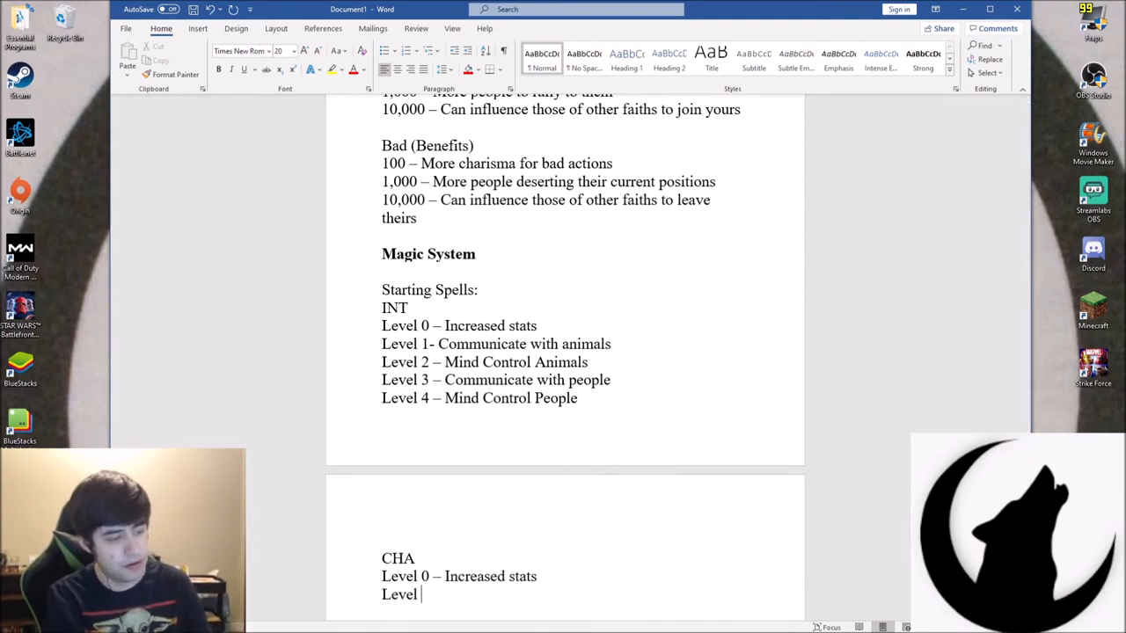
pyautogui.write('1-')
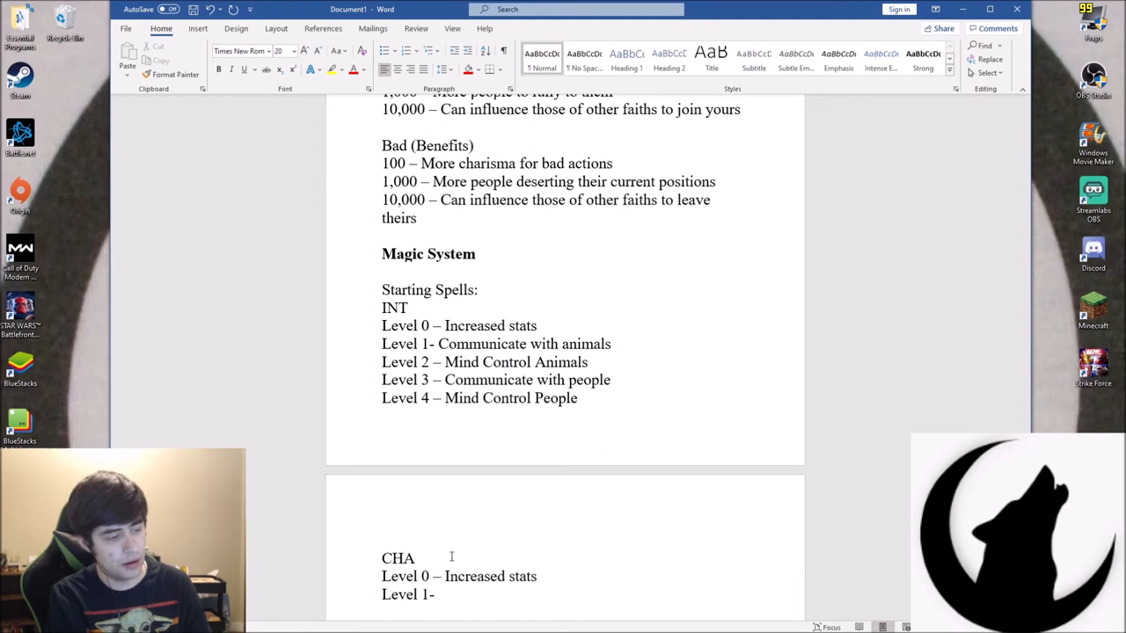
pyautogui.write('L')
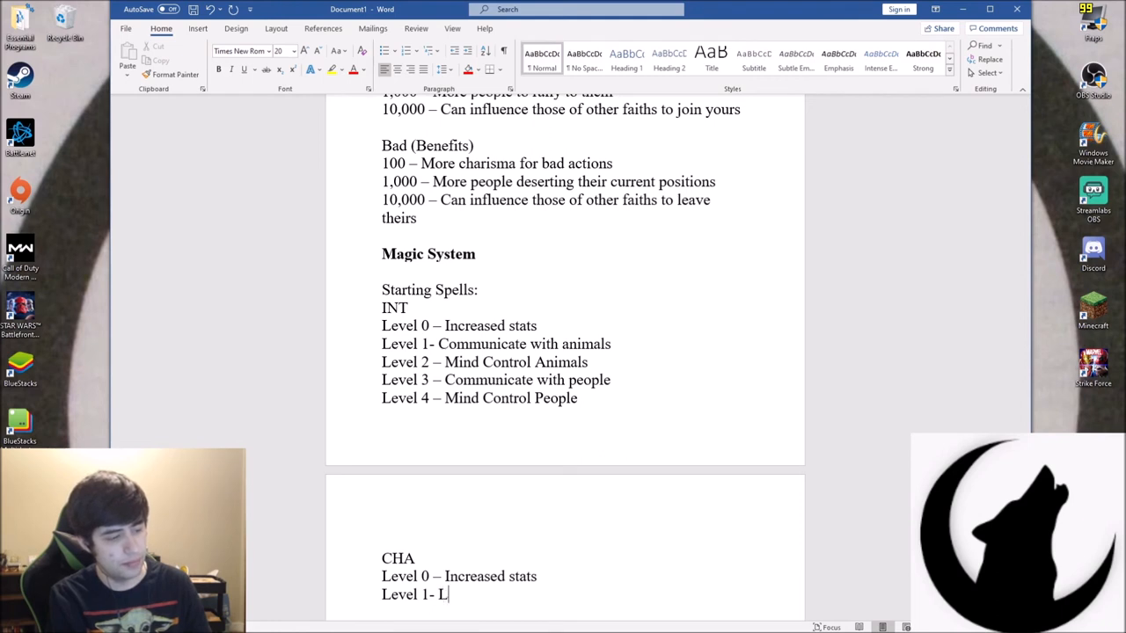
pyautogui.write('et')
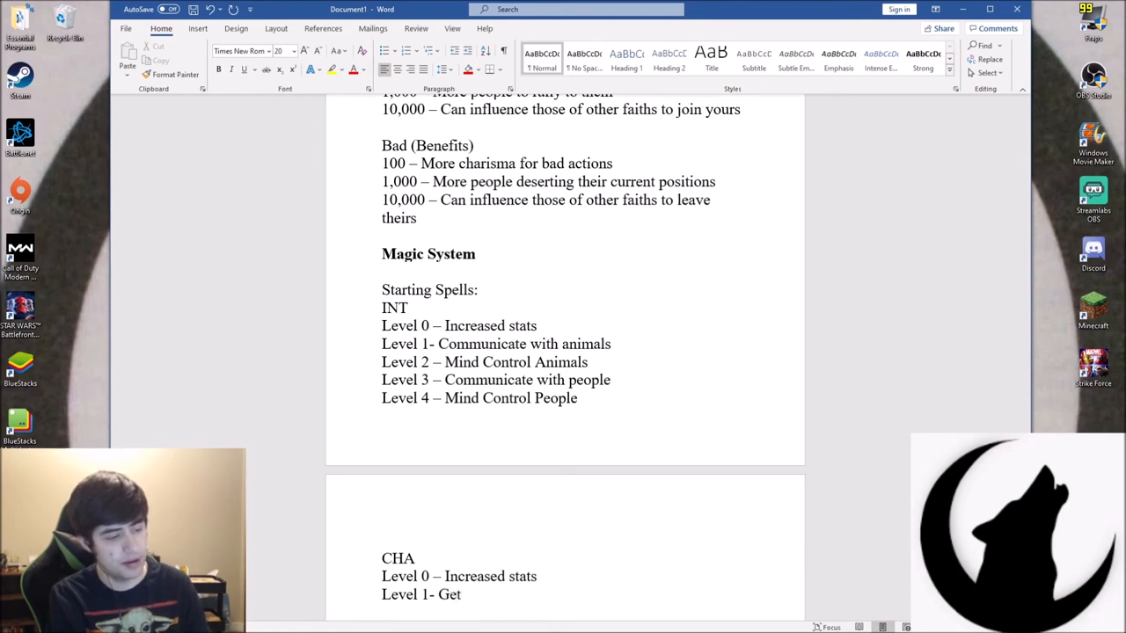
pyautogui.write('away with a lie')
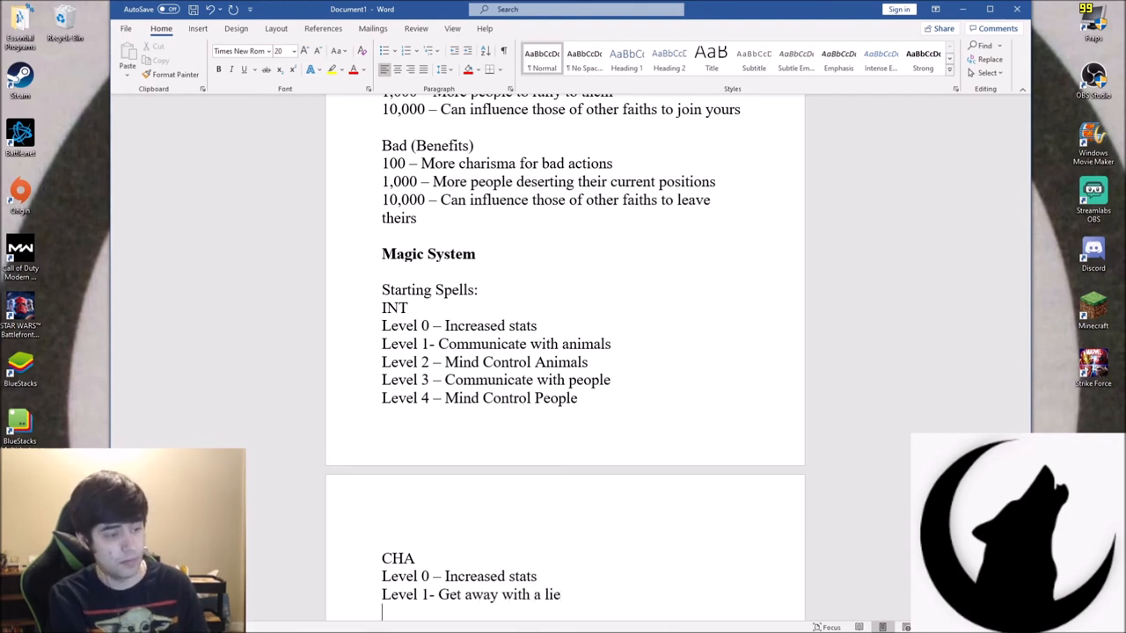
pyautogui.write('Leve')
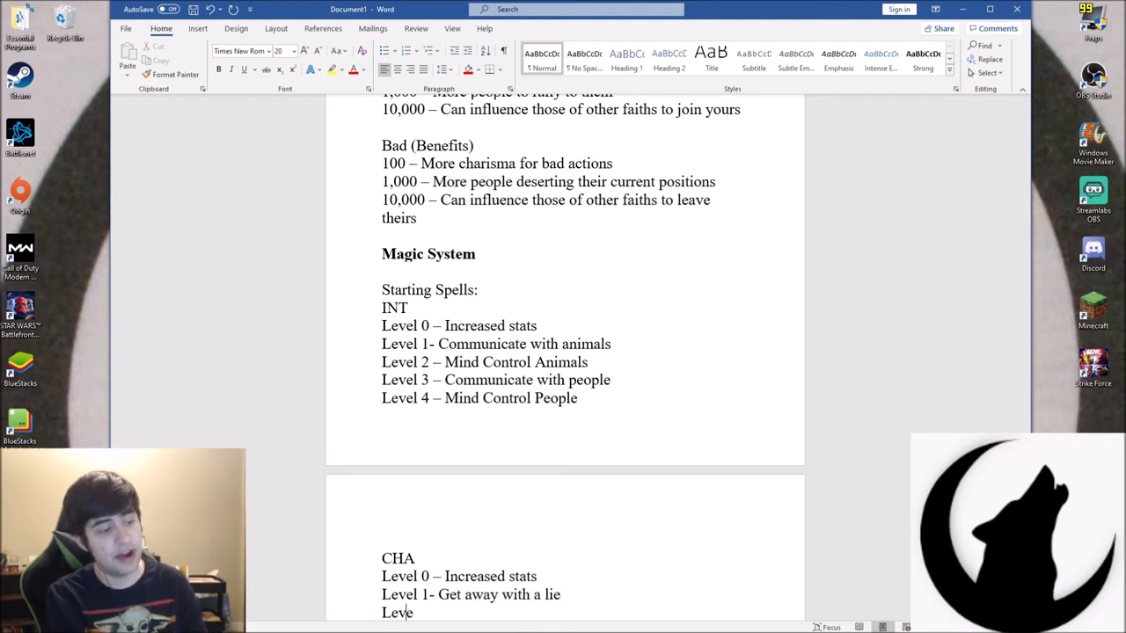
pyautogui.write('2')
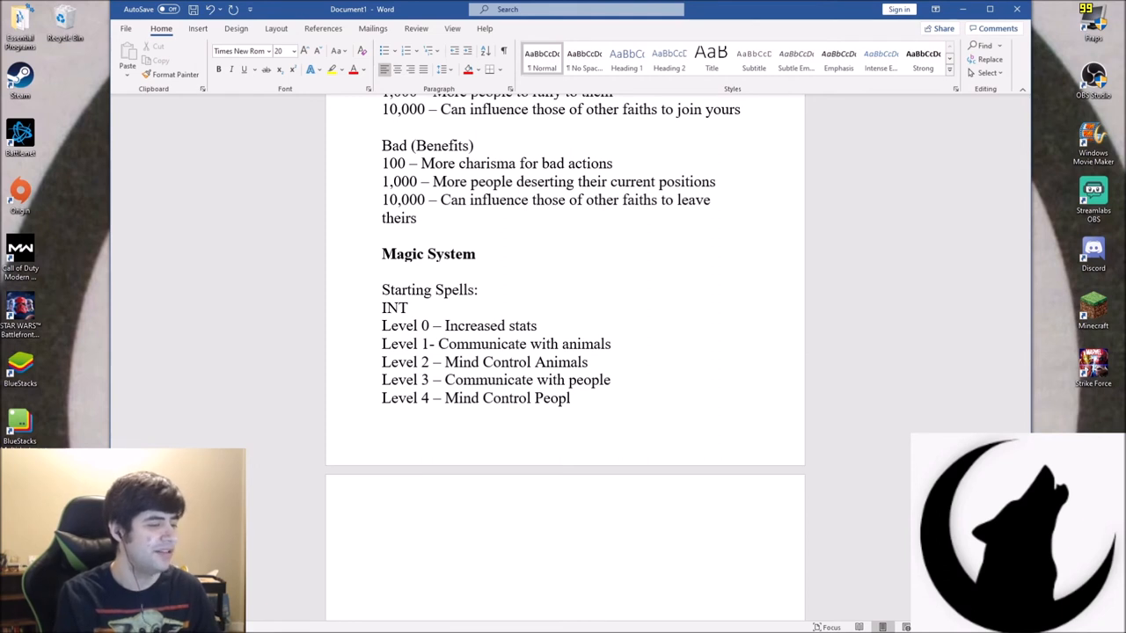
# Type the WIS list entries for Level 0 (increased stats) through Level 2
pyautogui.write('e')
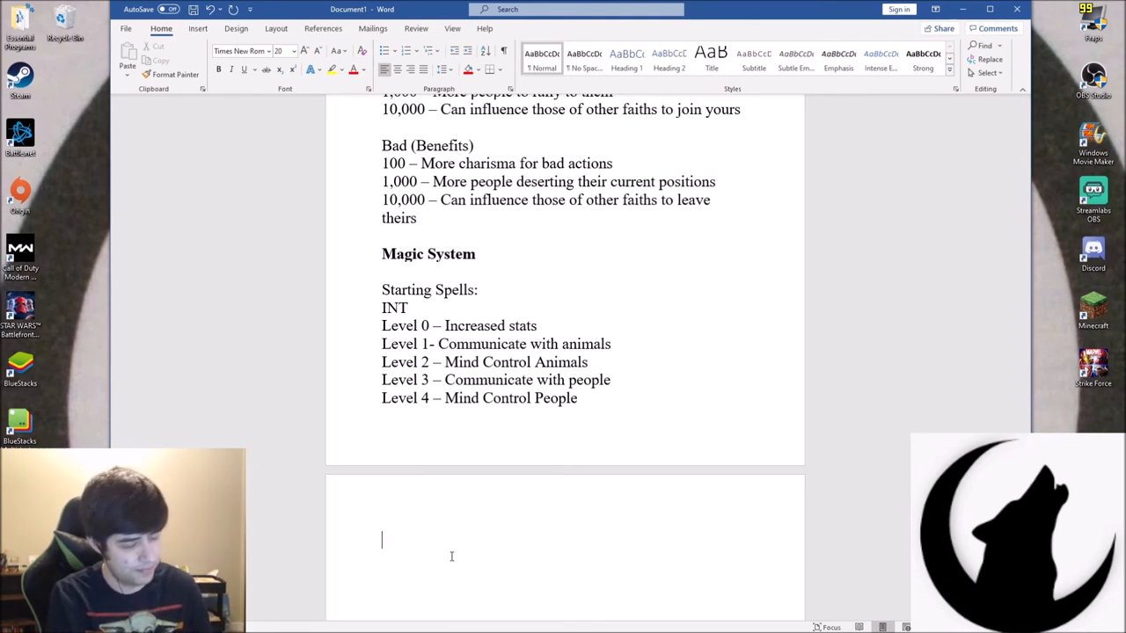
pyautogui.write('WIS')
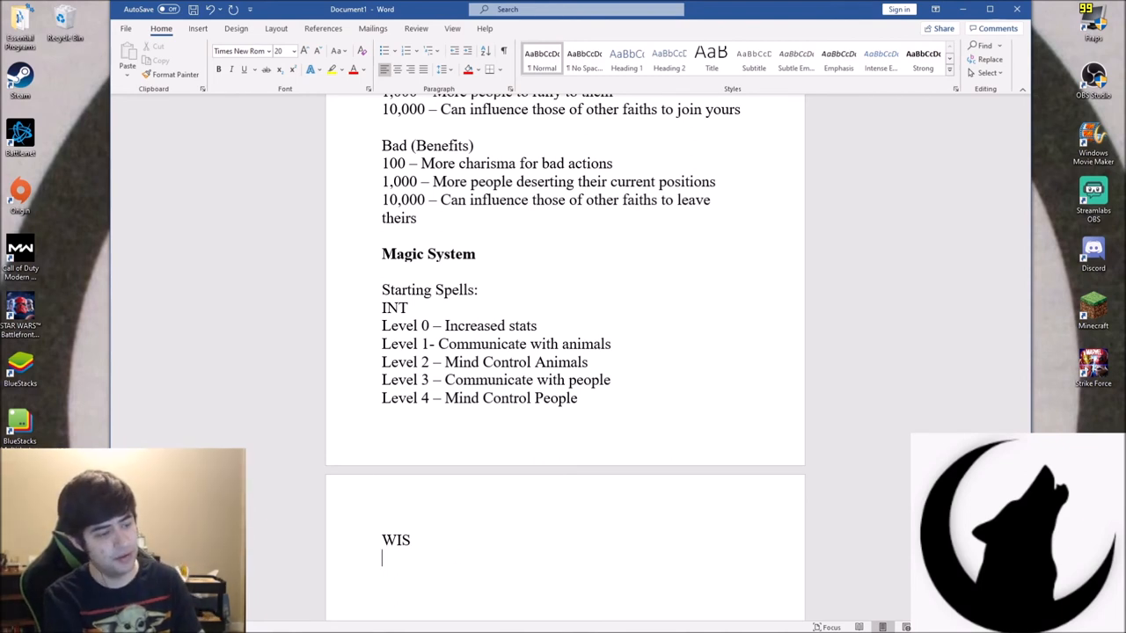
pyautogui.write('Level 0 - Inc')
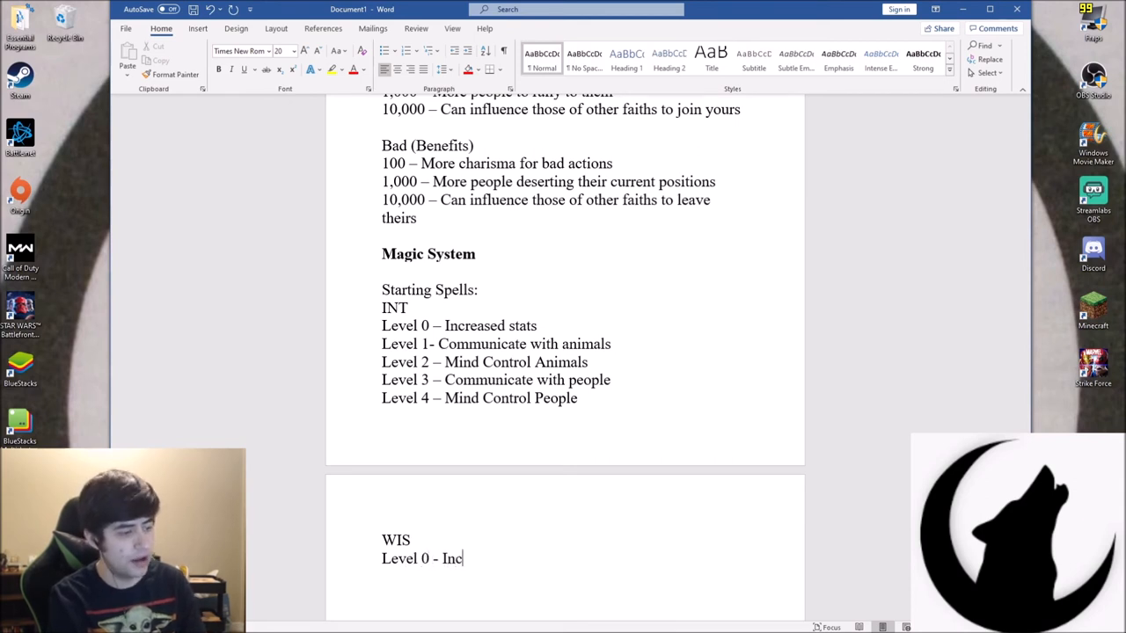
pyautogui.write('reased')
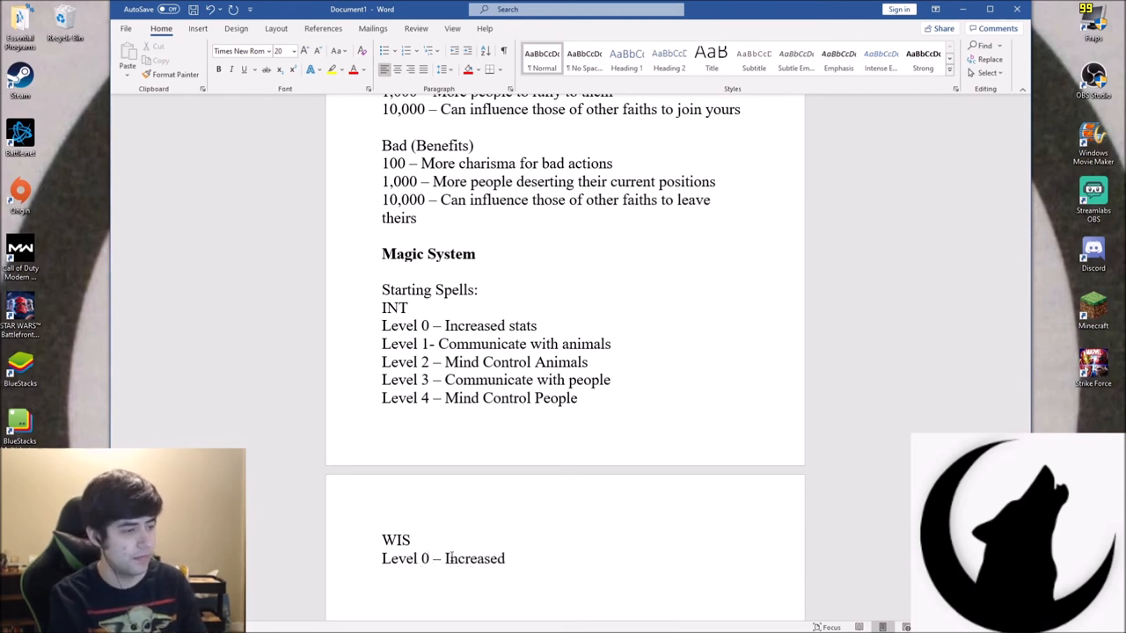
pyautogui.write('stats')
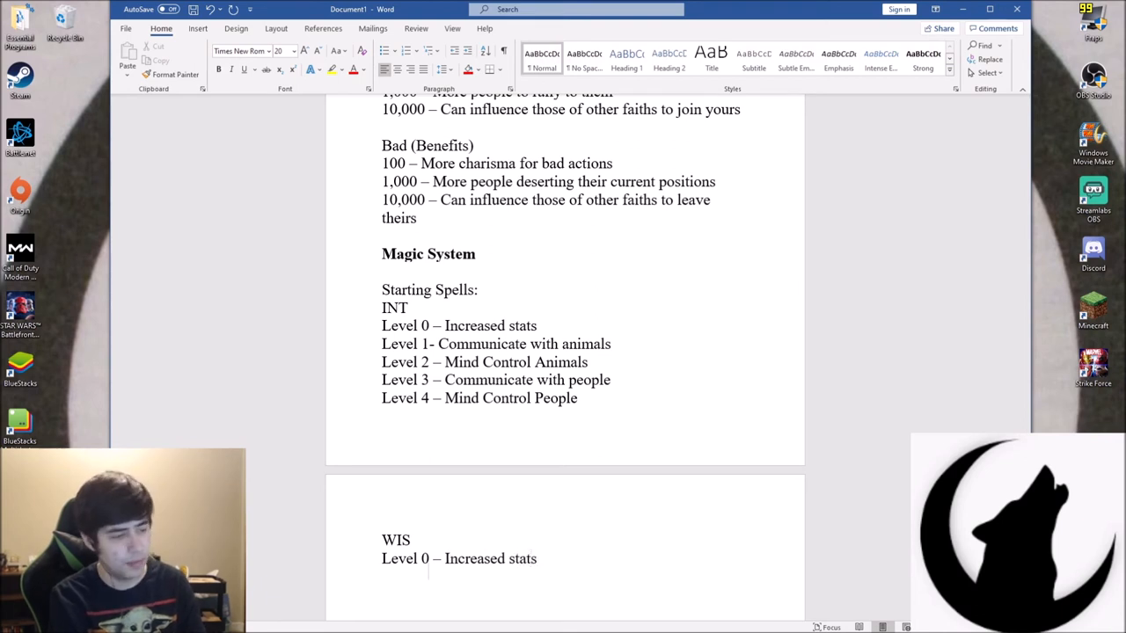
pyautogui.write('Level 1 -')
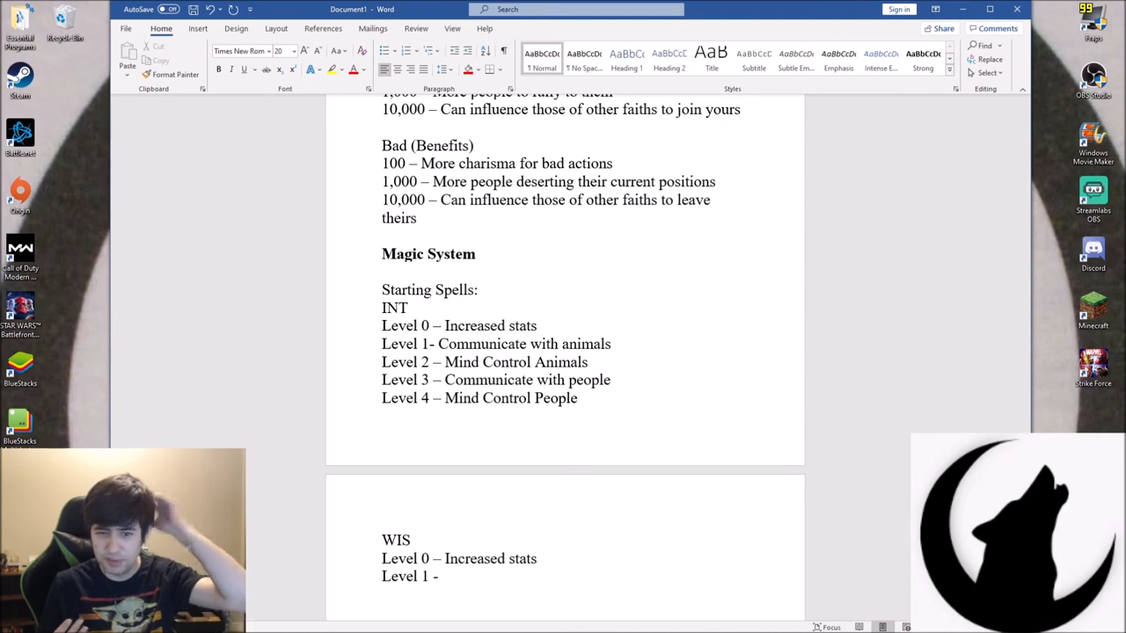
pyautogui.write('I')
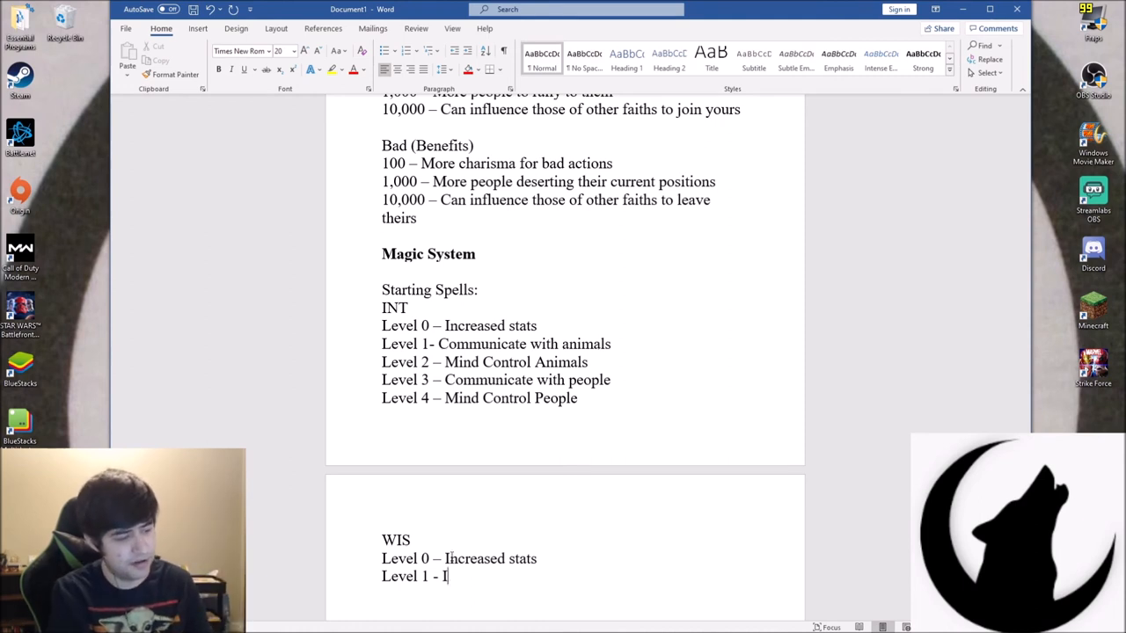
pyautogui.write('Extra history of target object')
pyautogui.write('Level 2')
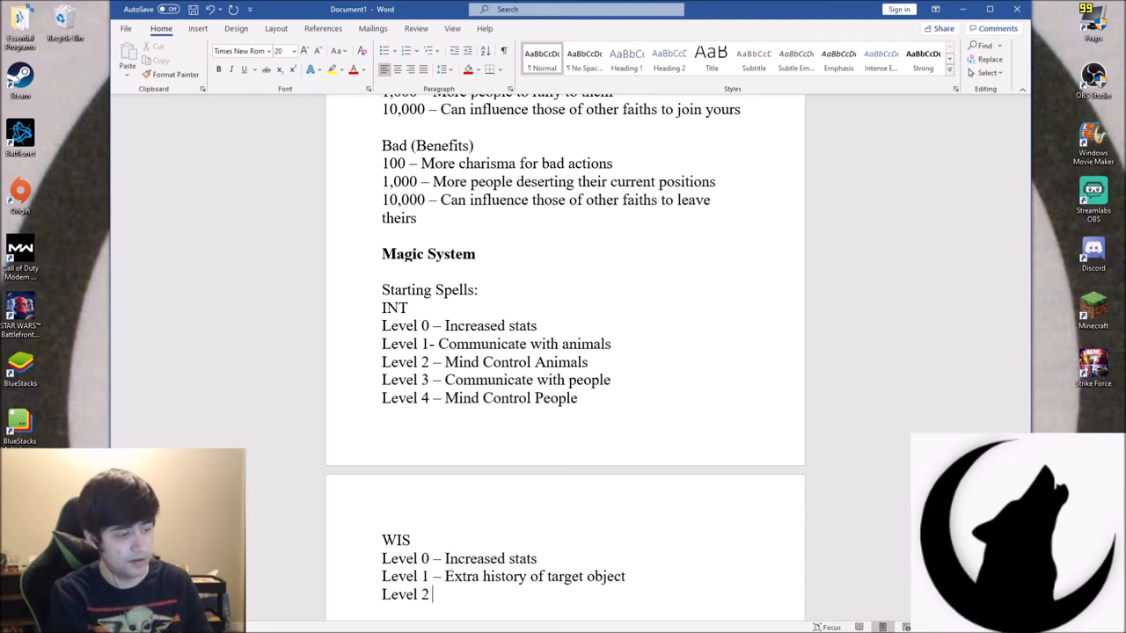
pyautogui.write('-')
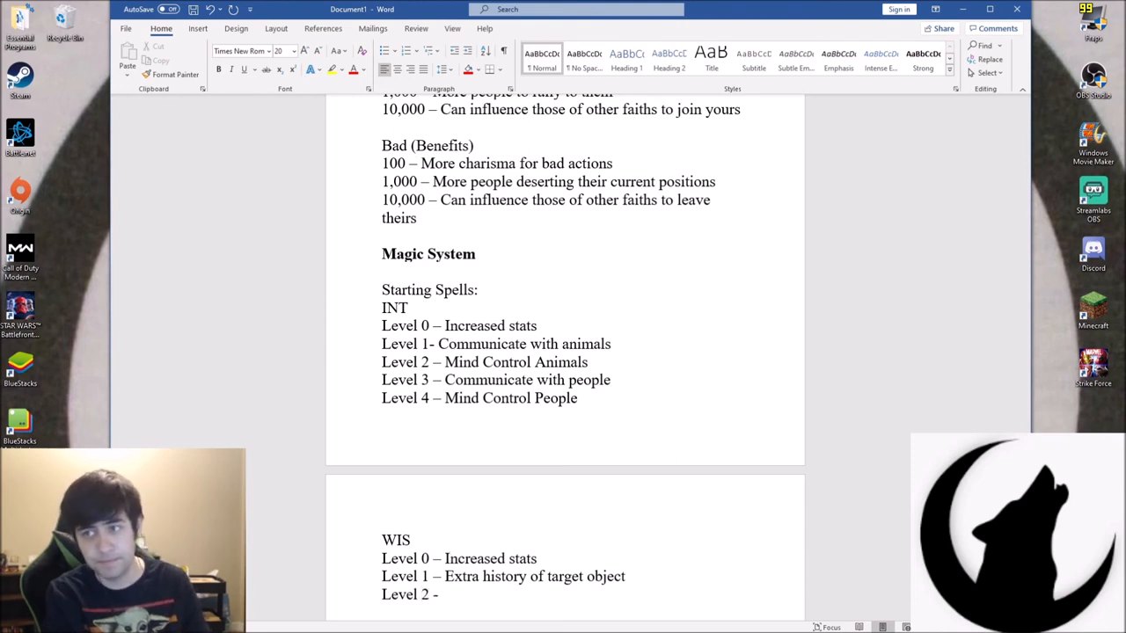
# Finish Level 2 as 'Know the value of a particular item' and start 'Level 3 -'
pyautogui.click(444, 595)
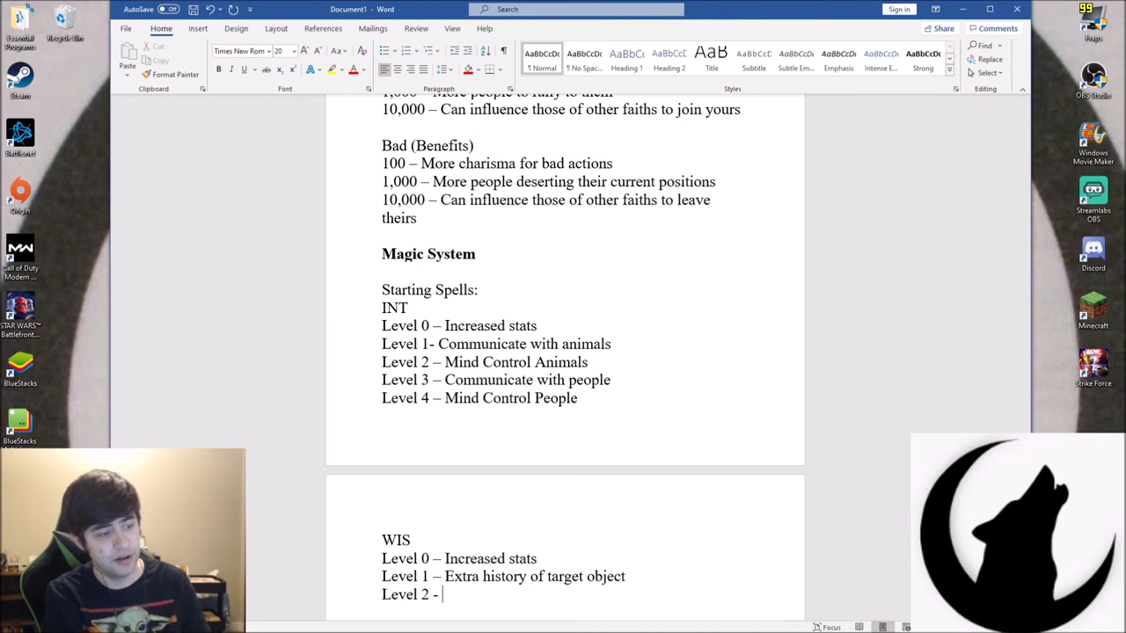
pyautogui.write('Know the value')
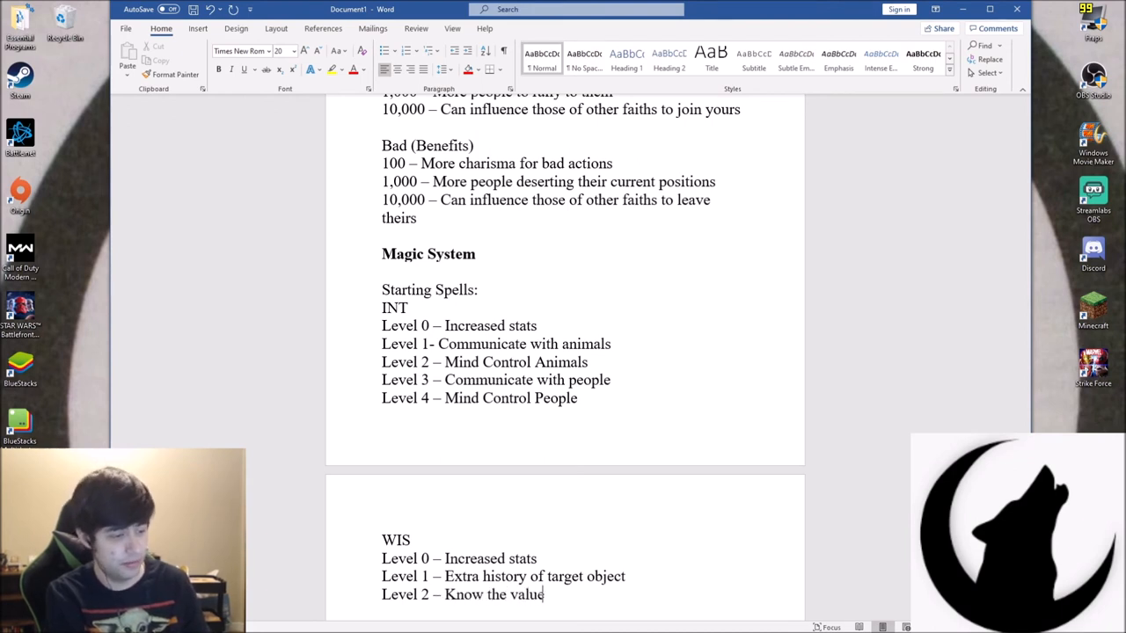
pyautogui.write('of a par')
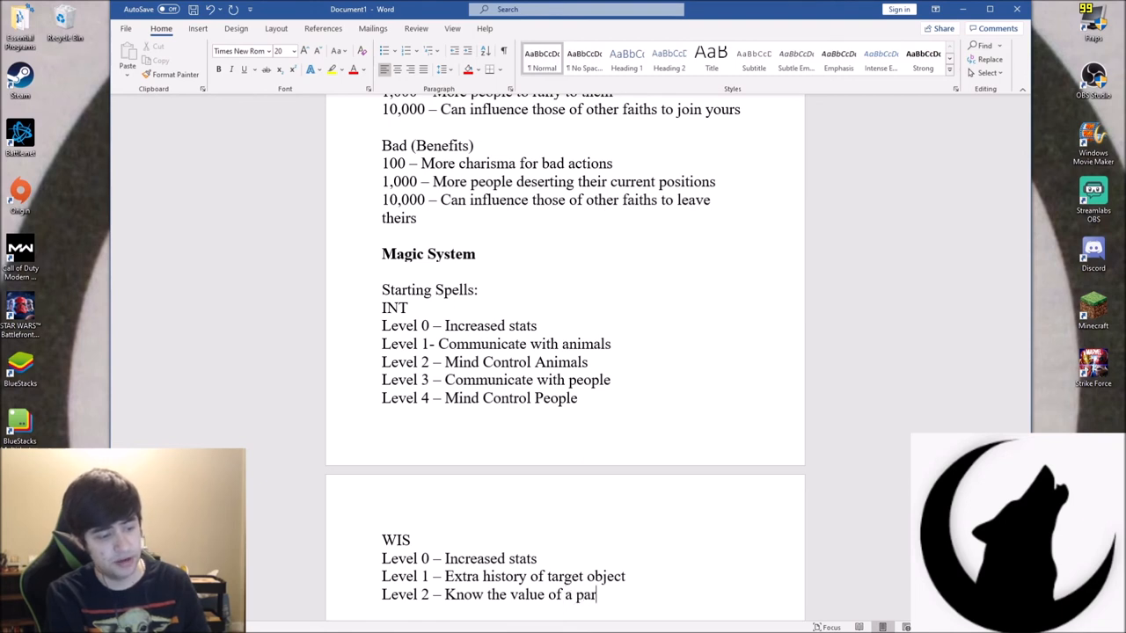
pyautogui.write('ta')
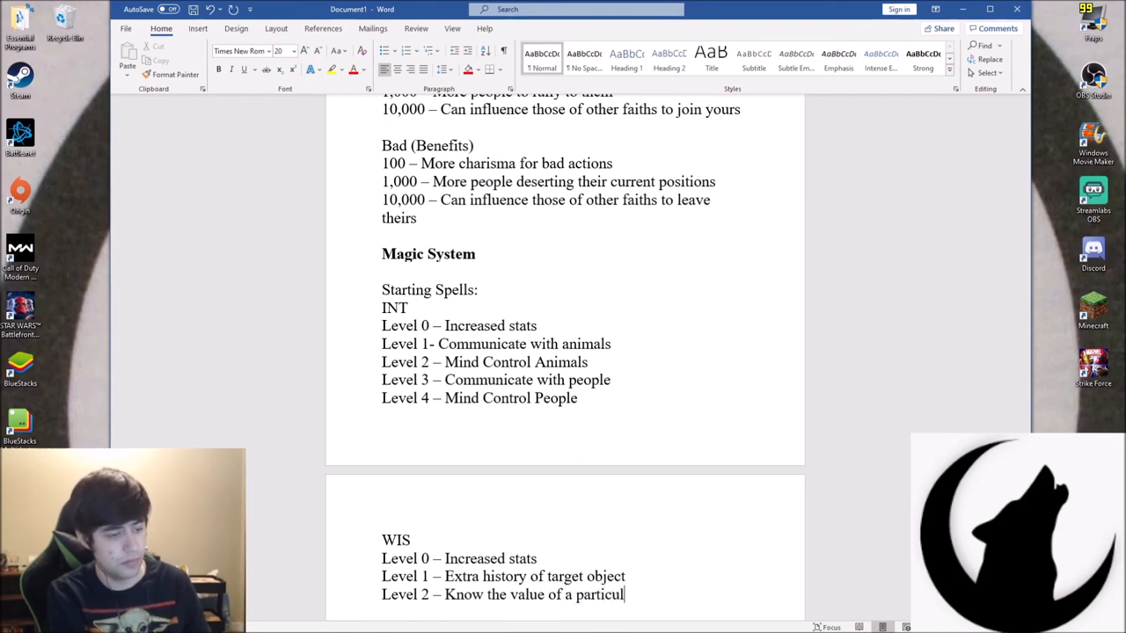
pyautogui.write('ar item')
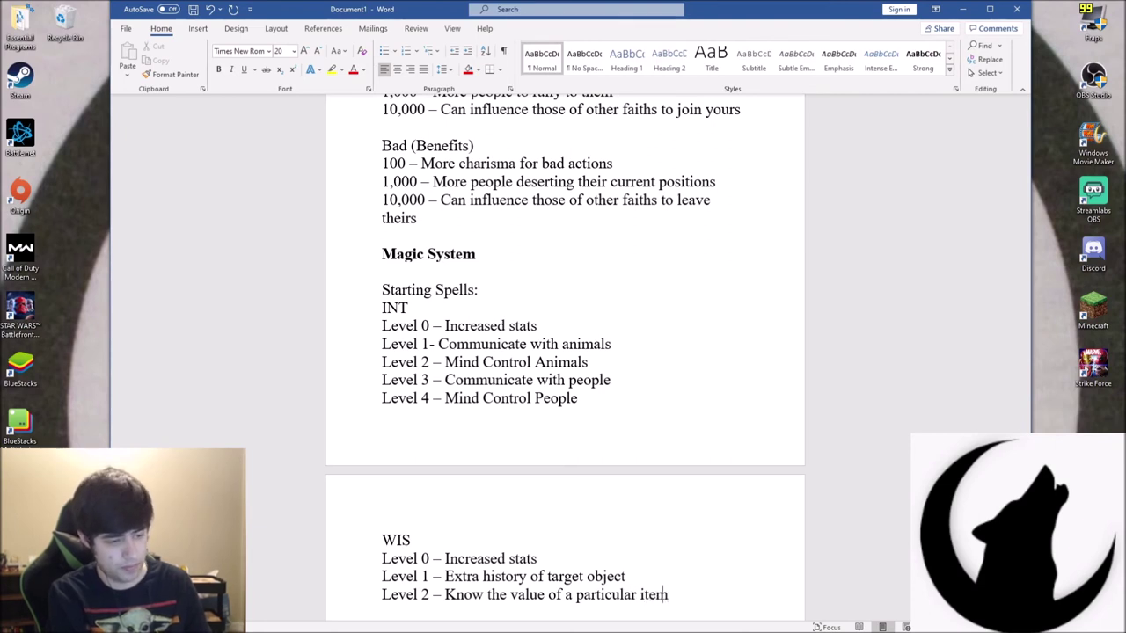
pyautogui.write('Level')
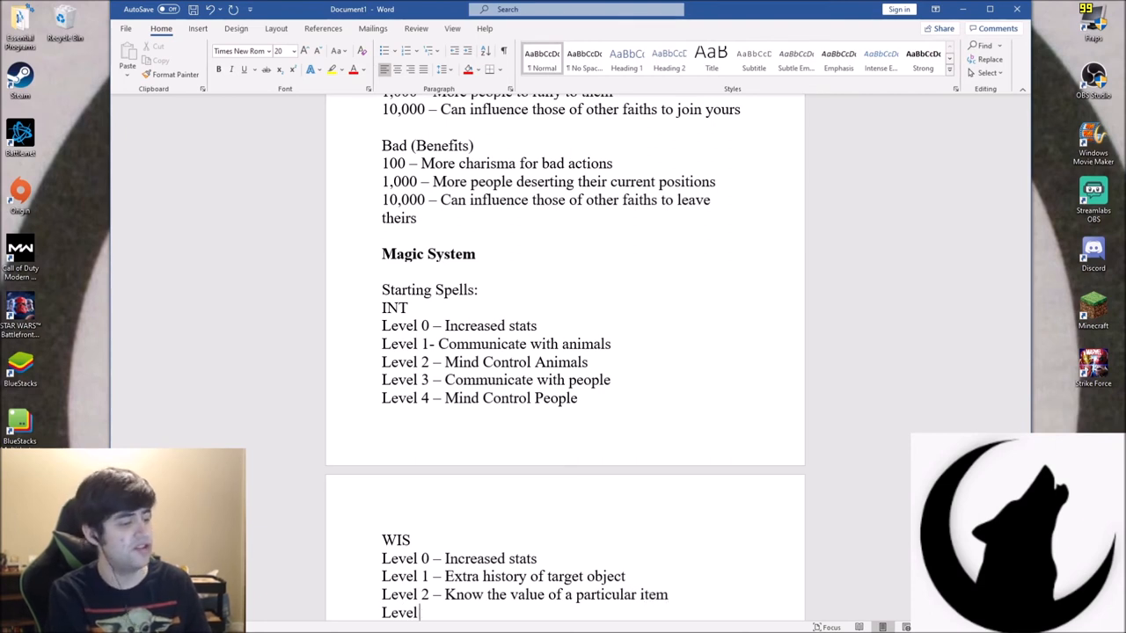
pyautogui.write('3')
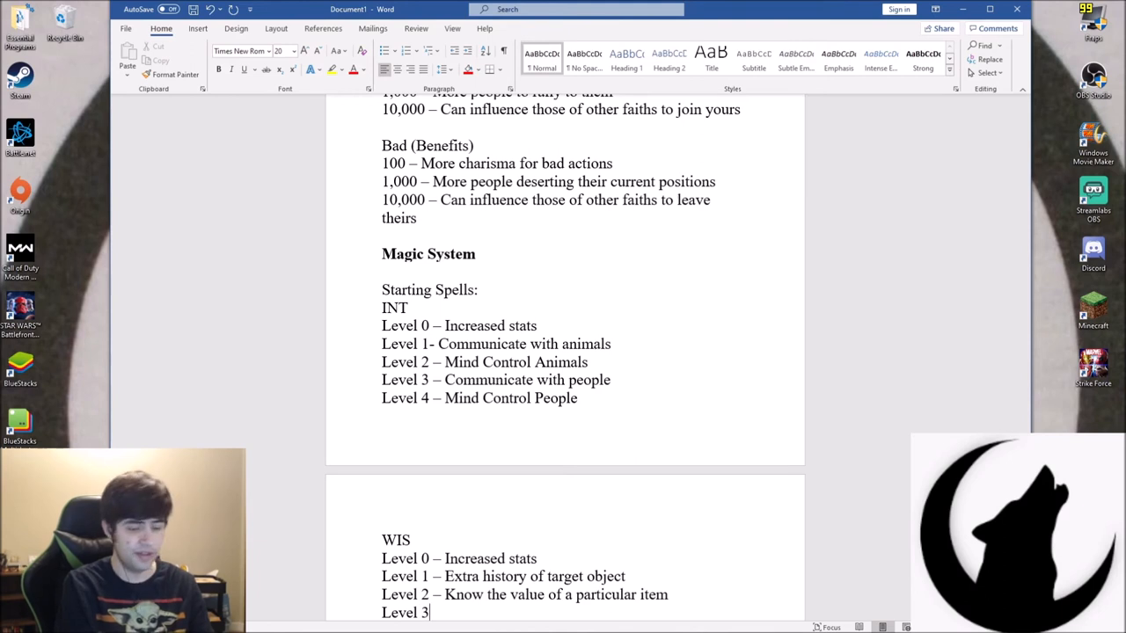
pyautogui.write('-')
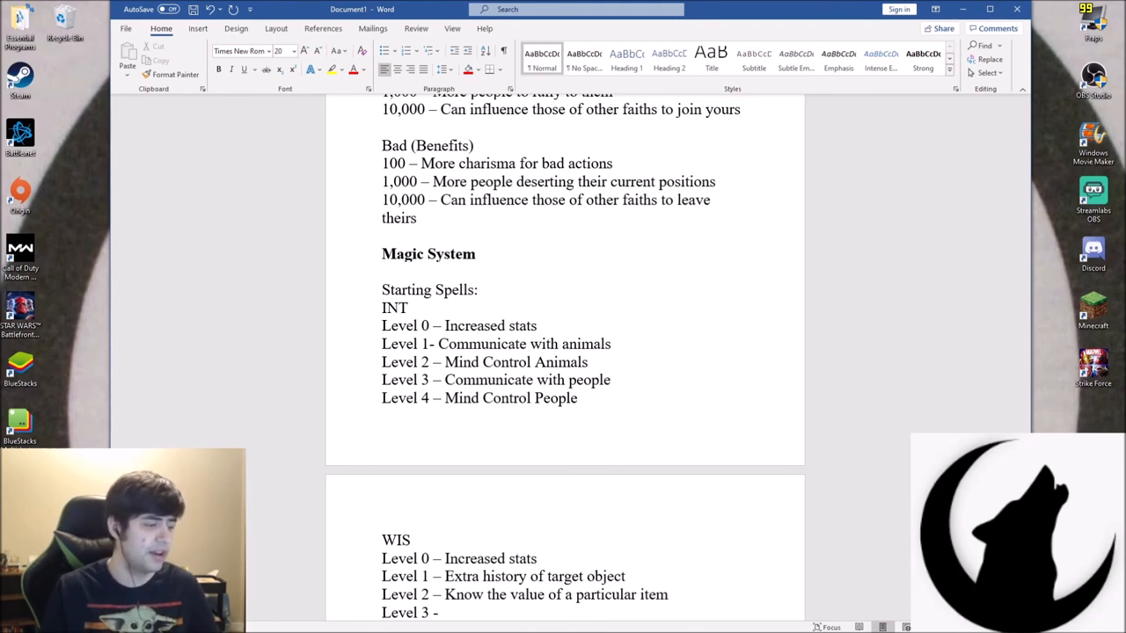
# Enter 'Identify' as the WIS Level 3 spell, removing stray letters
pyautogui.scroll(-3)
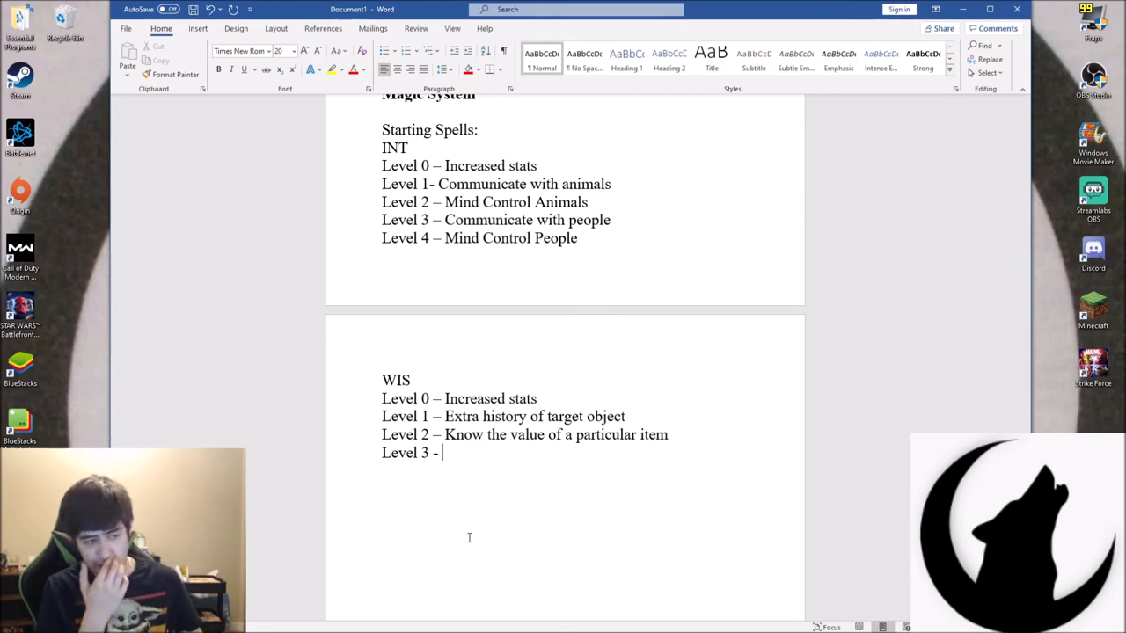
pyautogui.write('Kn')
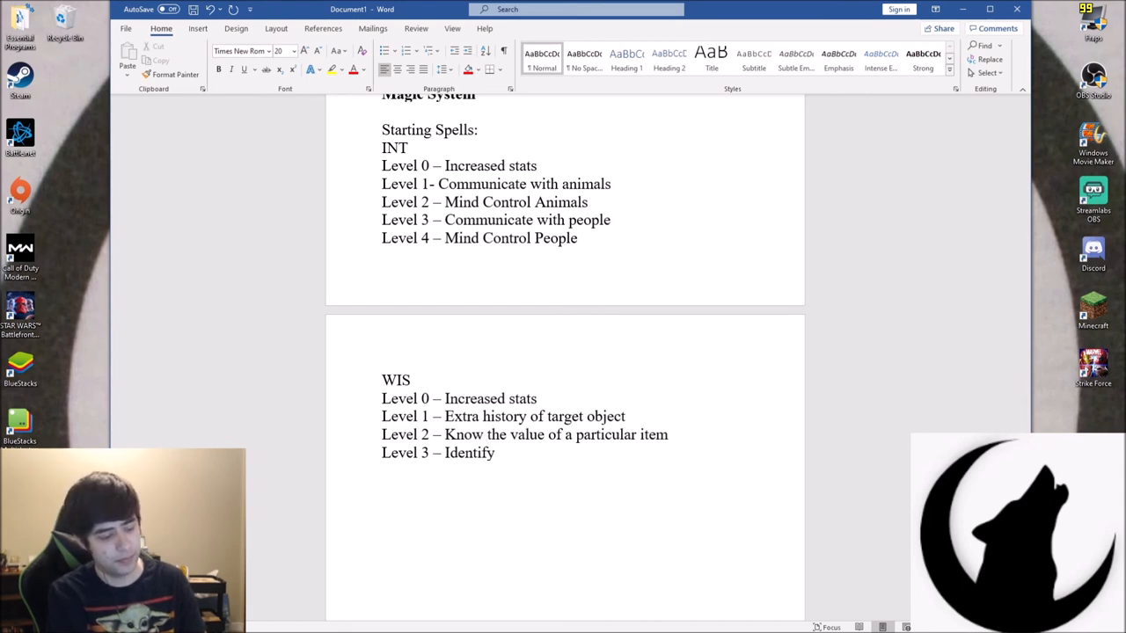
pyautogui.write('u')
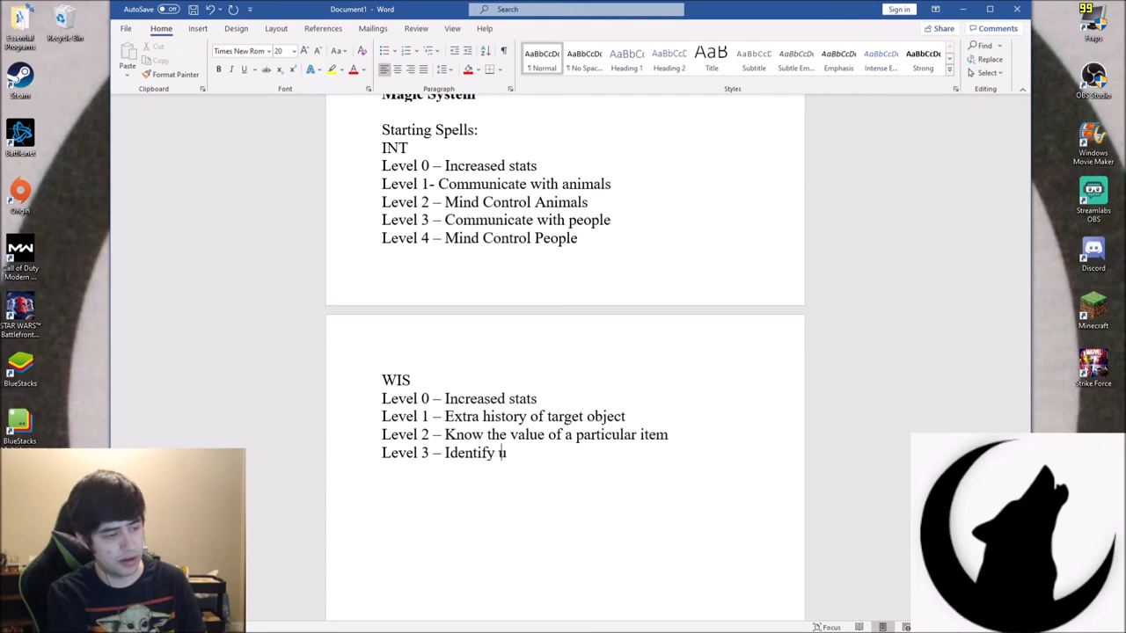
pyautogui.press('Backspace')
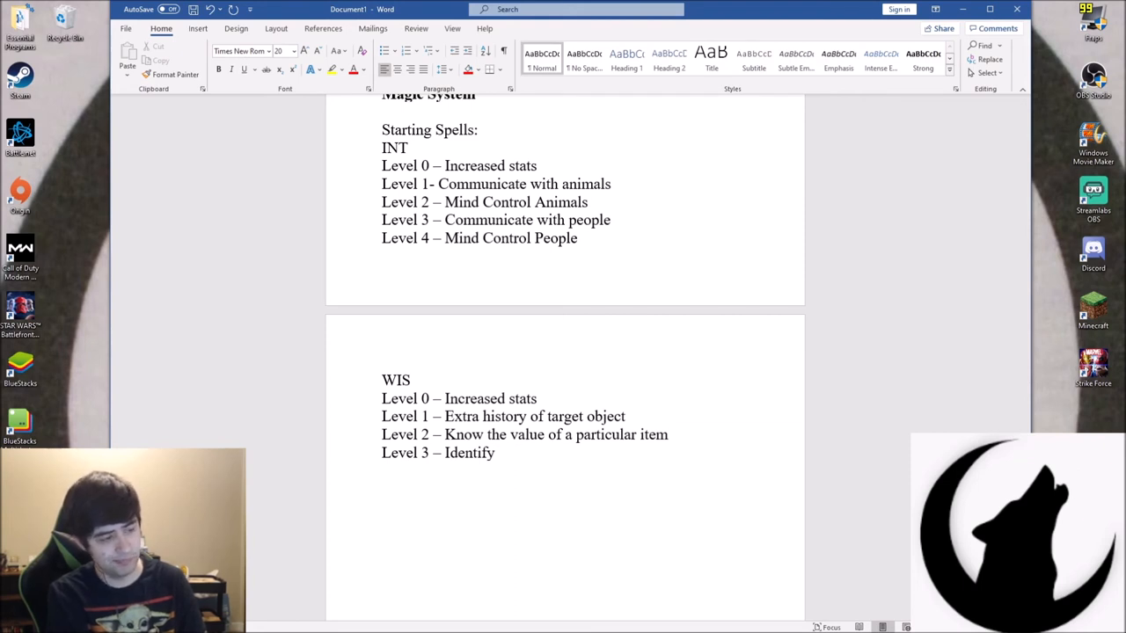
pyautogui.write('lies')
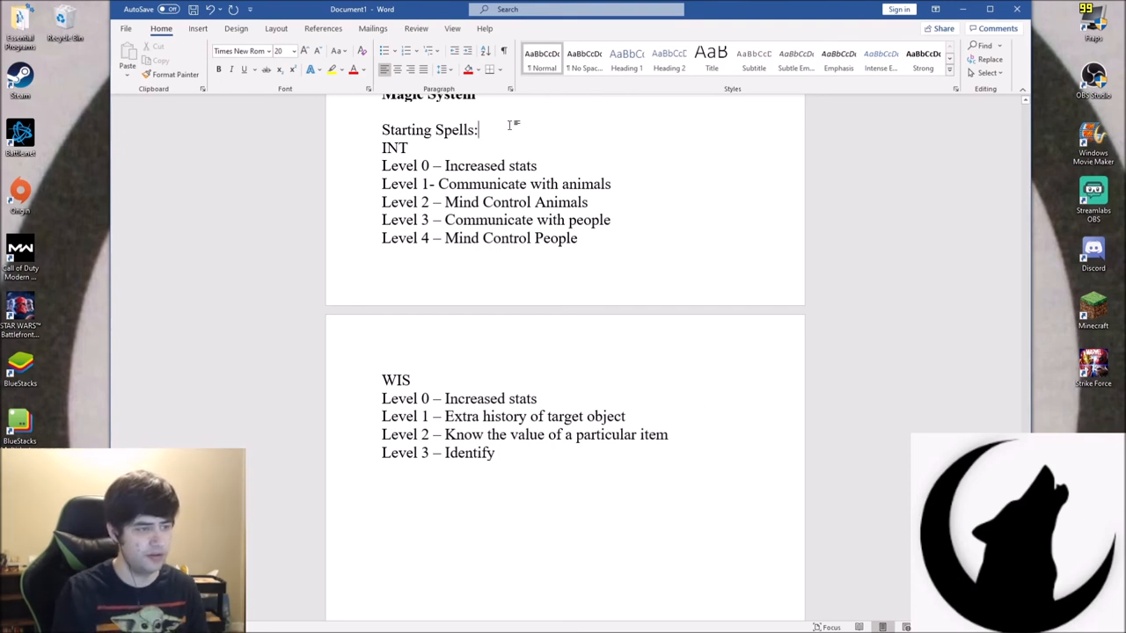
# Add '(Passive)' to the first heading so it reads 'Starting Spells (Passive):'
pyautogui.write('(Passive')
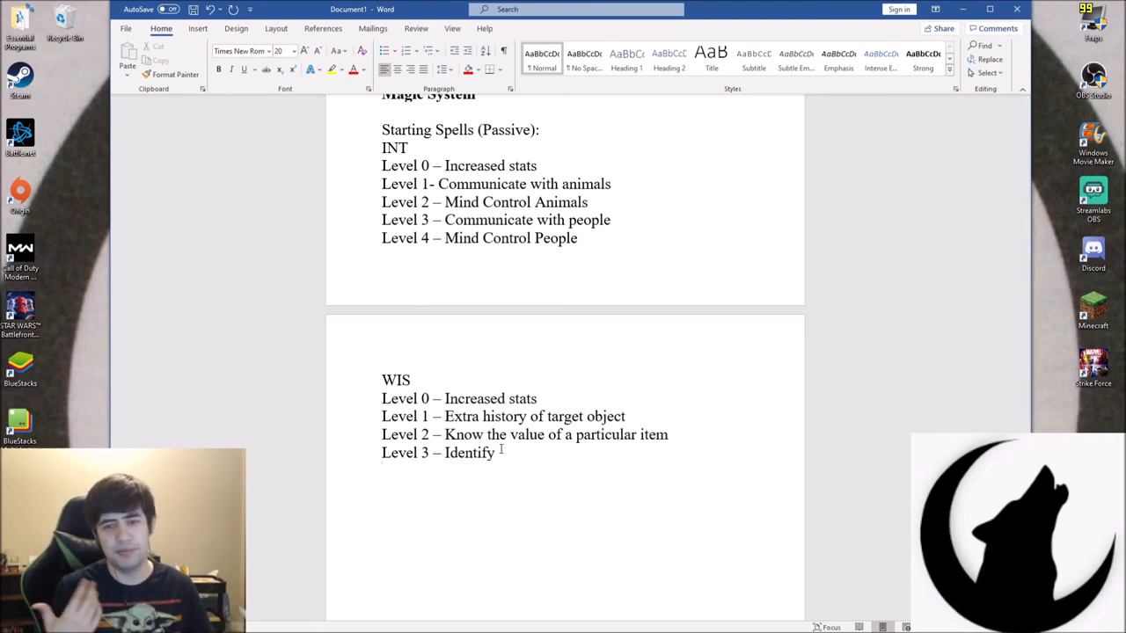
pyautogui.press('enter')
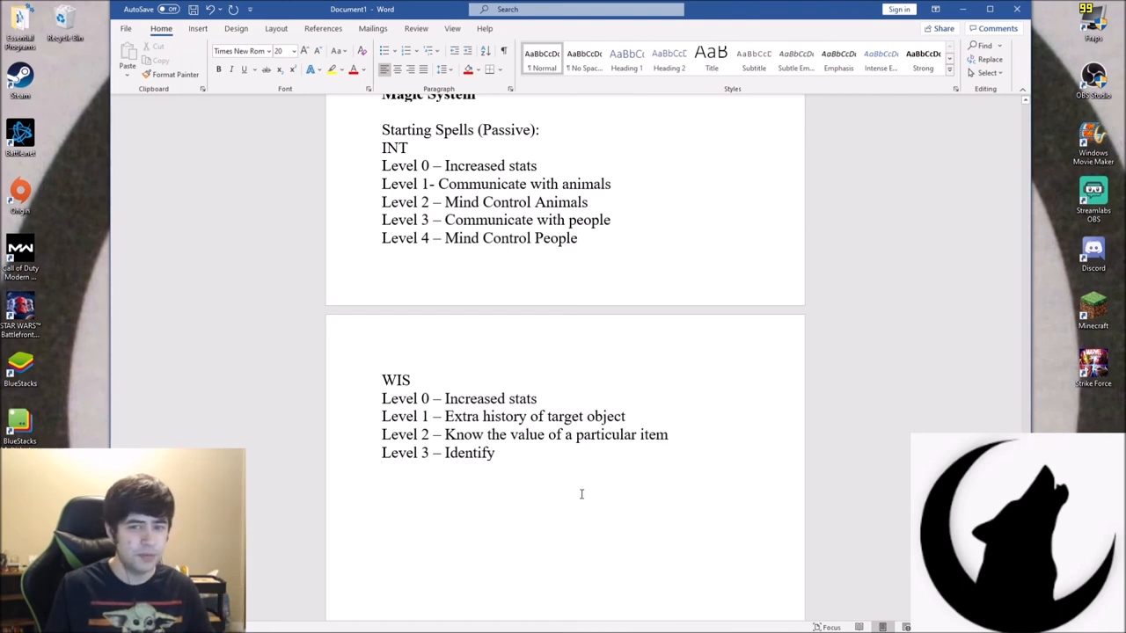
pyautogui.moveTo(697, 478)
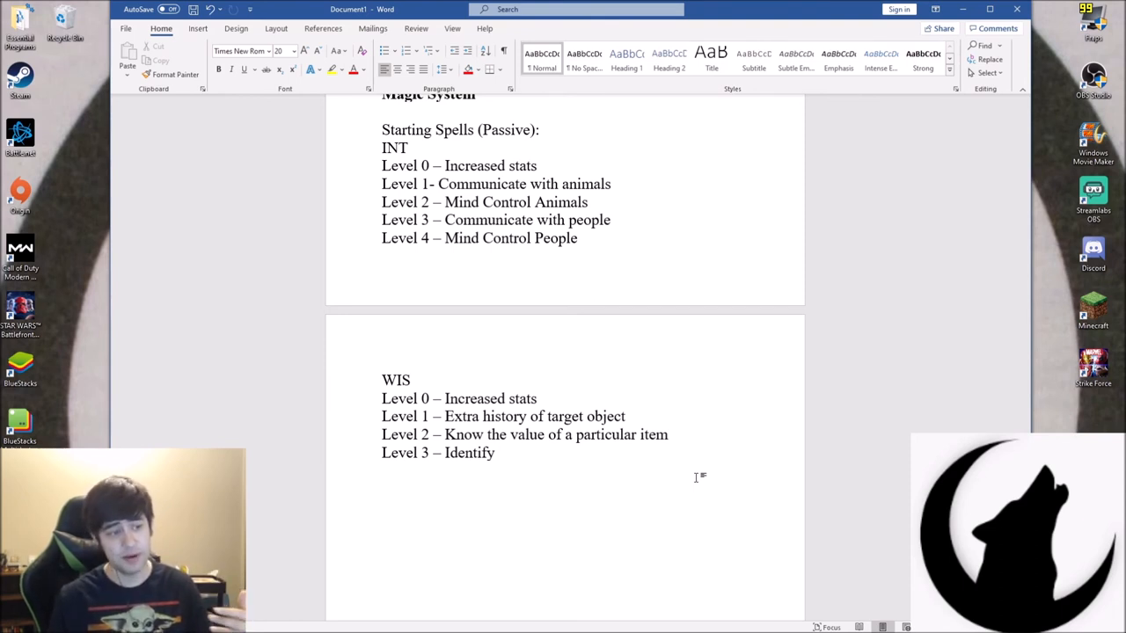
# Extend WIS Level 3 to 'Identify possible history of a person'
pyautogui.write('his')
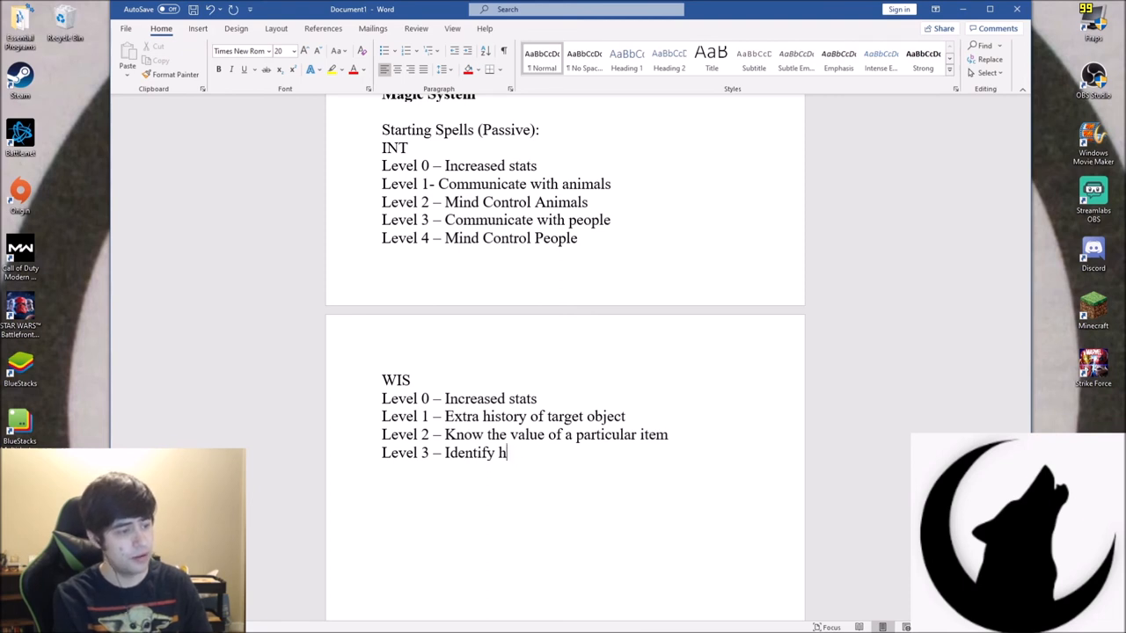
pyautogui.write('pos')
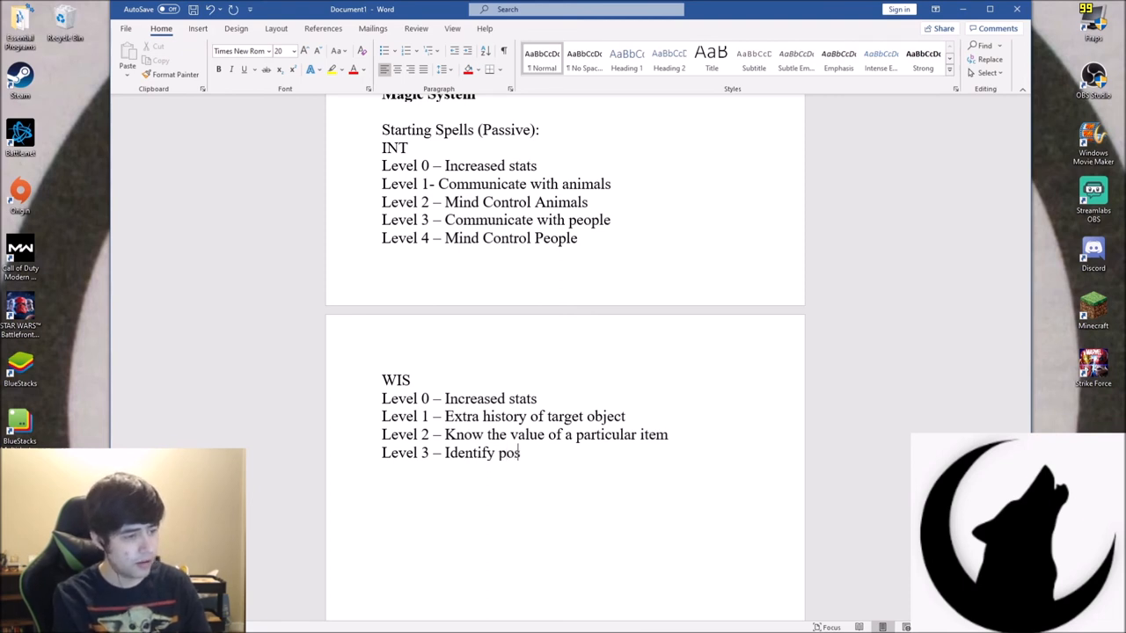
pyautogui.write('sible history of a person')
pyautogui.write('Level')
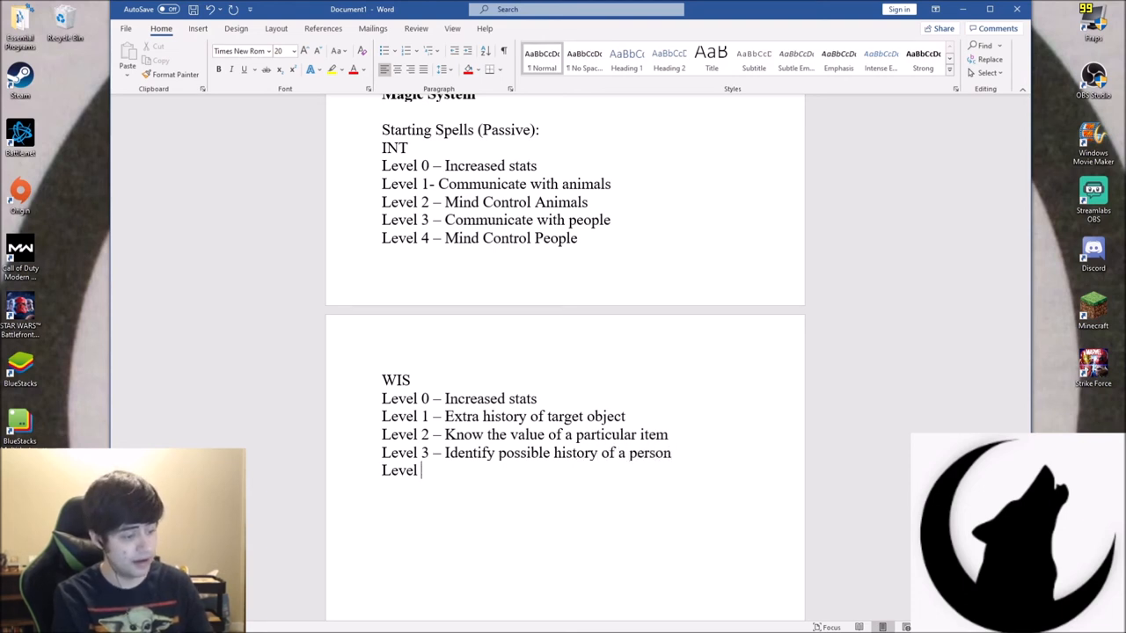
# Add 'Level 4 - Know clear subversive details' to the WIS list
pyautogui.write('4 - Know')
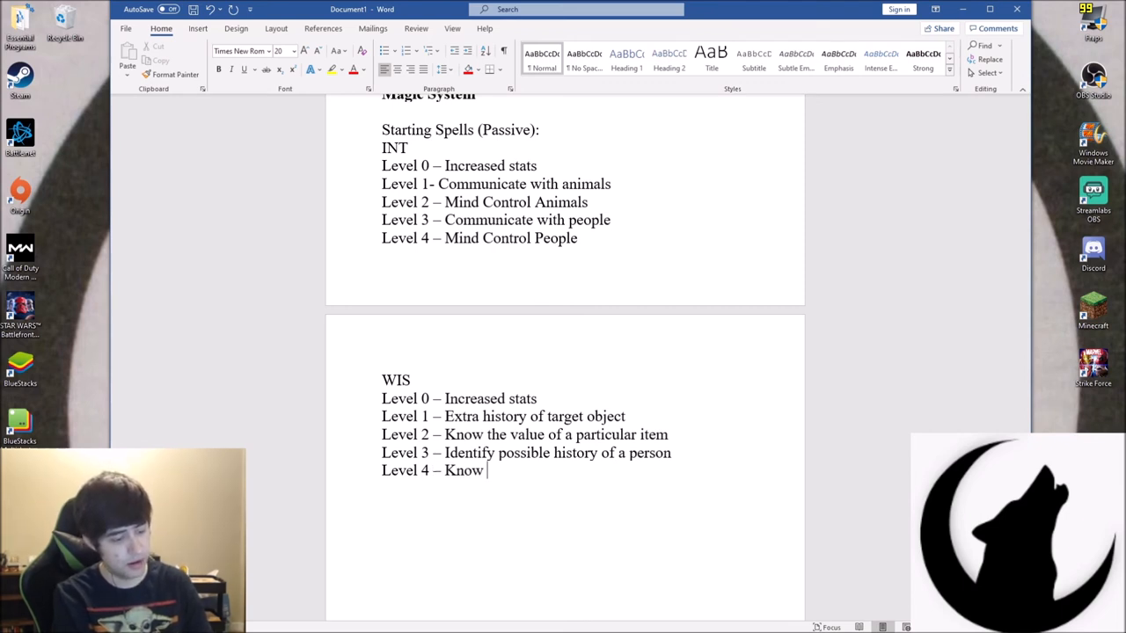
pyautogui.write('cle')
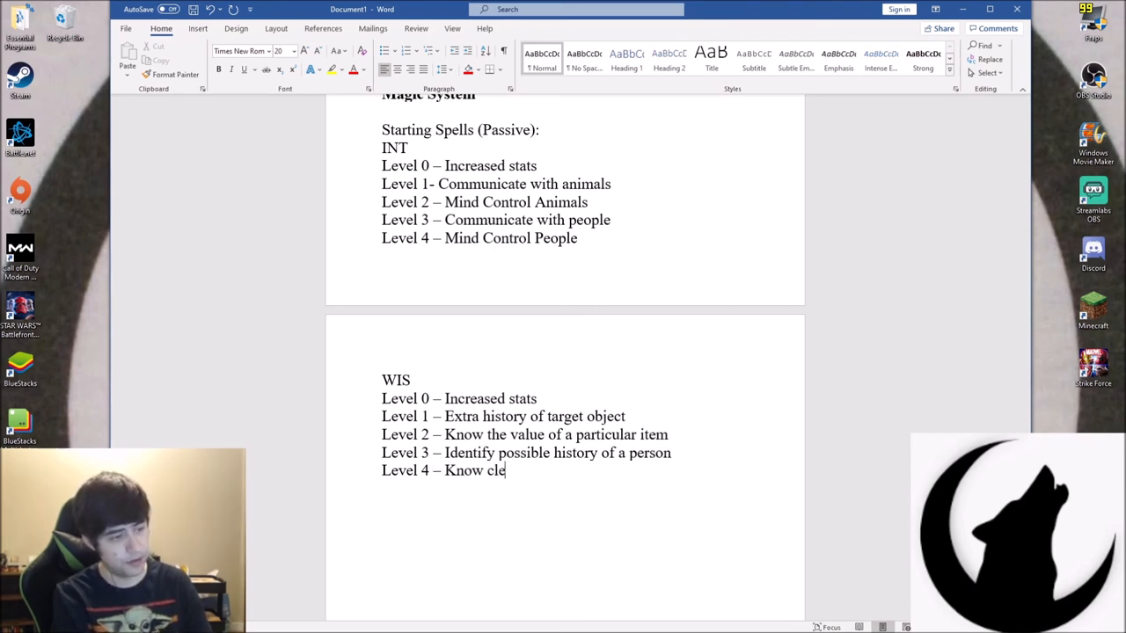
pyautogui.write('ar deta')
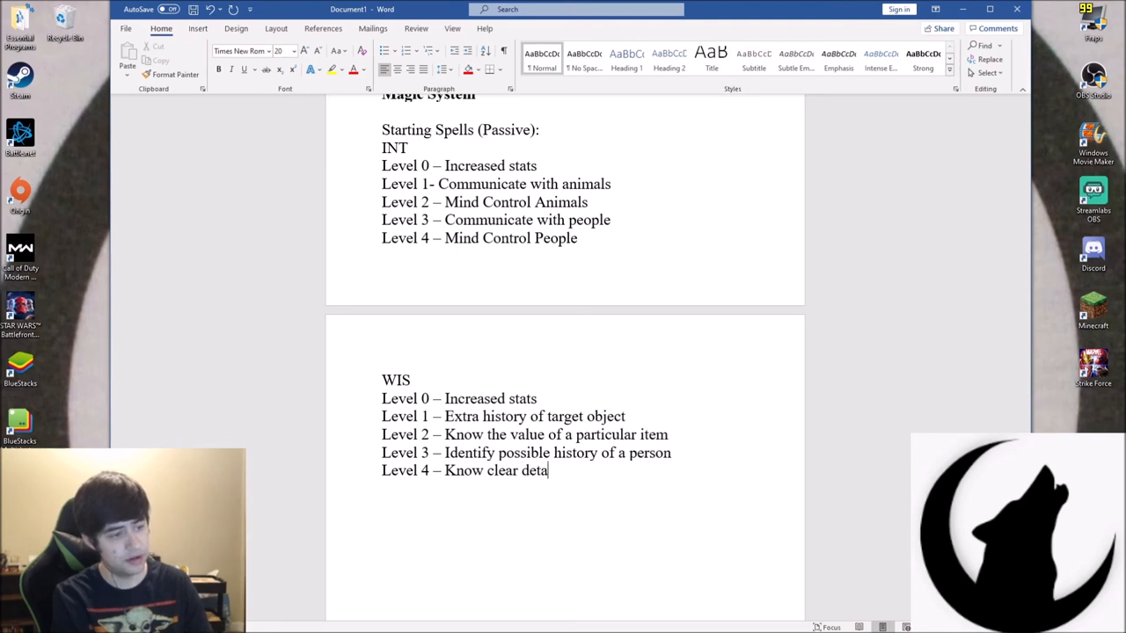
pyautogui.write('l')
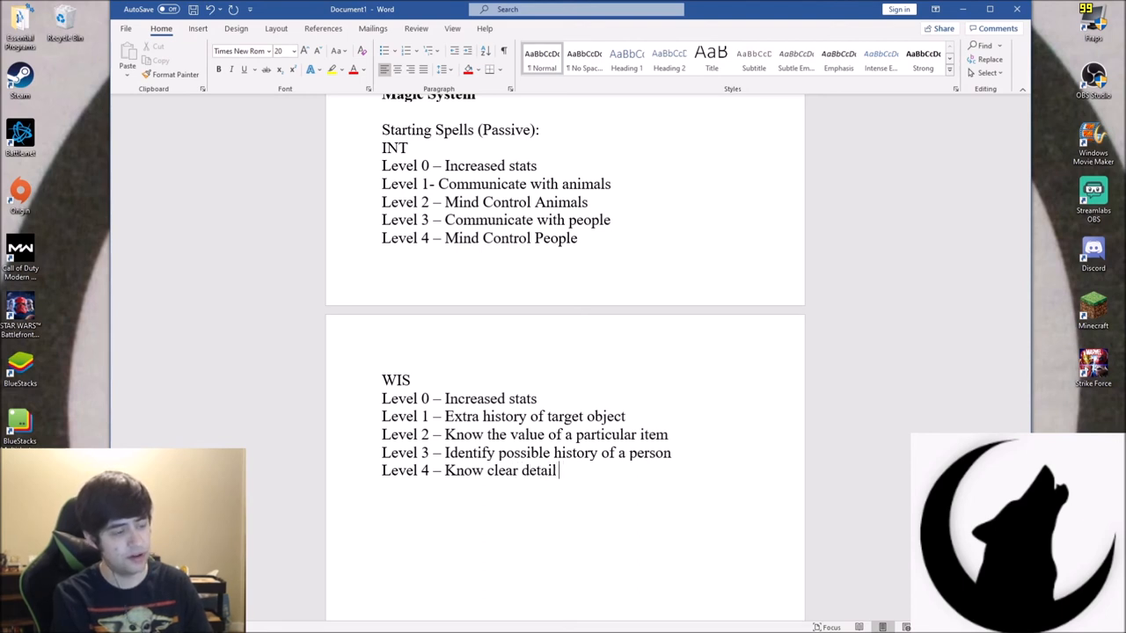
pyautogui.write('sub')
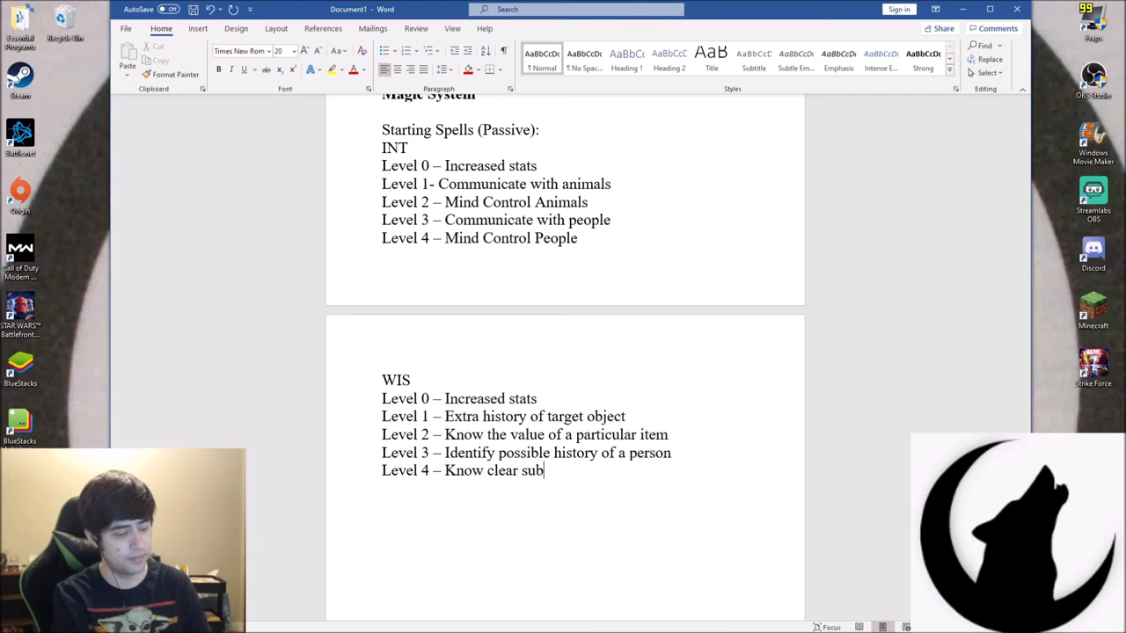
pyautogui.write('versive det')
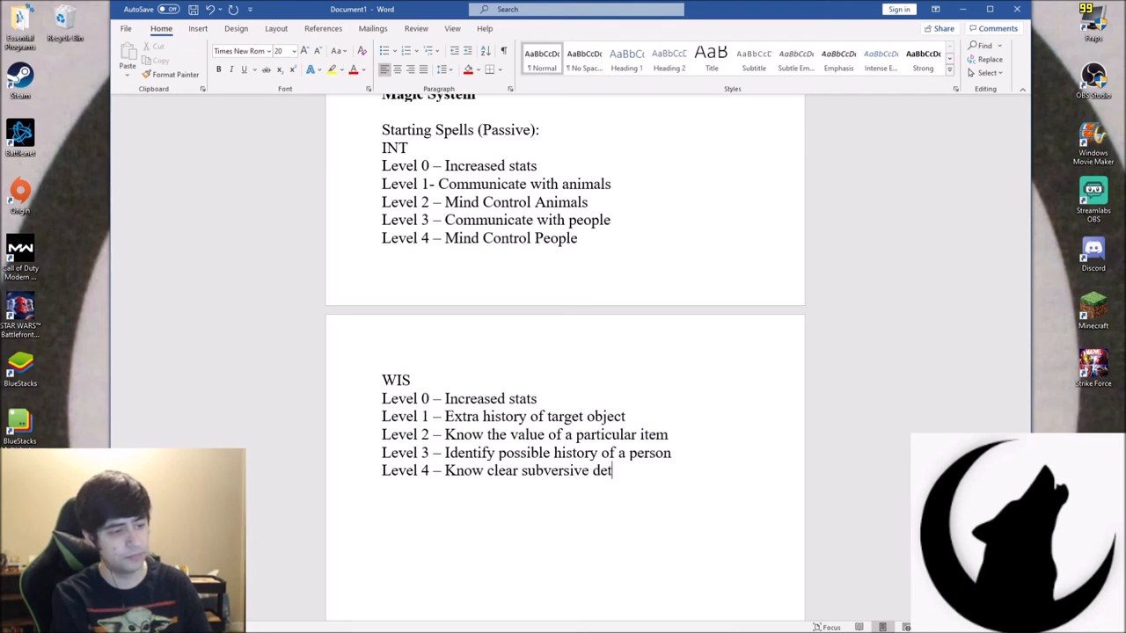
pyautogui.write('ails')
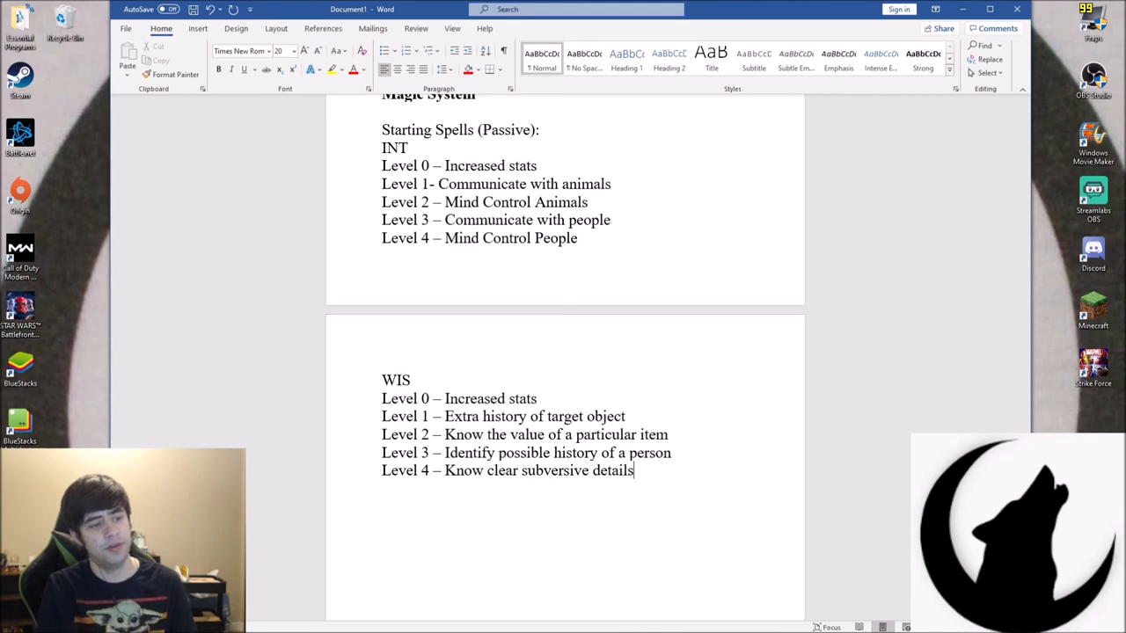
# Add a 'Starting Spells (Aggressive):' heading with an INT subheading below the WIS list
pyautogui.press('Enter')
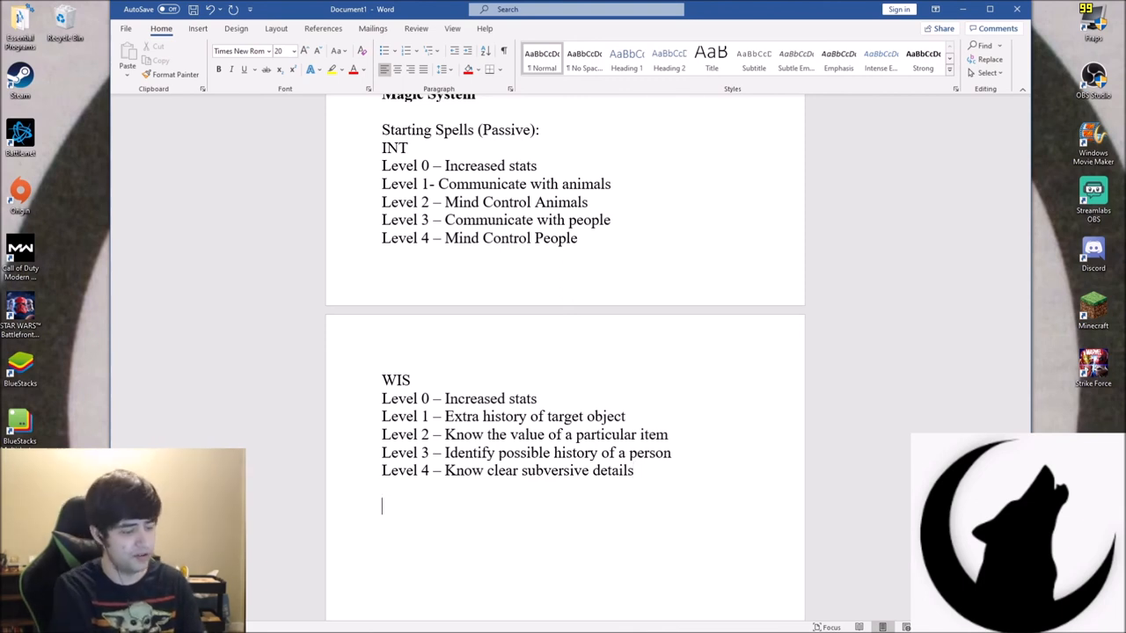
pyautogui.write('Startin')
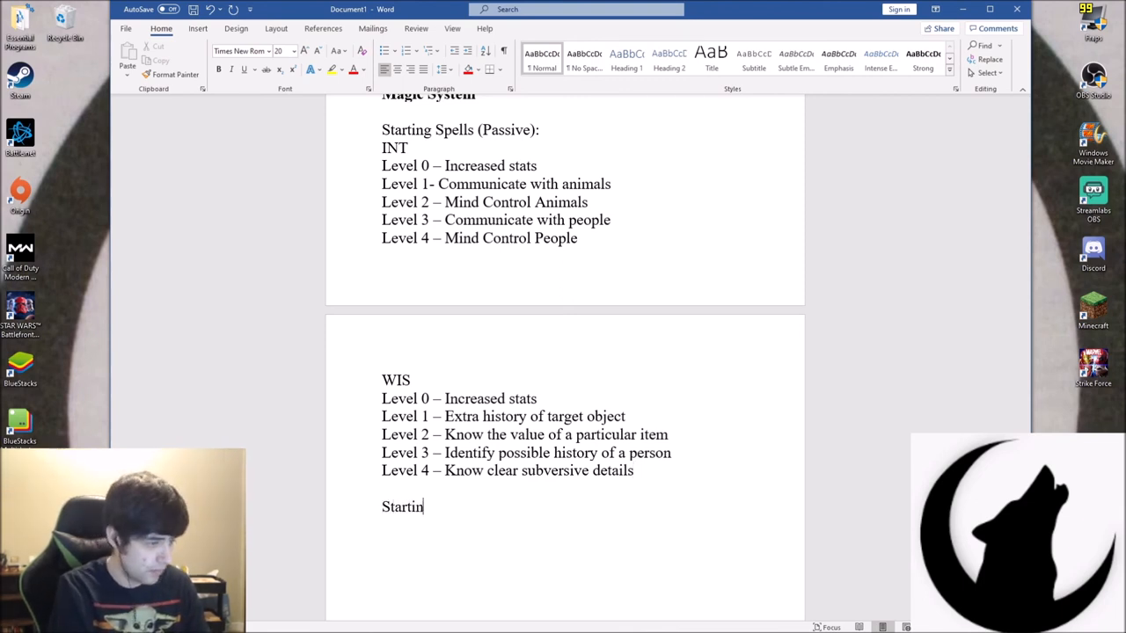
pyautogui.write('g Spells (')
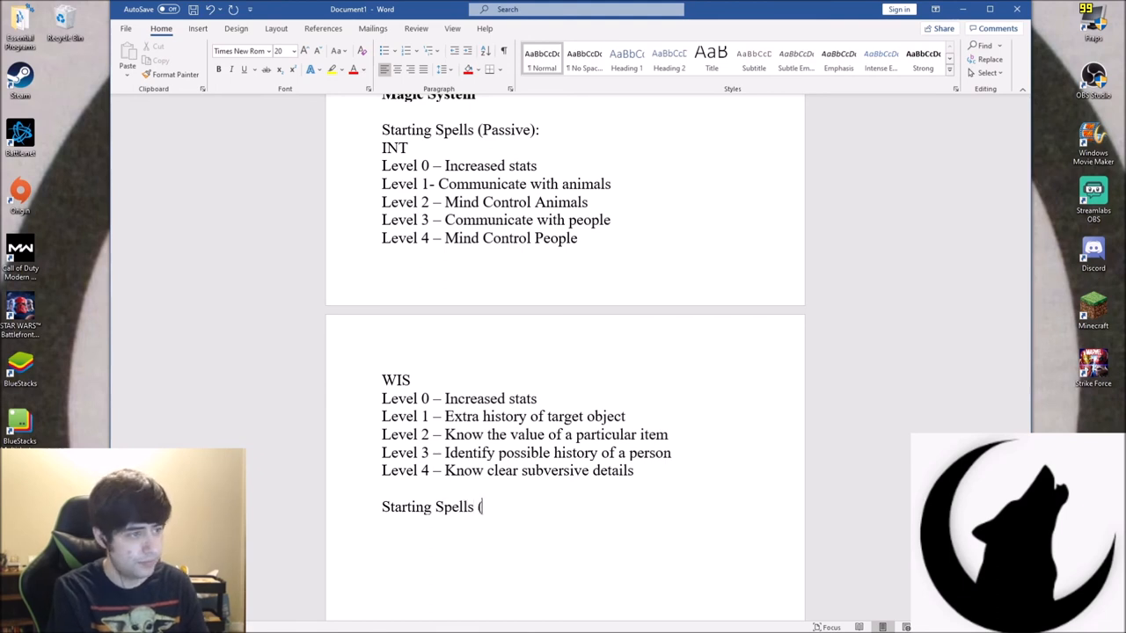
pyautogui.write('Agr')
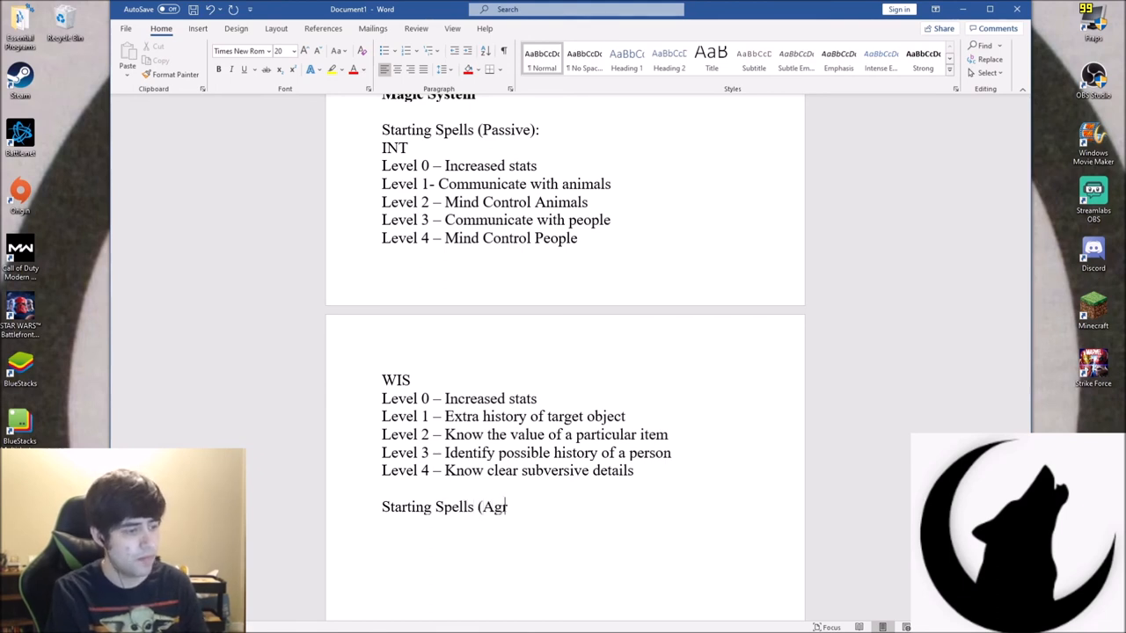
pyautogui.write('gressive):')
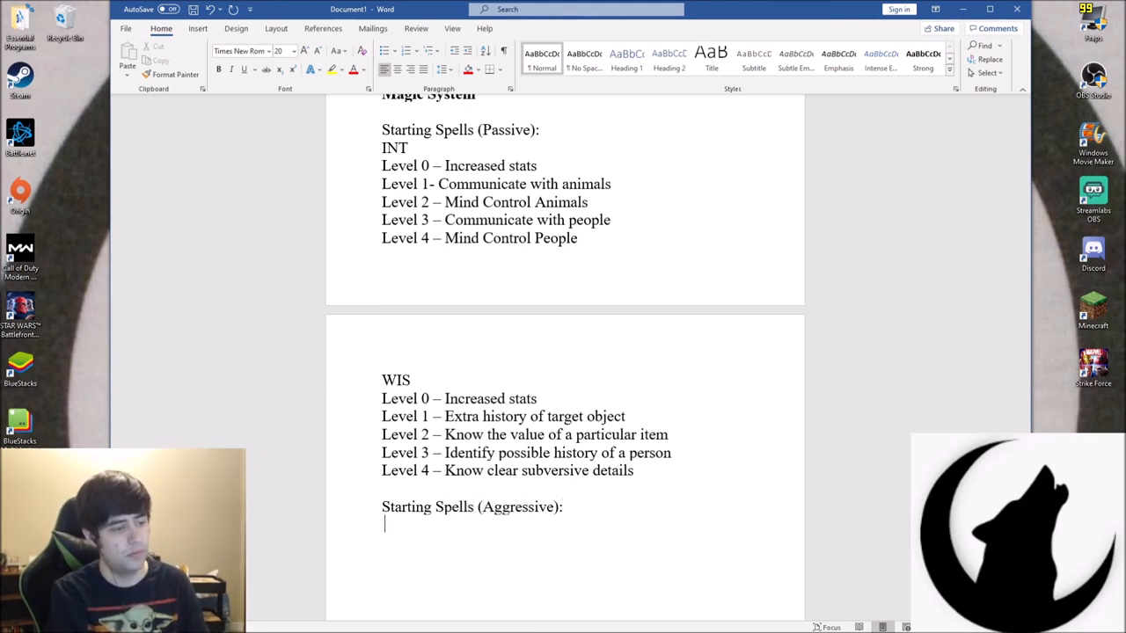
pyautogui.write('INT')
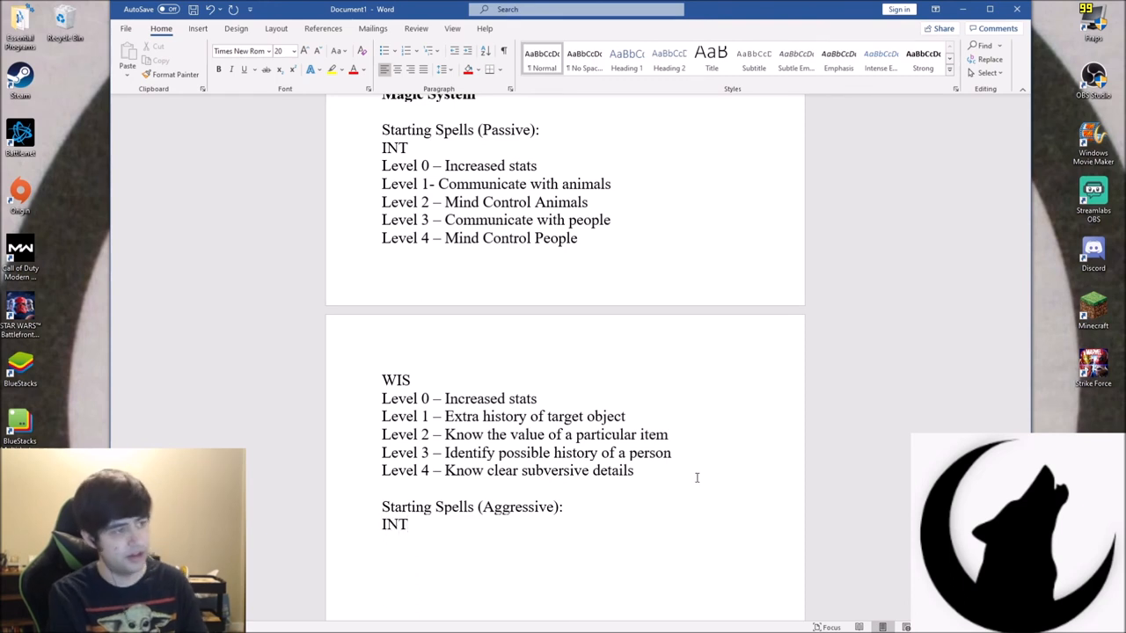
# Add Level 0 Wave Blast at 1d4 Damage and a Level 1 Mind spell at 1d6
pyautogui.write('Level')
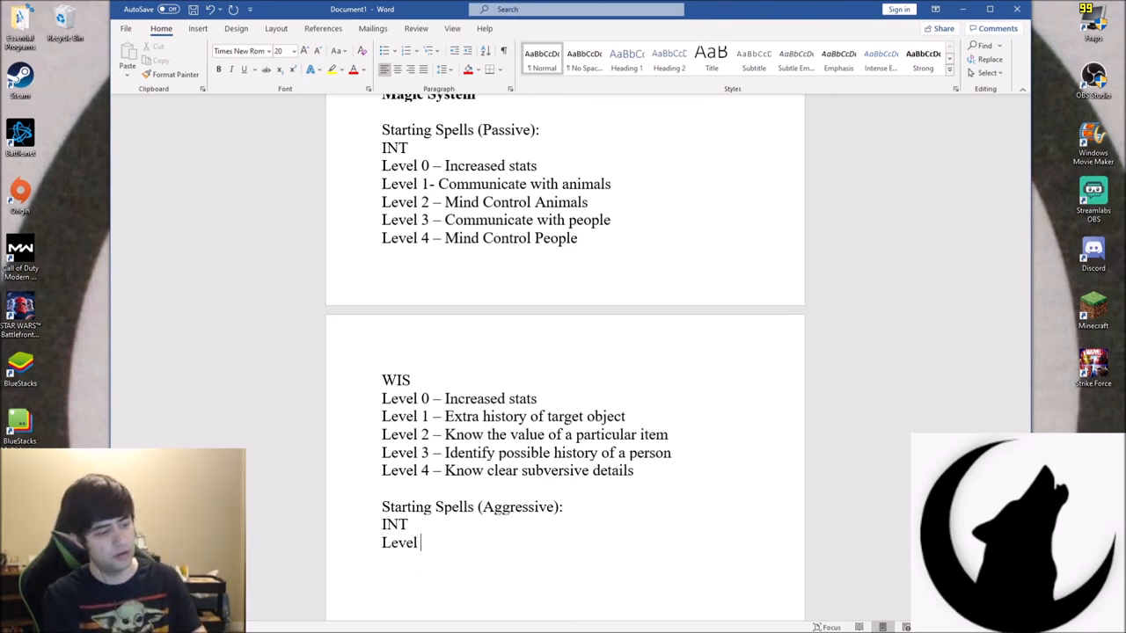
pyautogui.write('0 -')
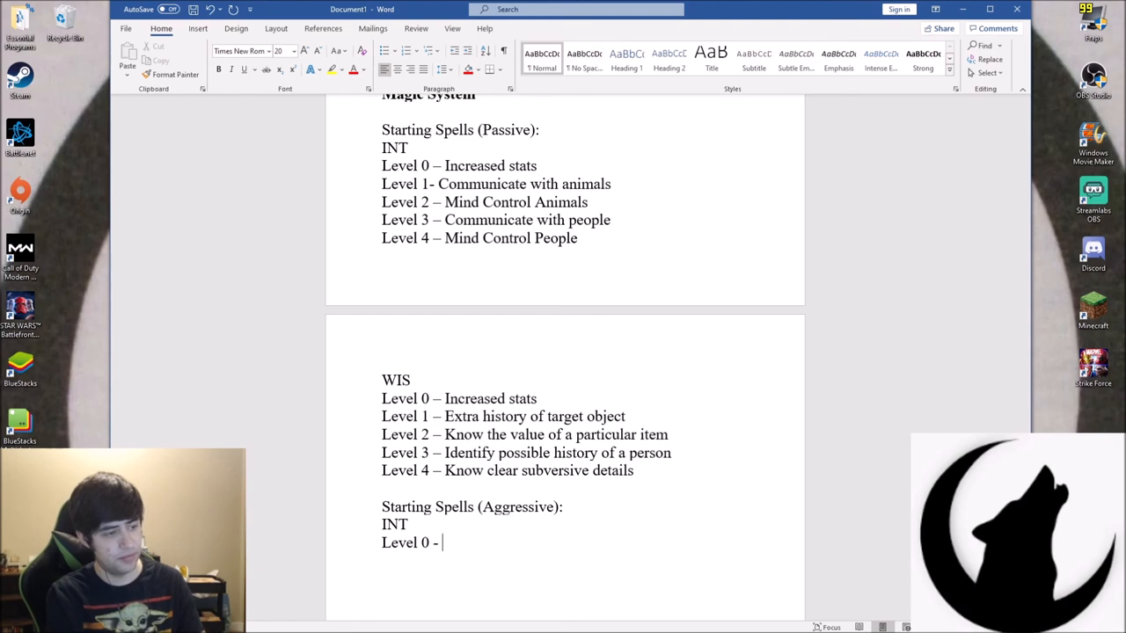
pyautogui.write('Wave Blast')
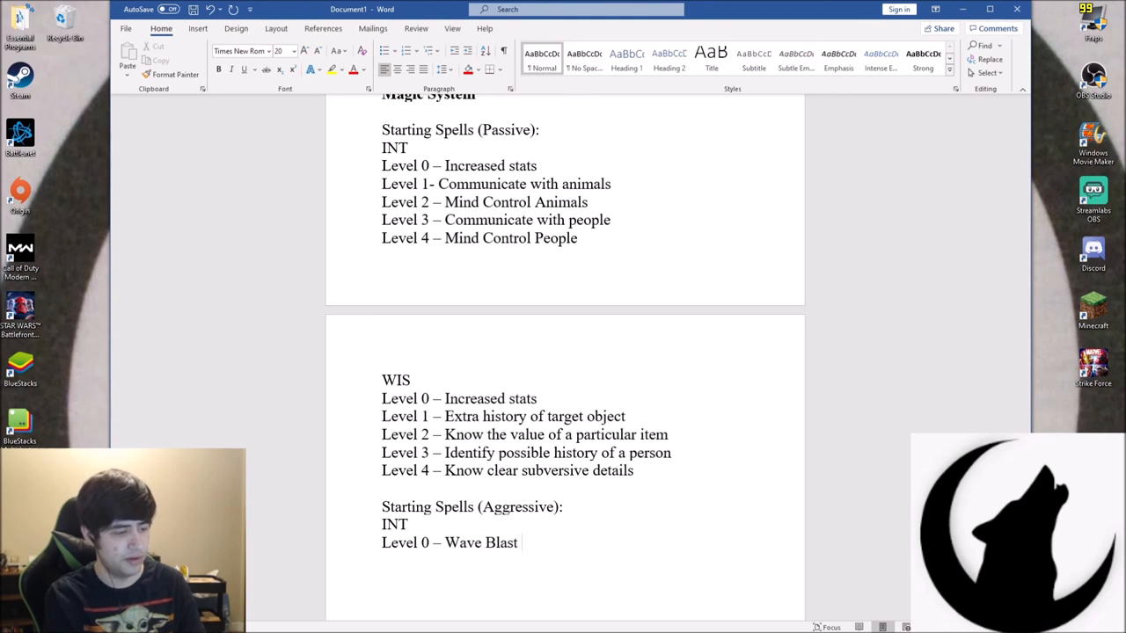
pyautogui.write('=')
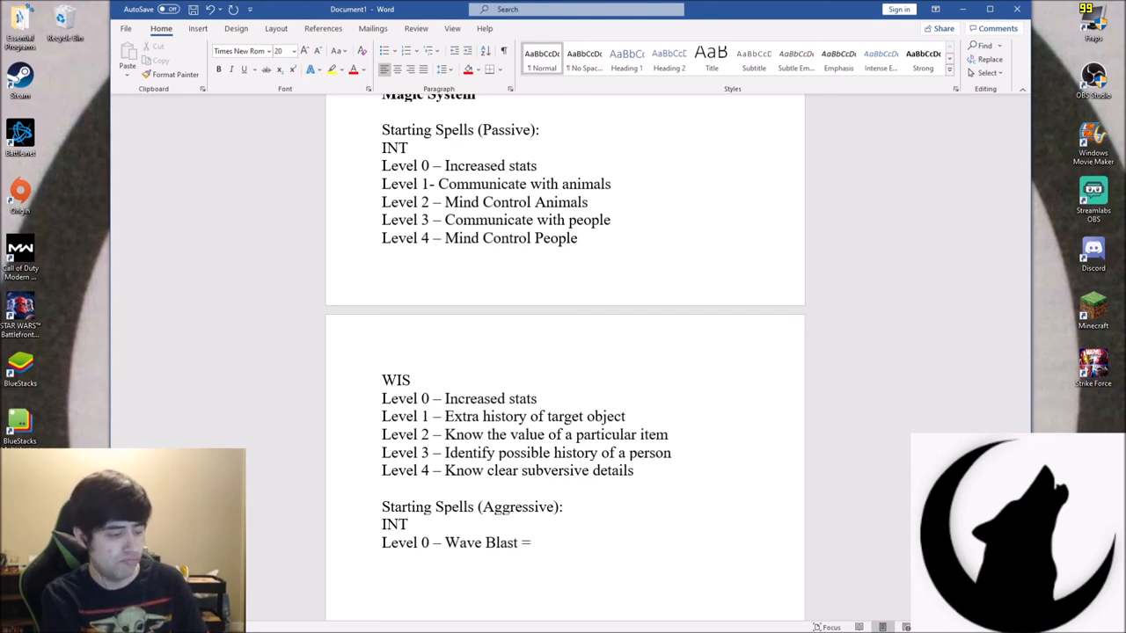
pyautogui.write('4')
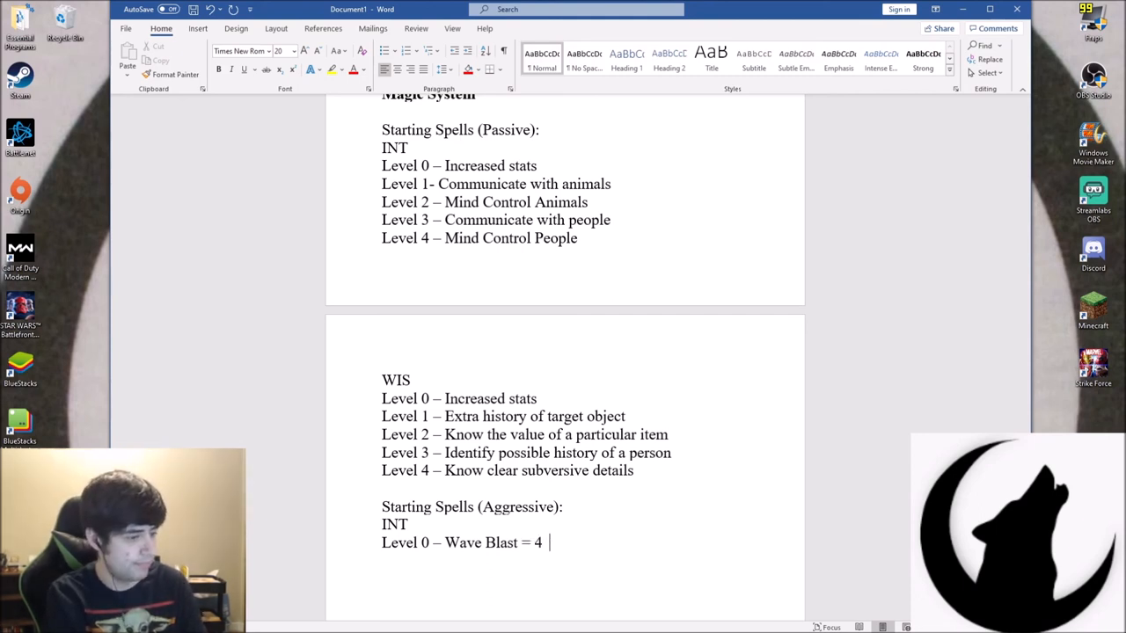
pyautogui.write('Damage')
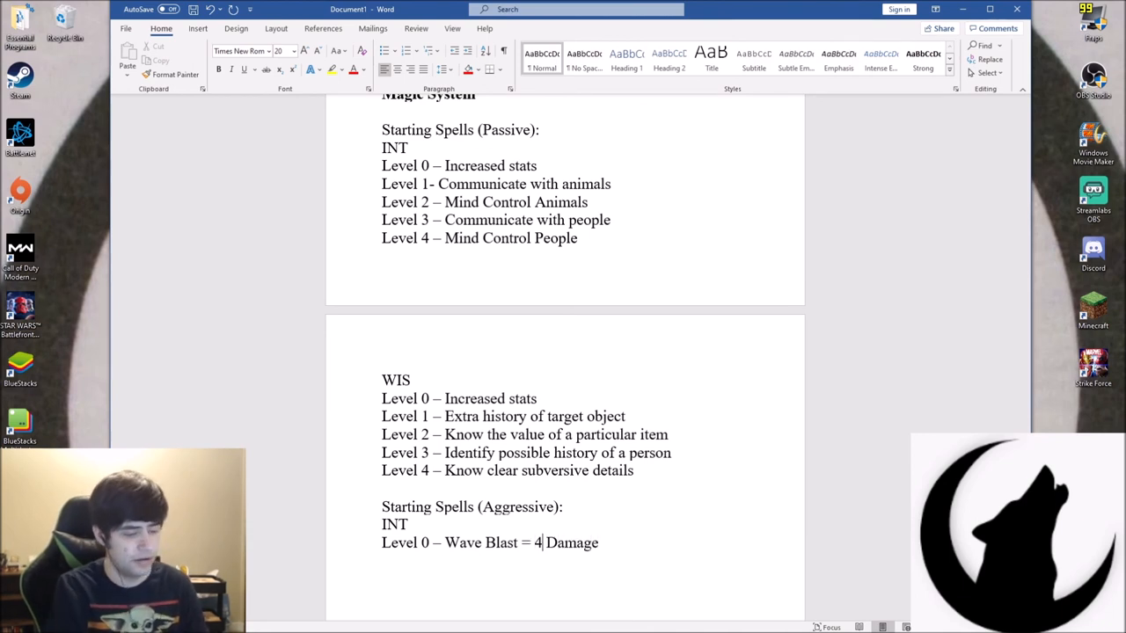
pyautogui.write('d')
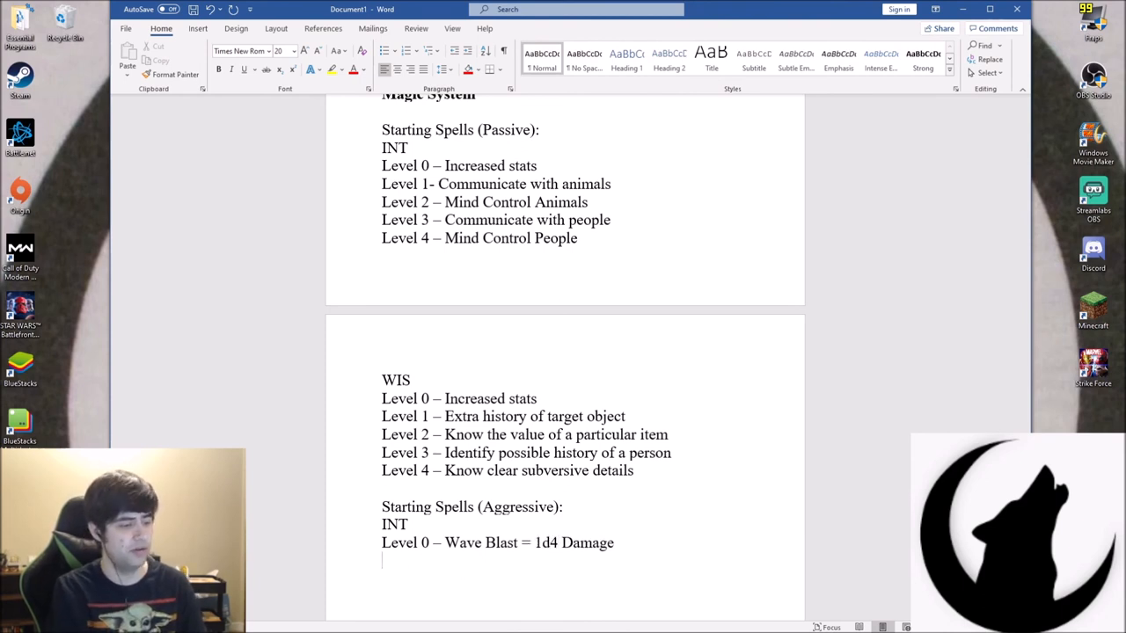
pyautogui.write('Level 1')
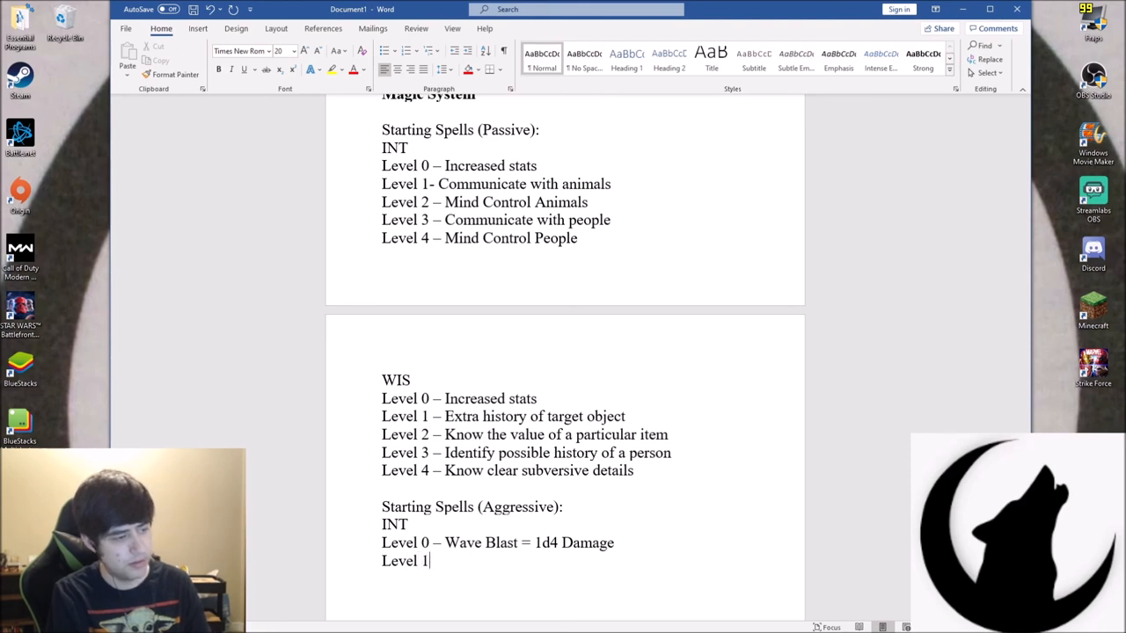
pyautogui.write('-')
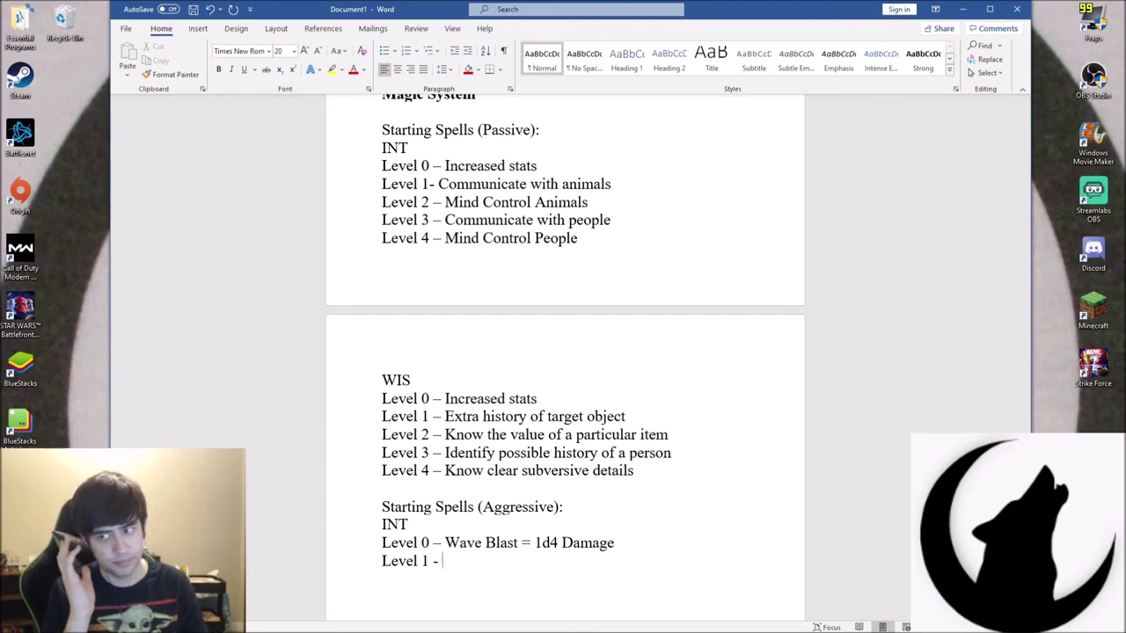
pyautogui.write('Mind Pierce')
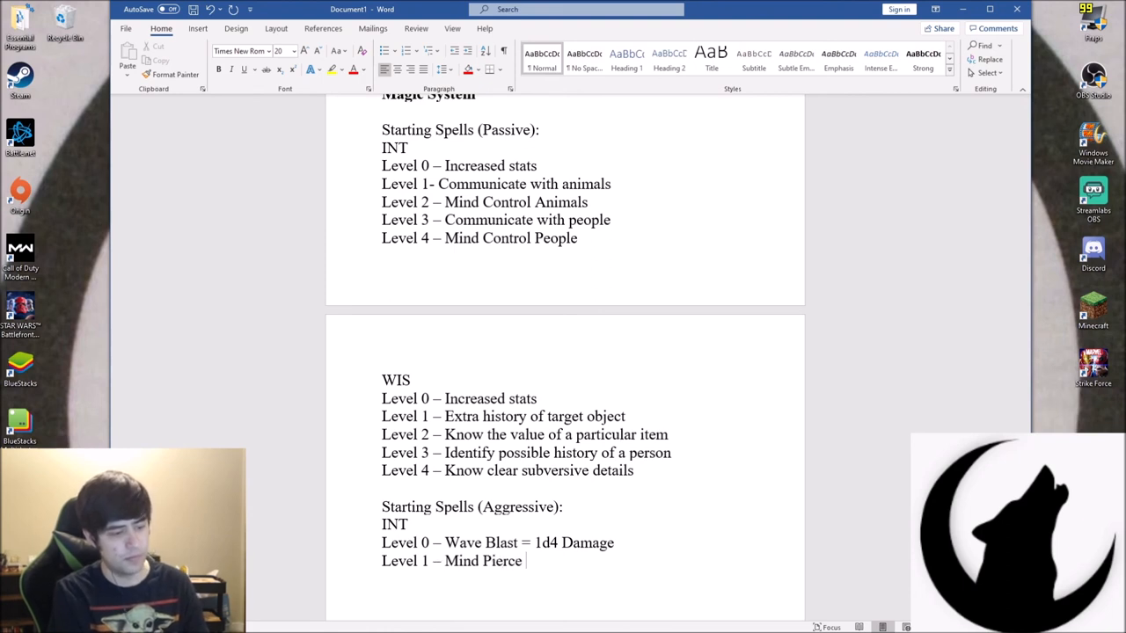
pyautogui.write('= 1')
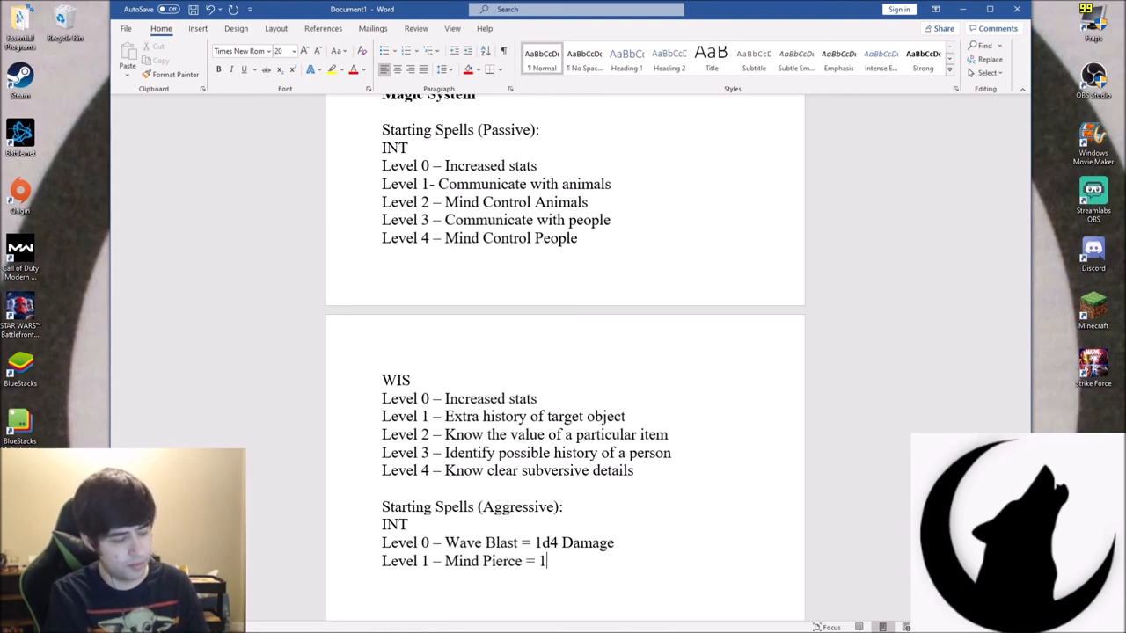
pyautogui.write('d6 Damag')
pyautogui.write('L')
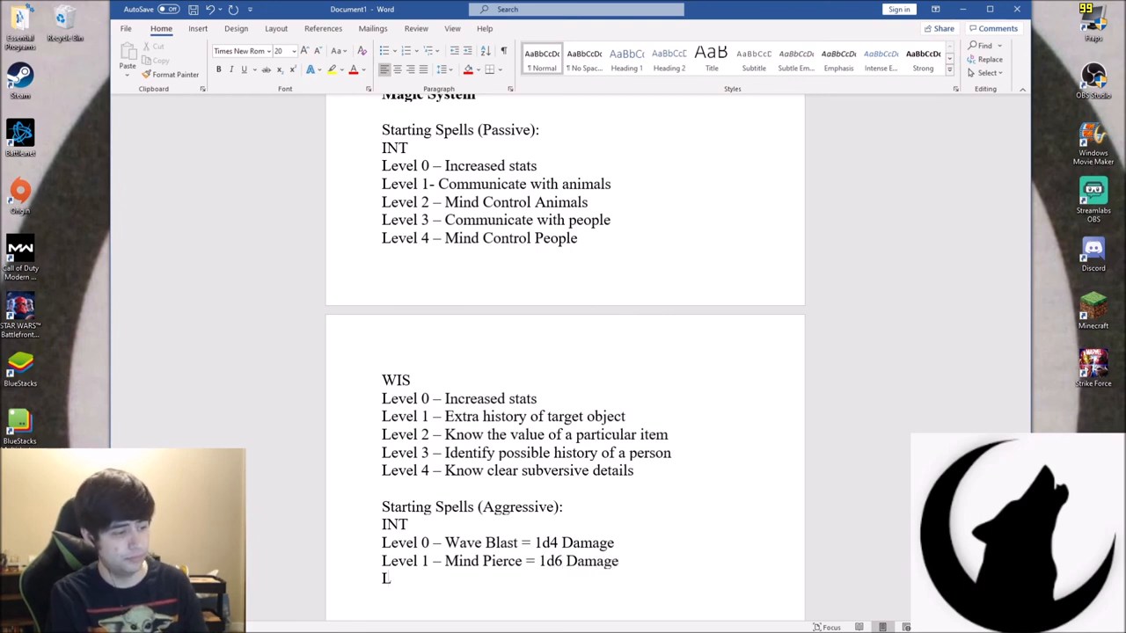
# Add the Level 2 Mind spell at 1d8 Damage, correcting stray letters
pyautogui.write('evel 2 -')
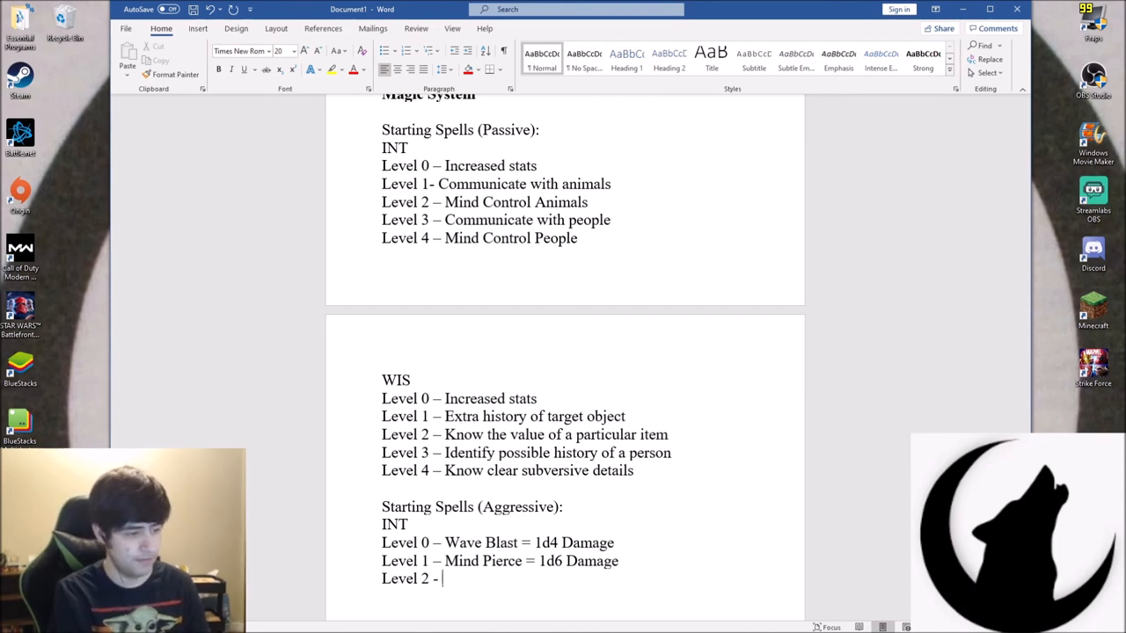
pyautogui.write('B')
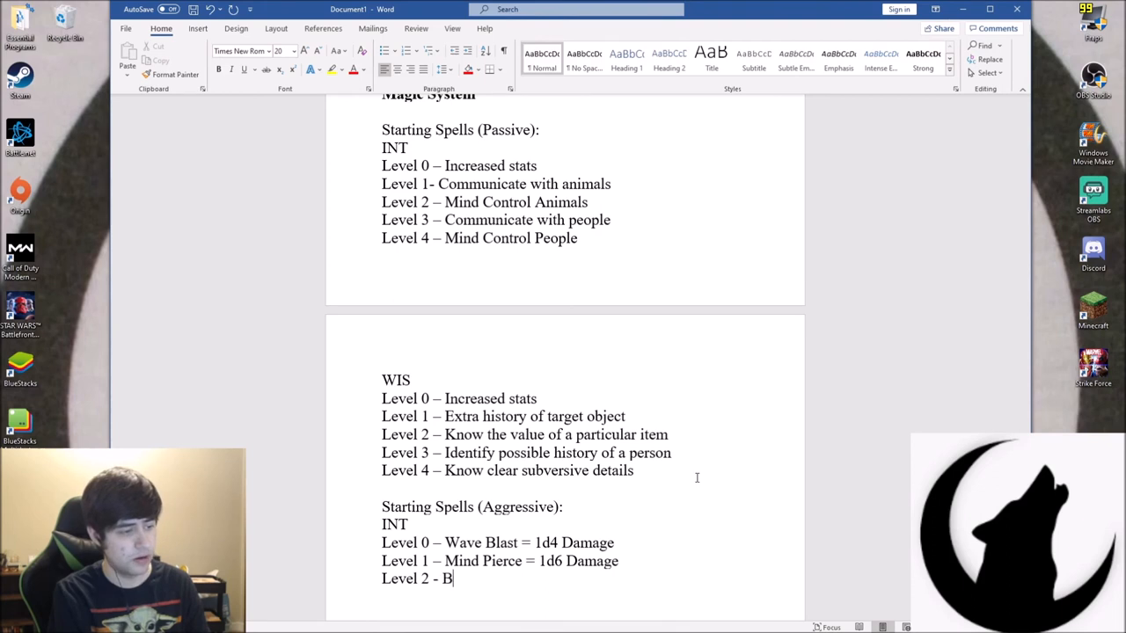
pyautogui.press('Backspace')
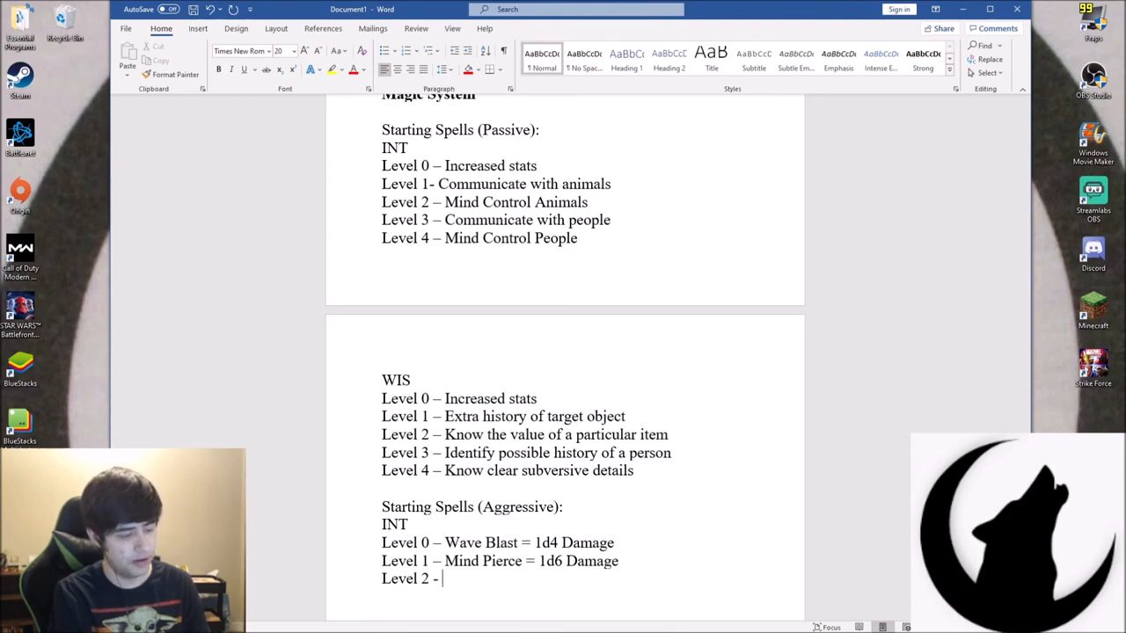
pyautogui.write('Mind')
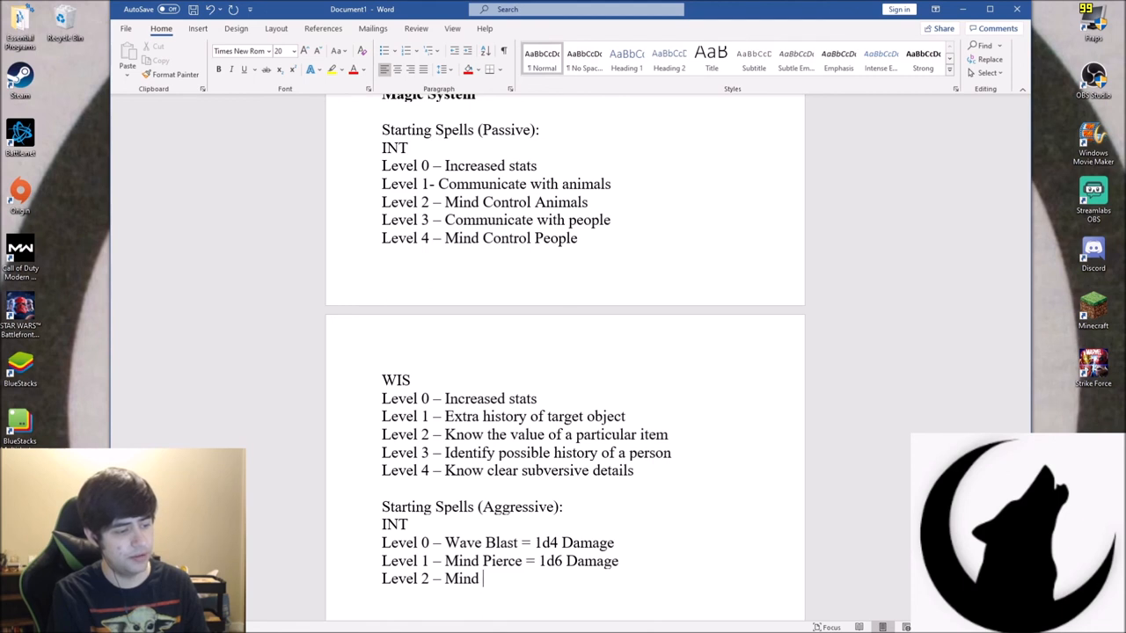
pyautogui.write('B')
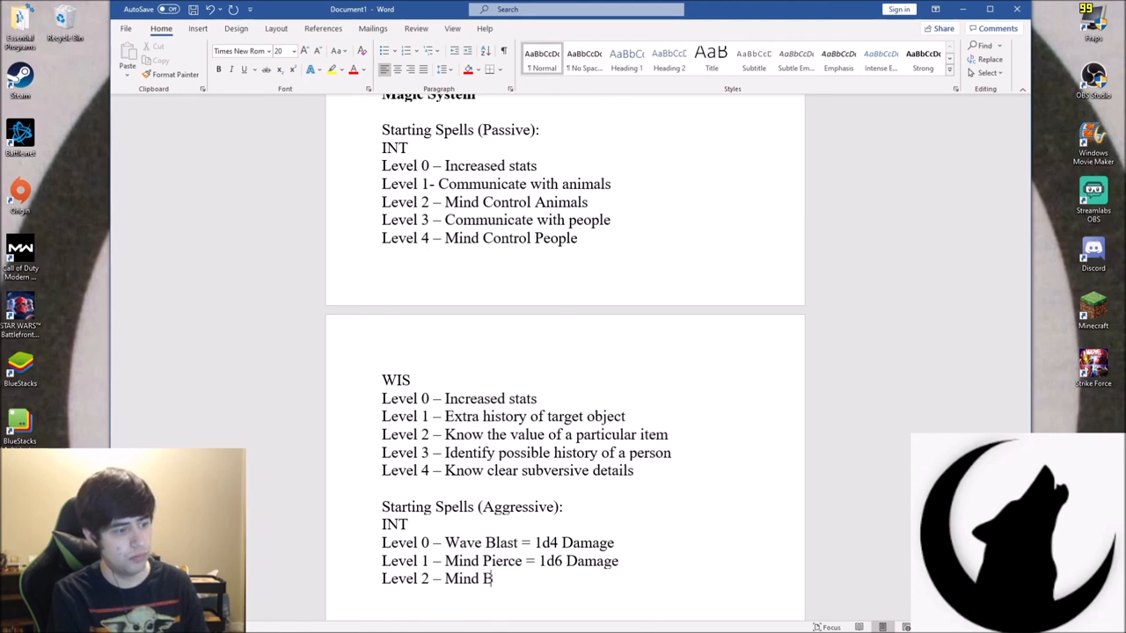
pyautogui.press('Backspace')
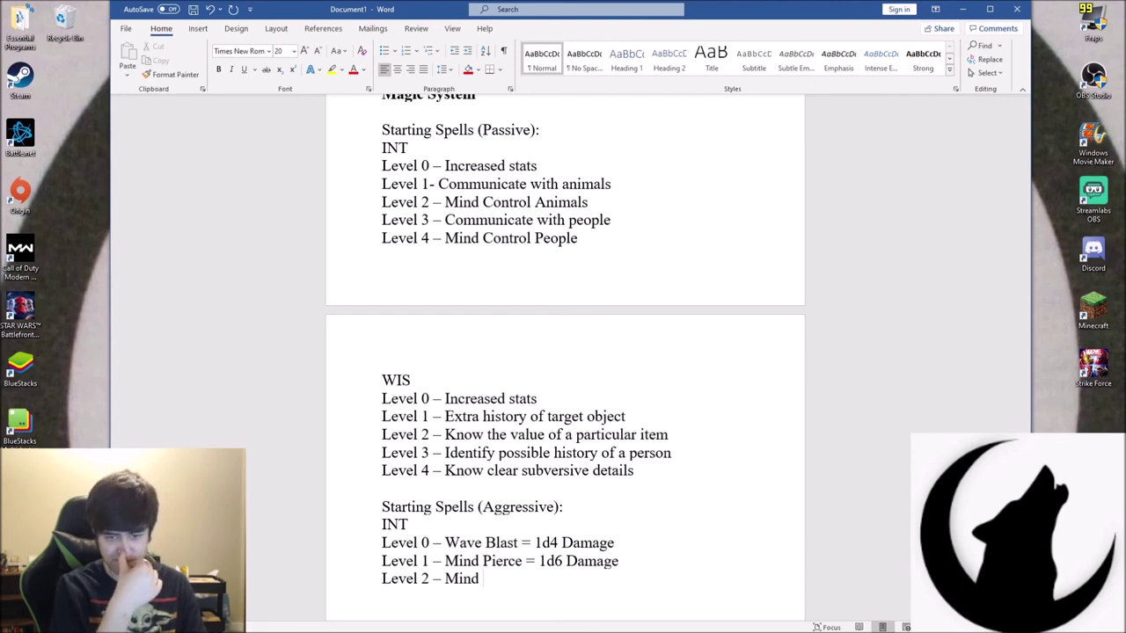
pyautogui.write('Grab')
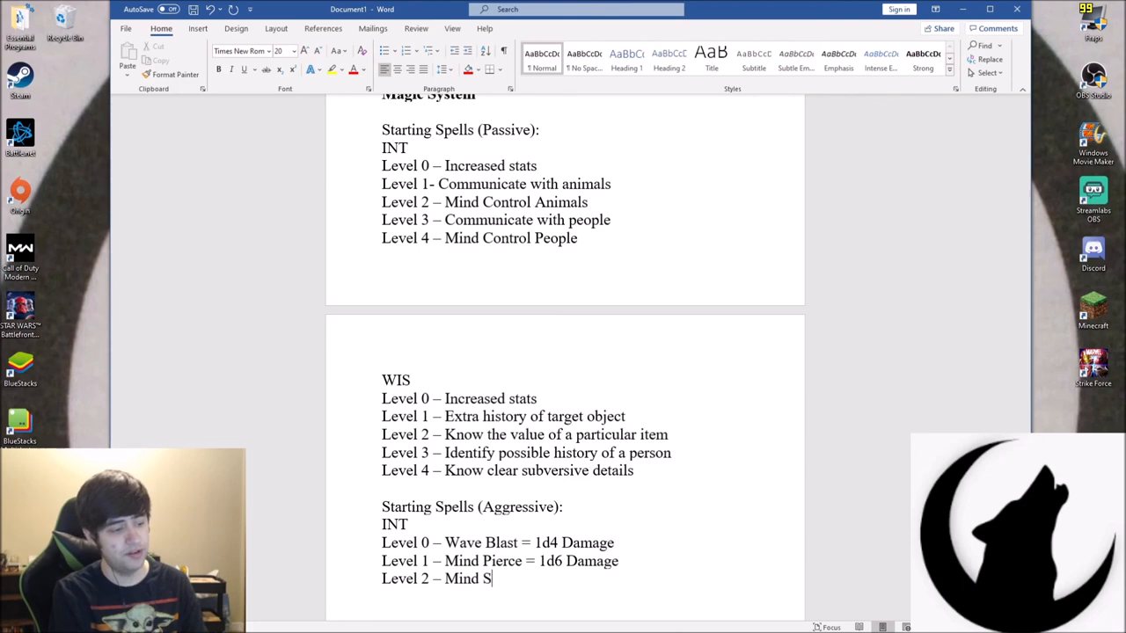
pyautogui.write('queeze =')
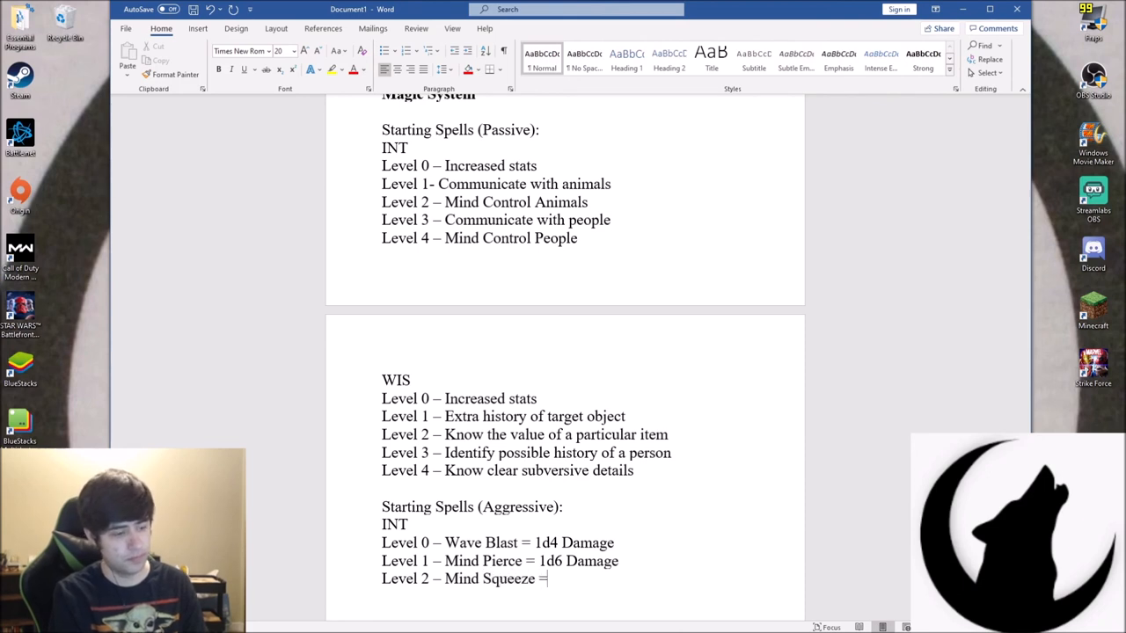
pyautogui.write('1d')
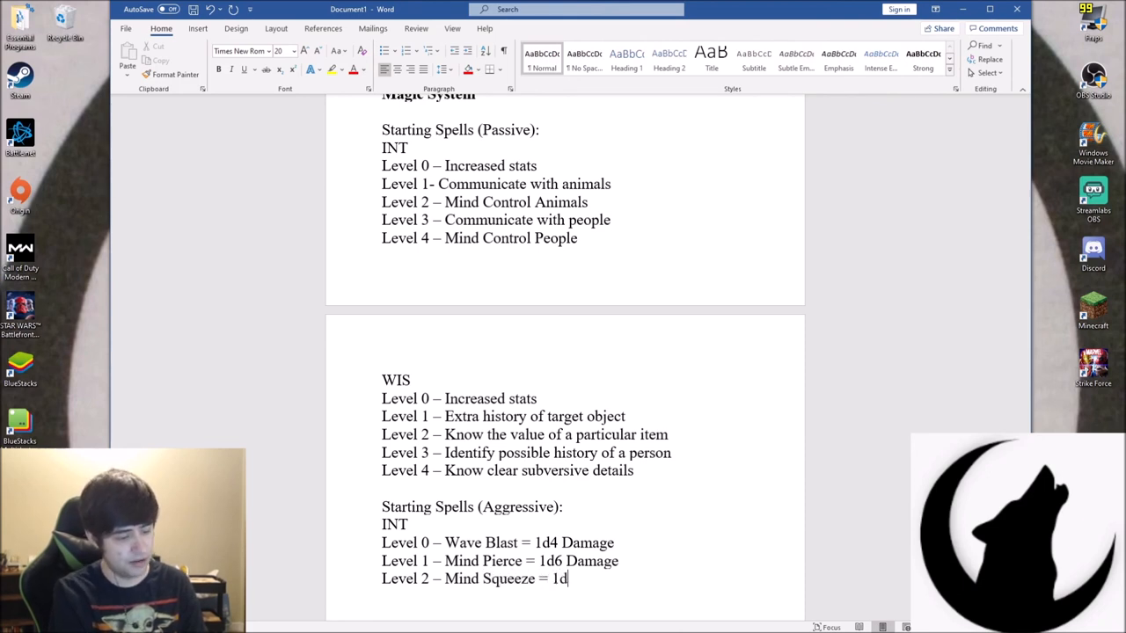
pyautogui.write('8 Damage')
pyautogui.write('Leve')
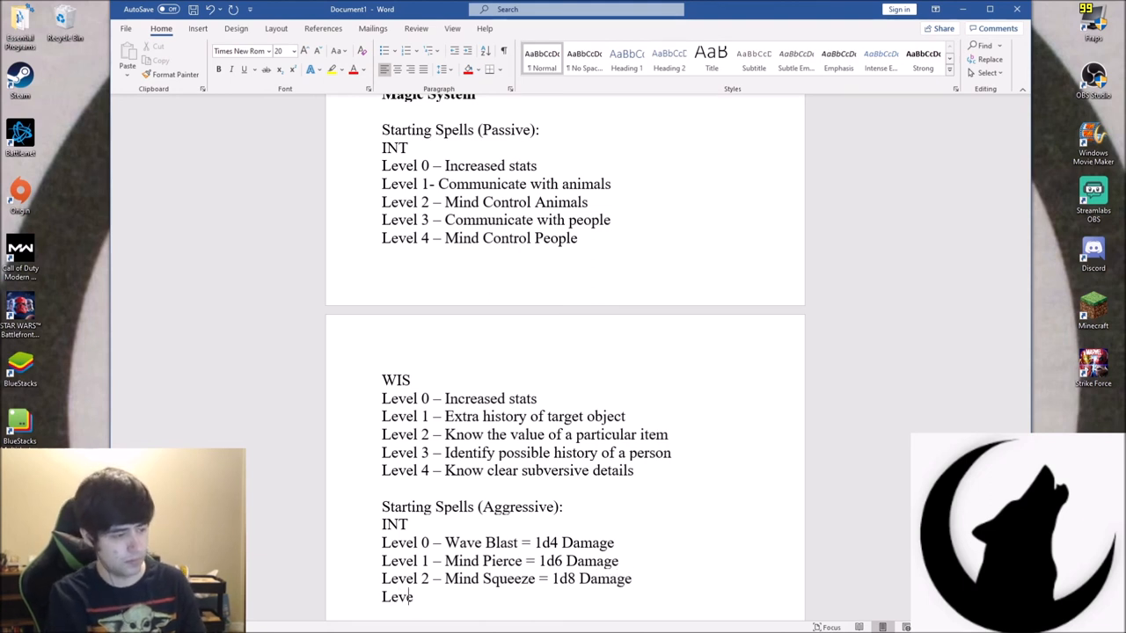
# Add Level 3 Brain Crush at 1d10 Damage
pyautogui.write('l')
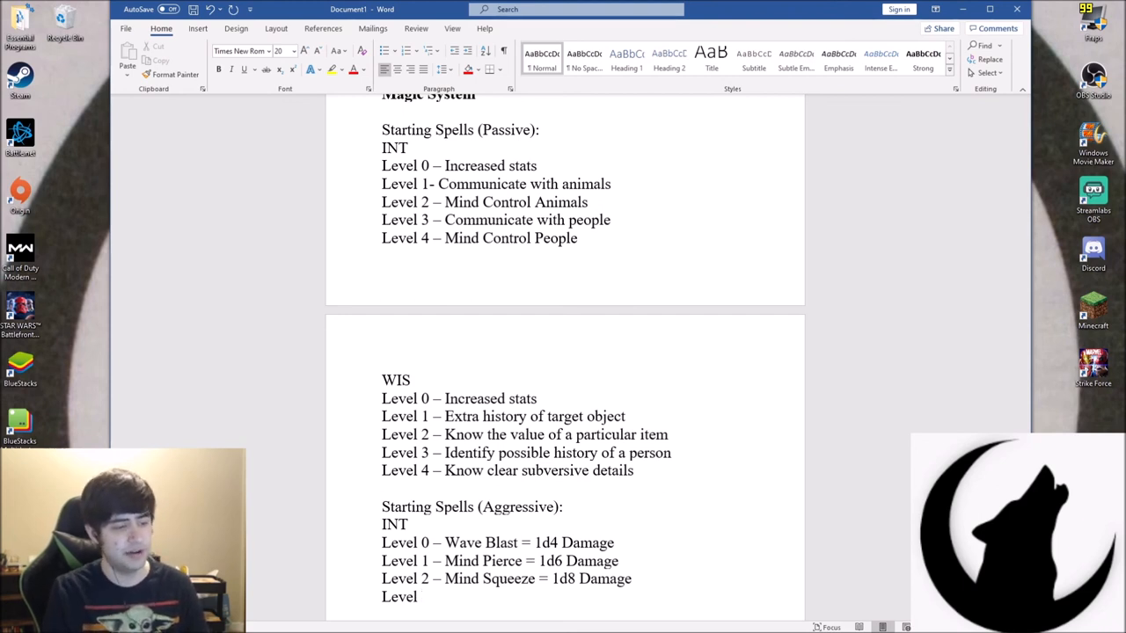
pyautogui.write('3')
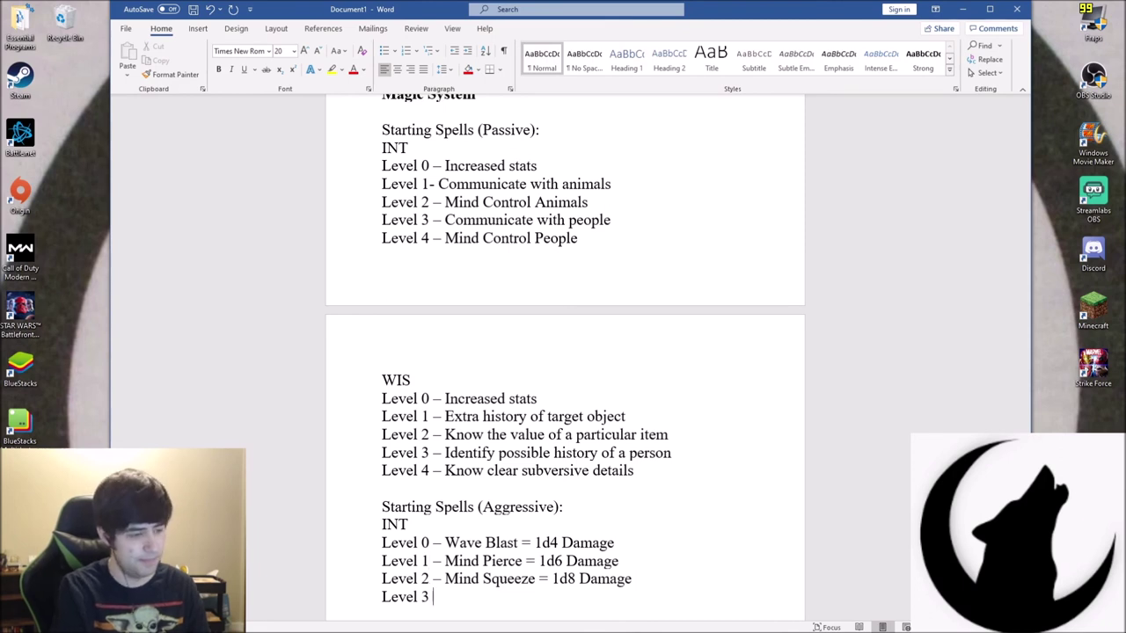
pyautogui.write('-')
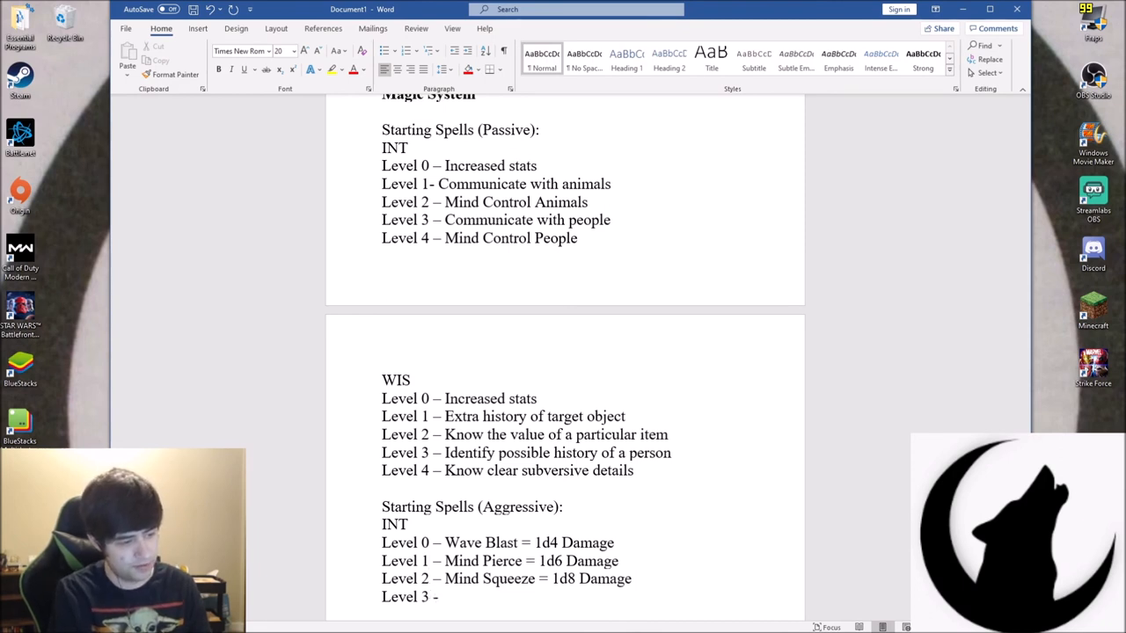
pyautogui.write('Bra')
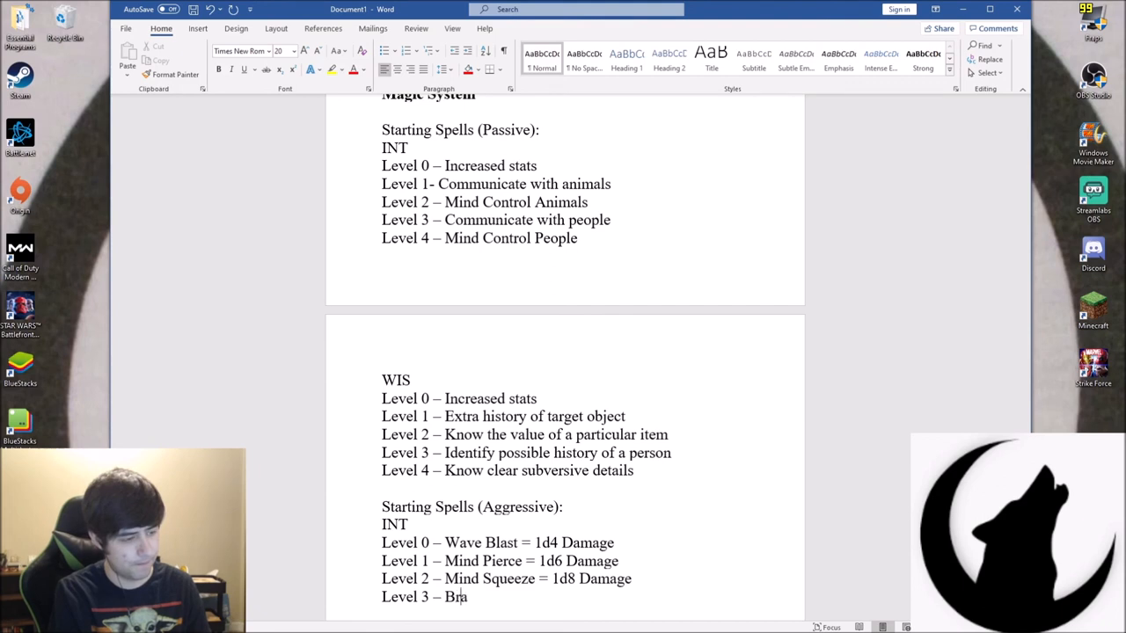
pyautogui.write('in')
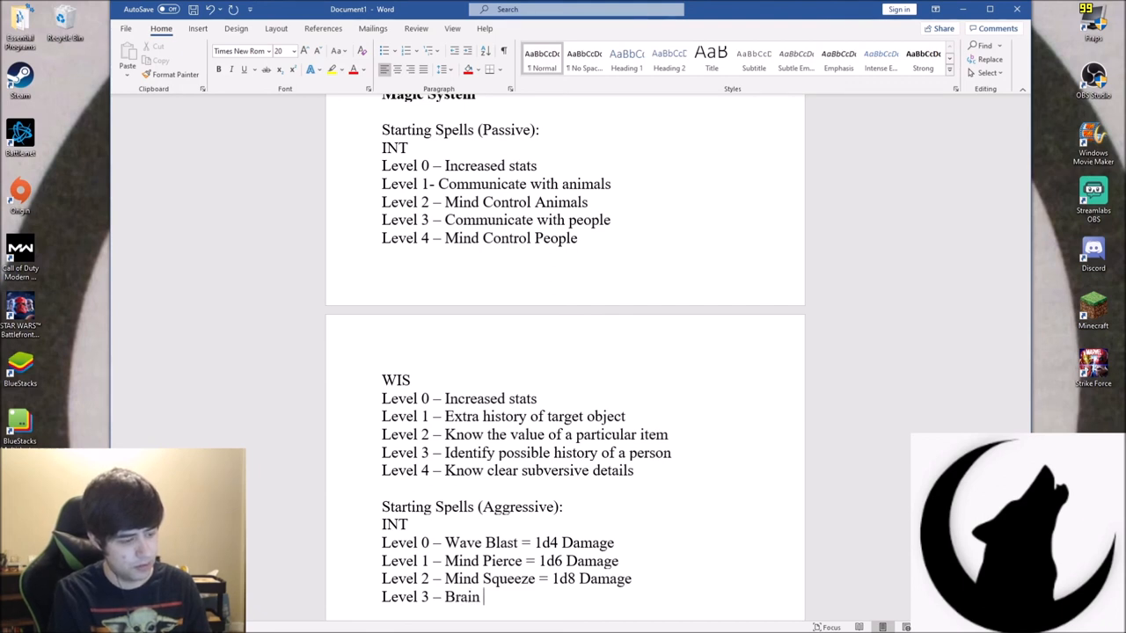
pyautogui.write('Crush')
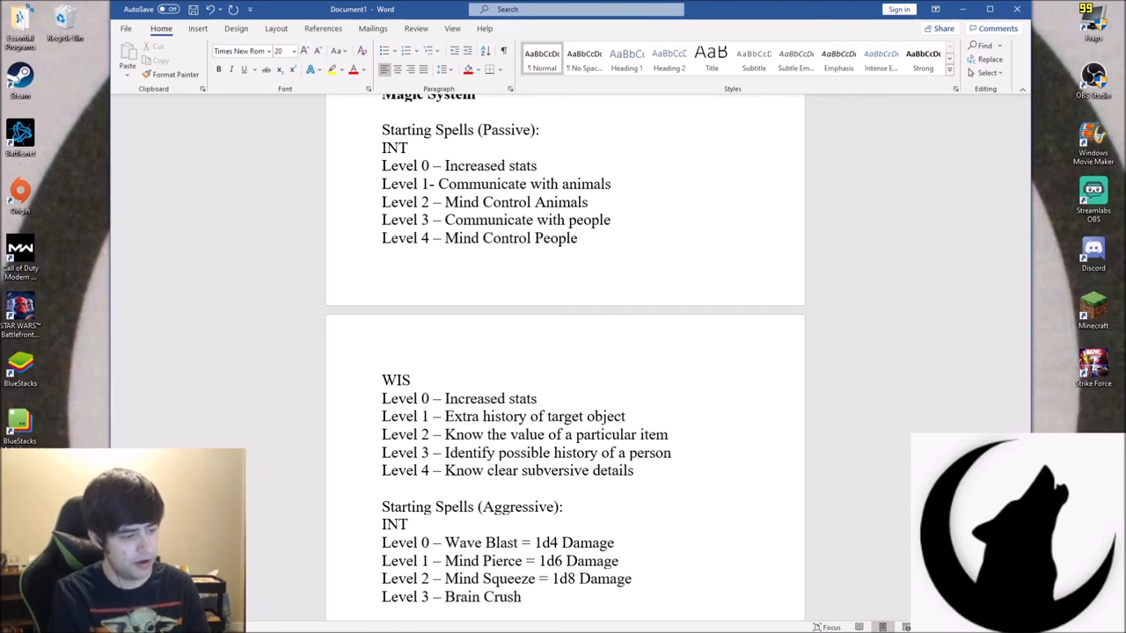
pyautogui.write('=')
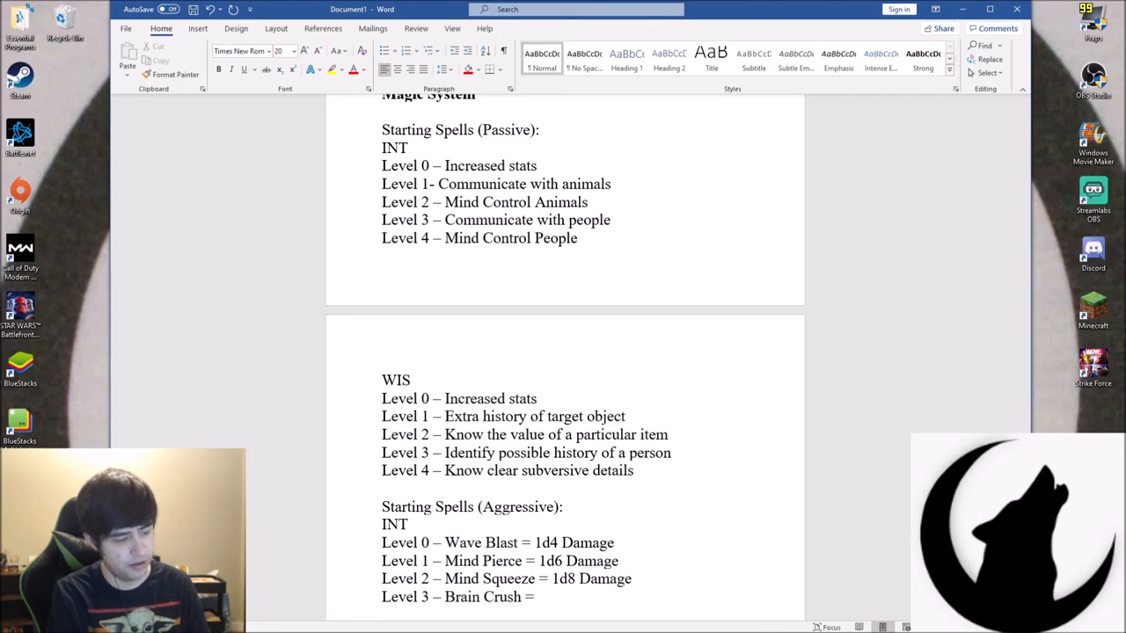
pyautogui.write('1d10')
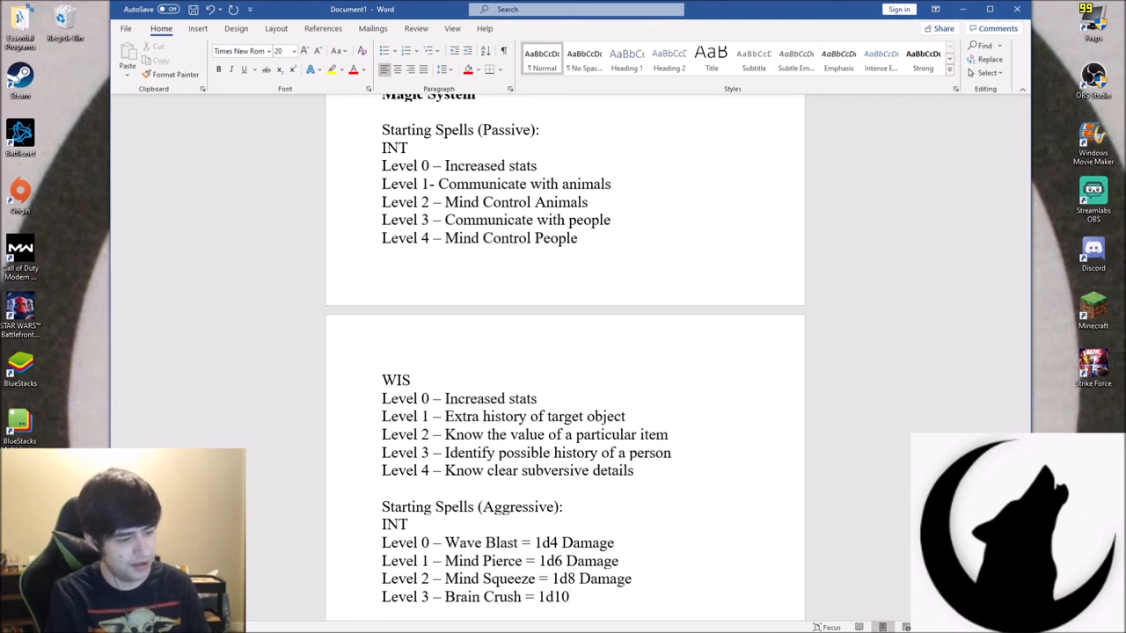
pyautogui.write('Damage')
pyautogui.write('Level 4 - B')
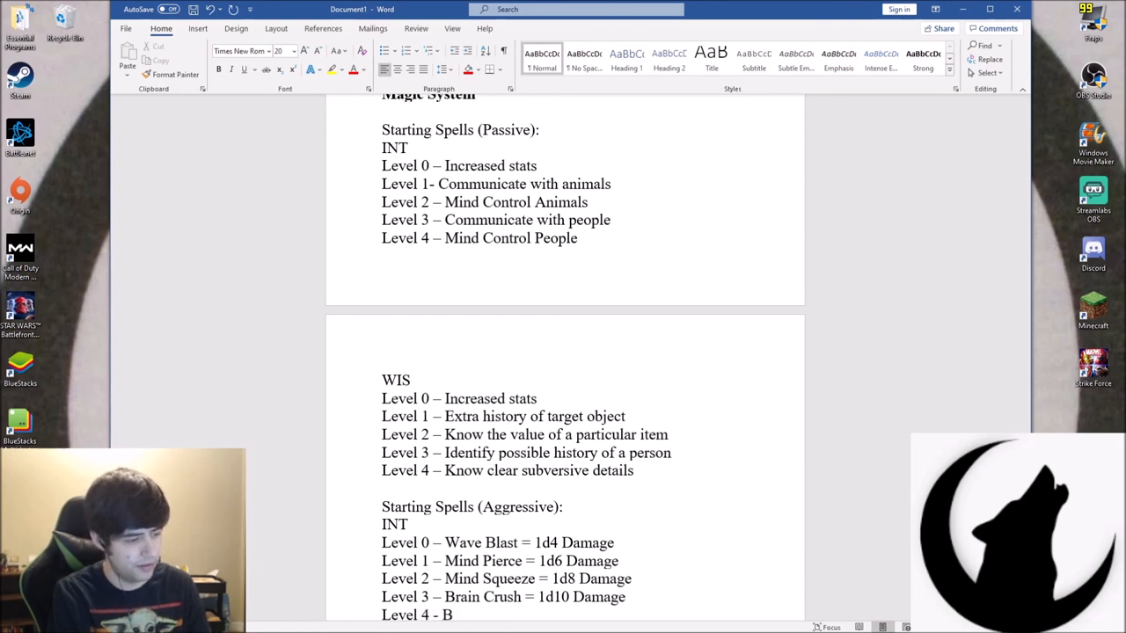
# Add Level 4 Brain Melt at 1d12 Damage
pyautogui.write('rain Melt =')
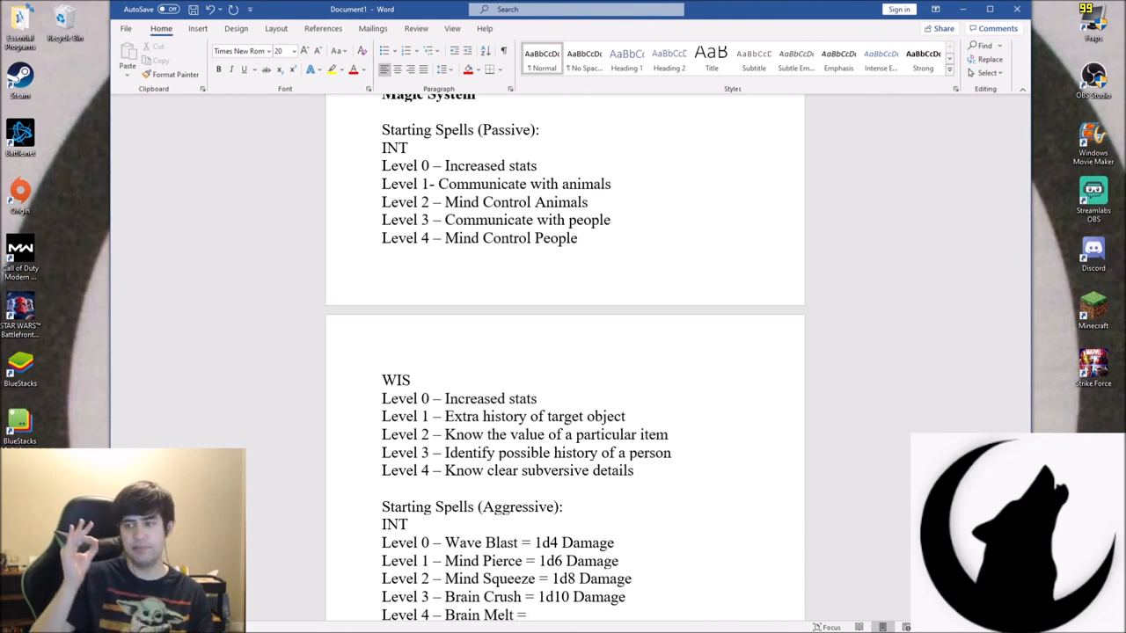
pyautogui.write('1d12')
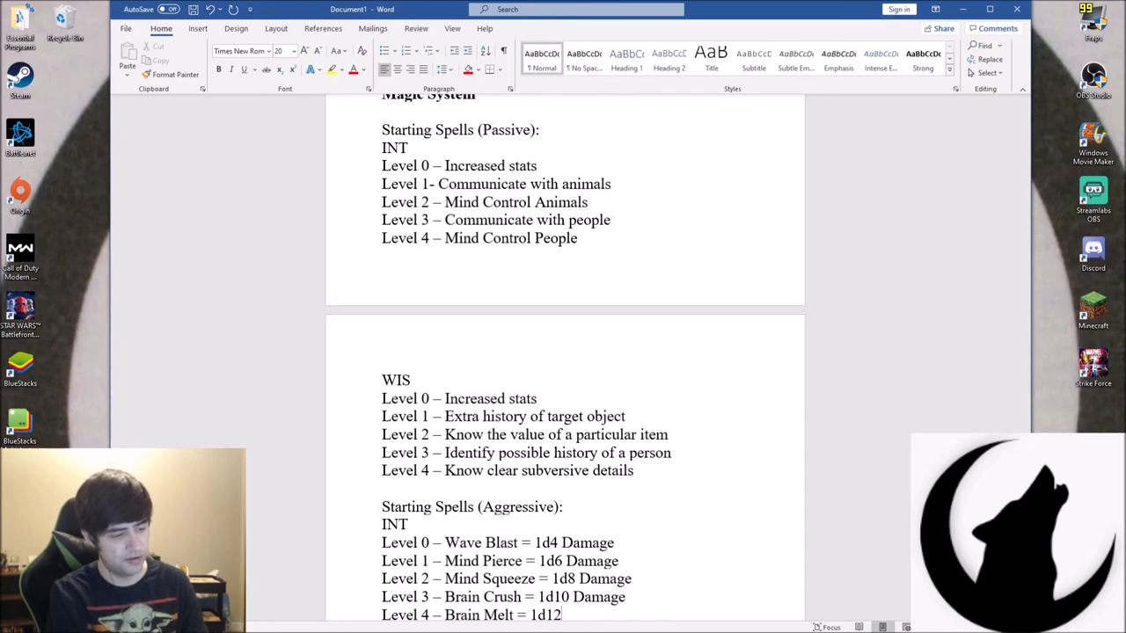
pyautogui.write('Damage')
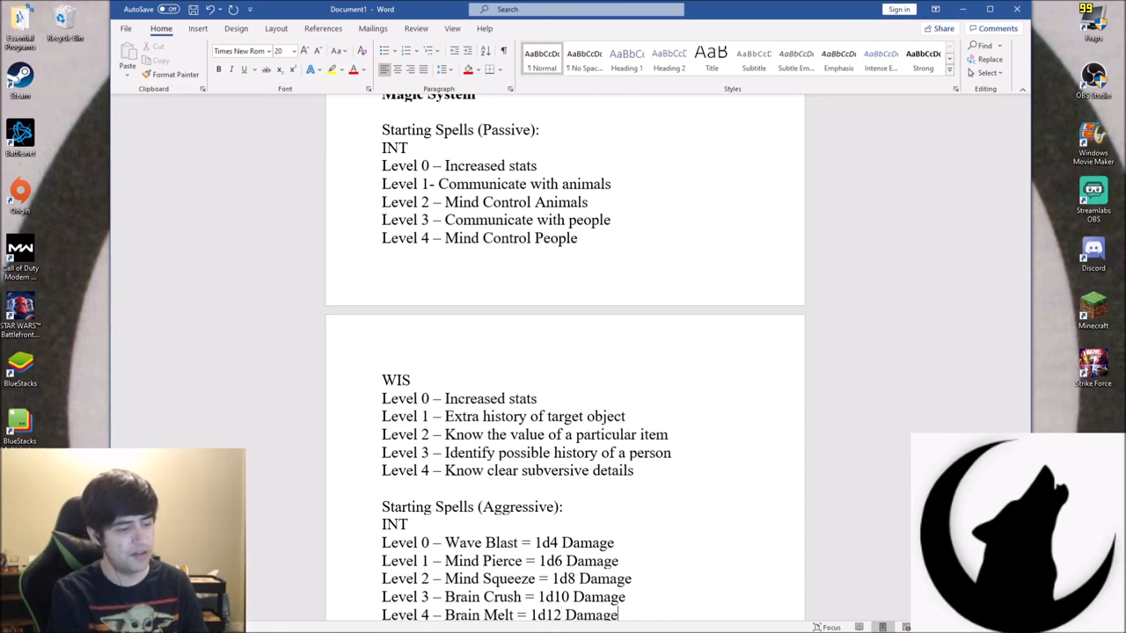
pyautogui.scroll(-3)
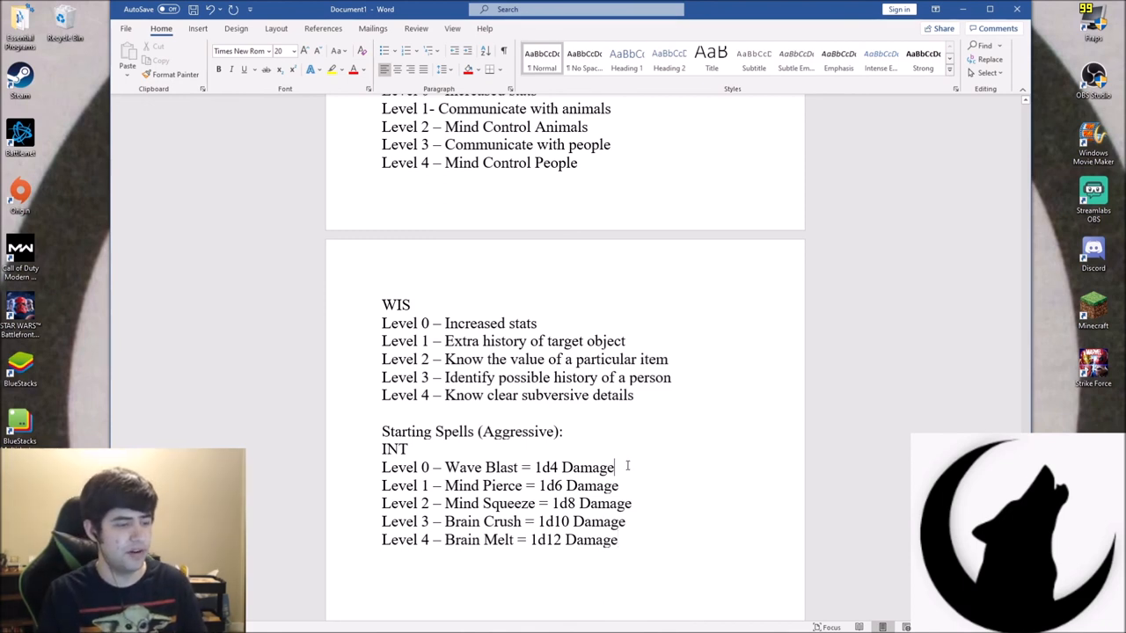
# Note Wave Blast as not noticeable and add the Noticed 1d4 note to Level 1
pyautogui.write('(')
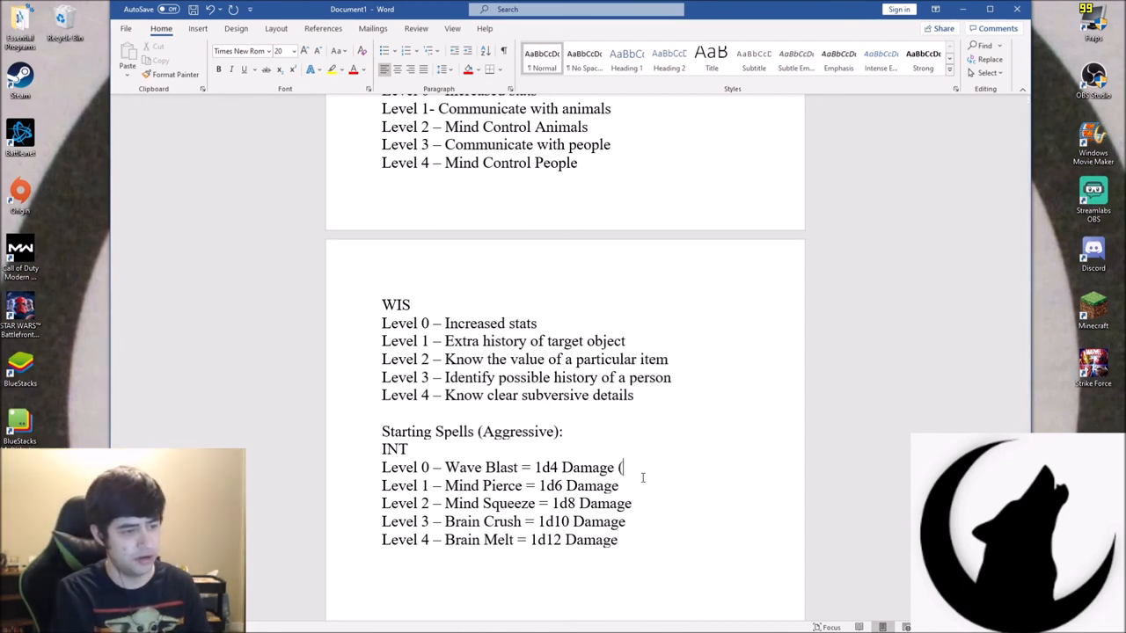
pyautogui.write('No')
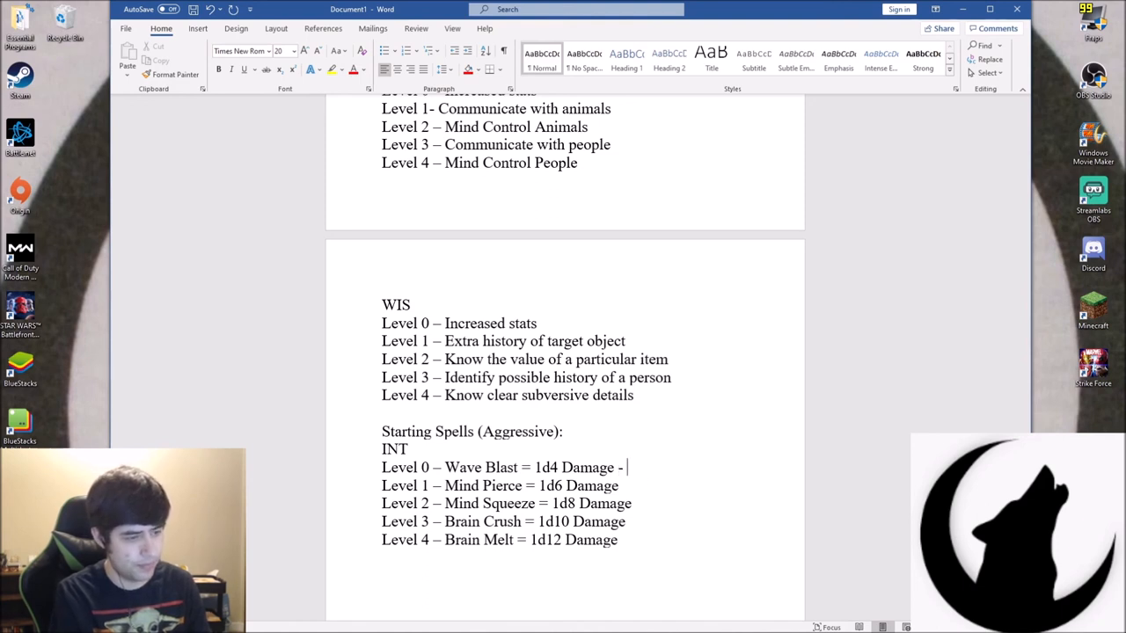
pyautogui.write('N')
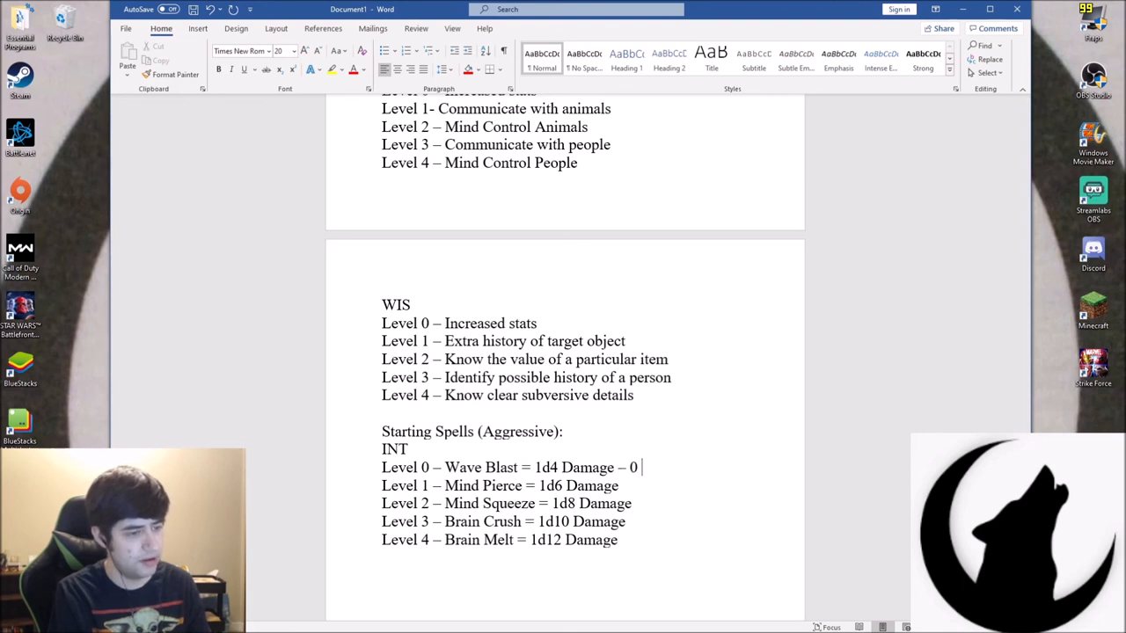
pyautogui.write('Not nof')
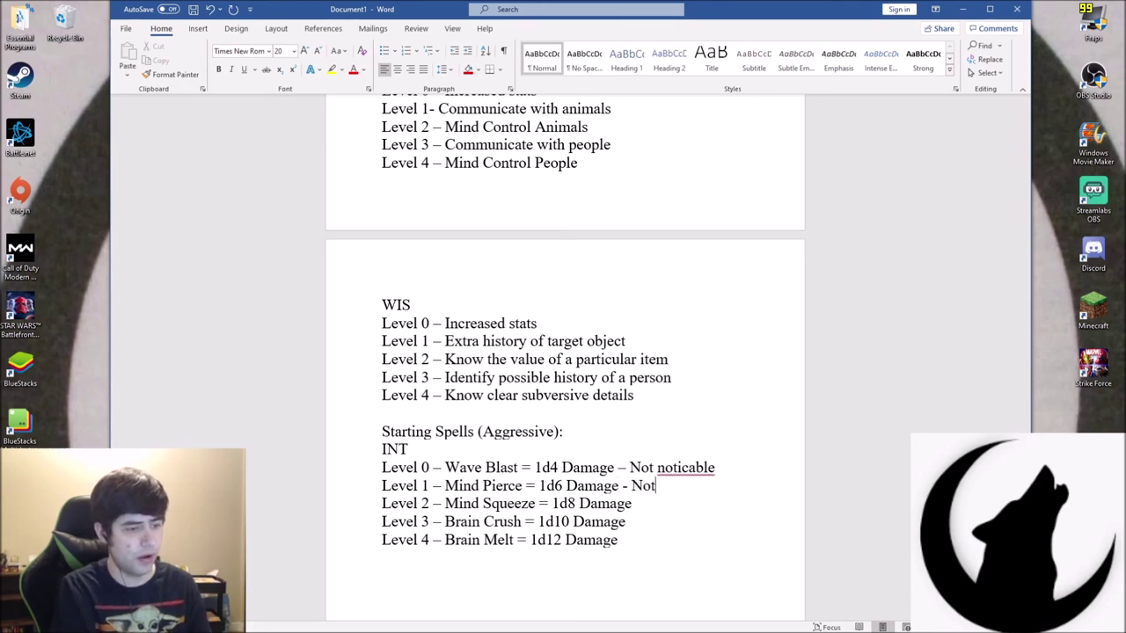
pyautogui.write('iced 1d')
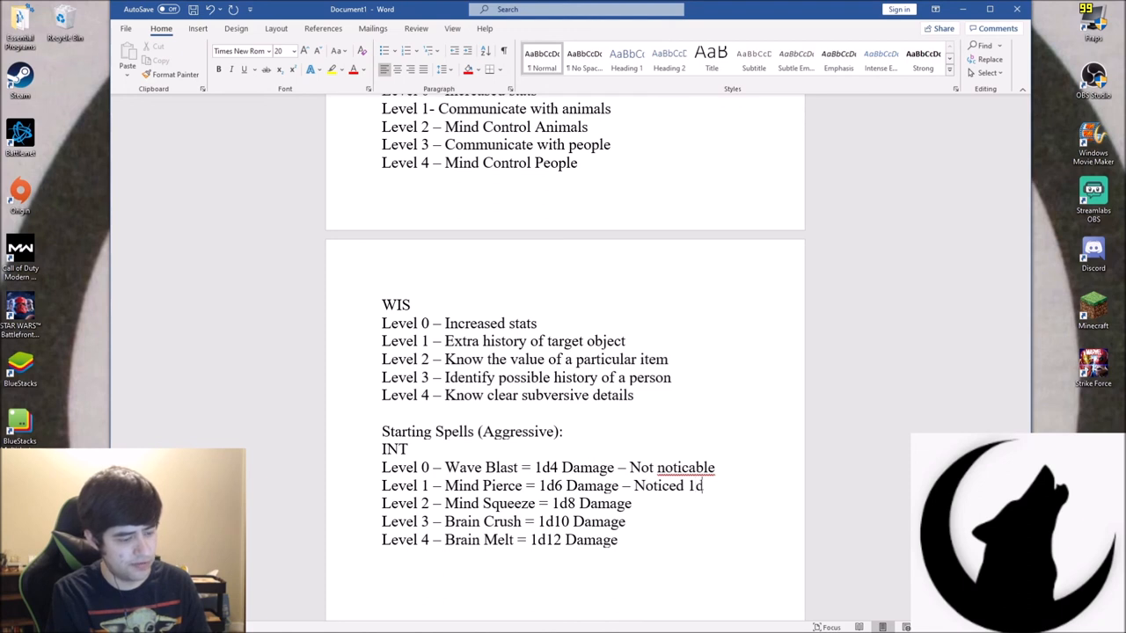
pyautogui.write('4')
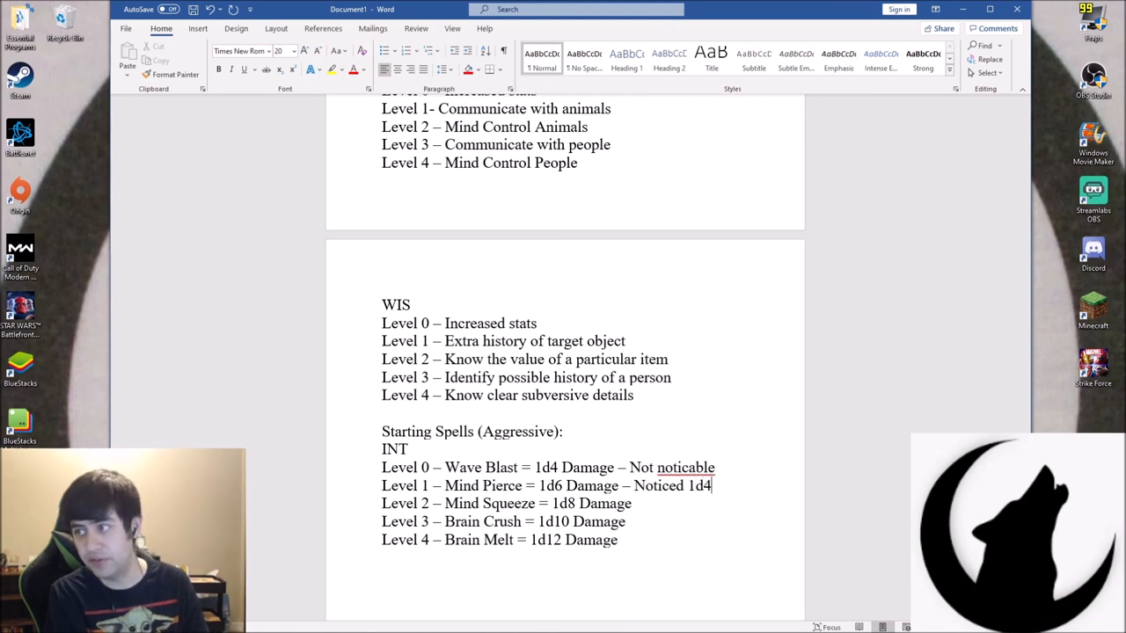
pyautogui.write('50/50 odds')
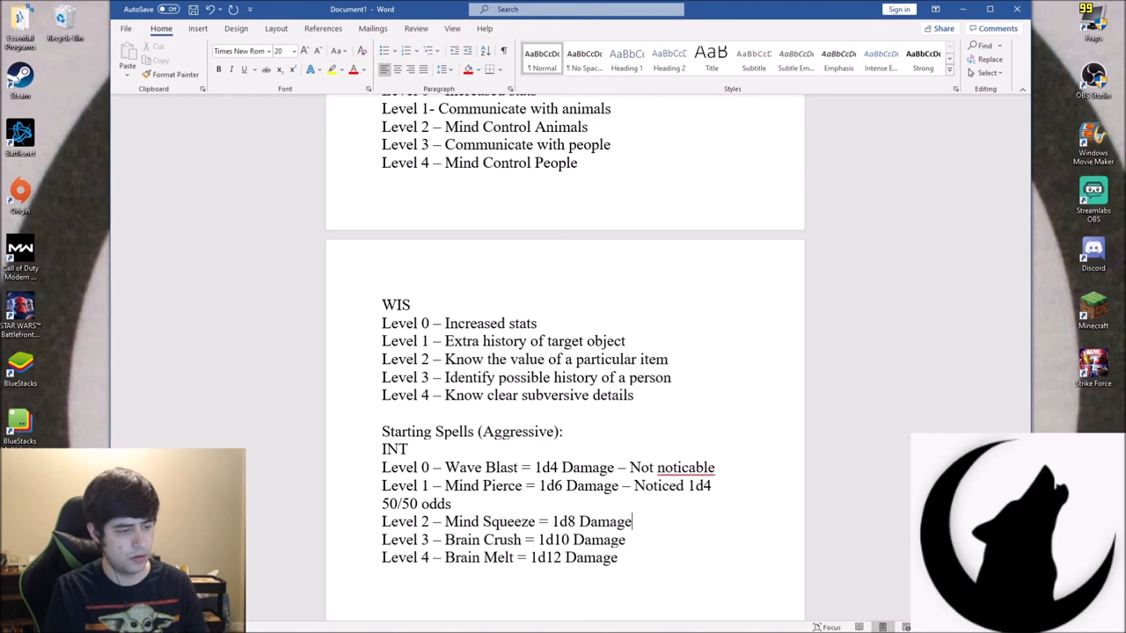
# Add Noticed 1d6, 1d8 and 1d10 notes, plus 'Noticed 50/50' beside the INT heading
pyautogui.write('Noticed')
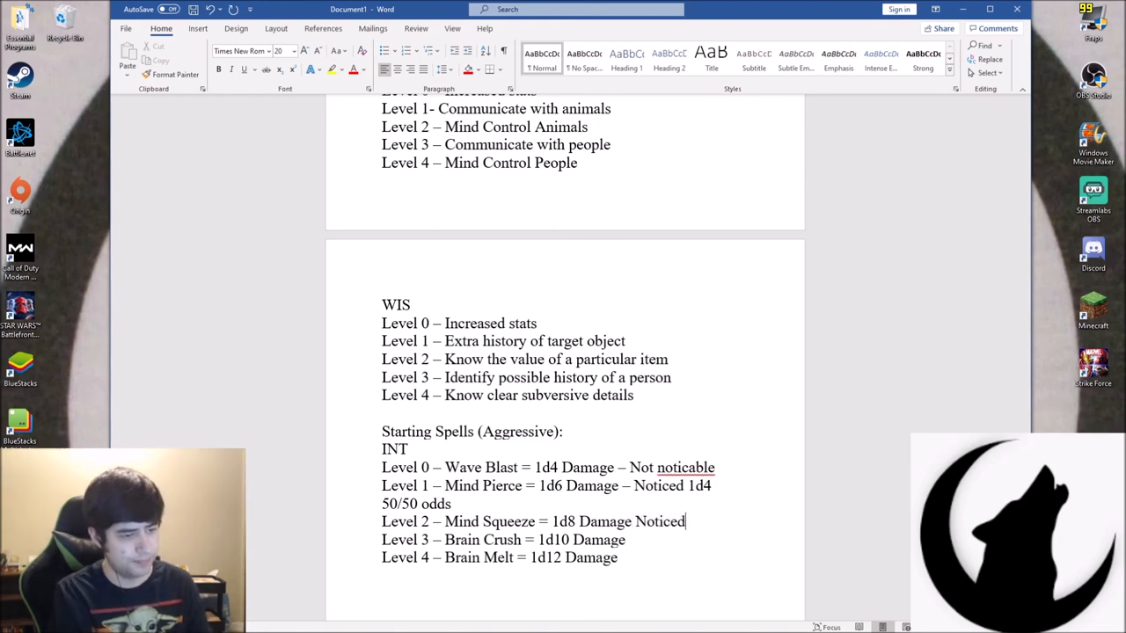
pyautogui.write('1d6')
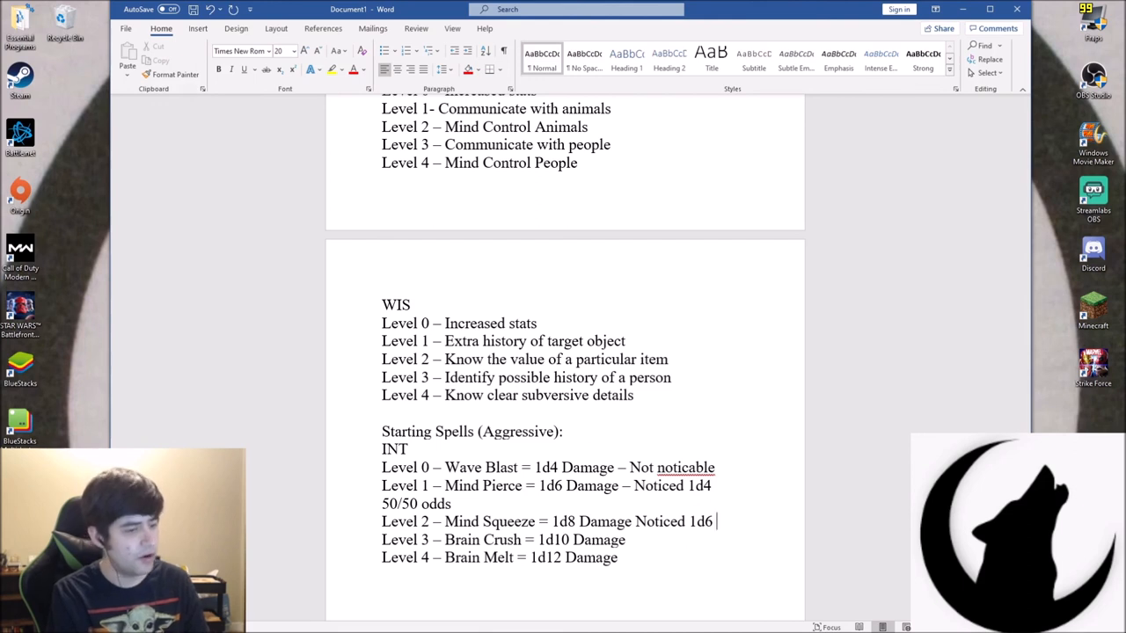
pyautogui.write('Noticed 1d')
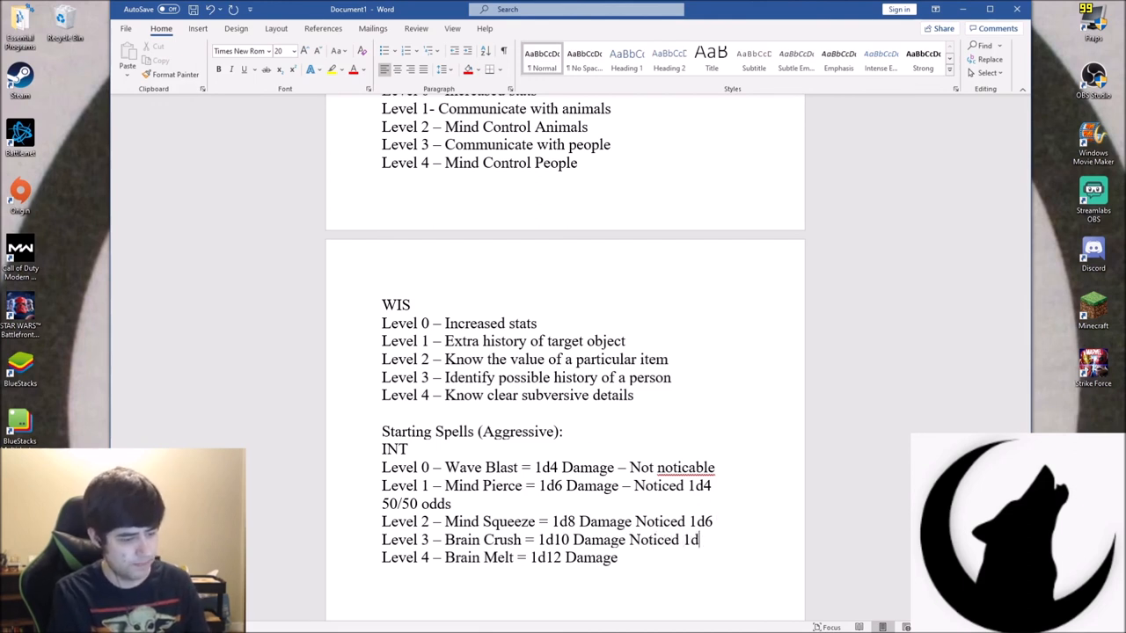
pyautogui.write('8')
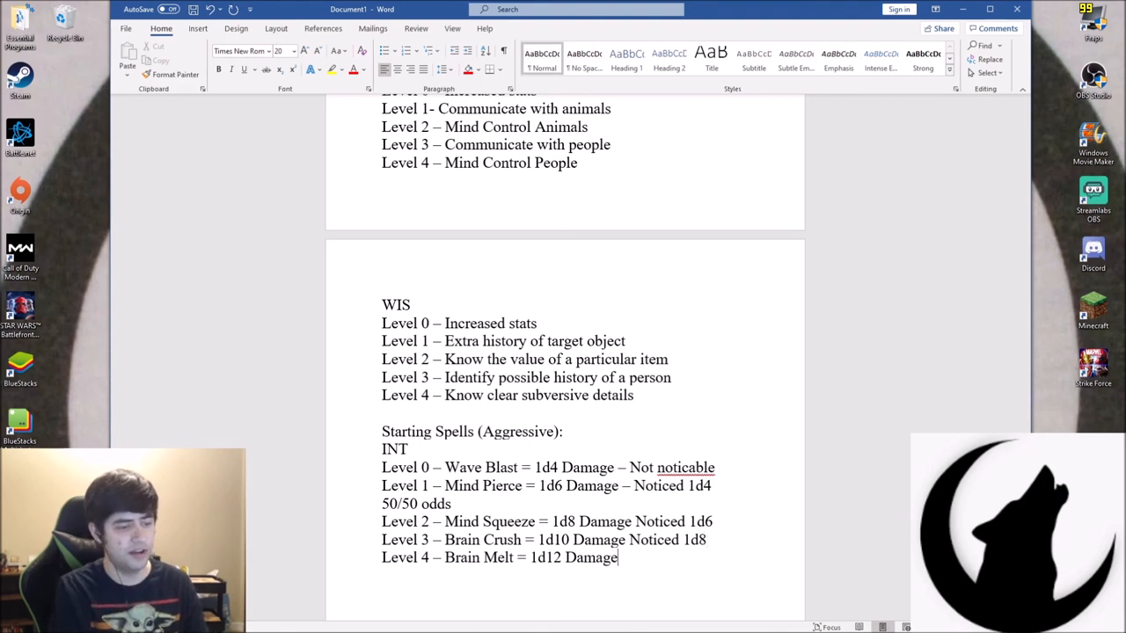
pyautogui.write('Noticed')
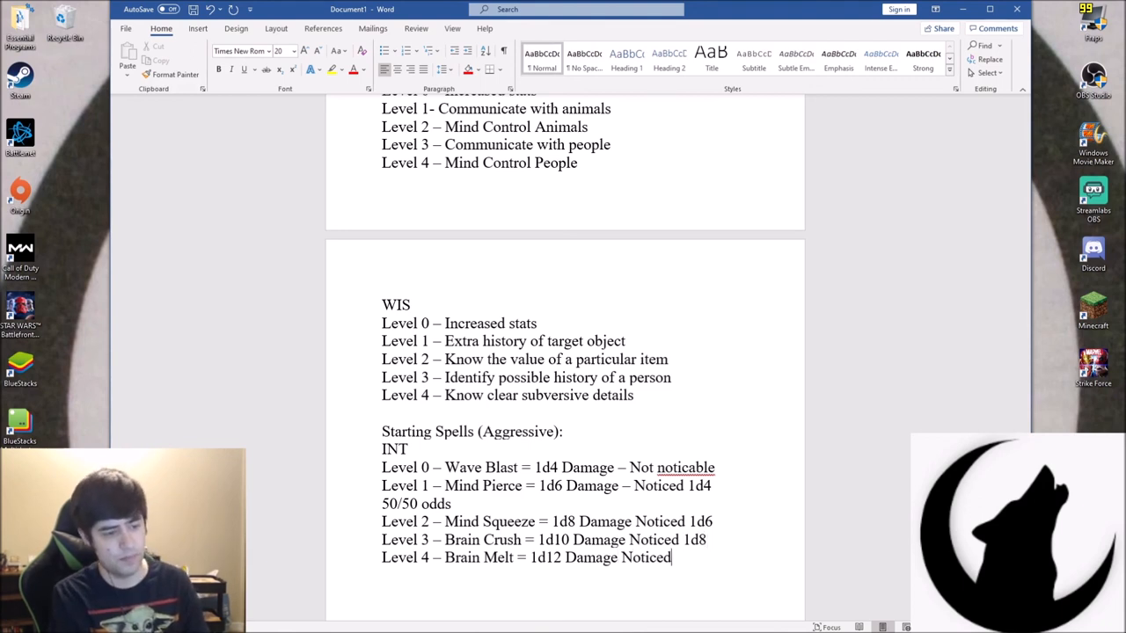
pyautogui.write('1d10')
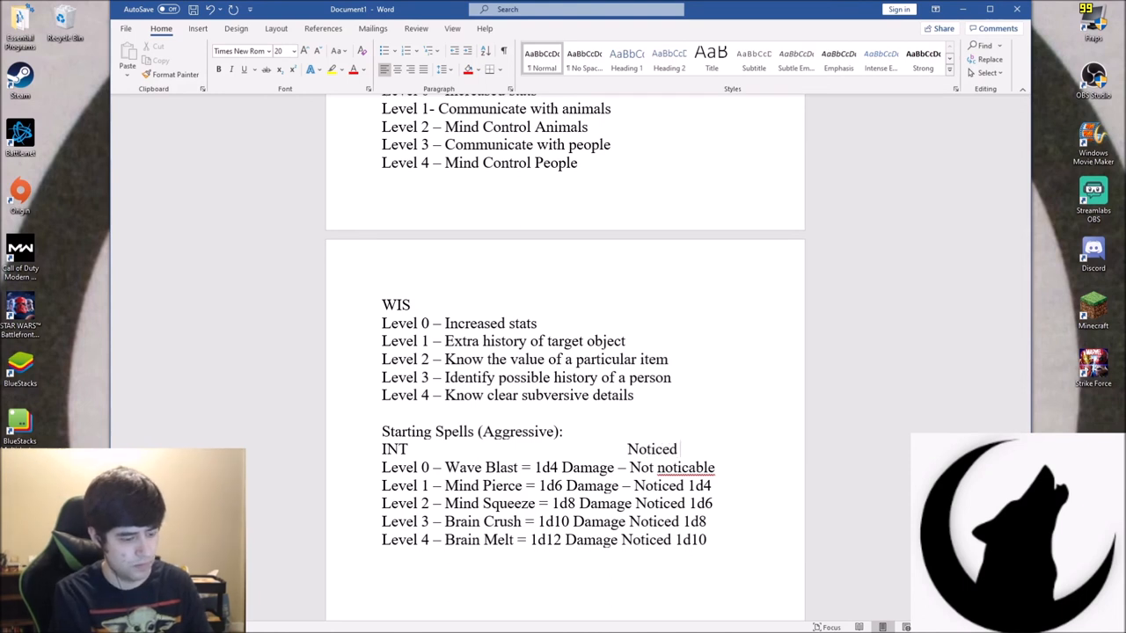
pyautogui.write('50/')
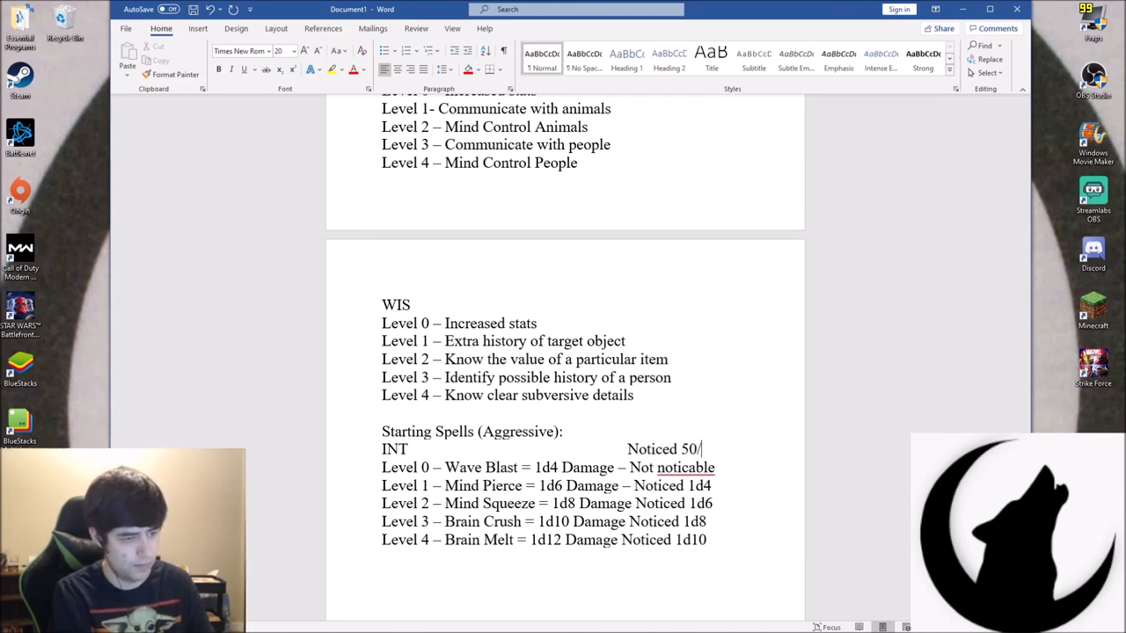
pyautogui.write('50')
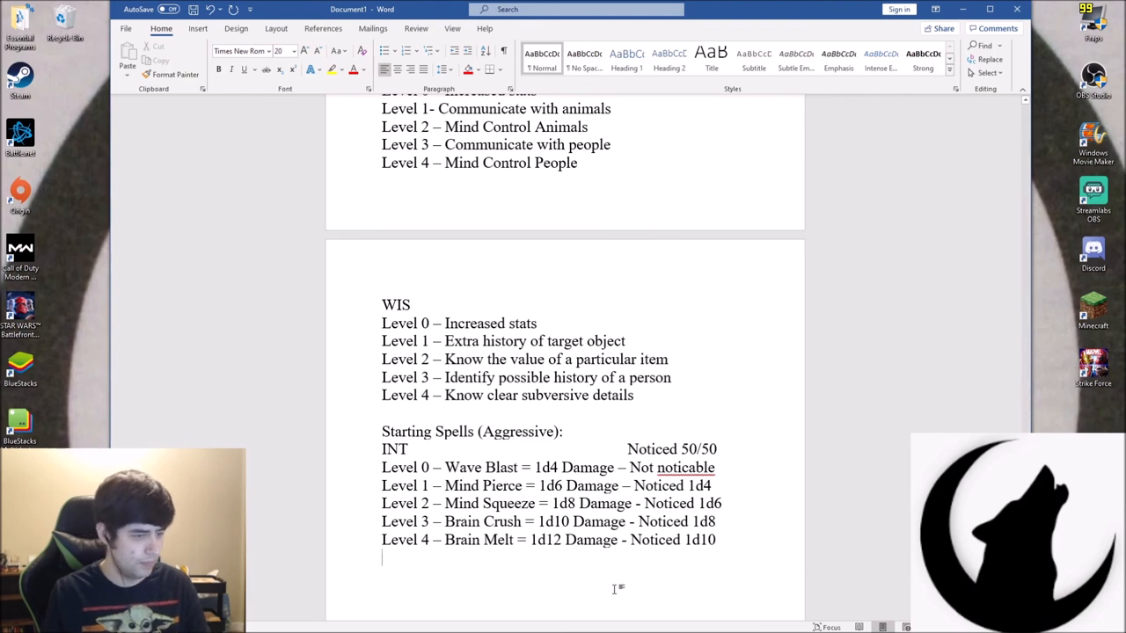
# Correct Wave Blast's note to 'Not Noticed' and begin a WIS heading below the list
pyautogui.rightClick(685, 467)
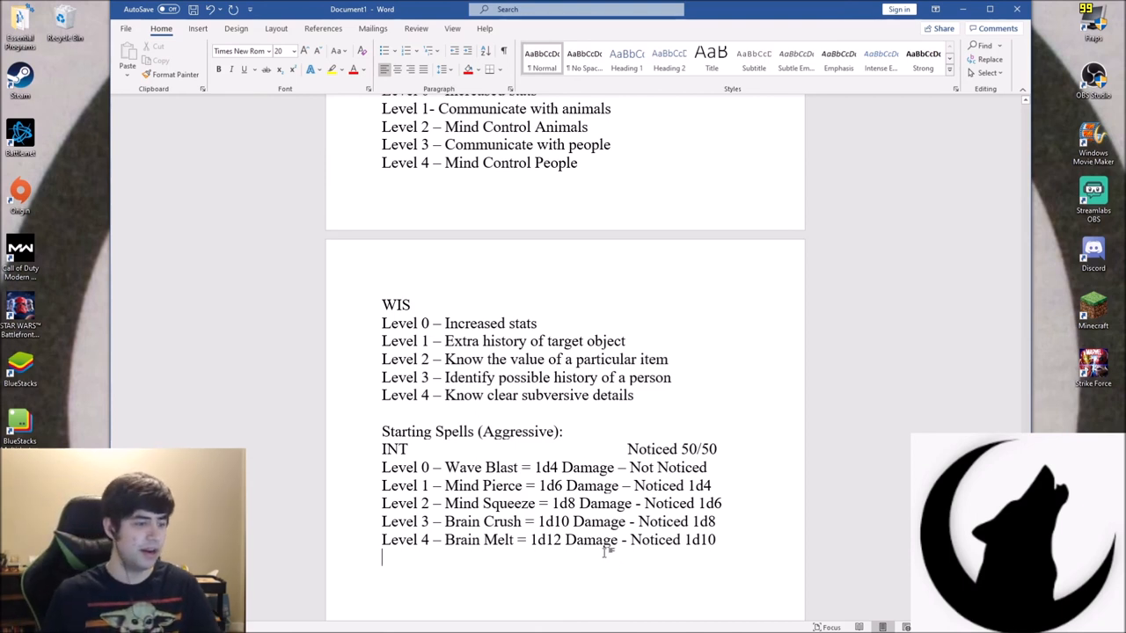
pyautogui.scroll(-3)
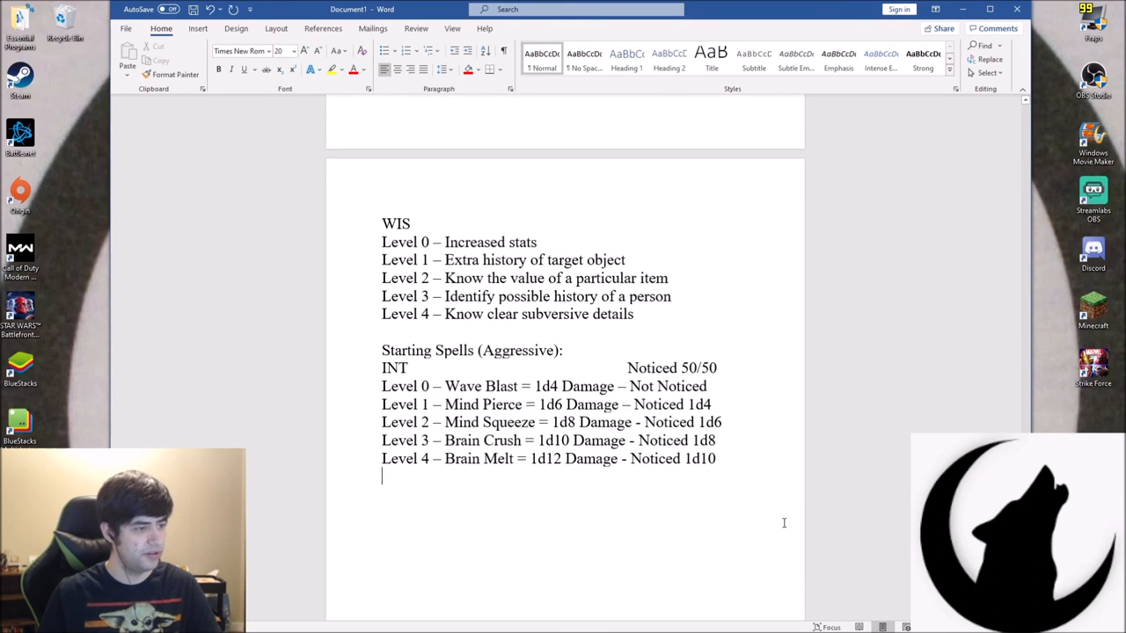
pyautogui.write('WIA')
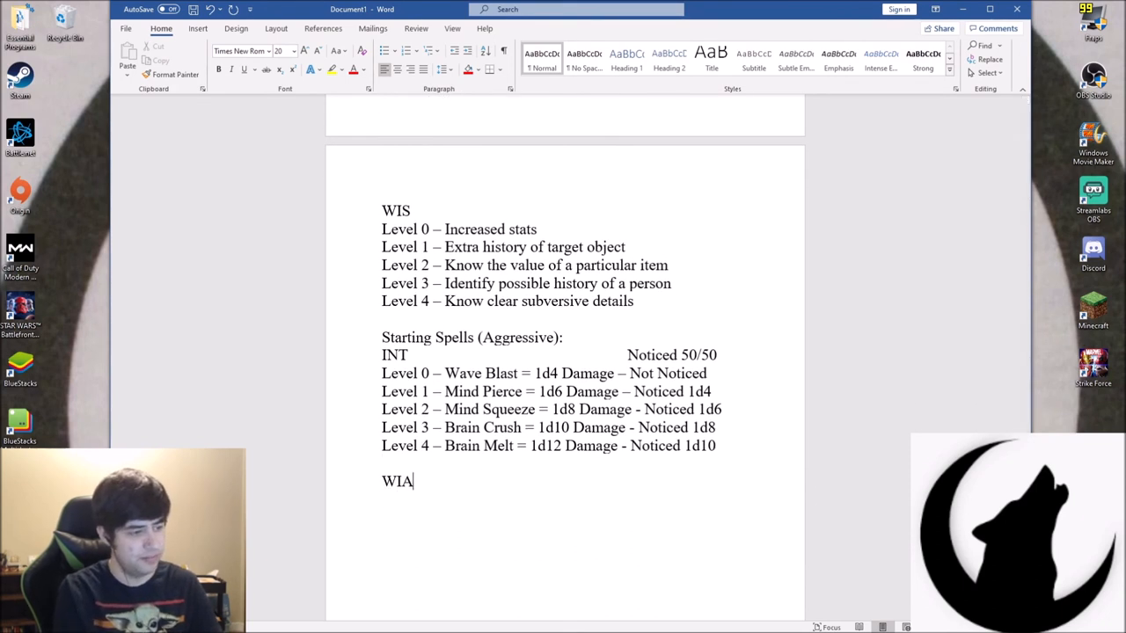
pyautogui.press('Backspace')
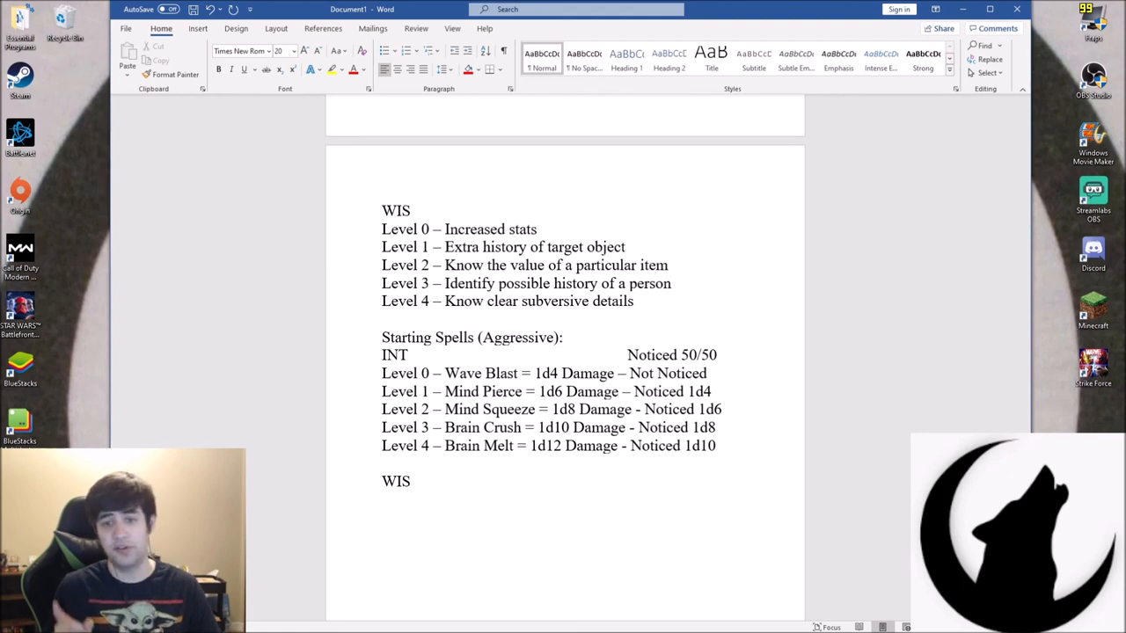